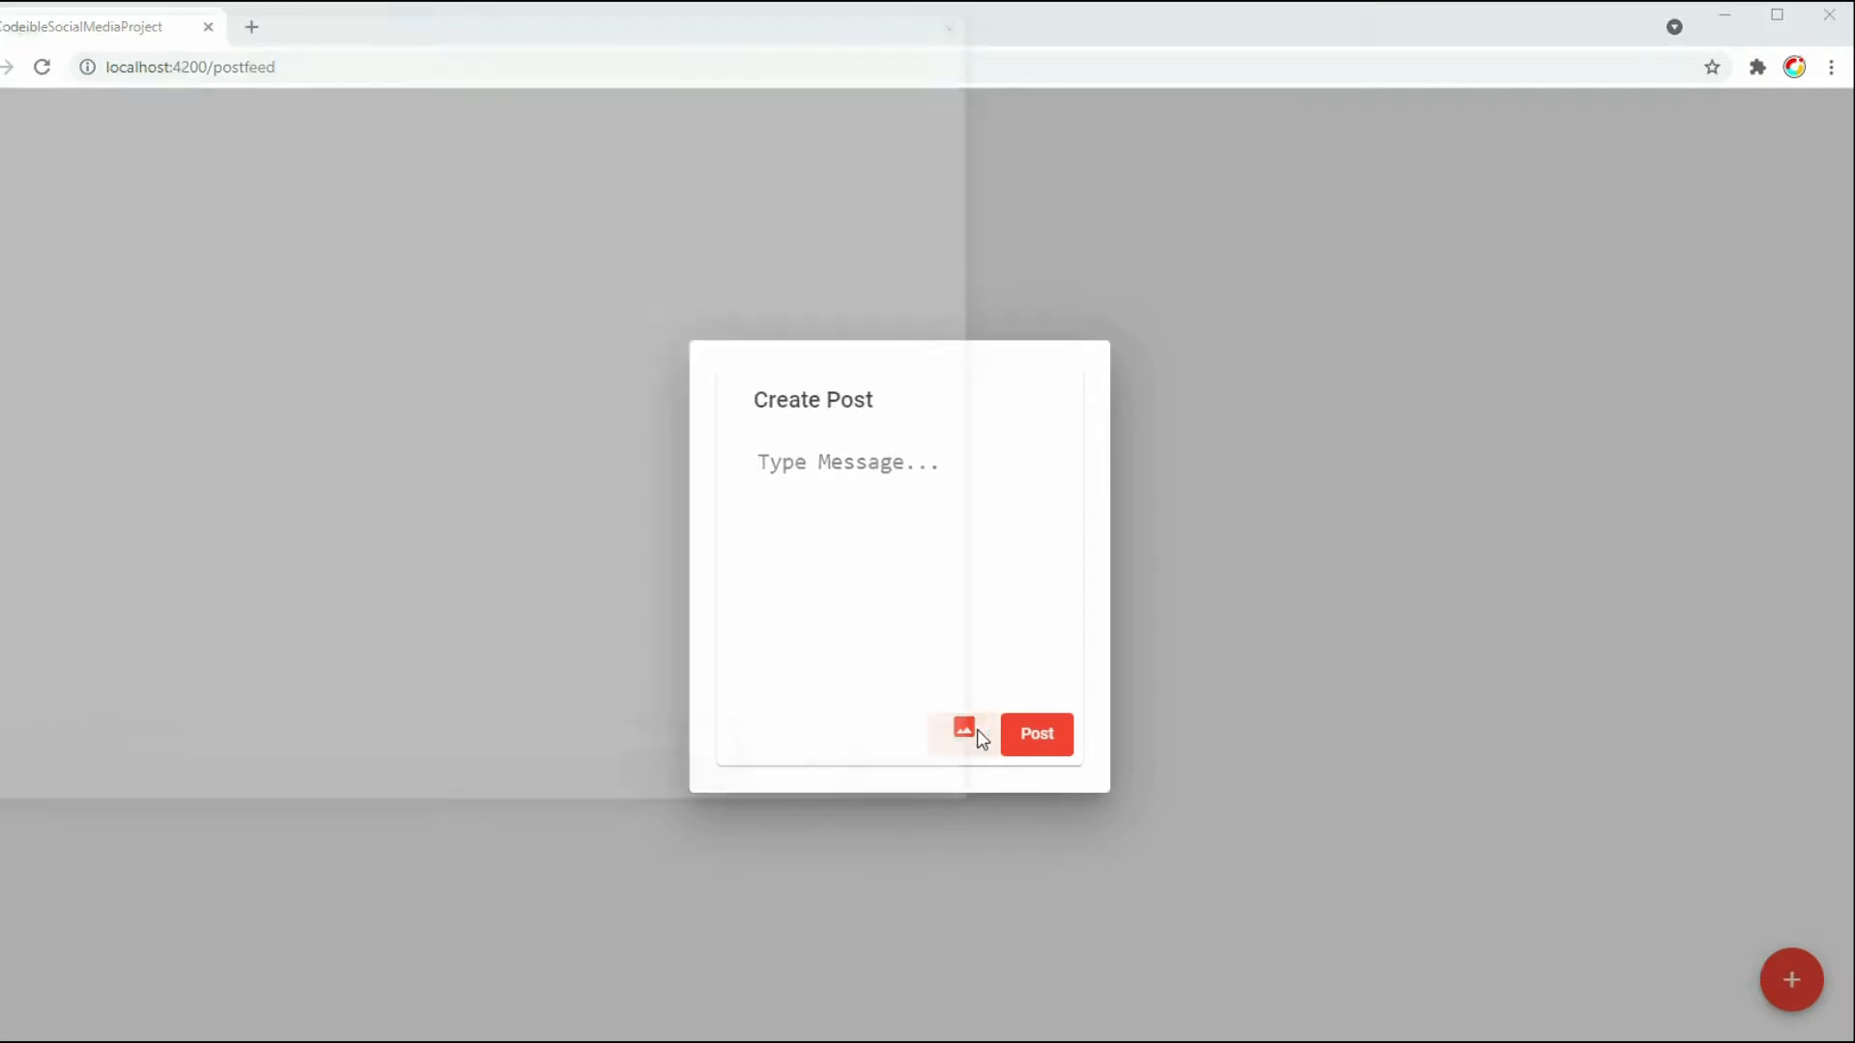
Step: Close the Create Post dialog and return to the app's home page
click(962, 734)
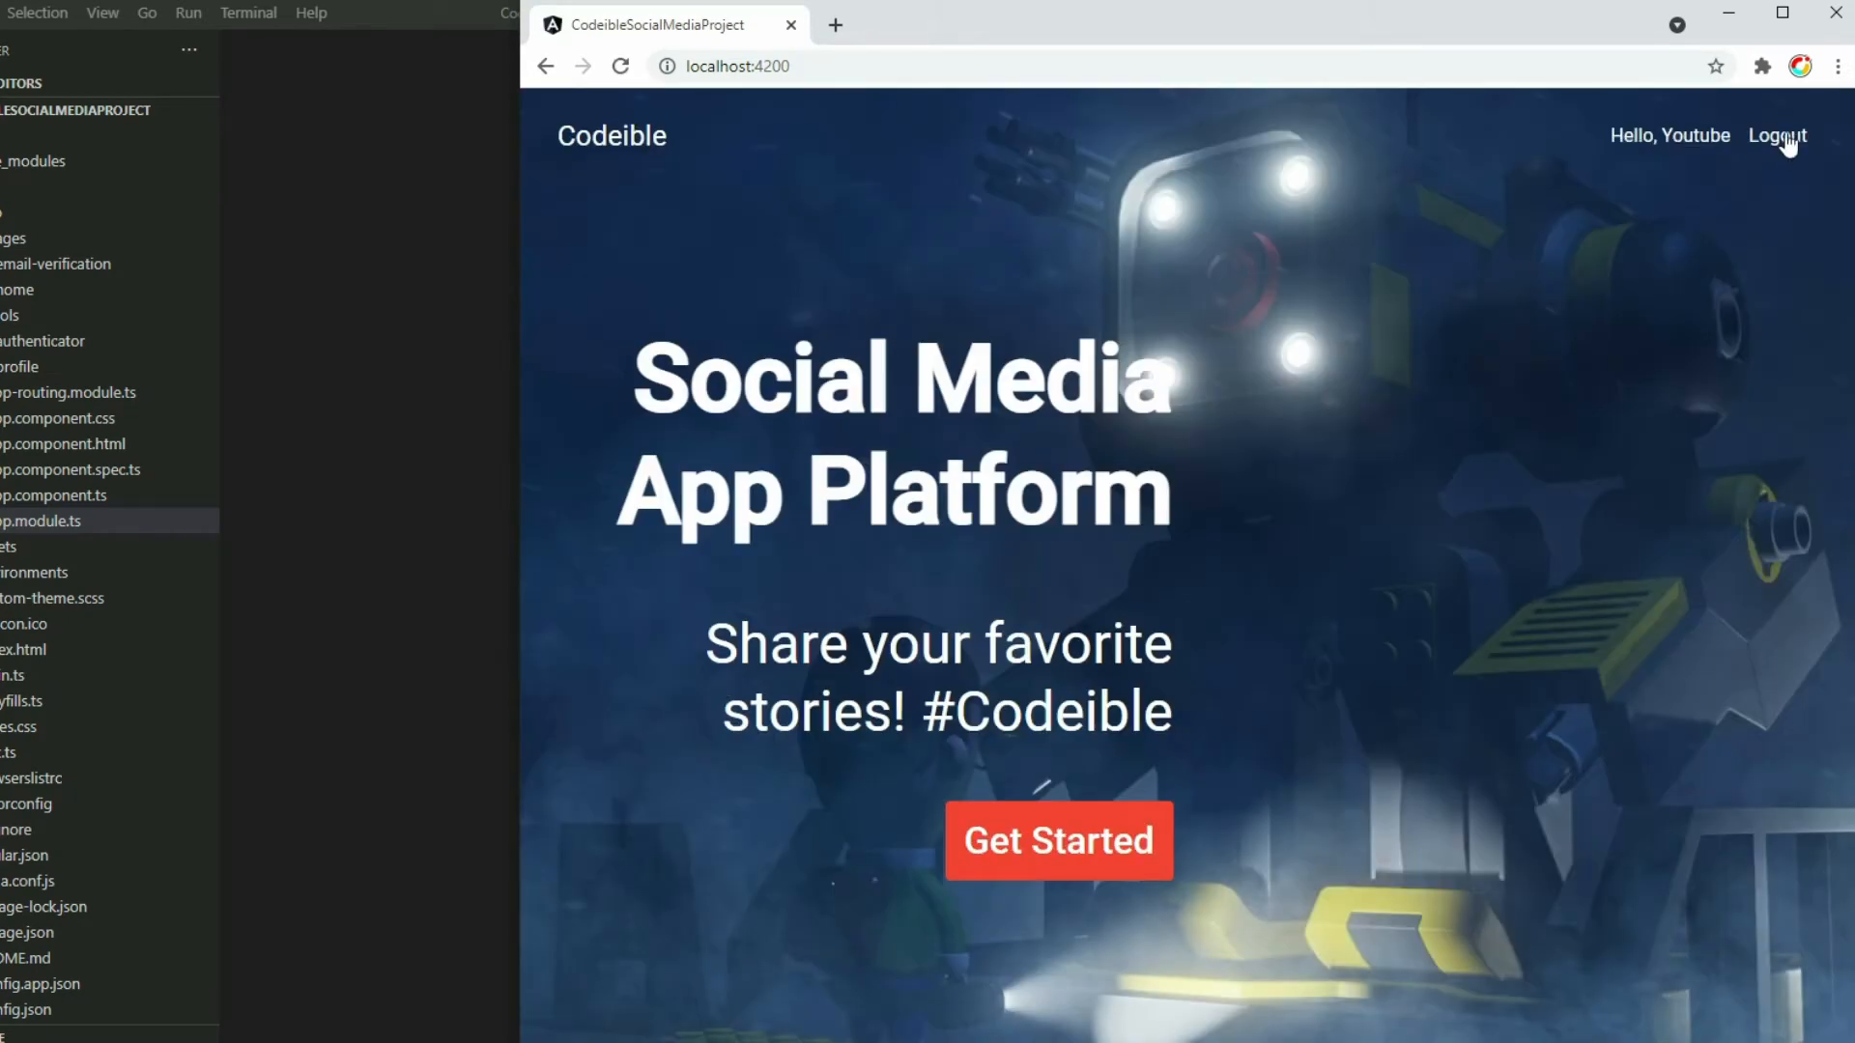
click(1778, 135)
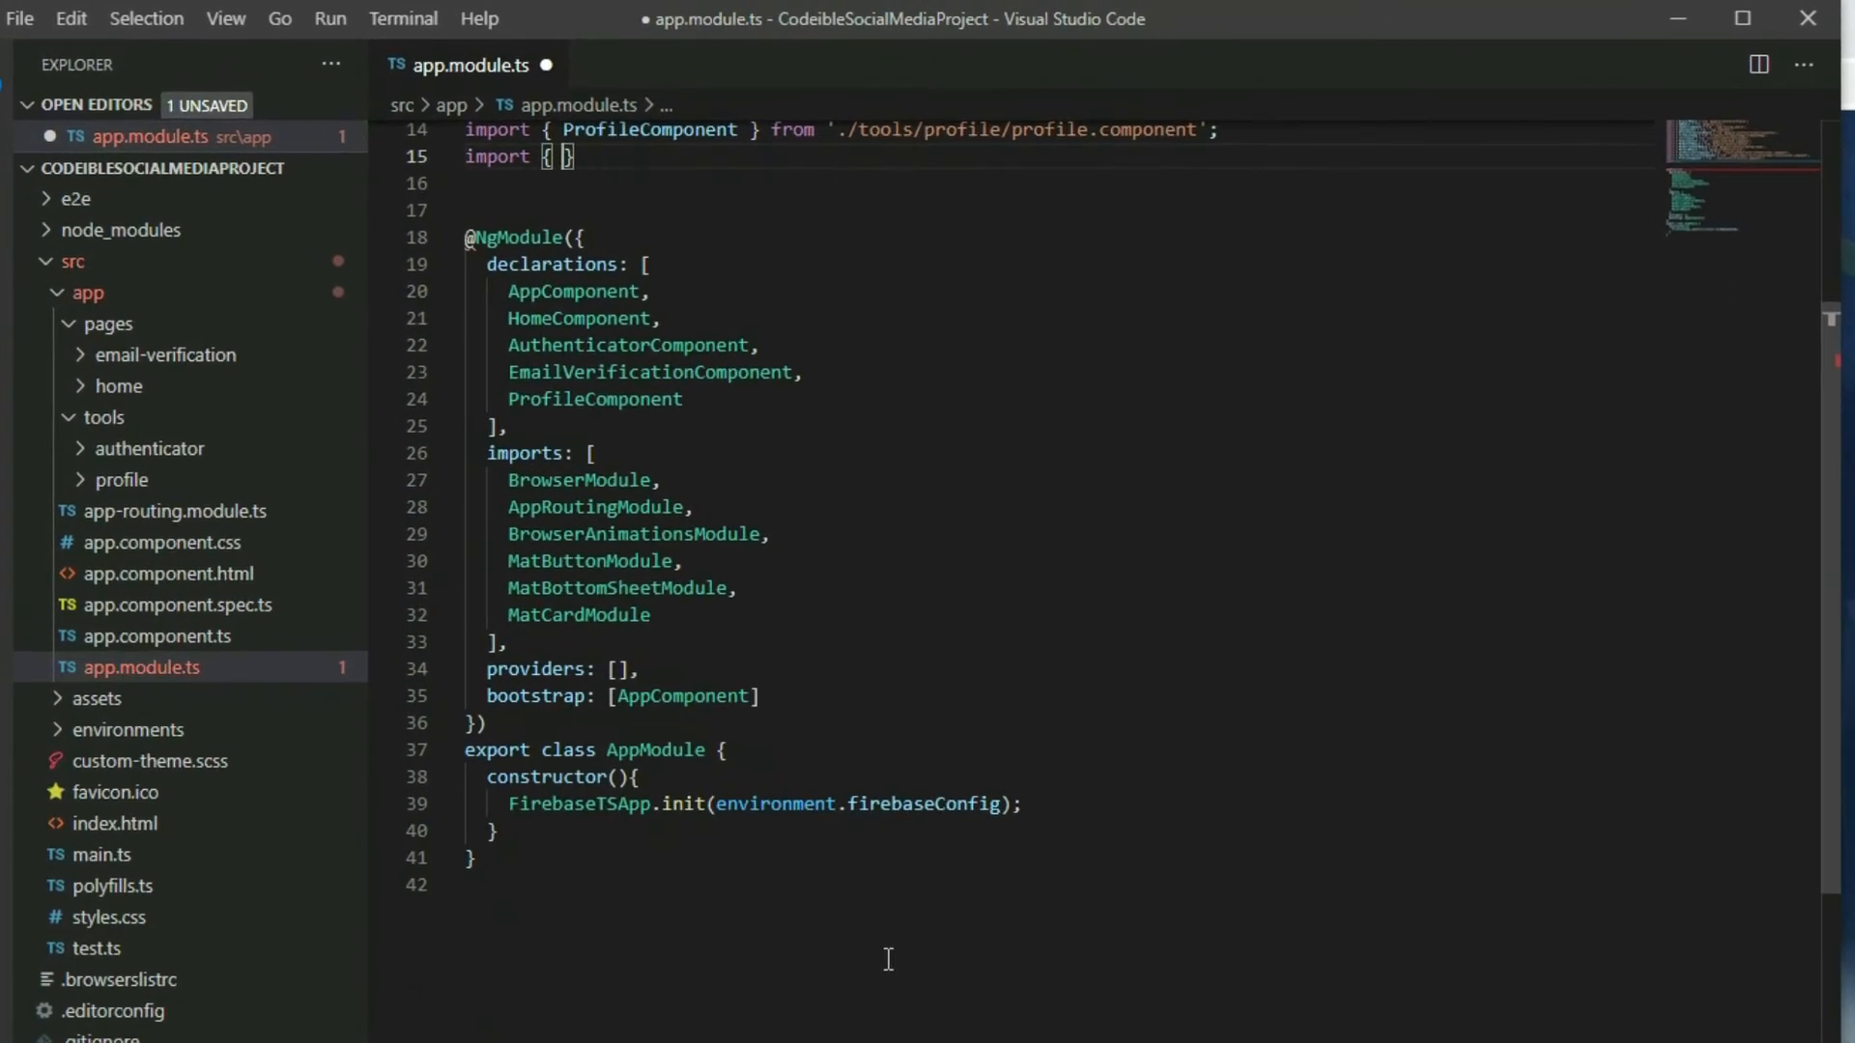
text(MatDialo)
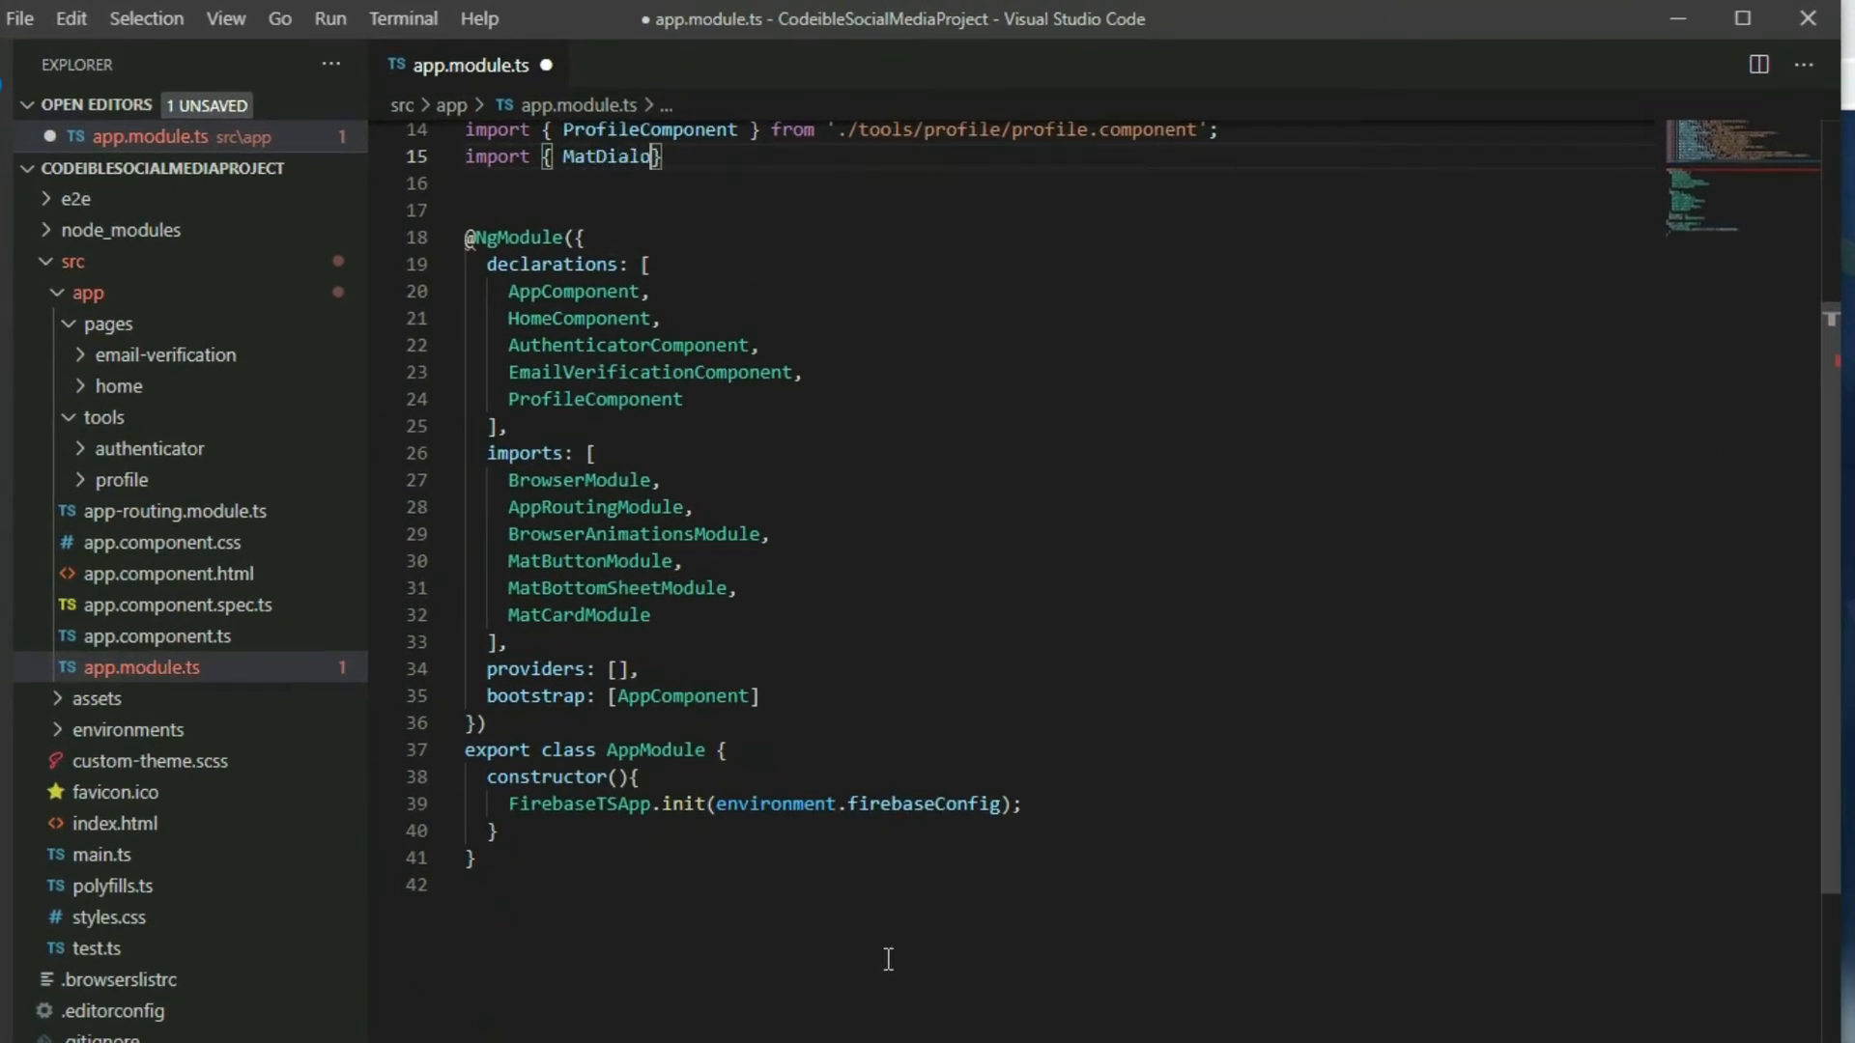
text(gModule)
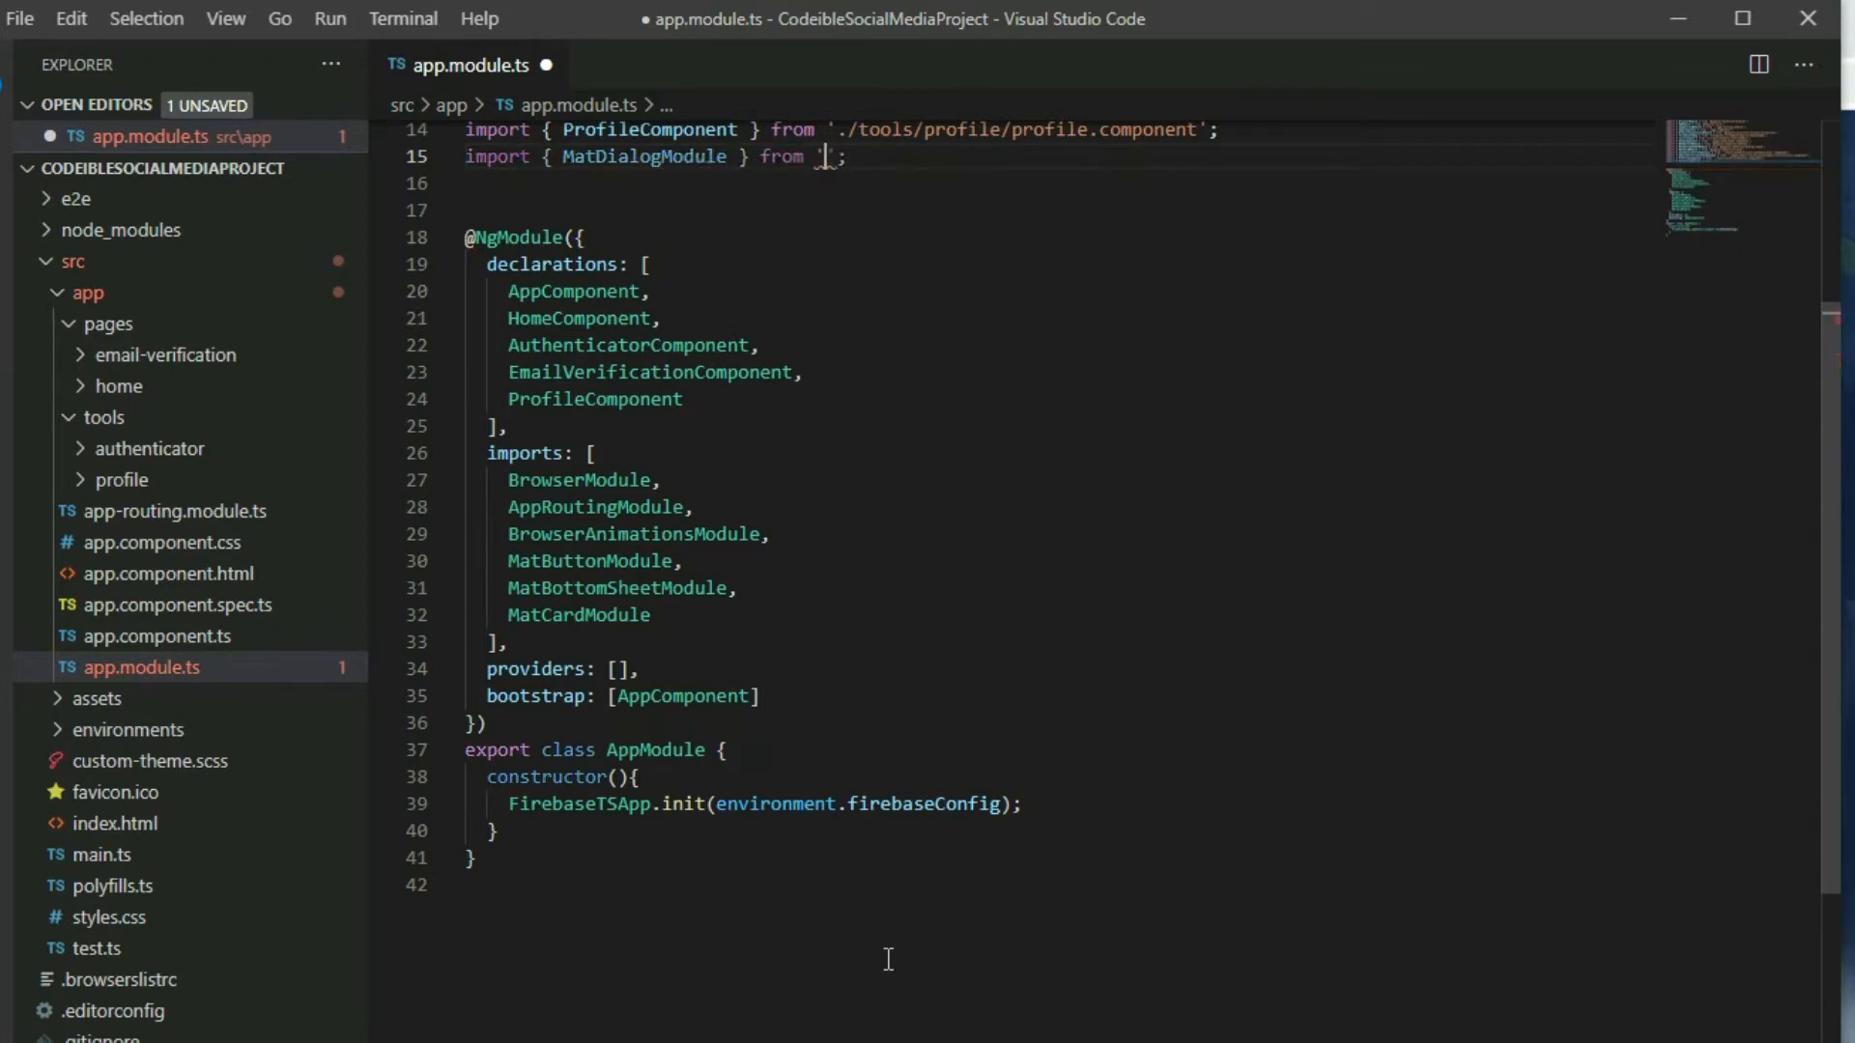
text(@angular/ma)
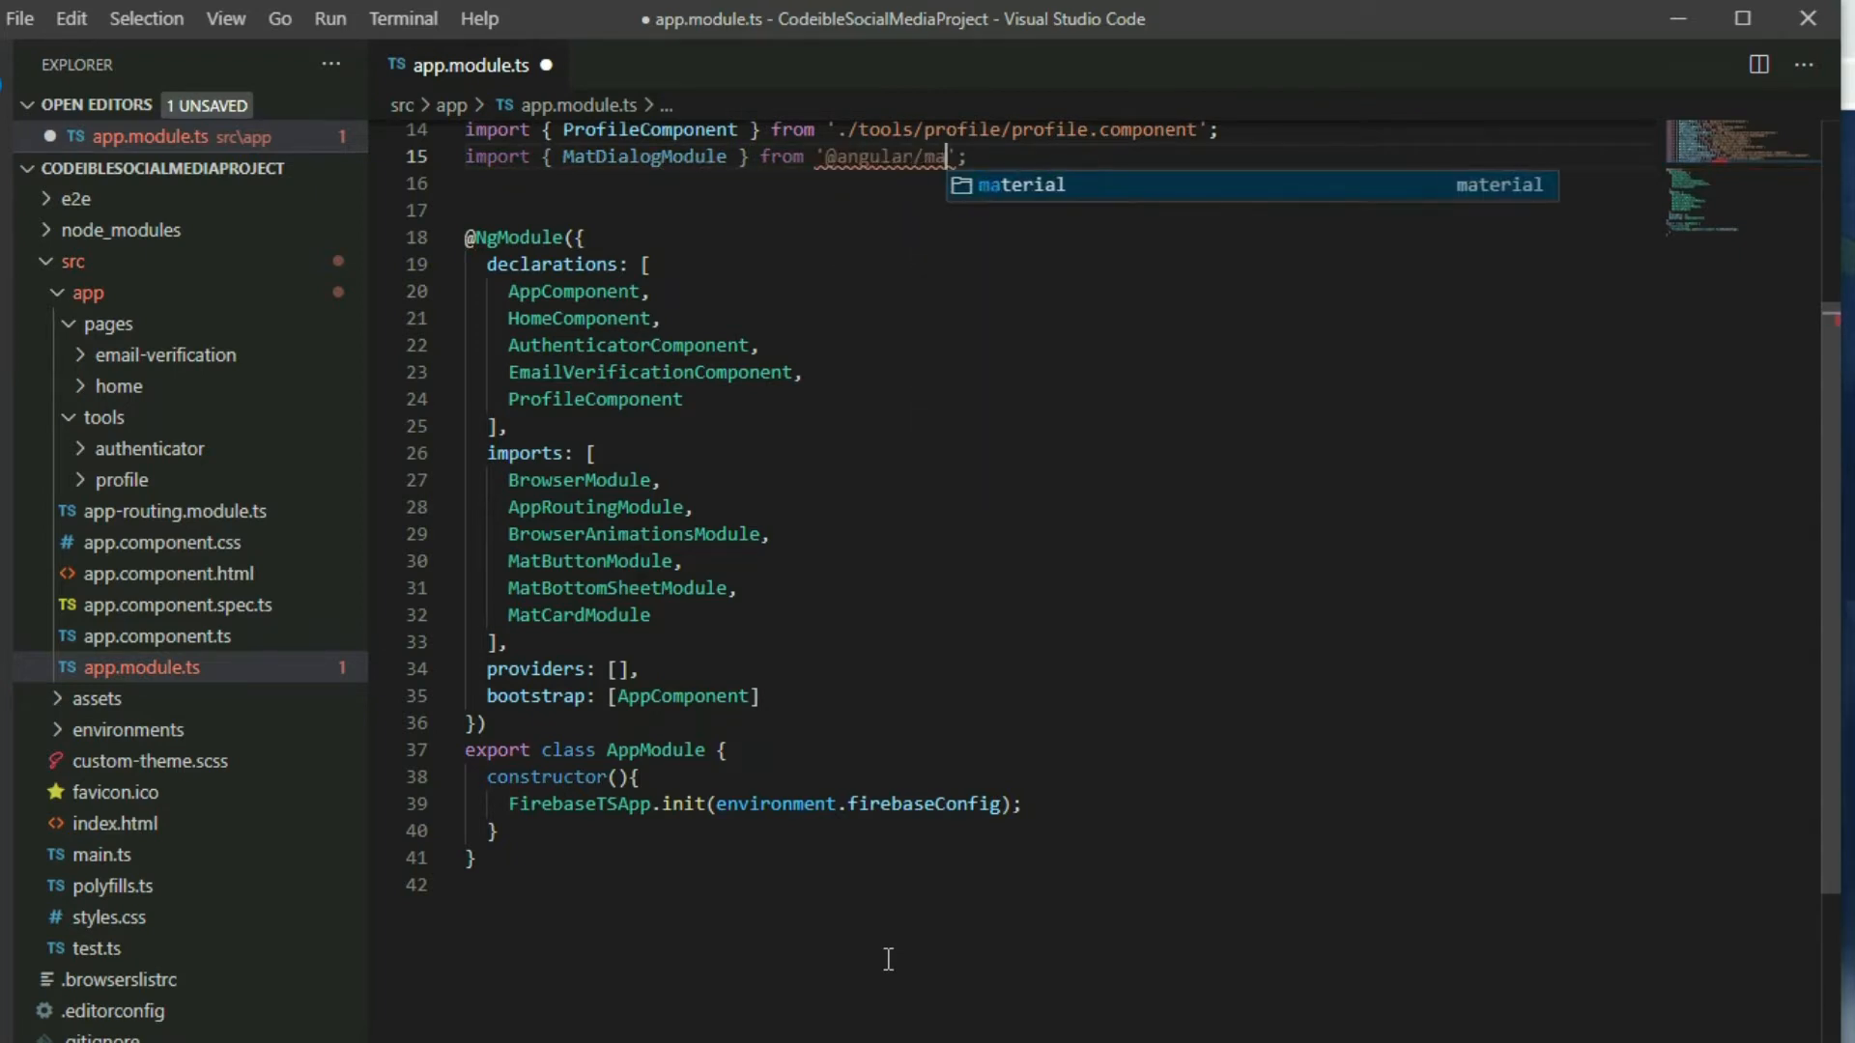
text(terial/dialog)
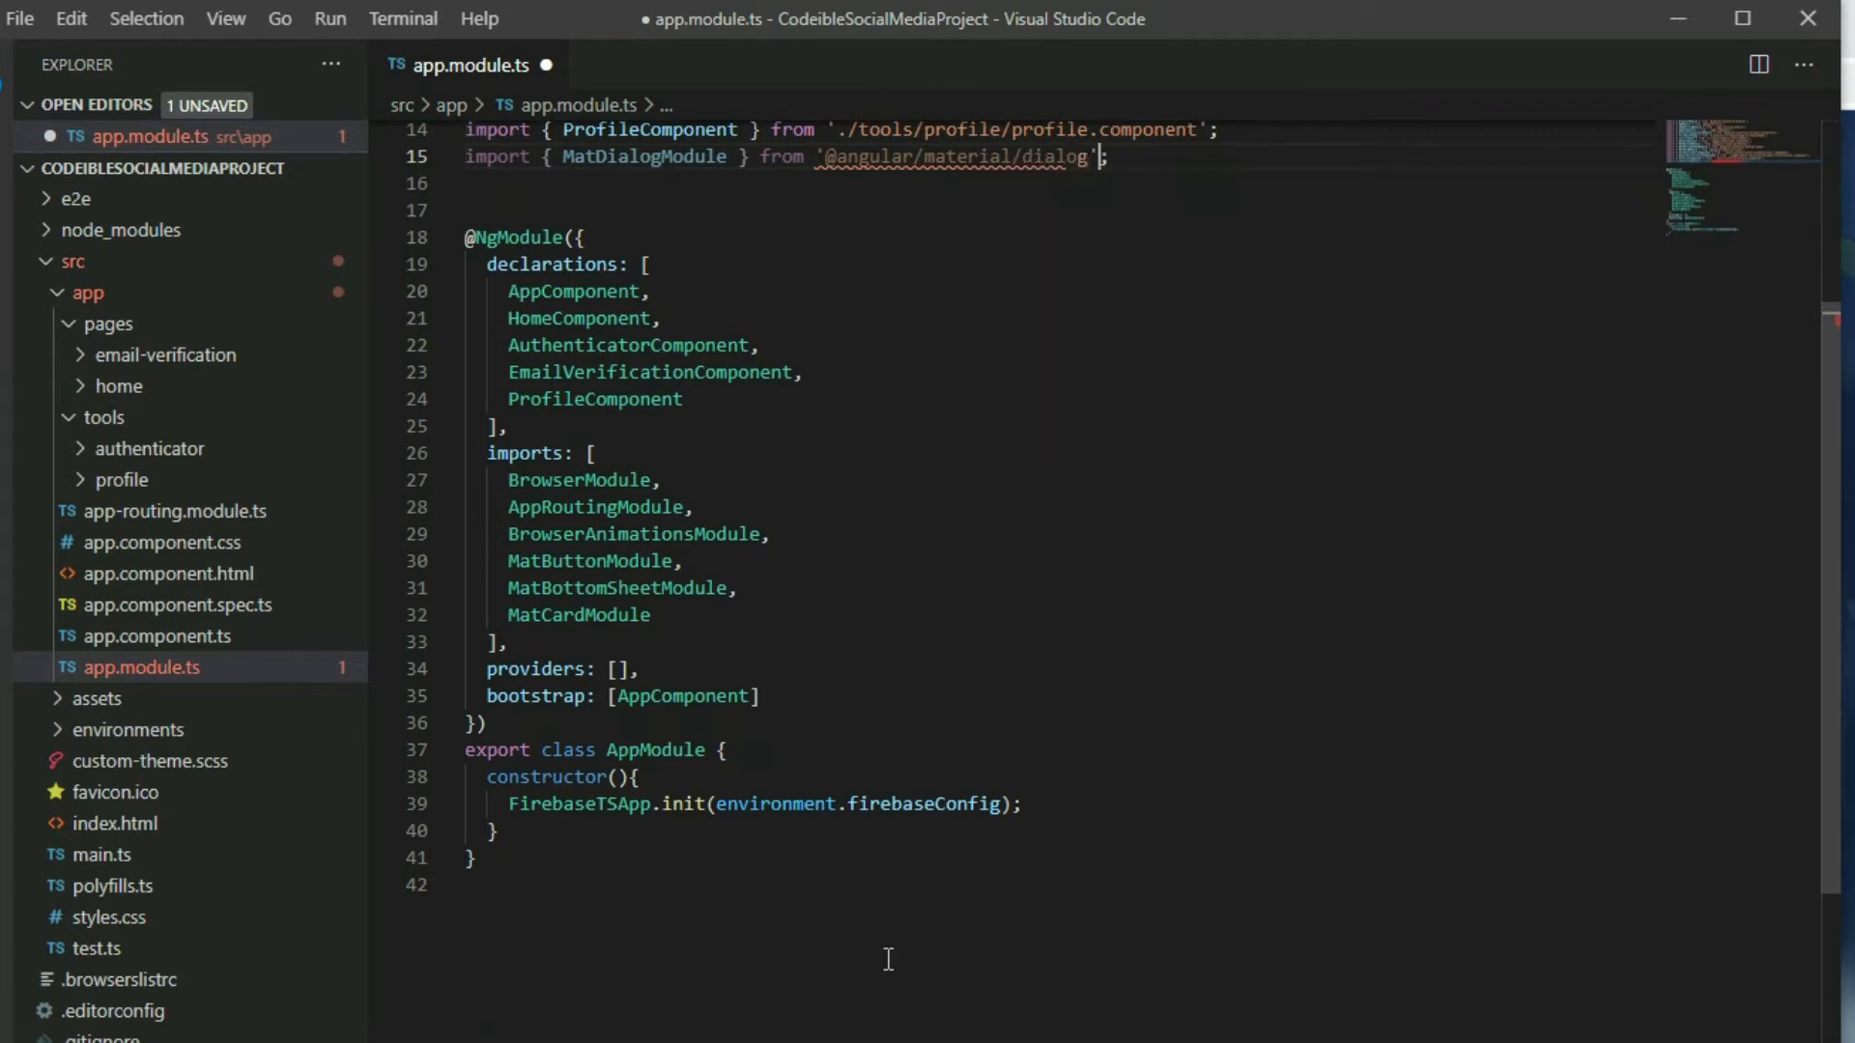
text(import)
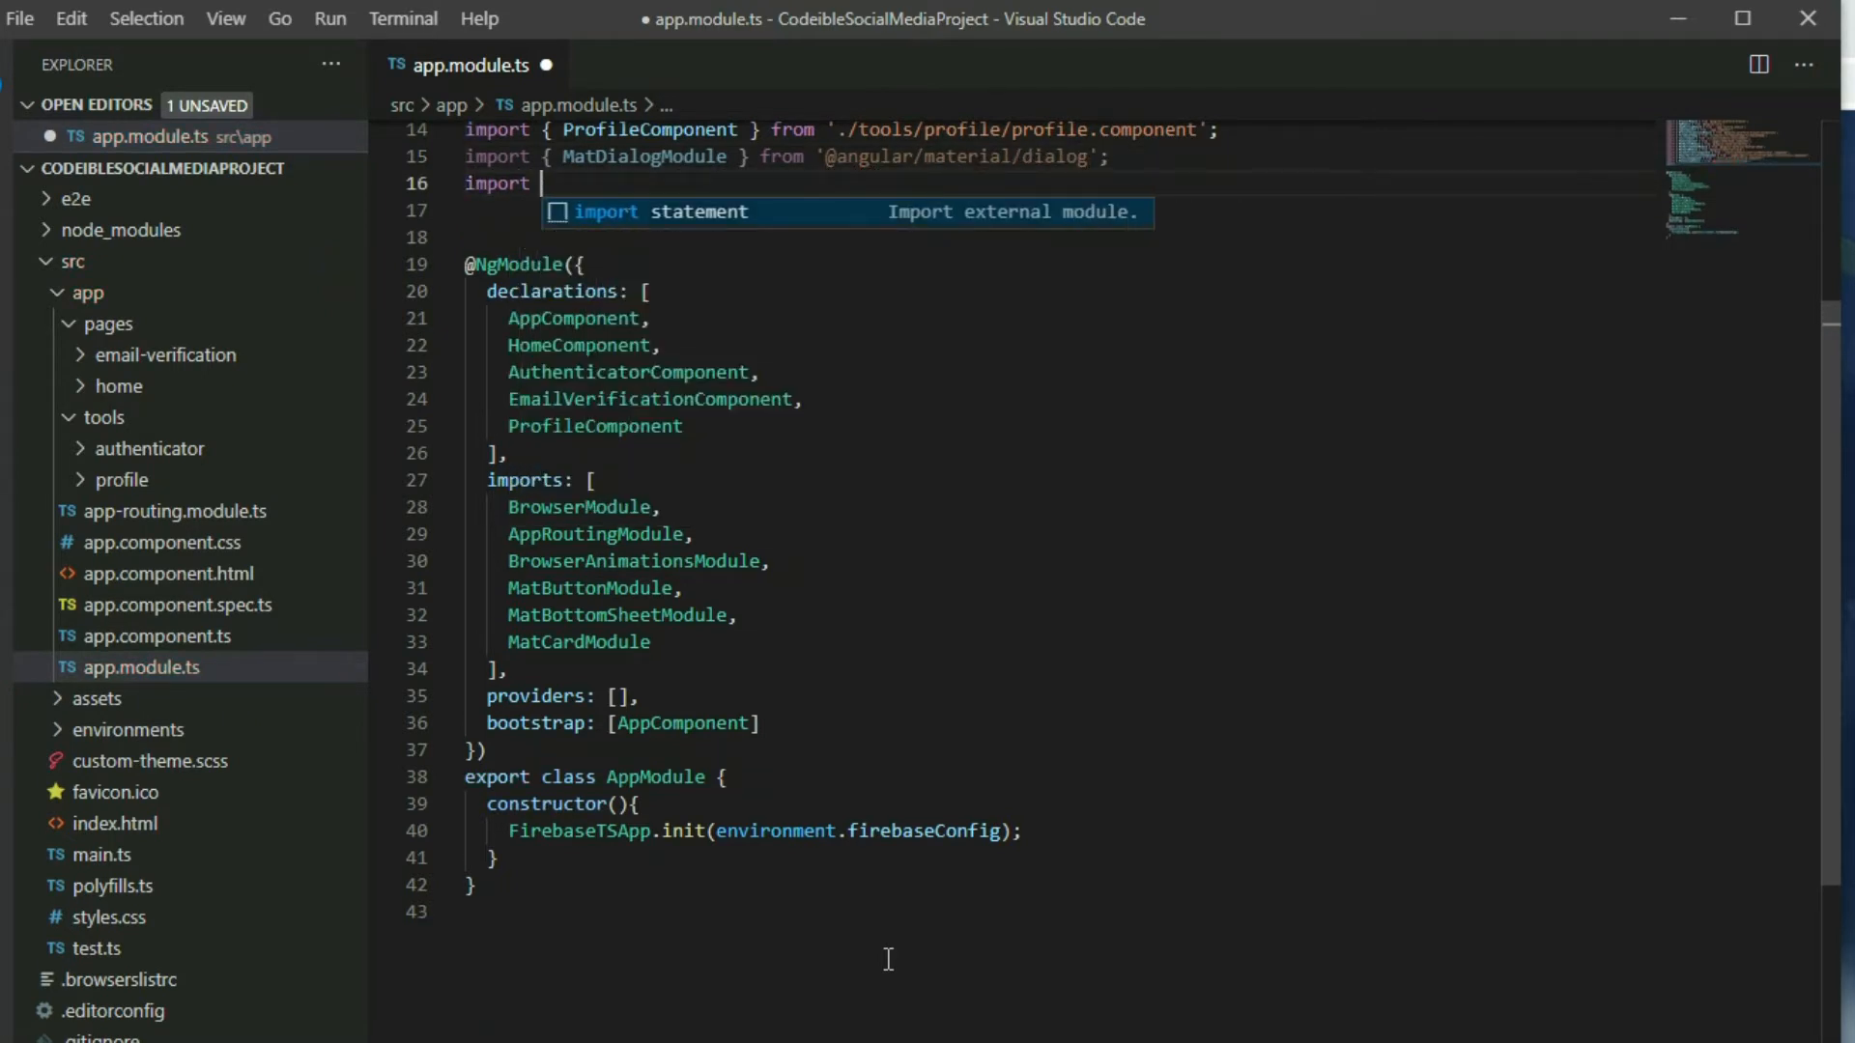
text({ Ma)
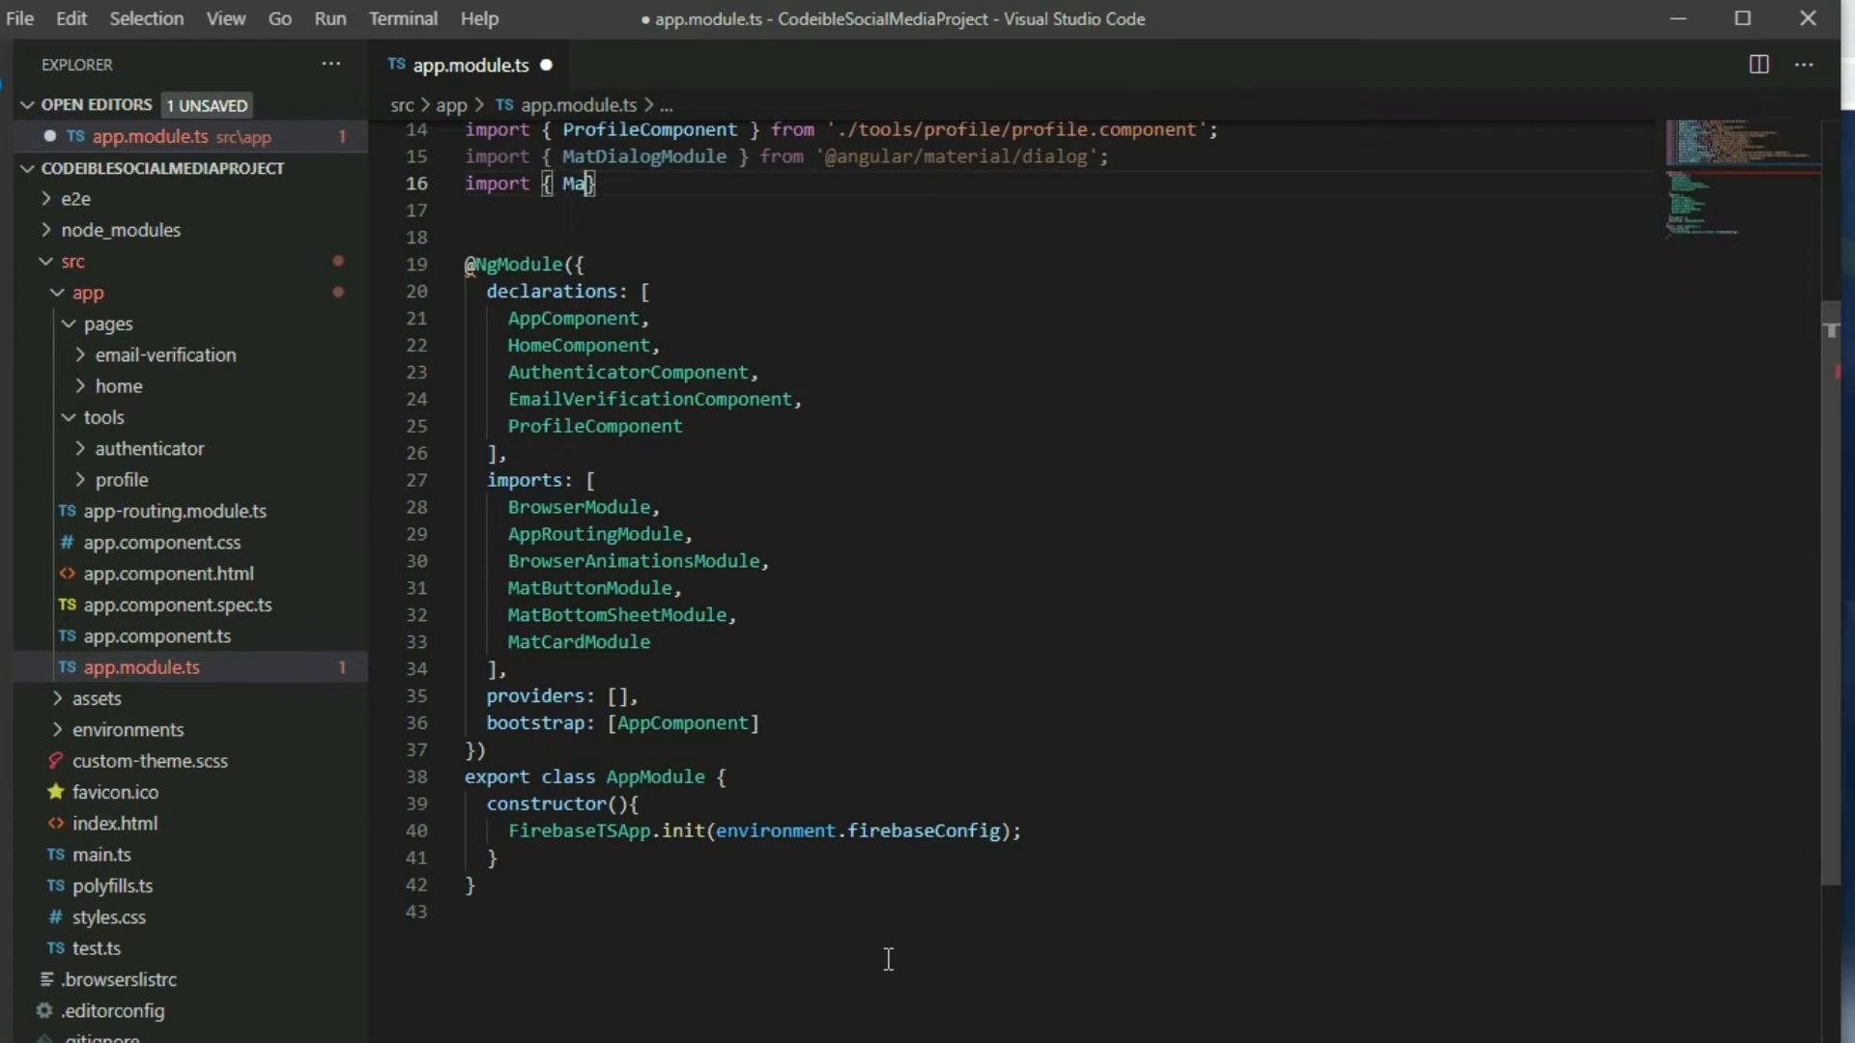
text(tIconModule)
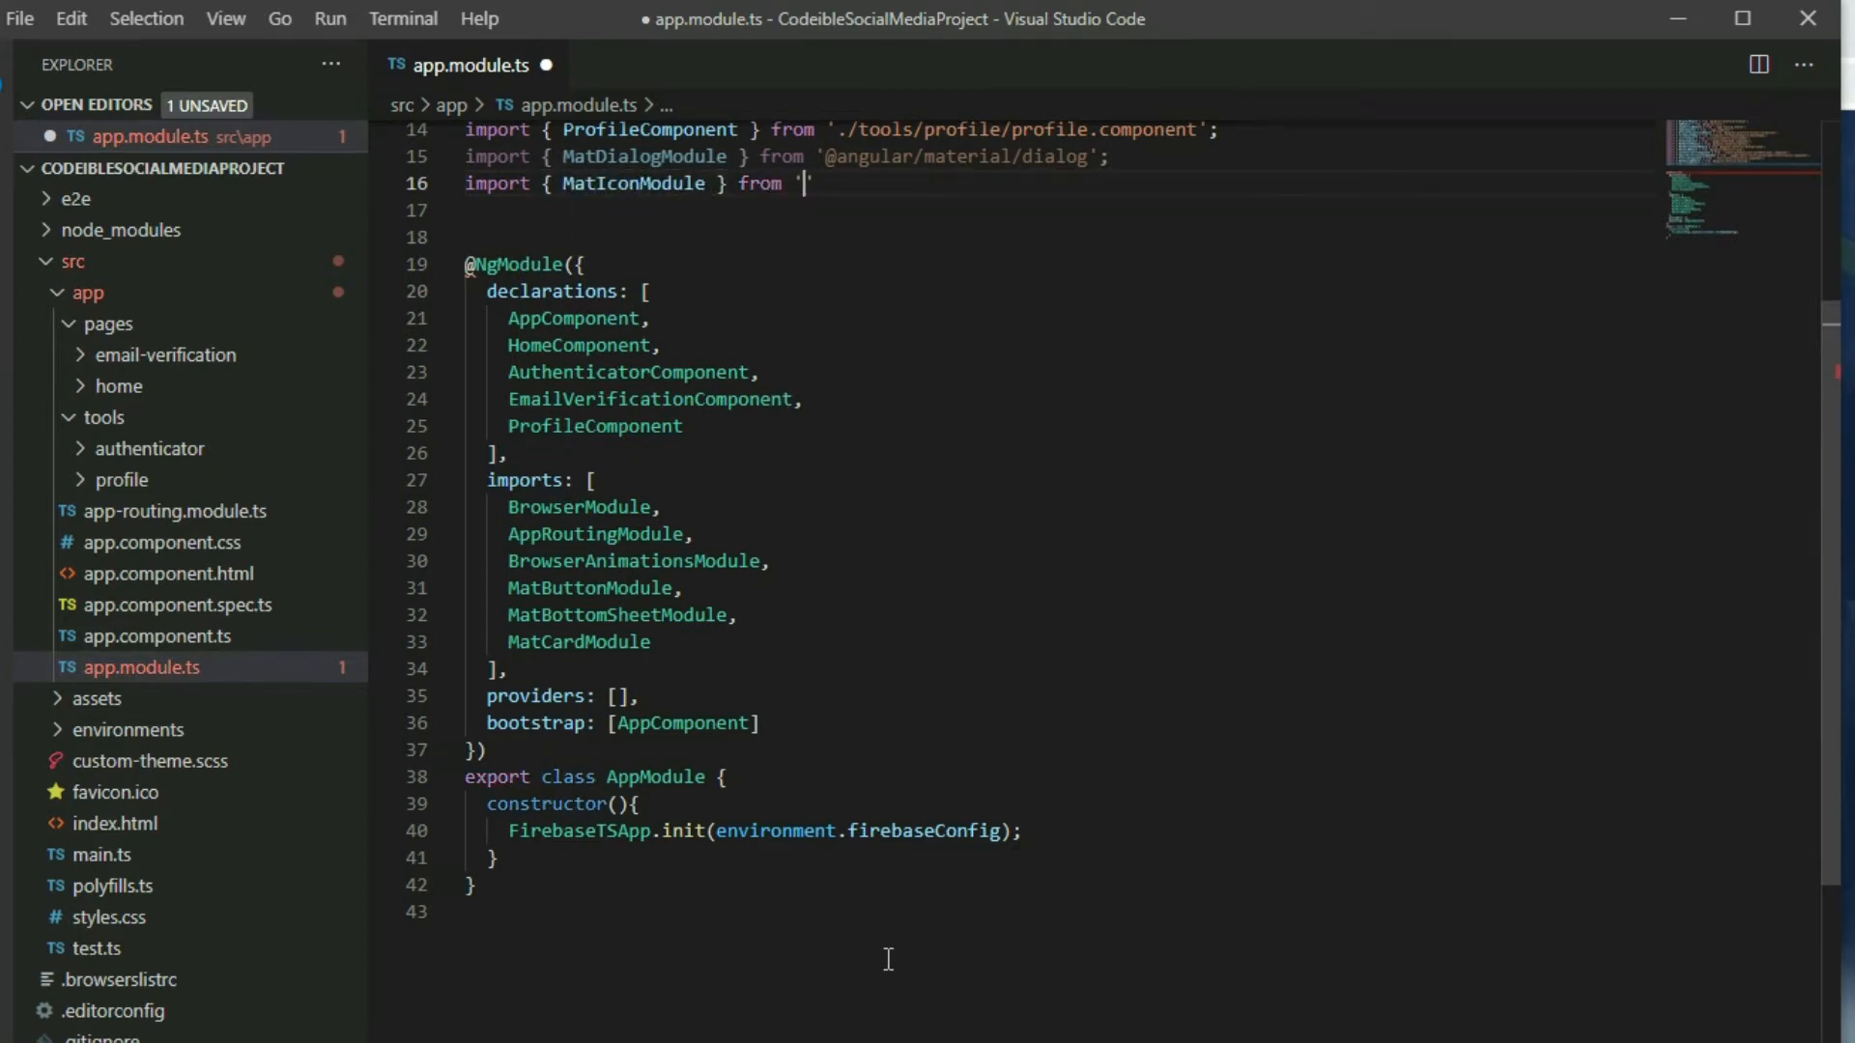
text(@ang';)
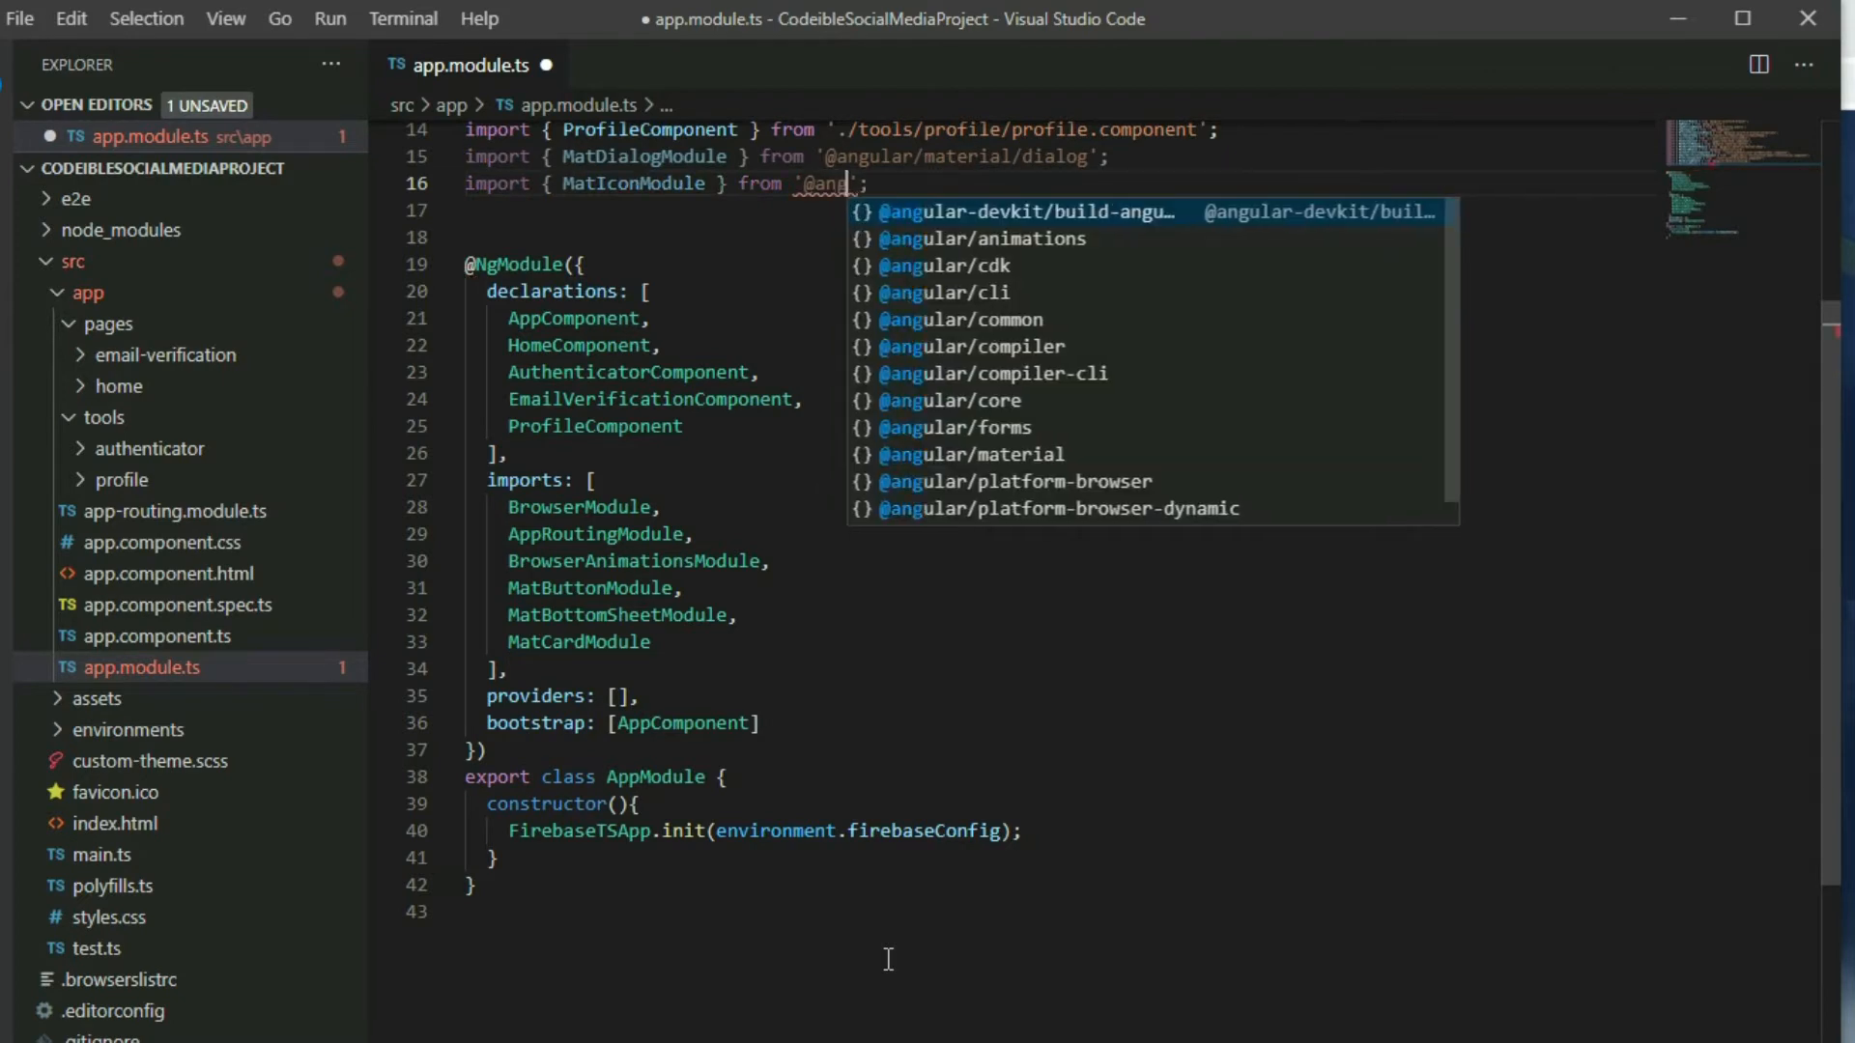
text(/material/)
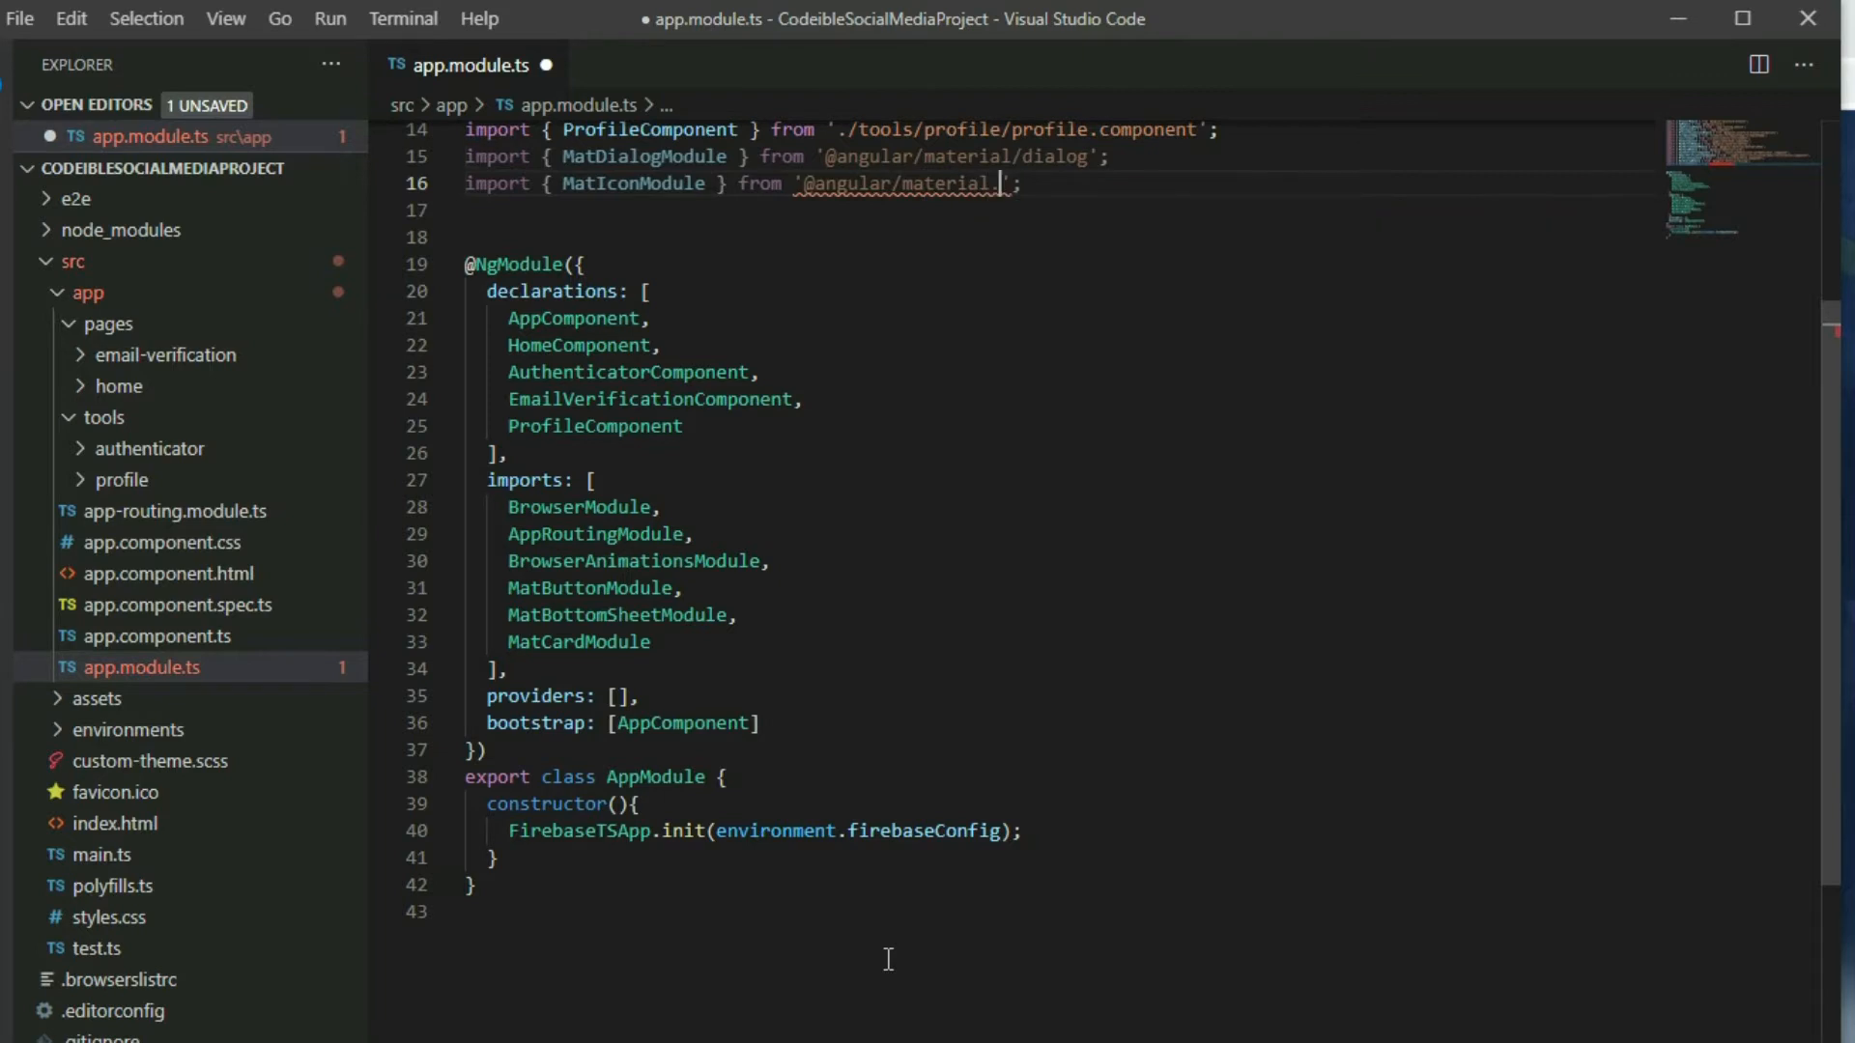
text(icon)
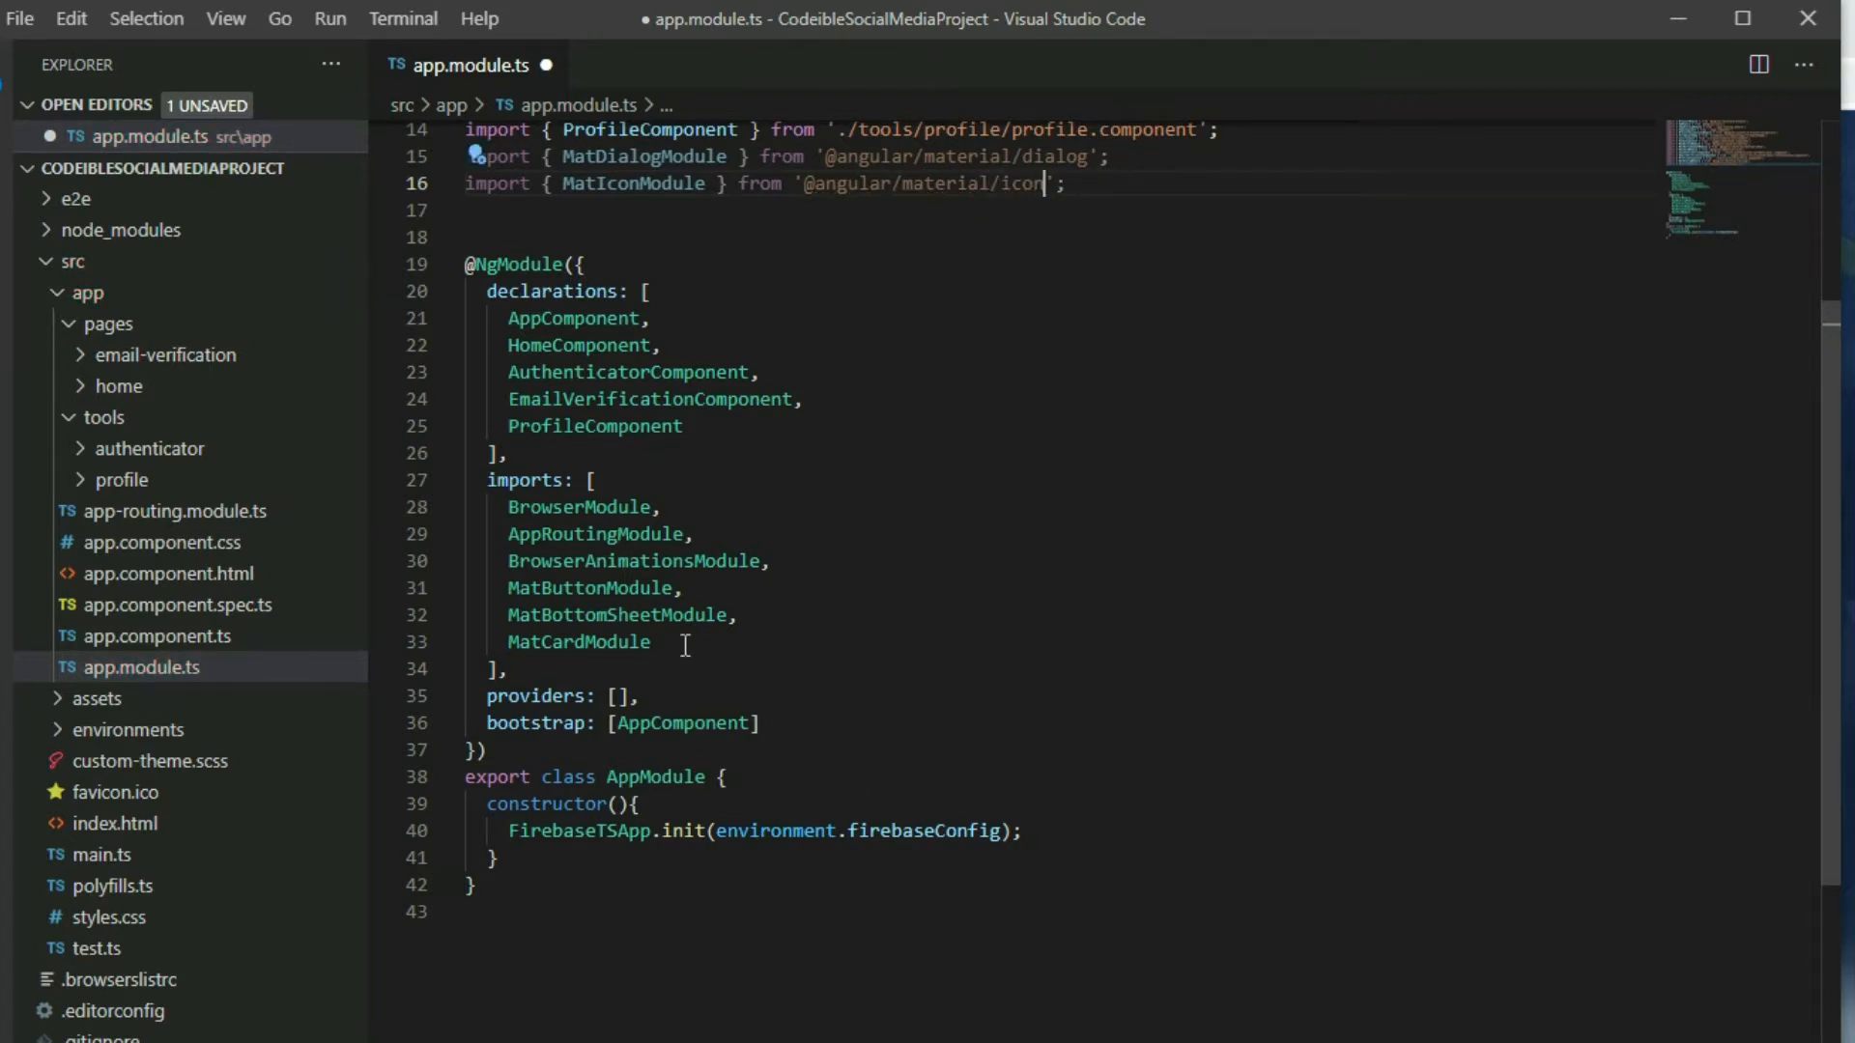
Step: Append MatDialogModule and MatIconModule to the NgModule imports array
text(,)
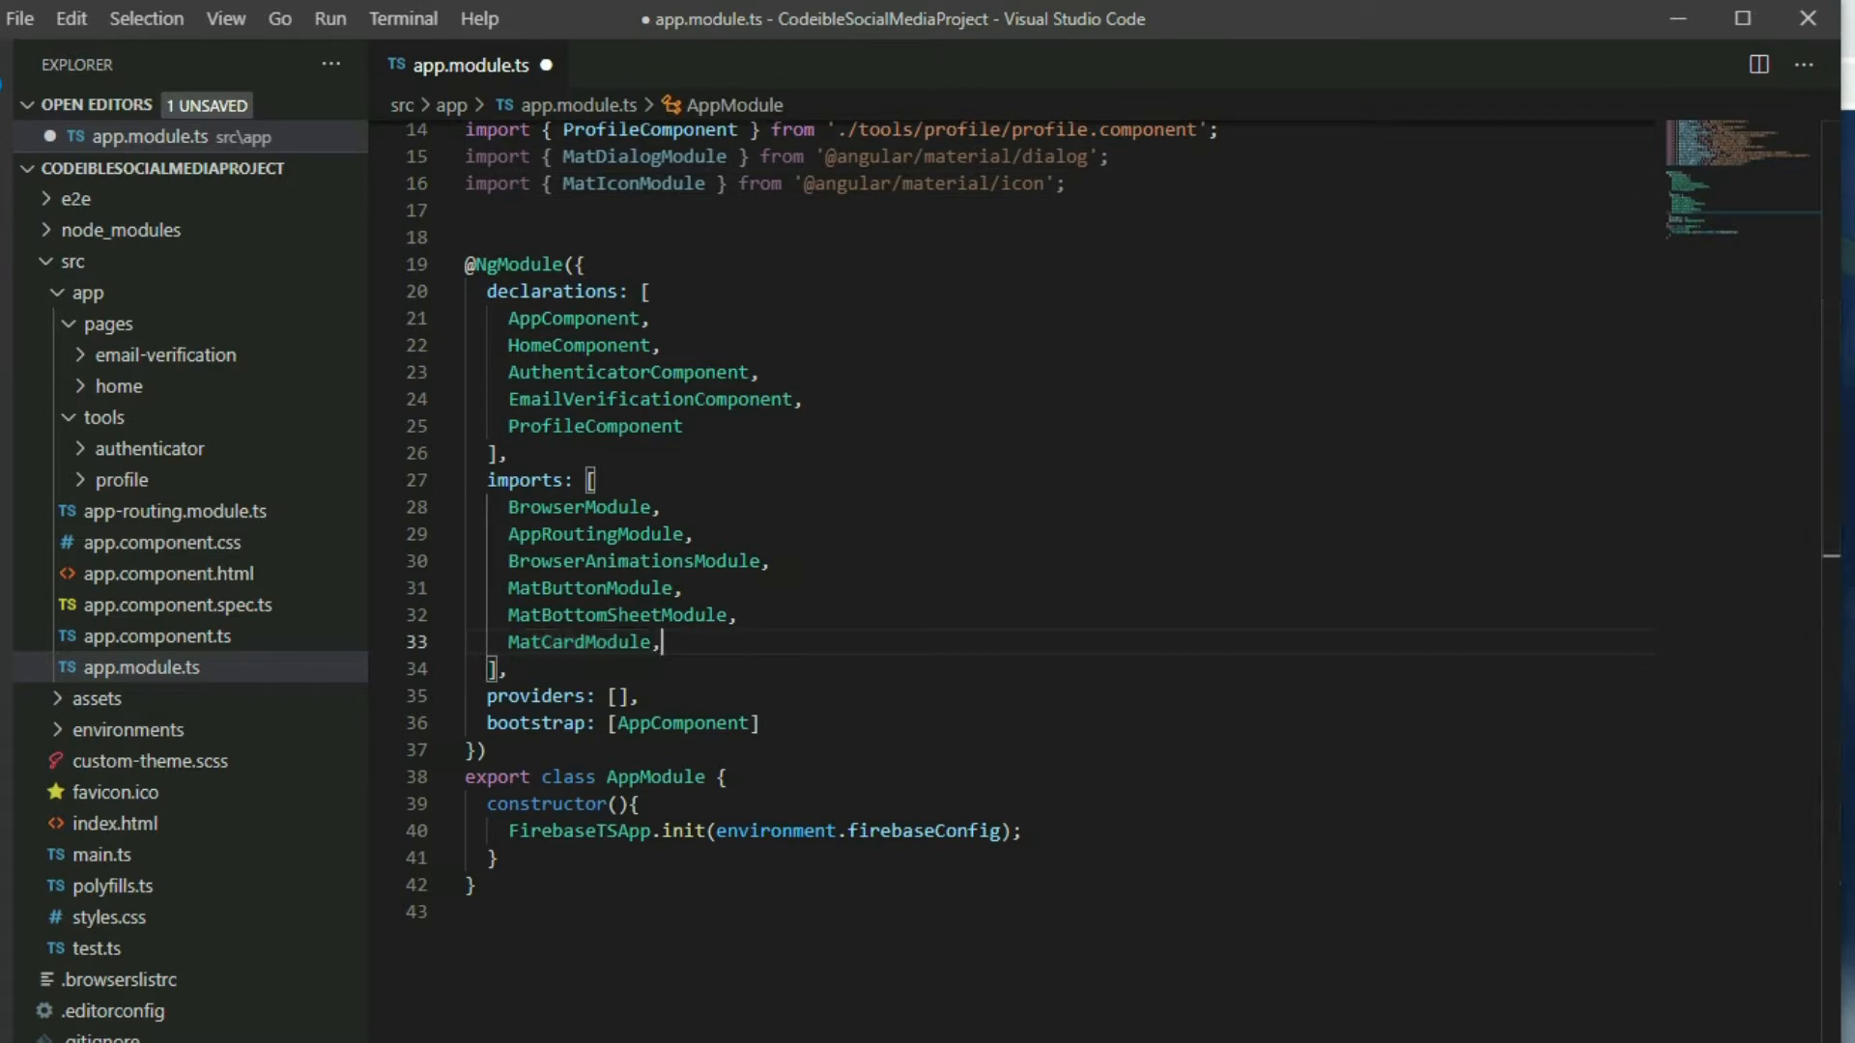
text(MatDialogModule)
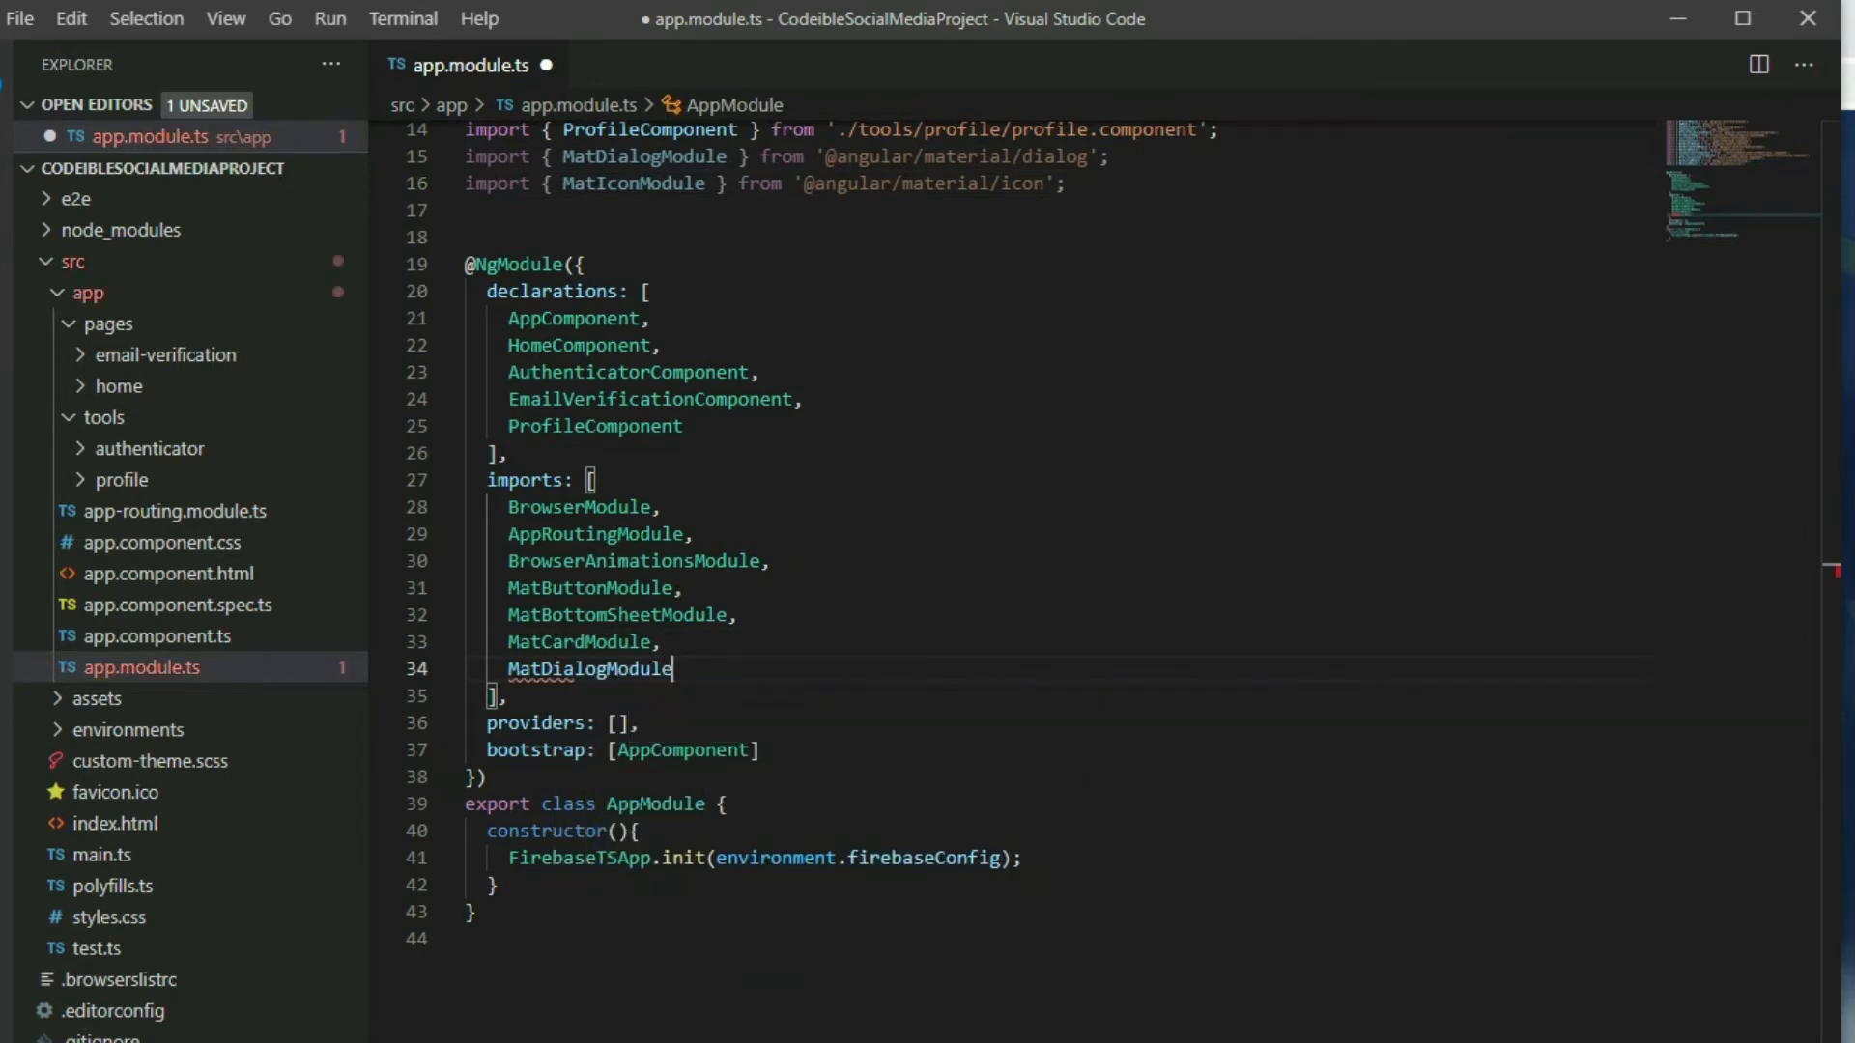
text(,)
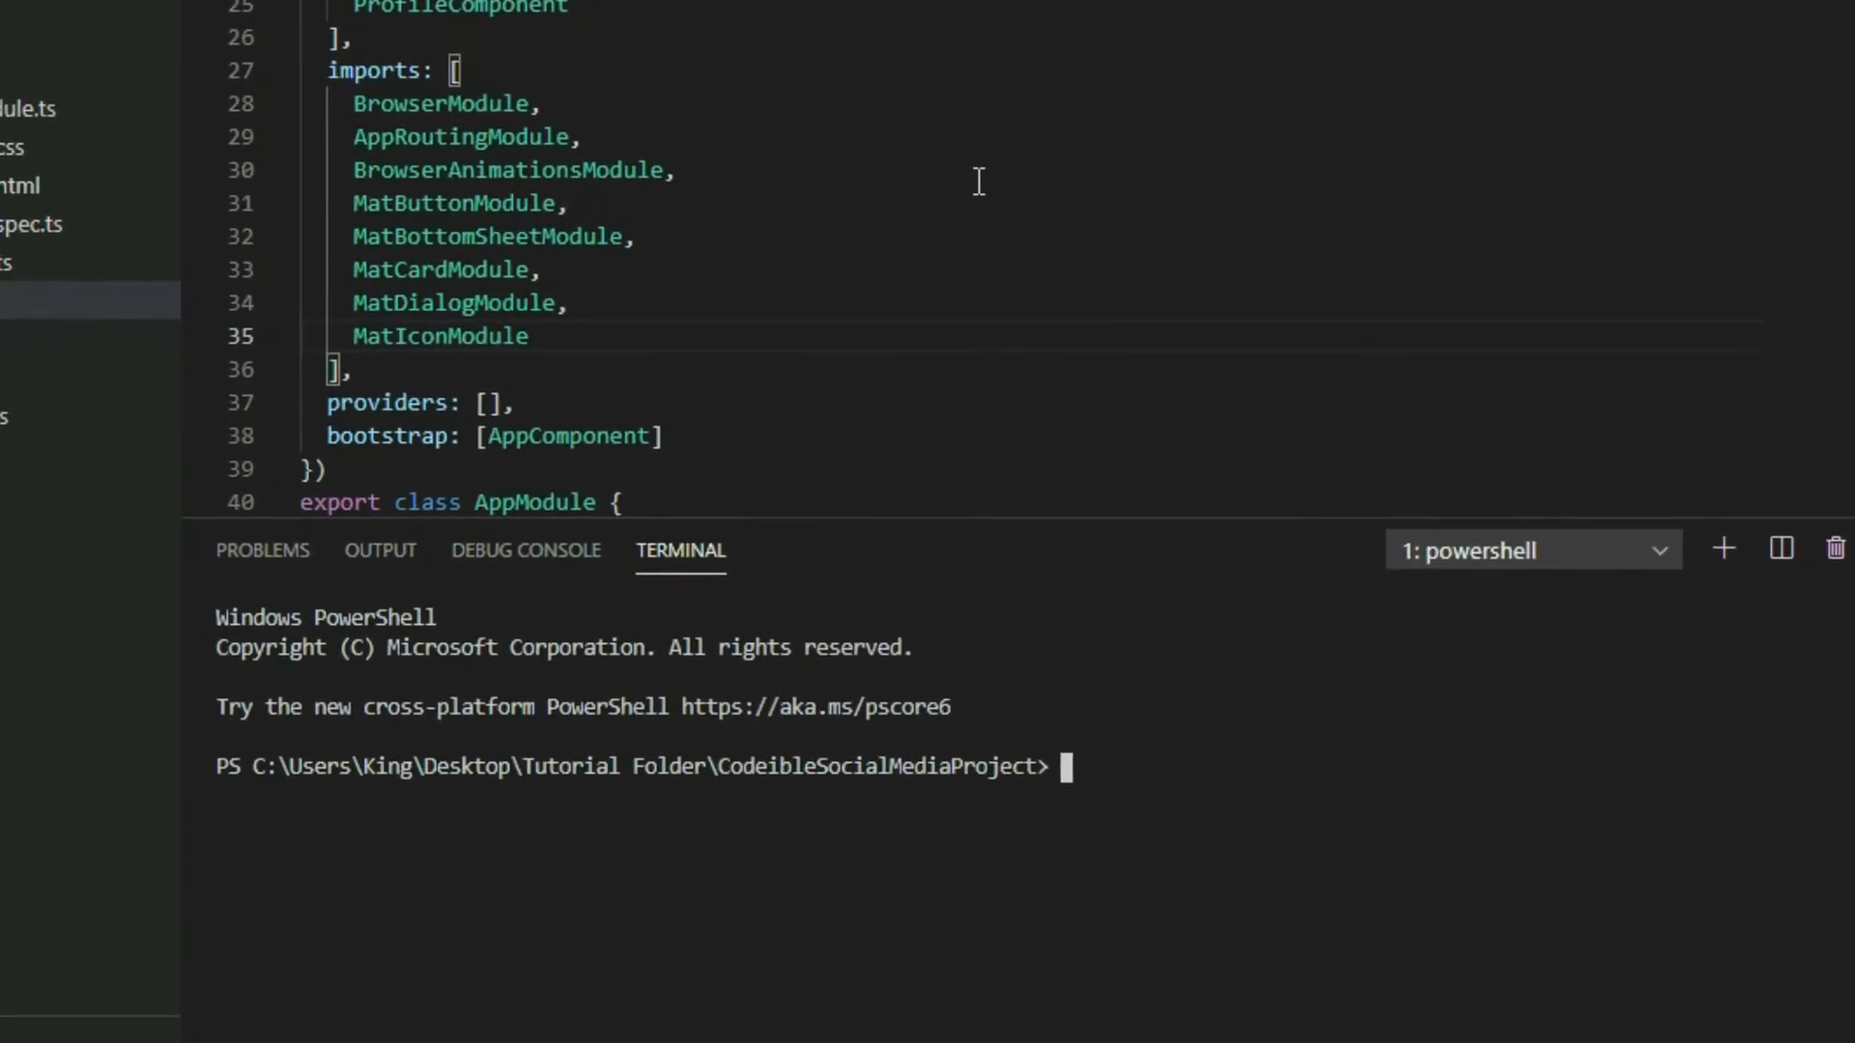
Step: Run ng generate component pages/PostFeed in the terminal
text(ng gener)
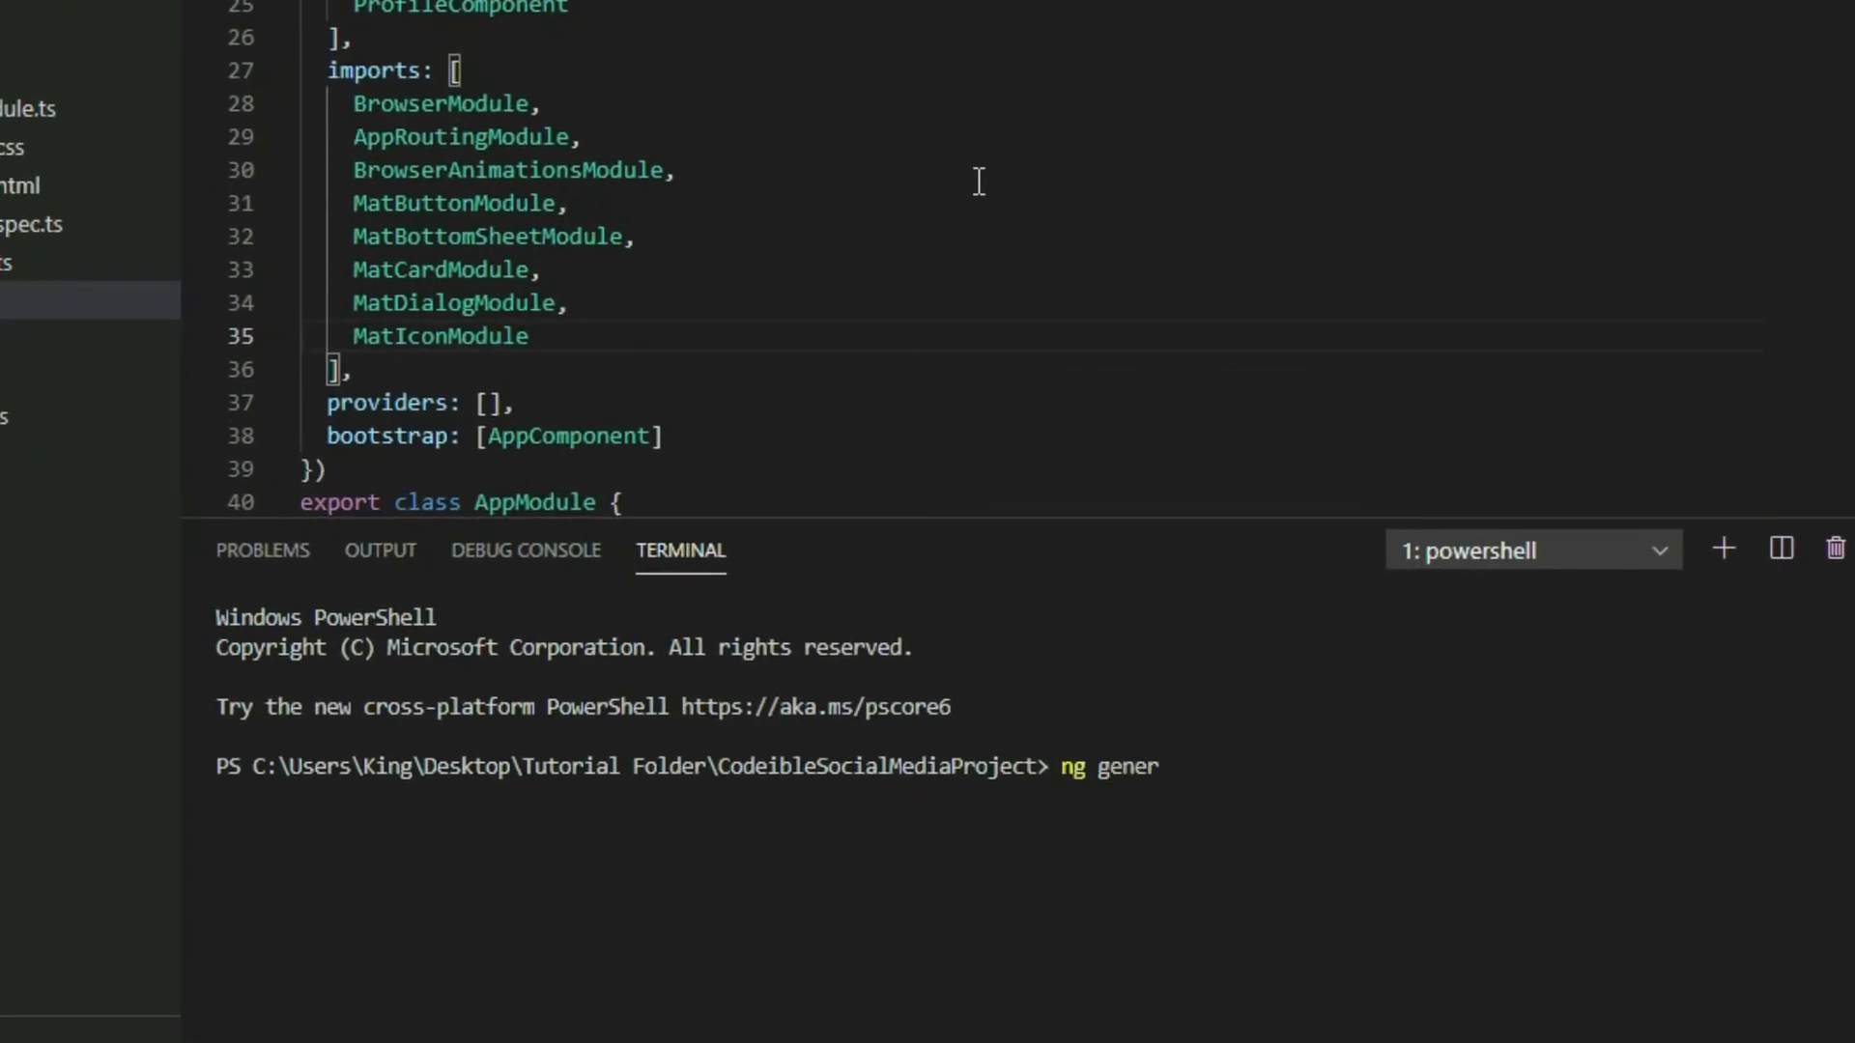
text(ate component)
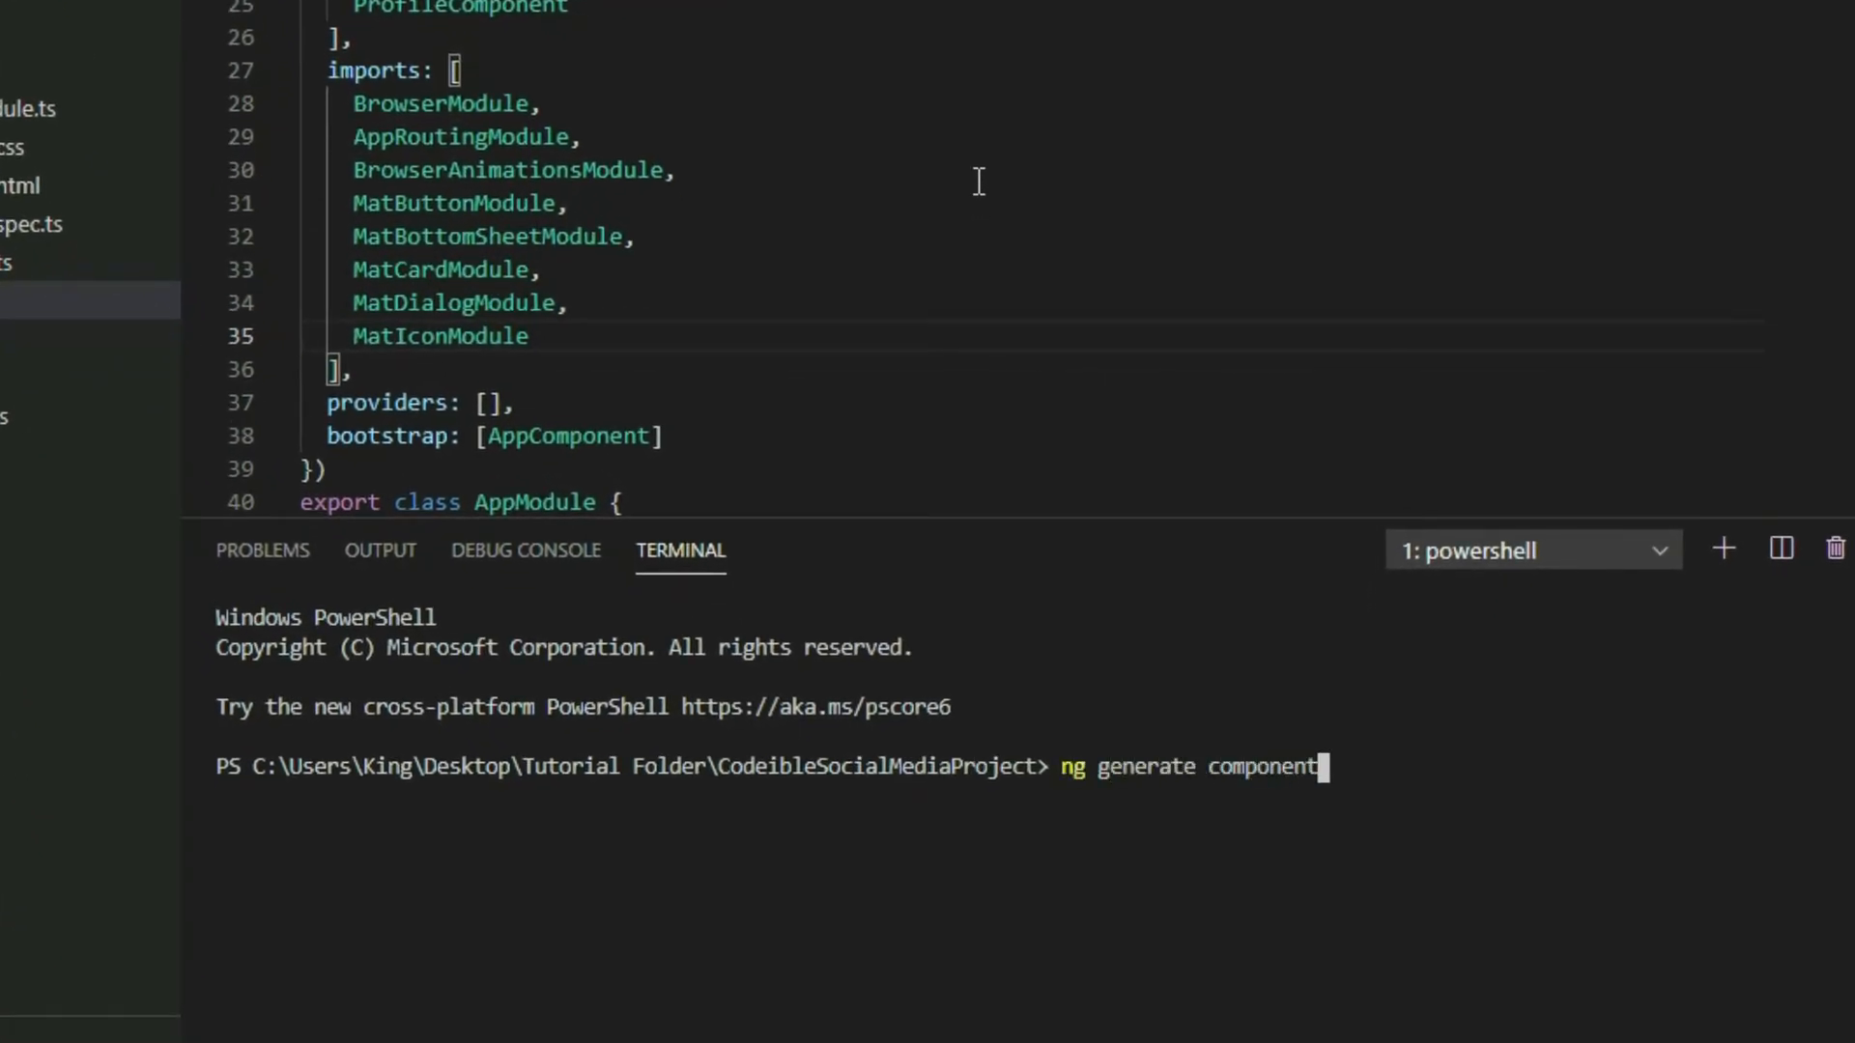
text(pages/)
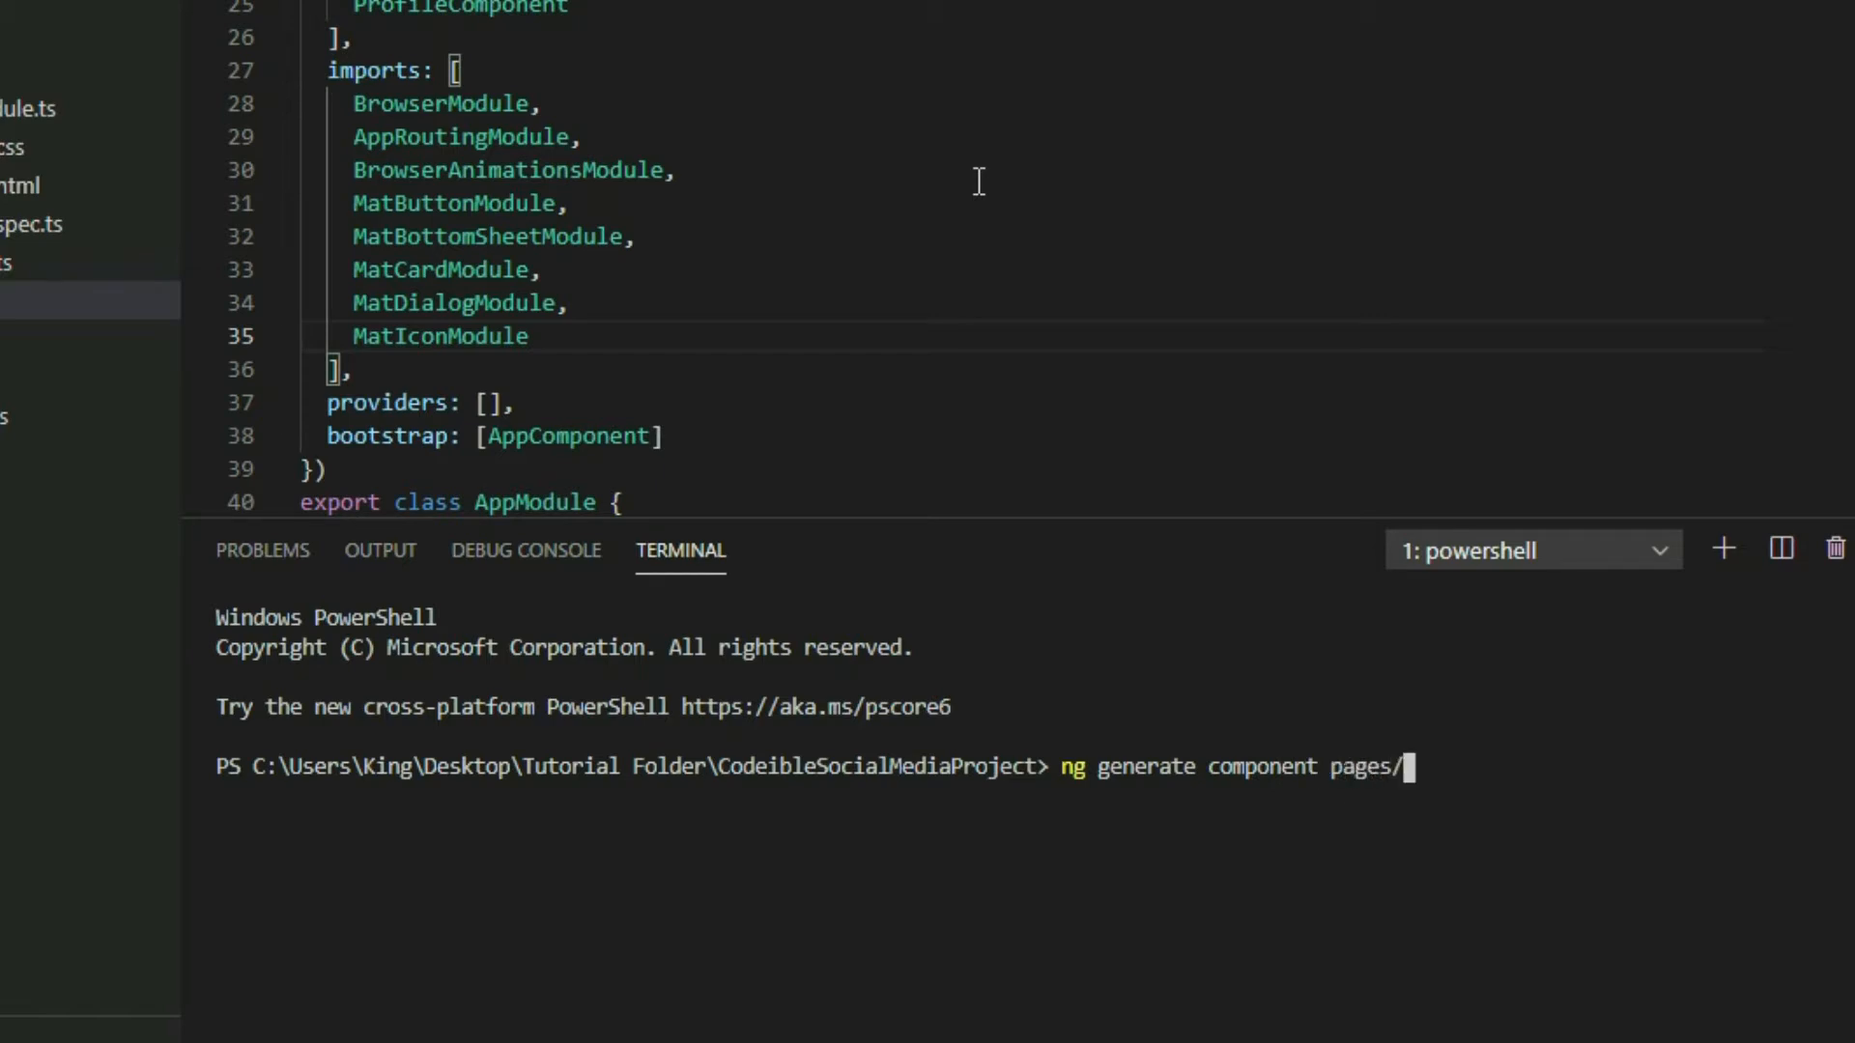
text(PostFeed)
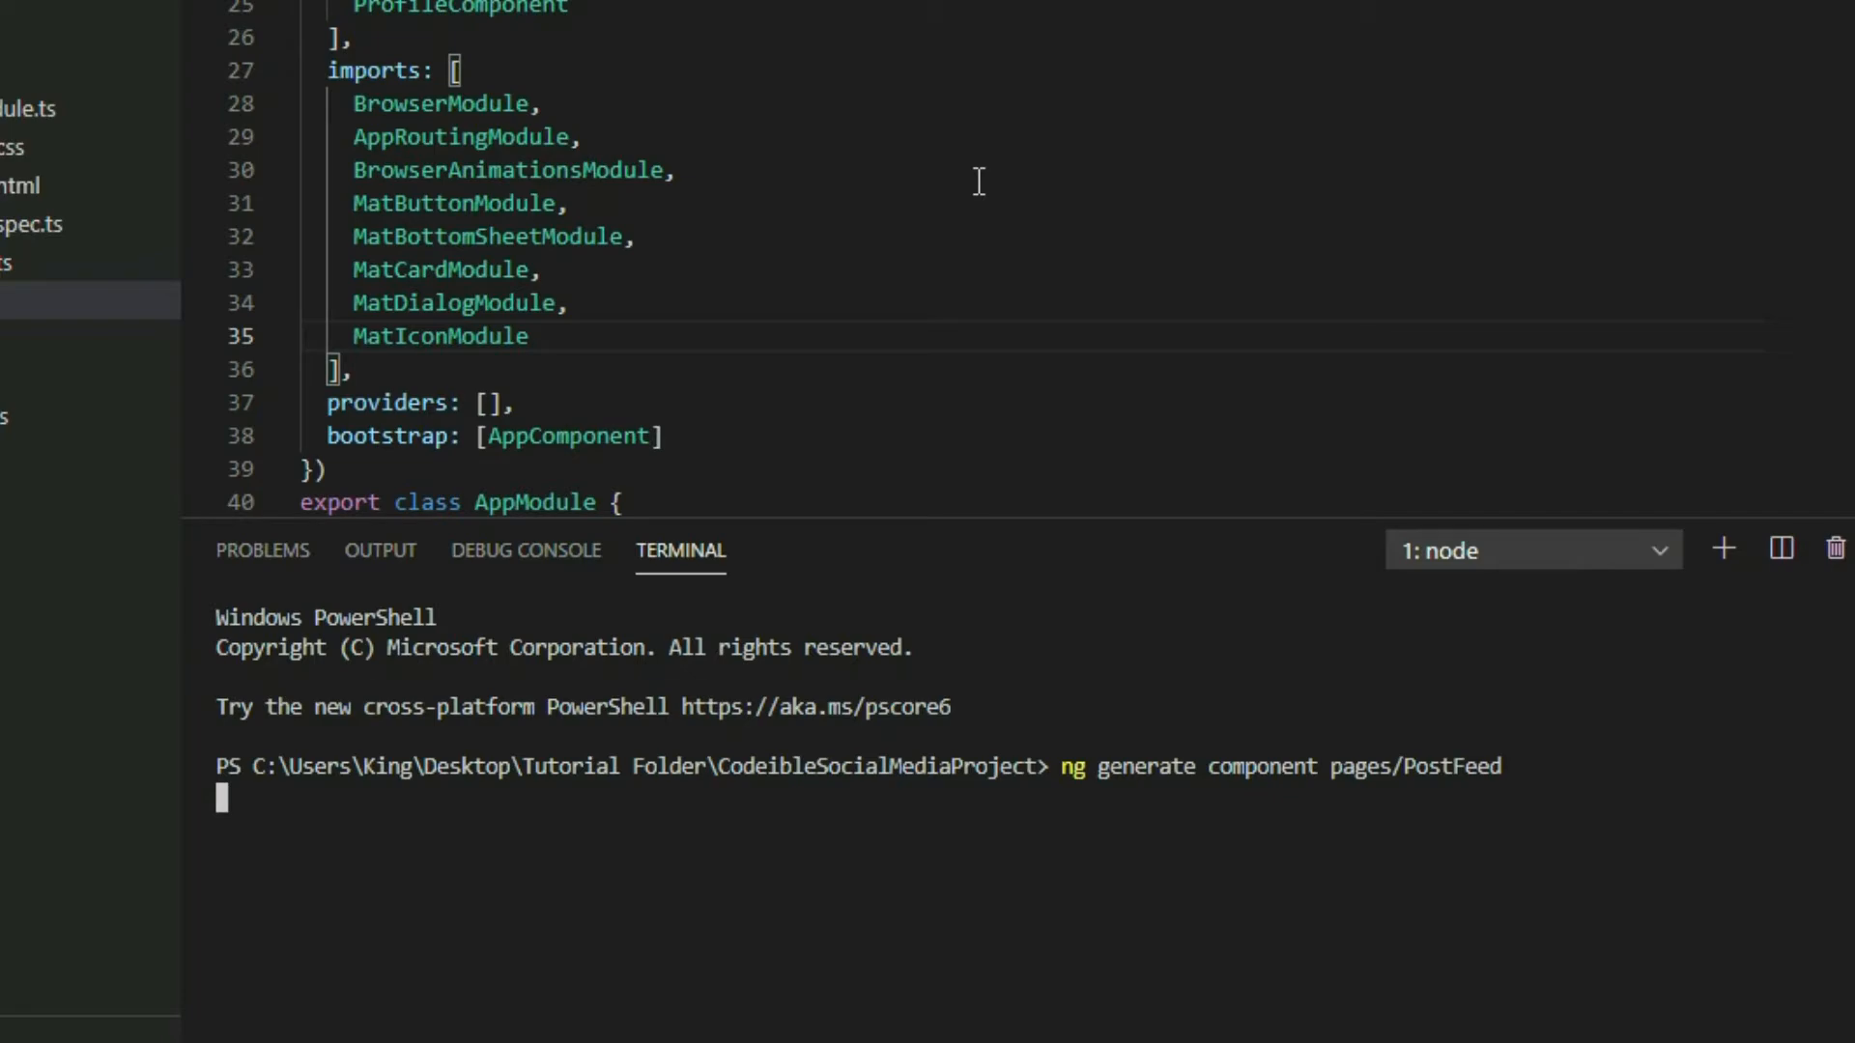
key(Enter)
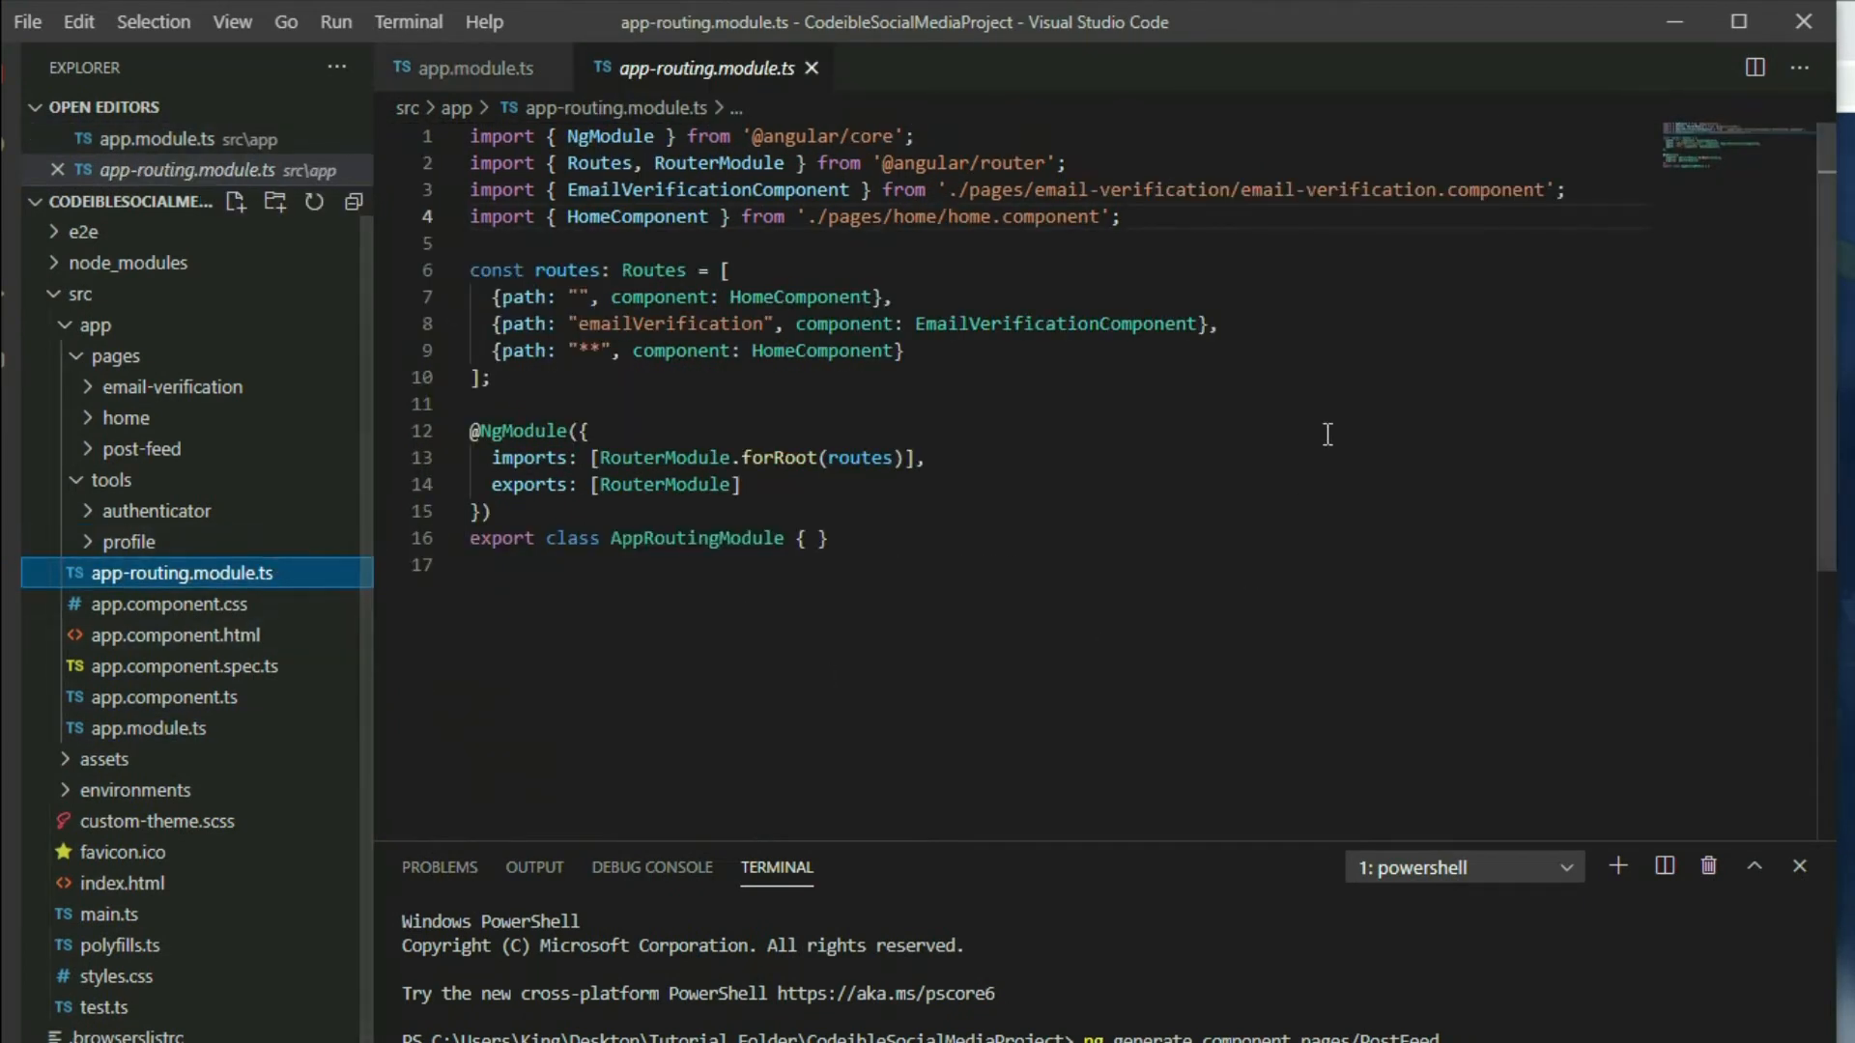
Step: Add a "postfeed" route pointing to PostFeedComponent with its auto-import
text(P)
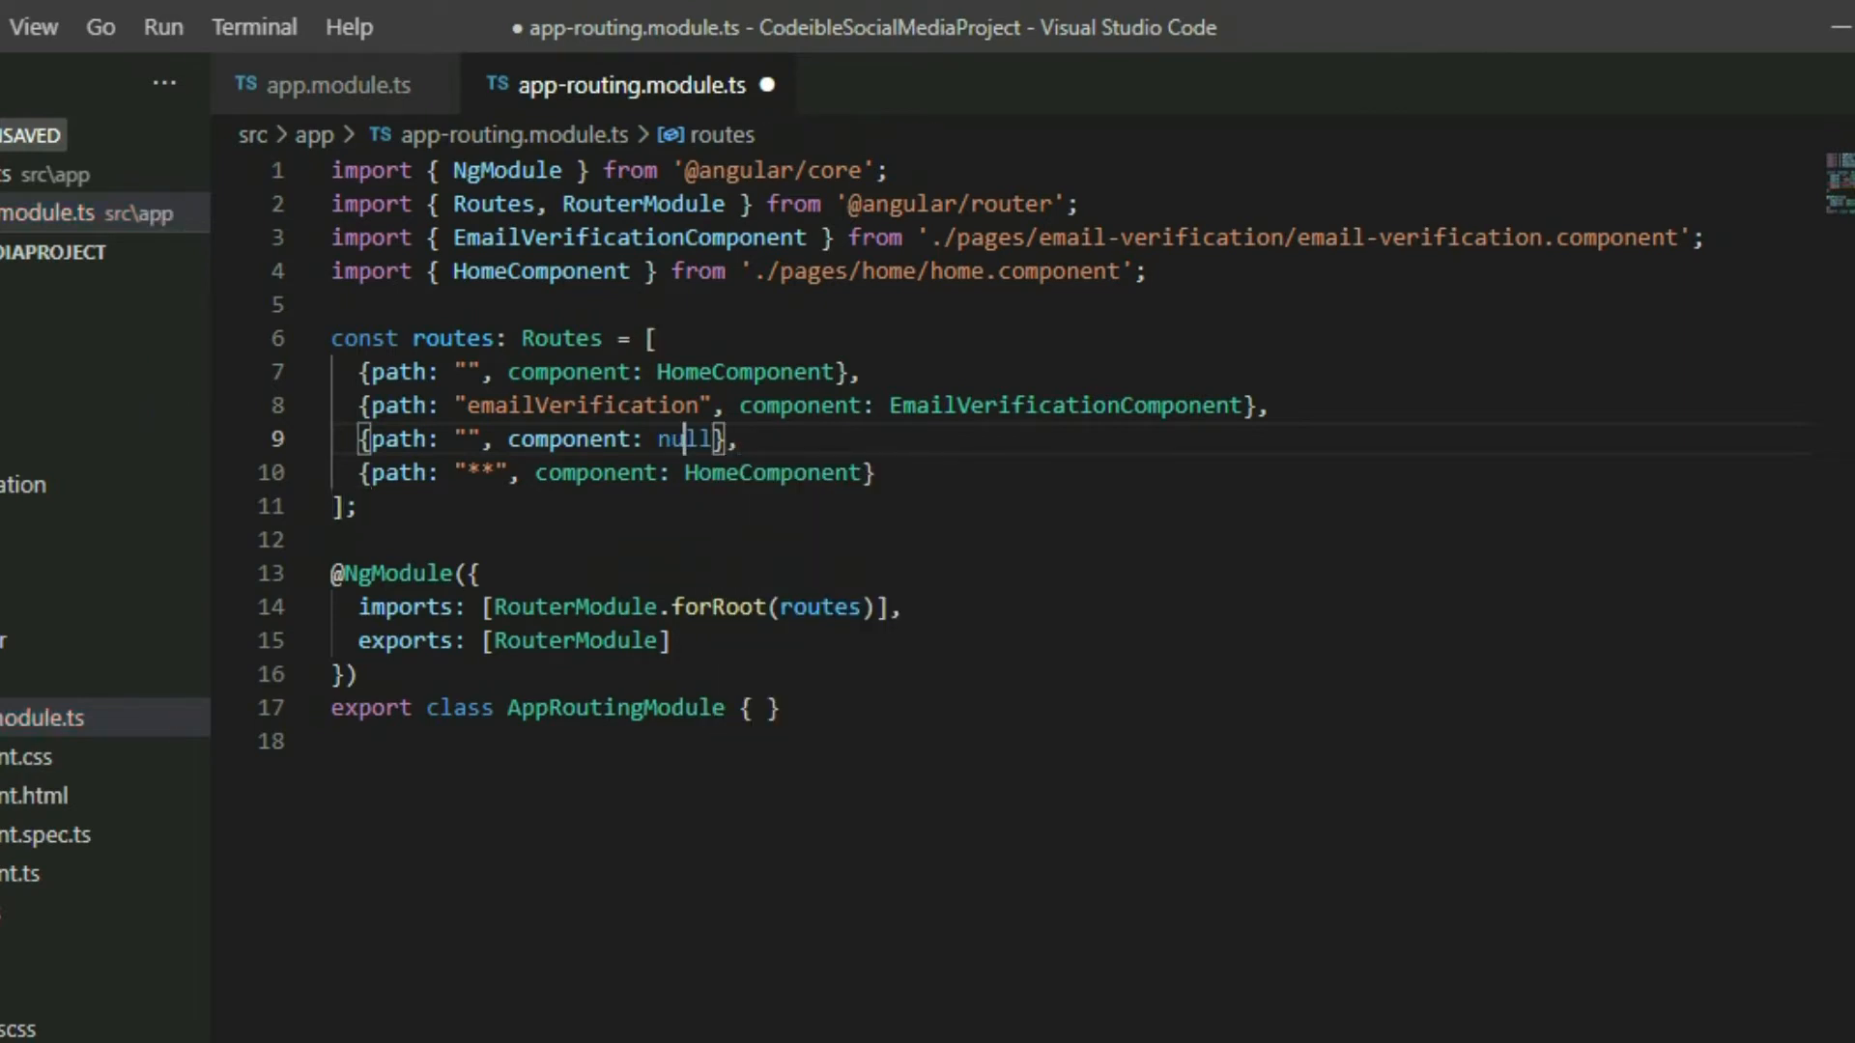
text(postf)
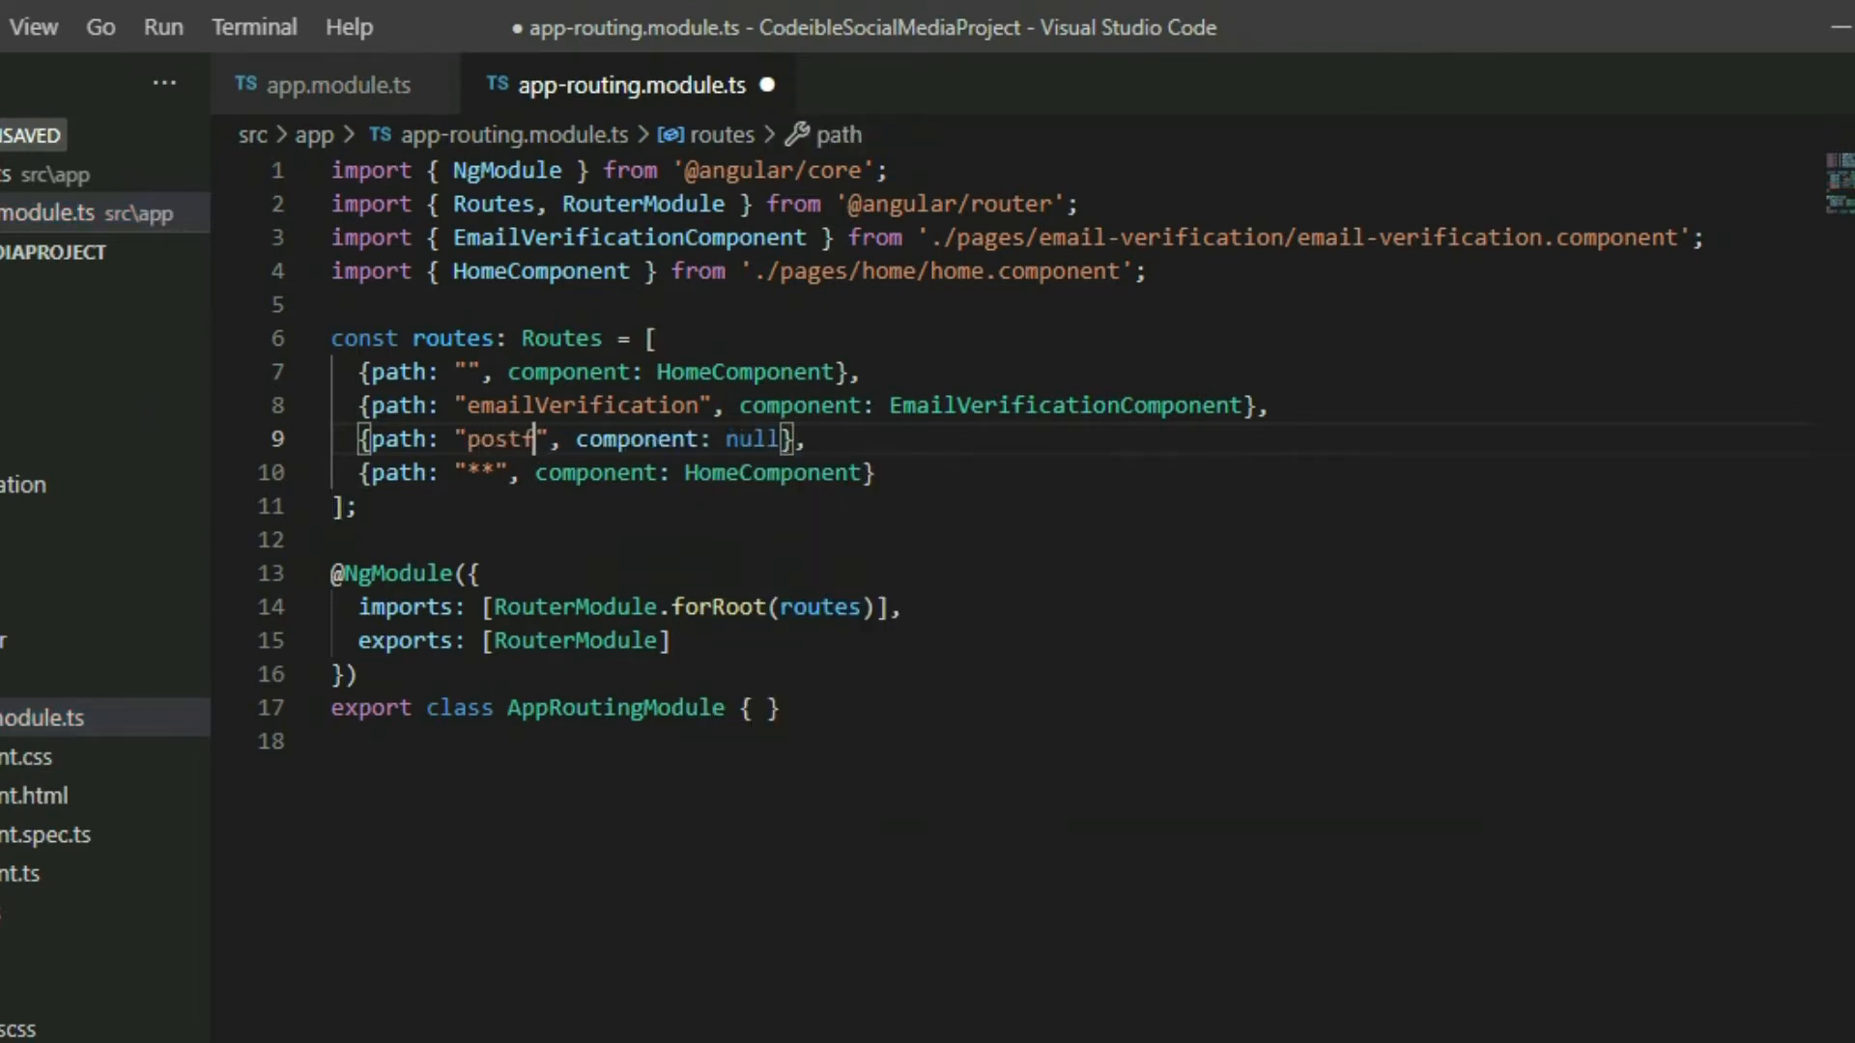
text(eed)
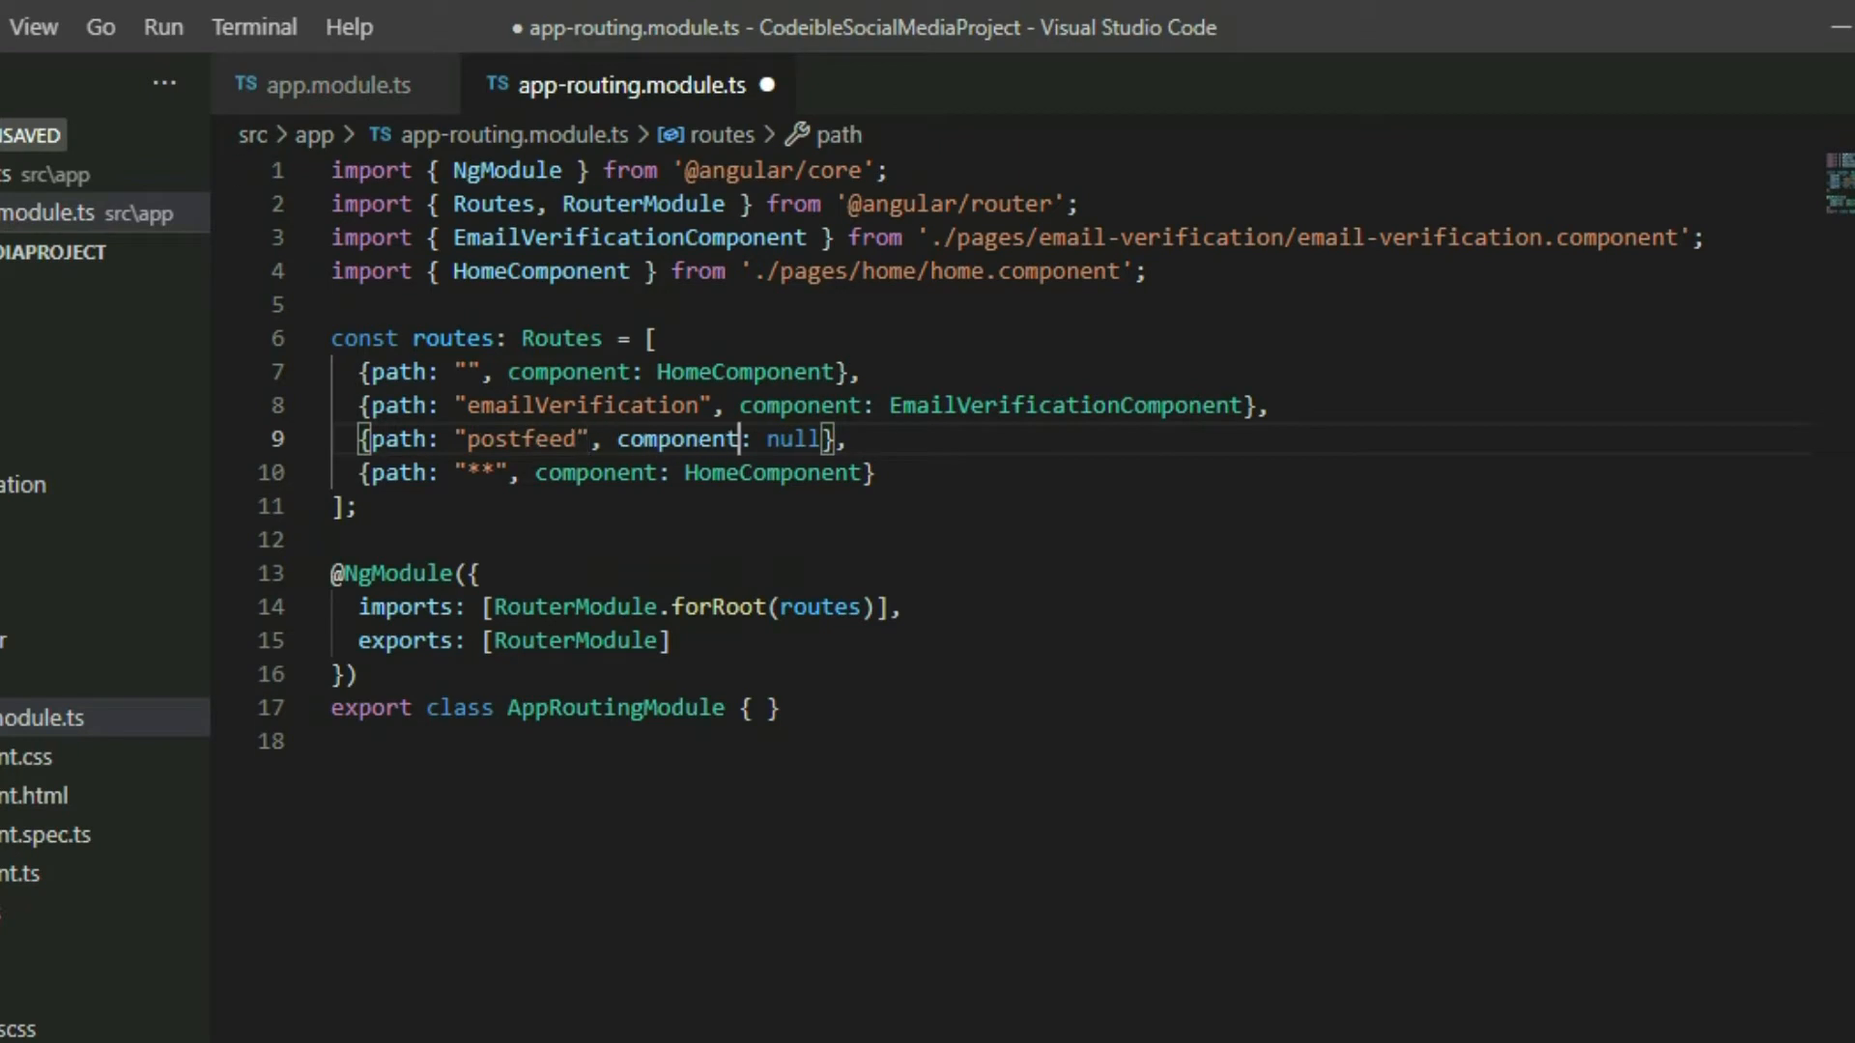
text(PostFeedComponent)
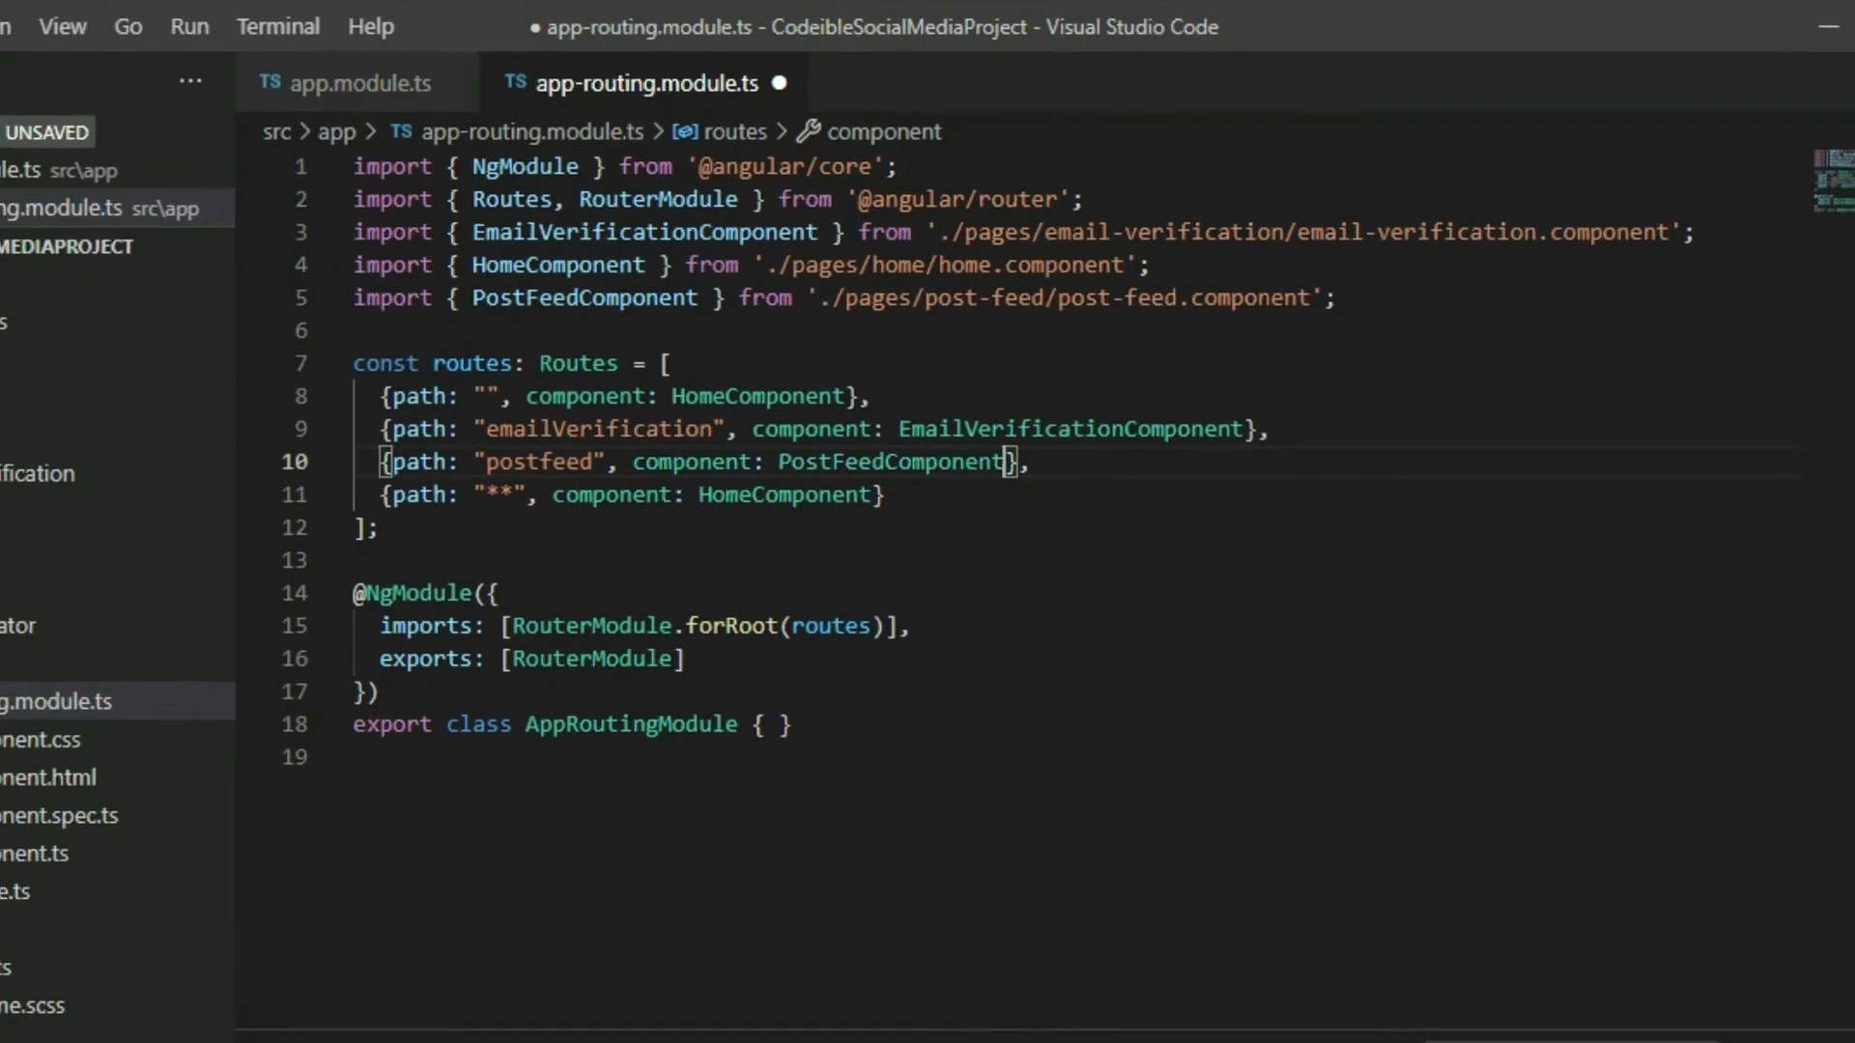
key(ctrl+`)
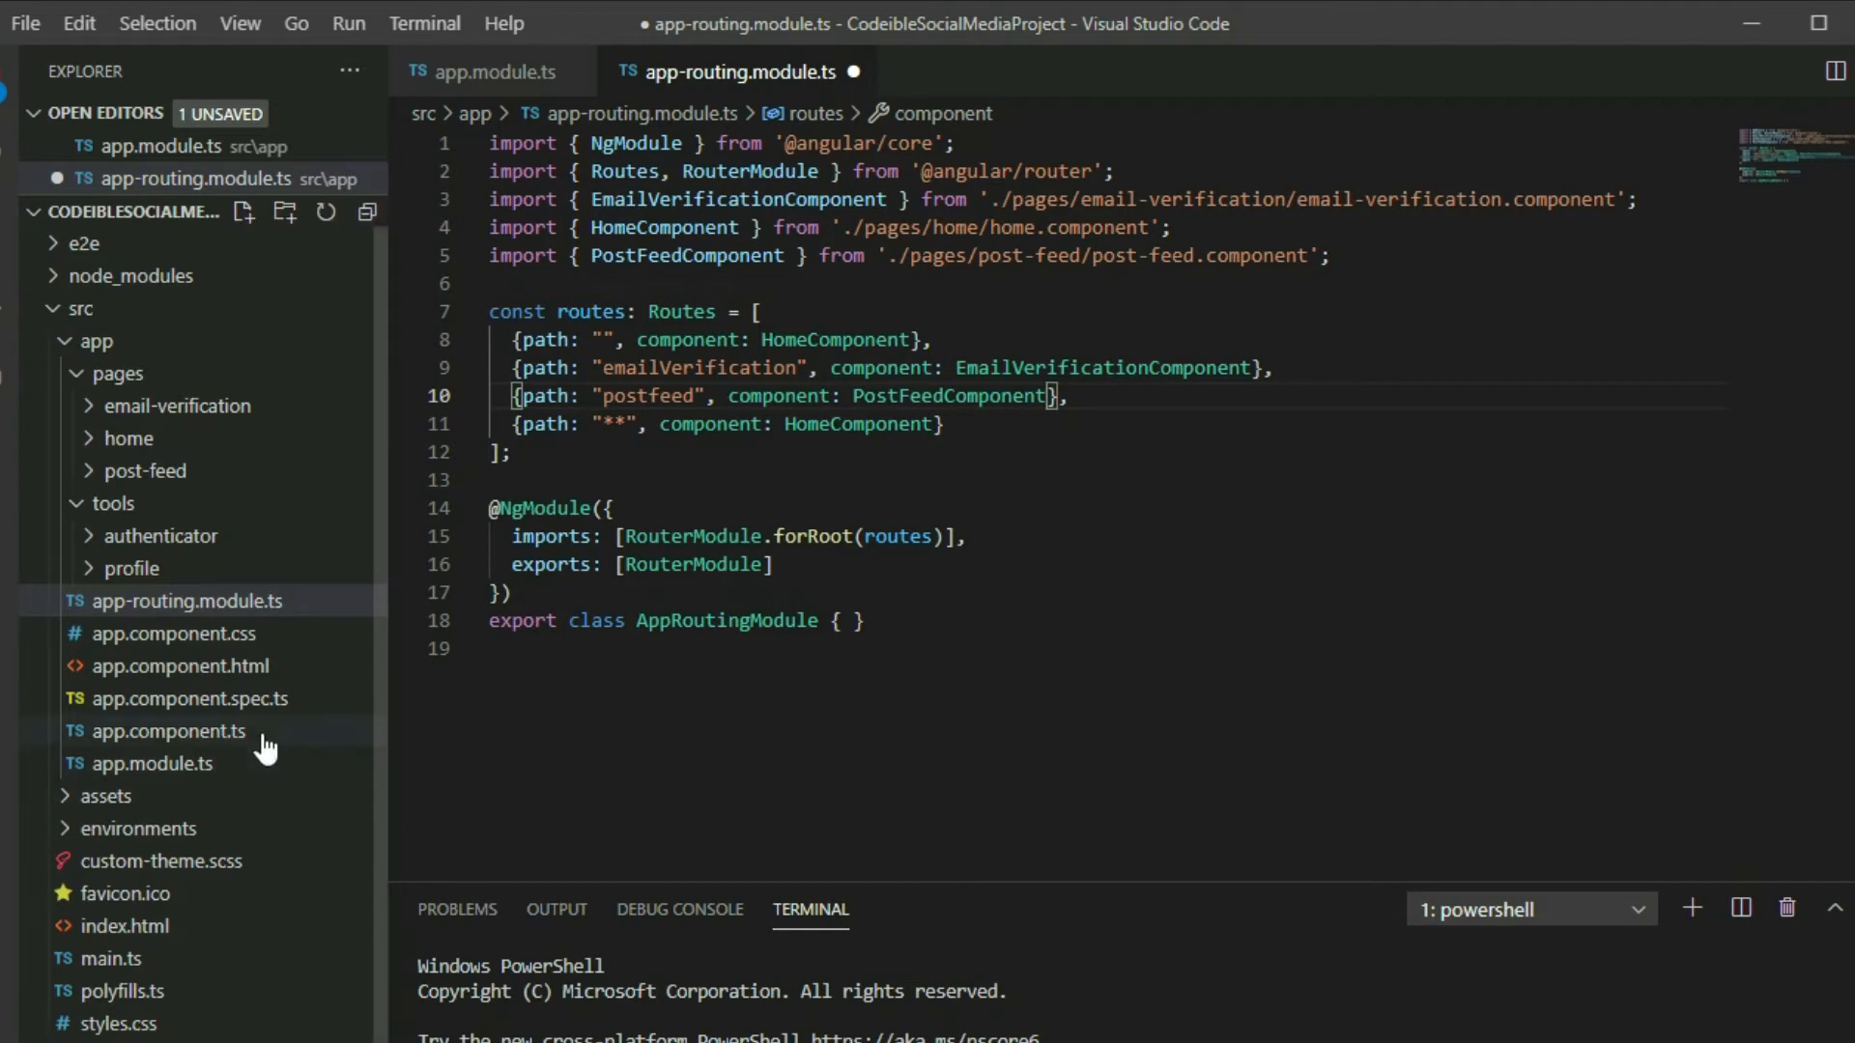
Step: In app.component.ts onUpdate, add an if(this.userHasProfile) block
click(170, 730)
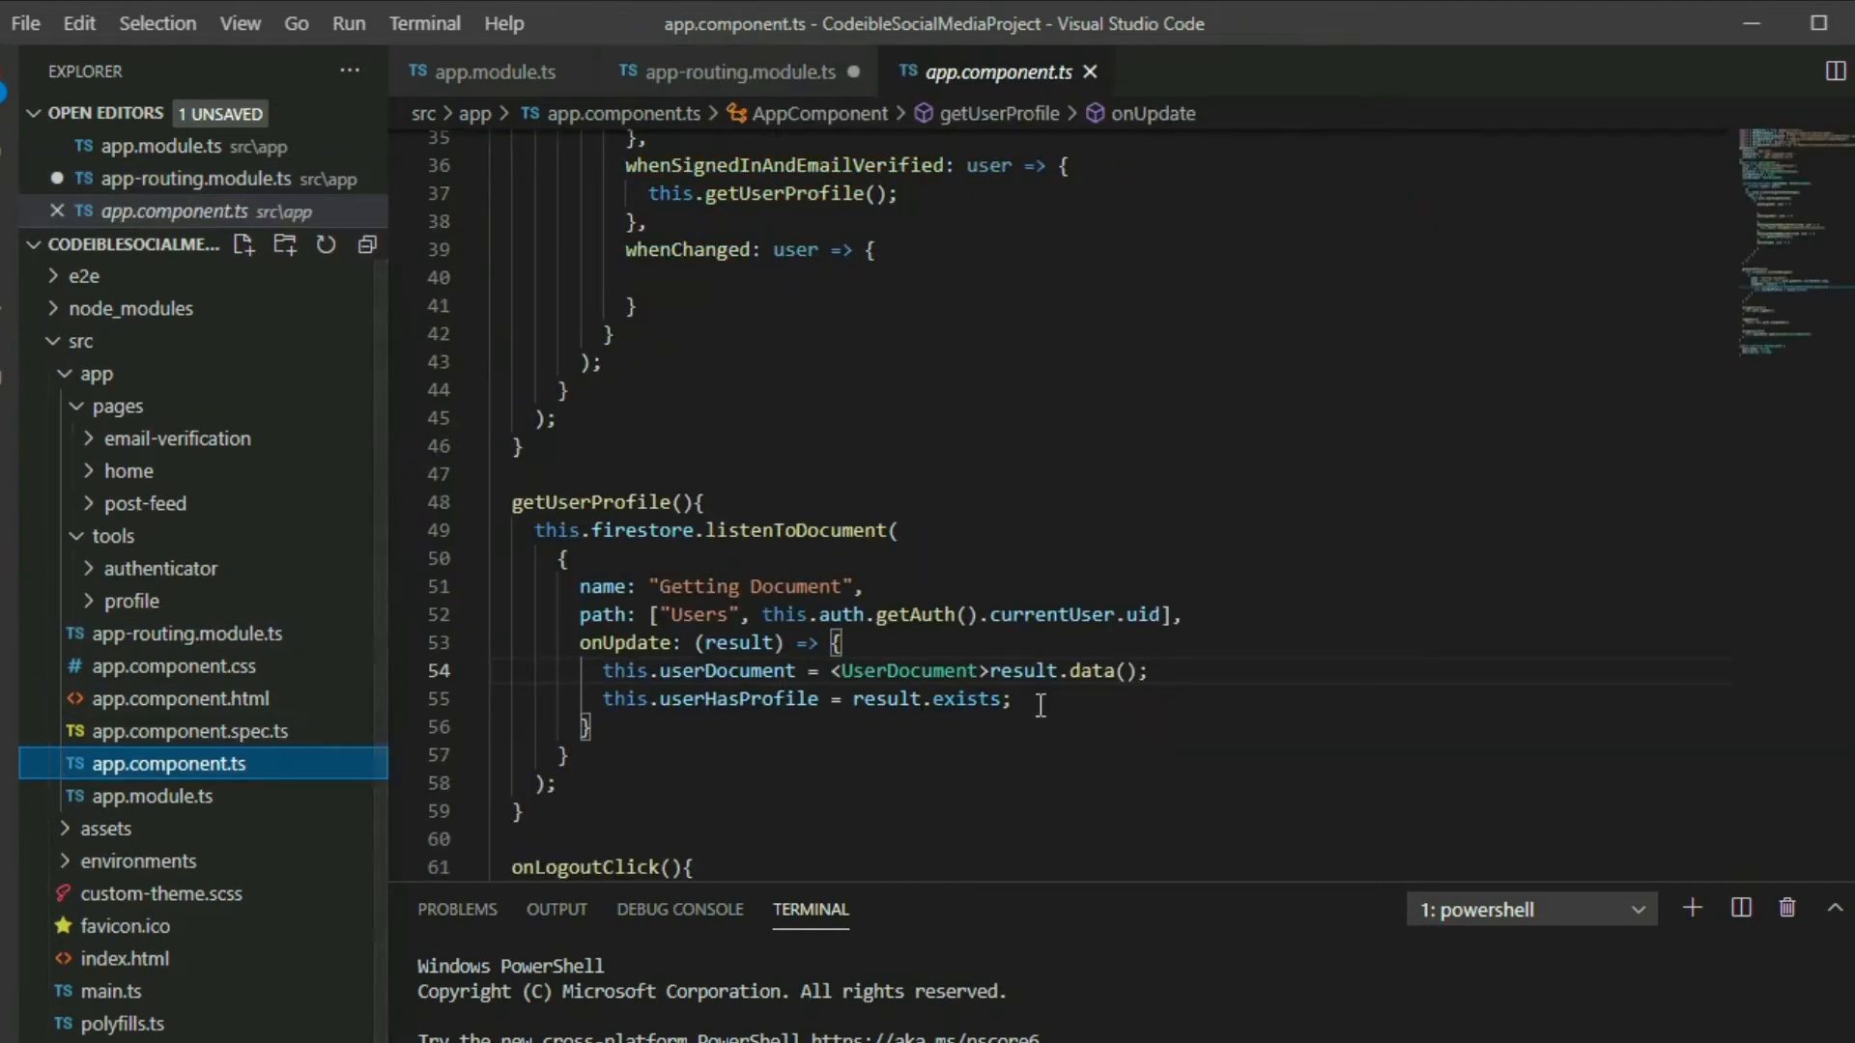
scroll(down, 3)
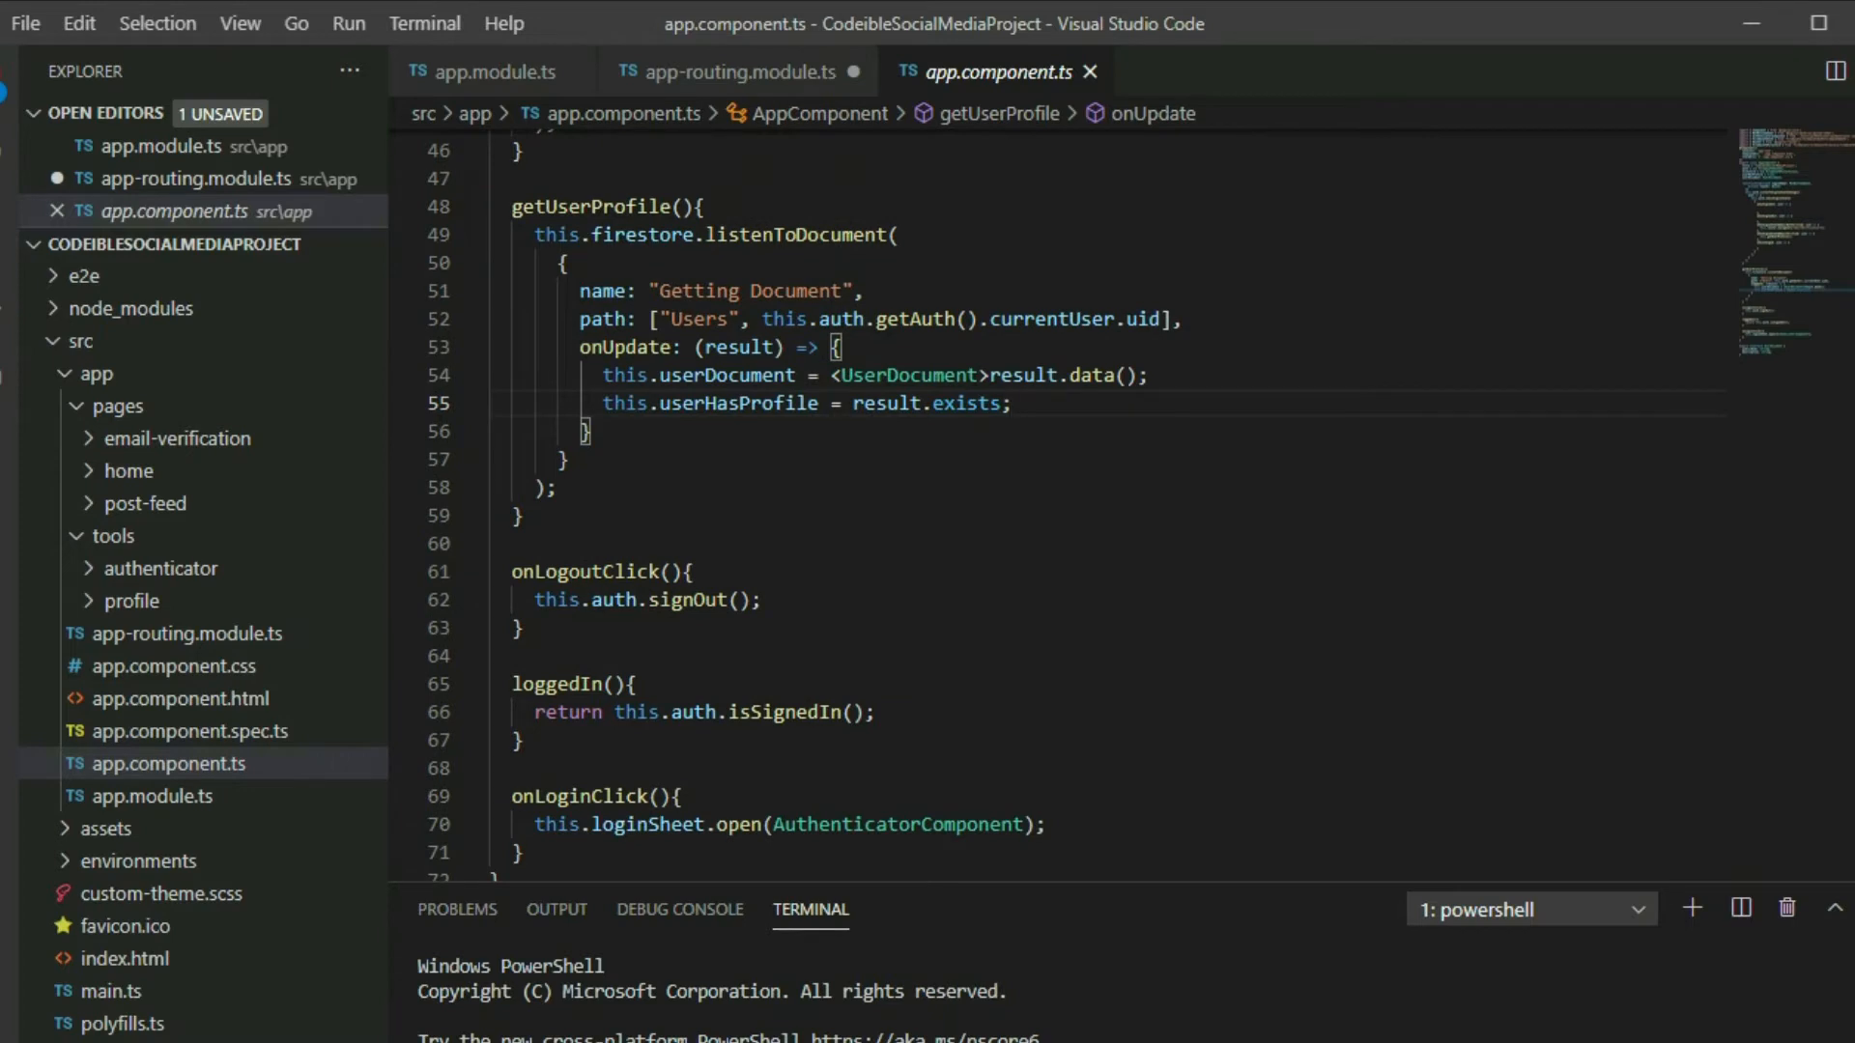
text(if()
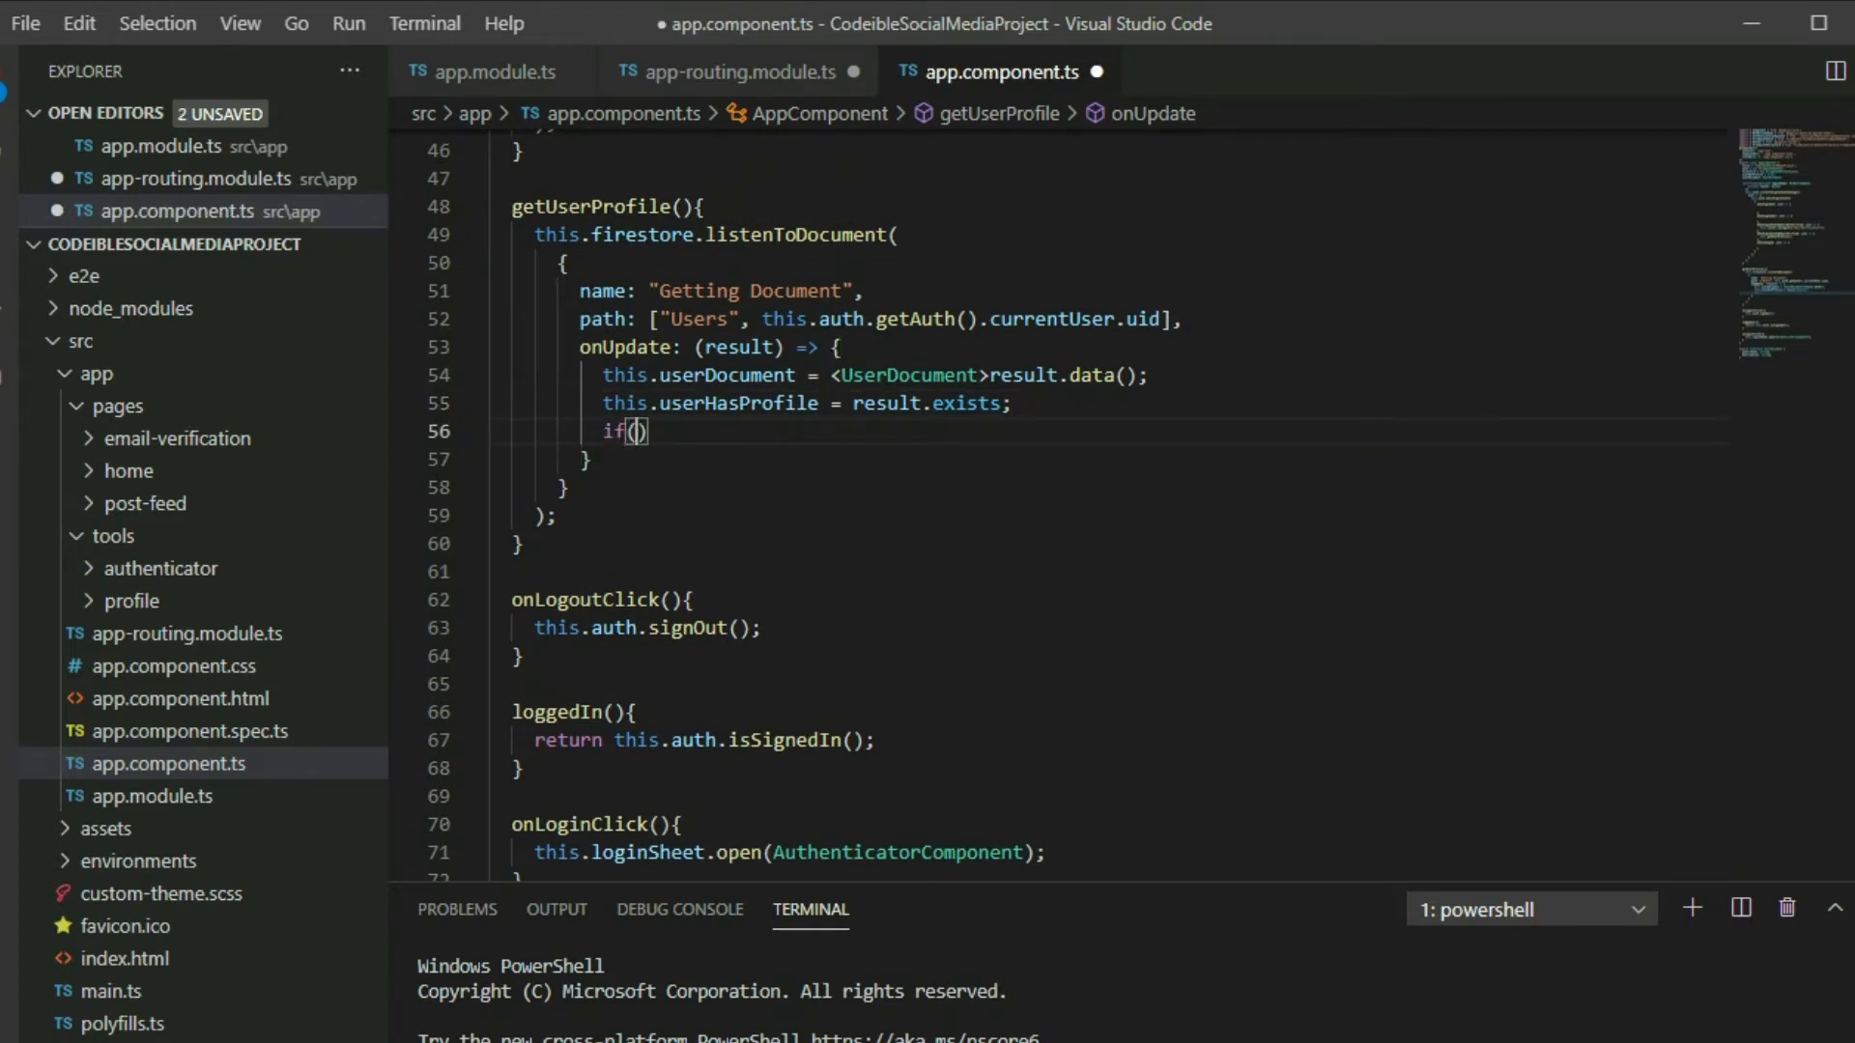
text({)
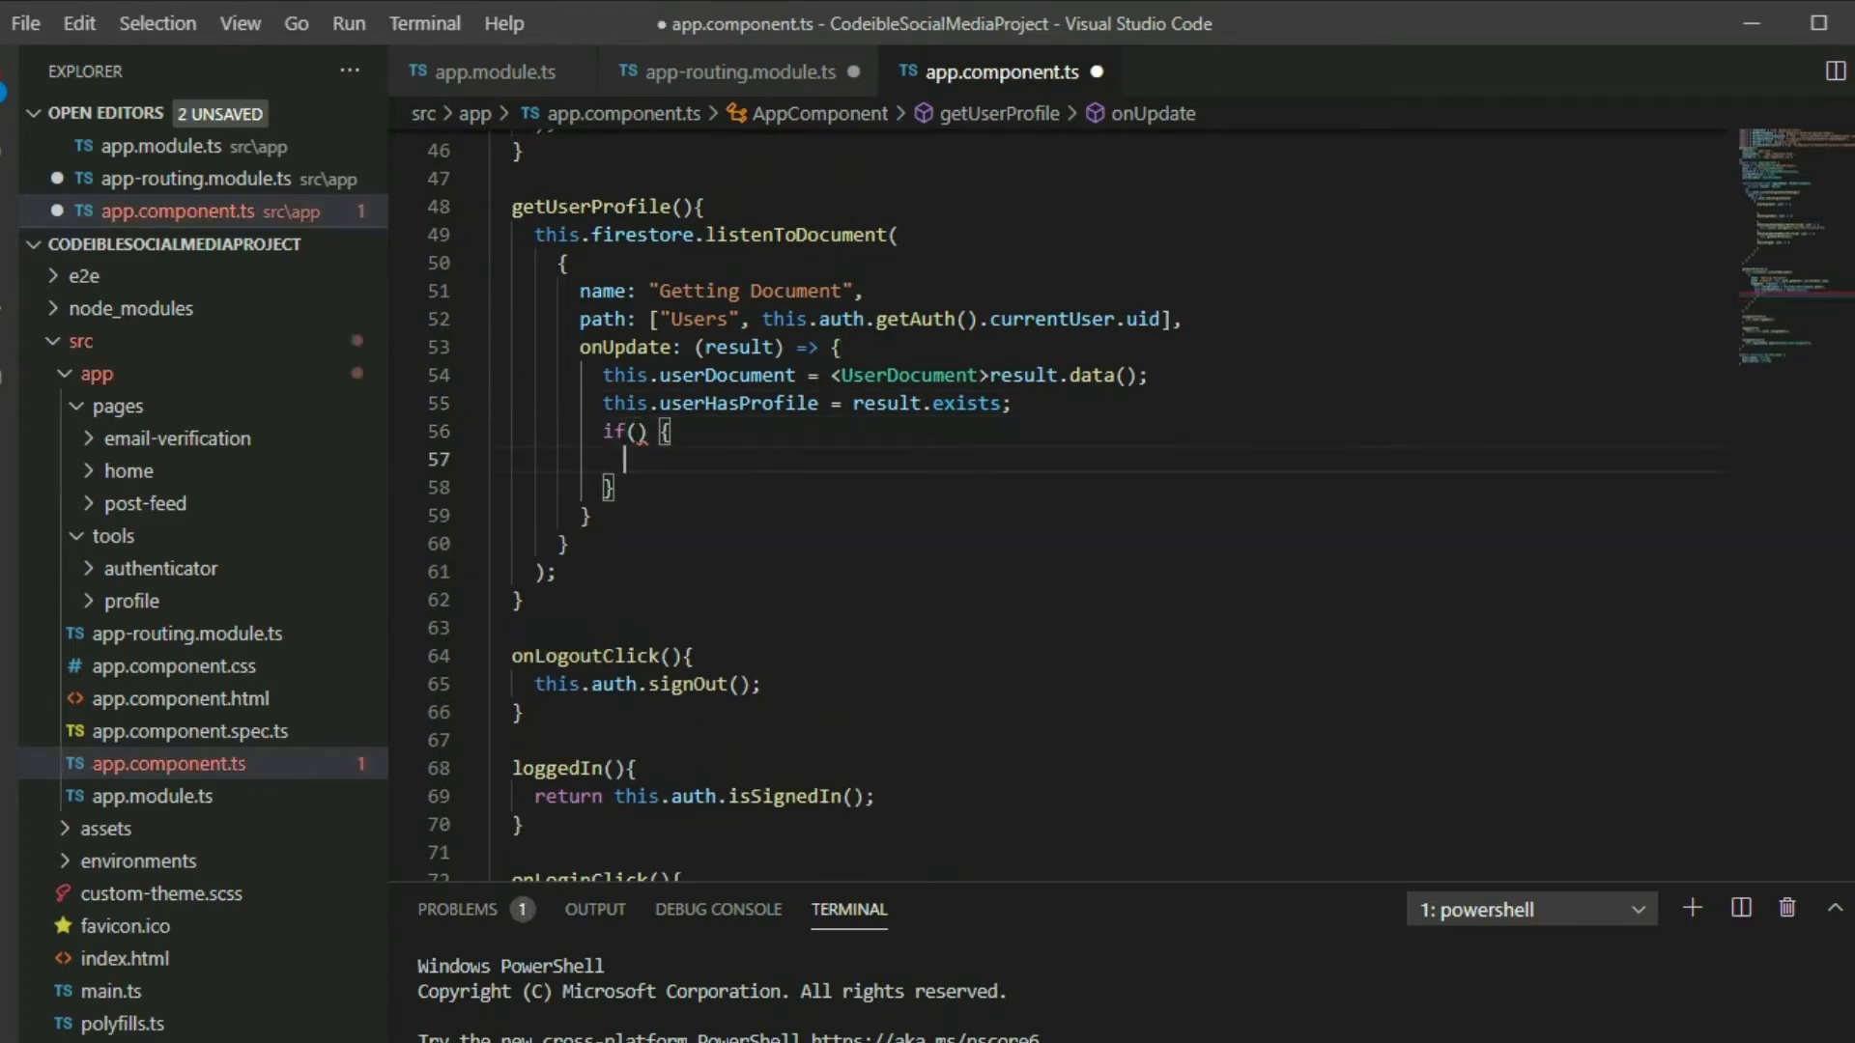
text(this.userHasProfile)
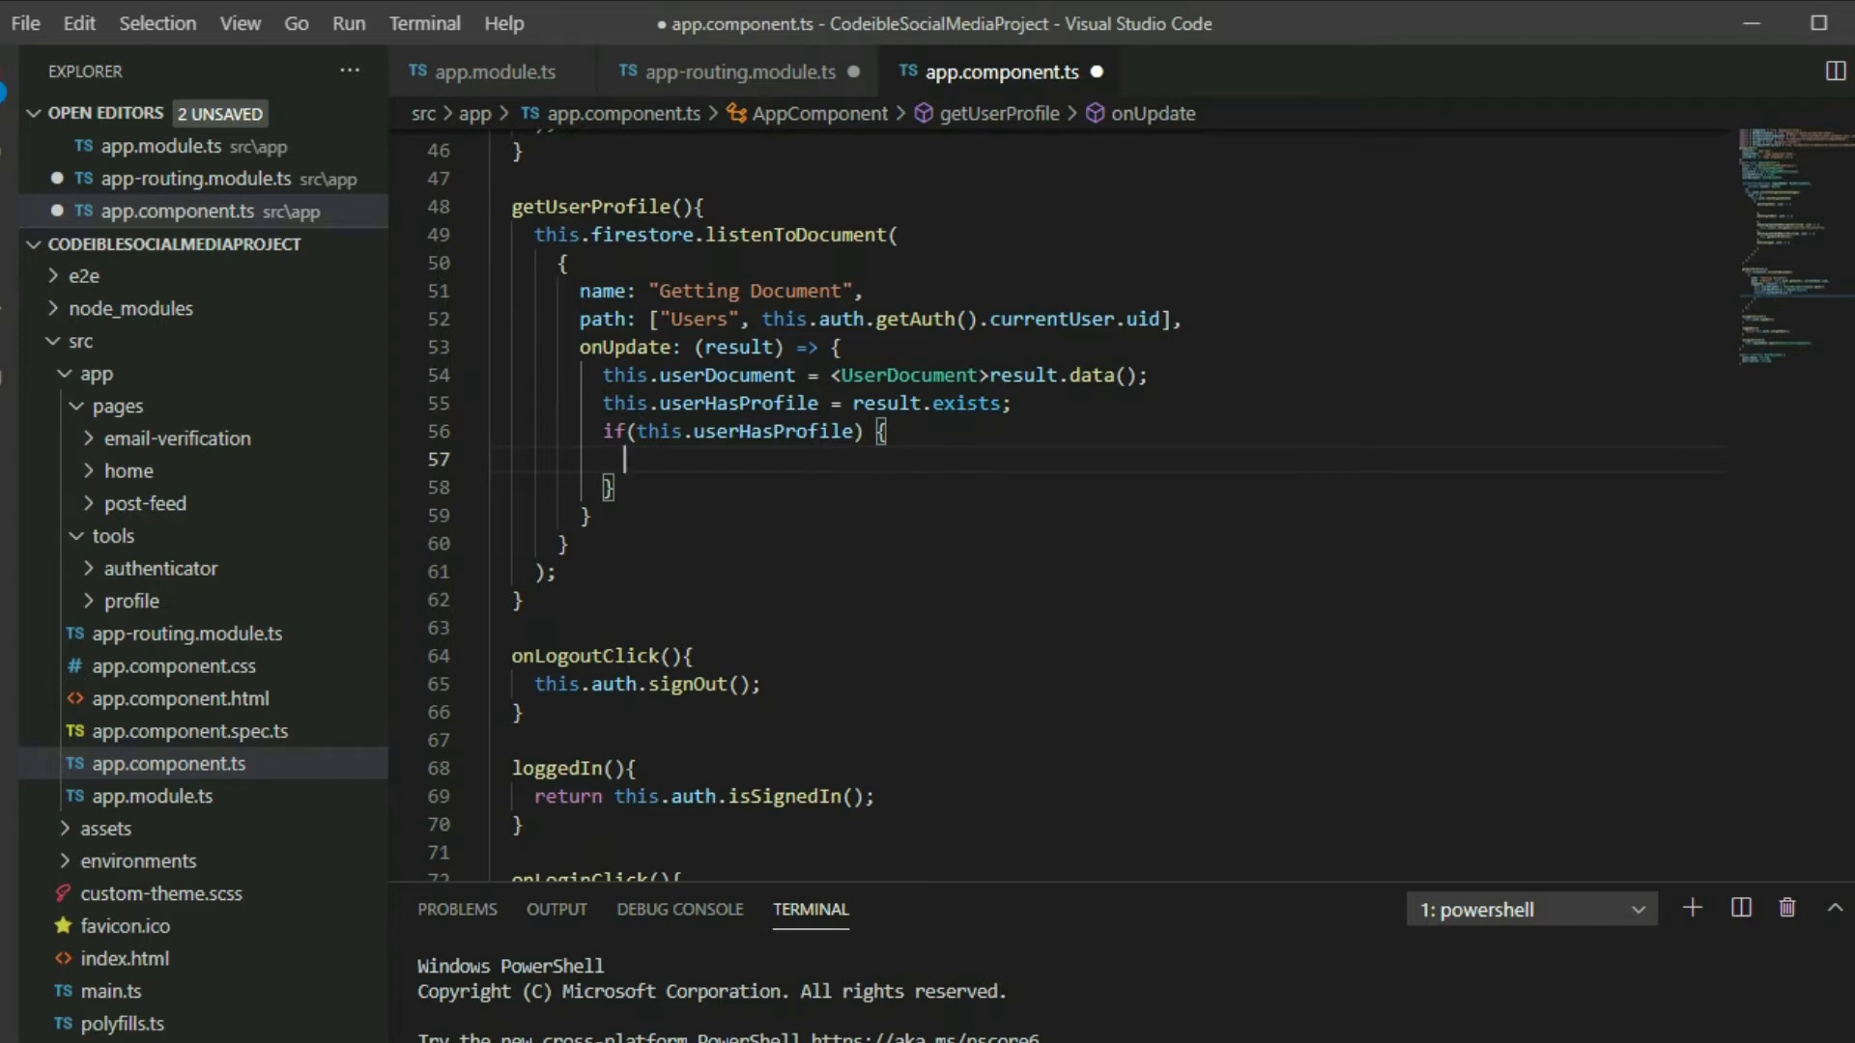
Step: Inside it, navigate with this.router.navigate(["postfeed"])
text(thi)
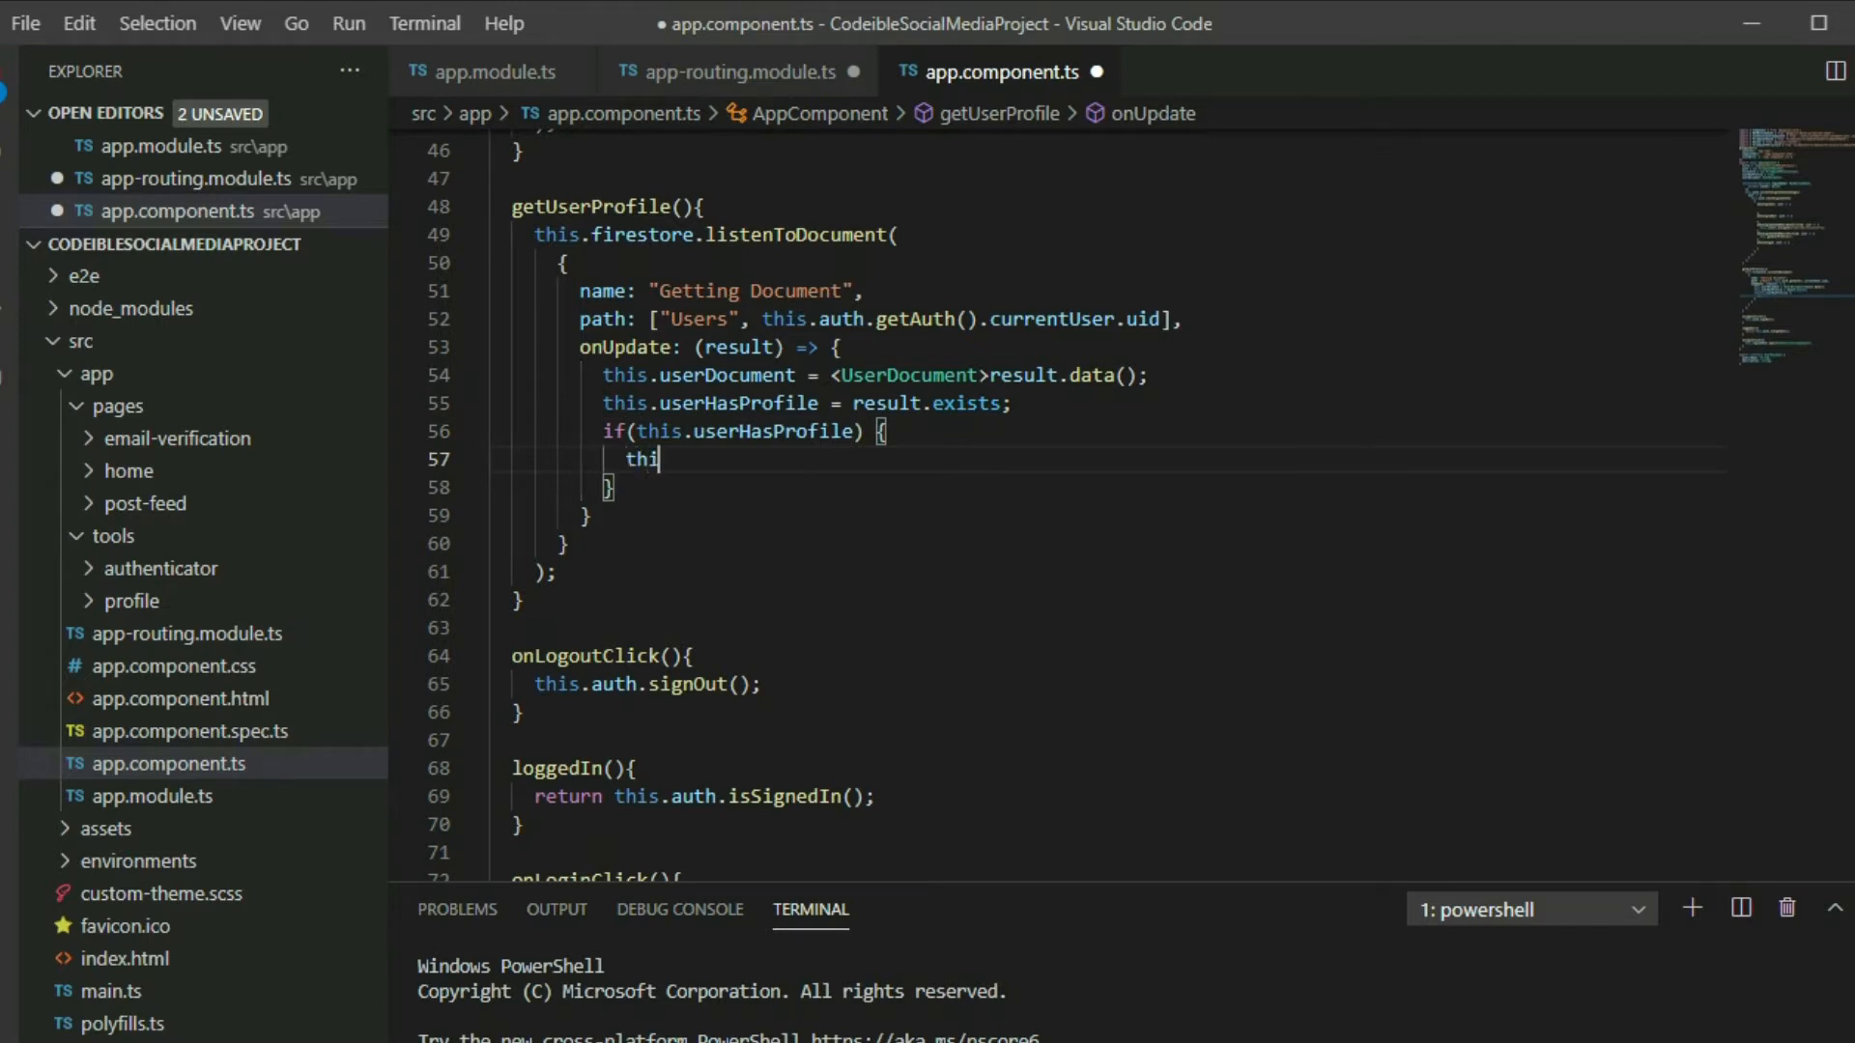
text(s.router.)
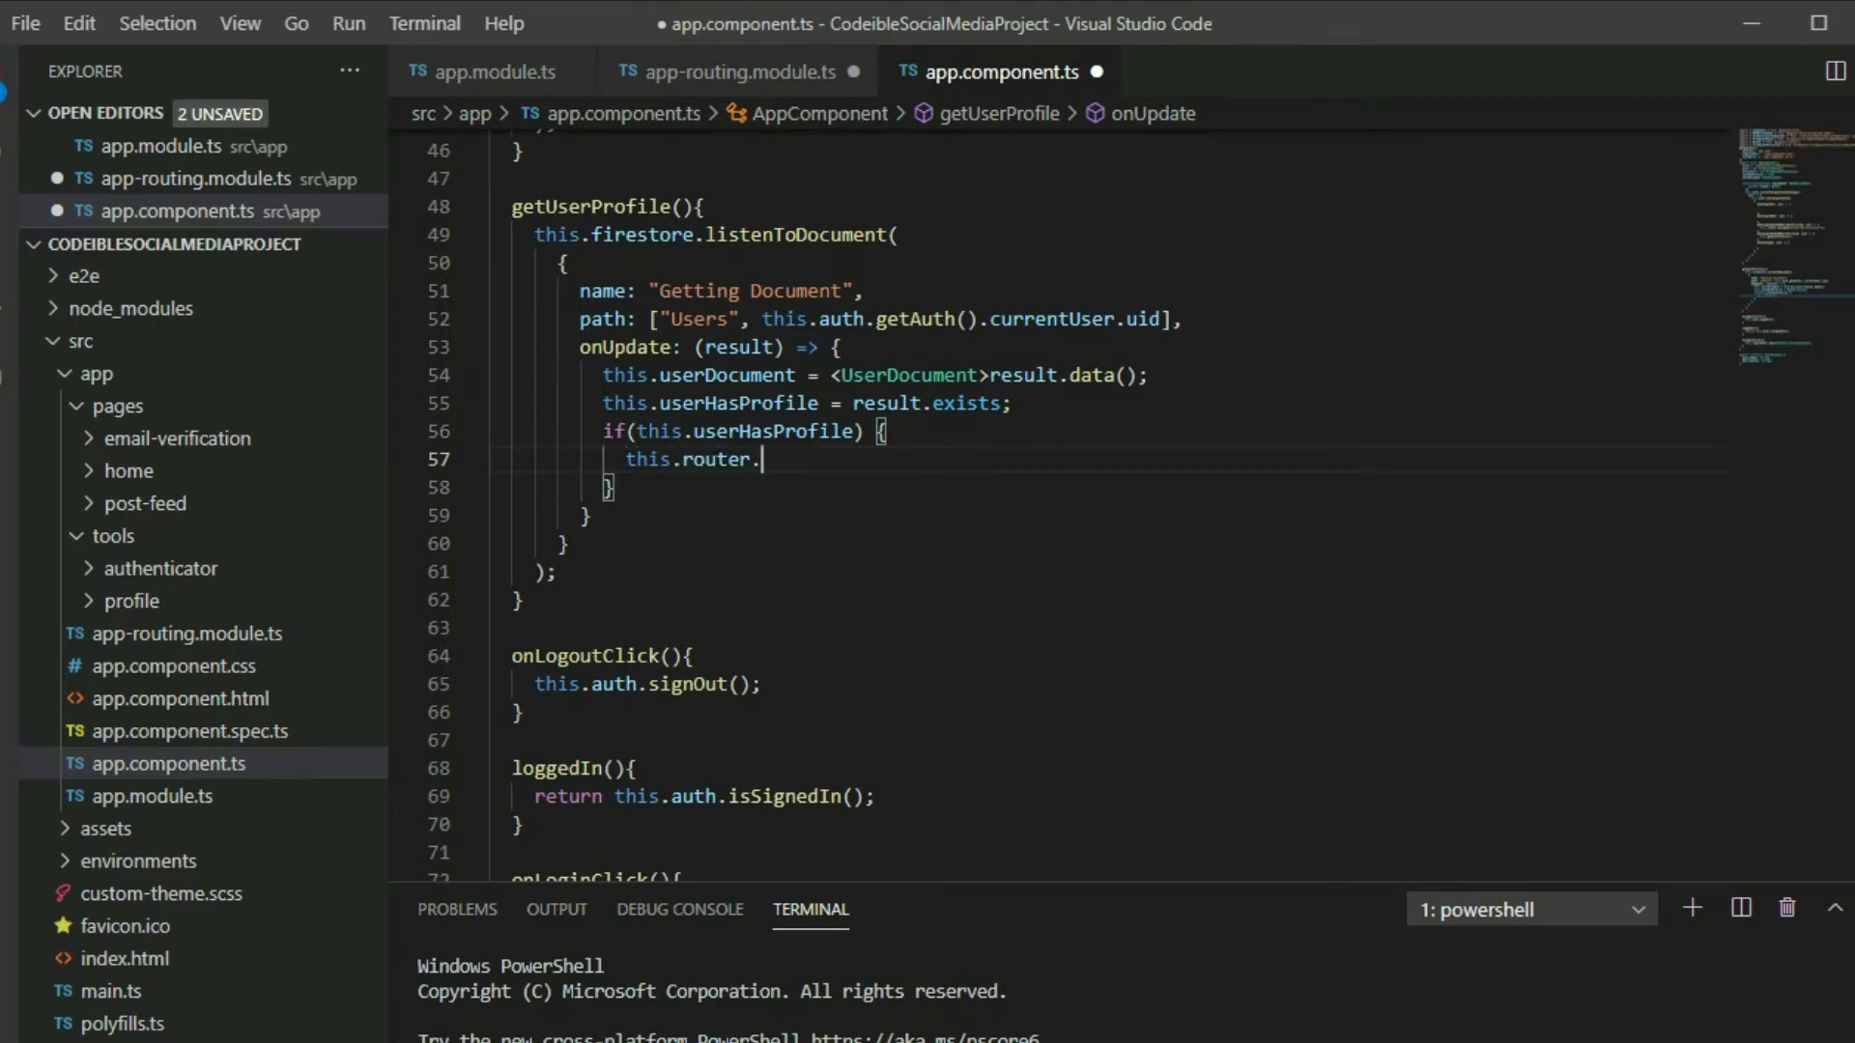
text(navigate([]);)
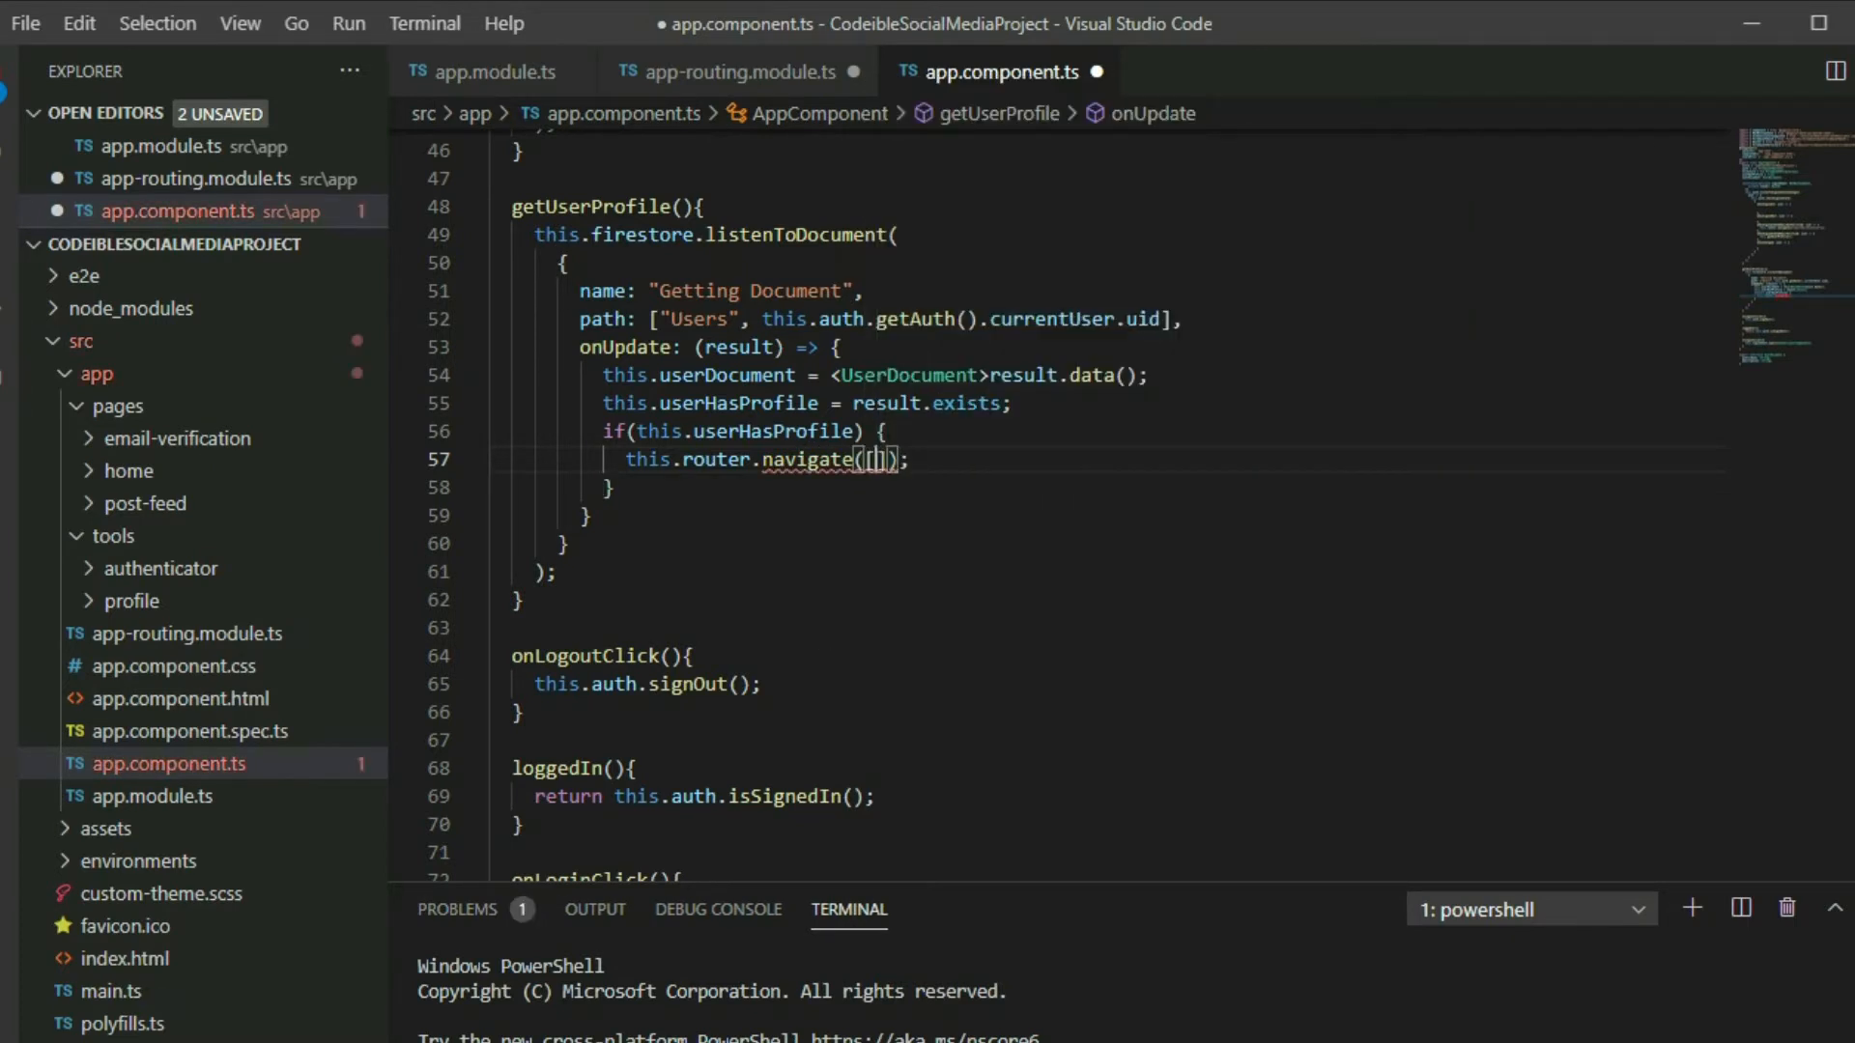
text("post")
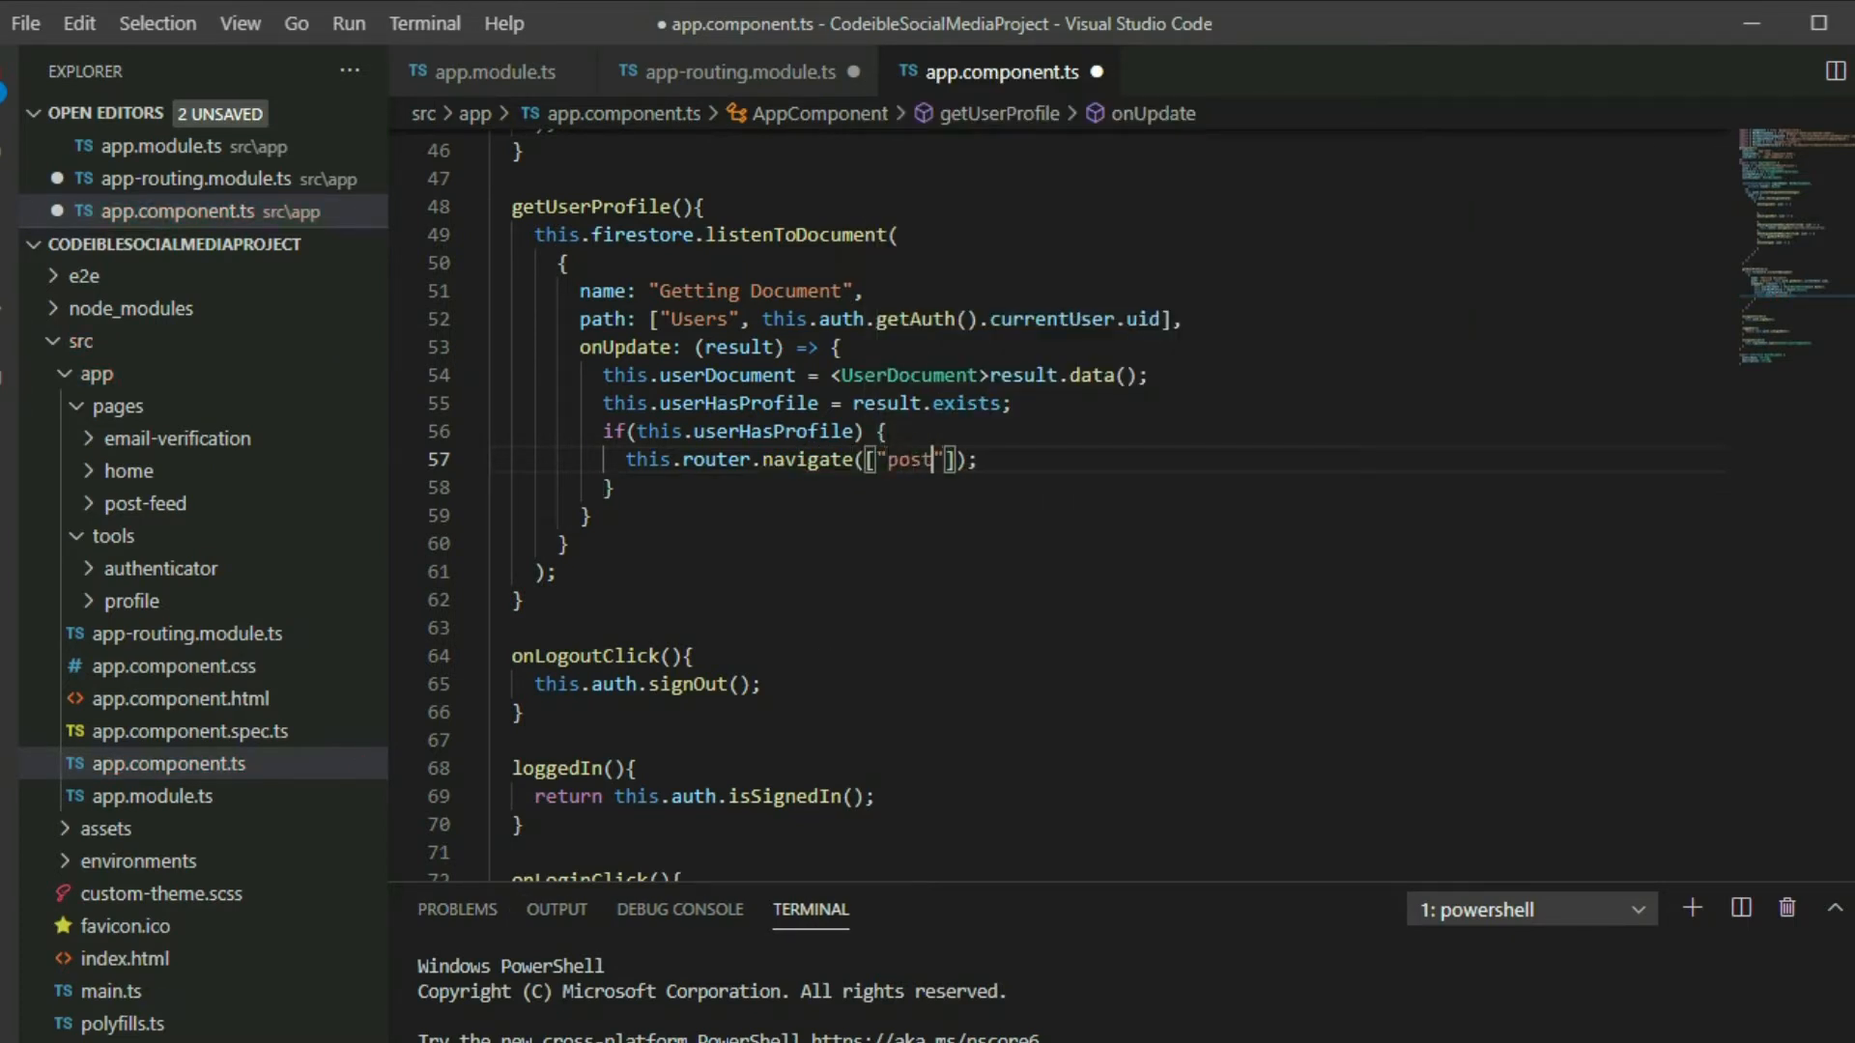
text(feed)
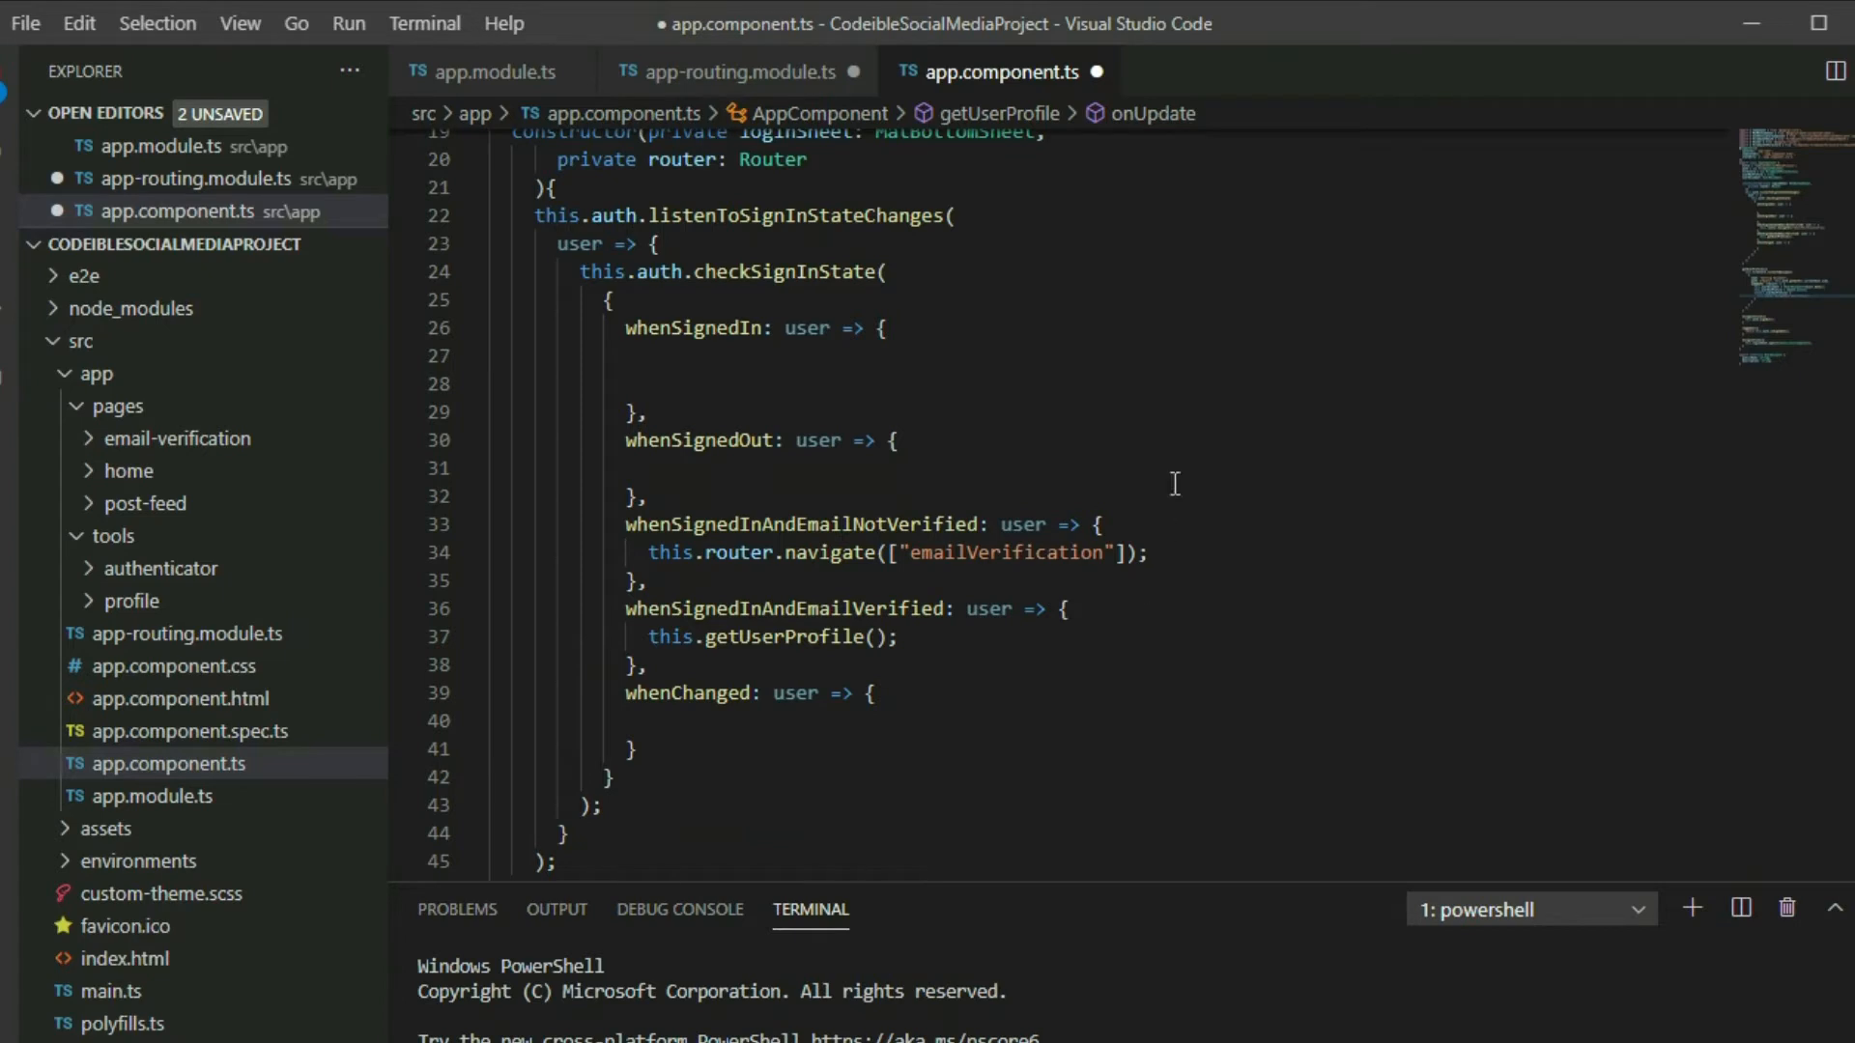
mouse_move(1055, 409)
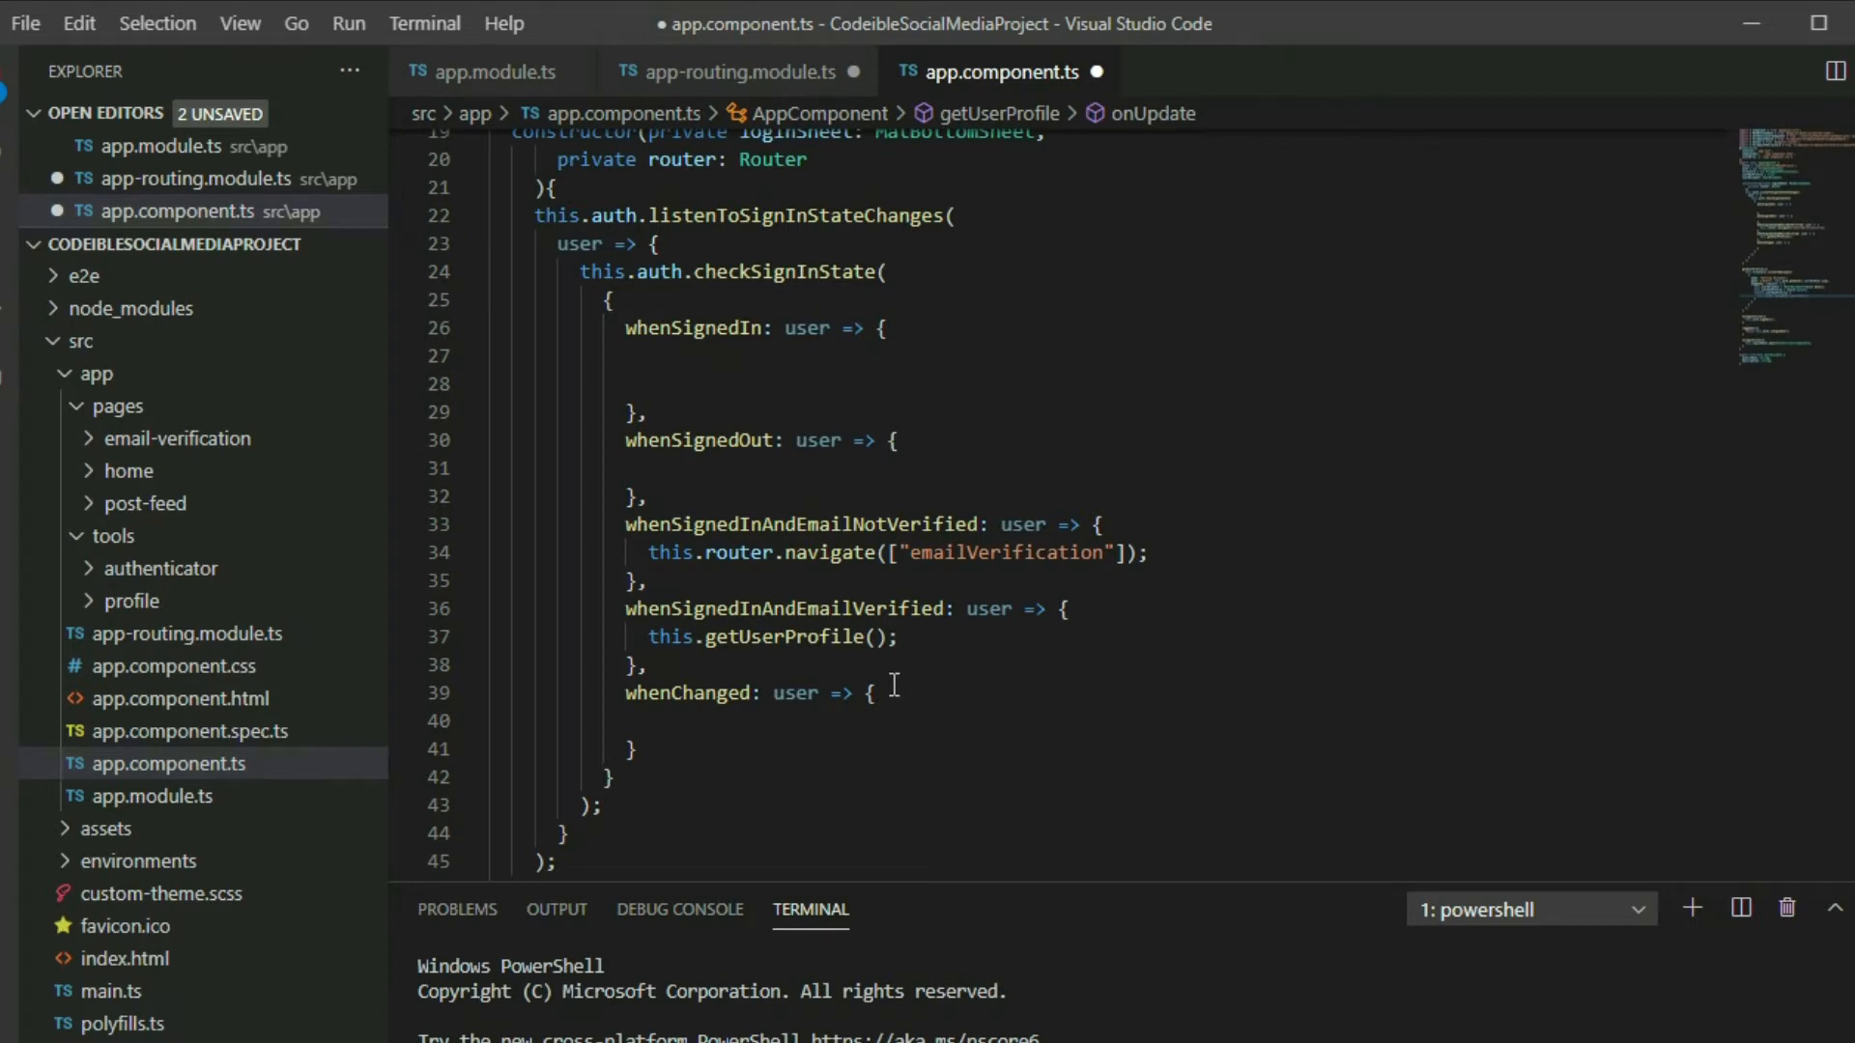
scroll(down, 3)
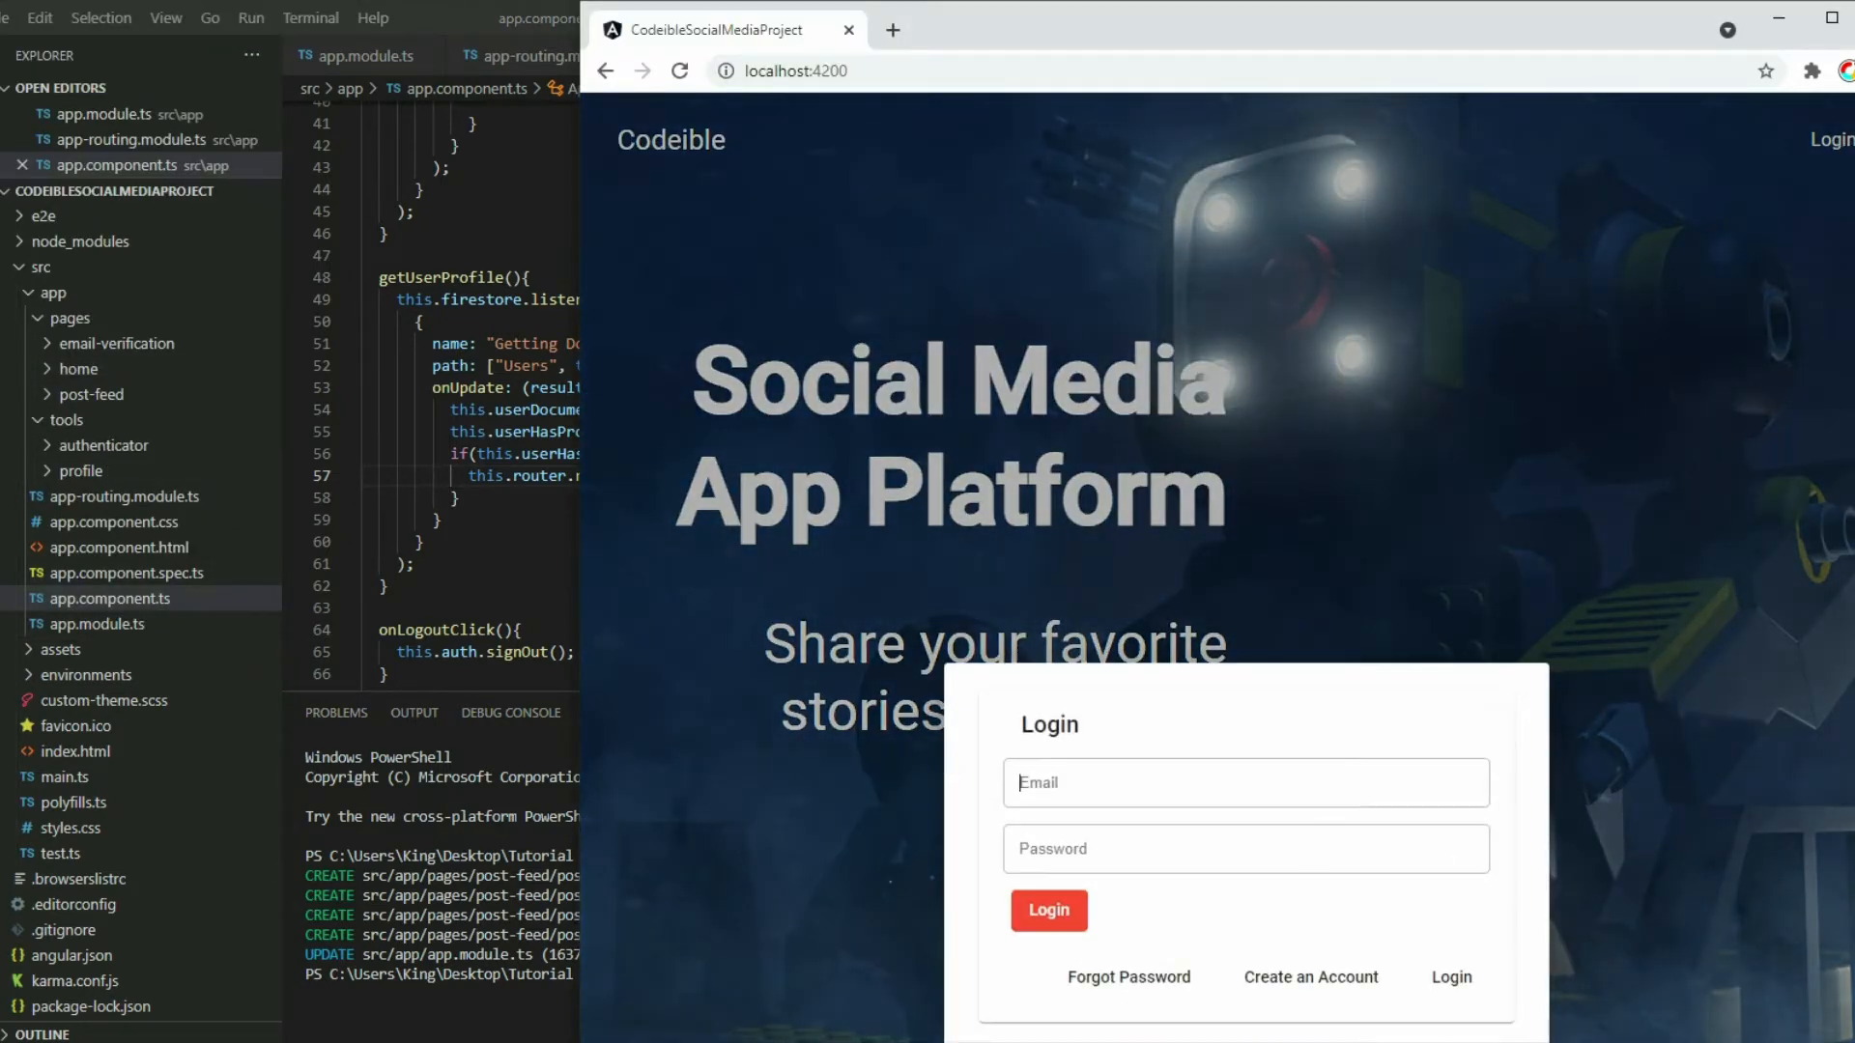
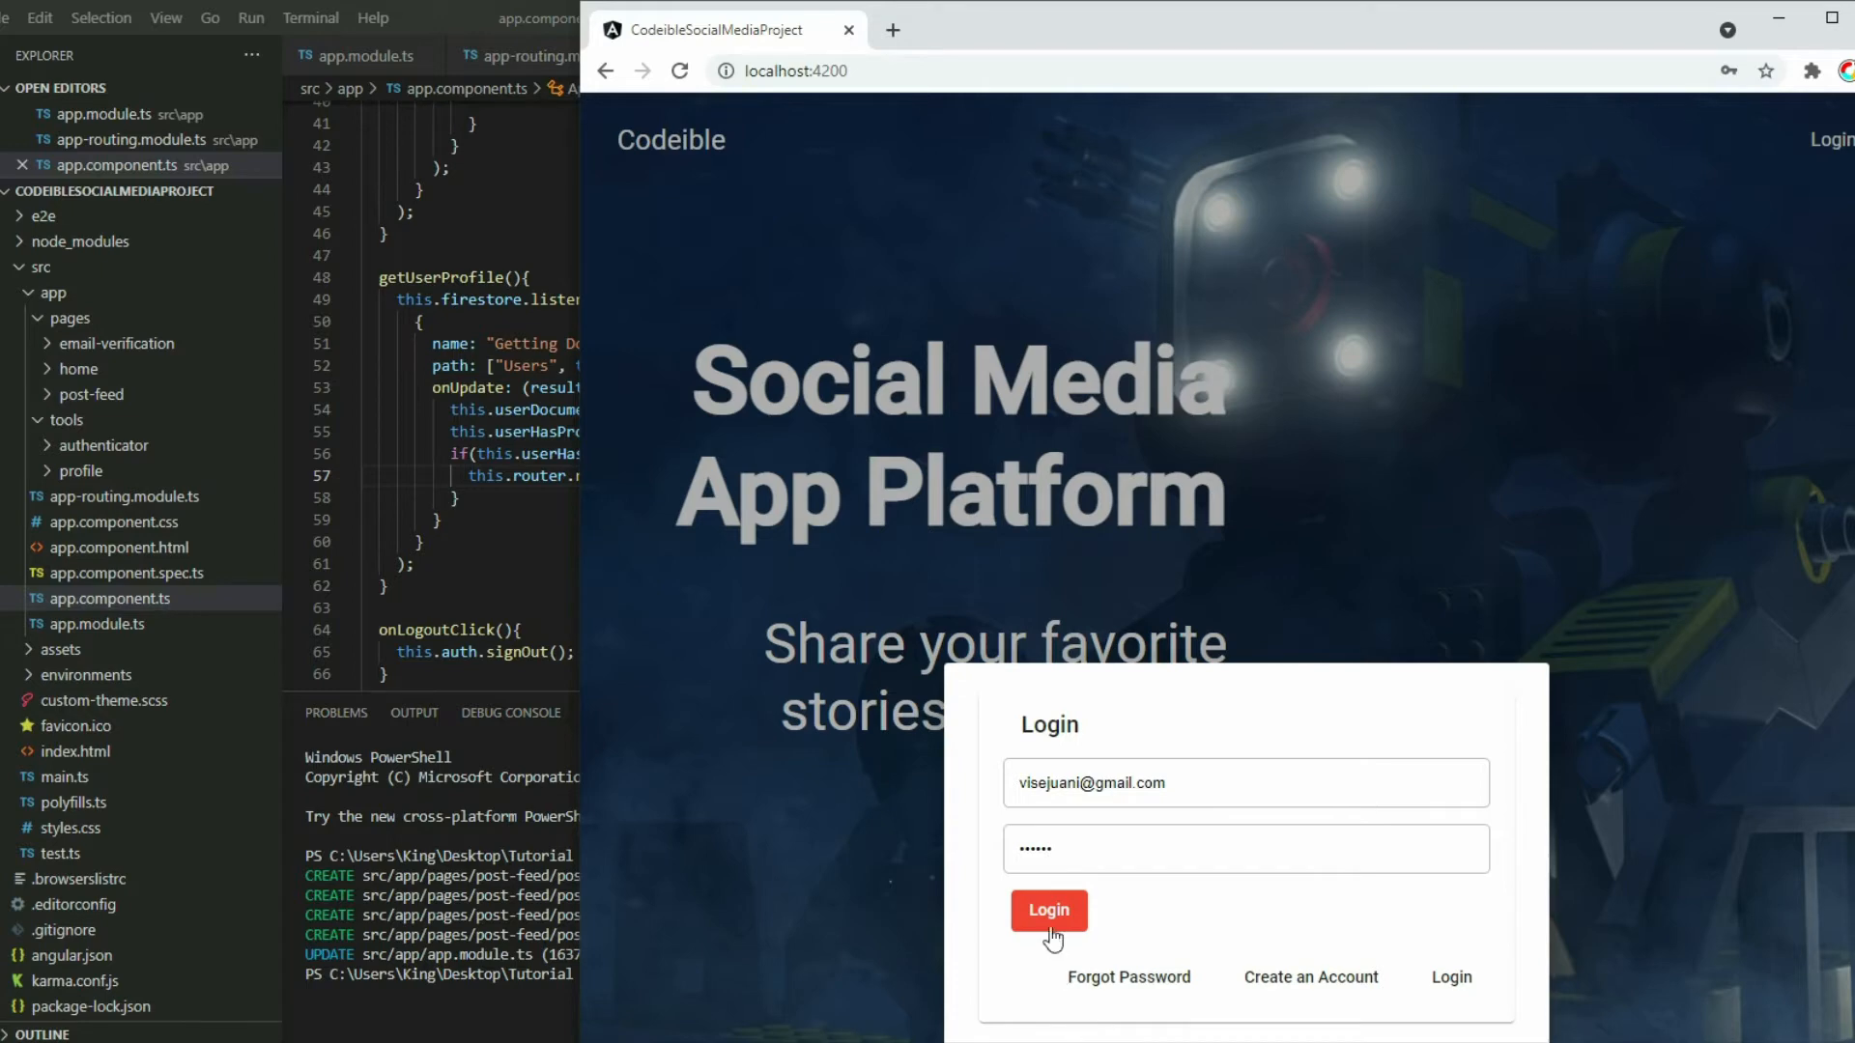
Step: Enter the login credentials and sign in, landing on the postfeed page
click(1047, 910)
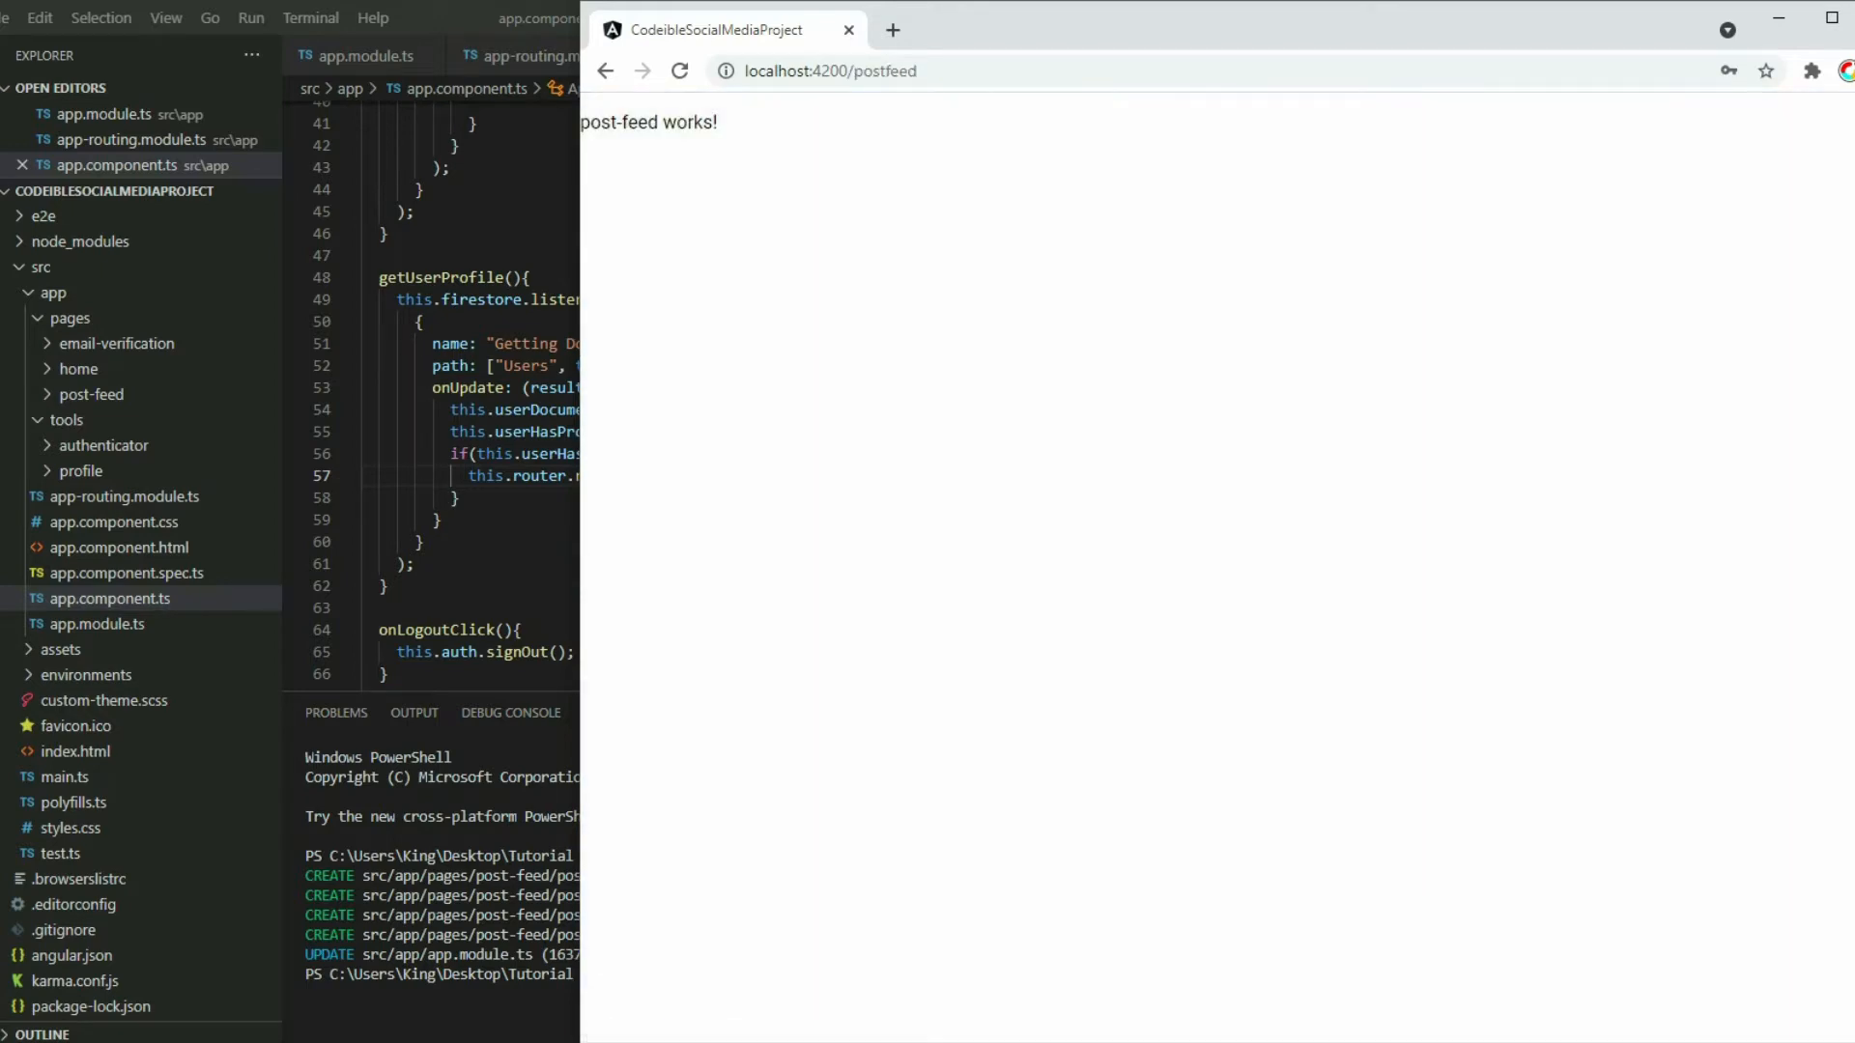
mouse_move(672, 632)
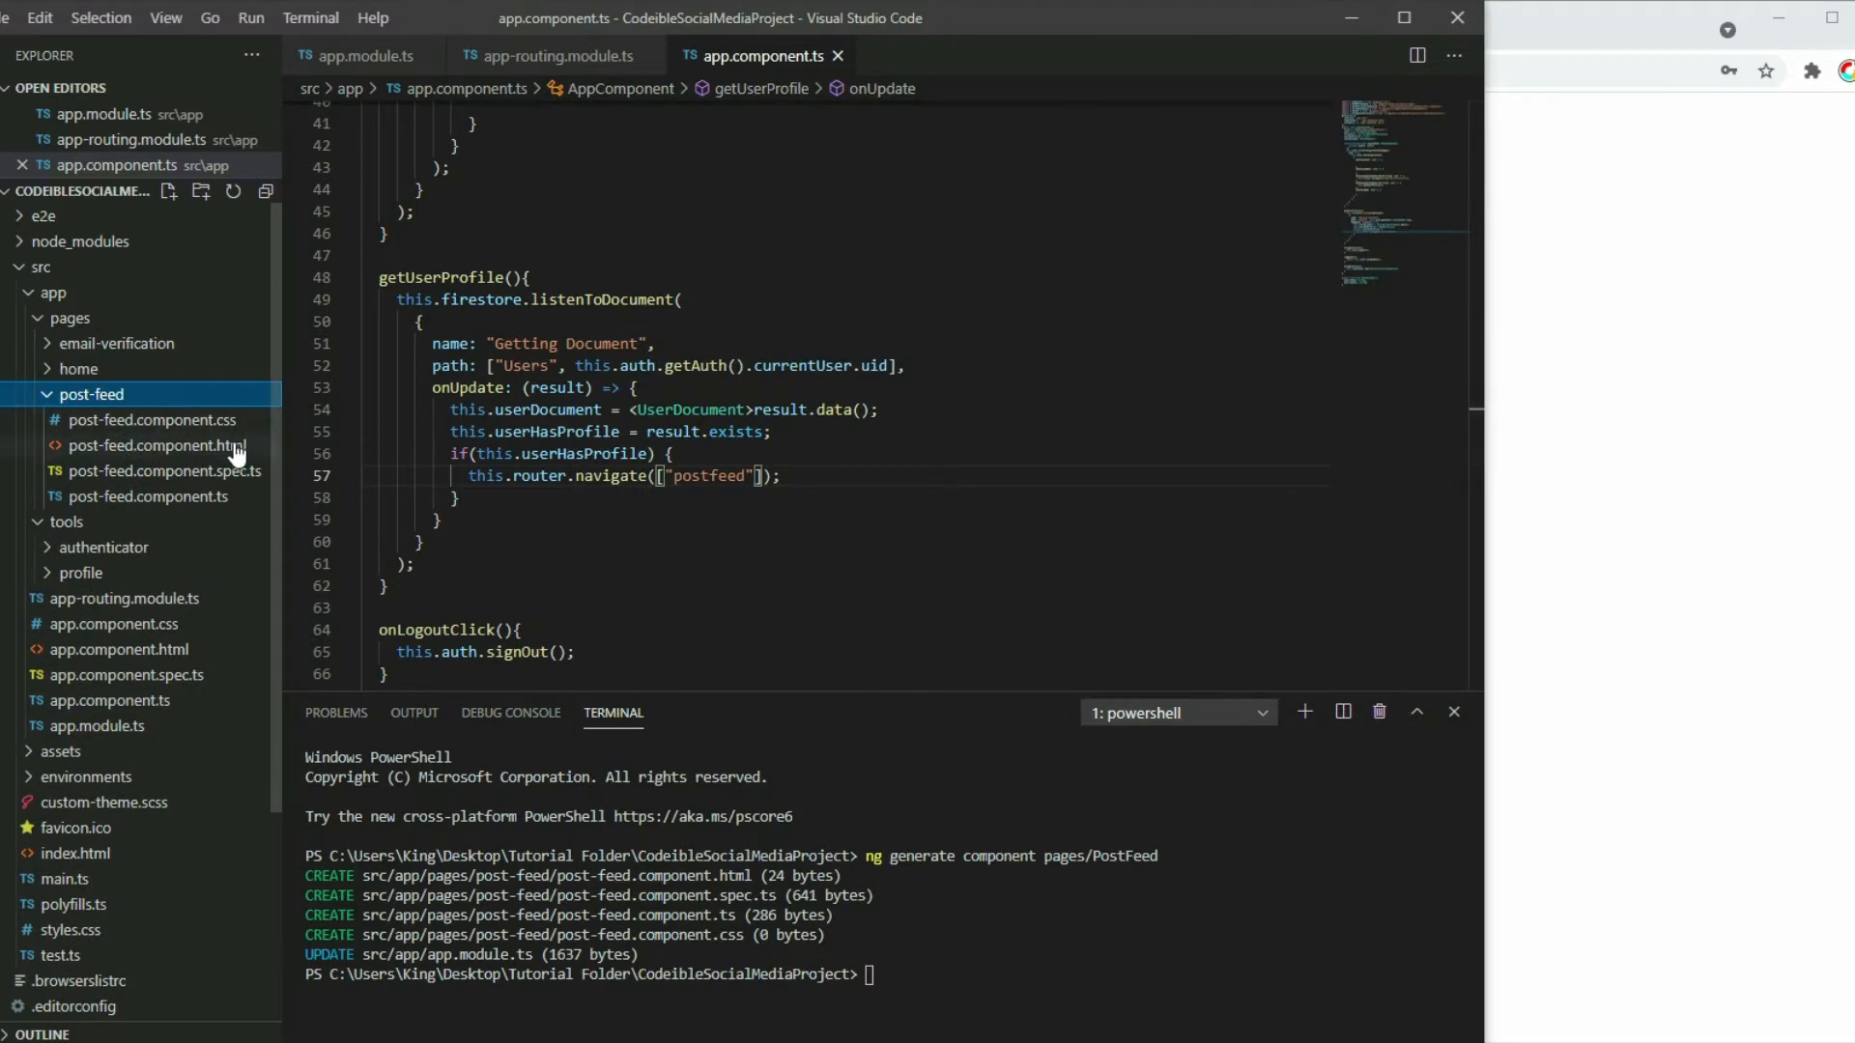
Step: Write a mat-fab warn button with id "post-button" and an add mat-icon in post-feed.component.html
click(159, 445)
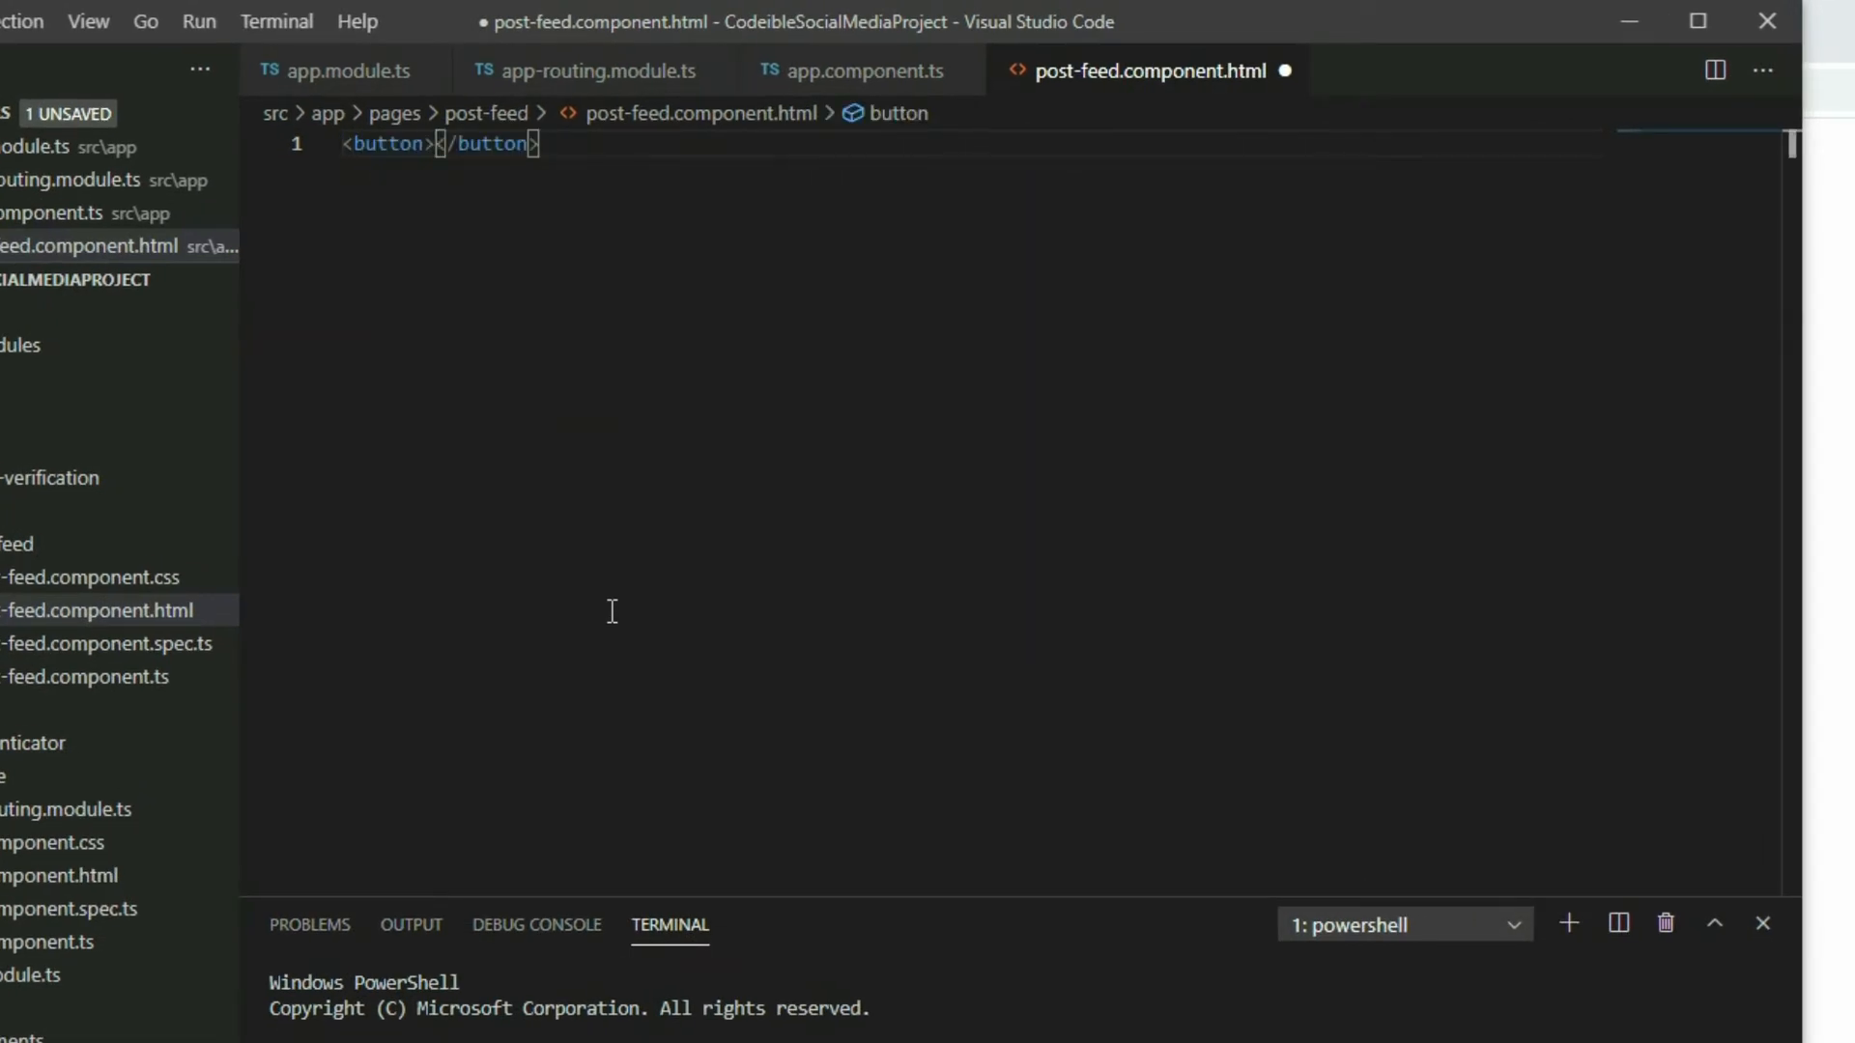
text(<mat-icon>add</mat-ic)
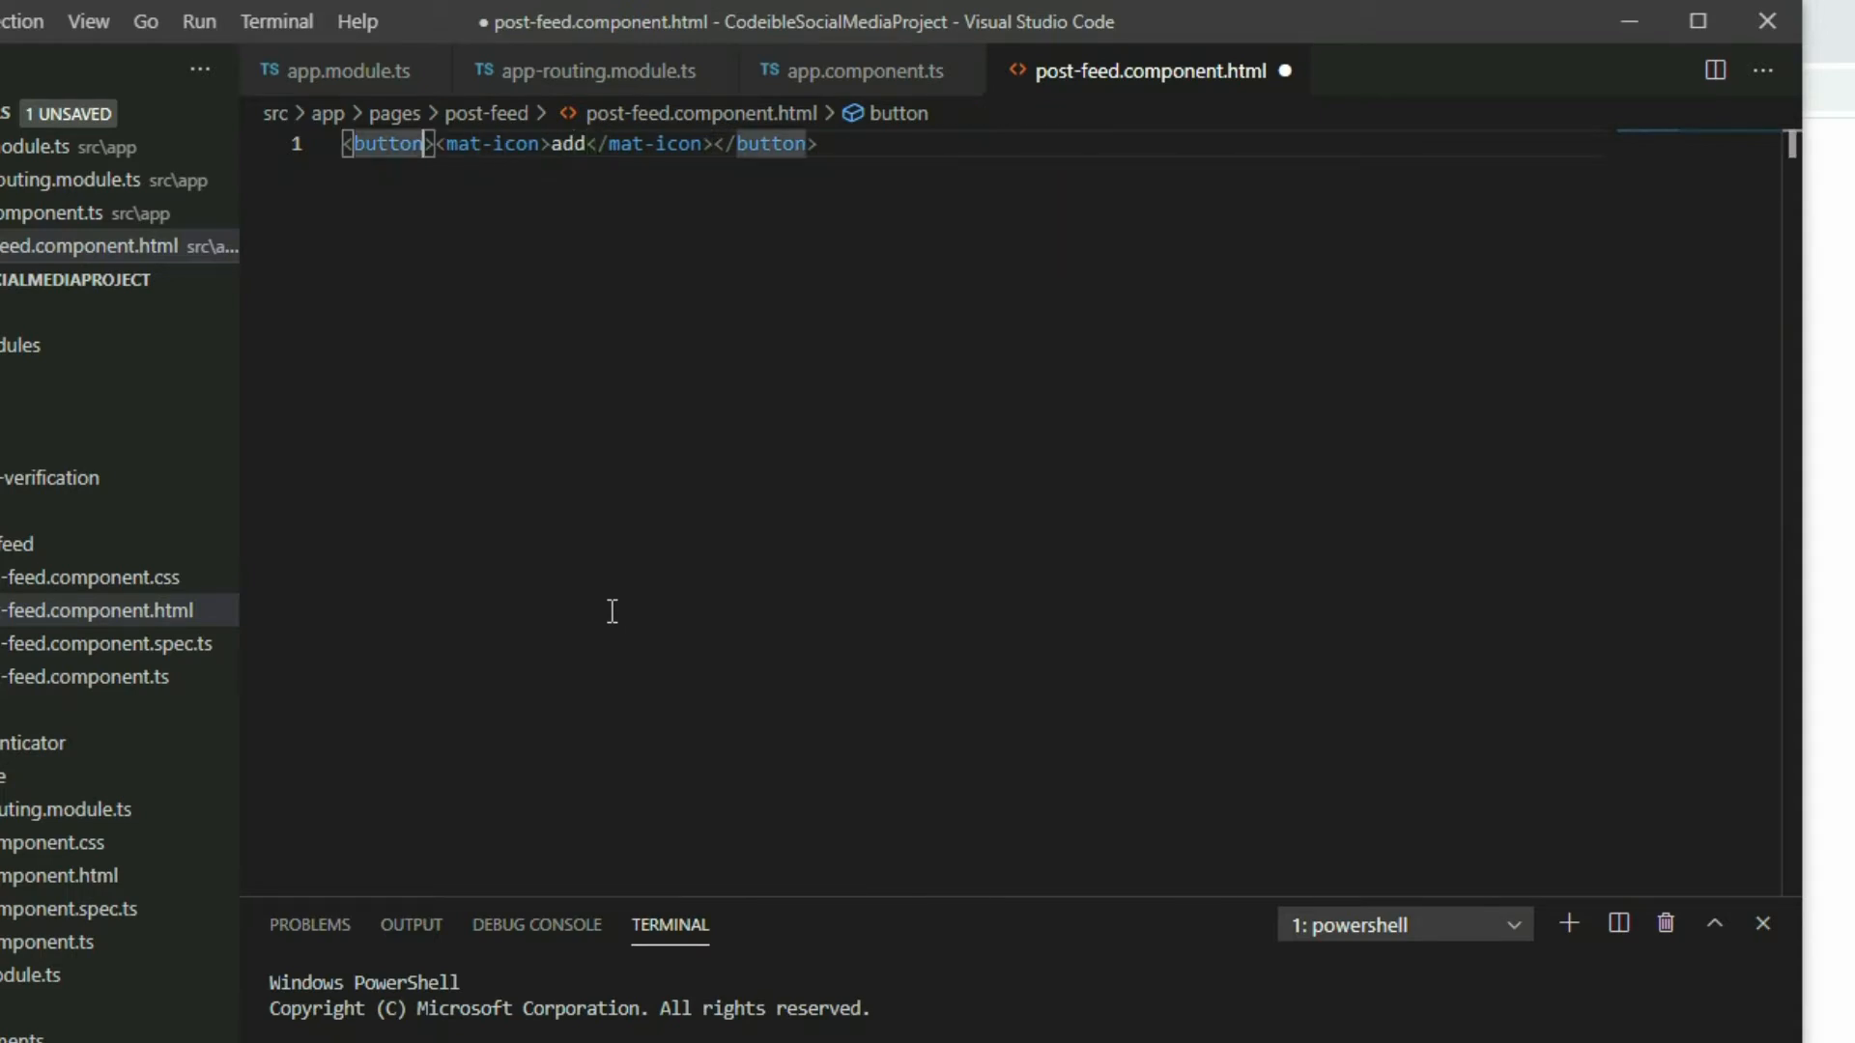
text(mat-fa)
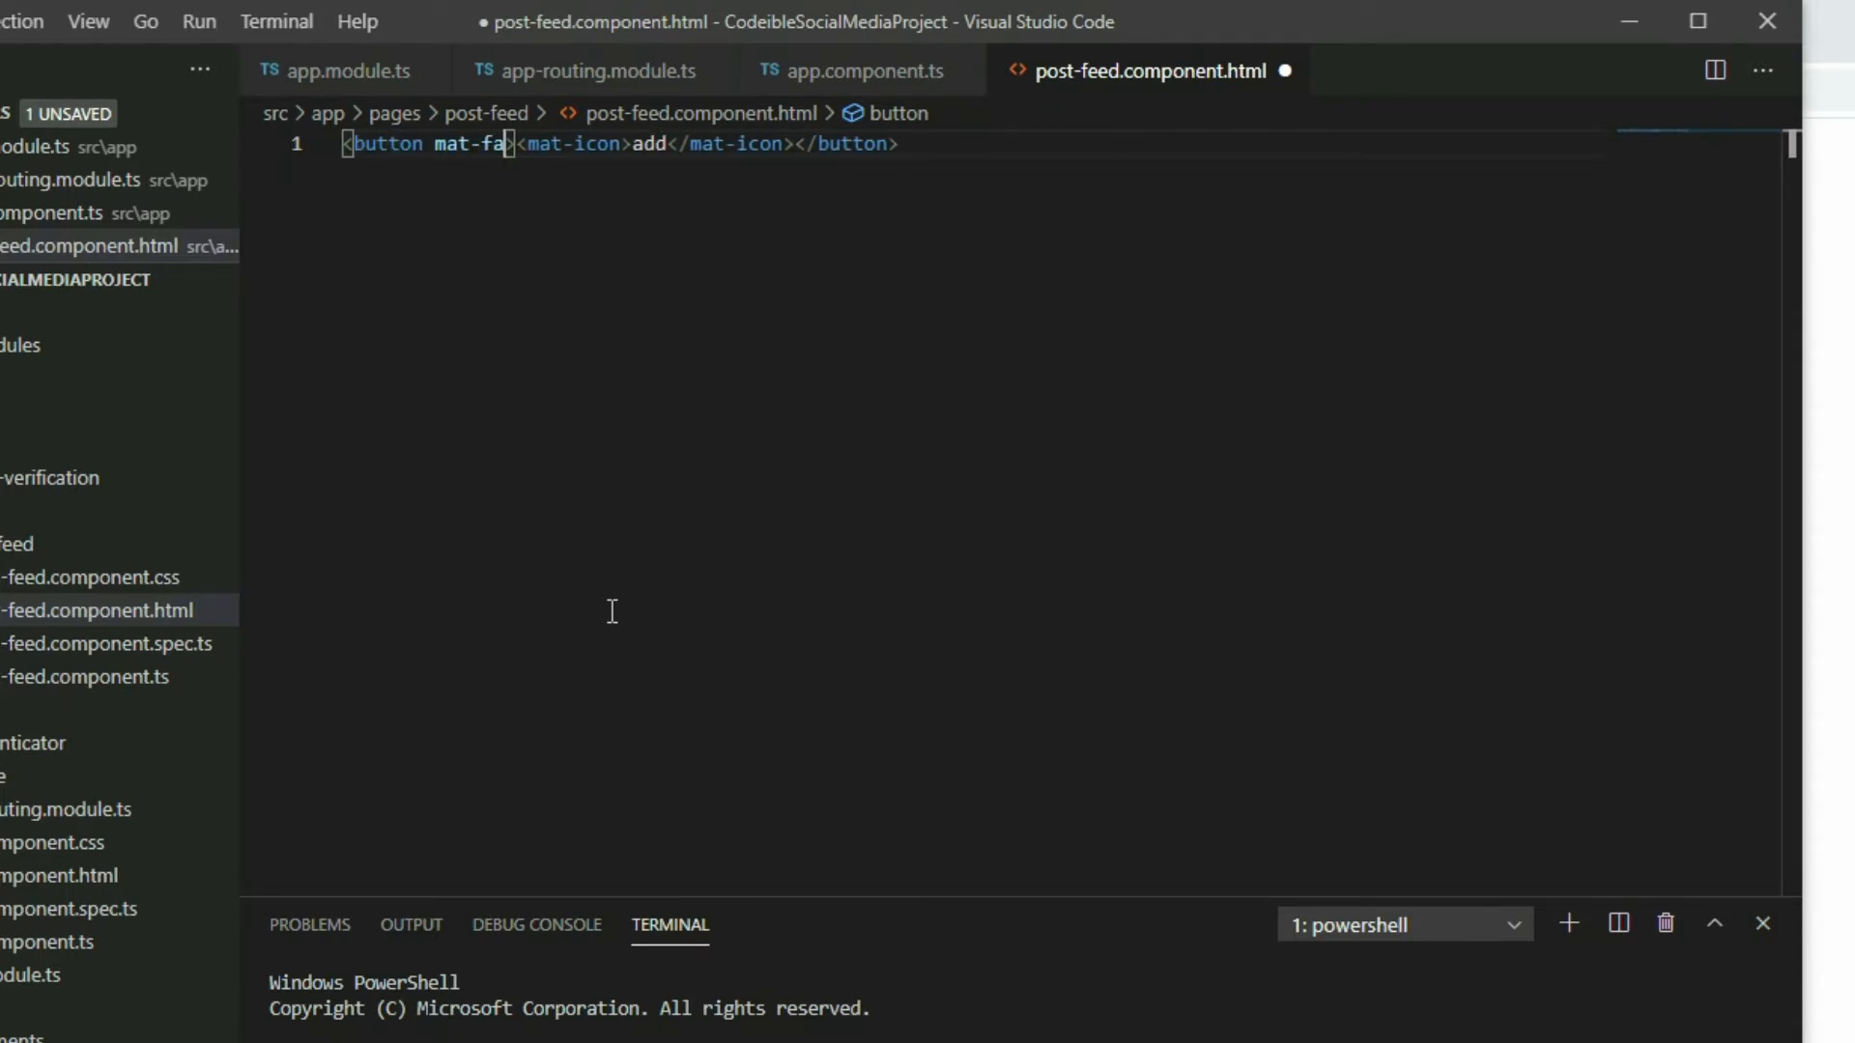
text(b col)
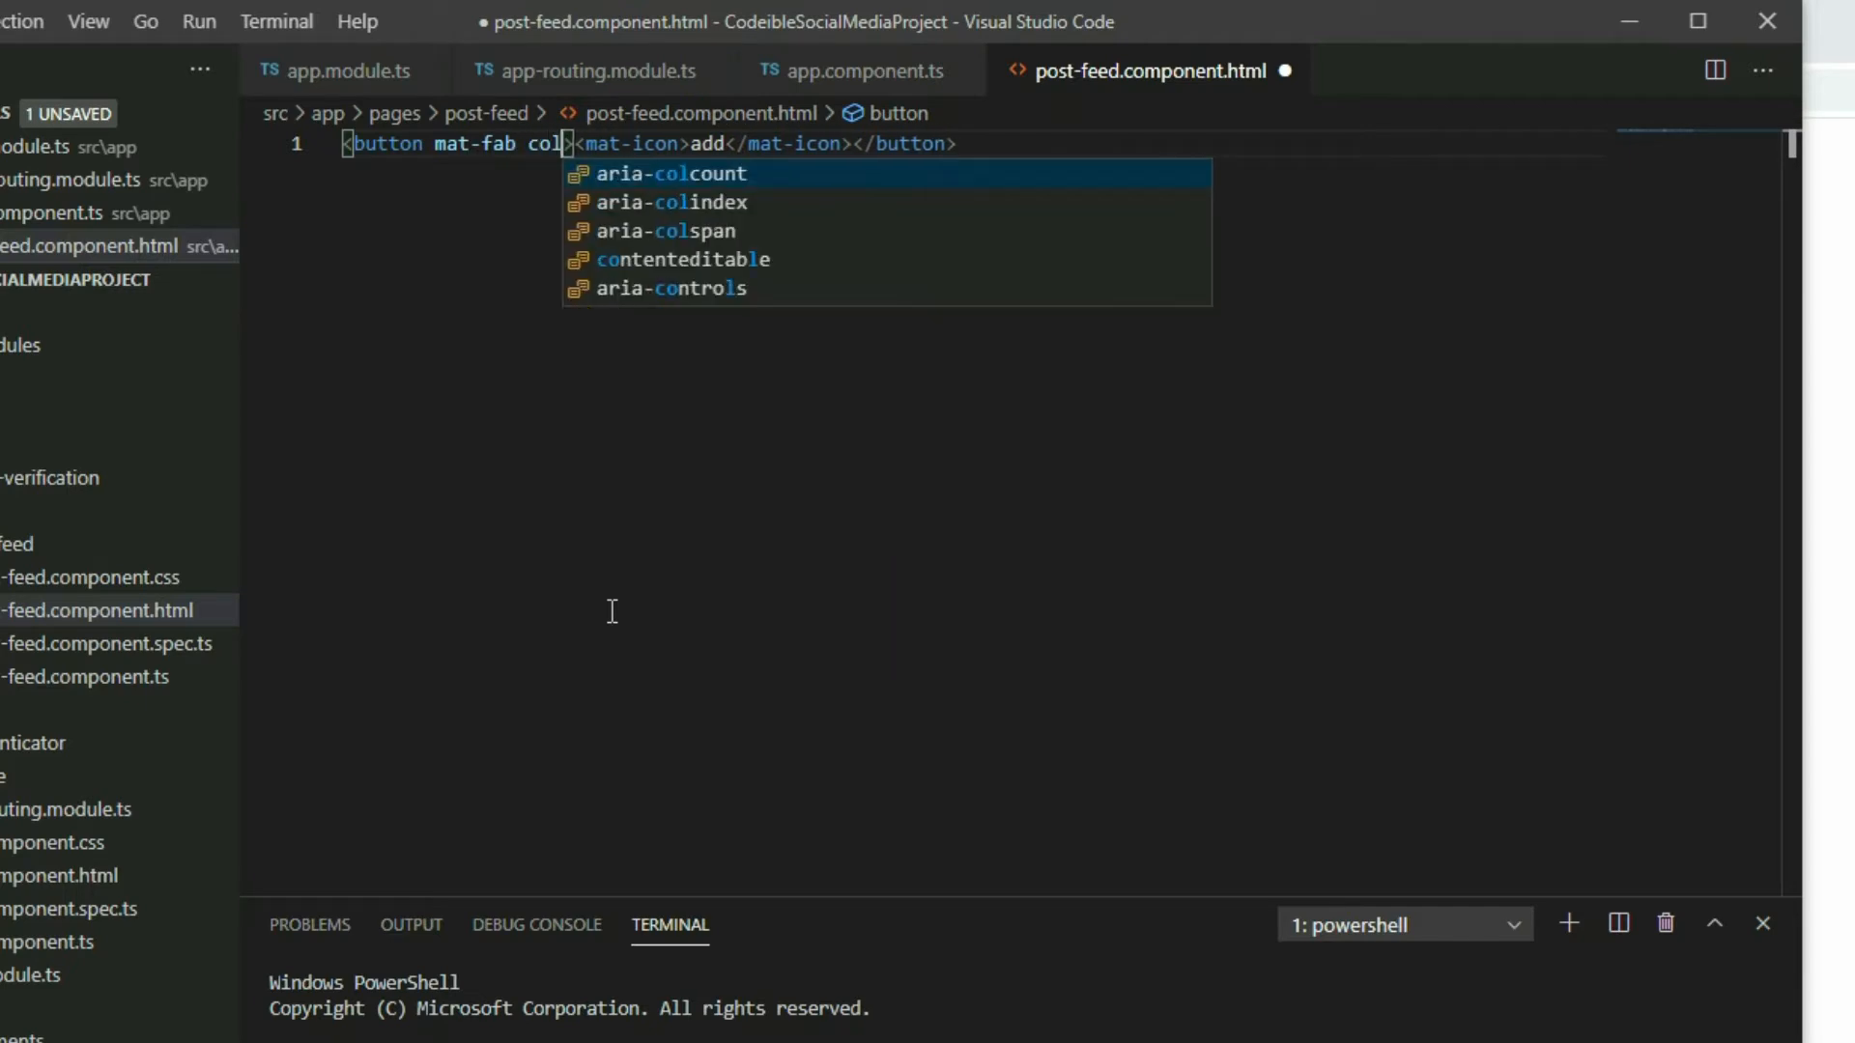
text(or="warn")
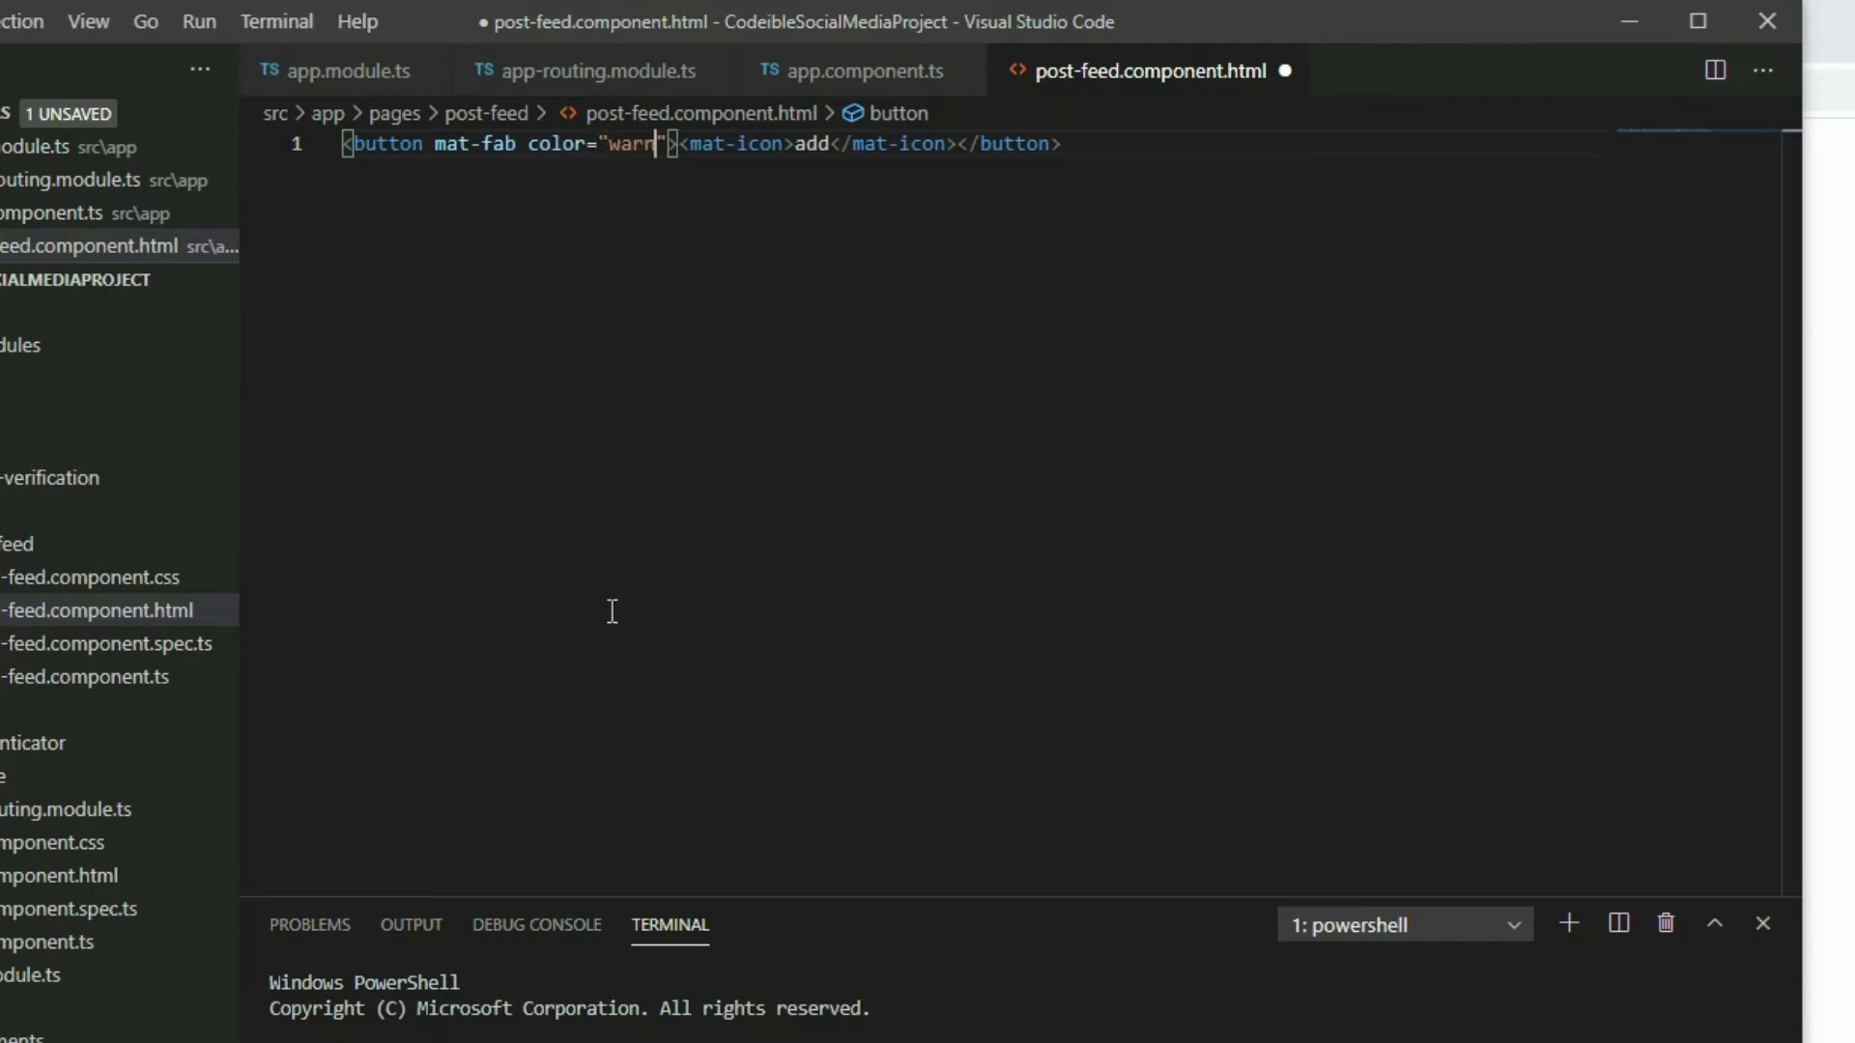
text(id="")
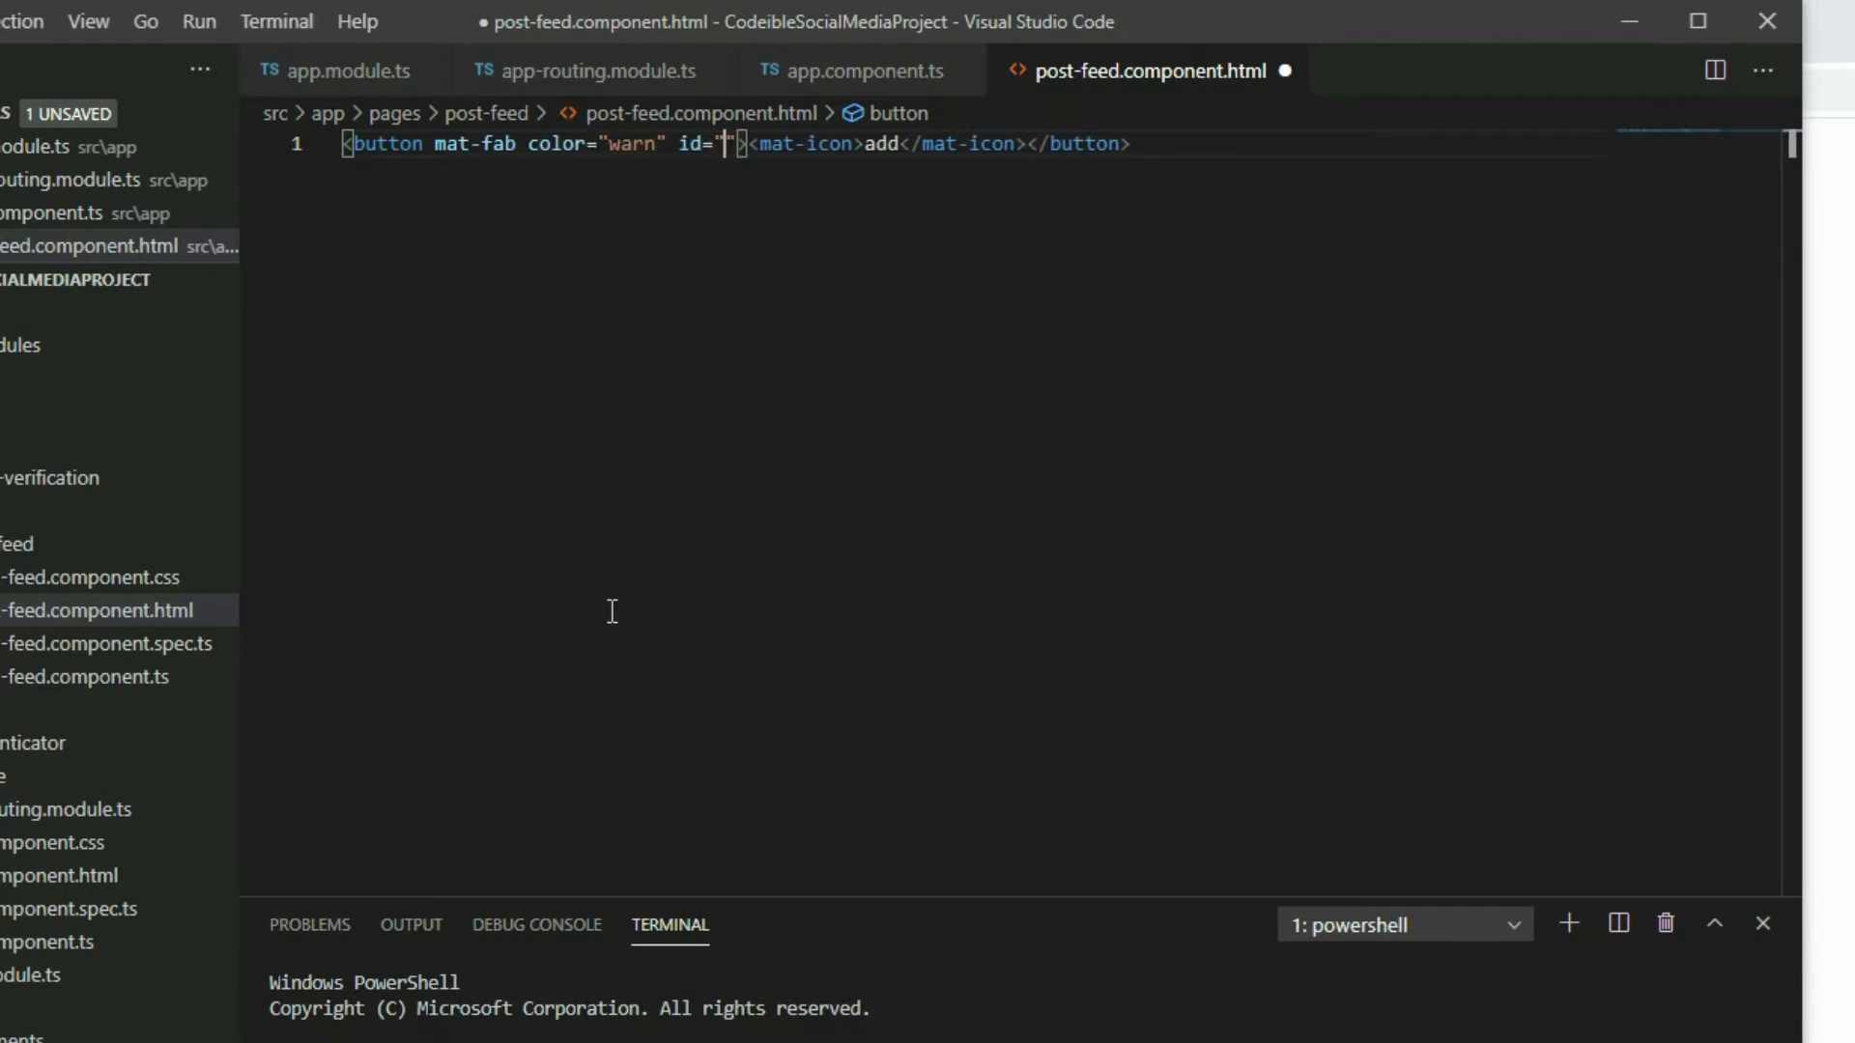
text(post-bu)
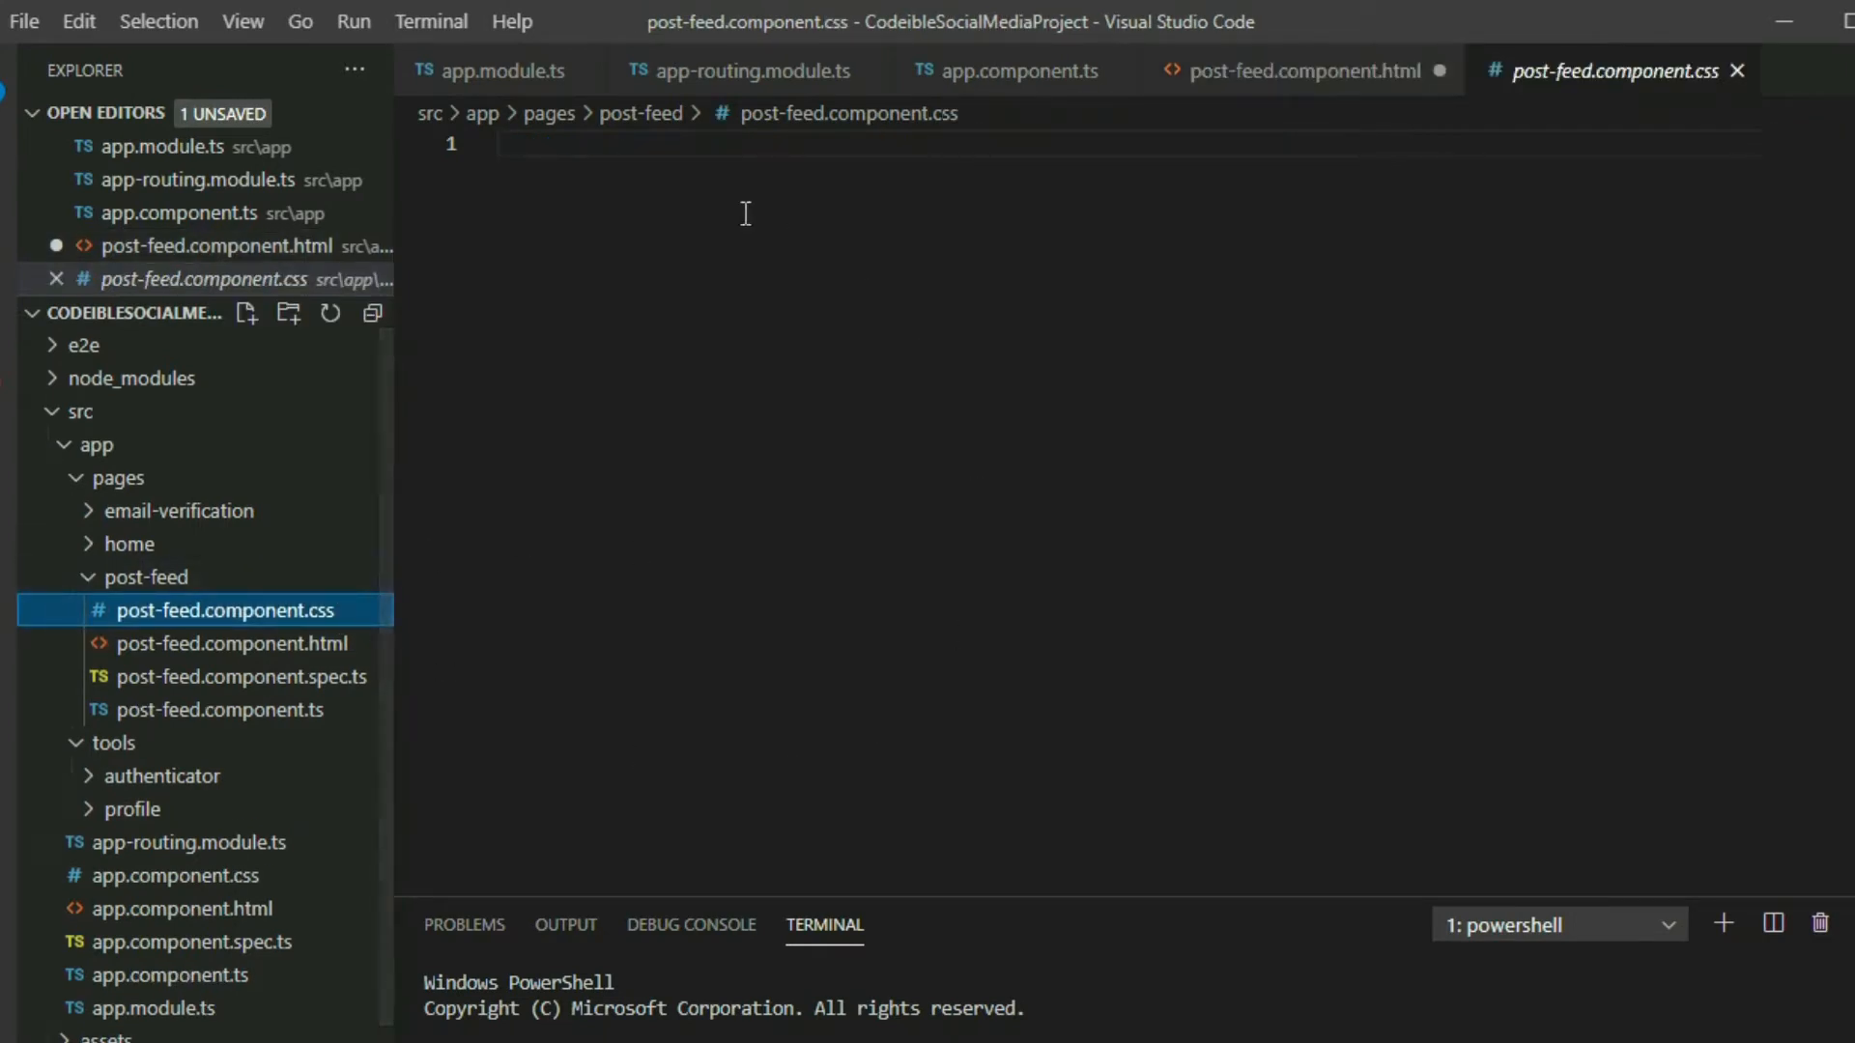
Step: Style #post-button as position fixed, bottom 2em, right 2em, and save the stylesheet
text(#pc)
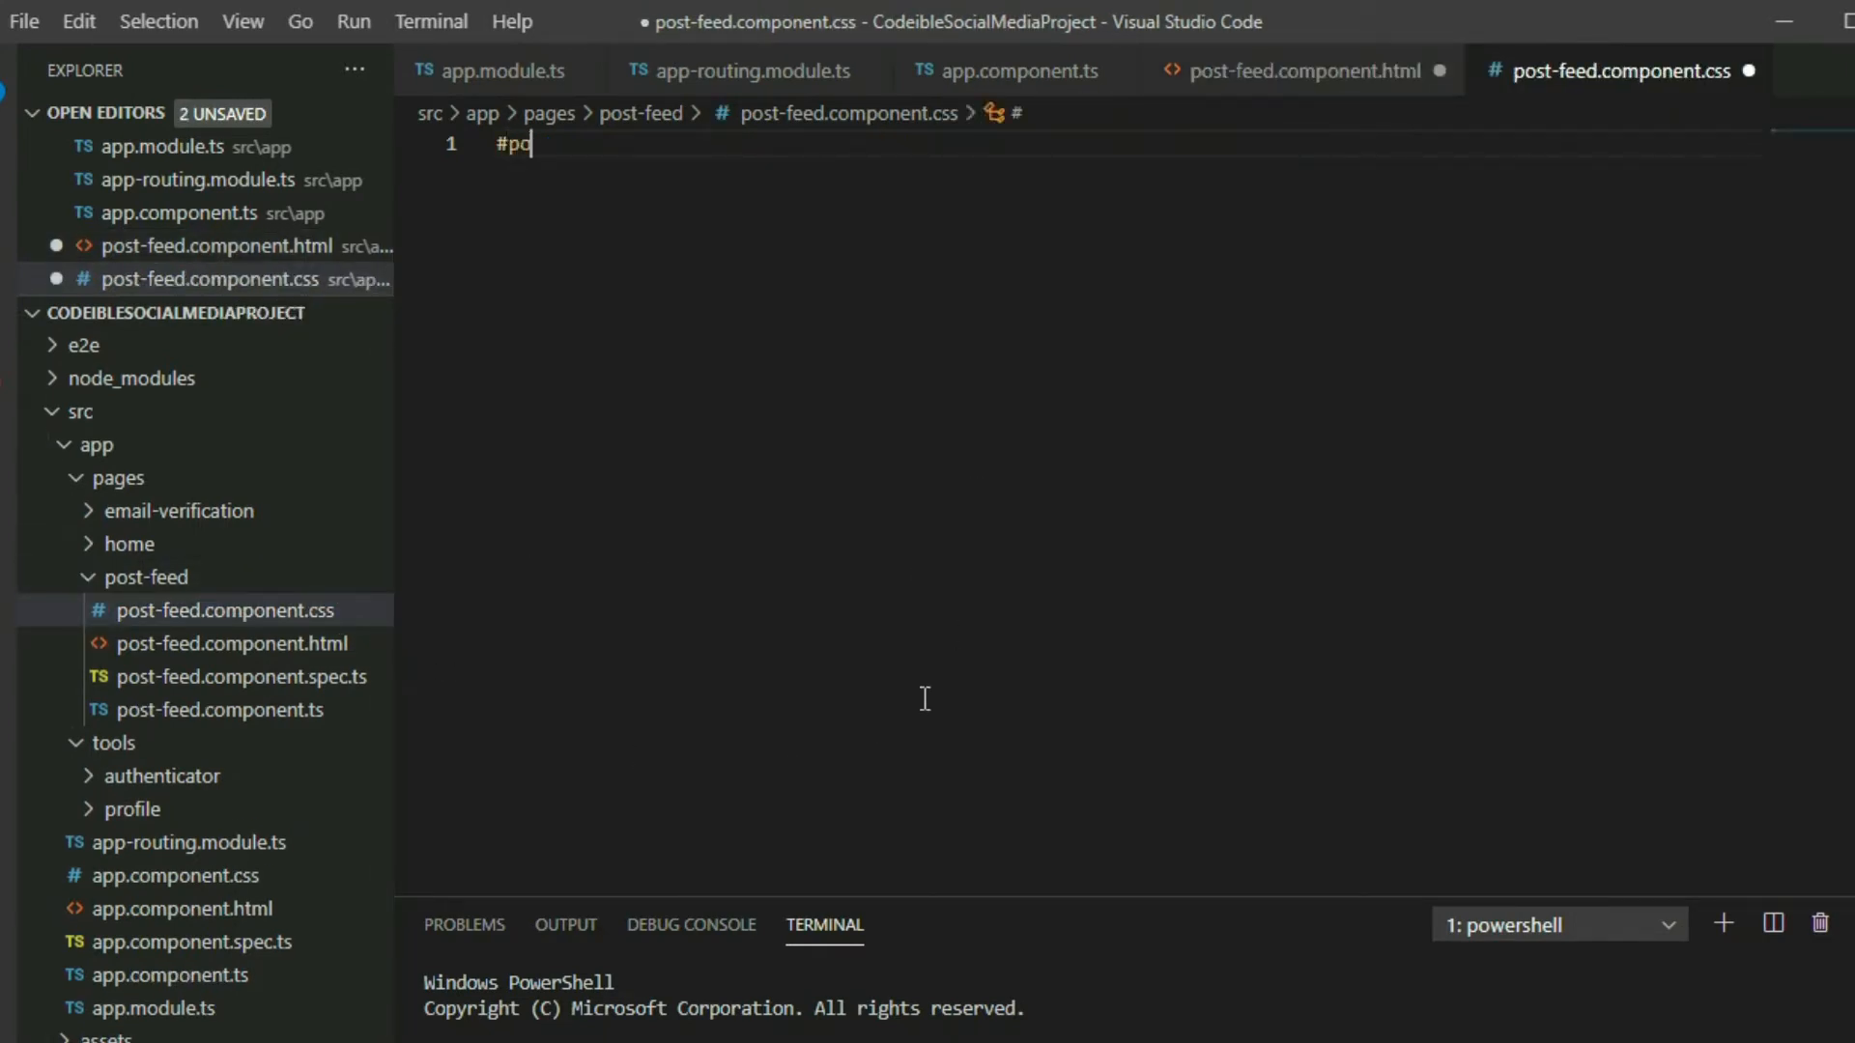
text(ost-button)
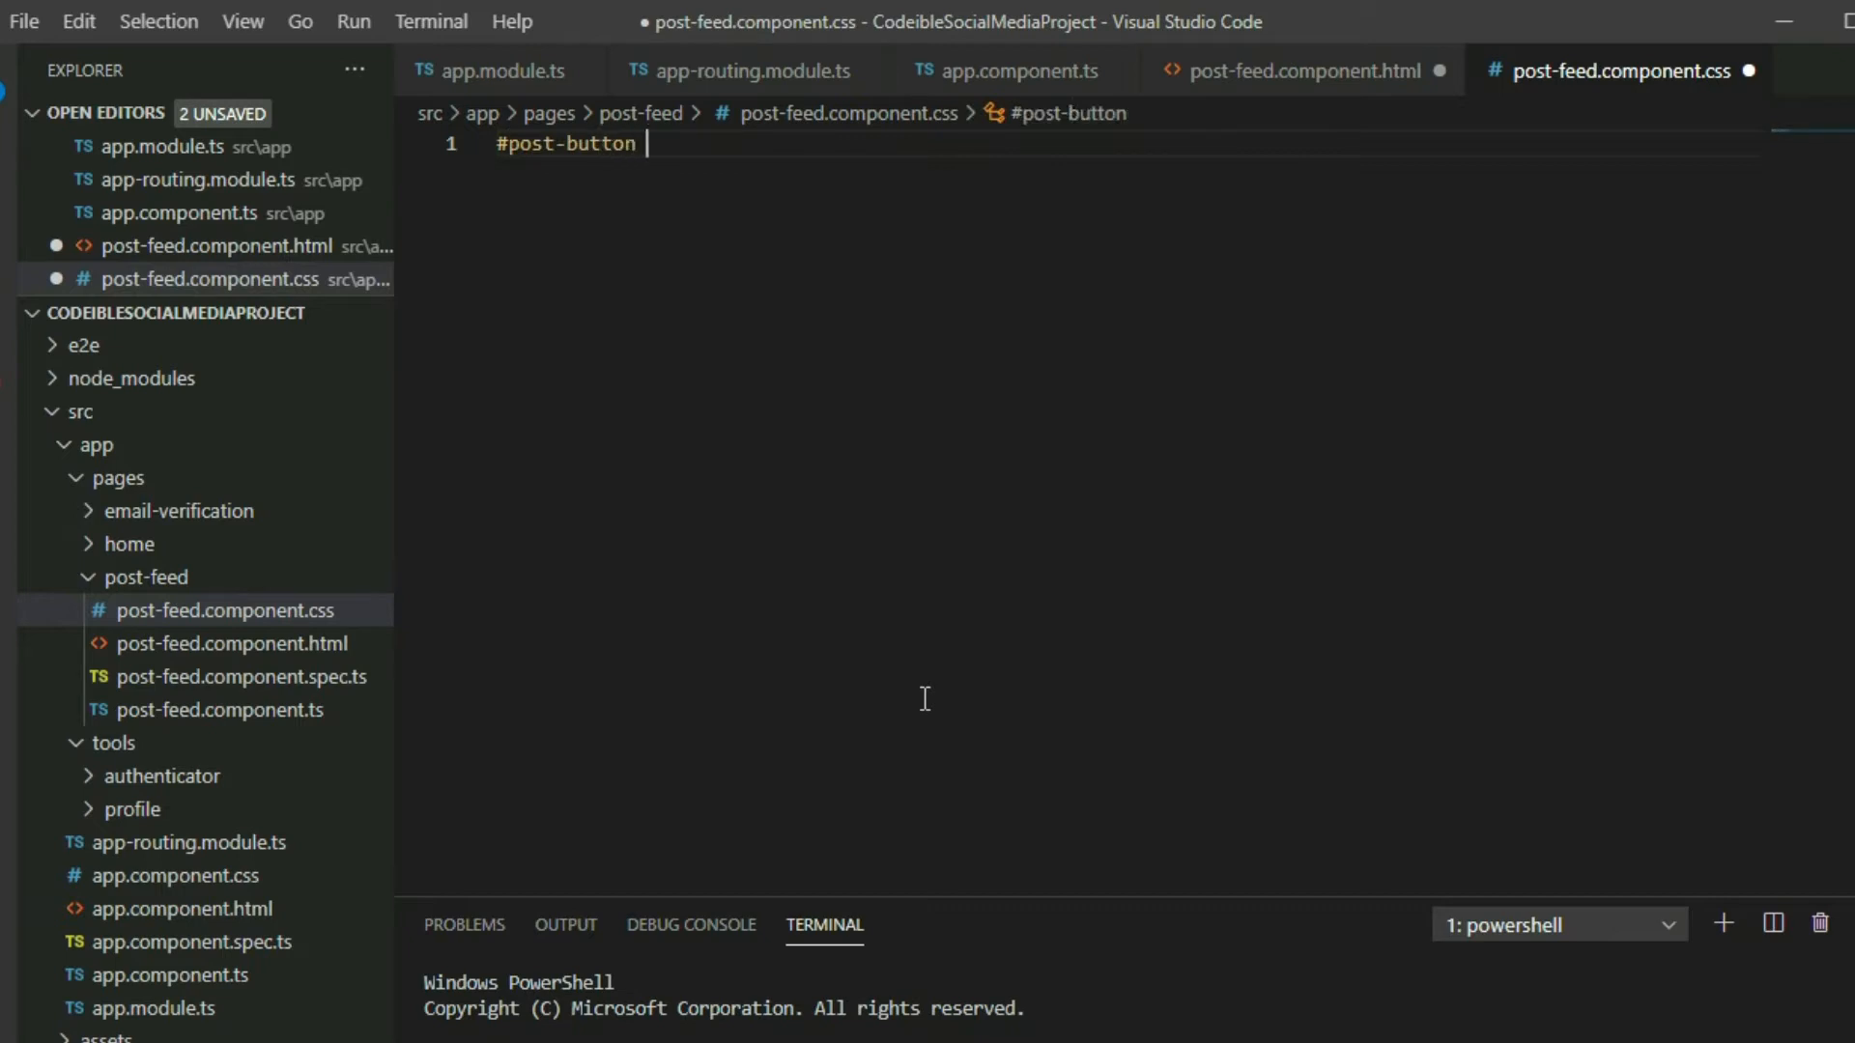
text({)
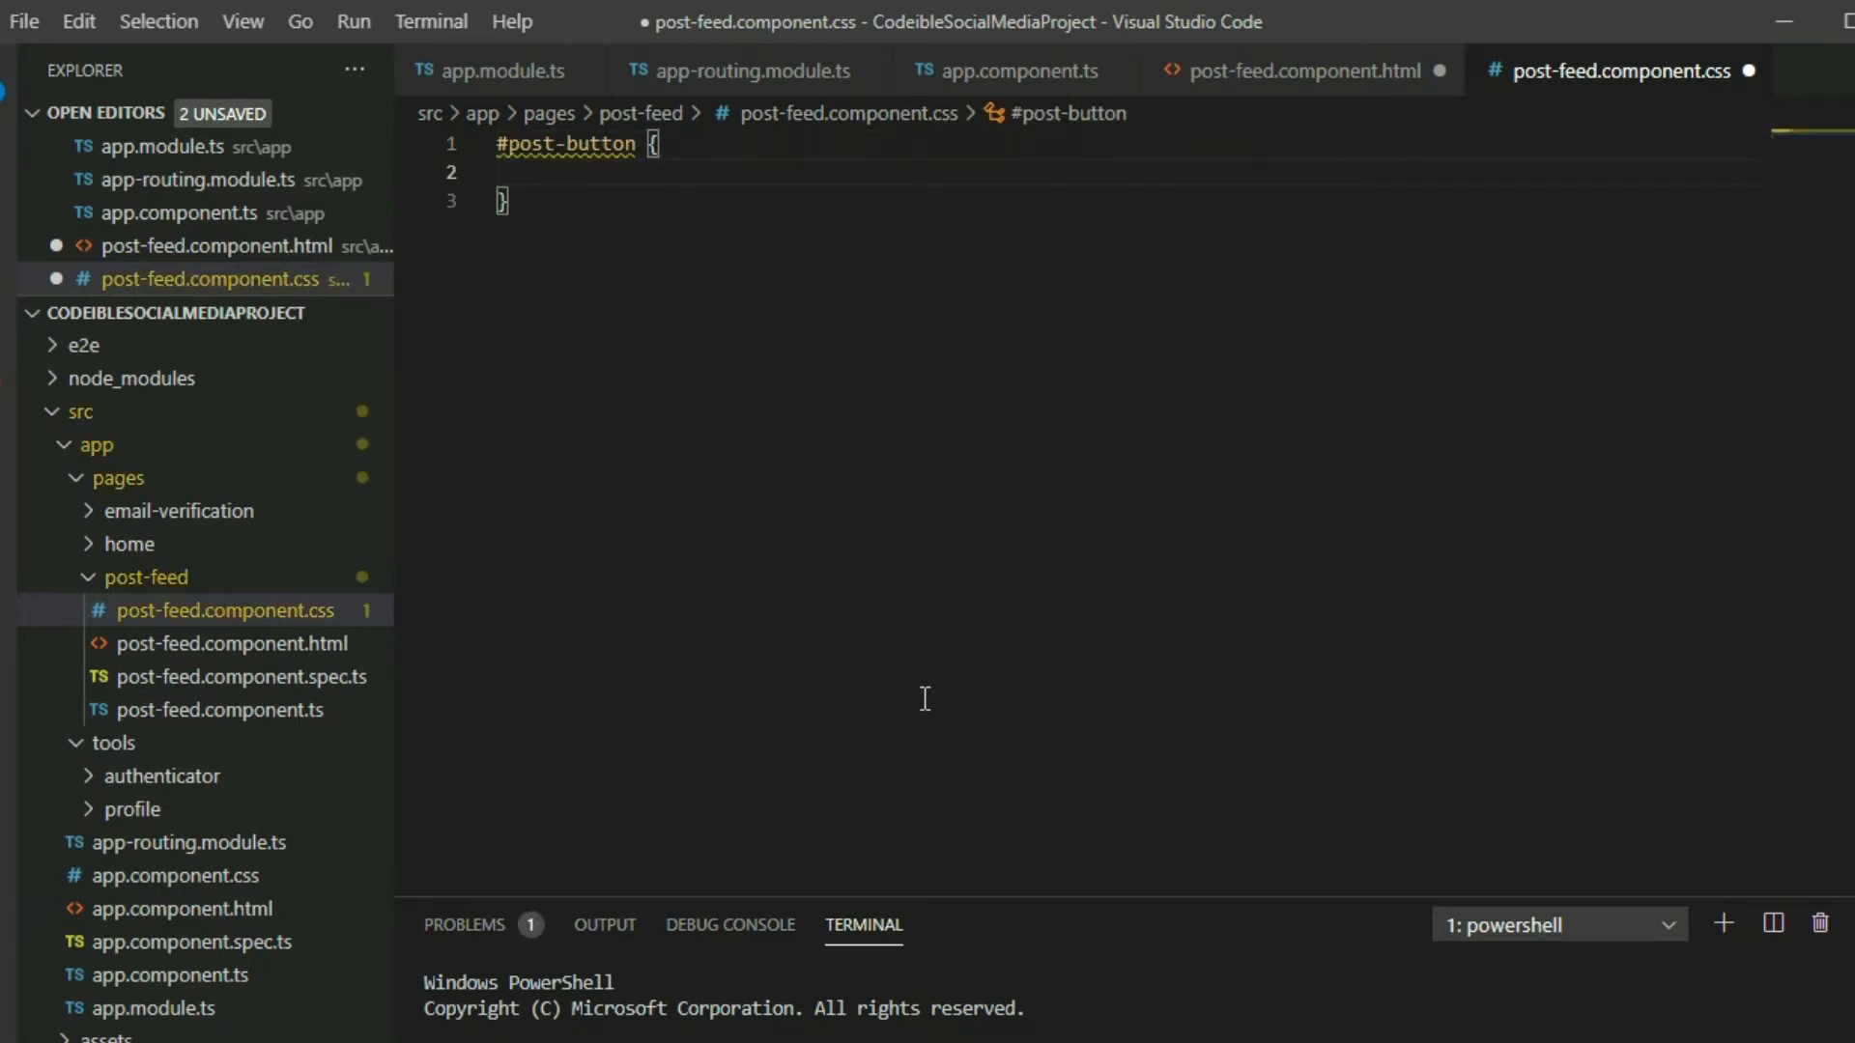
text(position: ;)
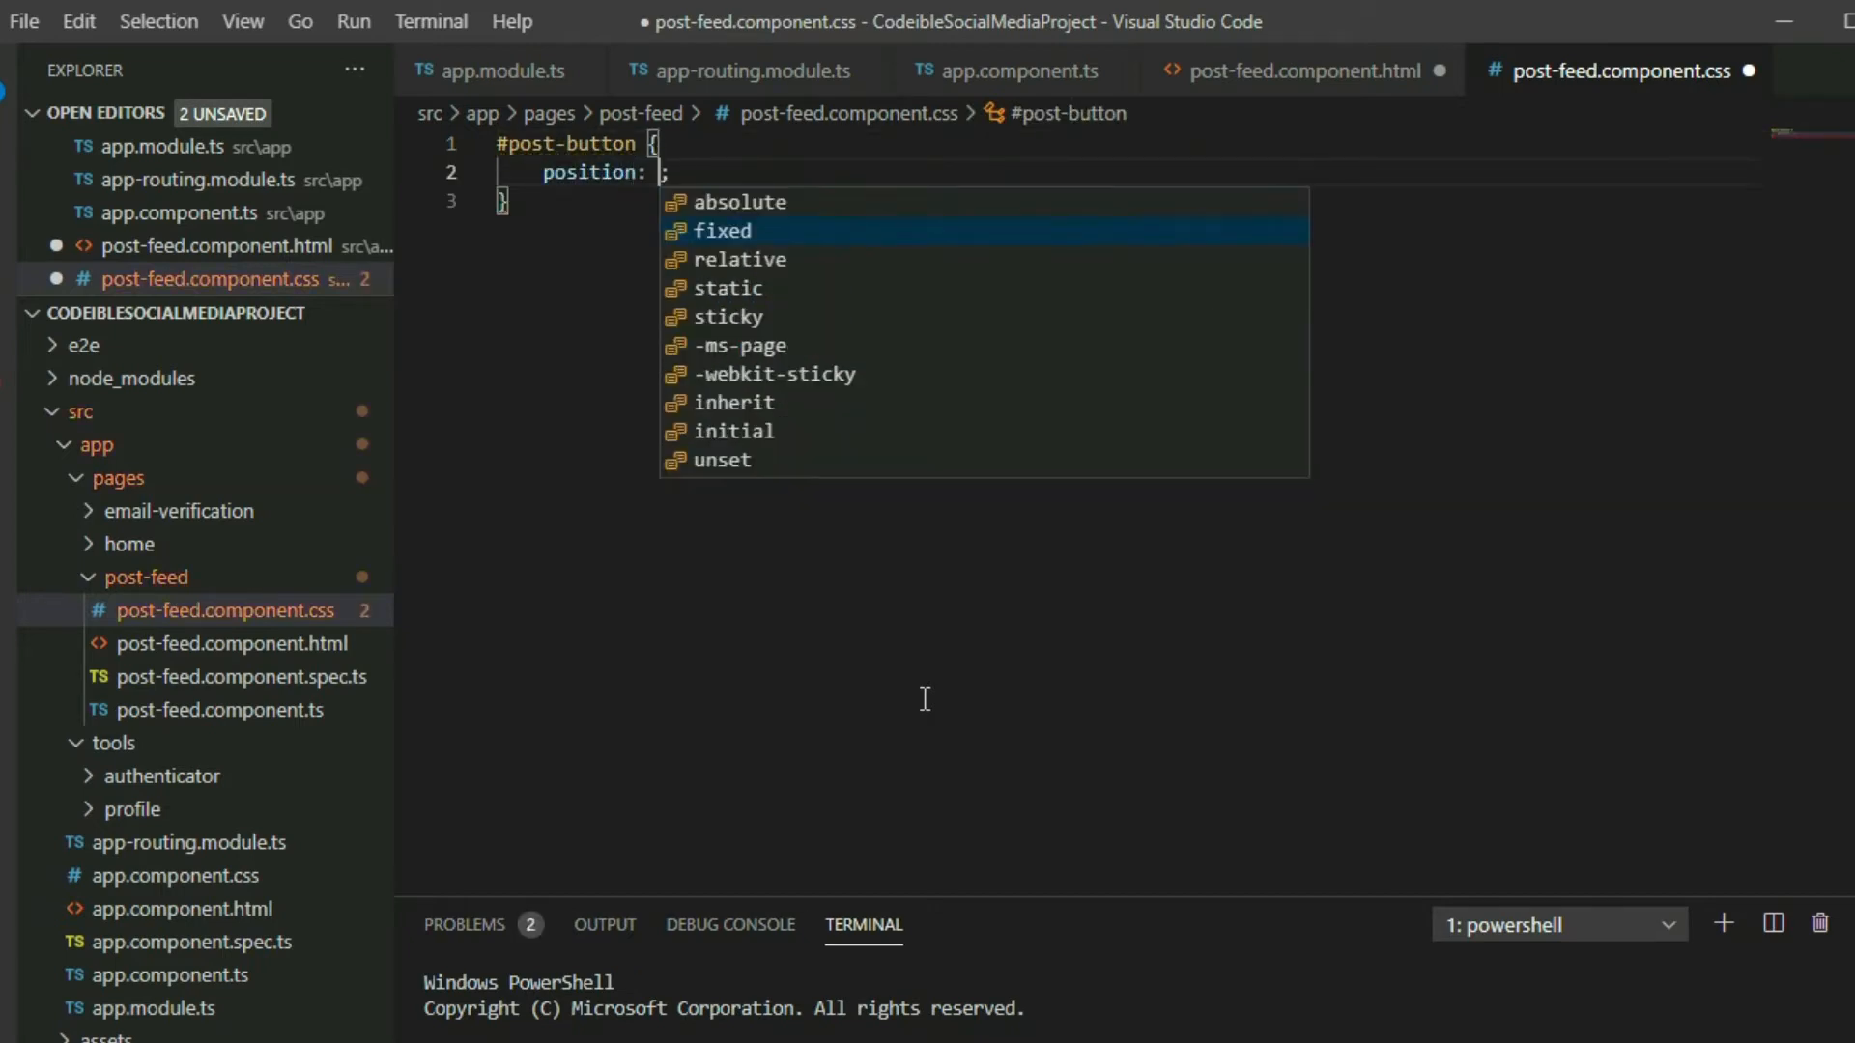
click(723, 230)
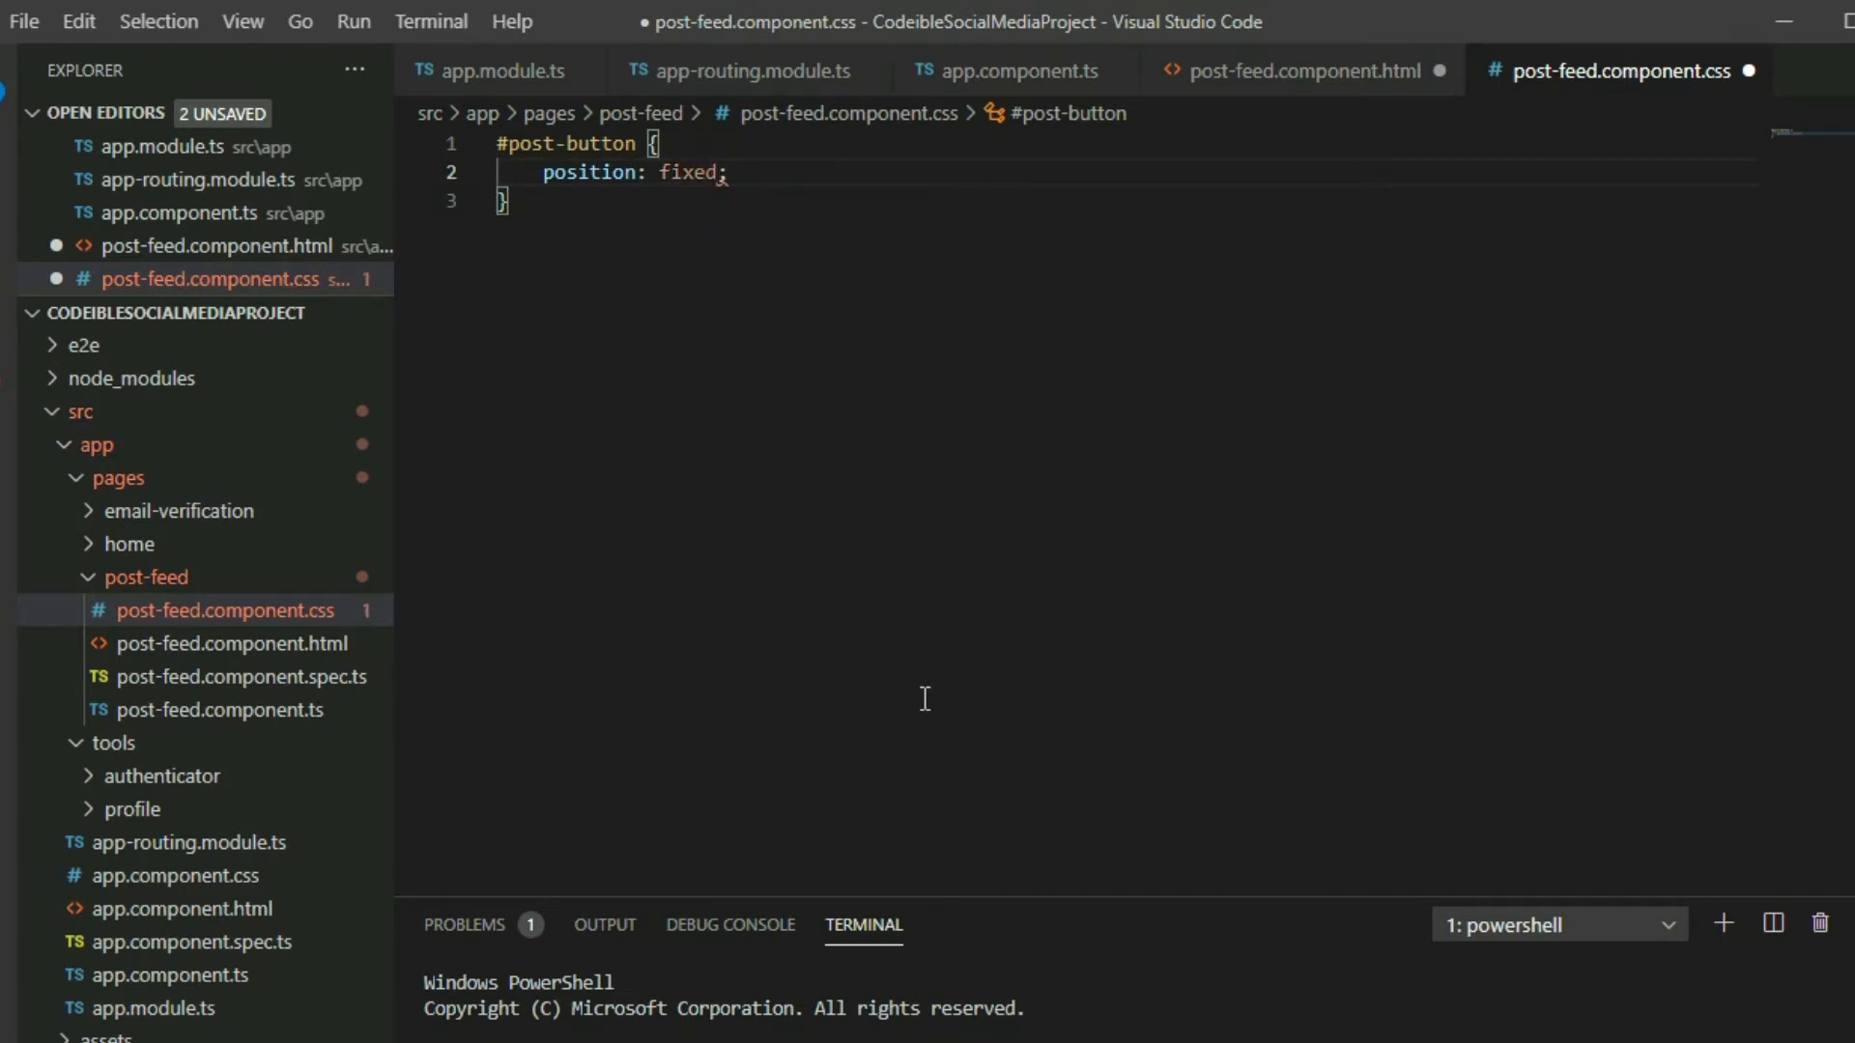
text(bottom: 2em;)
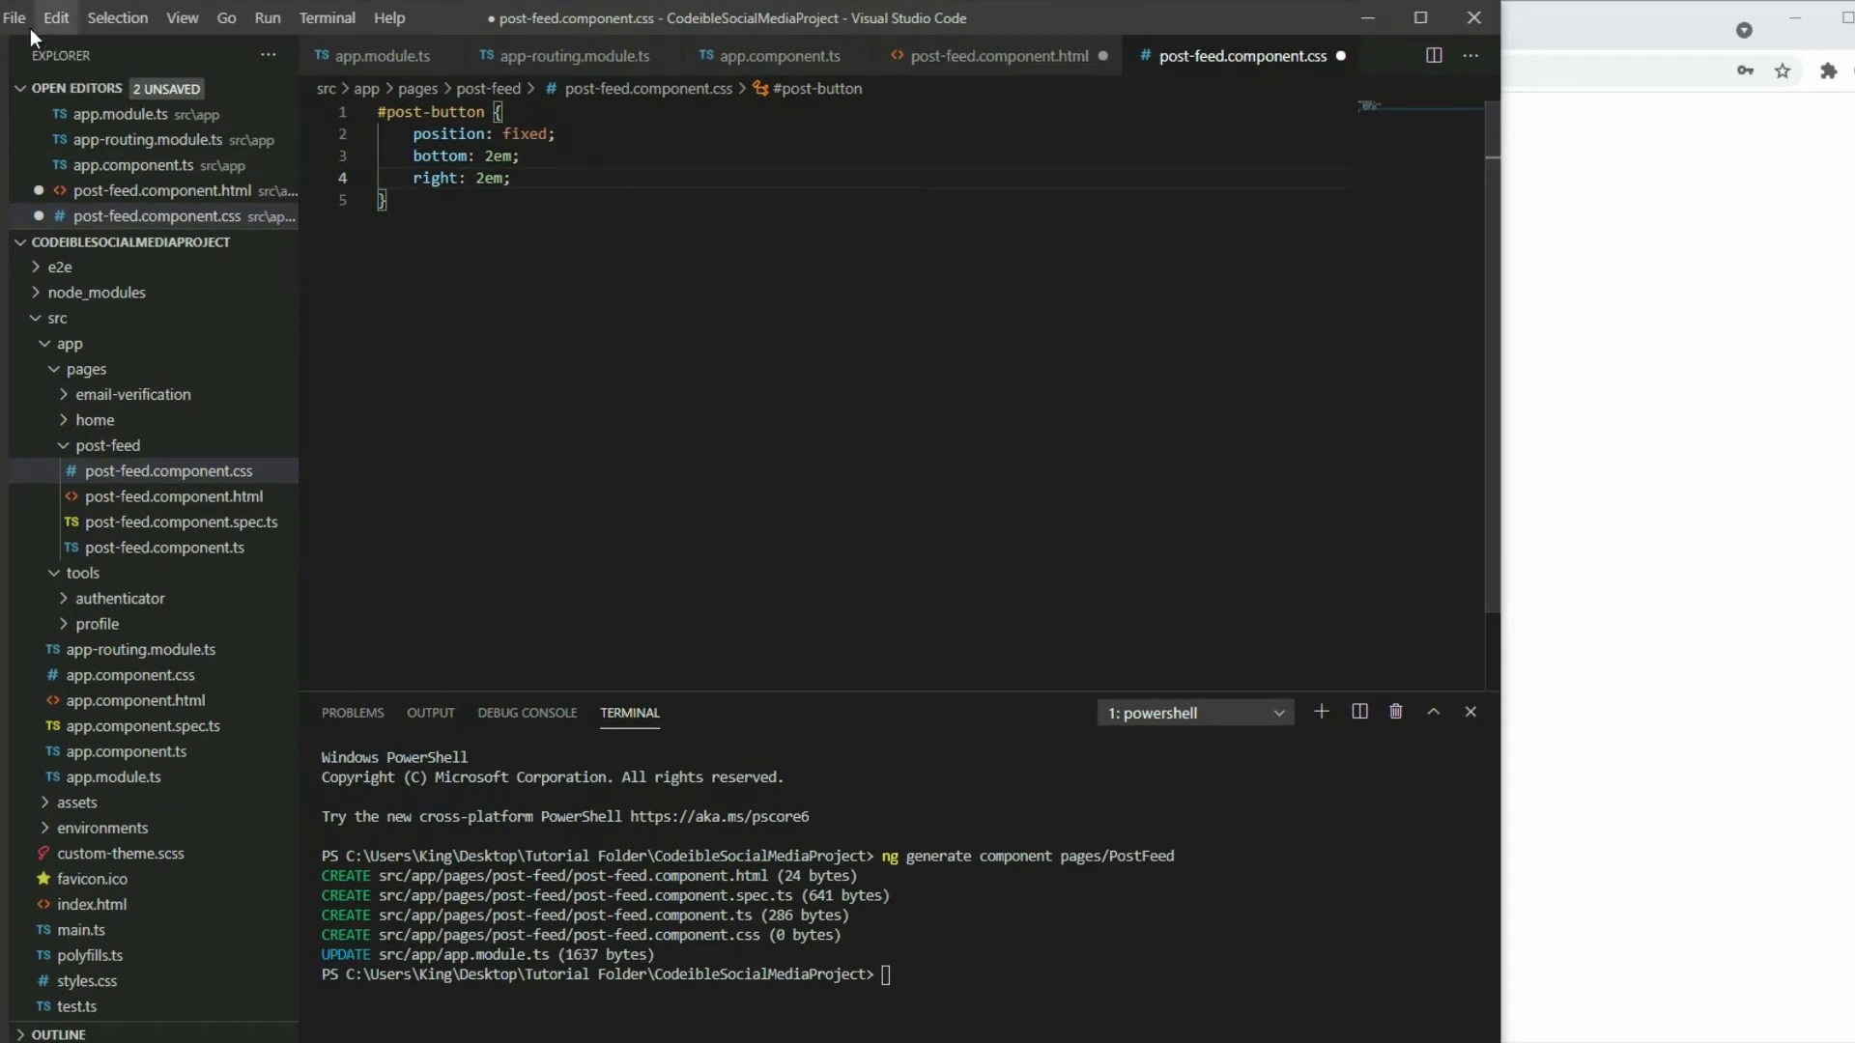
key(Ctrl+s)
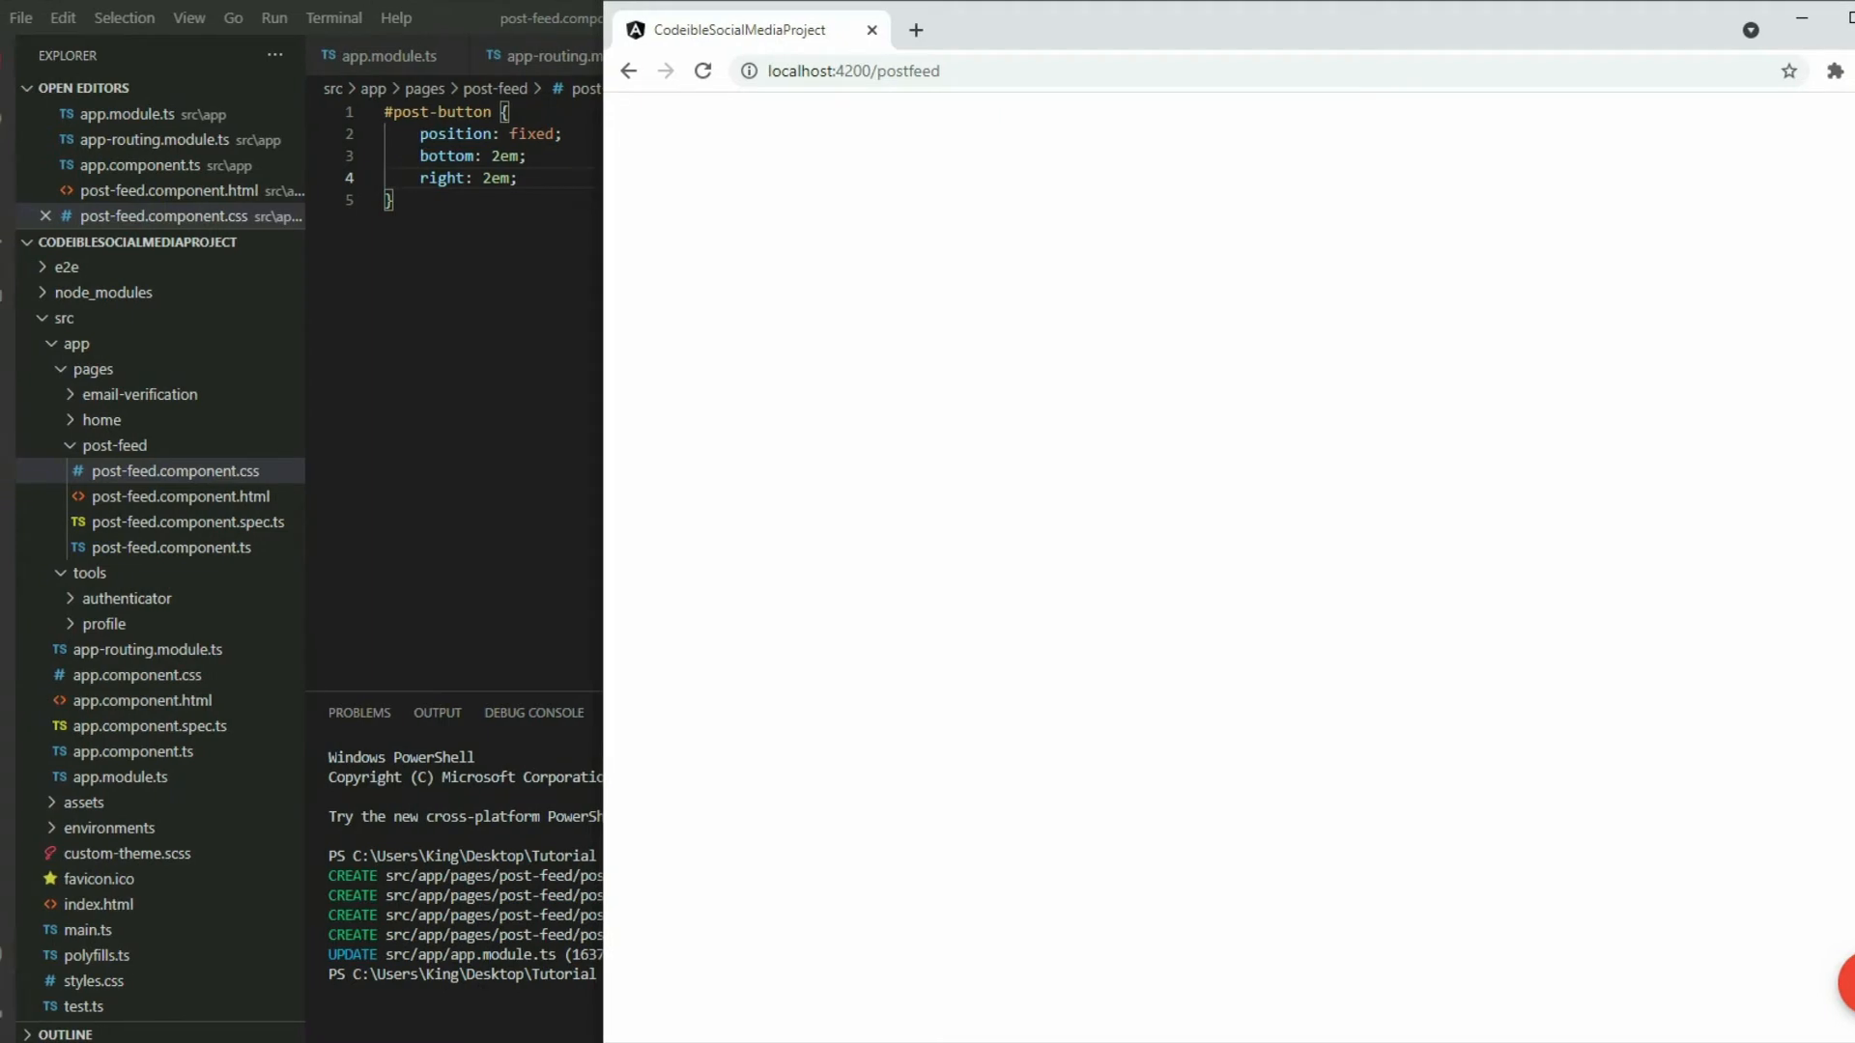
Step: View the floating add button on the postfeed page and return to the template
click(184, 497)
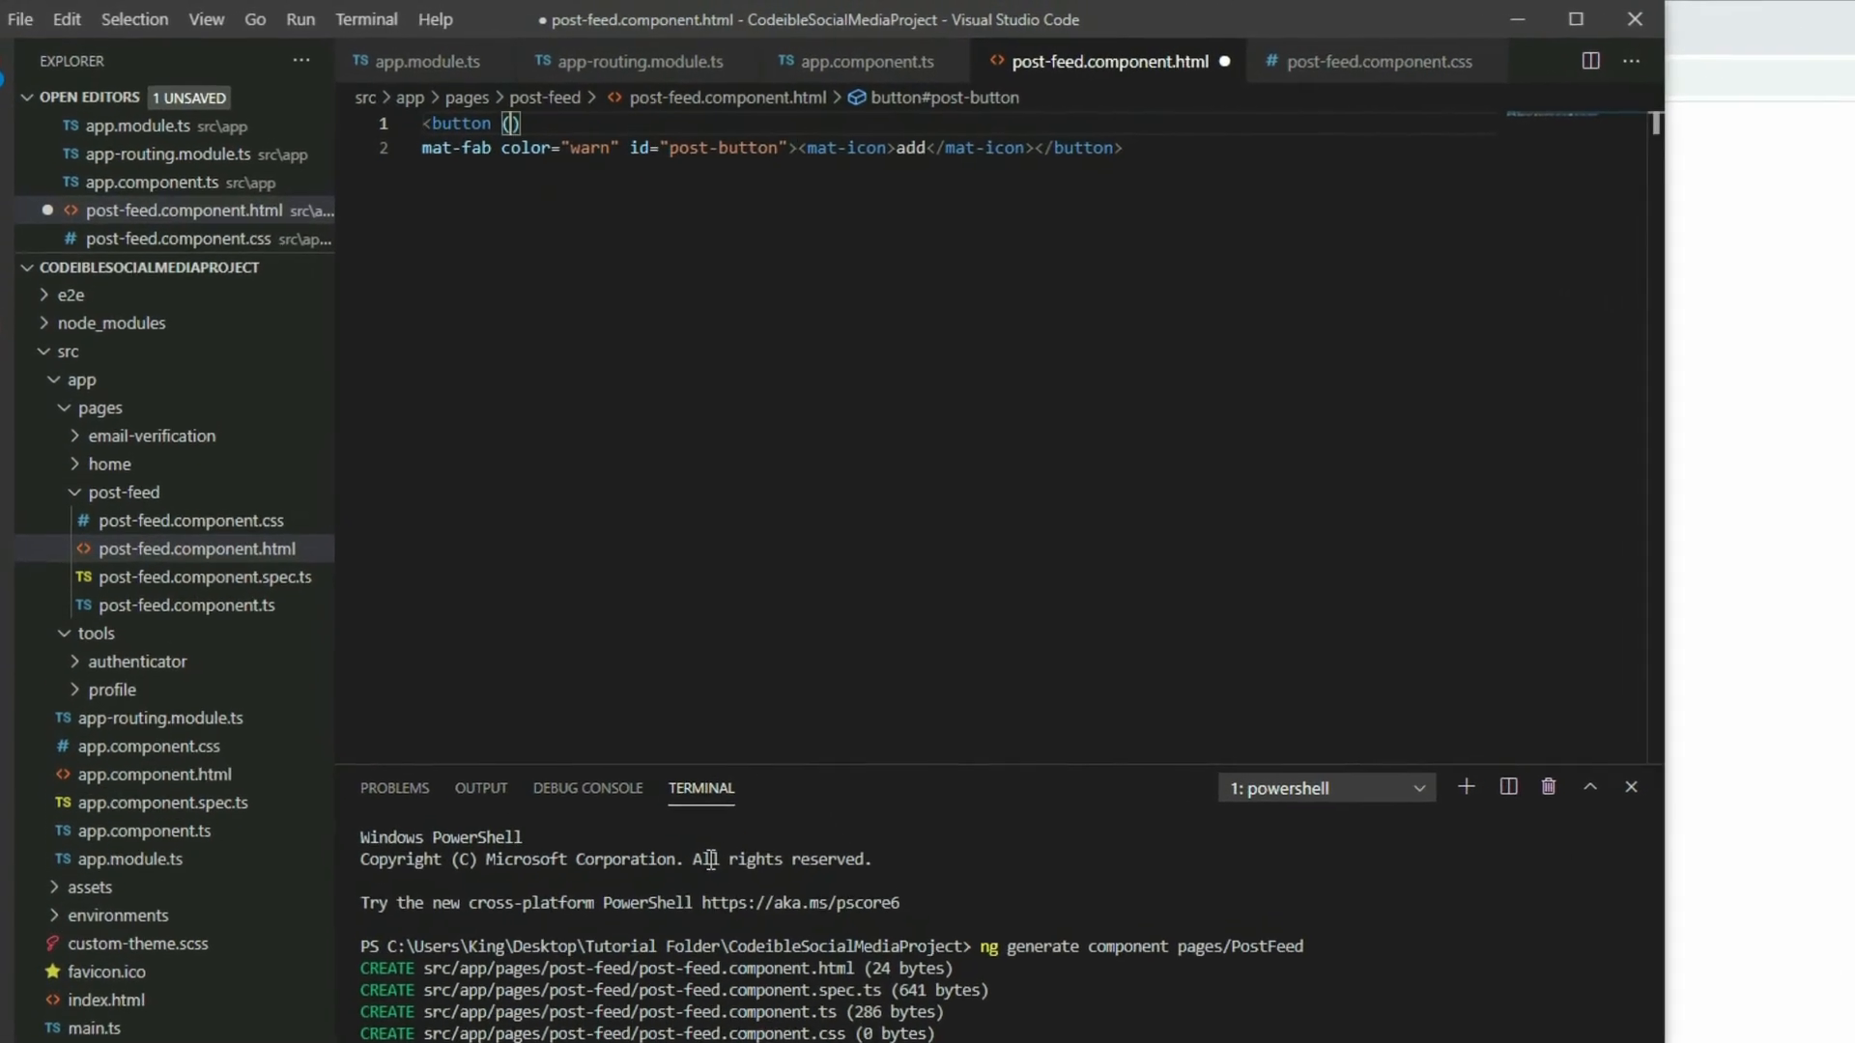
Step: Bind (click)="onCreatePostClick()" on the mat-fab button
text((click)=)
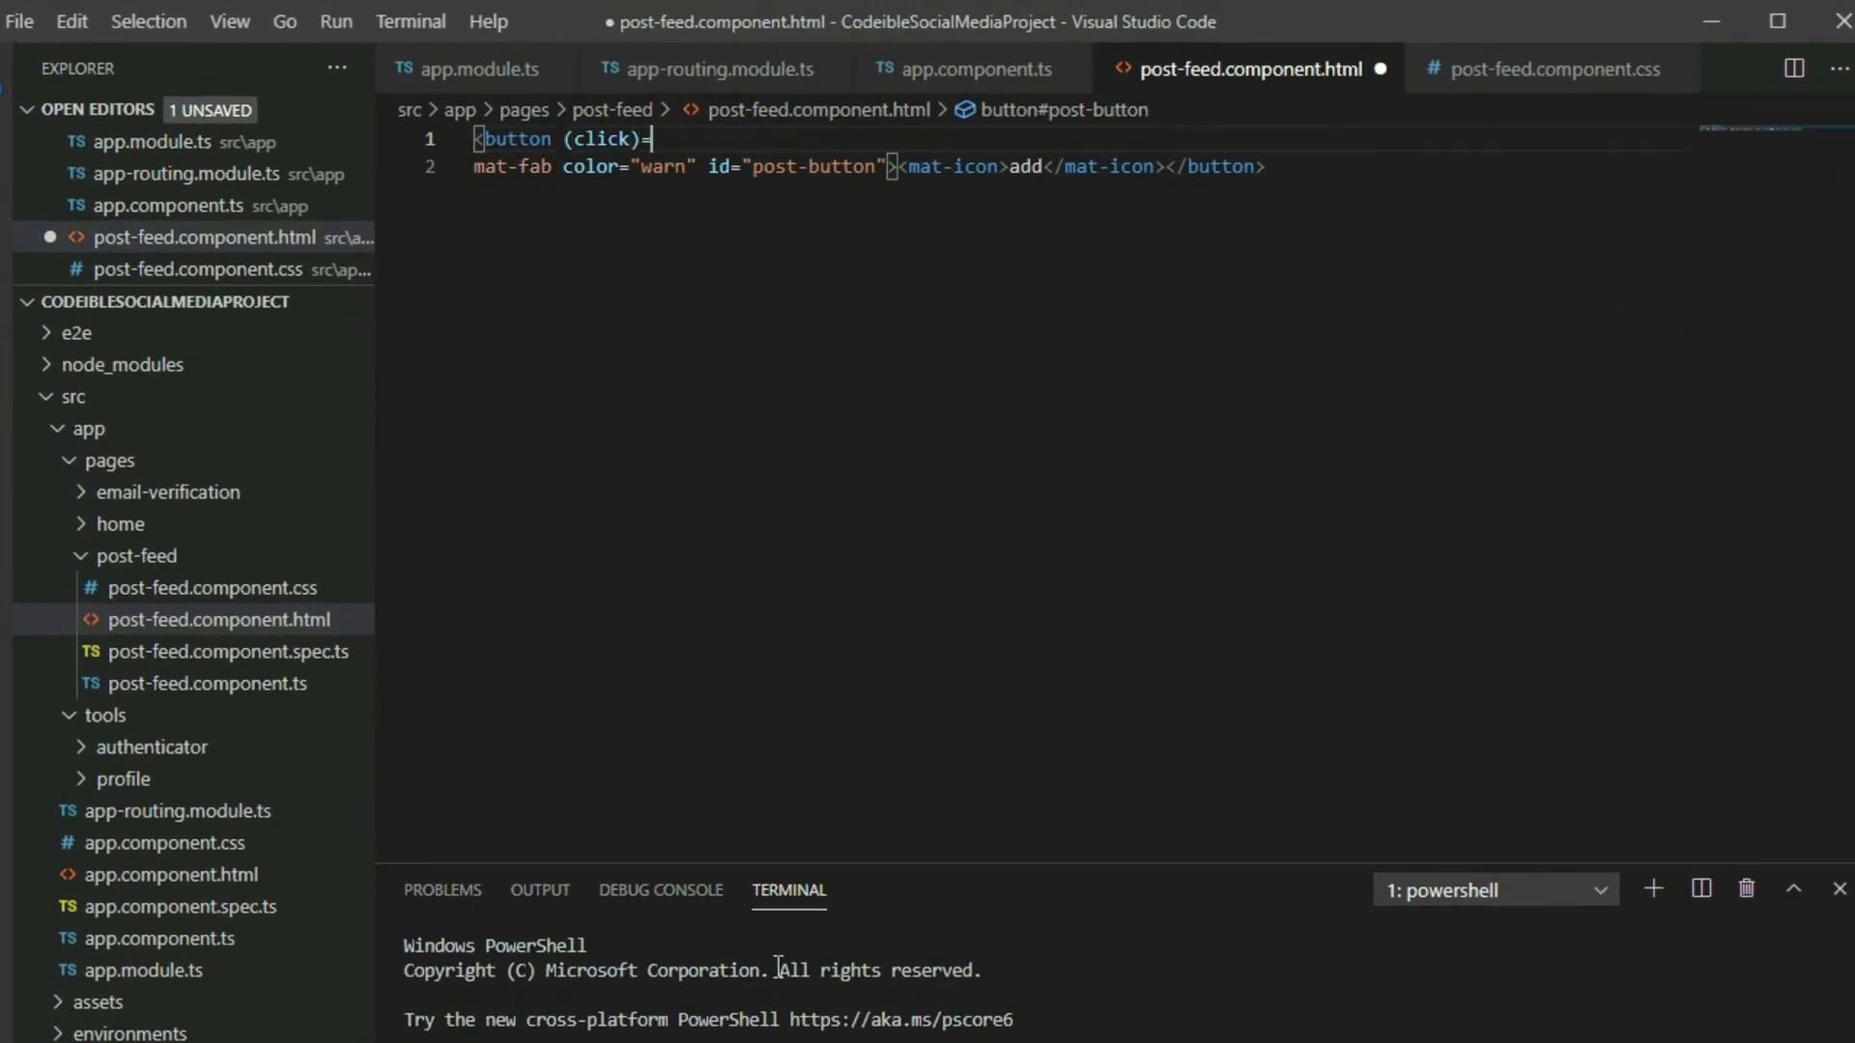
text("onCreat)
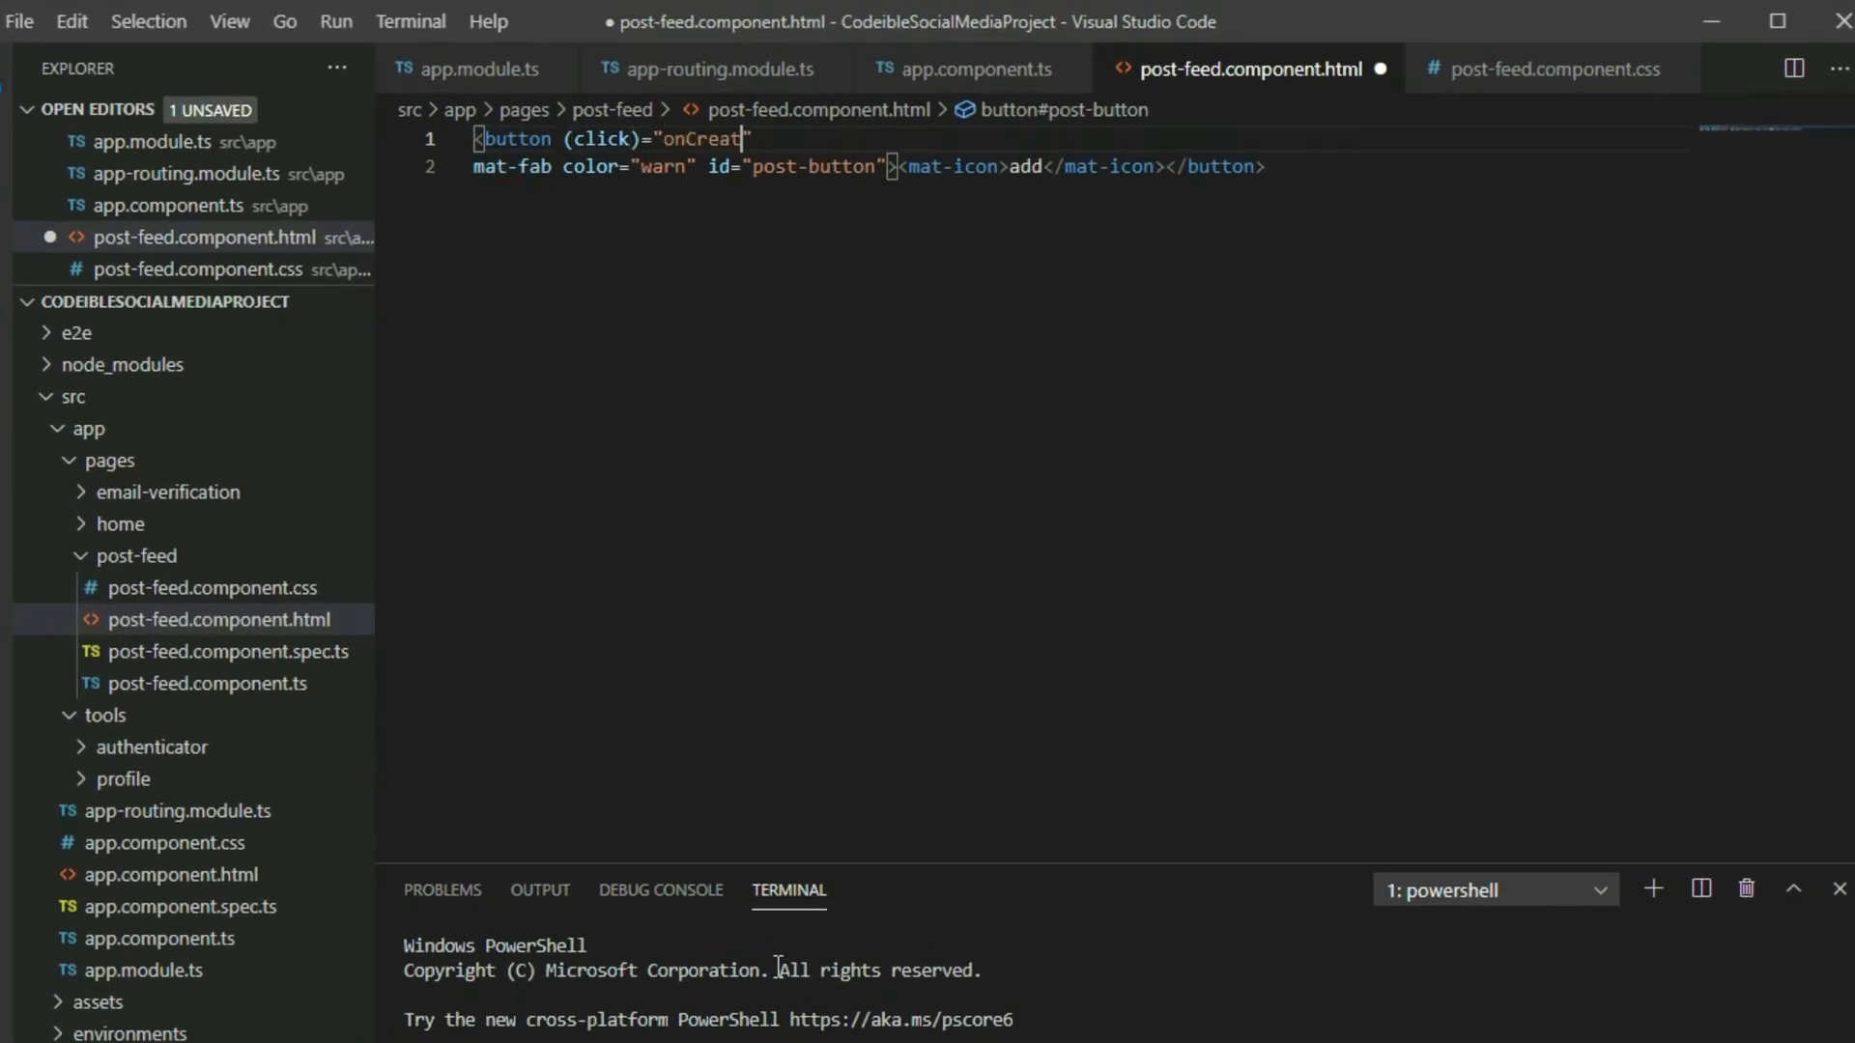
text(ePostClick()
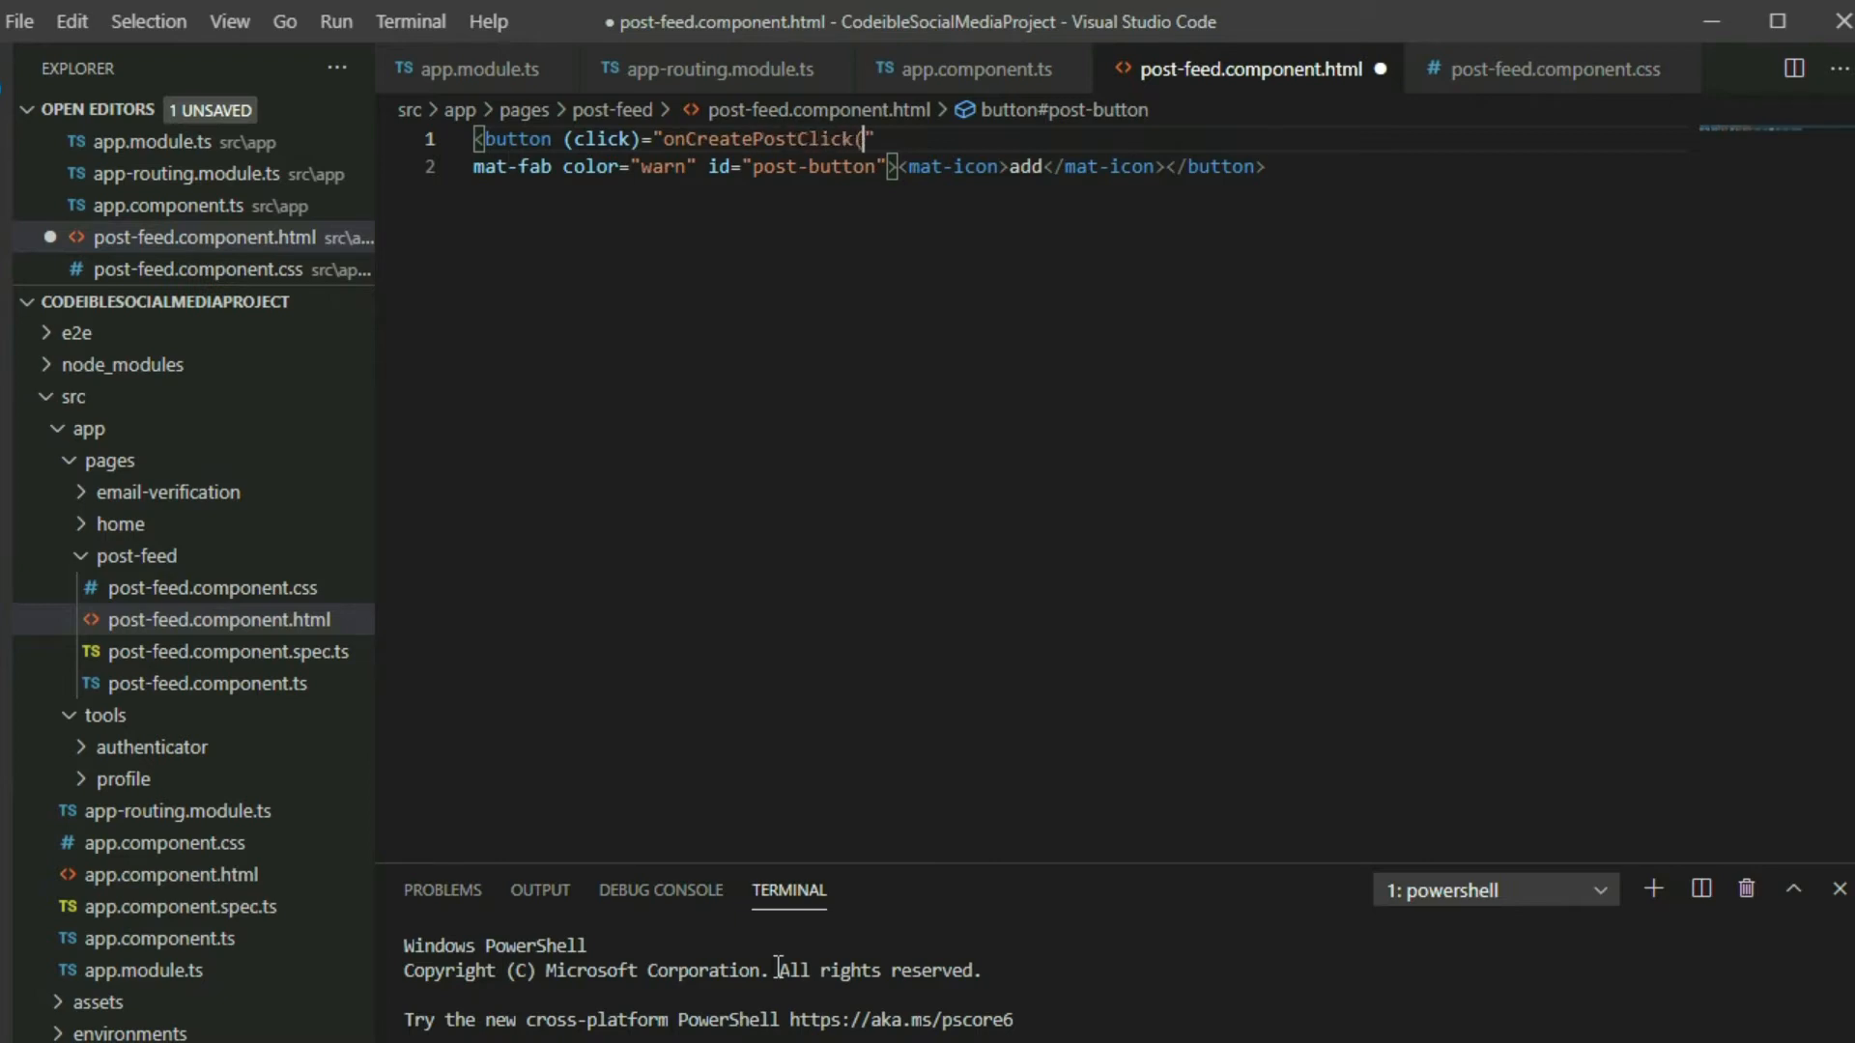
text(())
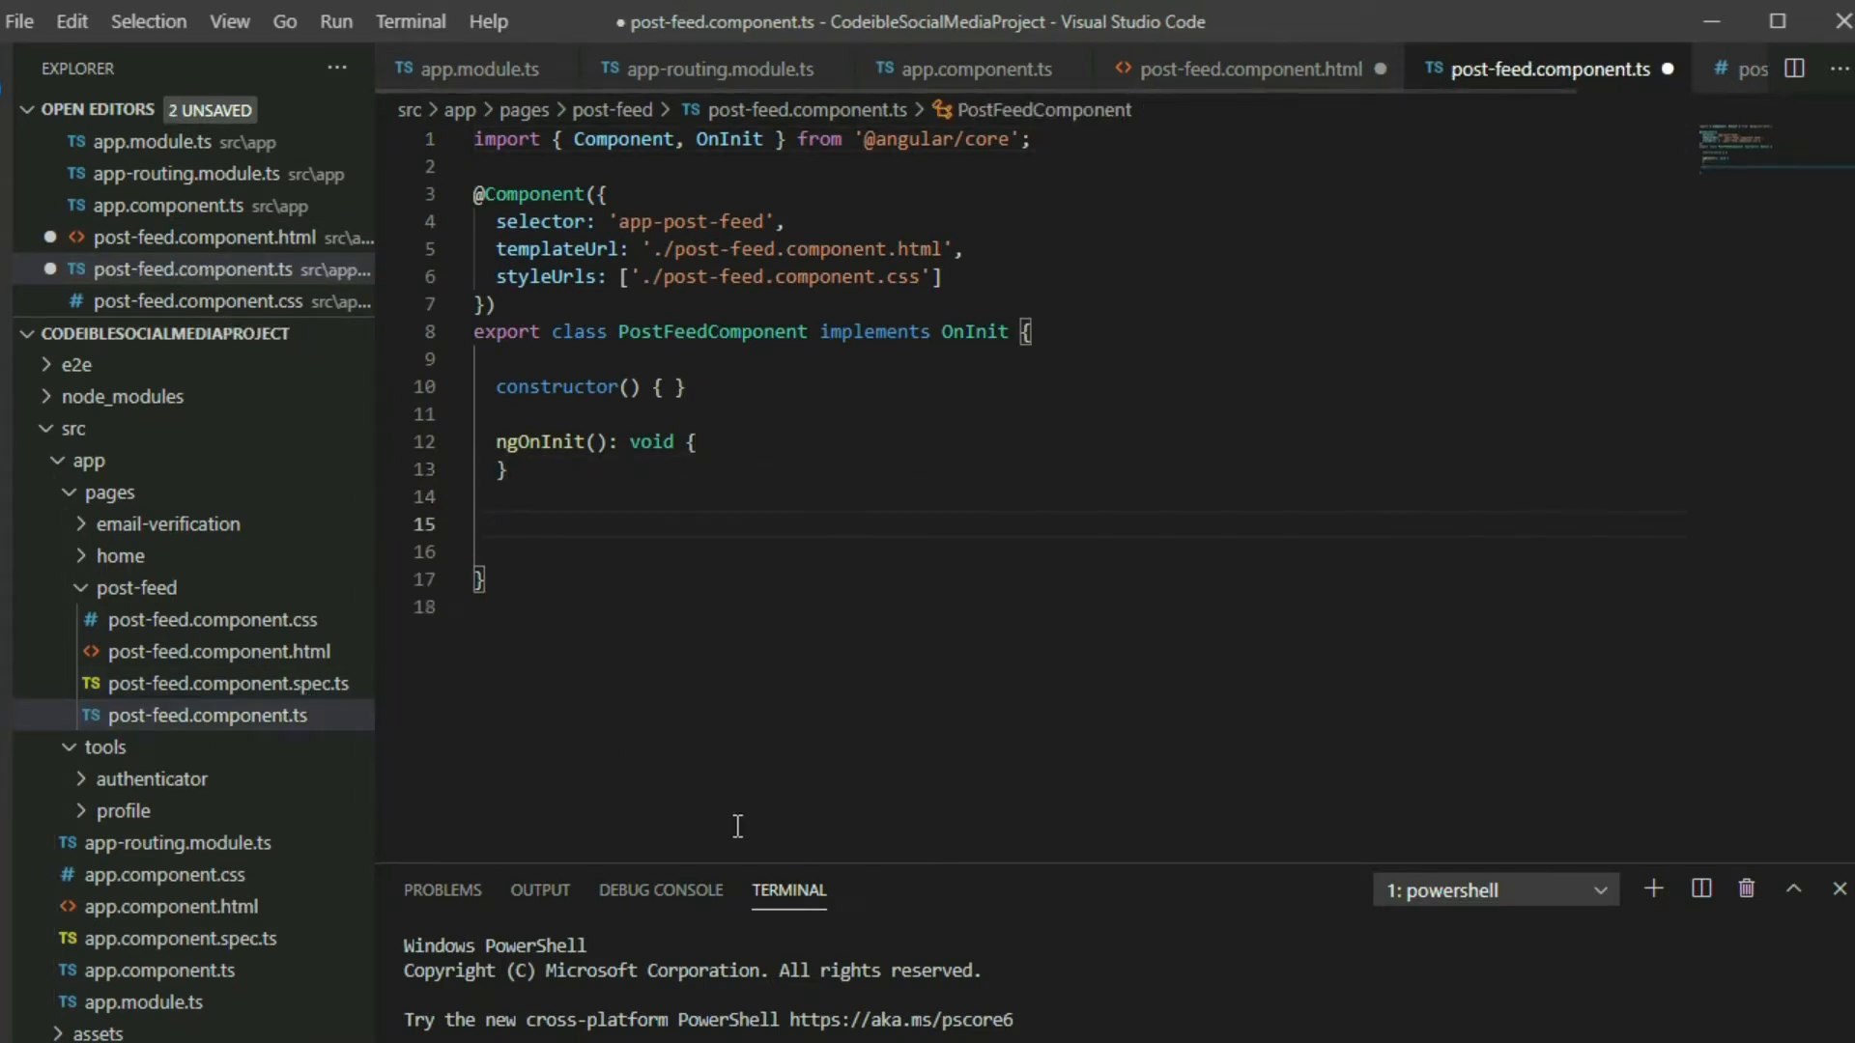
Step: Add an empty onCreatePostClick() method to the post feed component
text(onCreate)
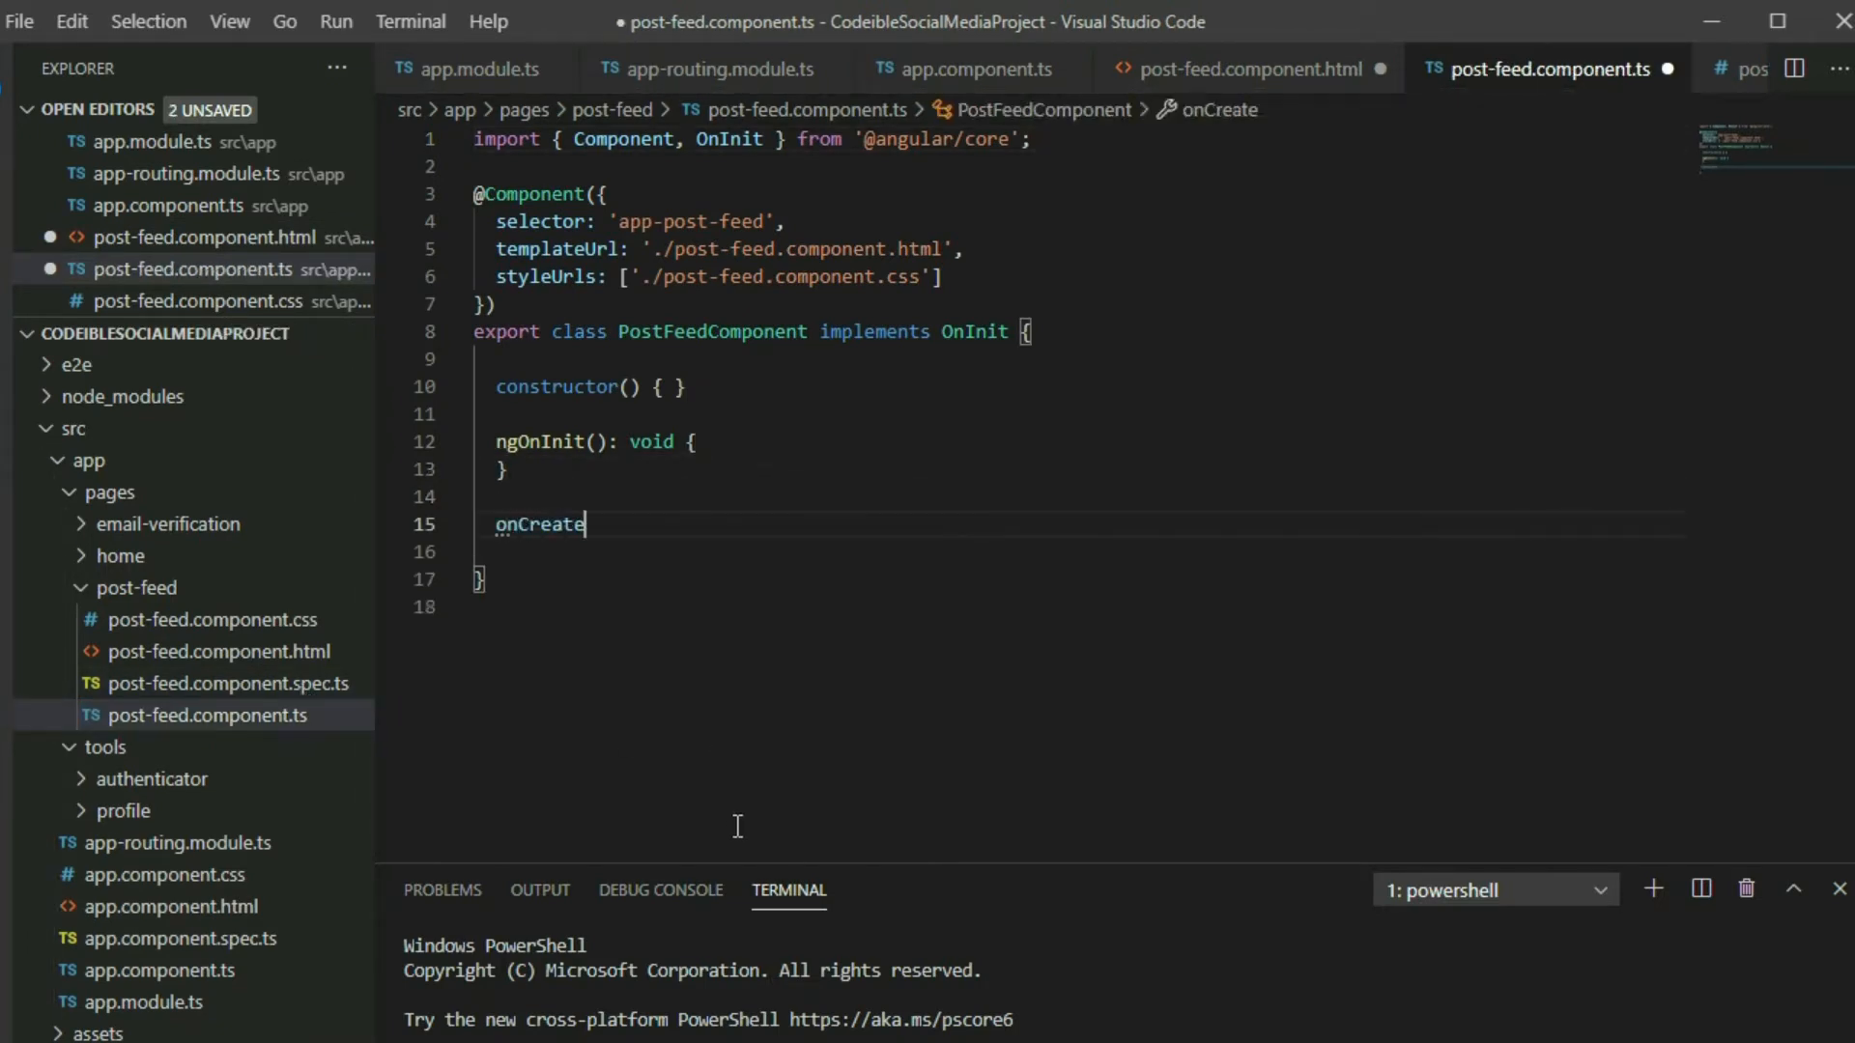
text(PostClick())
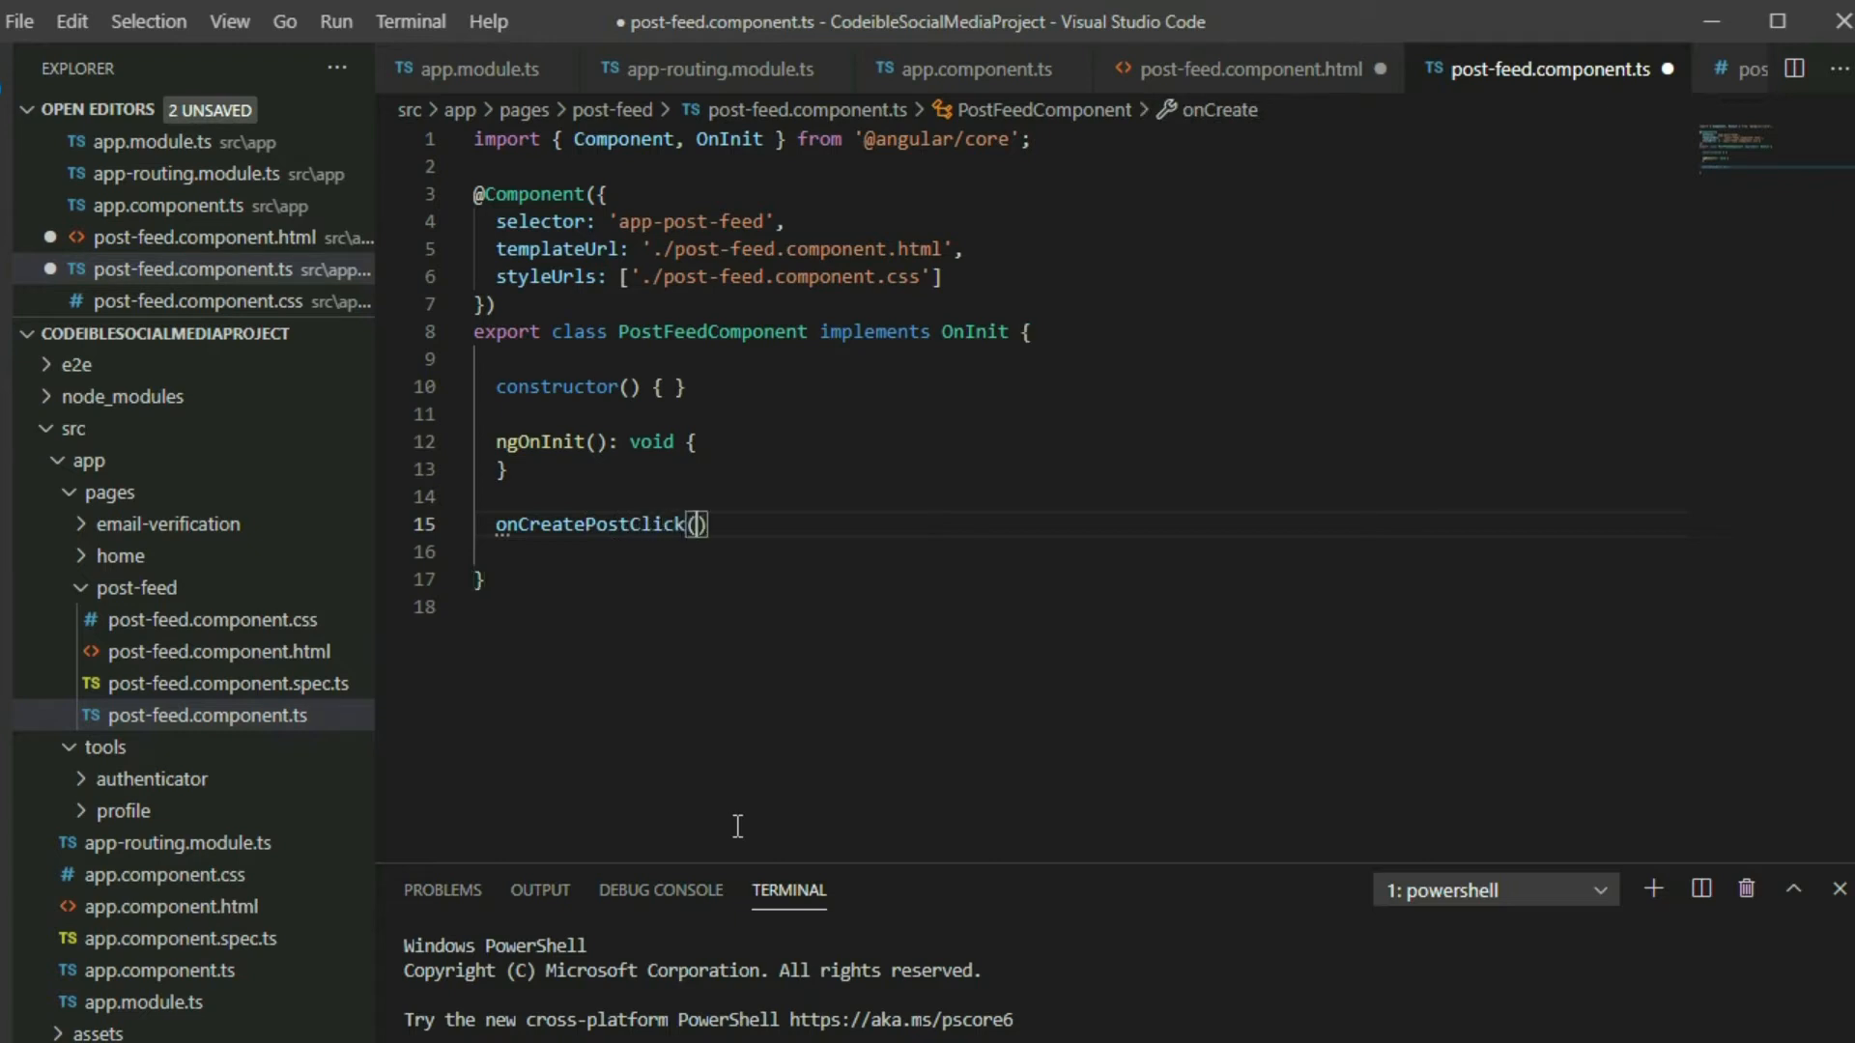
text({)
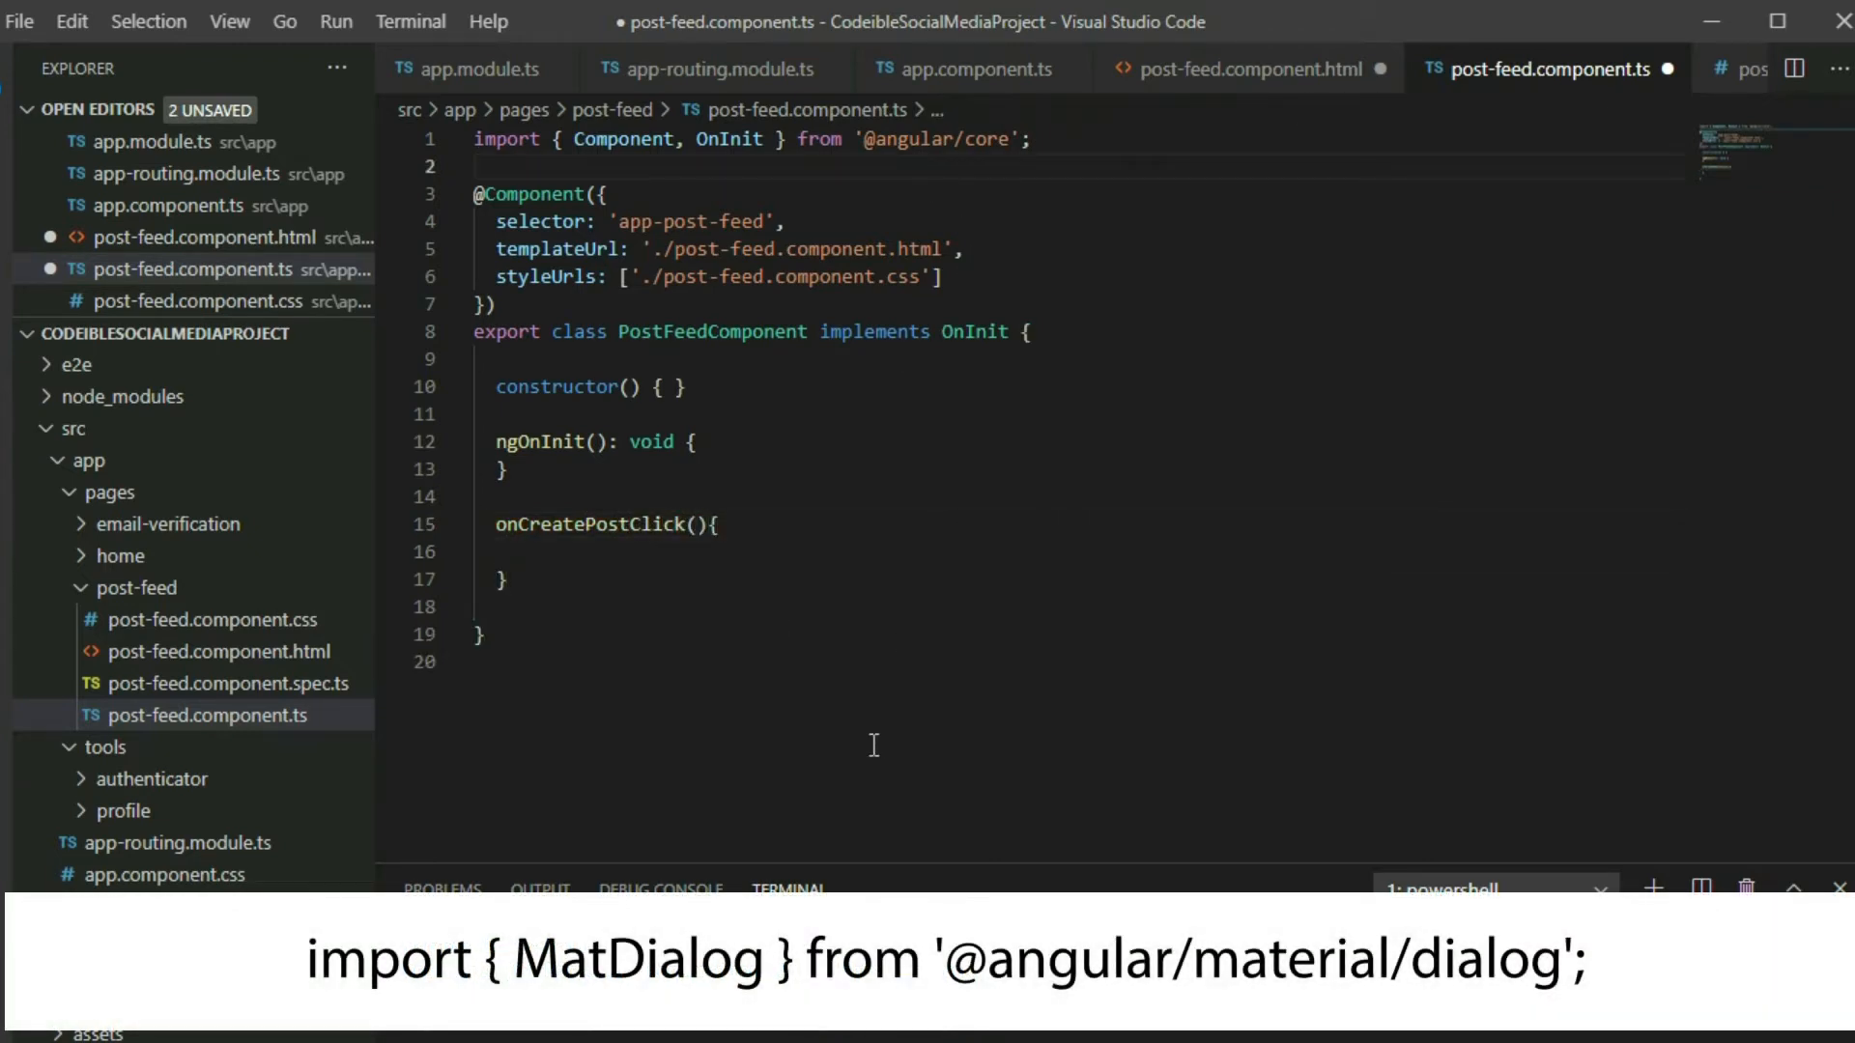
text(import {})
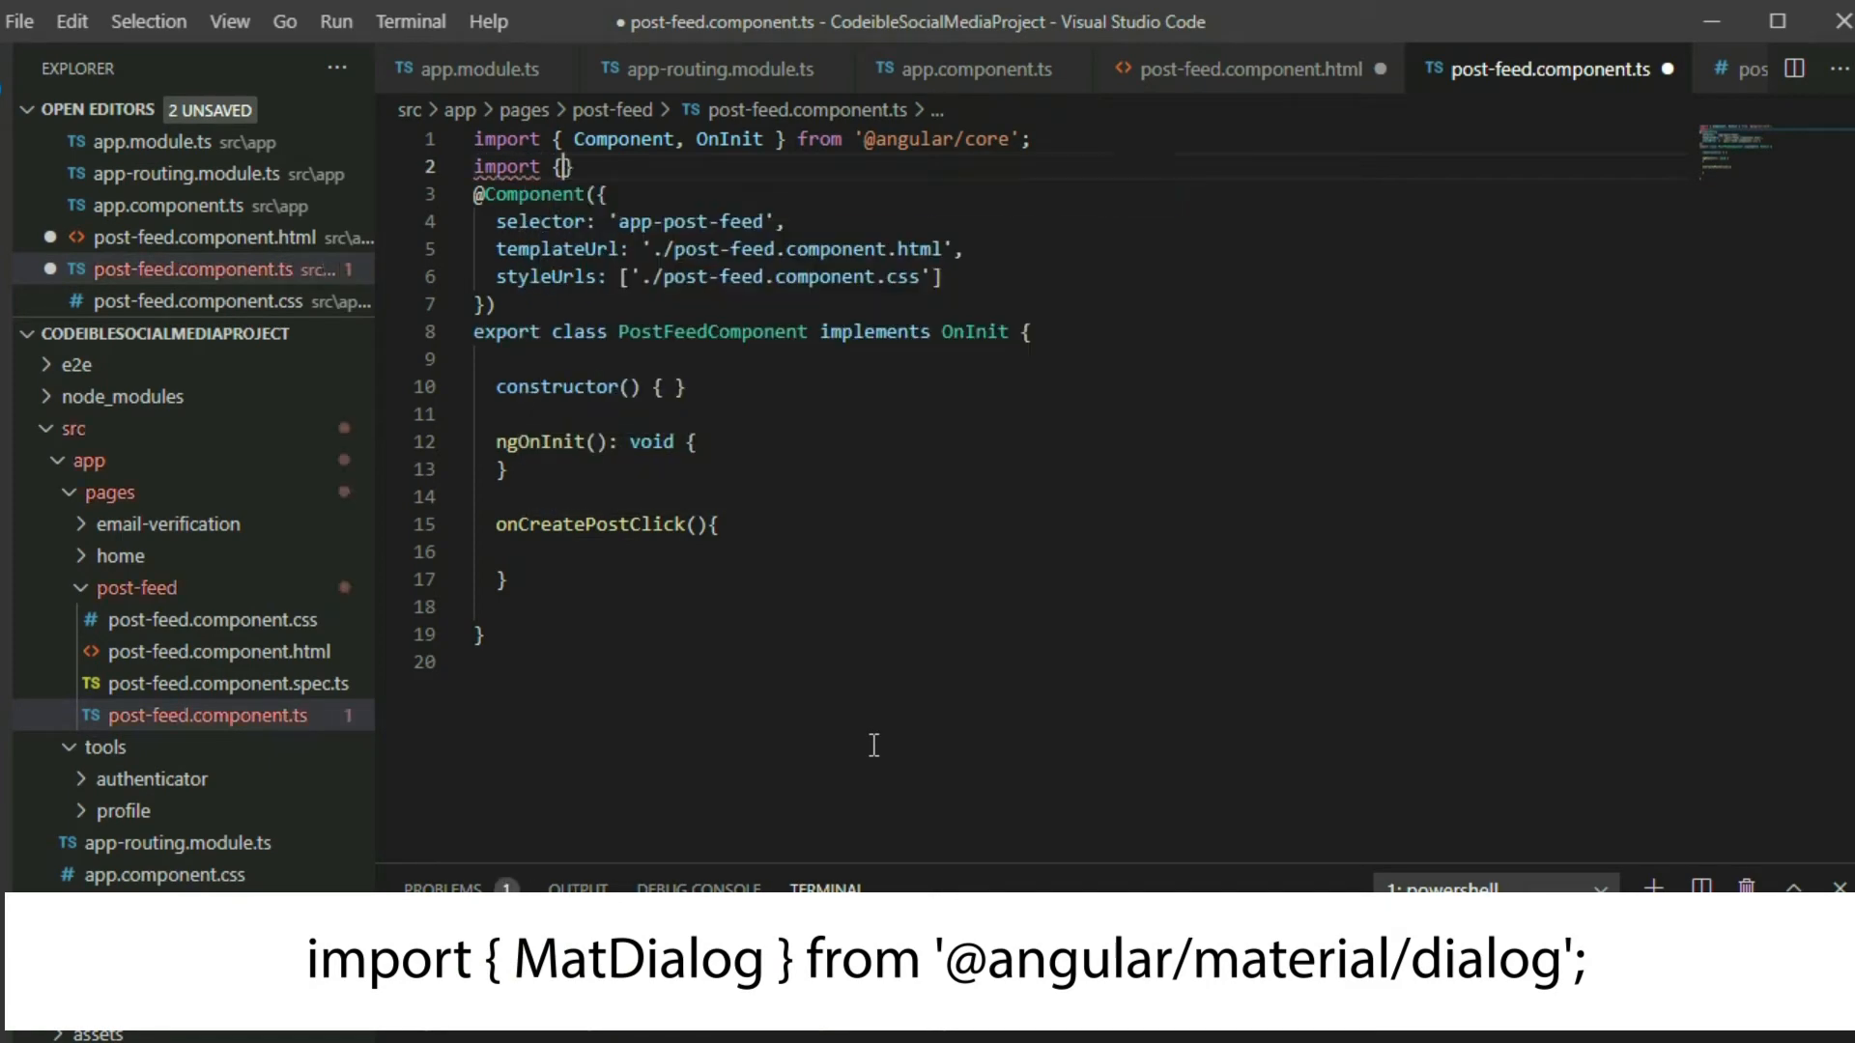
text(MatDialog)
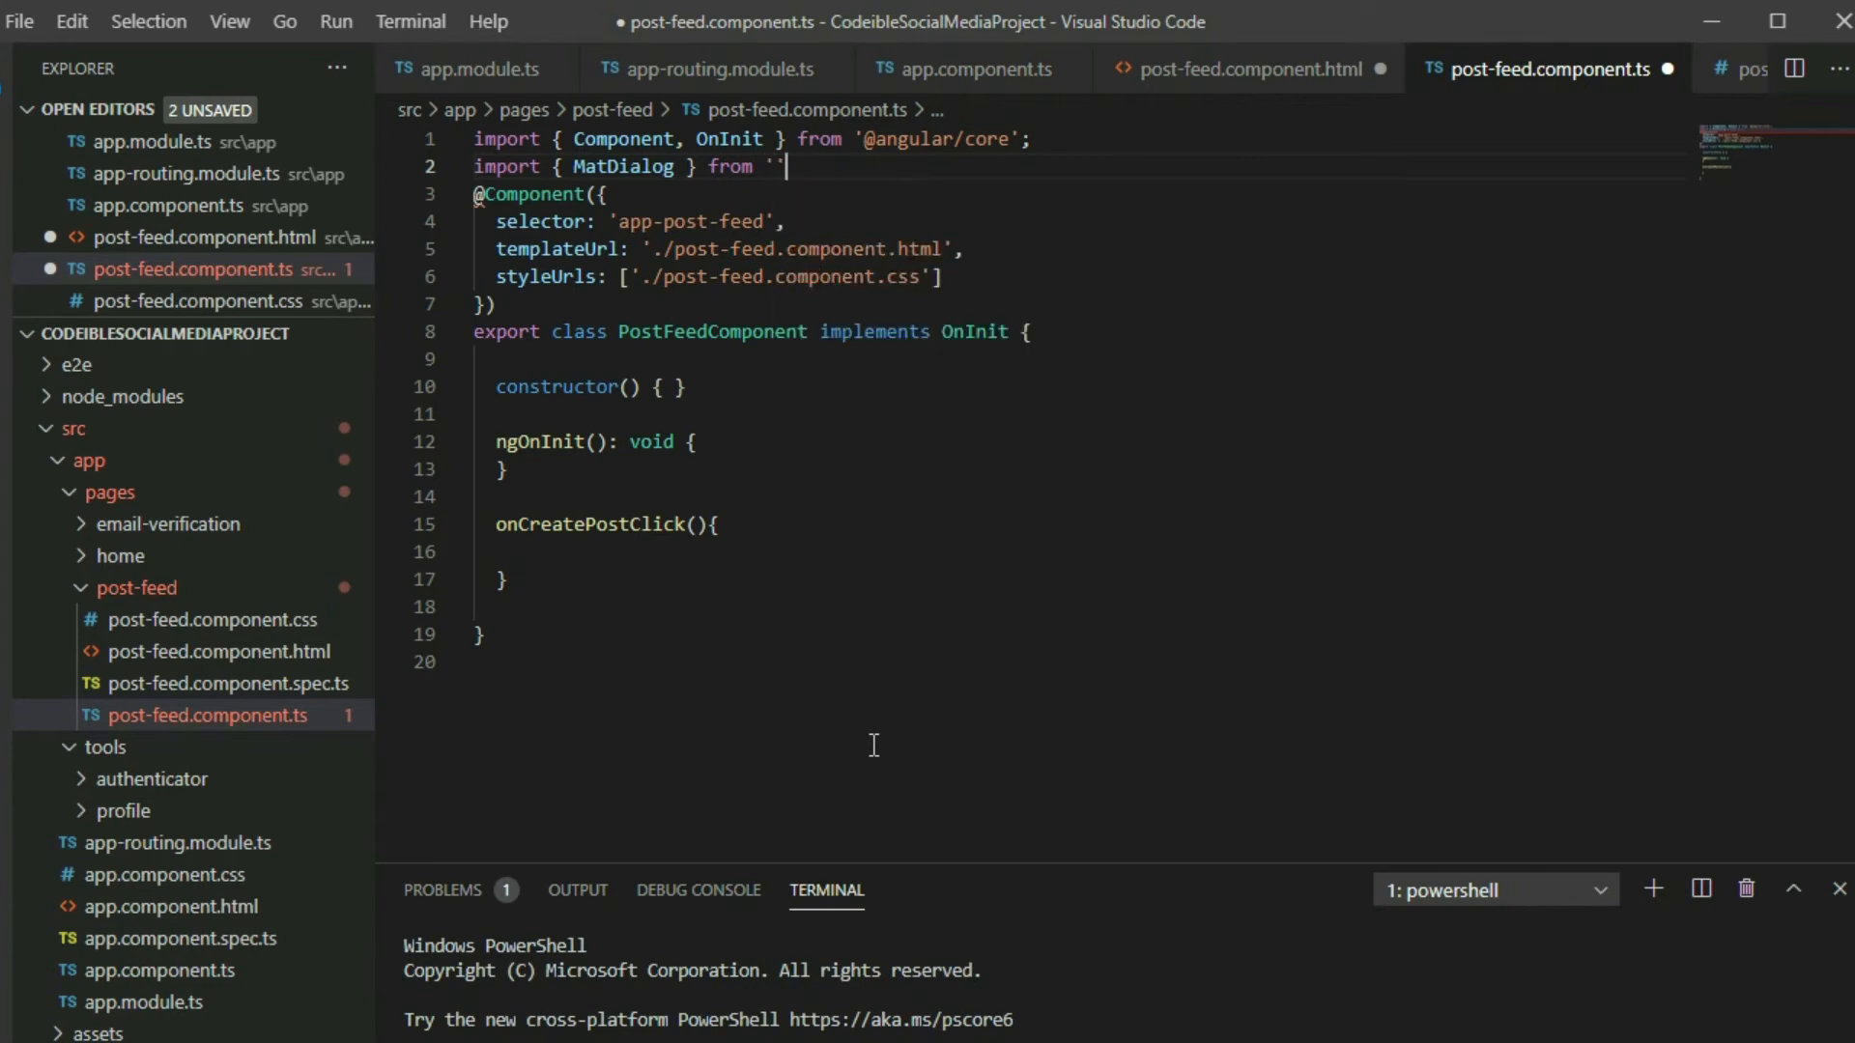
text(@angular)
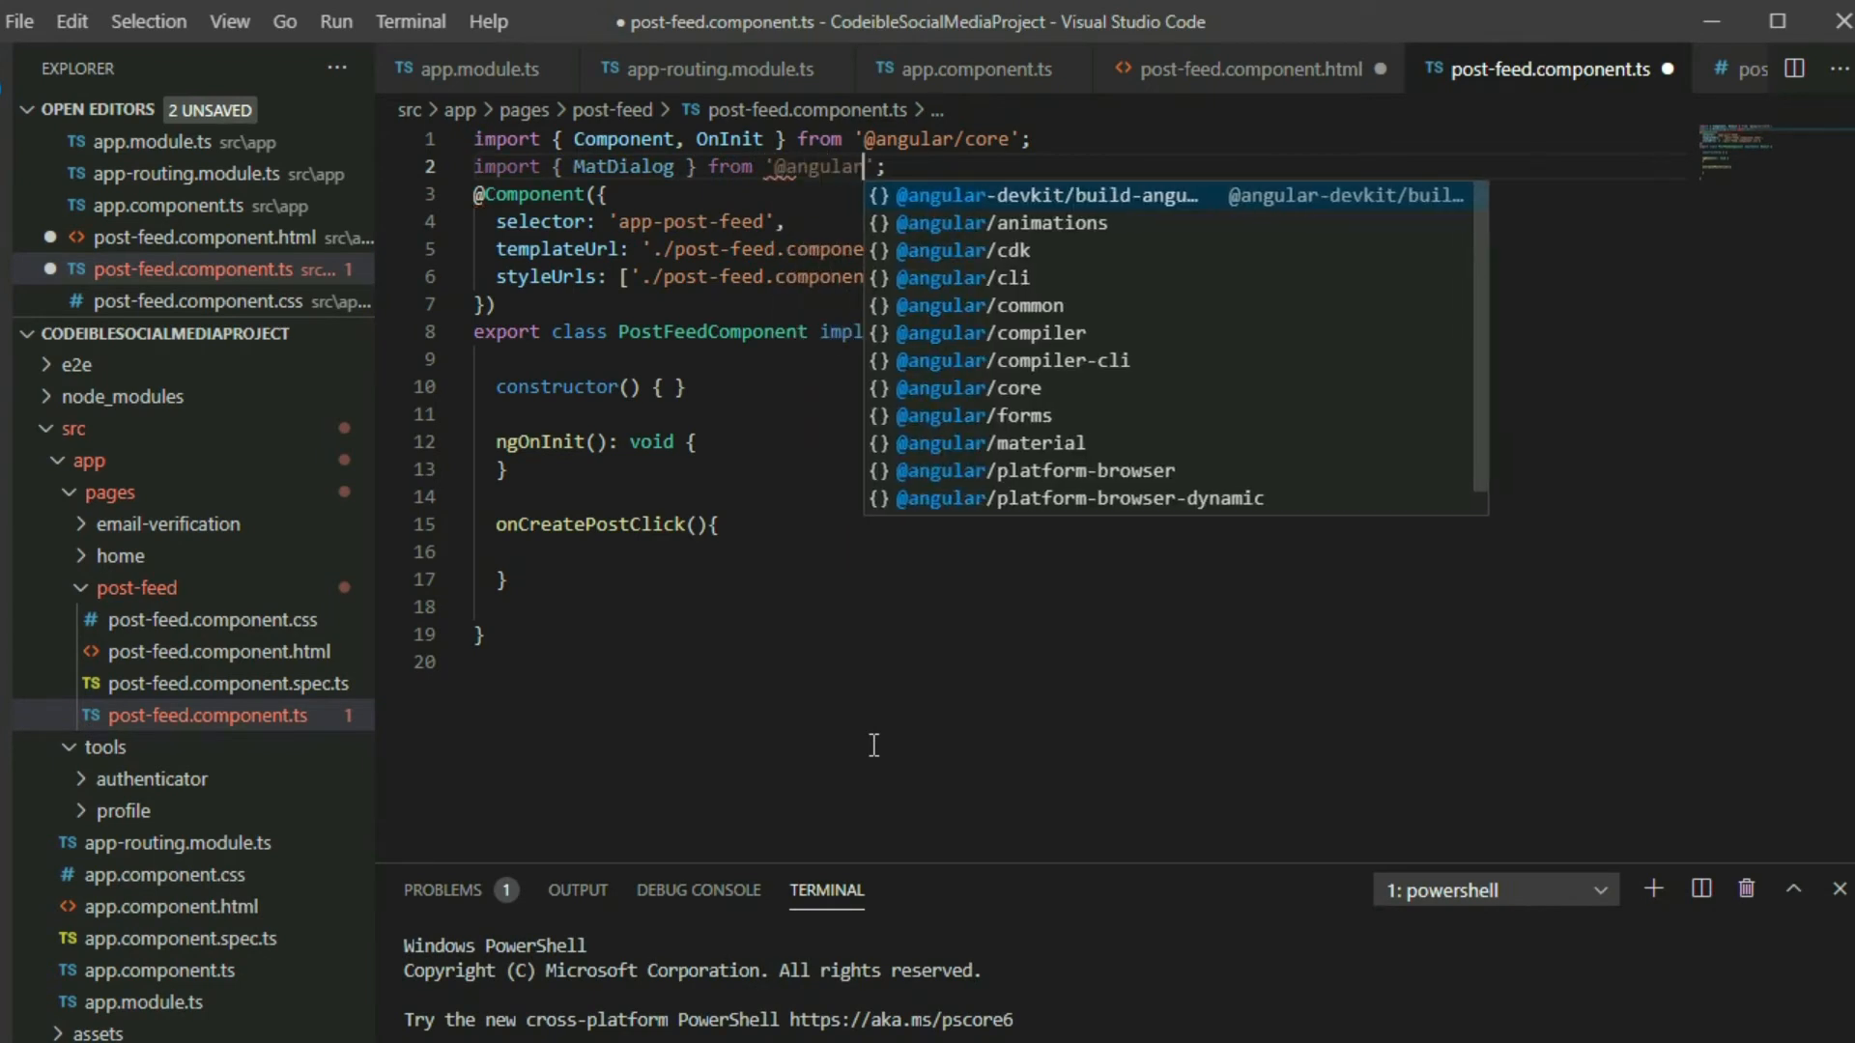
text(material/)
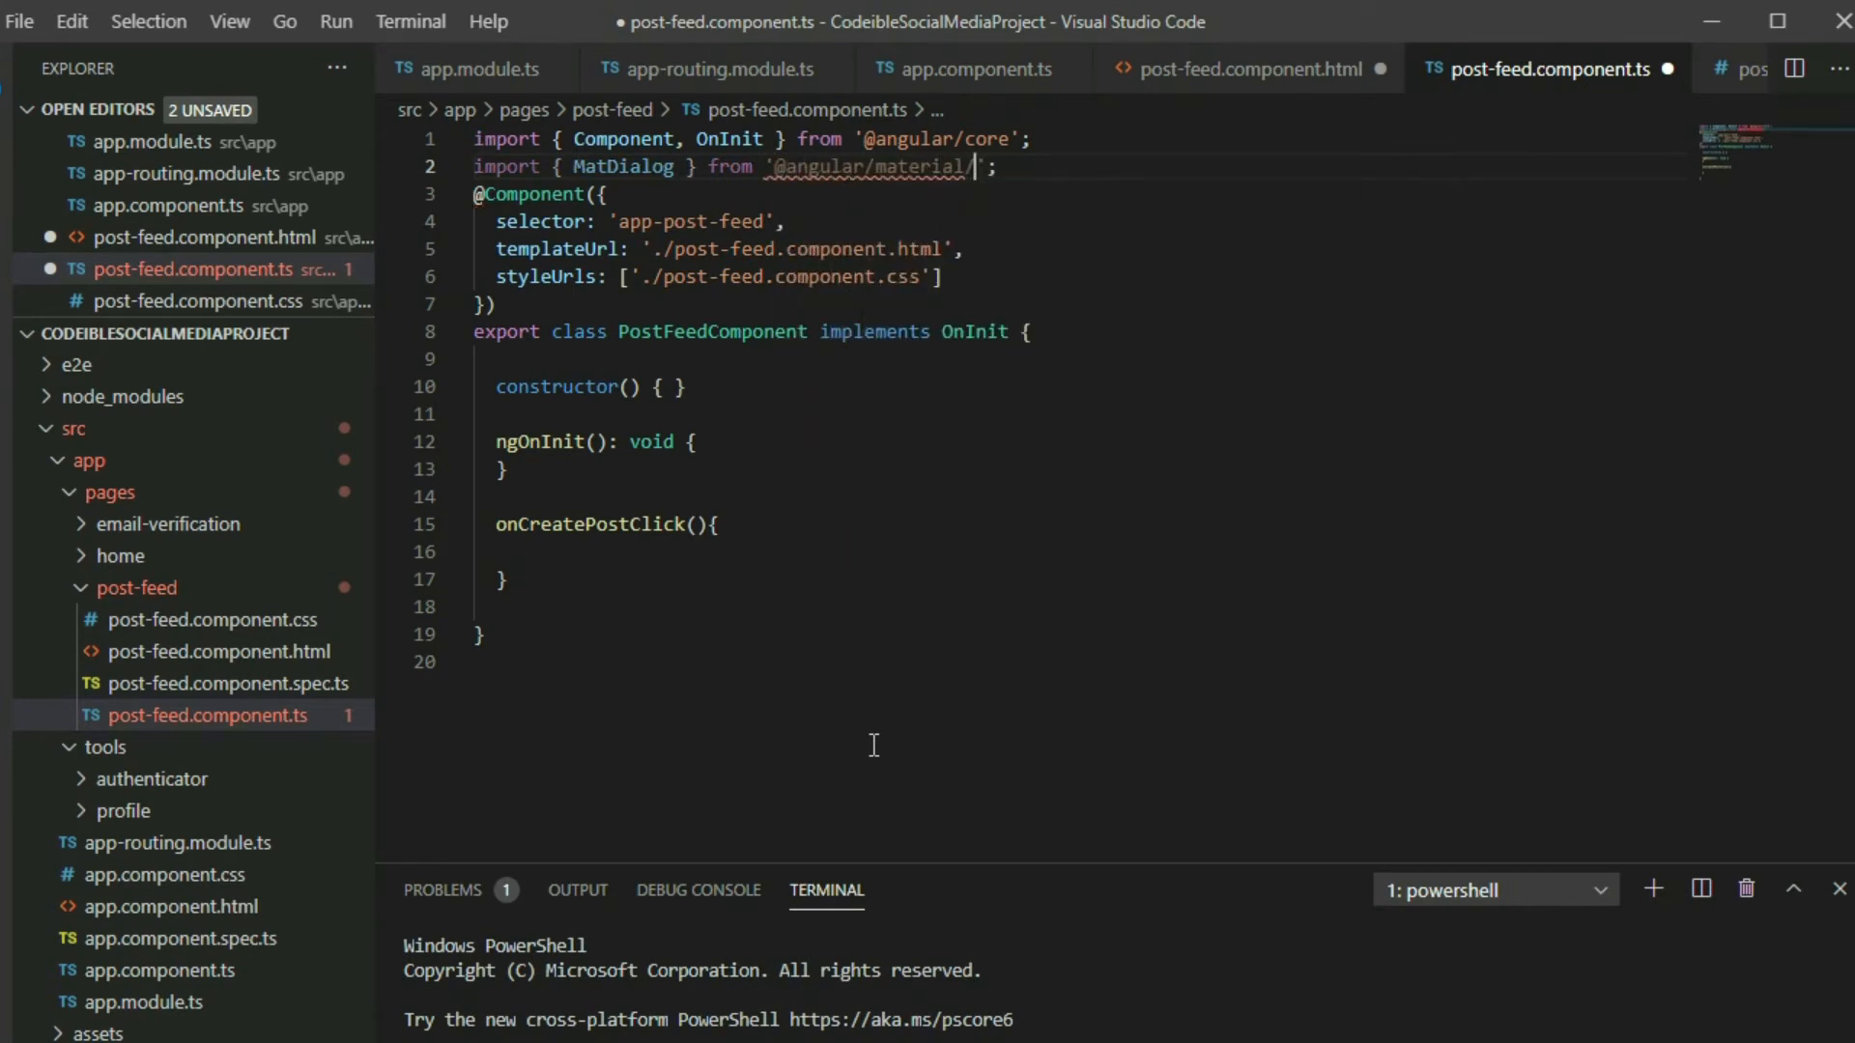
text(dialog)
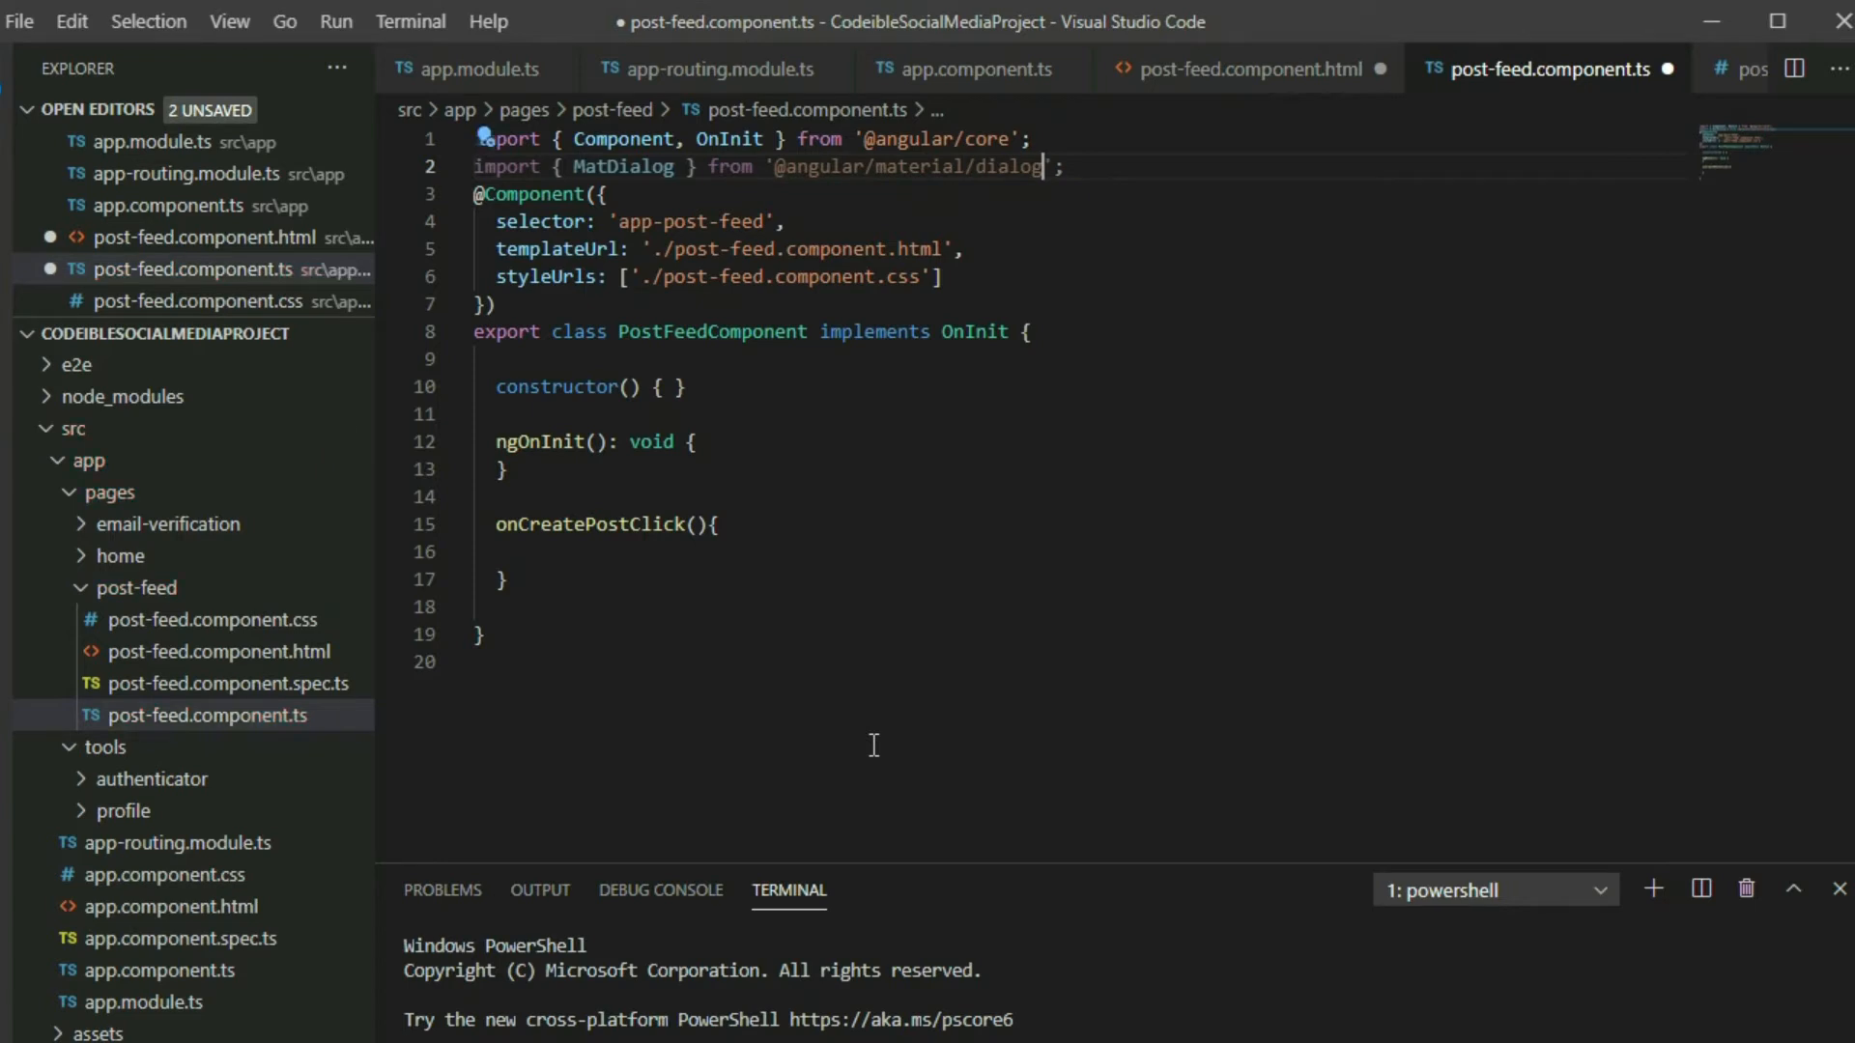
Step: Inject private dialog: MatDialog in the constructor and call this.dialog.open() in onCreatePostClick
click(628, 387)
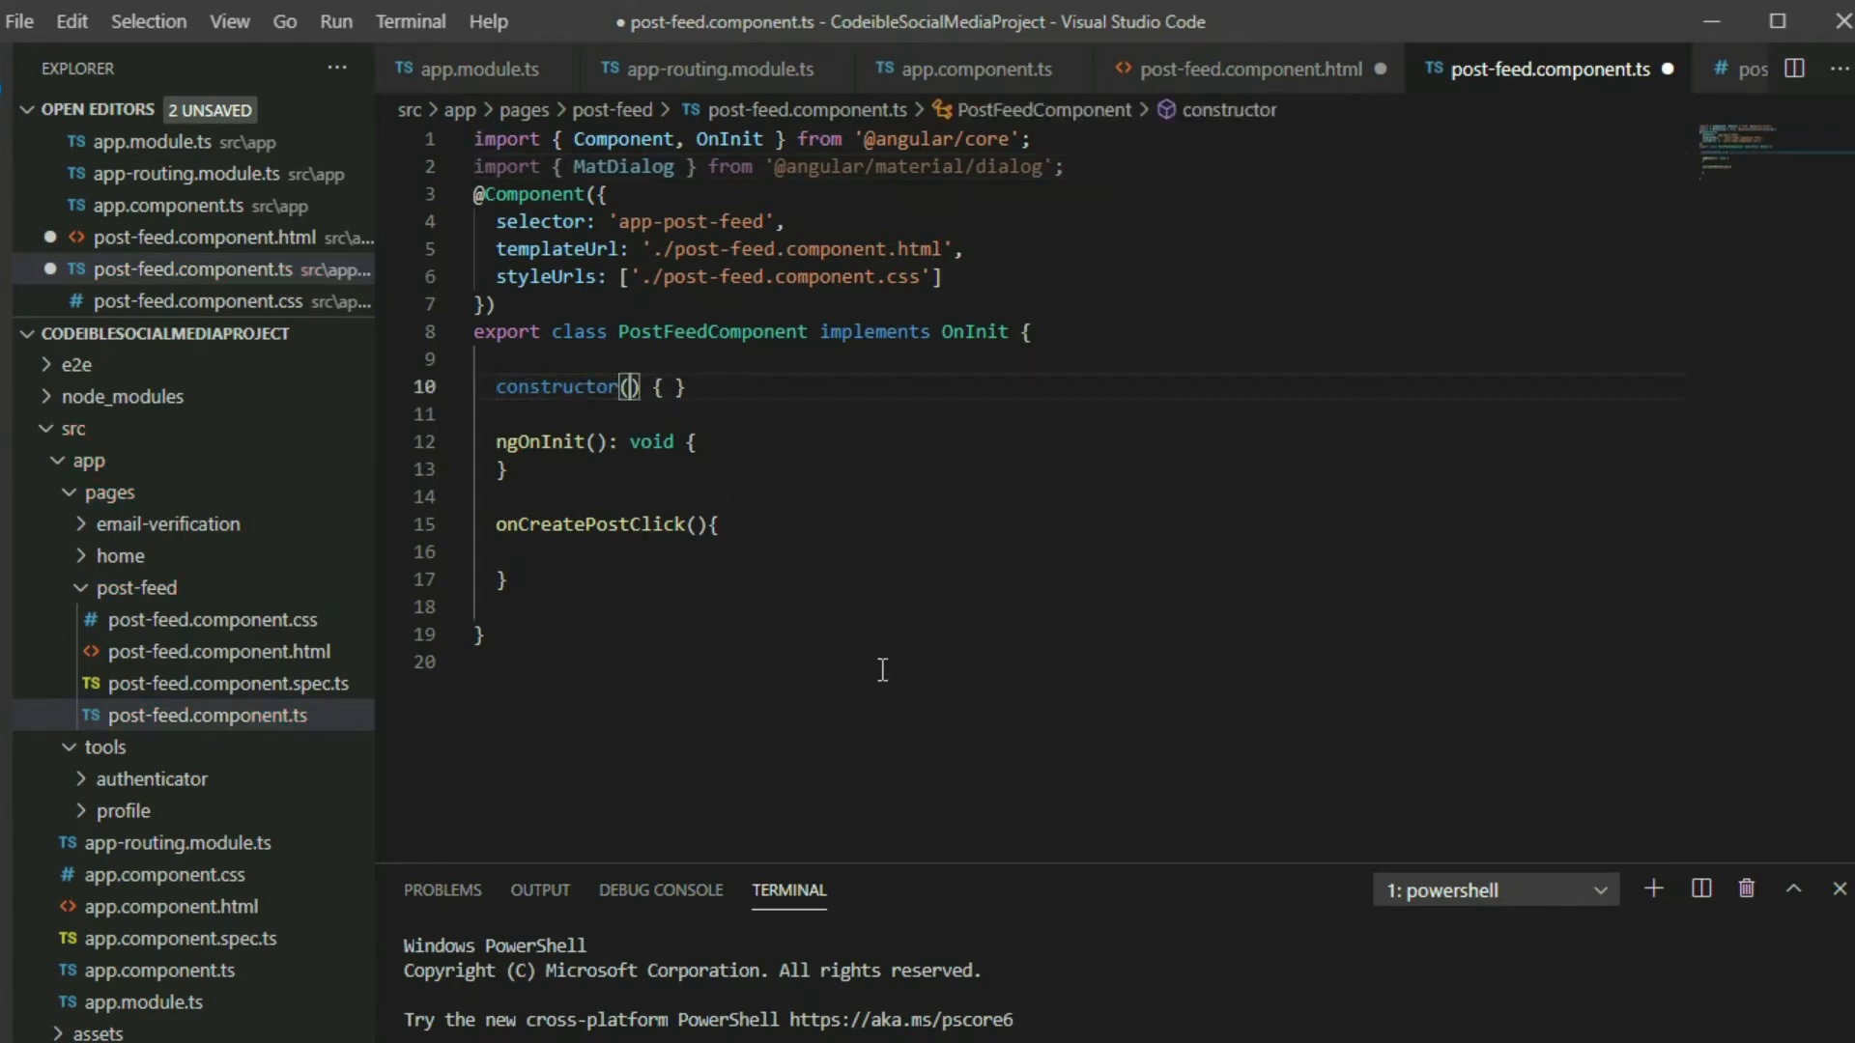
text(private dialo)
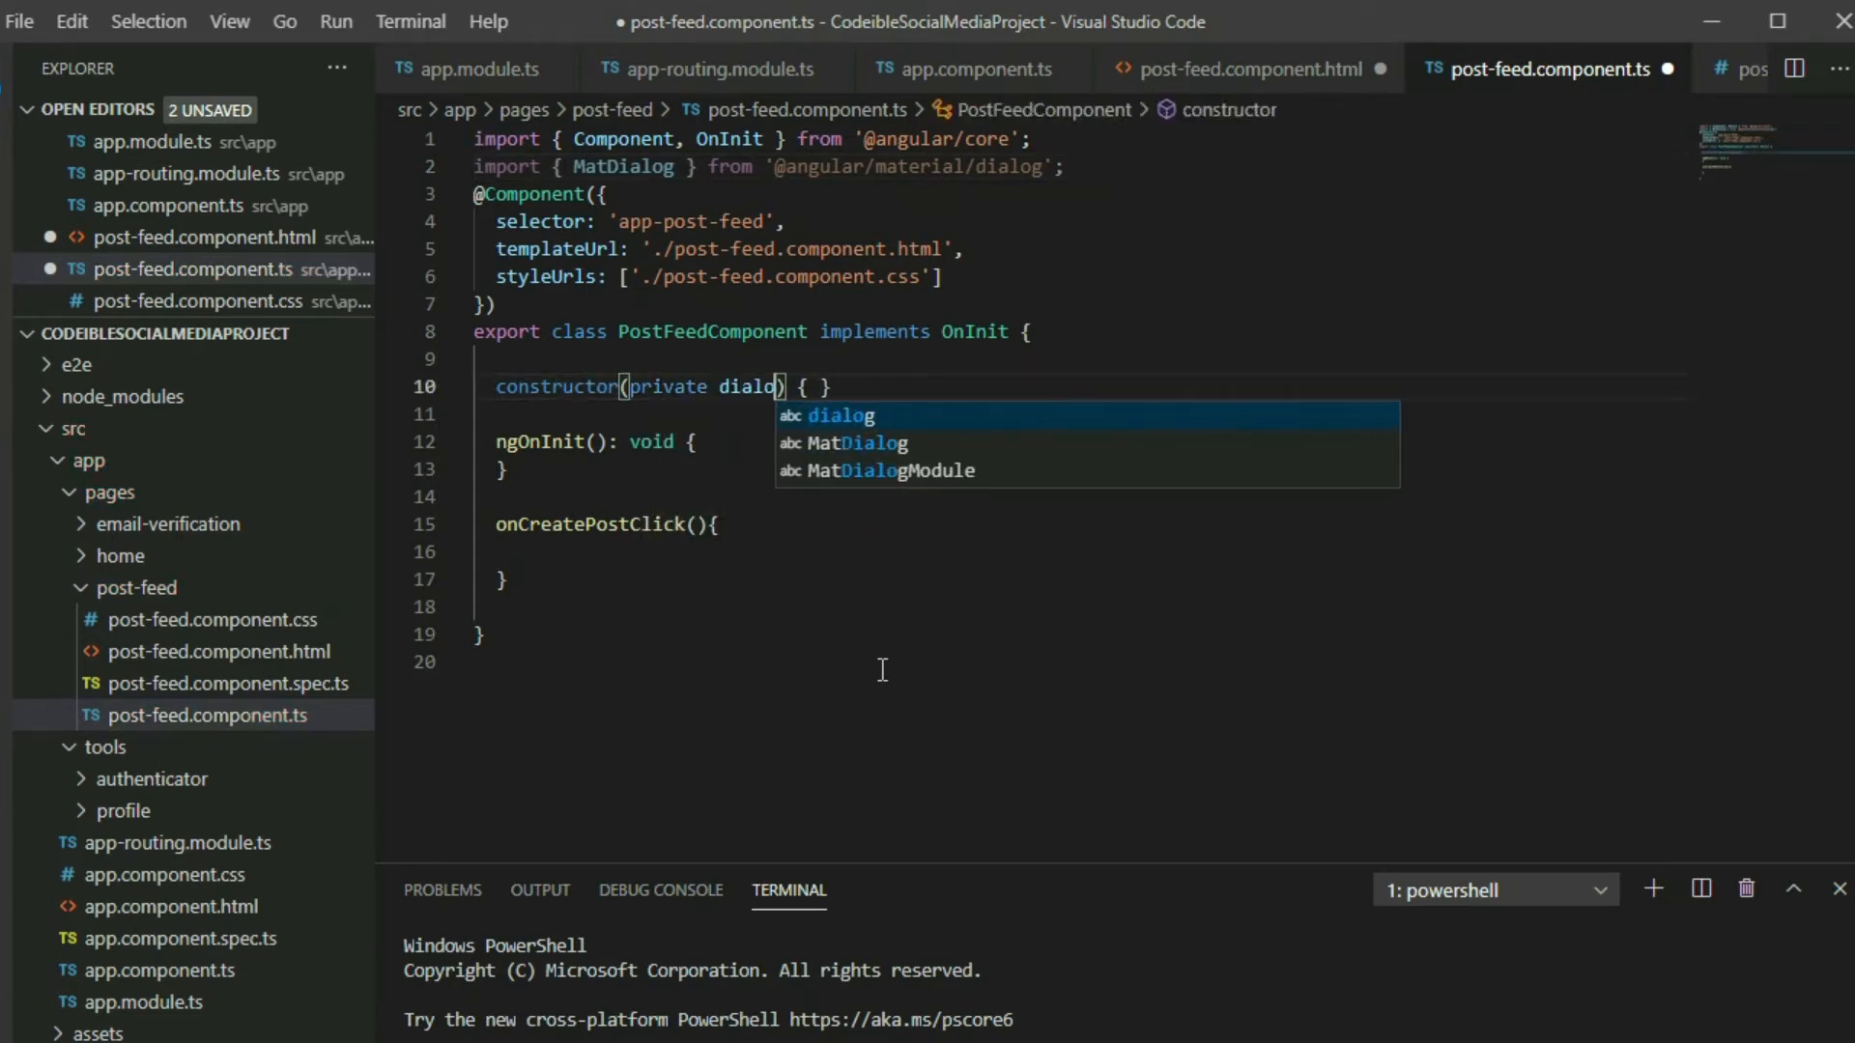
text(g: MatDialog)
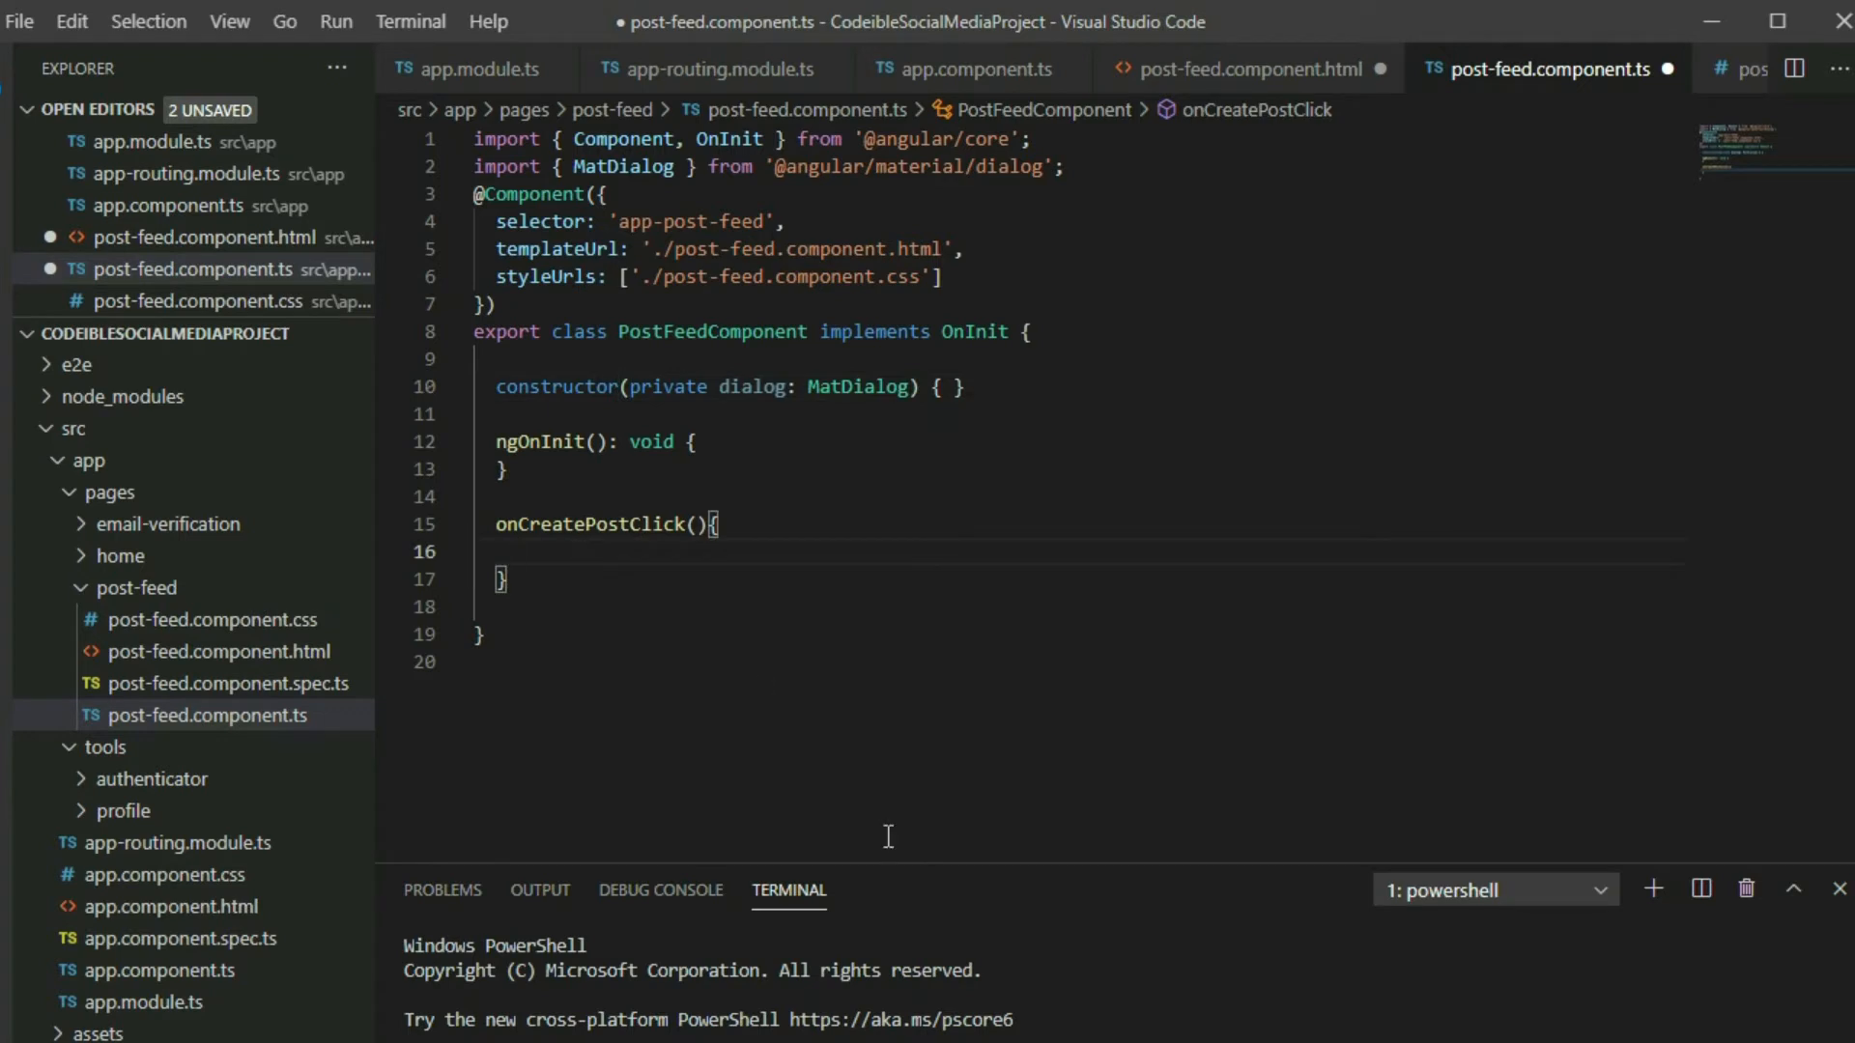
text(this.dialog)
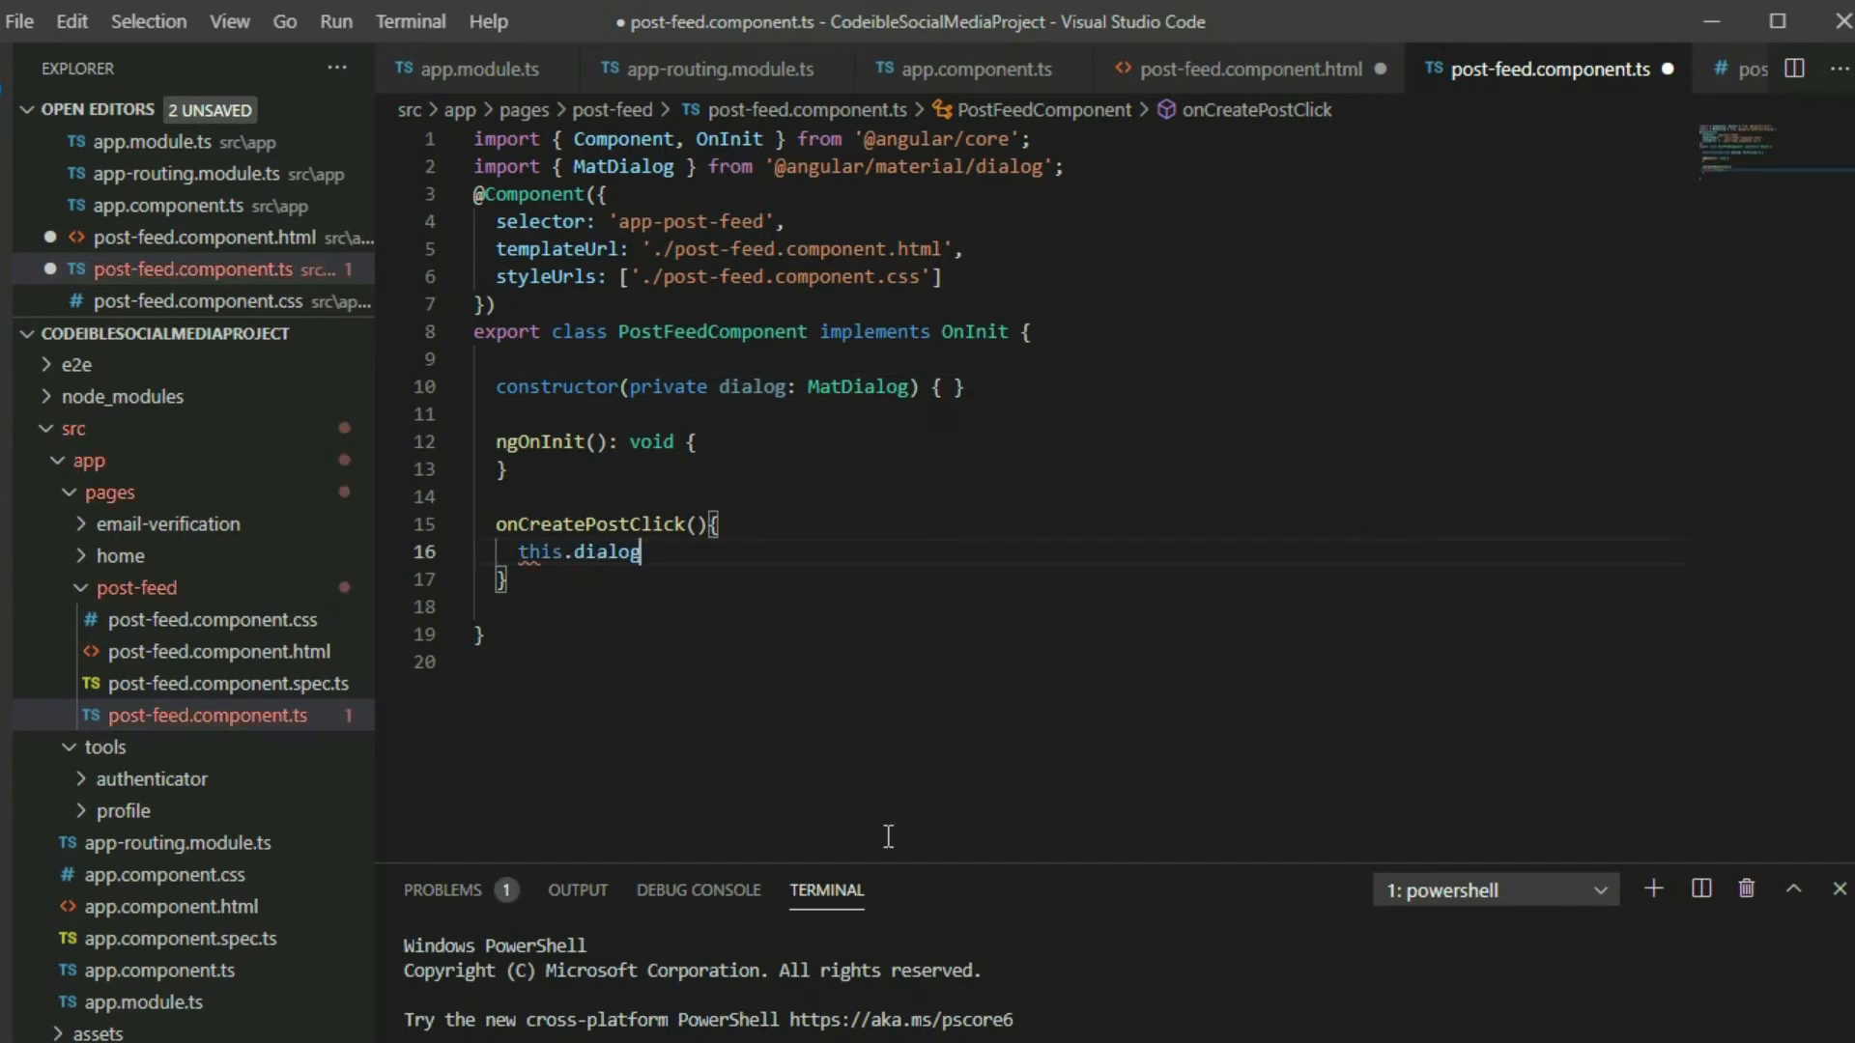
text(.open)
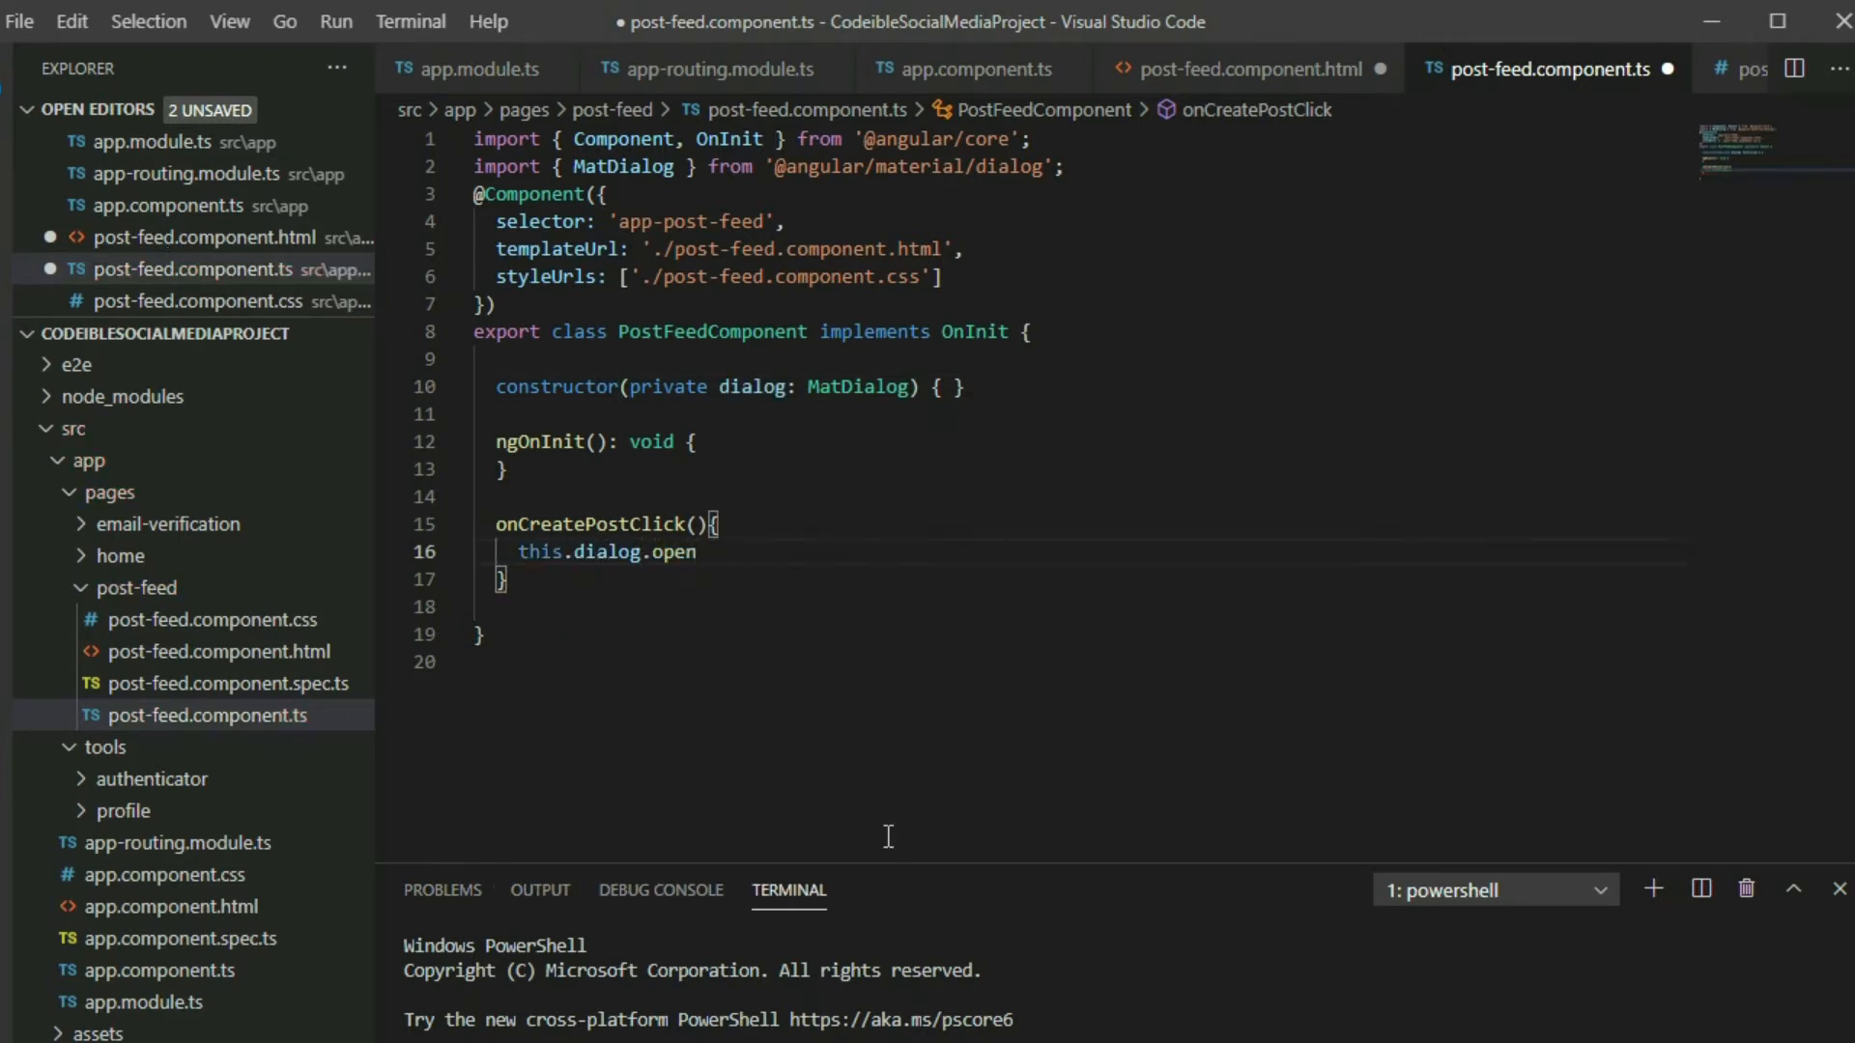
text(();)
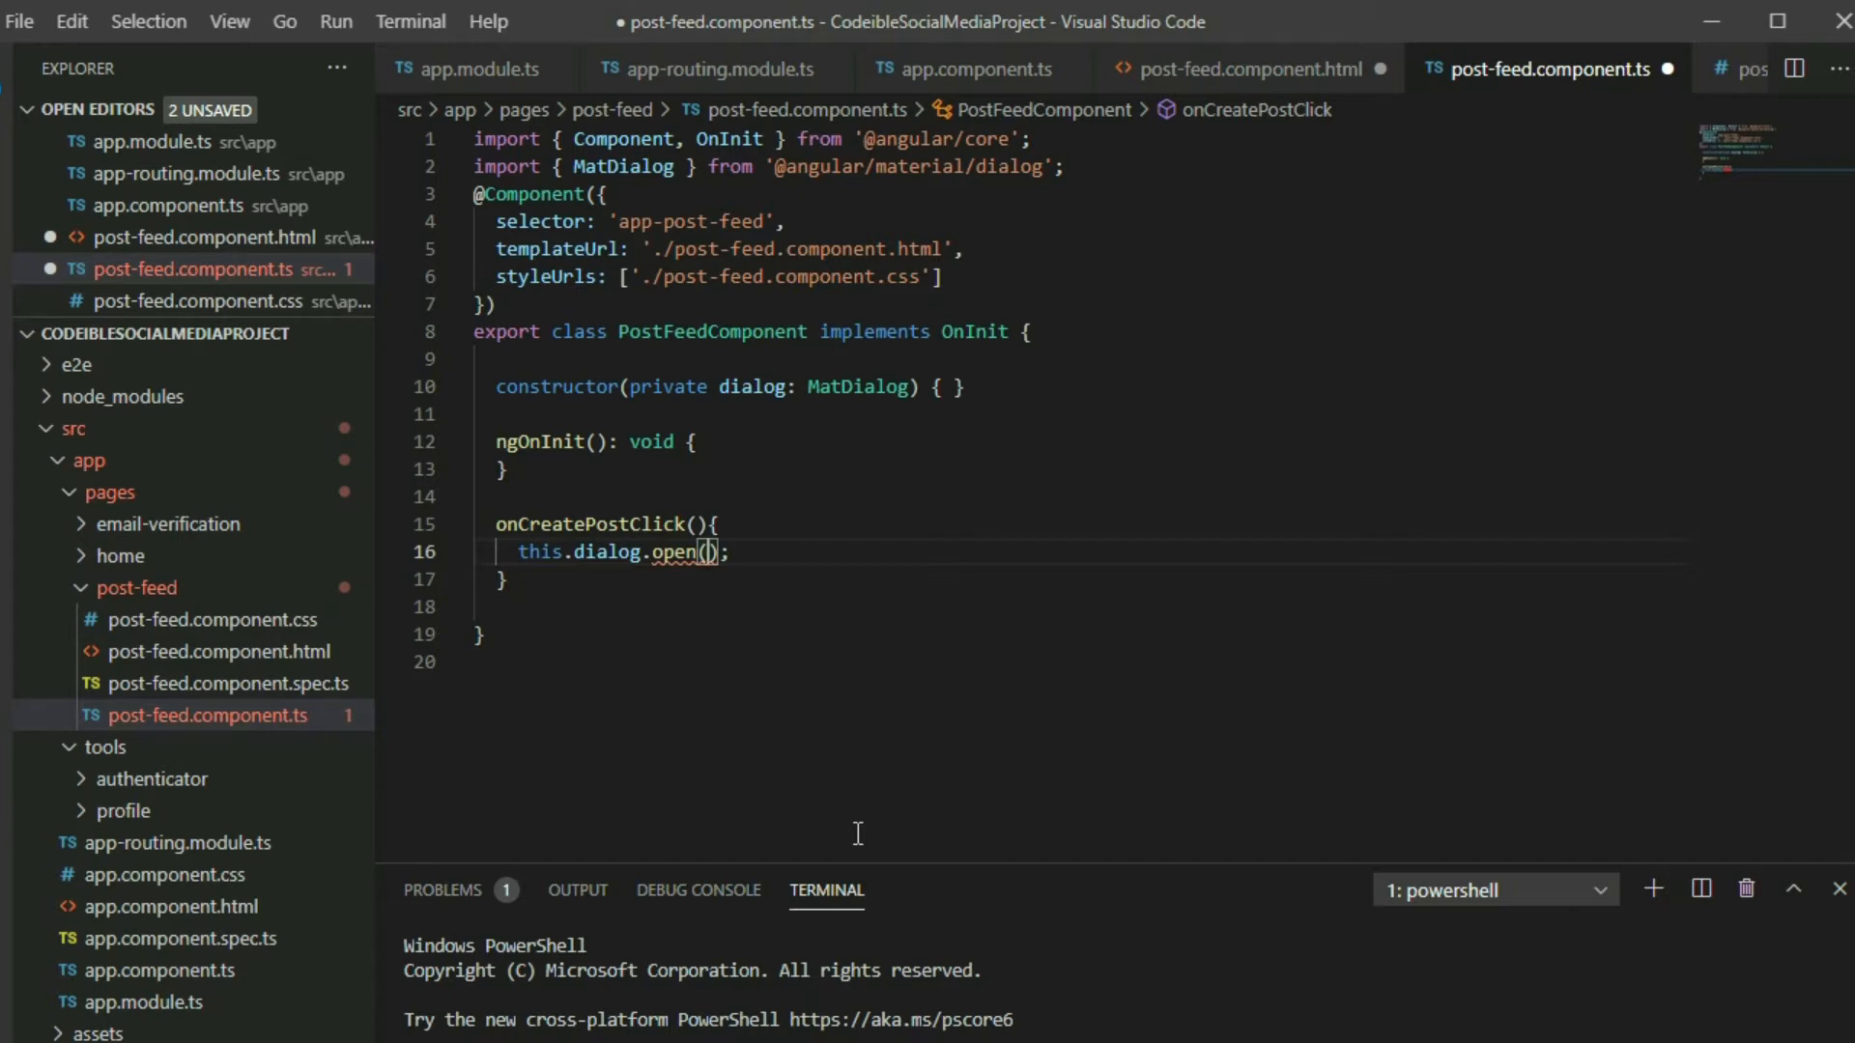
mouse_move(1014, 950)
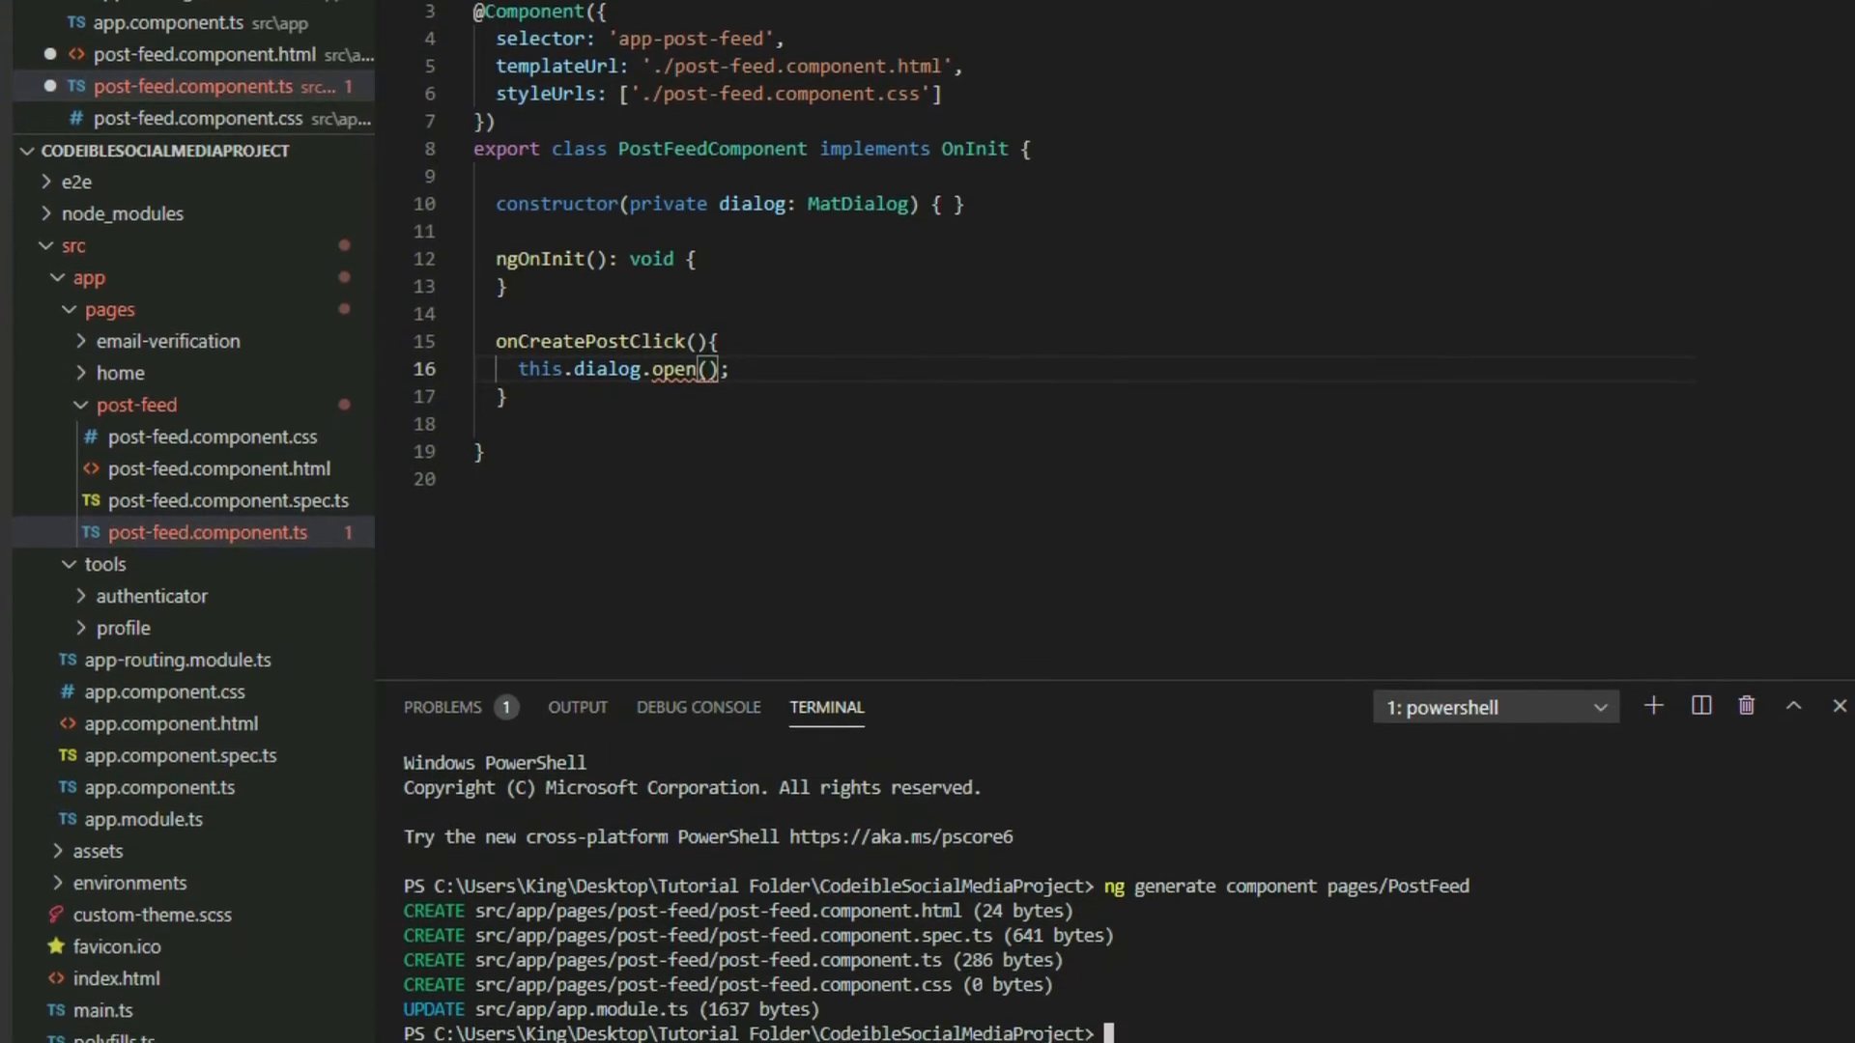
Step: Run ng generate component tools/CreatePost in the integrated terminal
text(ng gener)
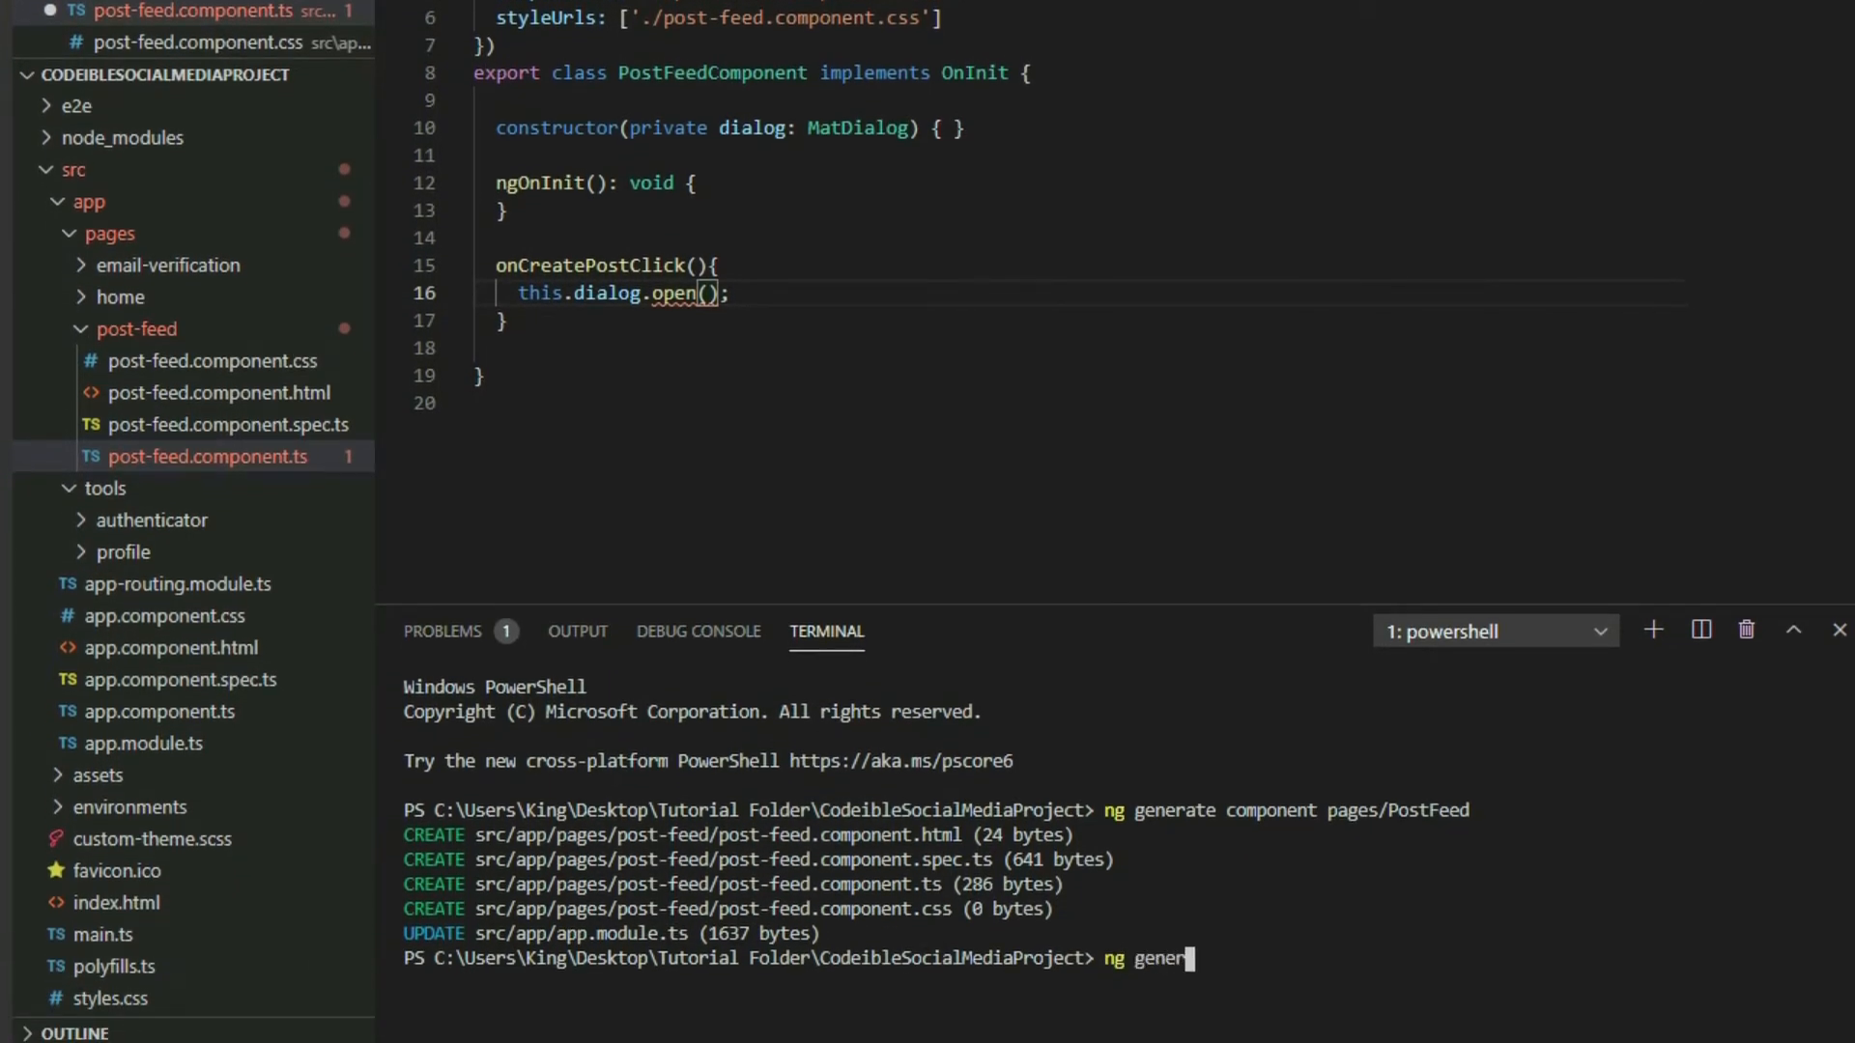
text(ate component tool)
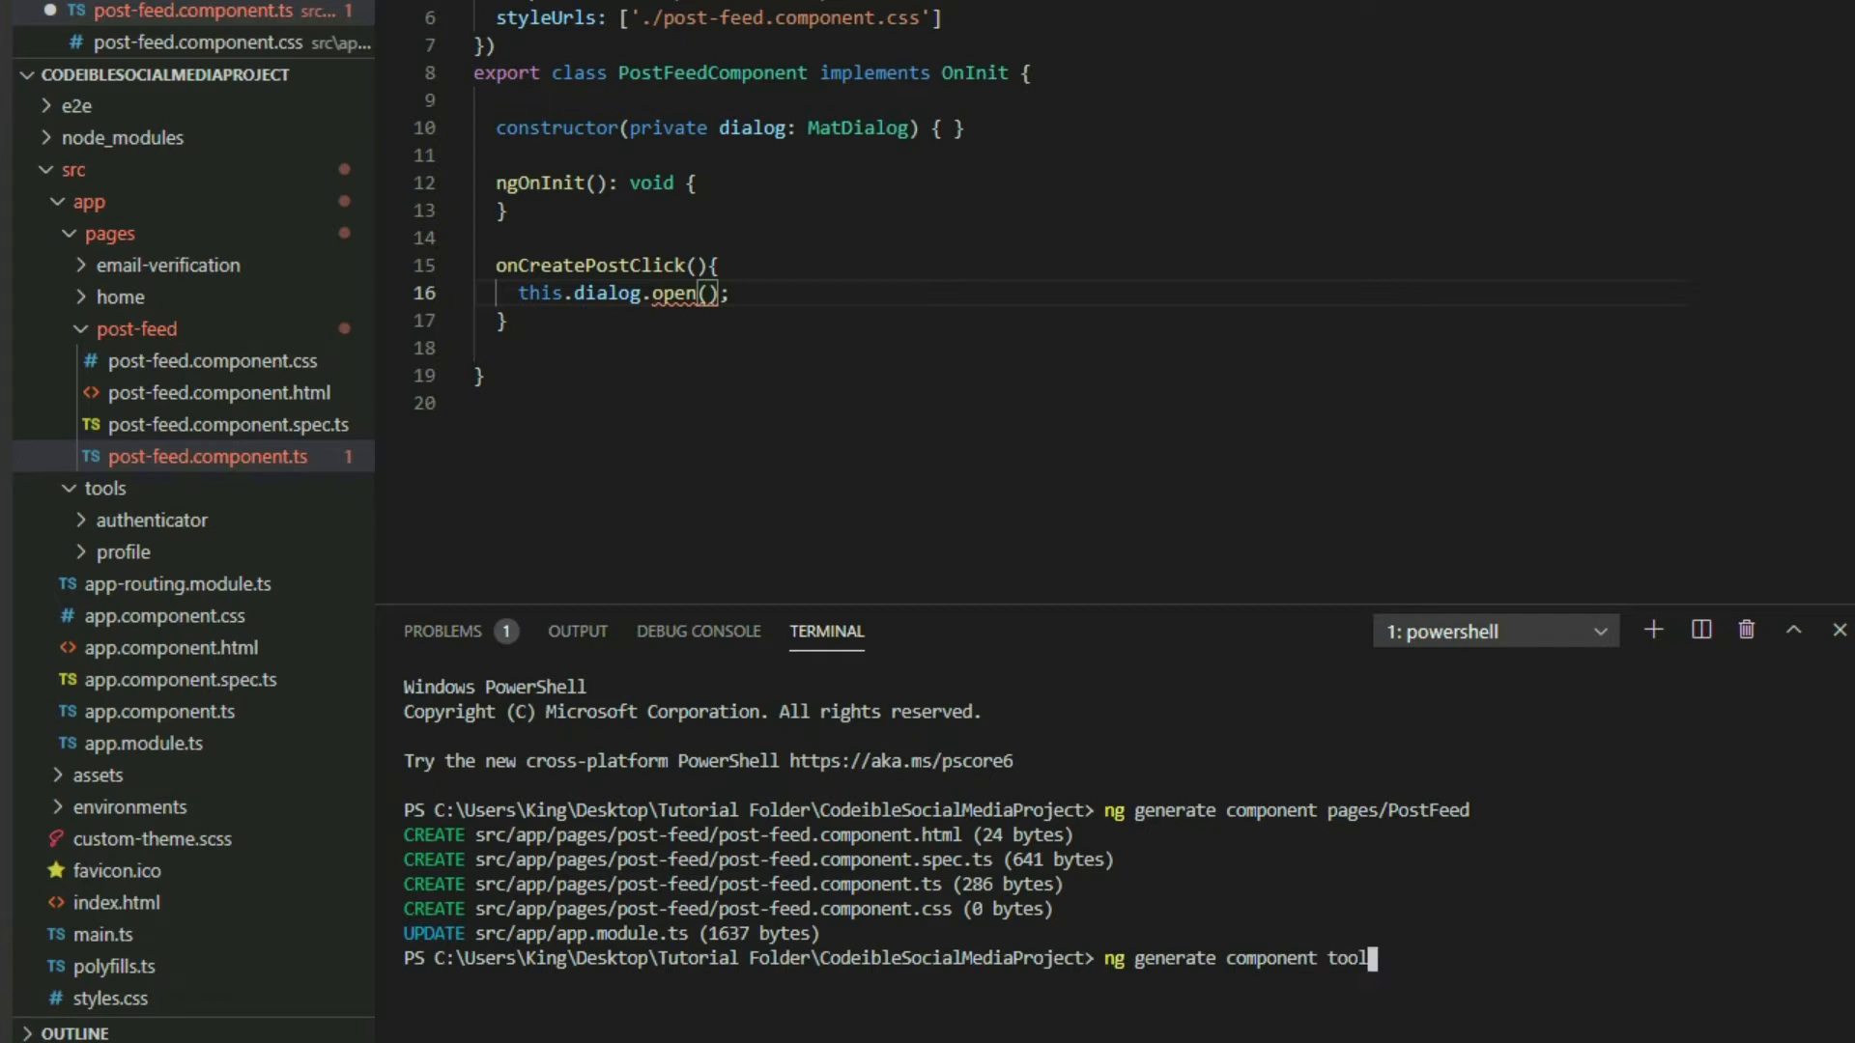
text(s/CreatePost)
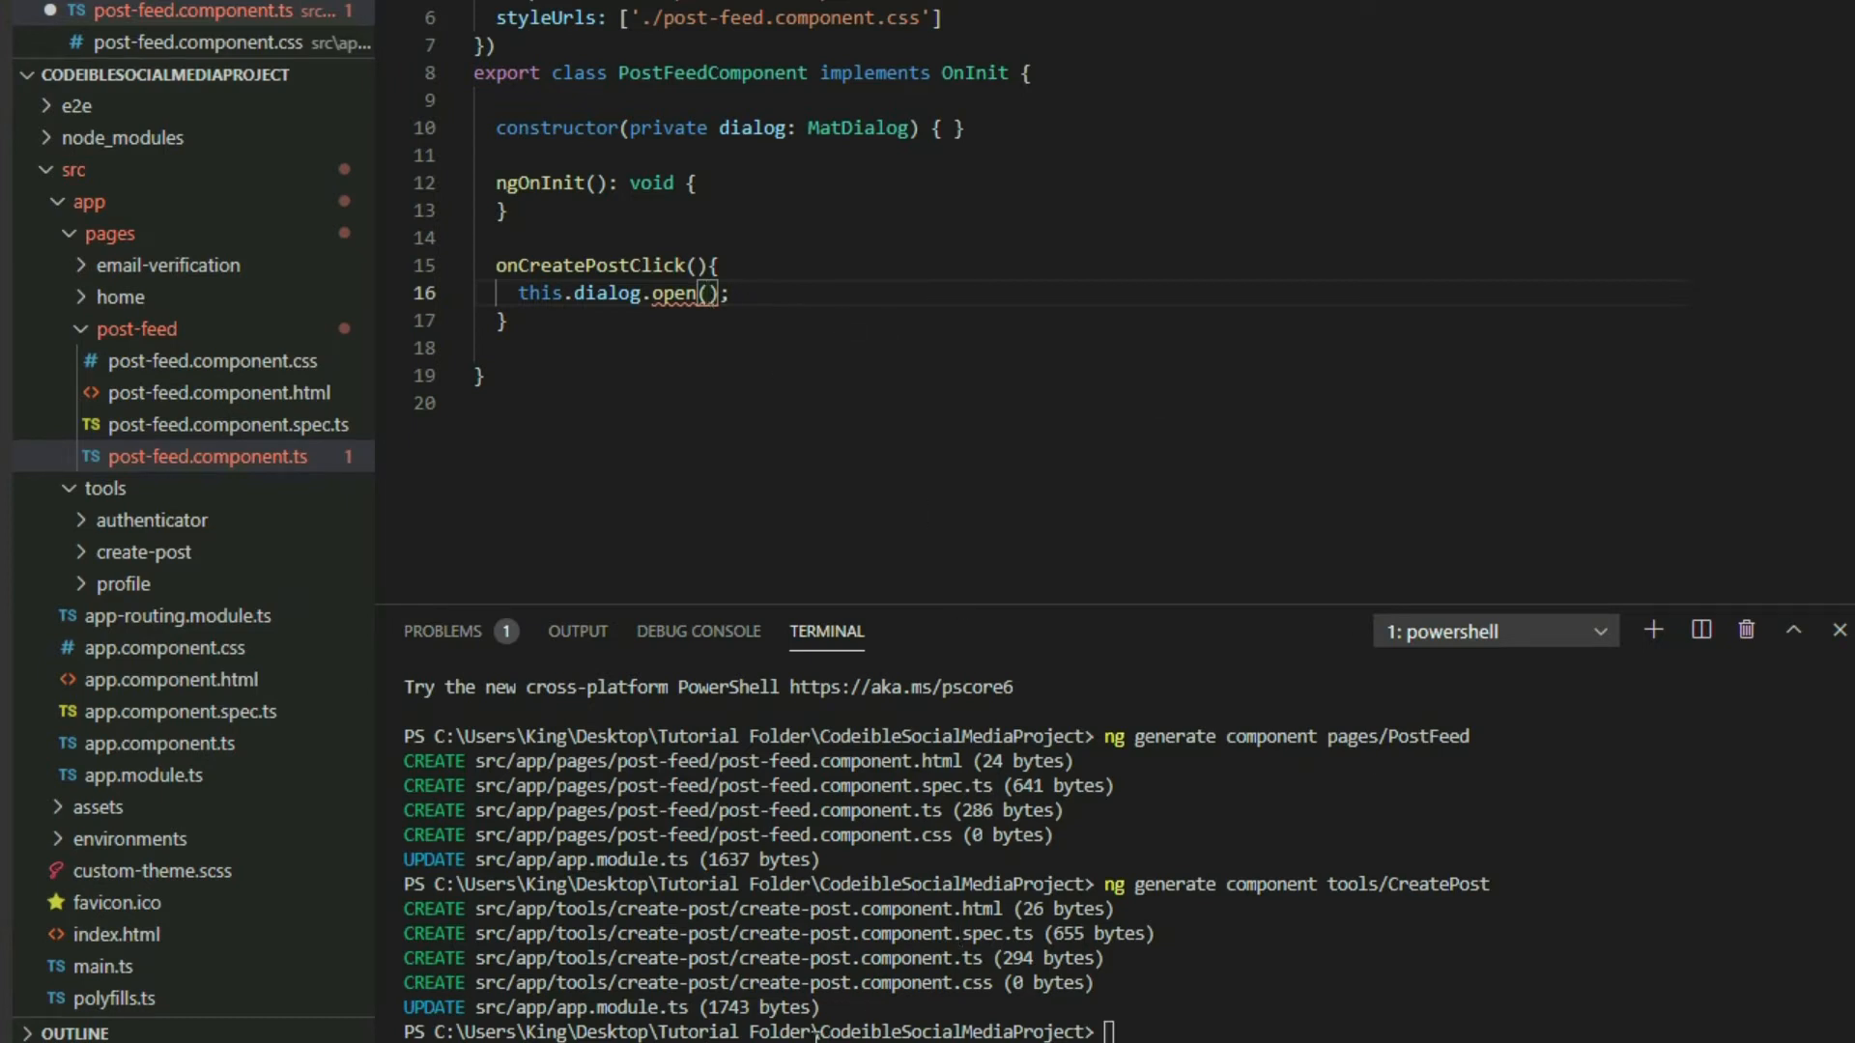
Step: Pass CreatePostComponent to this.dialog.open(), accepting autocomplete so its import is added
text(Create)
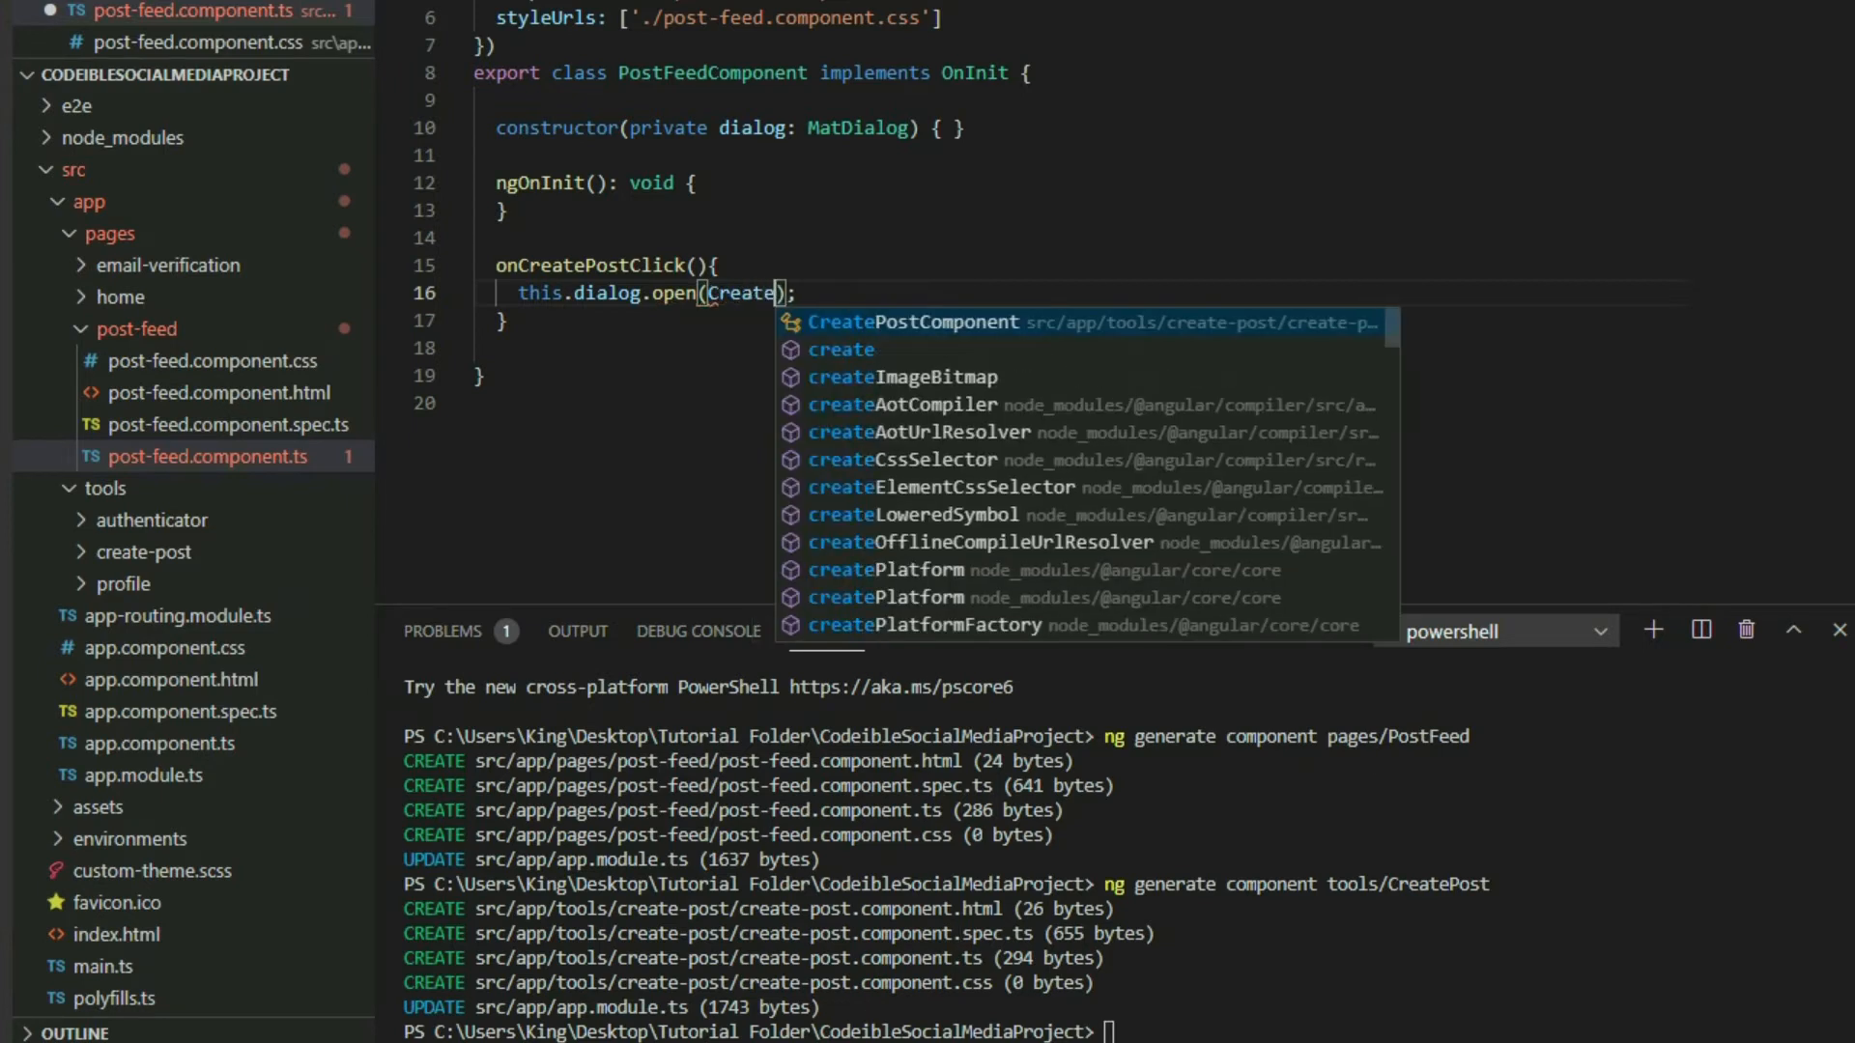
text(PostCom)
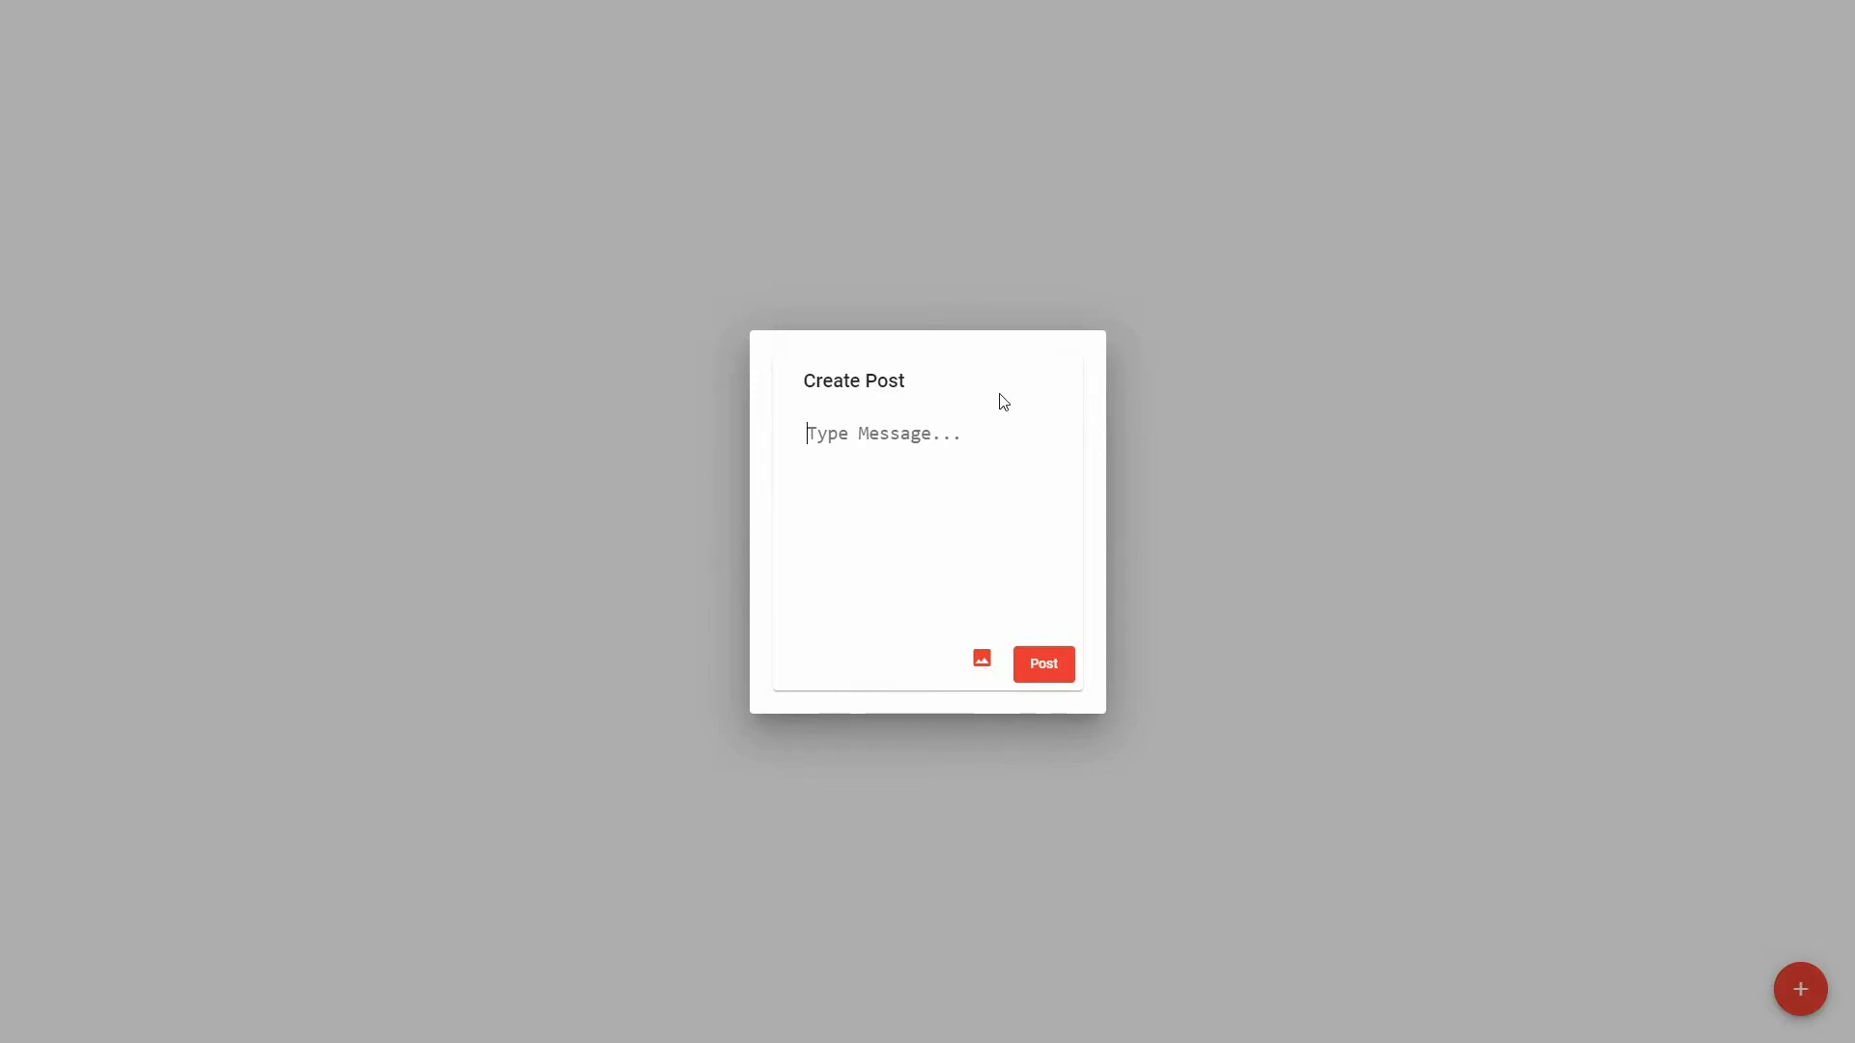
mouse_move(1009, 526)
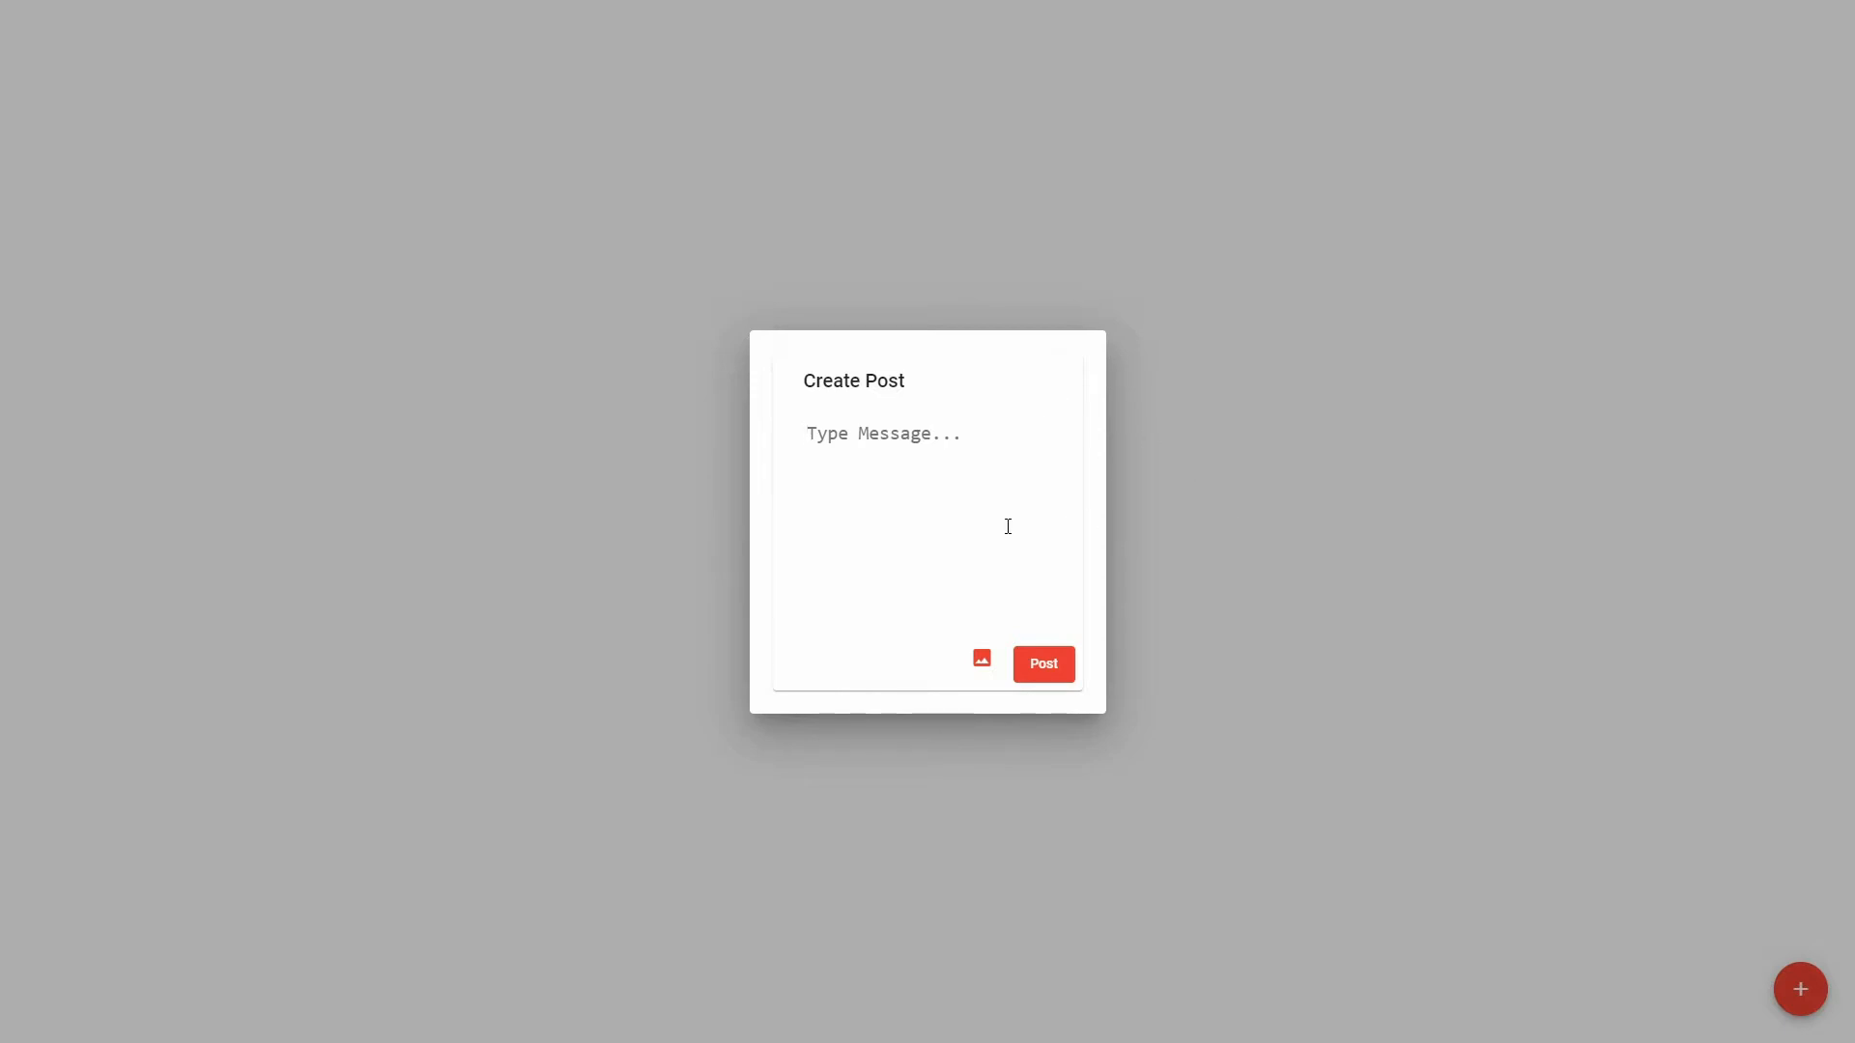
mouse_move(1176, 657)
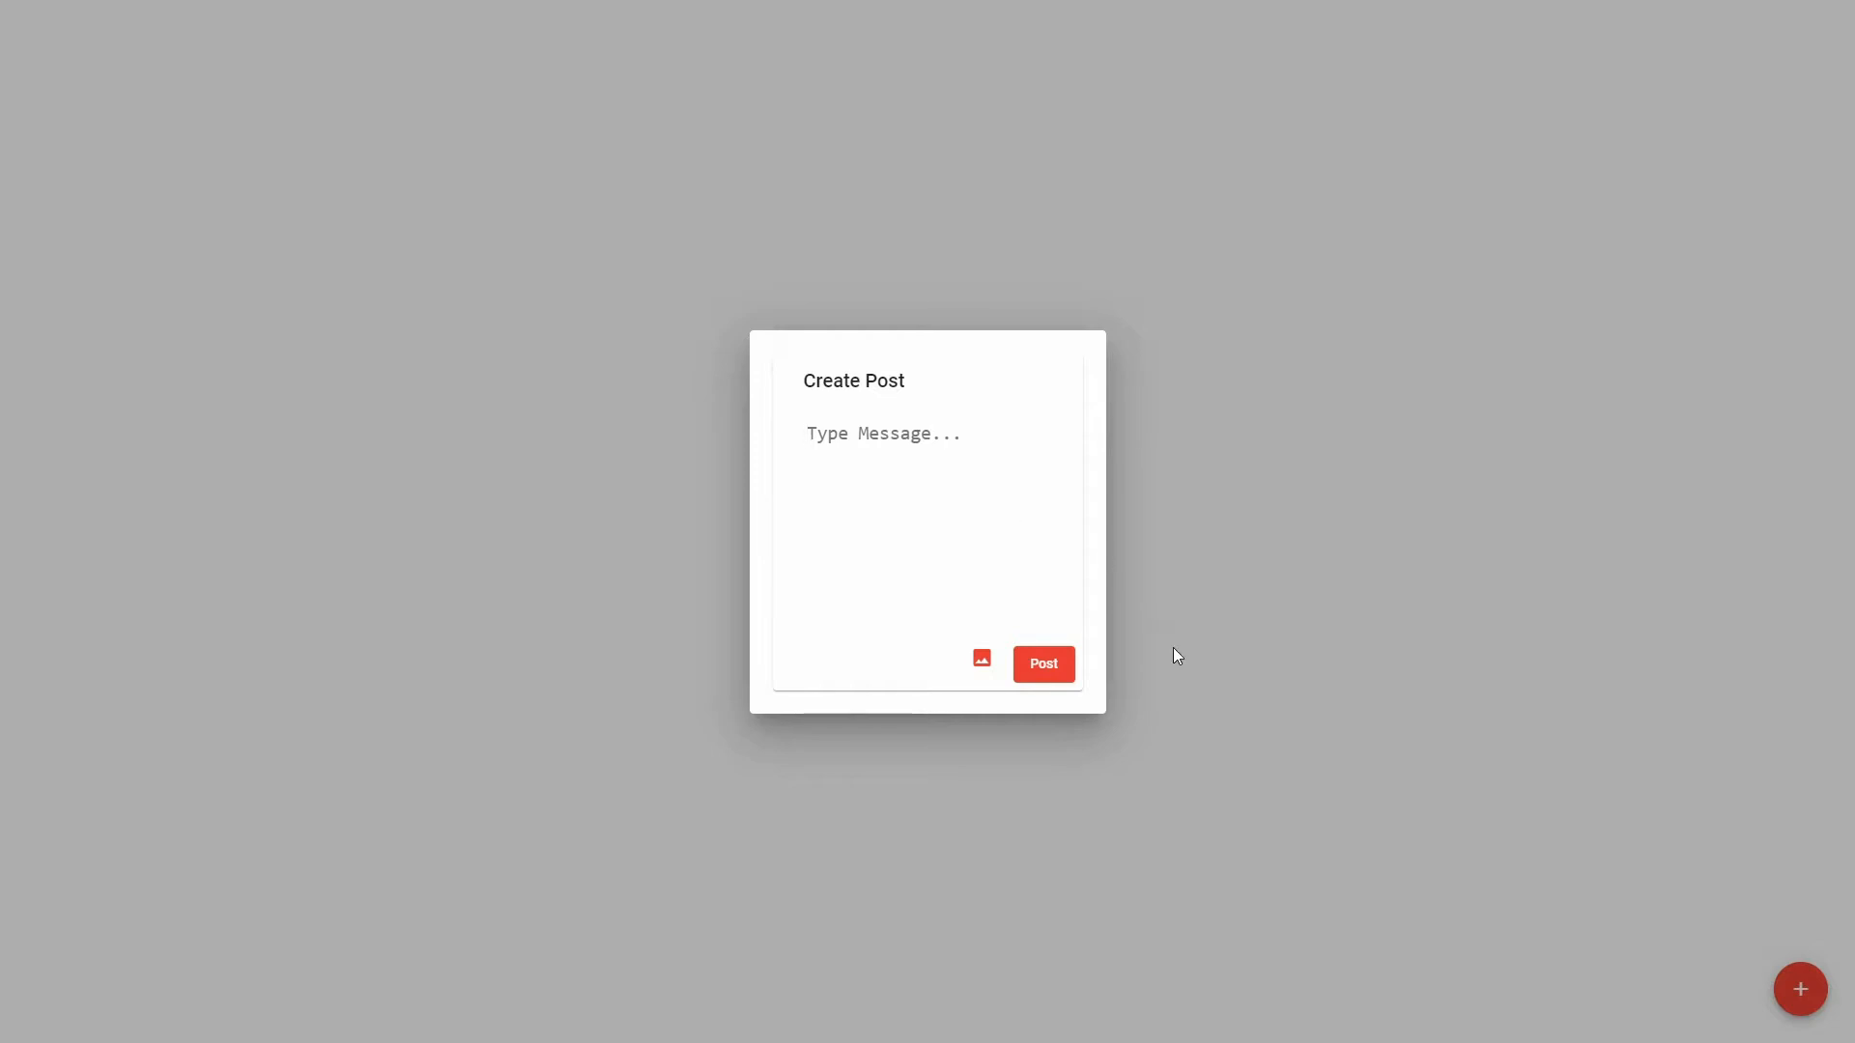
Step: Check the dialog reads 'create-post works!' in Chrome, then open create-post.component.html from tools/create-post
click(883, 433)
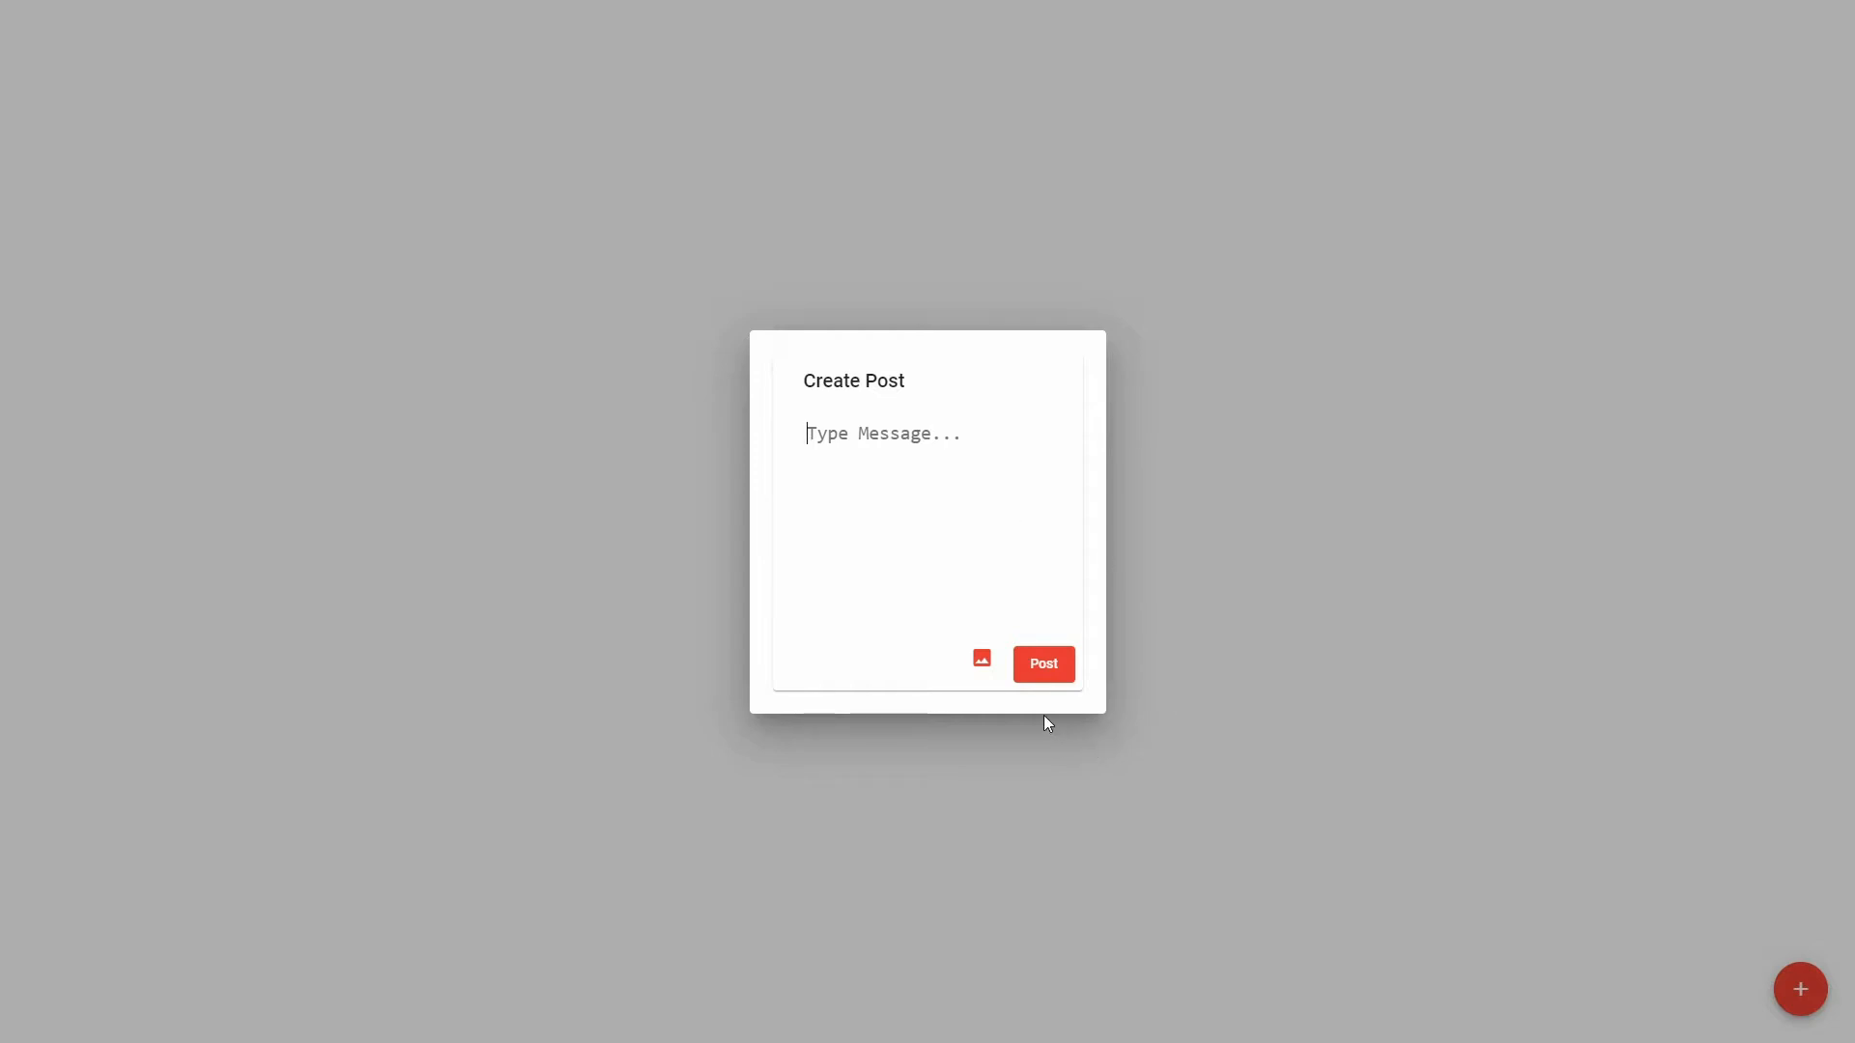
mouse_move(1001, 686)
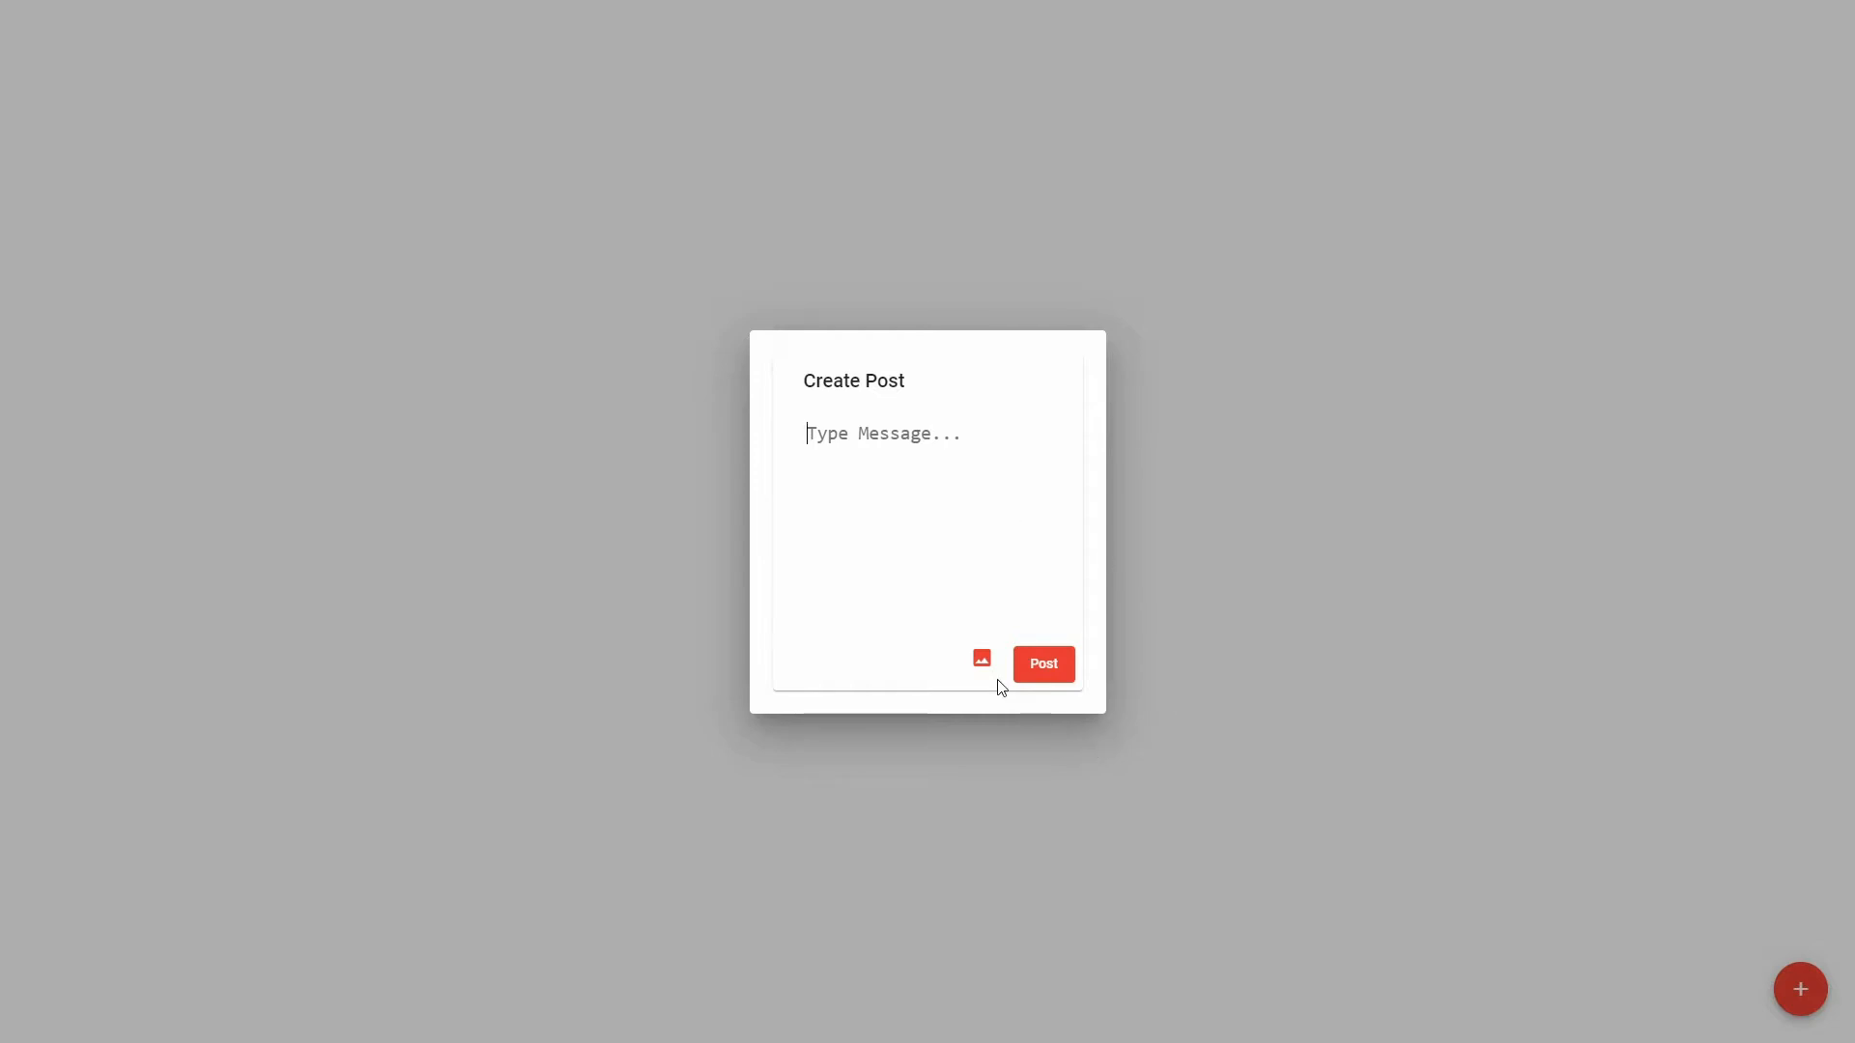
click(982, 659)
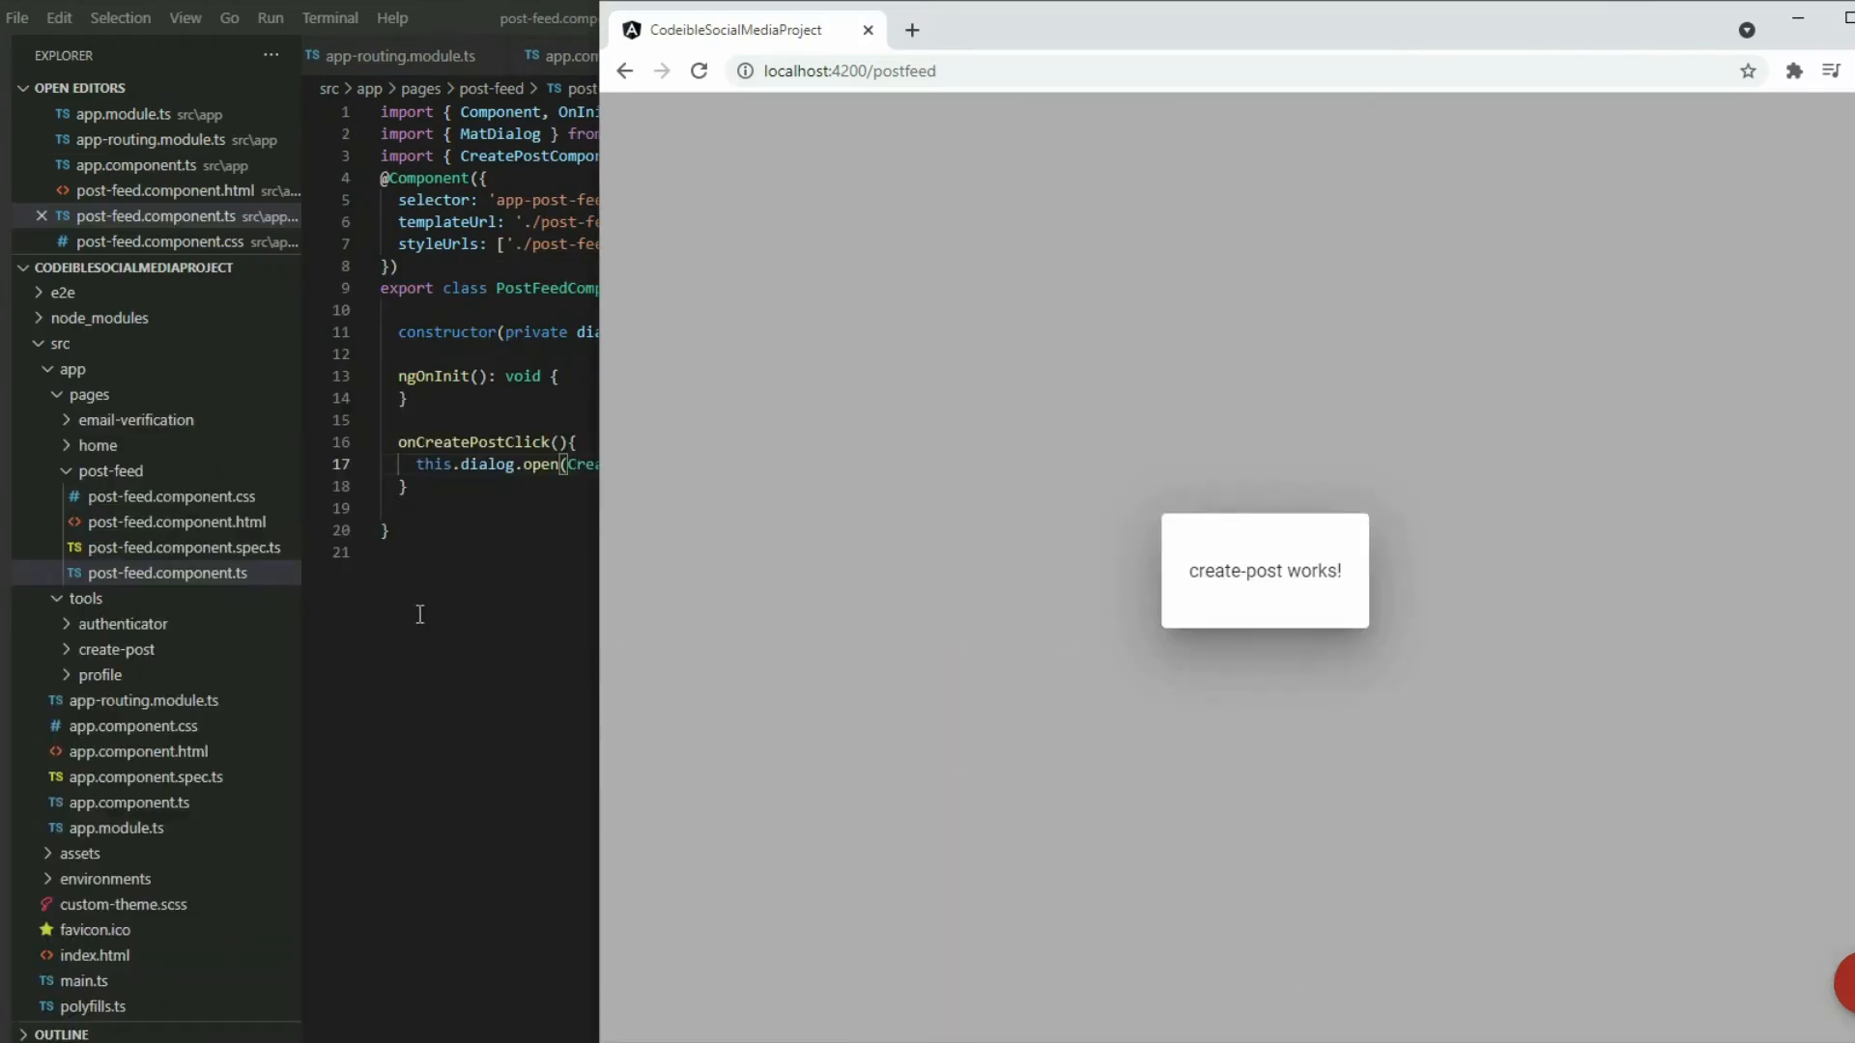
click(117, 649)
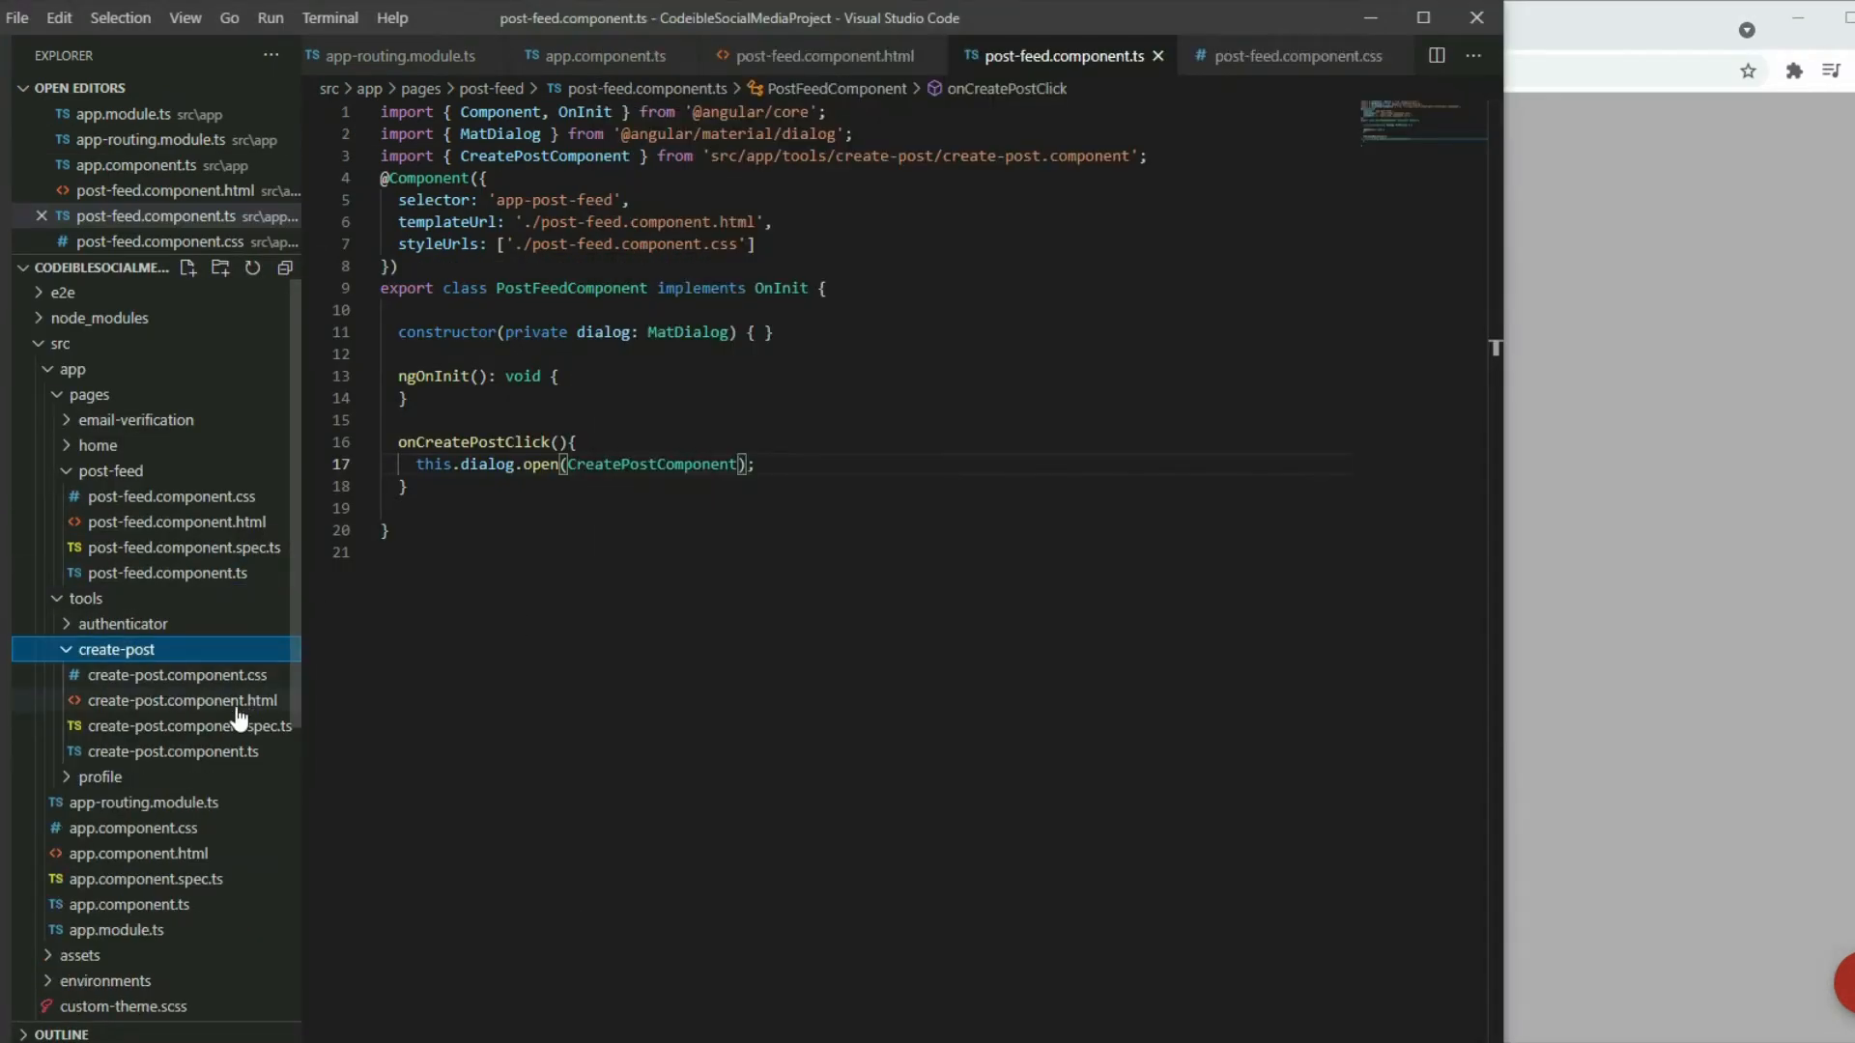
click(173, 701)
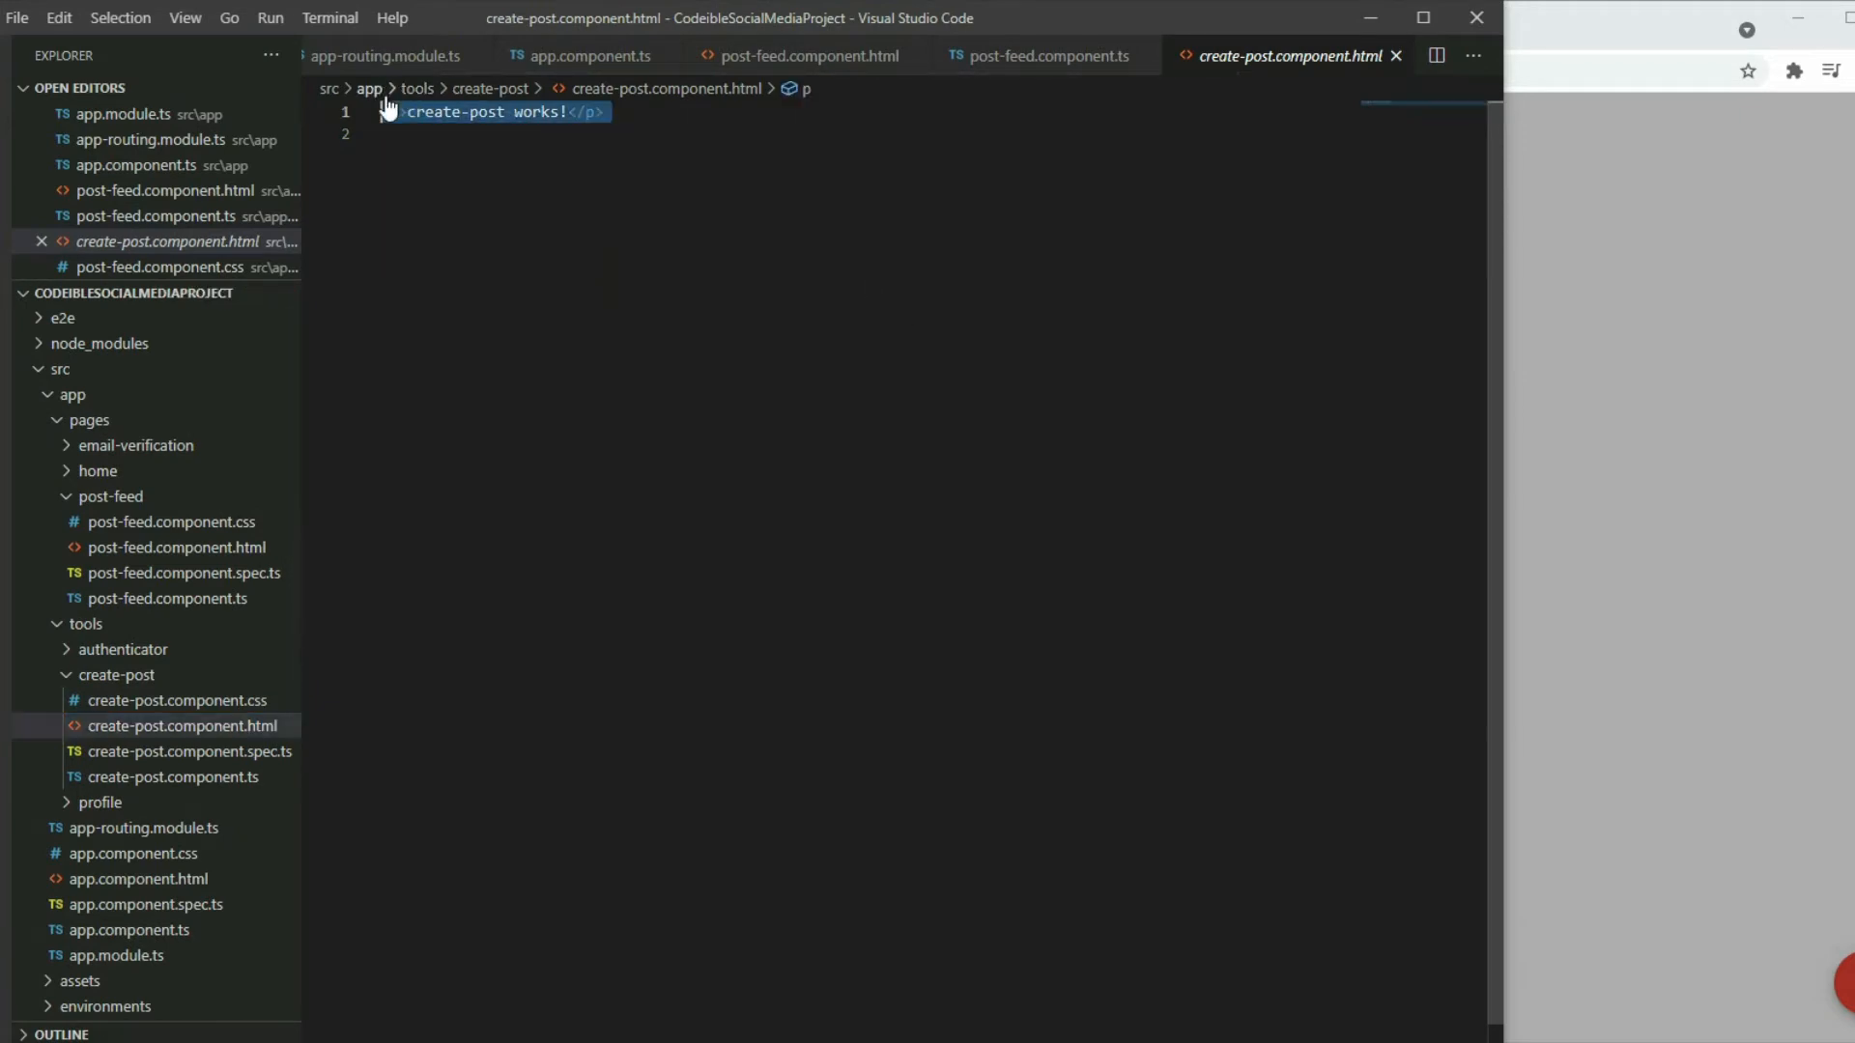
Step: Start the template with a <mat-card> element opened for content
text(<)
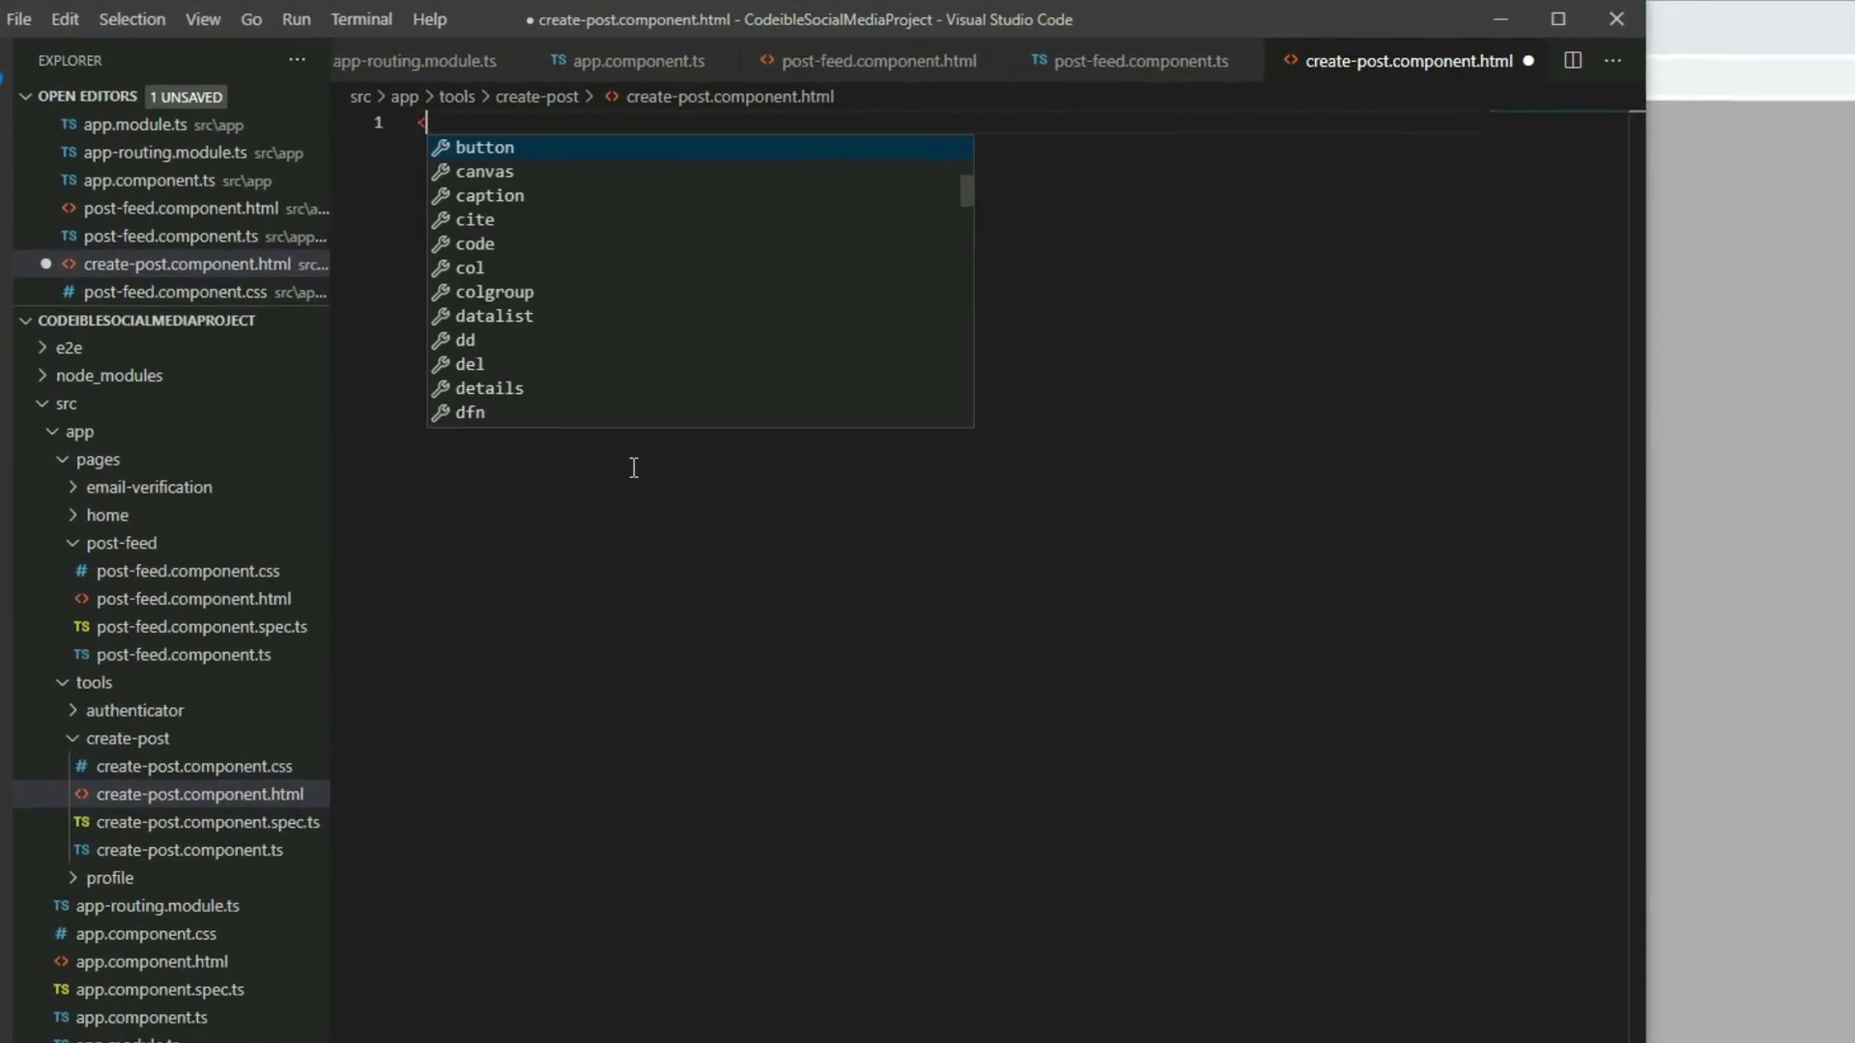
text(mat-card)
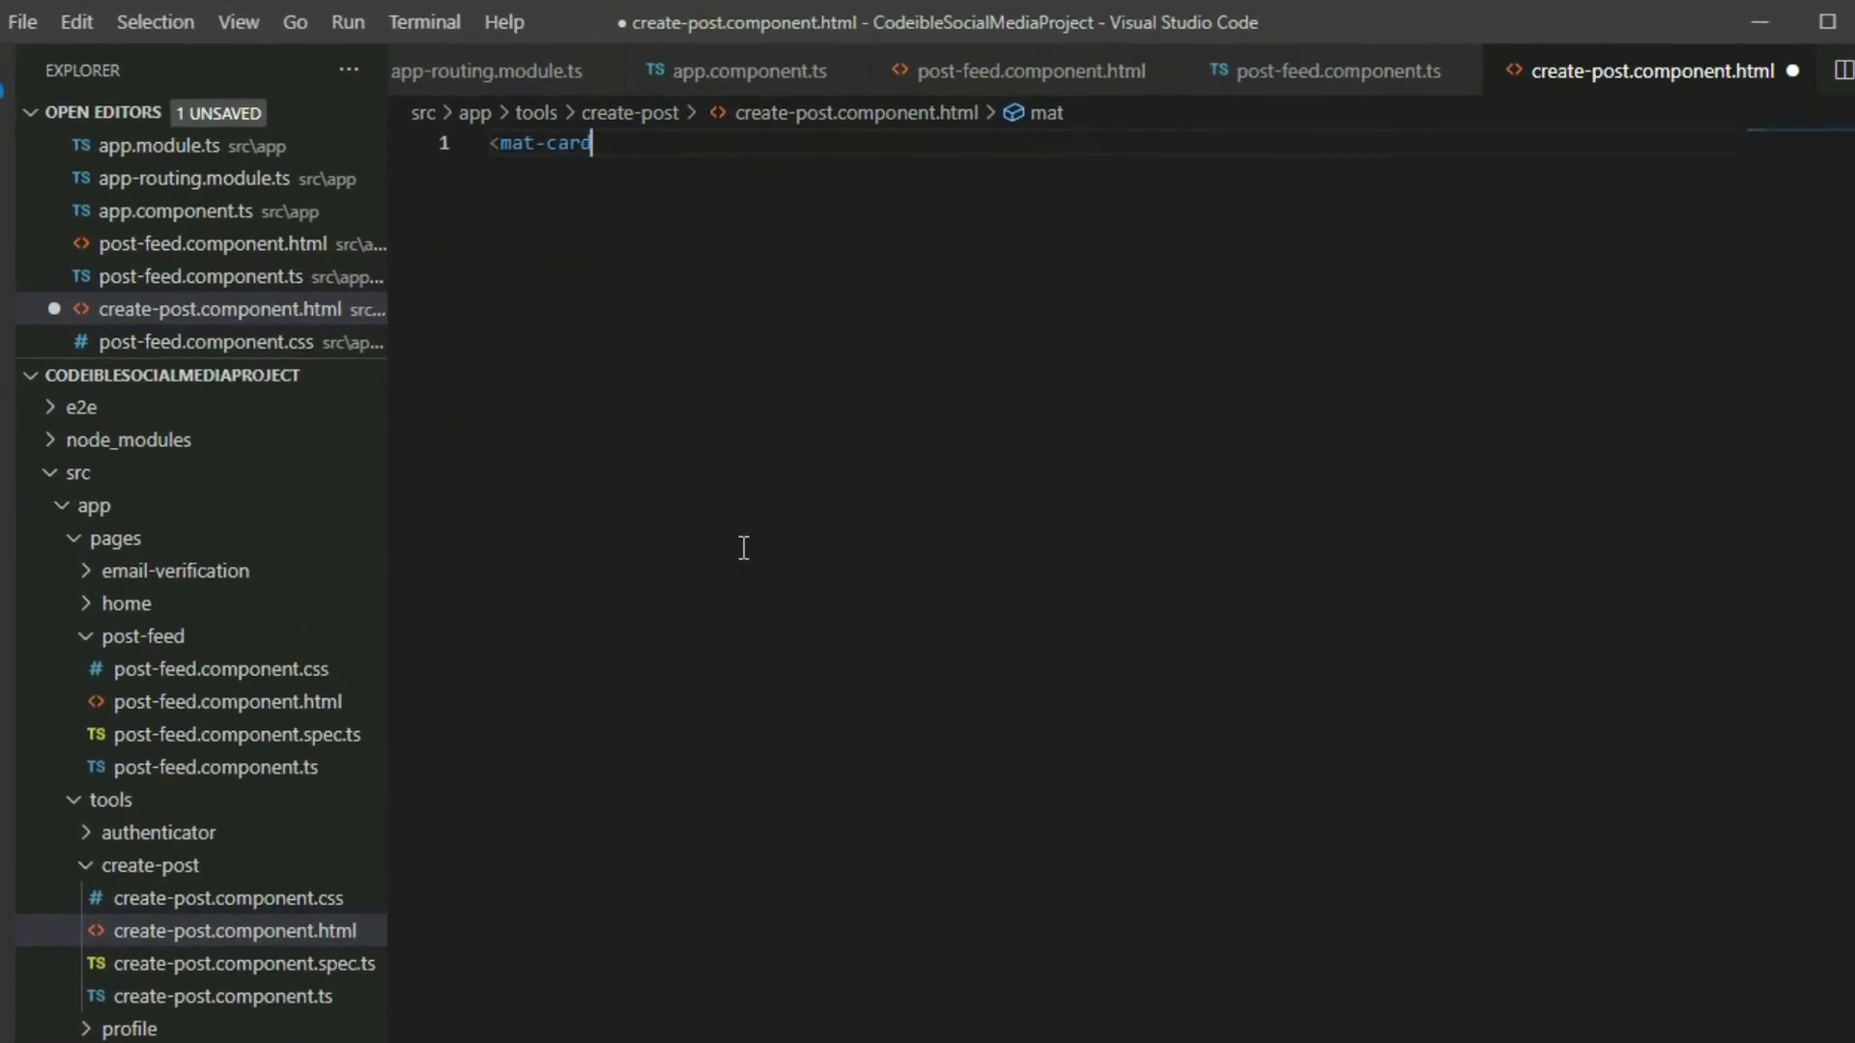
text(></mat-card>)
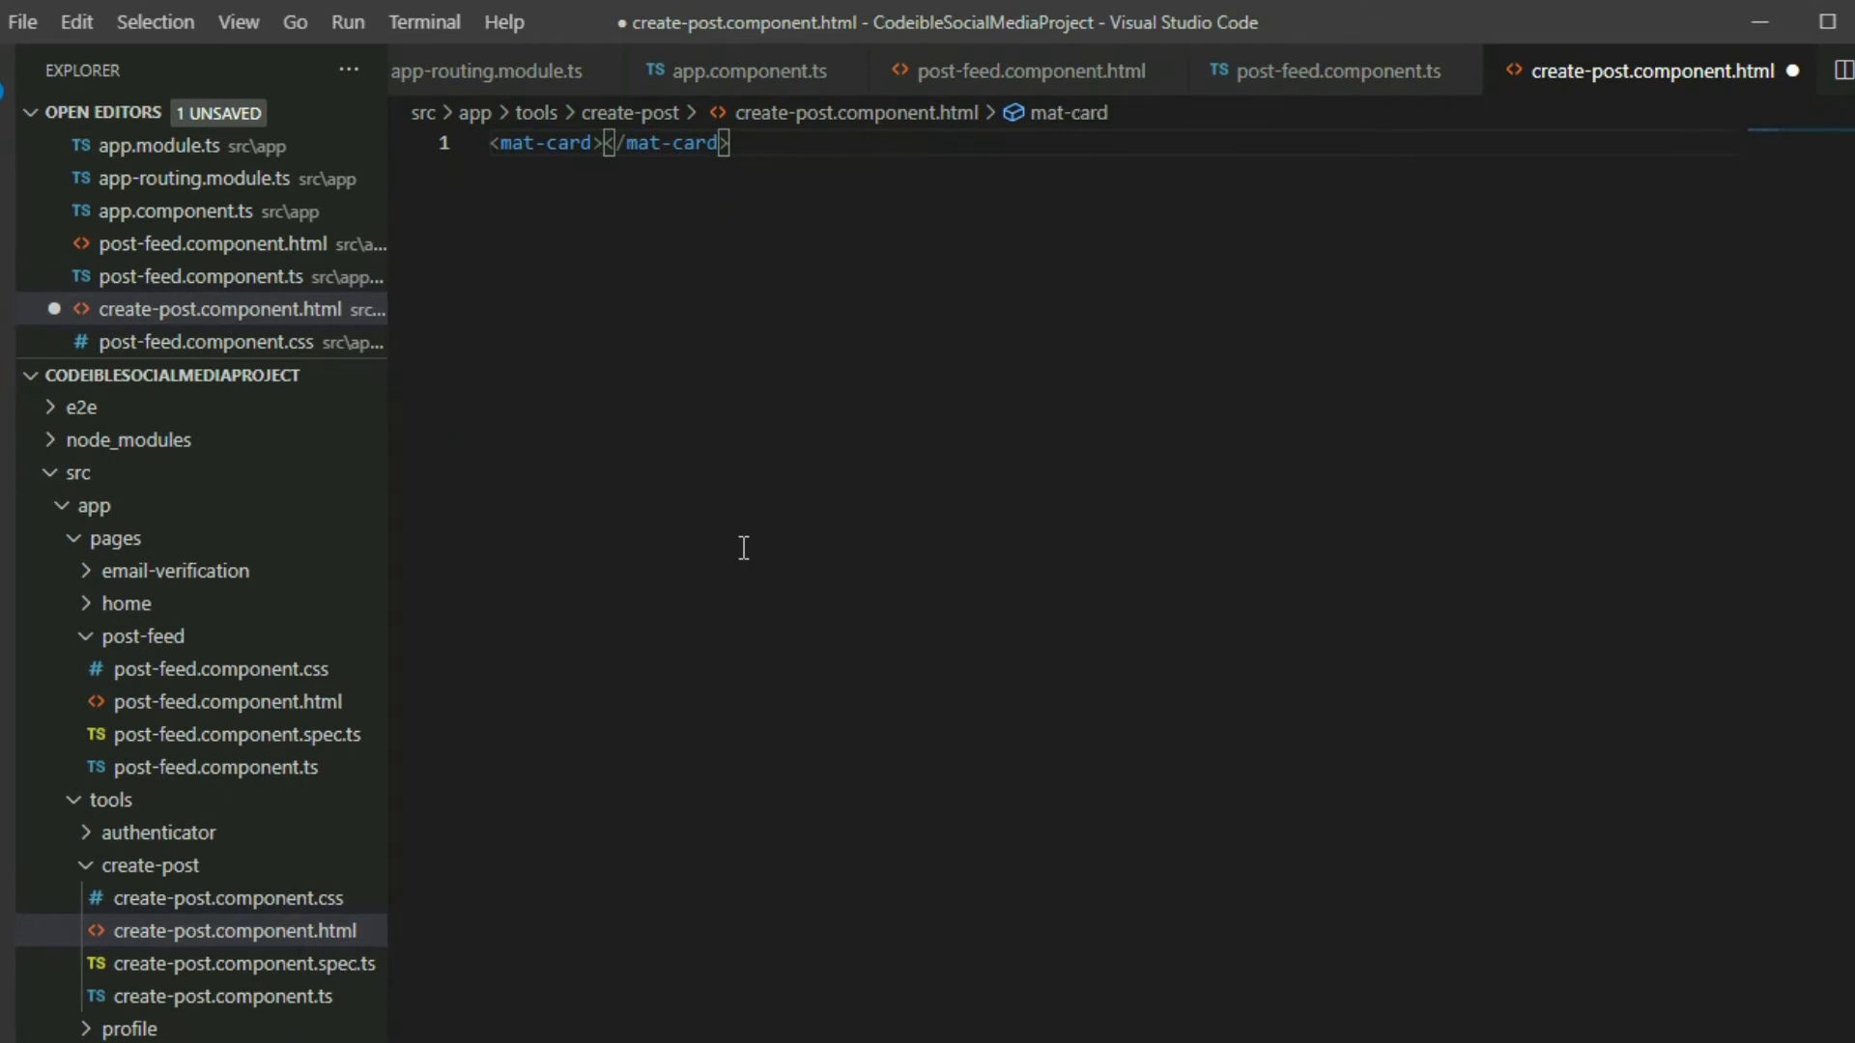
key(Enter)
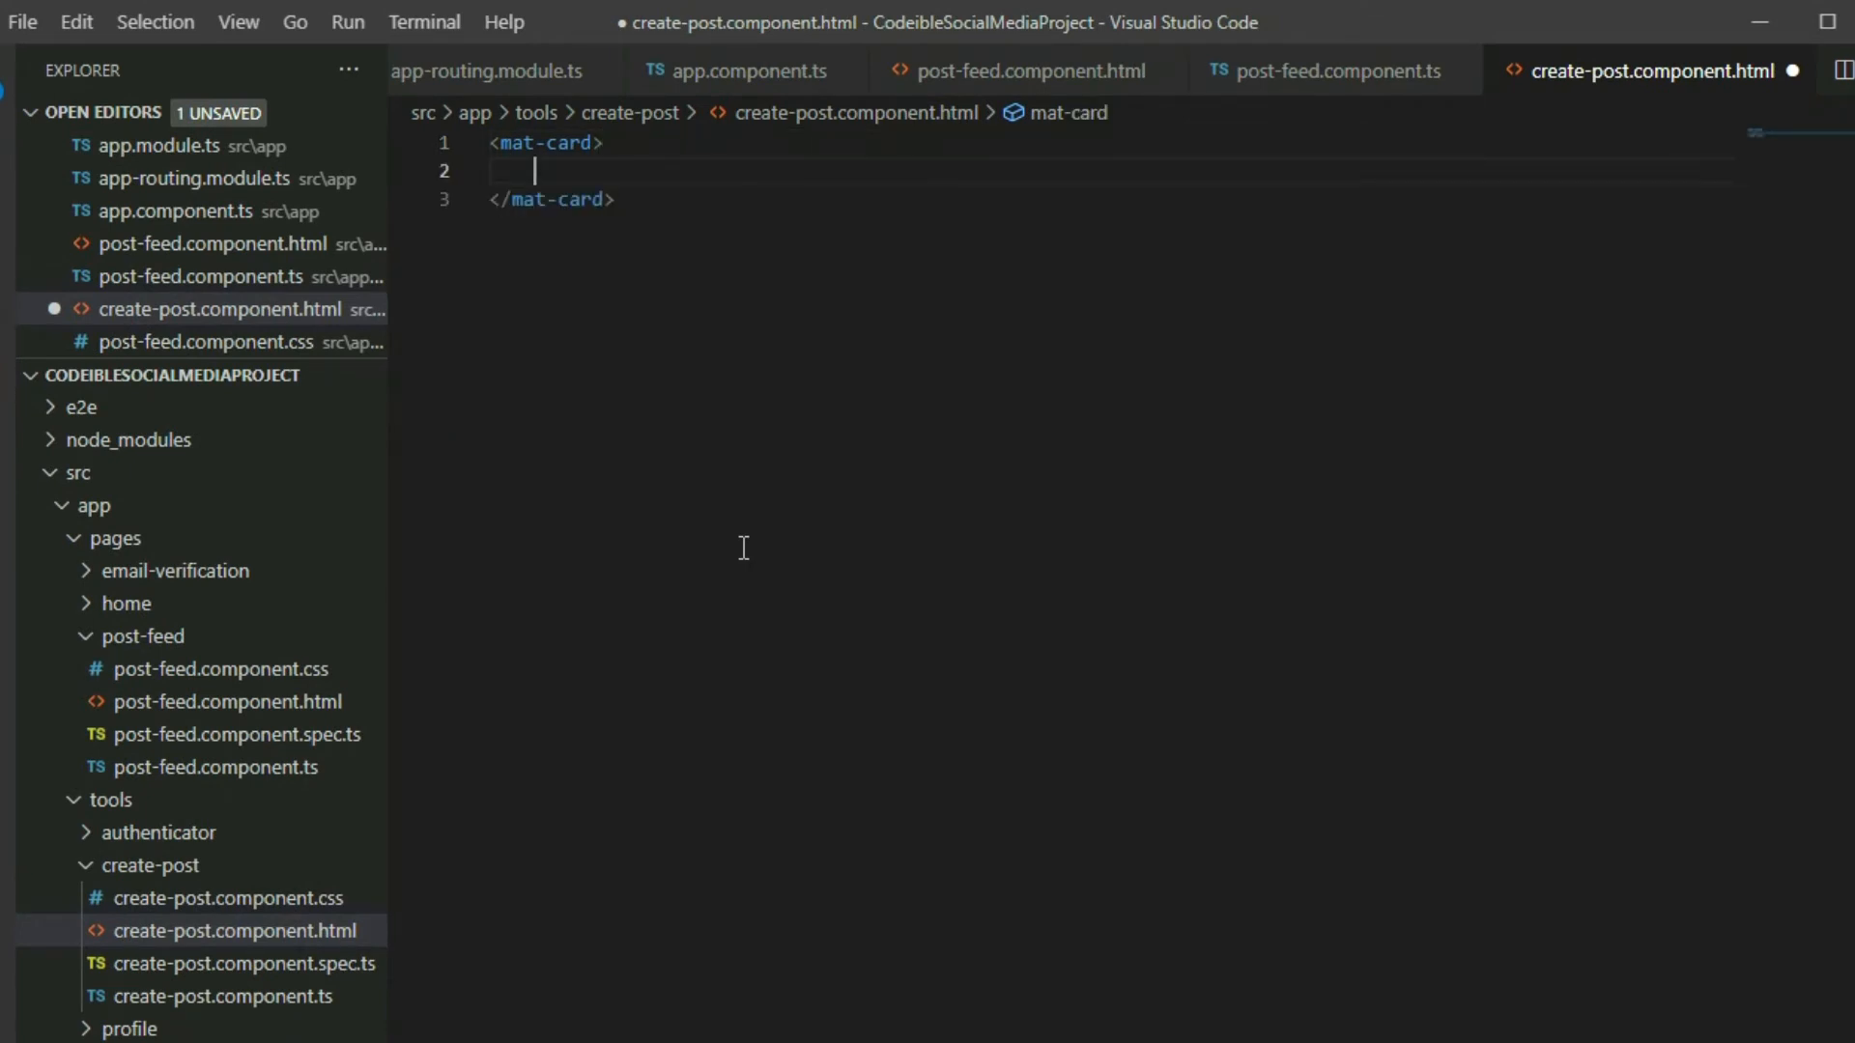
Step: Add a mat-card-header holding a mat-card-title reading 'Create Post'
text(<mat-card-header>)
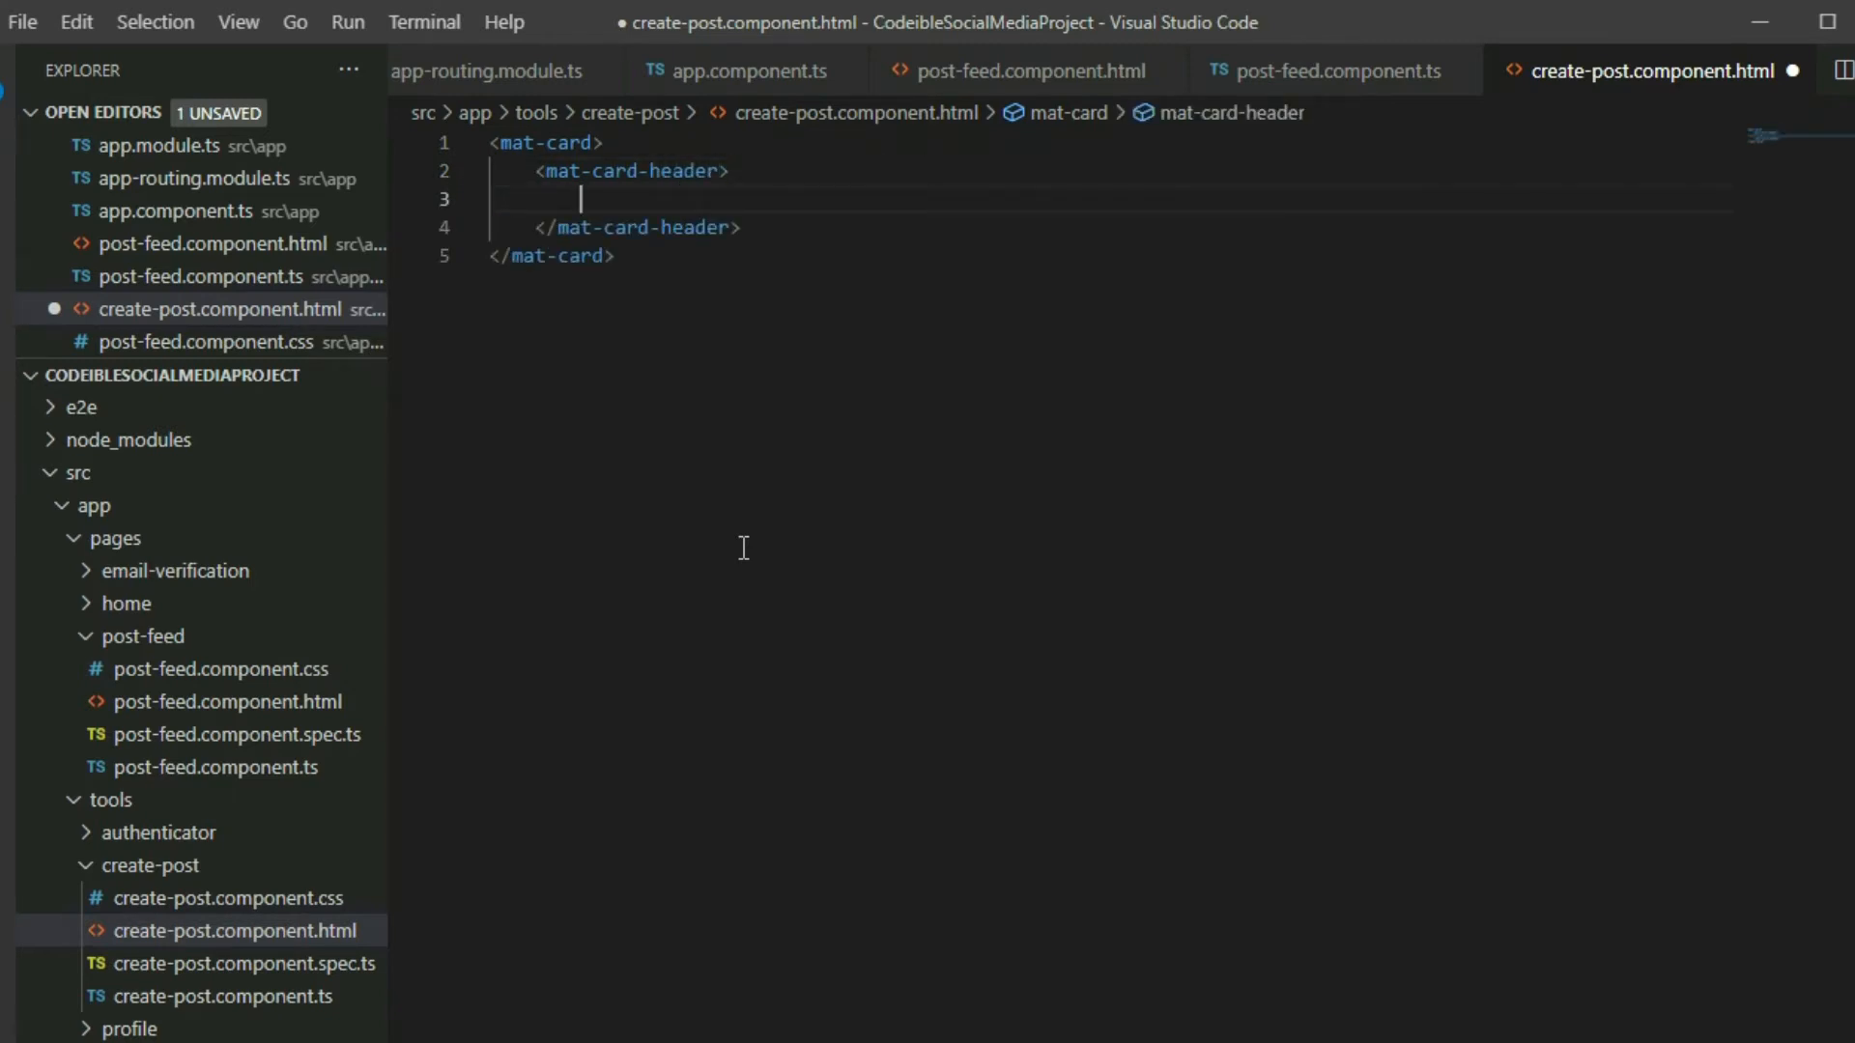
text(<mat-card-title></mat-card-title>)
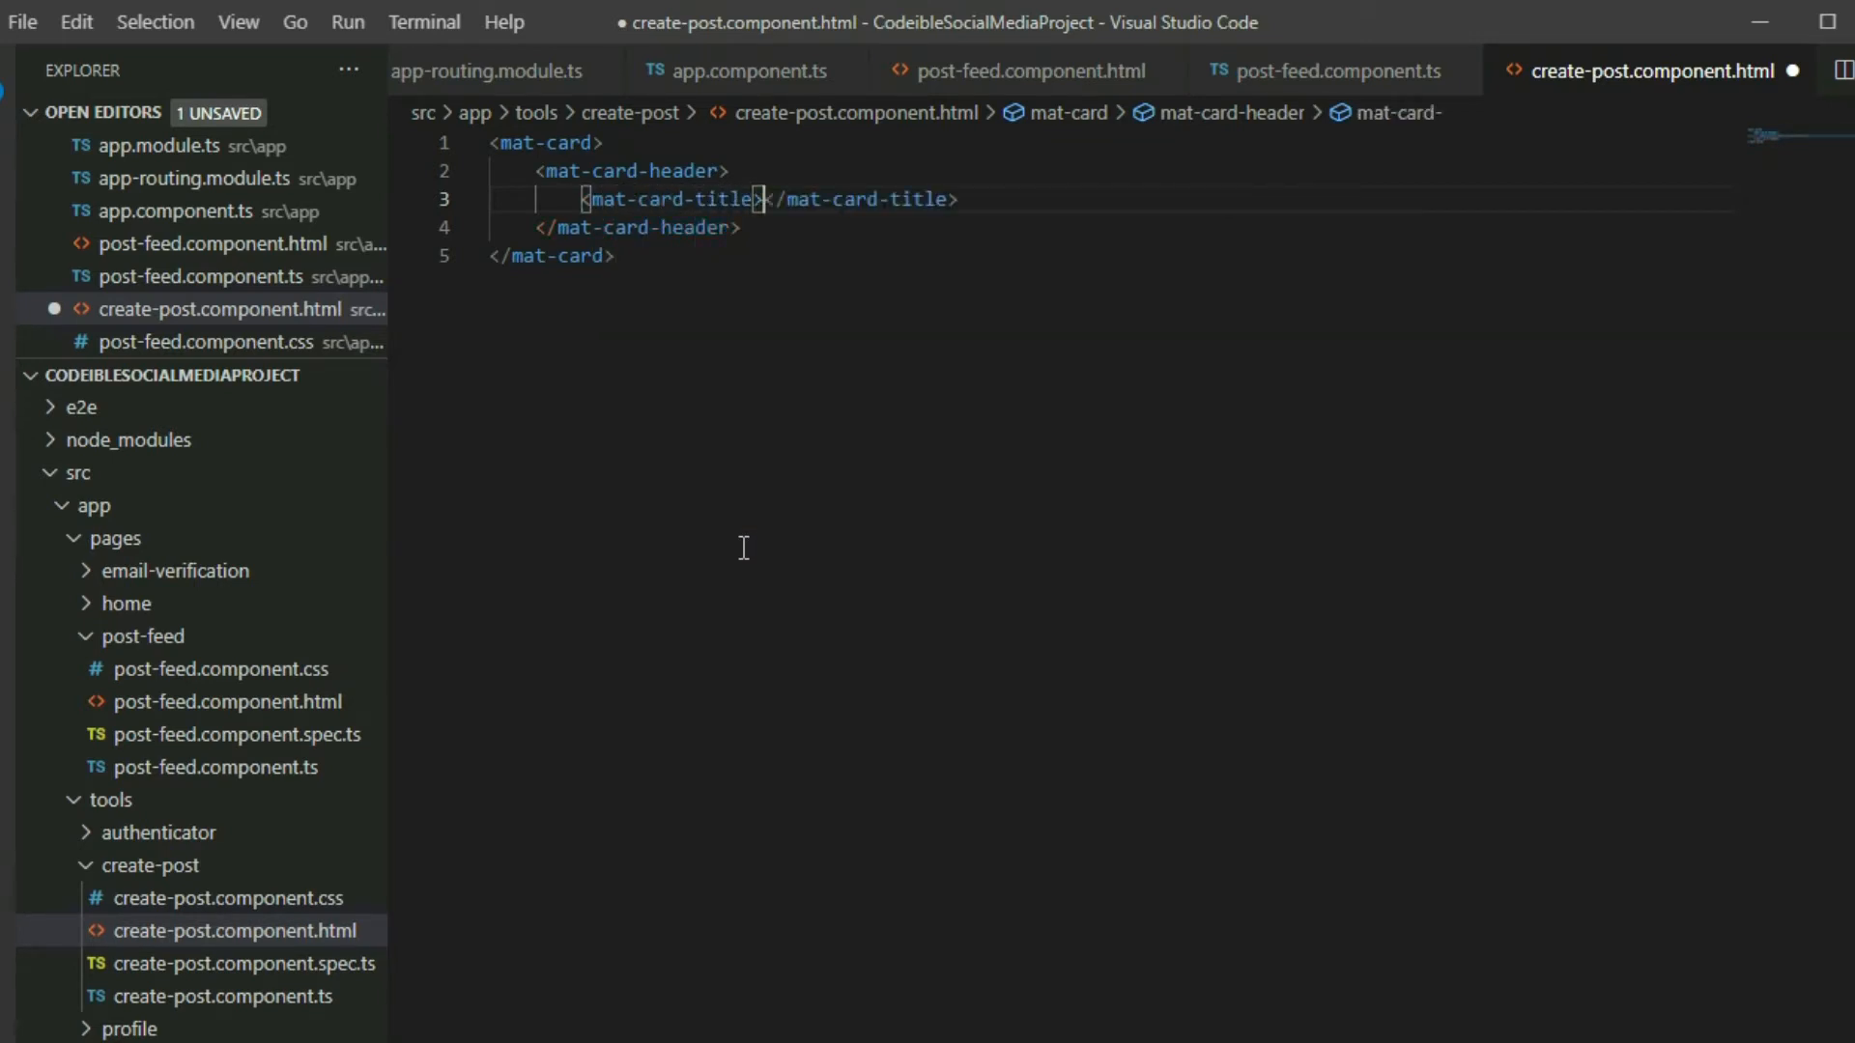
text(Create P)
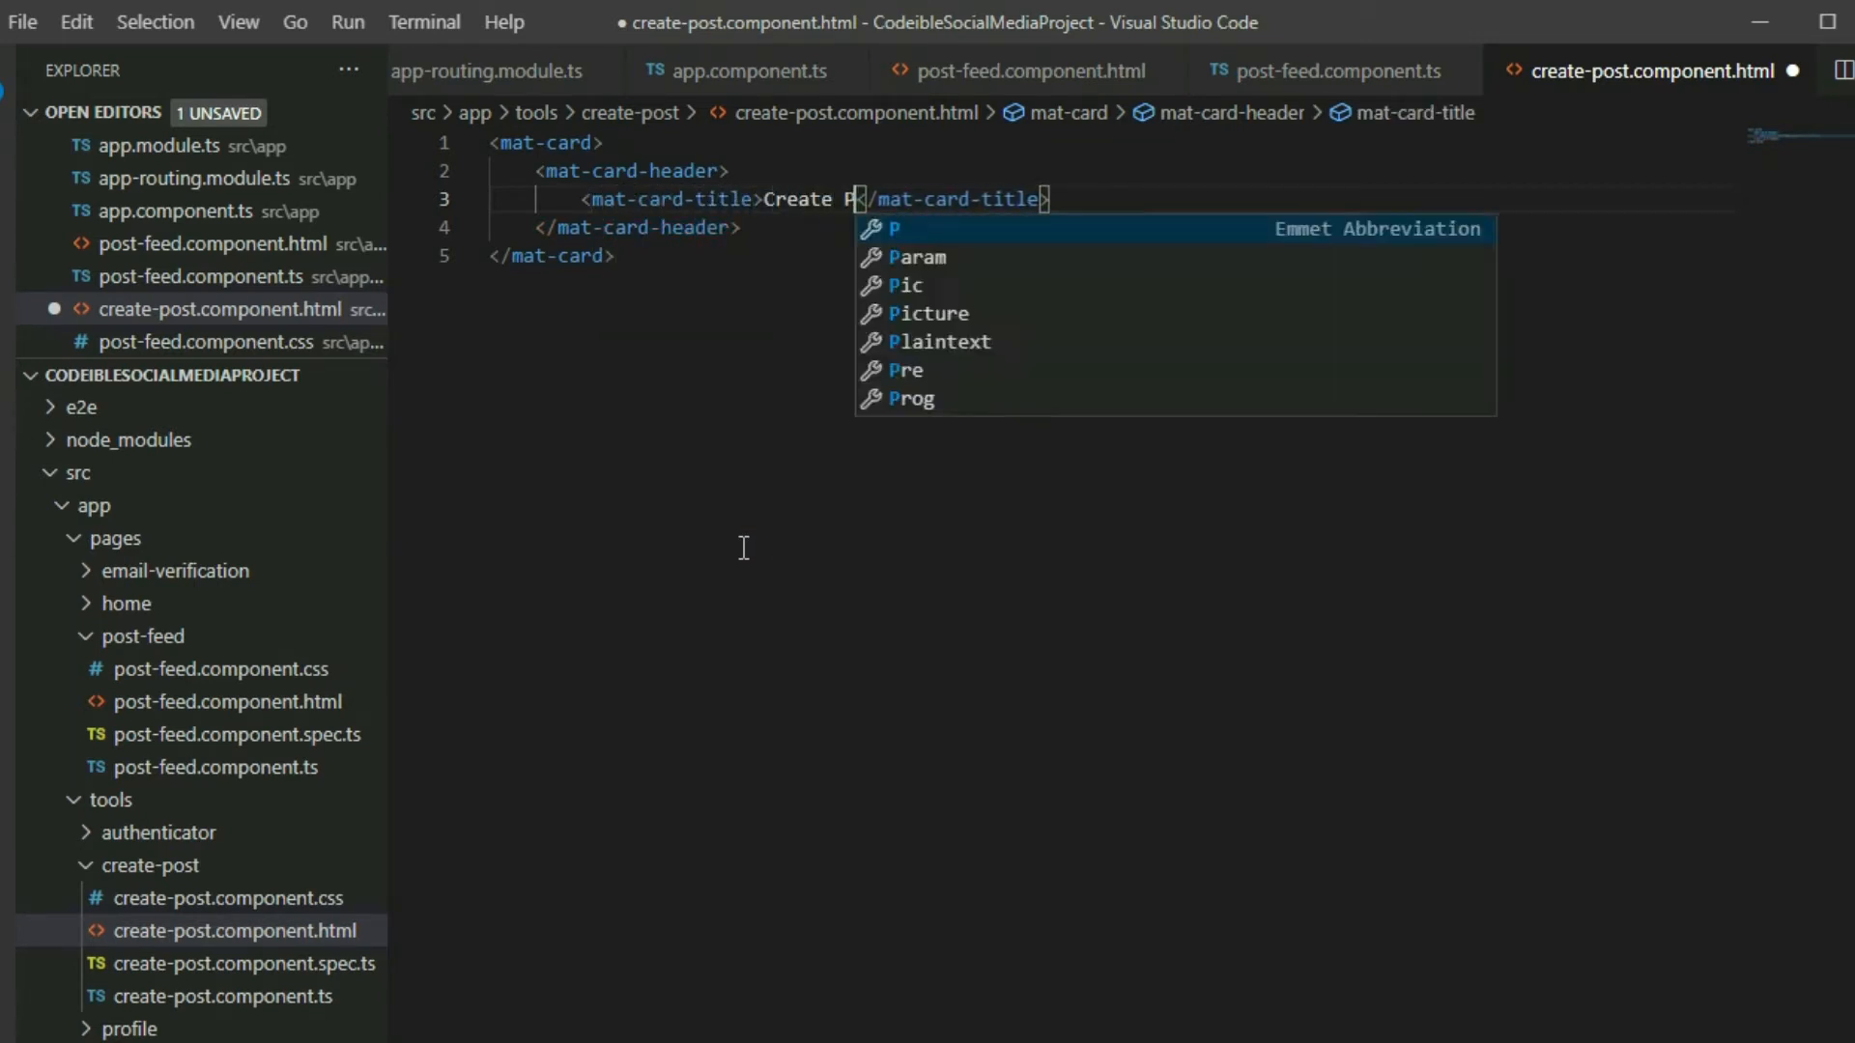
text(ost)
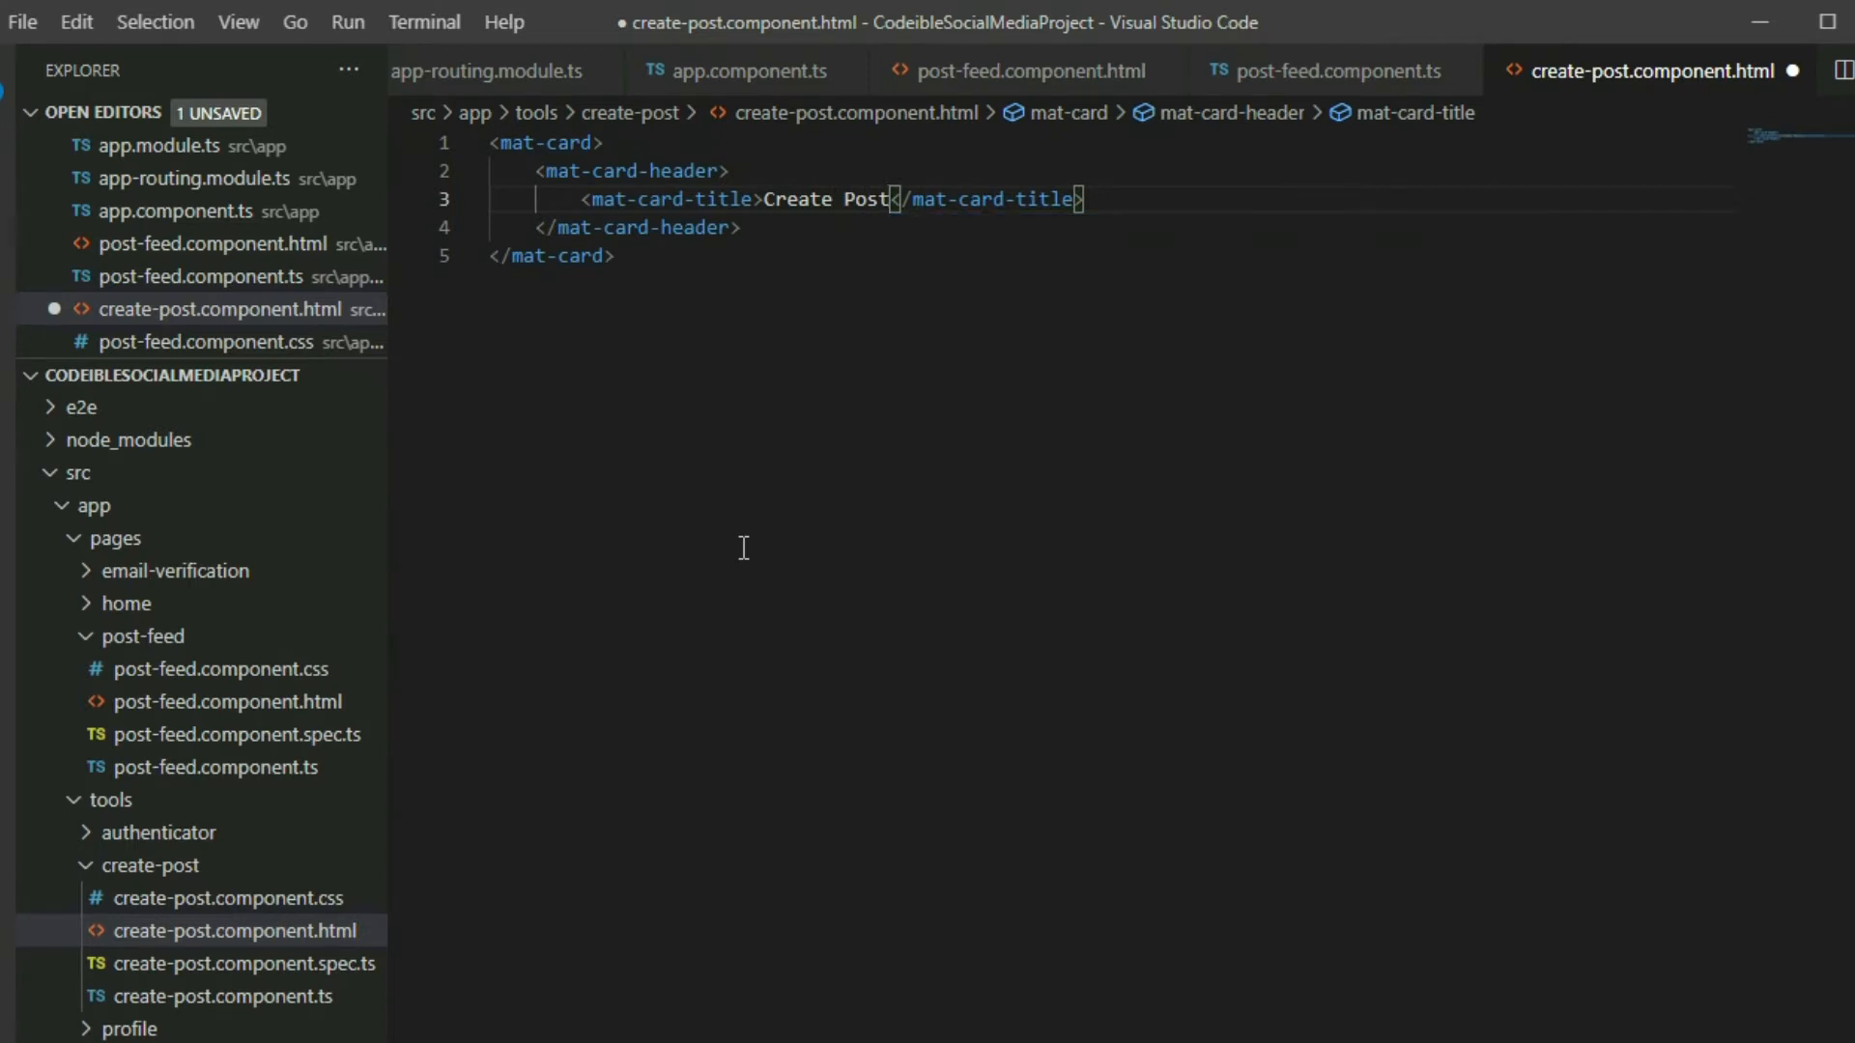
key(Enter)
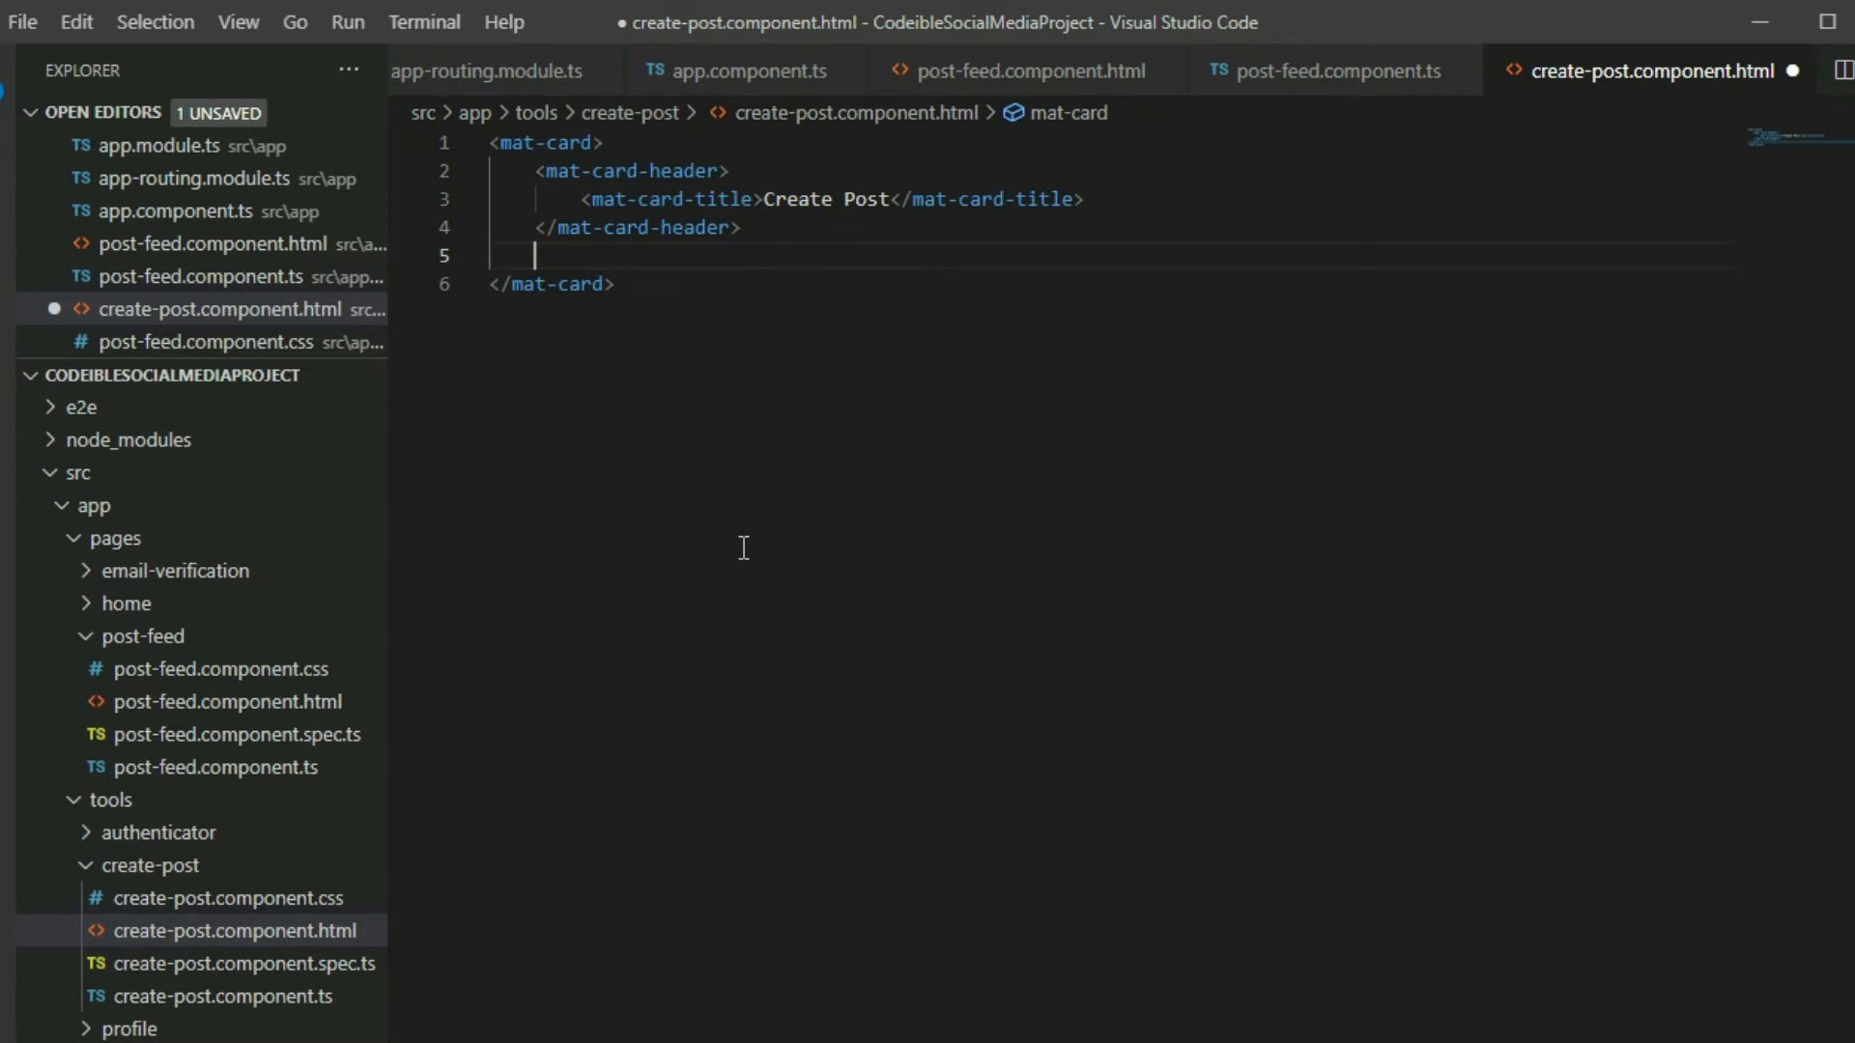
Step: Add a div containing a textarea with placeholder 'Type Message...' inside the card
text(<div>)
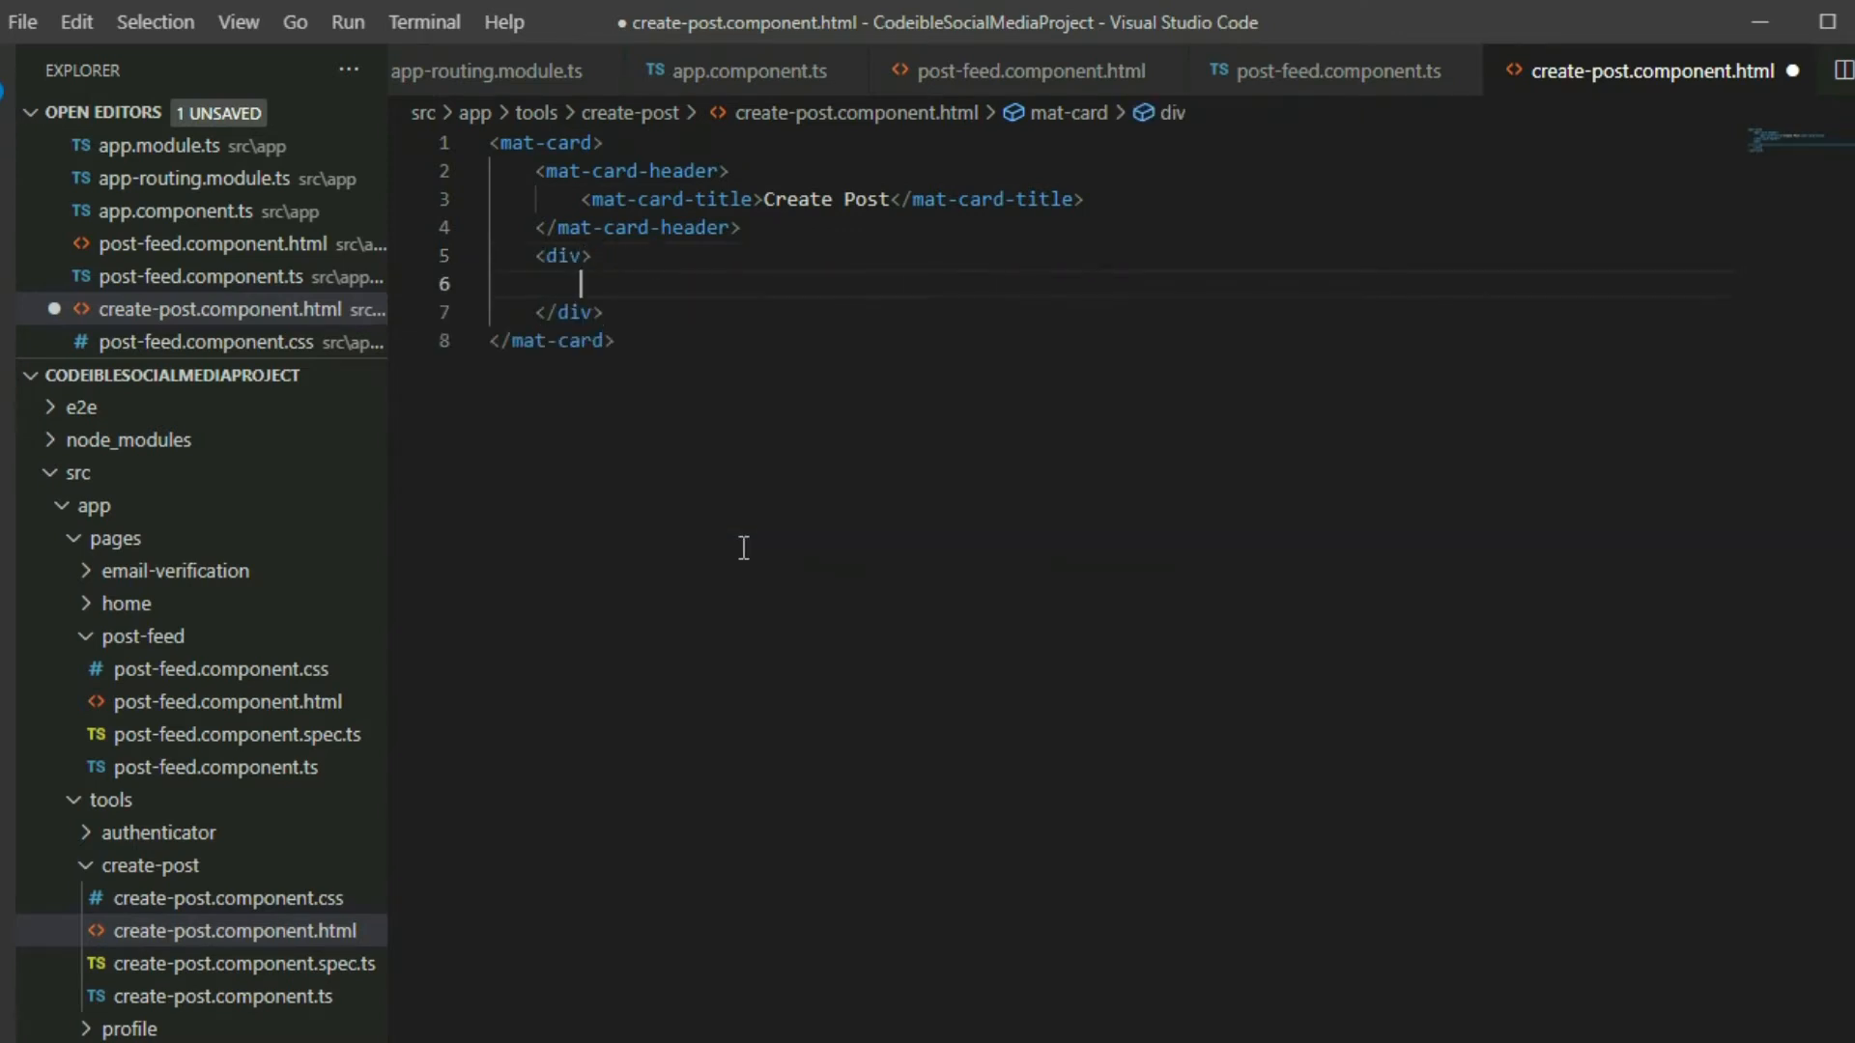
text(<textarea></textarea>)
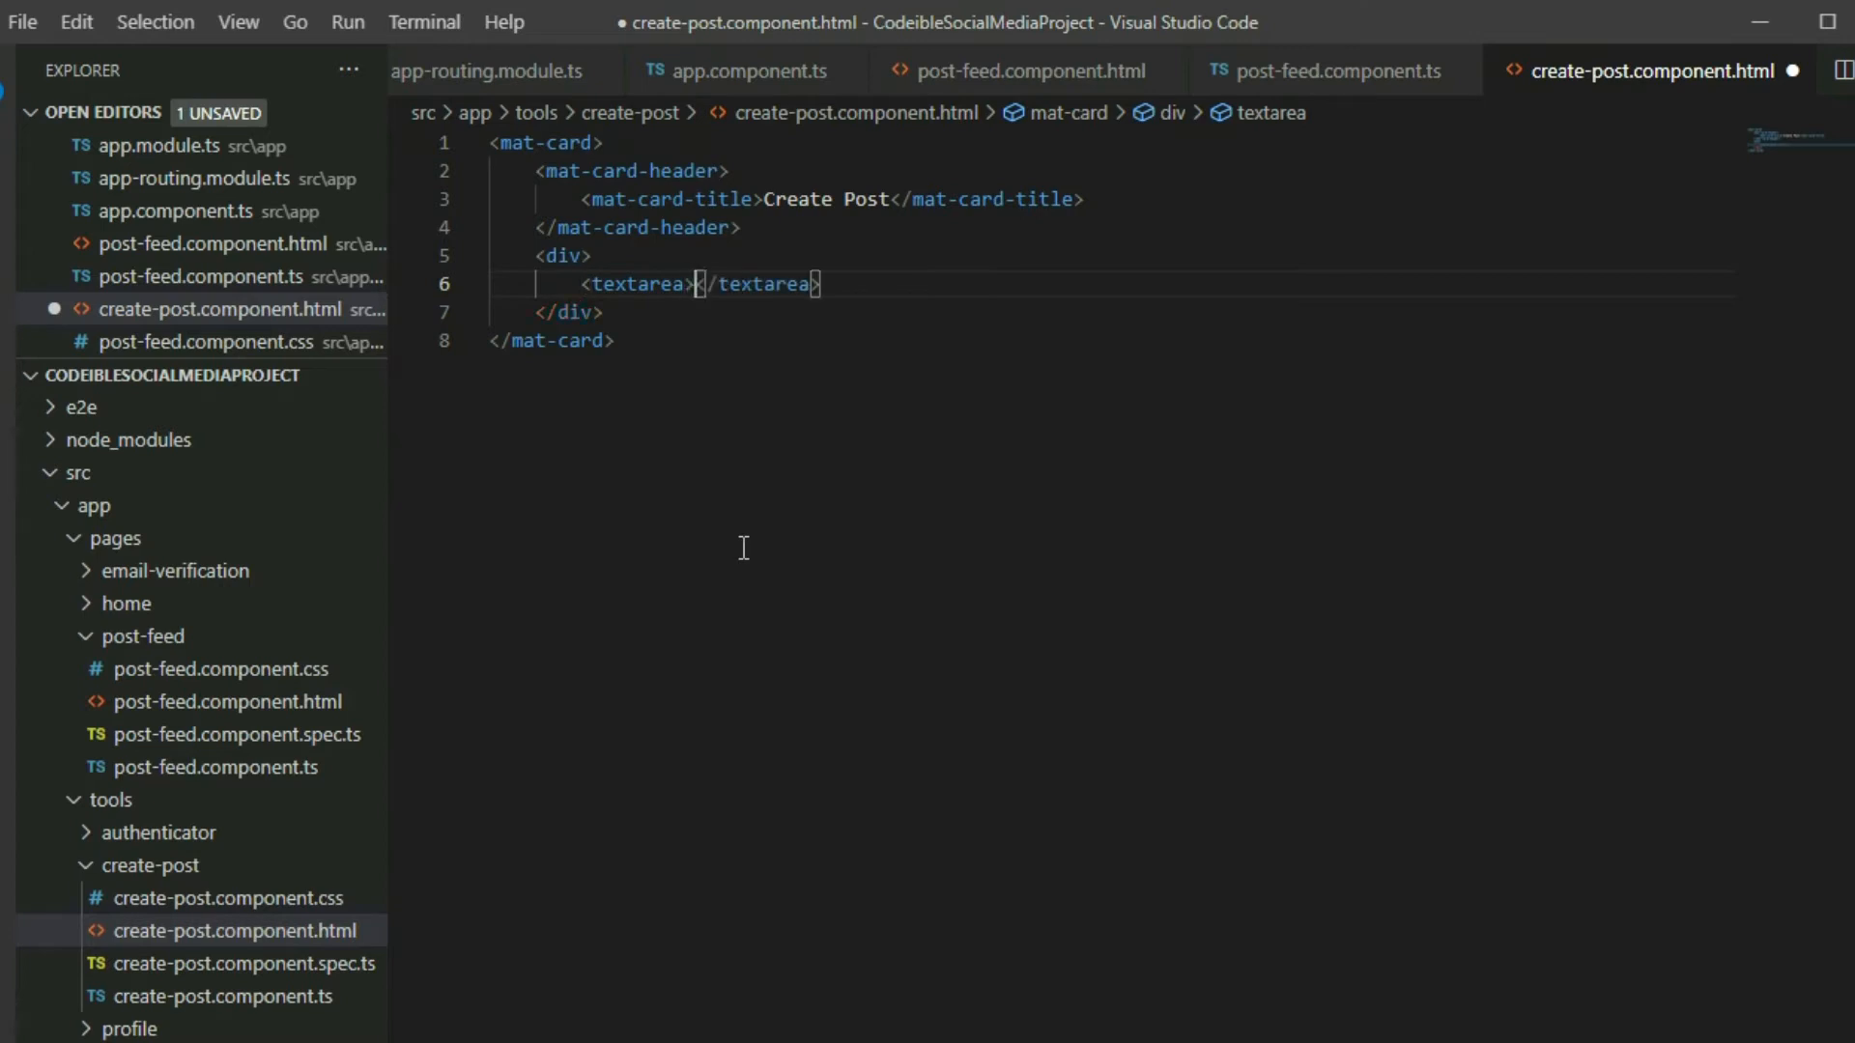
text(placeholder="")
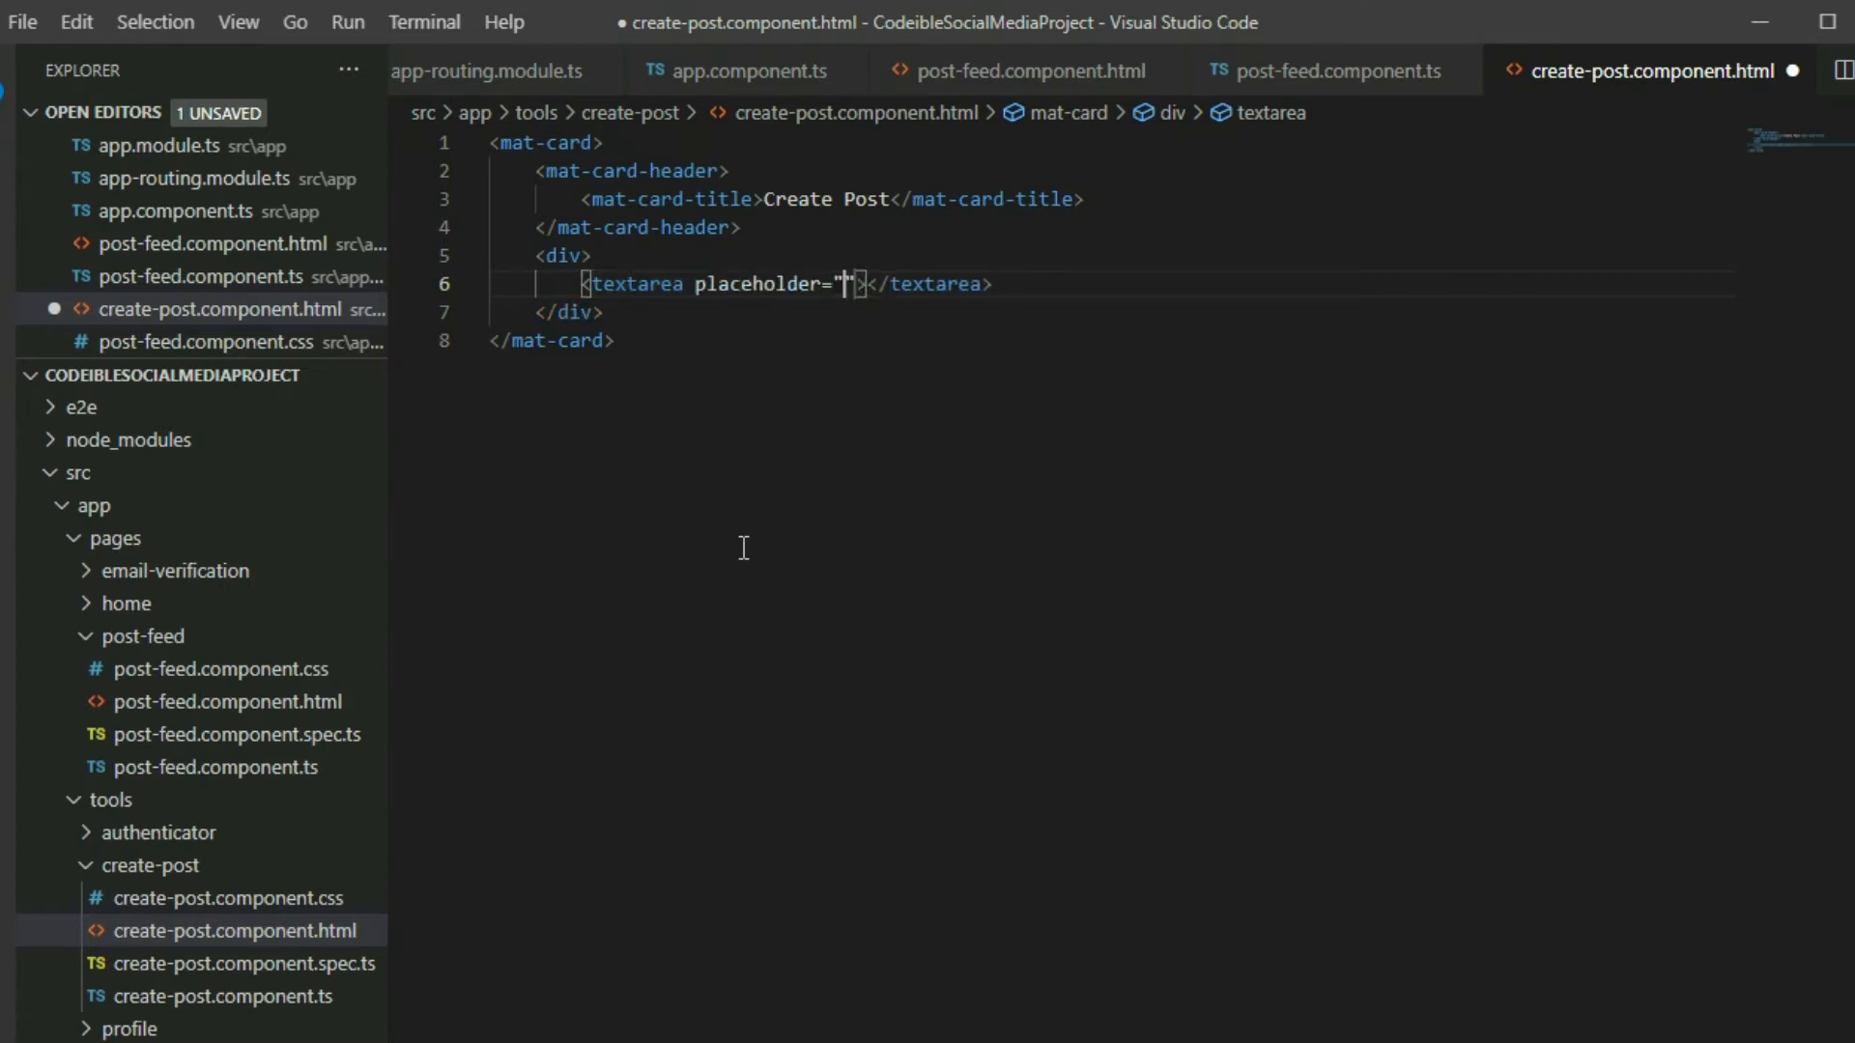
text(Type Message)
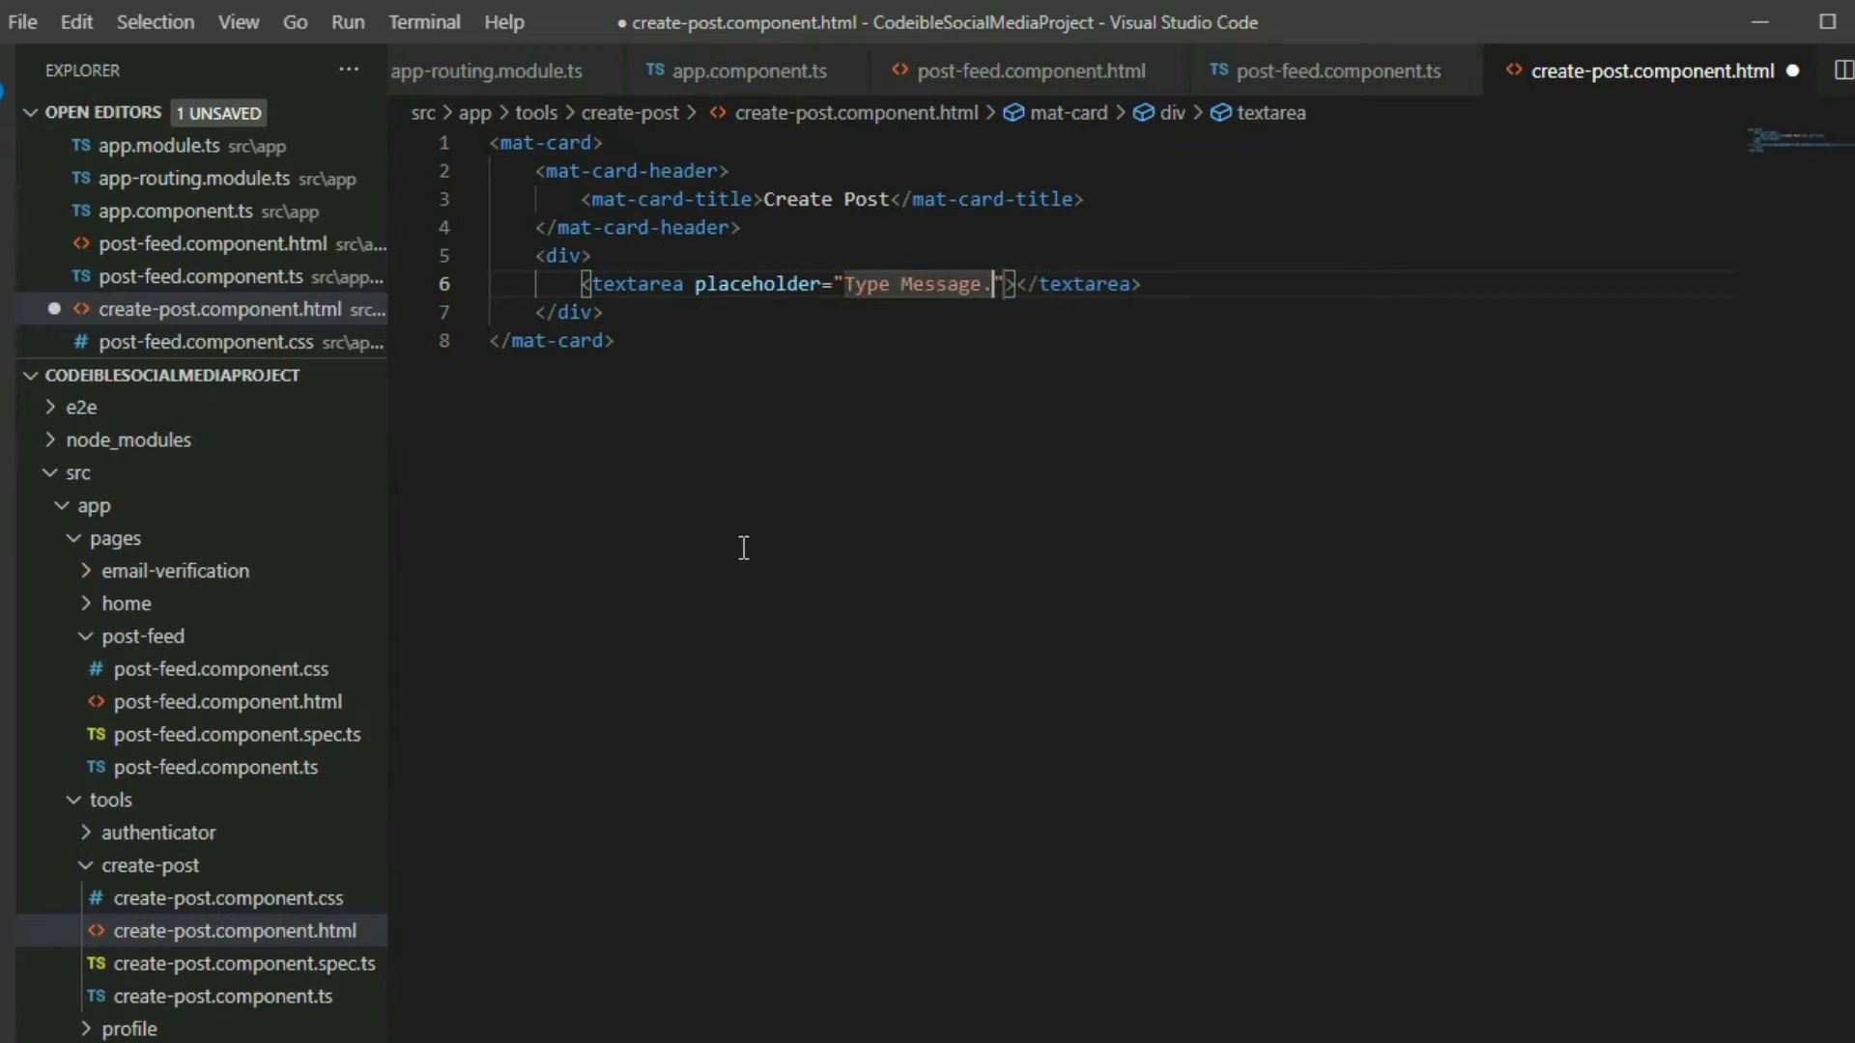
text(..)
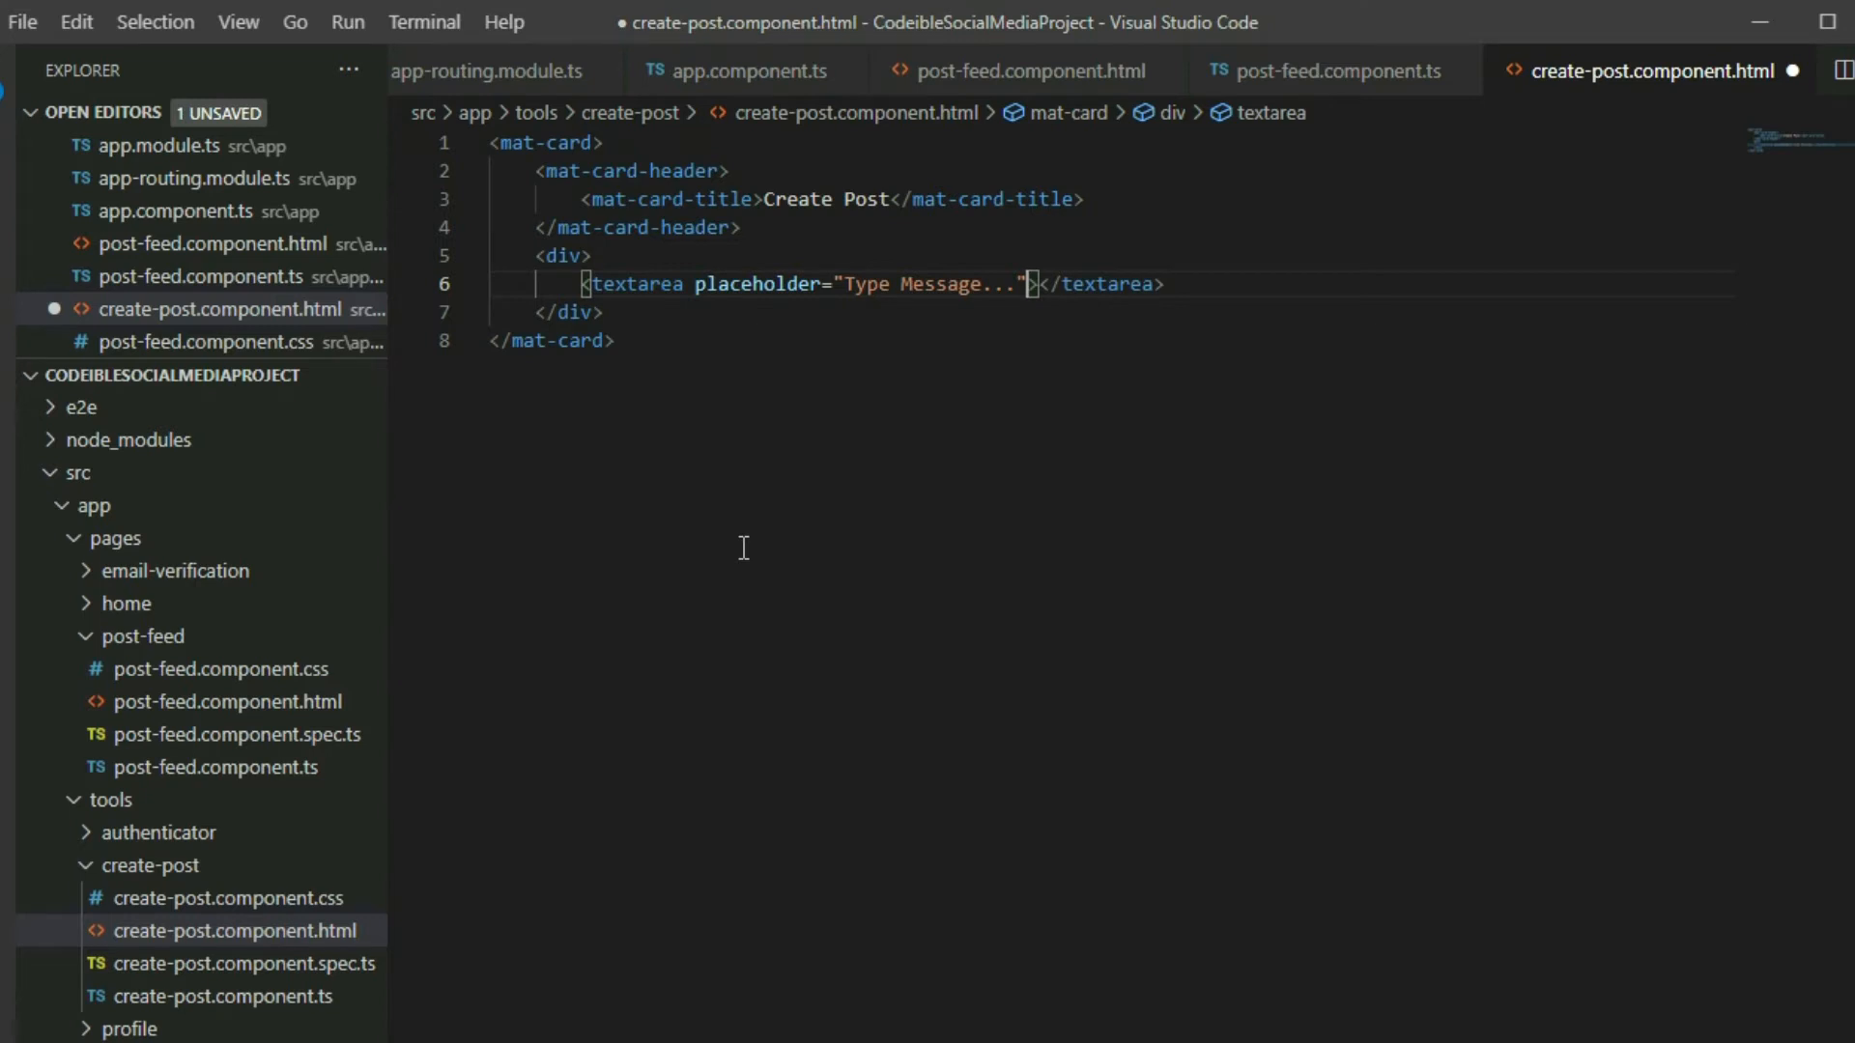
text(<mat)
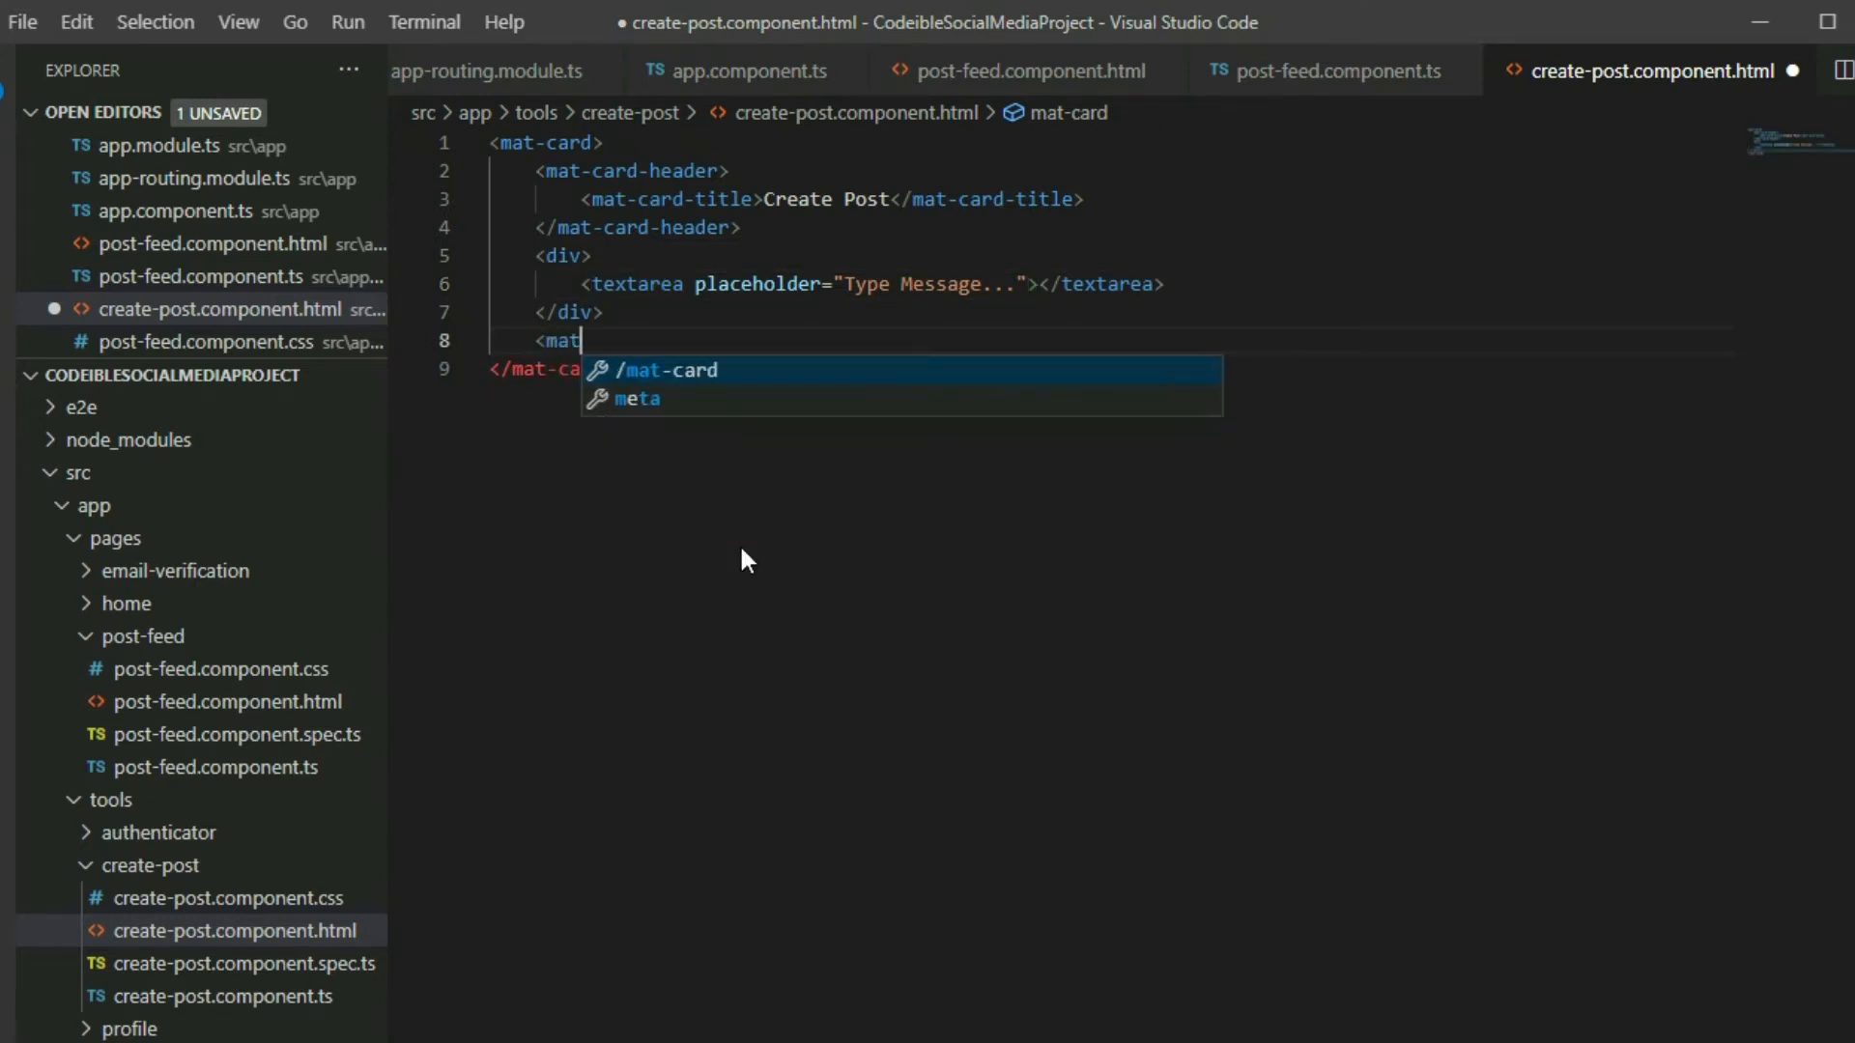
Step: Add mat-card-actions with align="end" below the message div
text(-card-action)
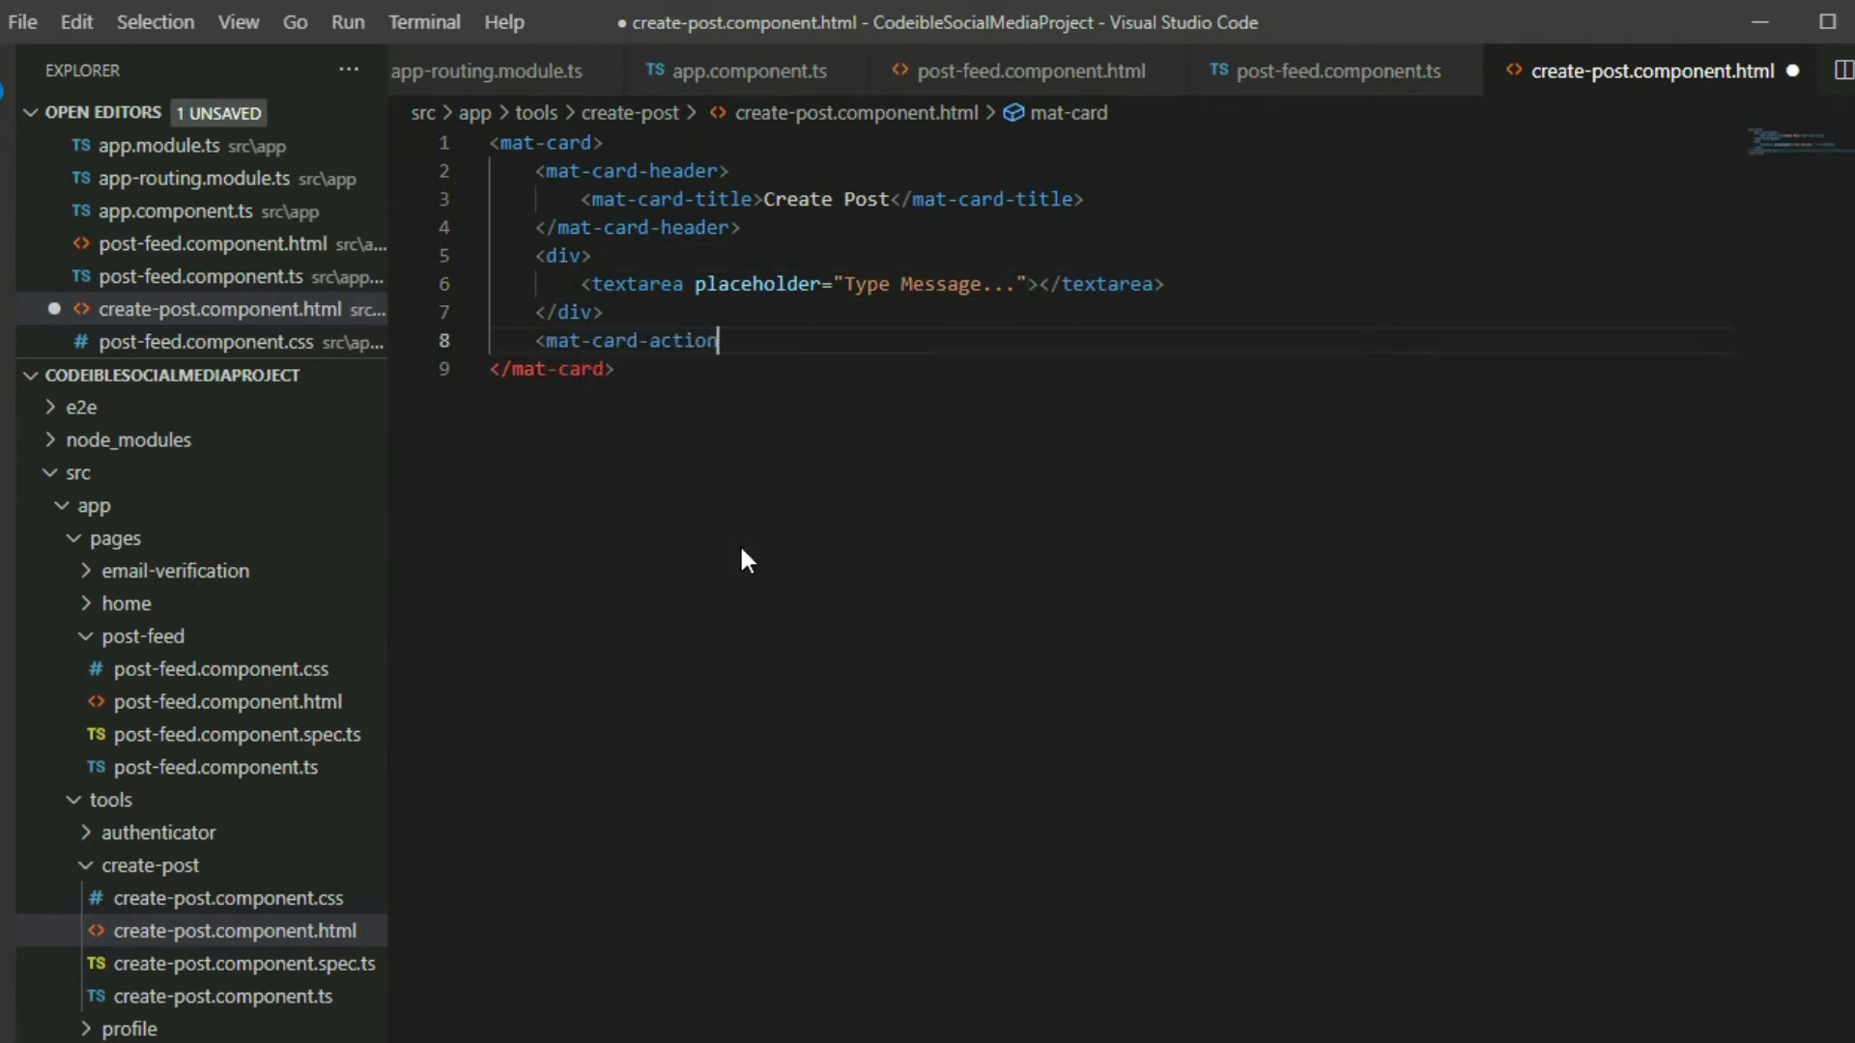
text(></mat-card-actions>)
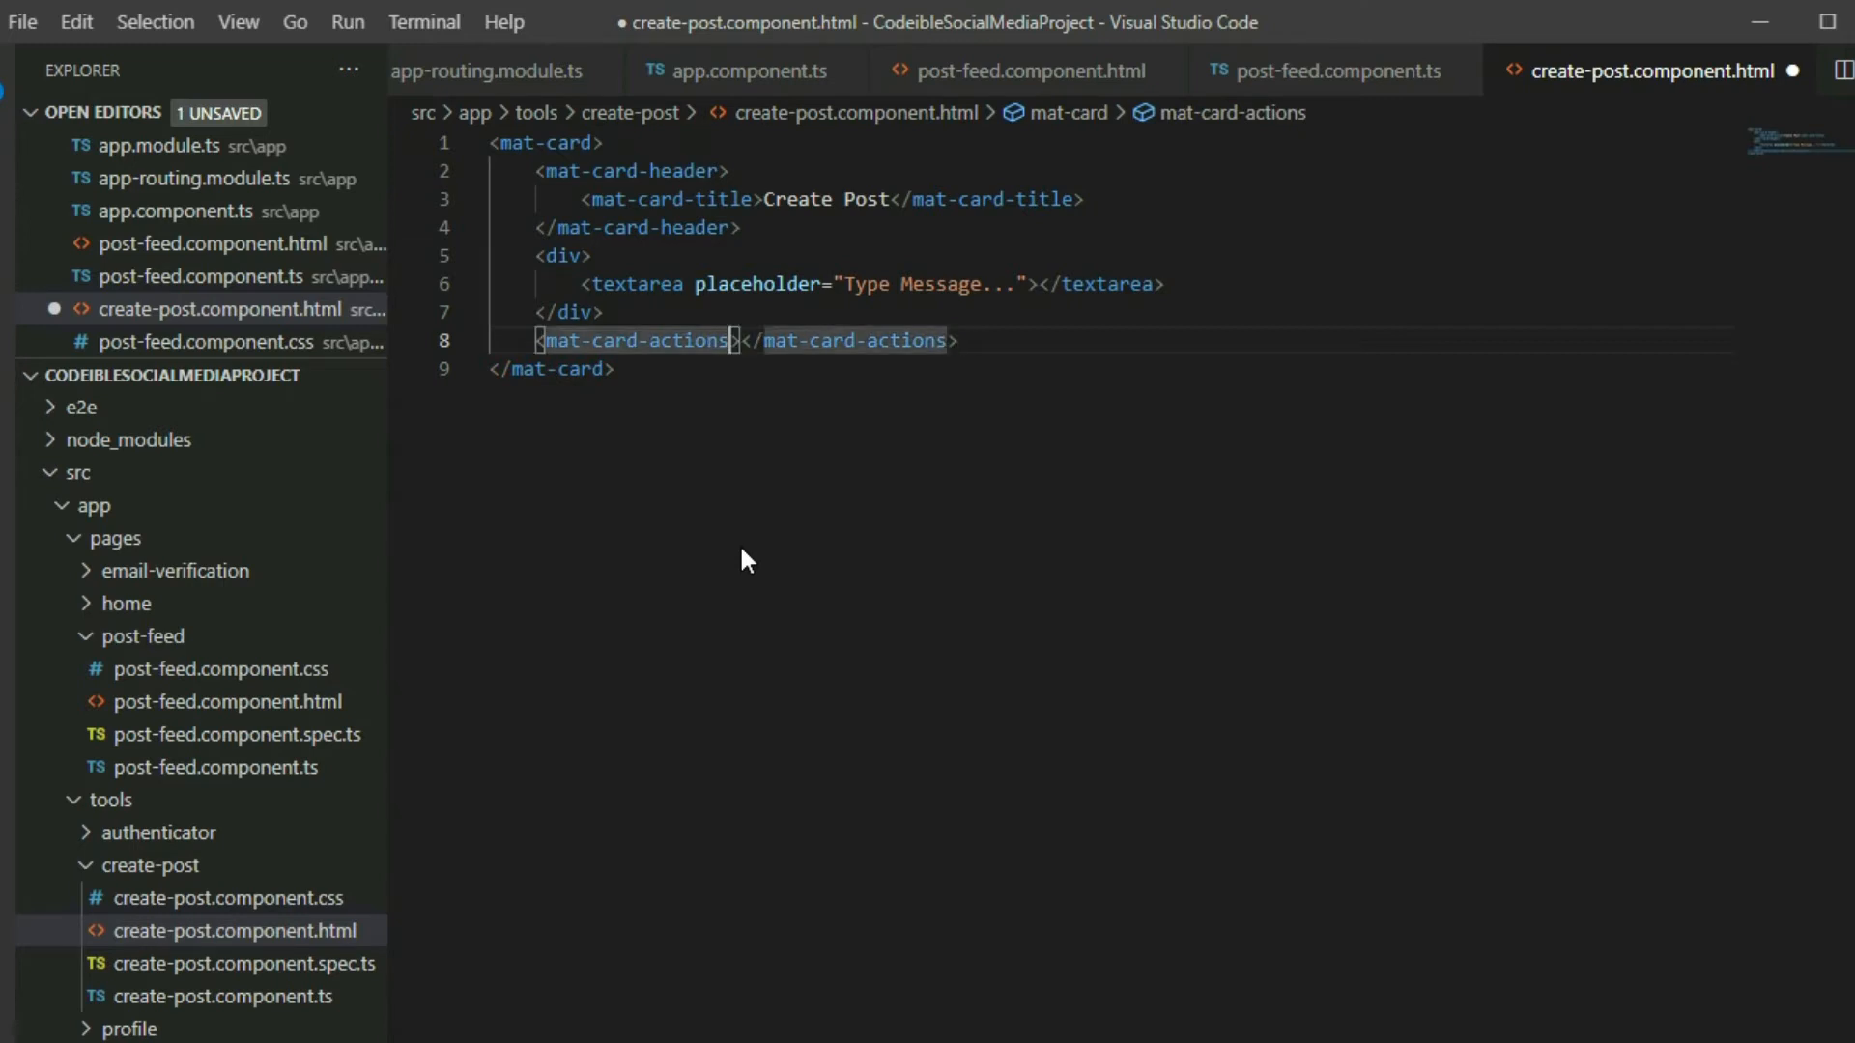
text(align="")
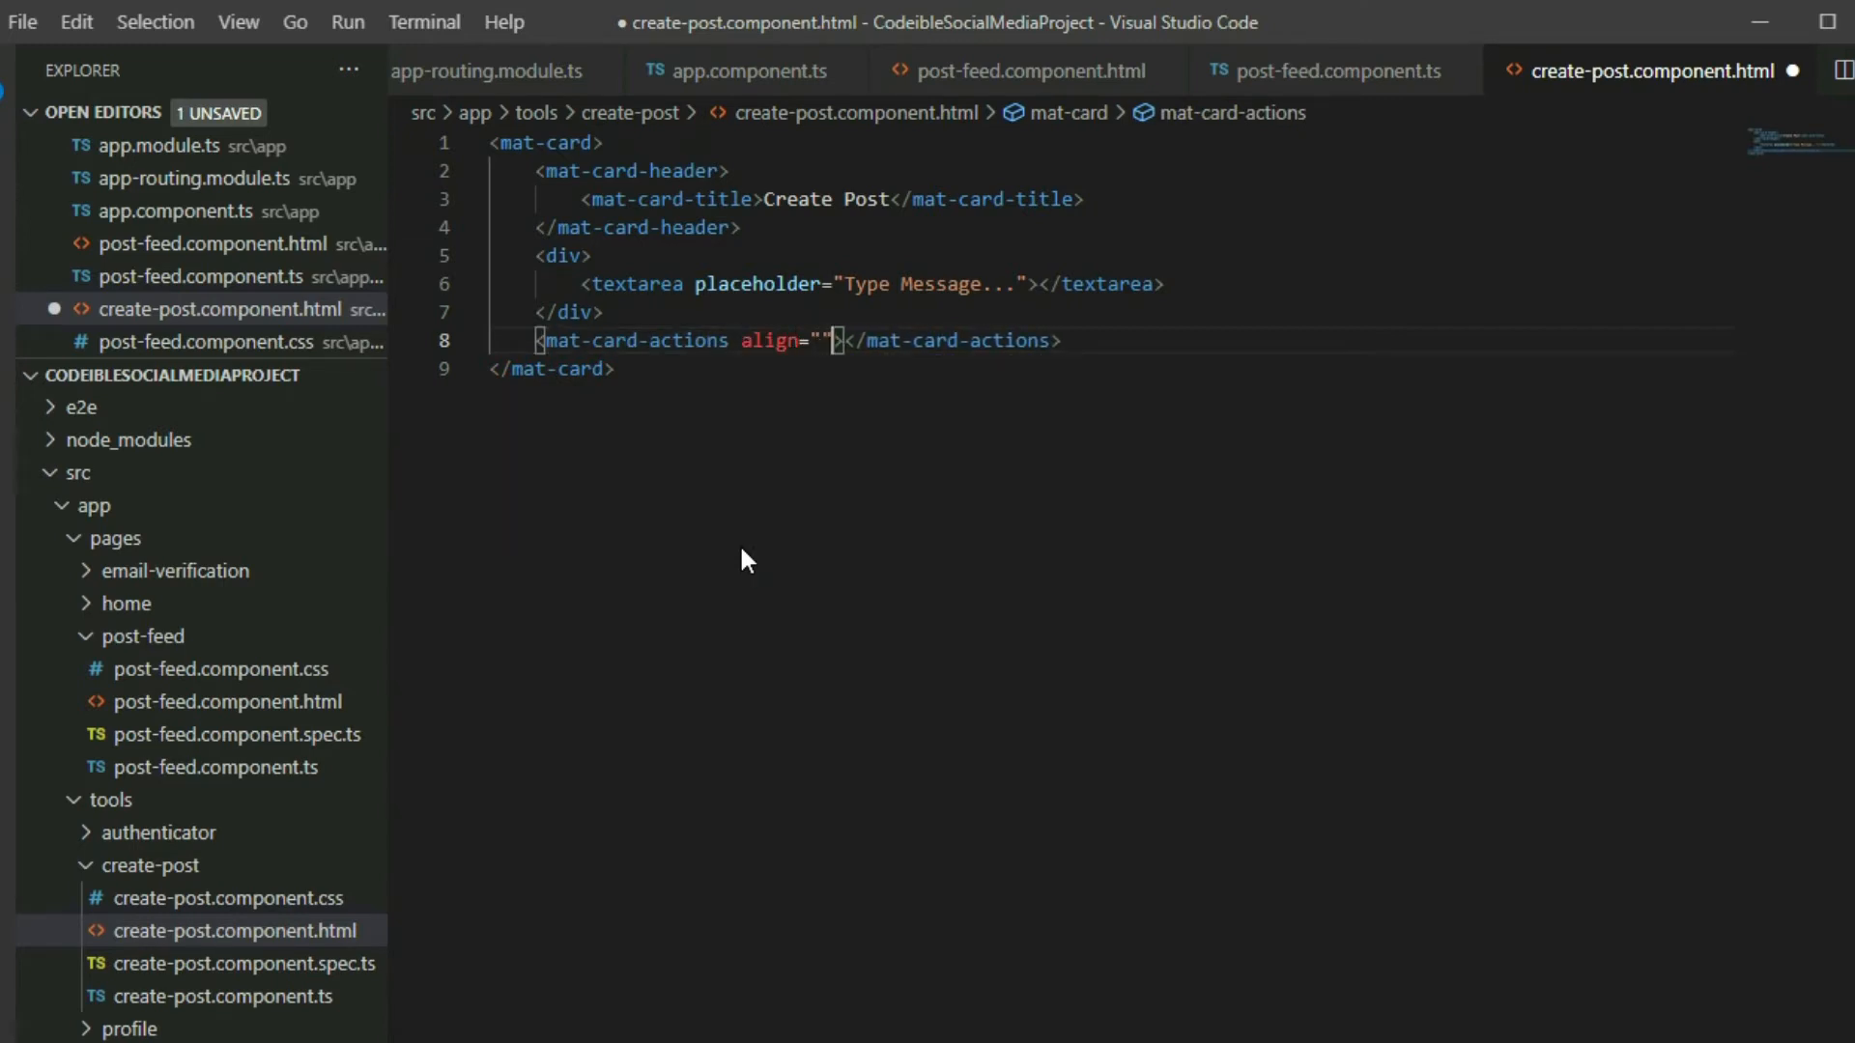
text(end)
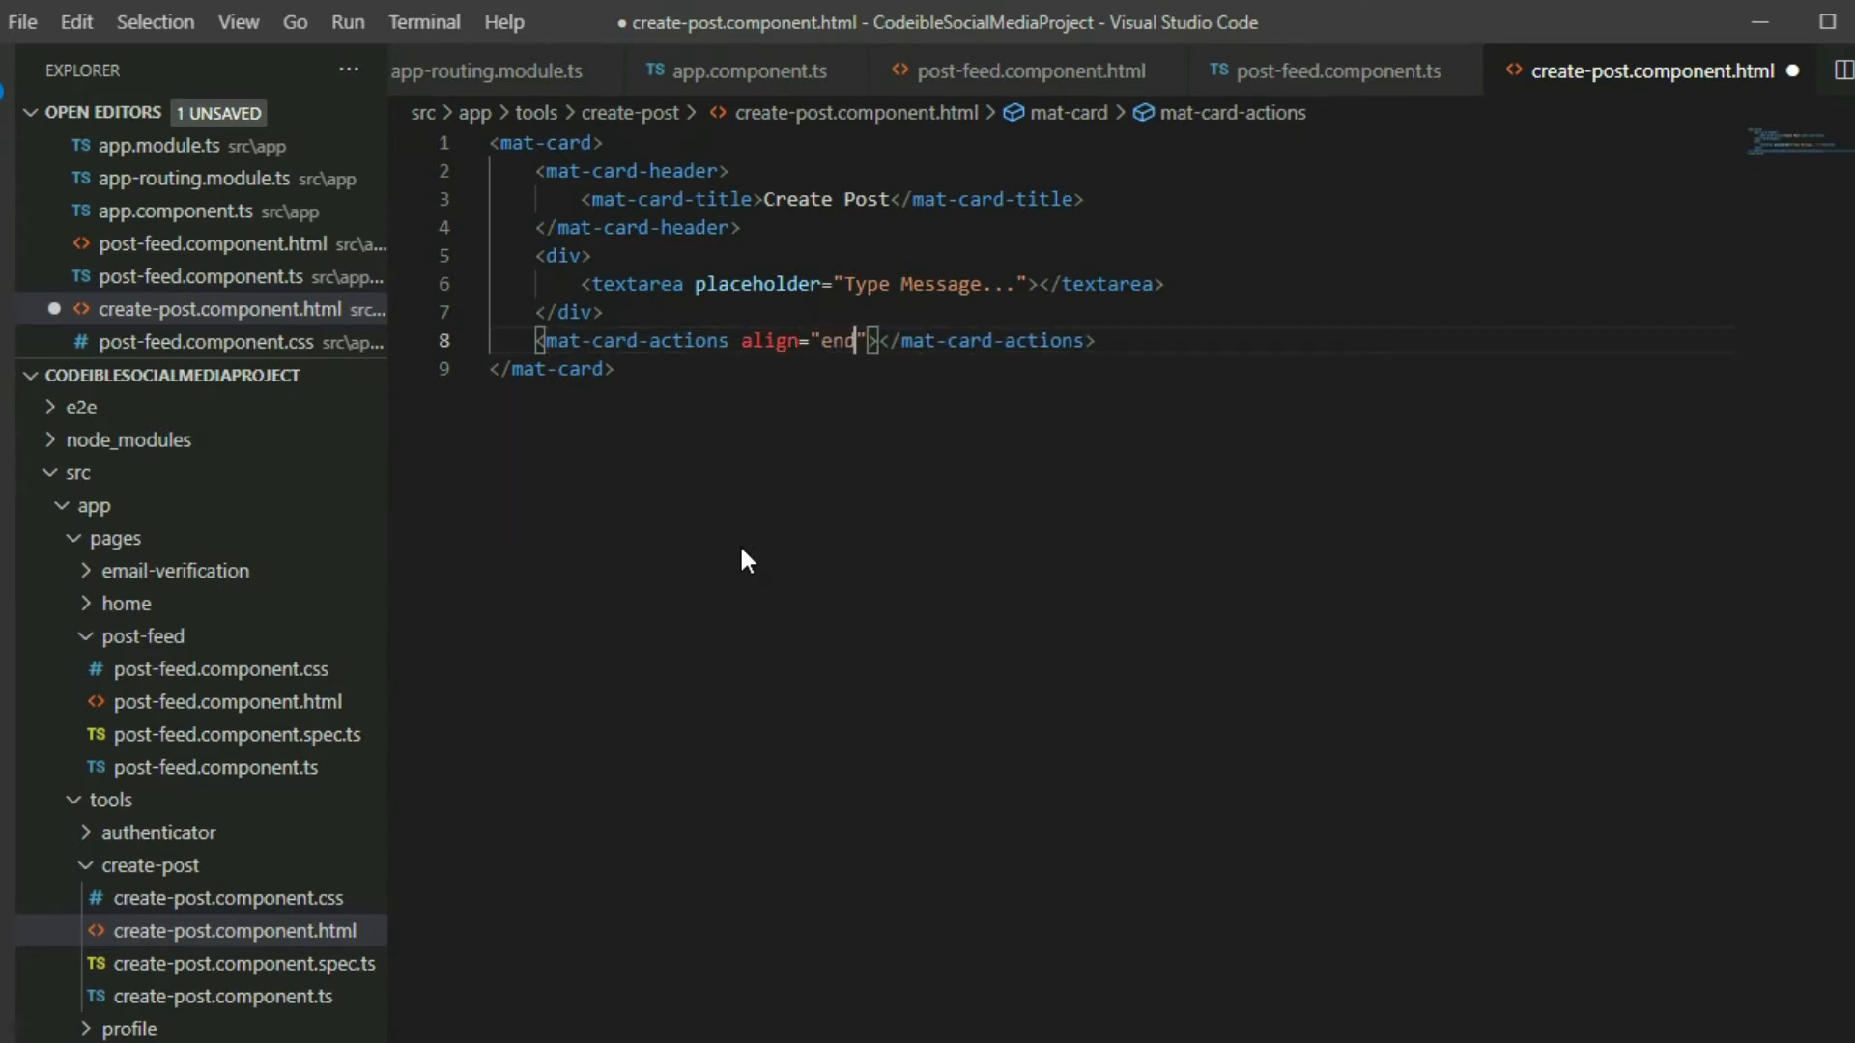
key(Enter)
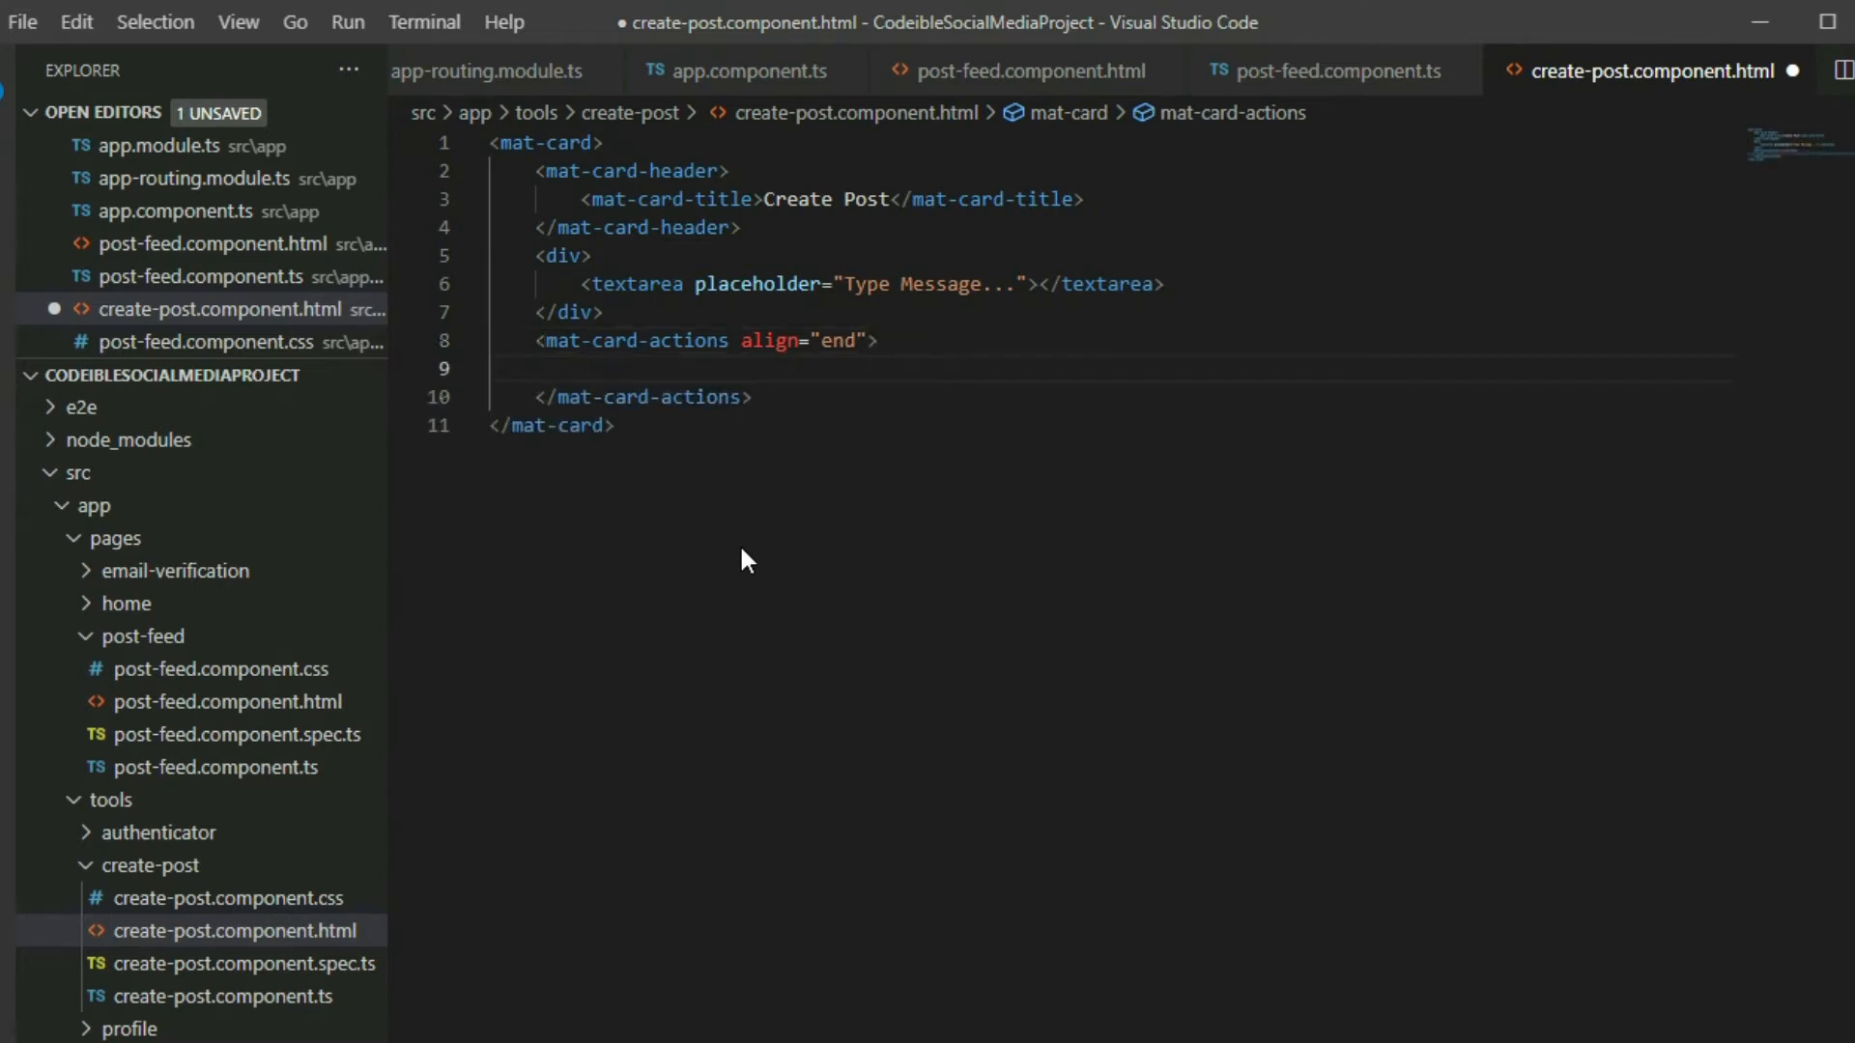
Step: Add two buttons in the actions, the first a mat-button with color="warn" opened for content
text(<button></button>)
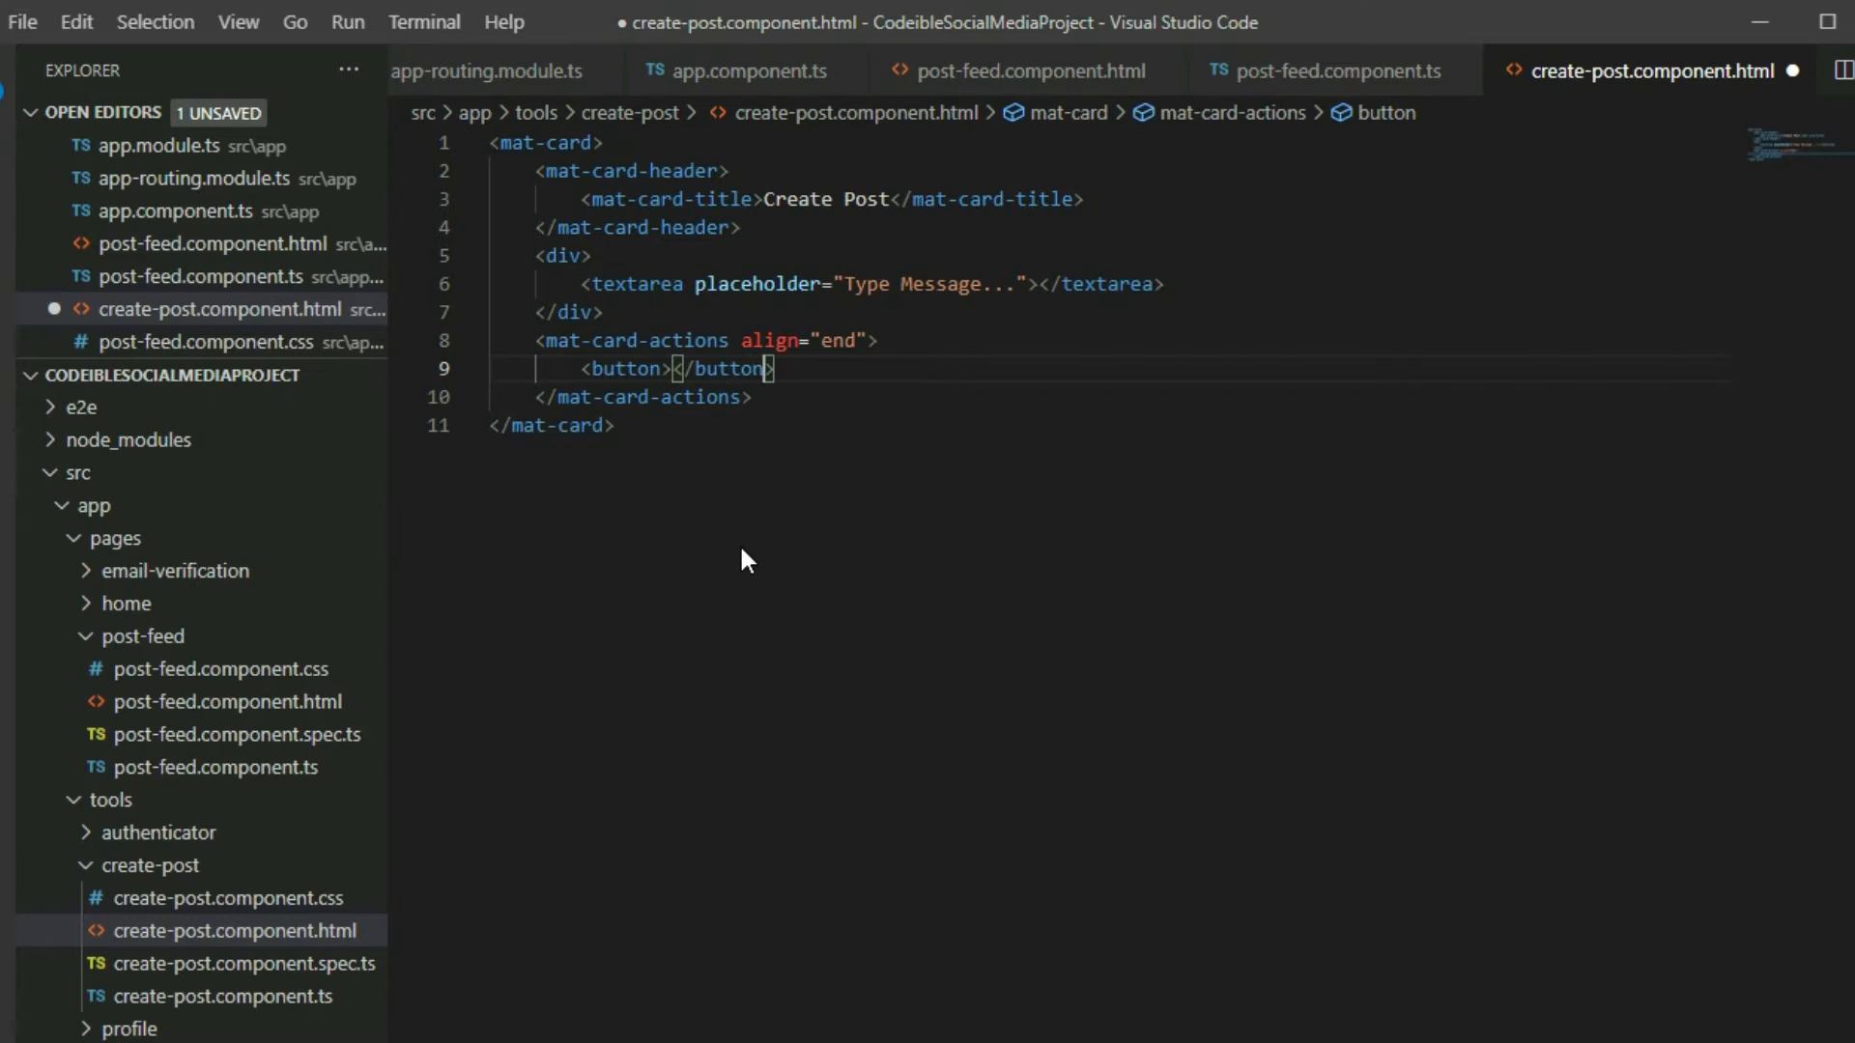
text(<button)
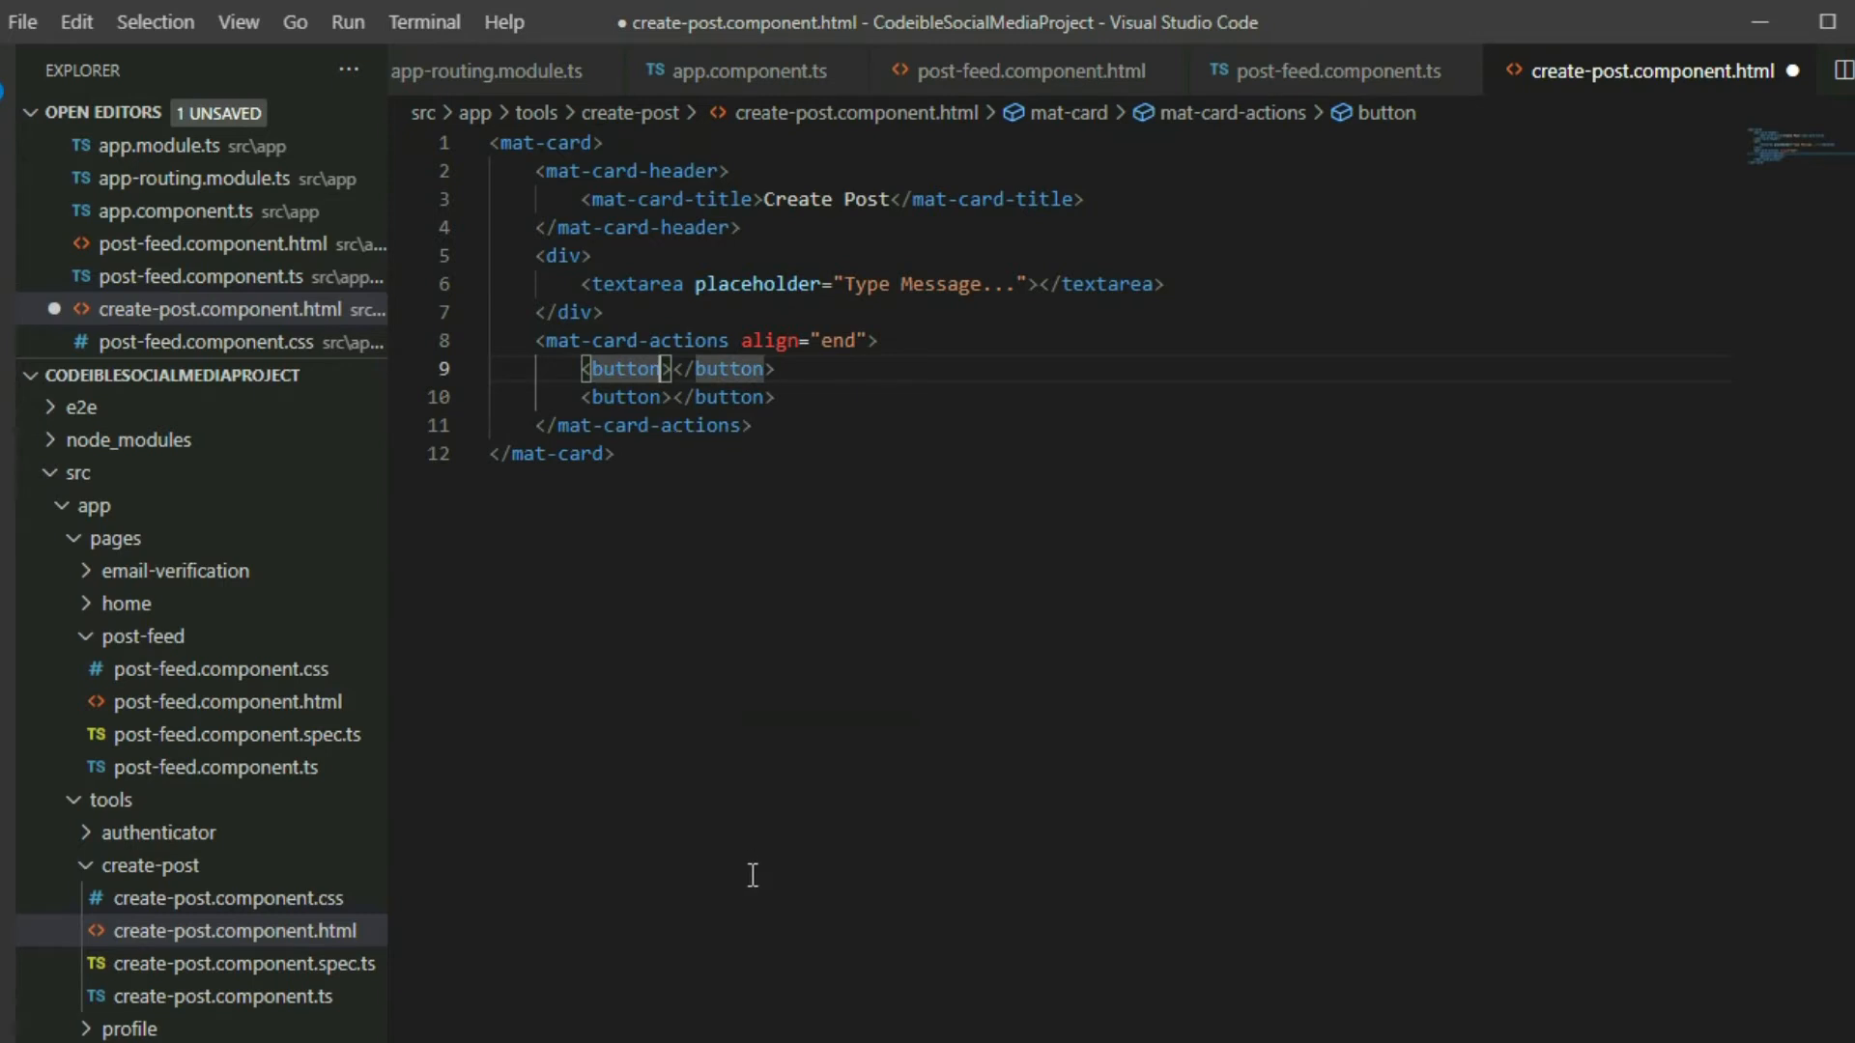
text(mat-button)
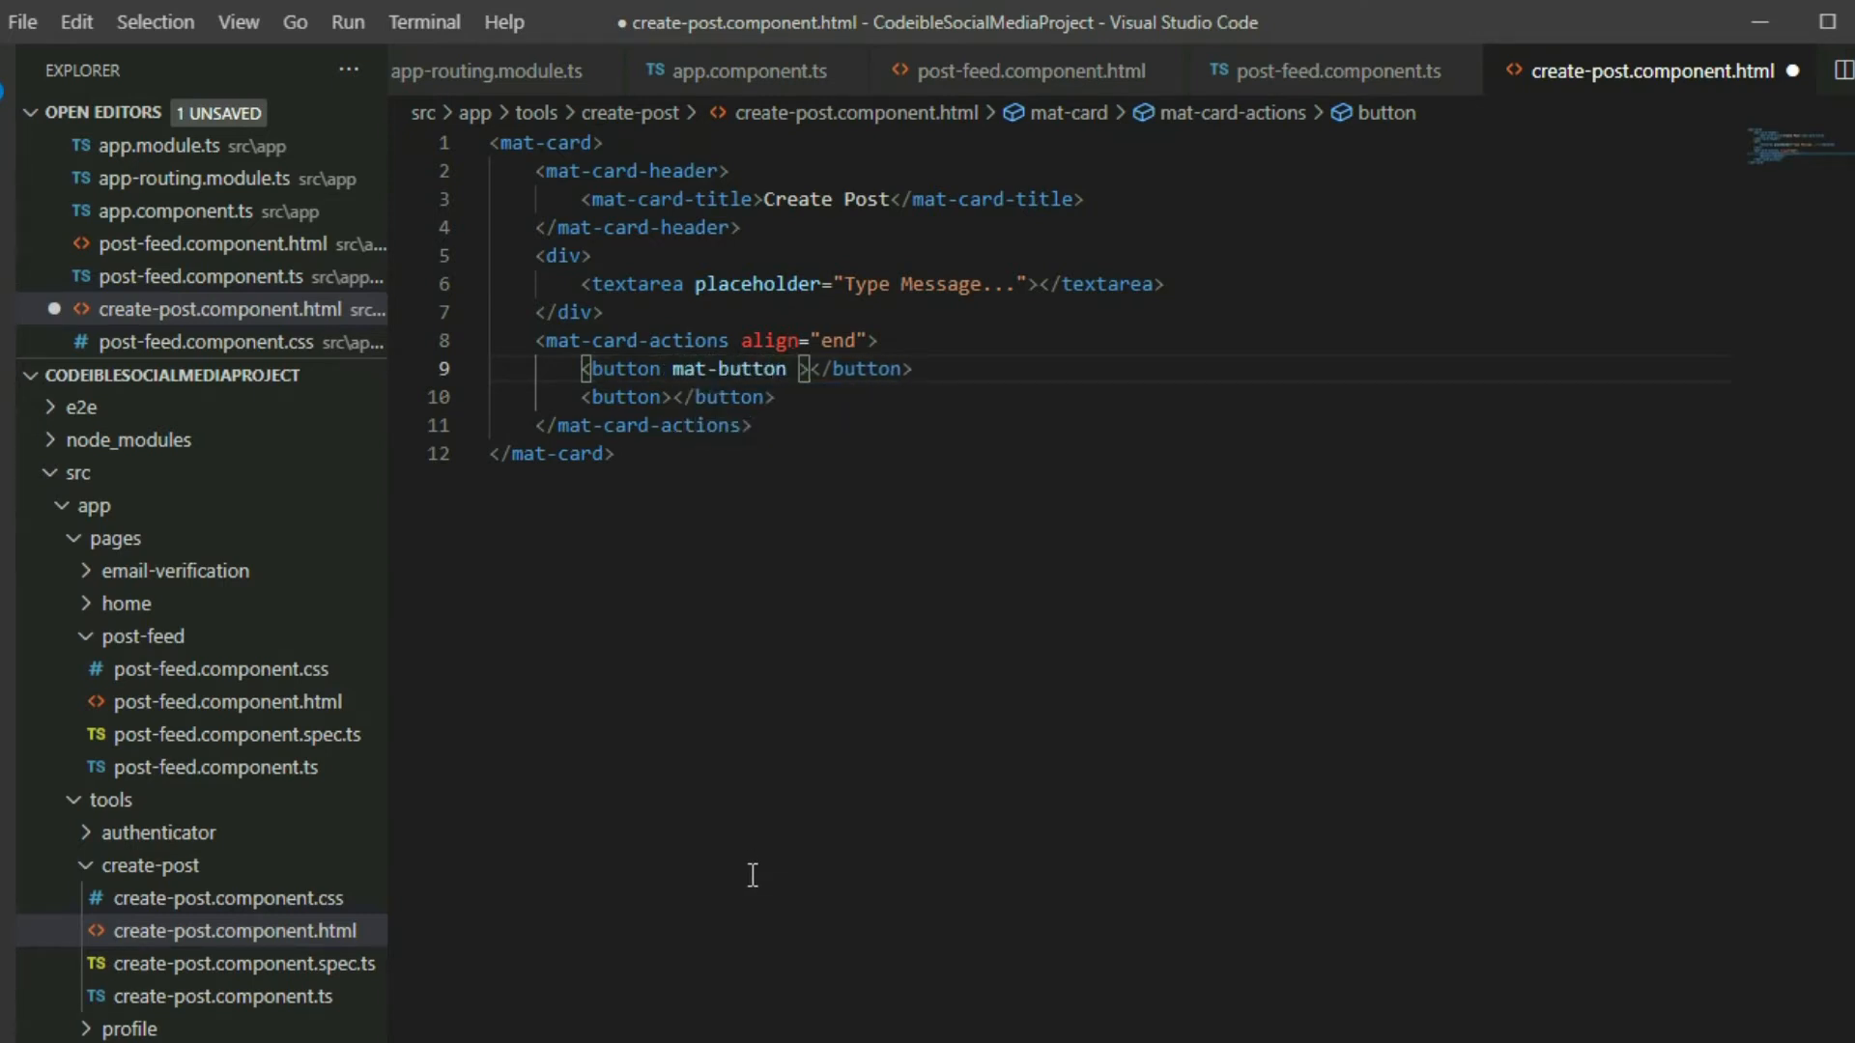
text(color="")
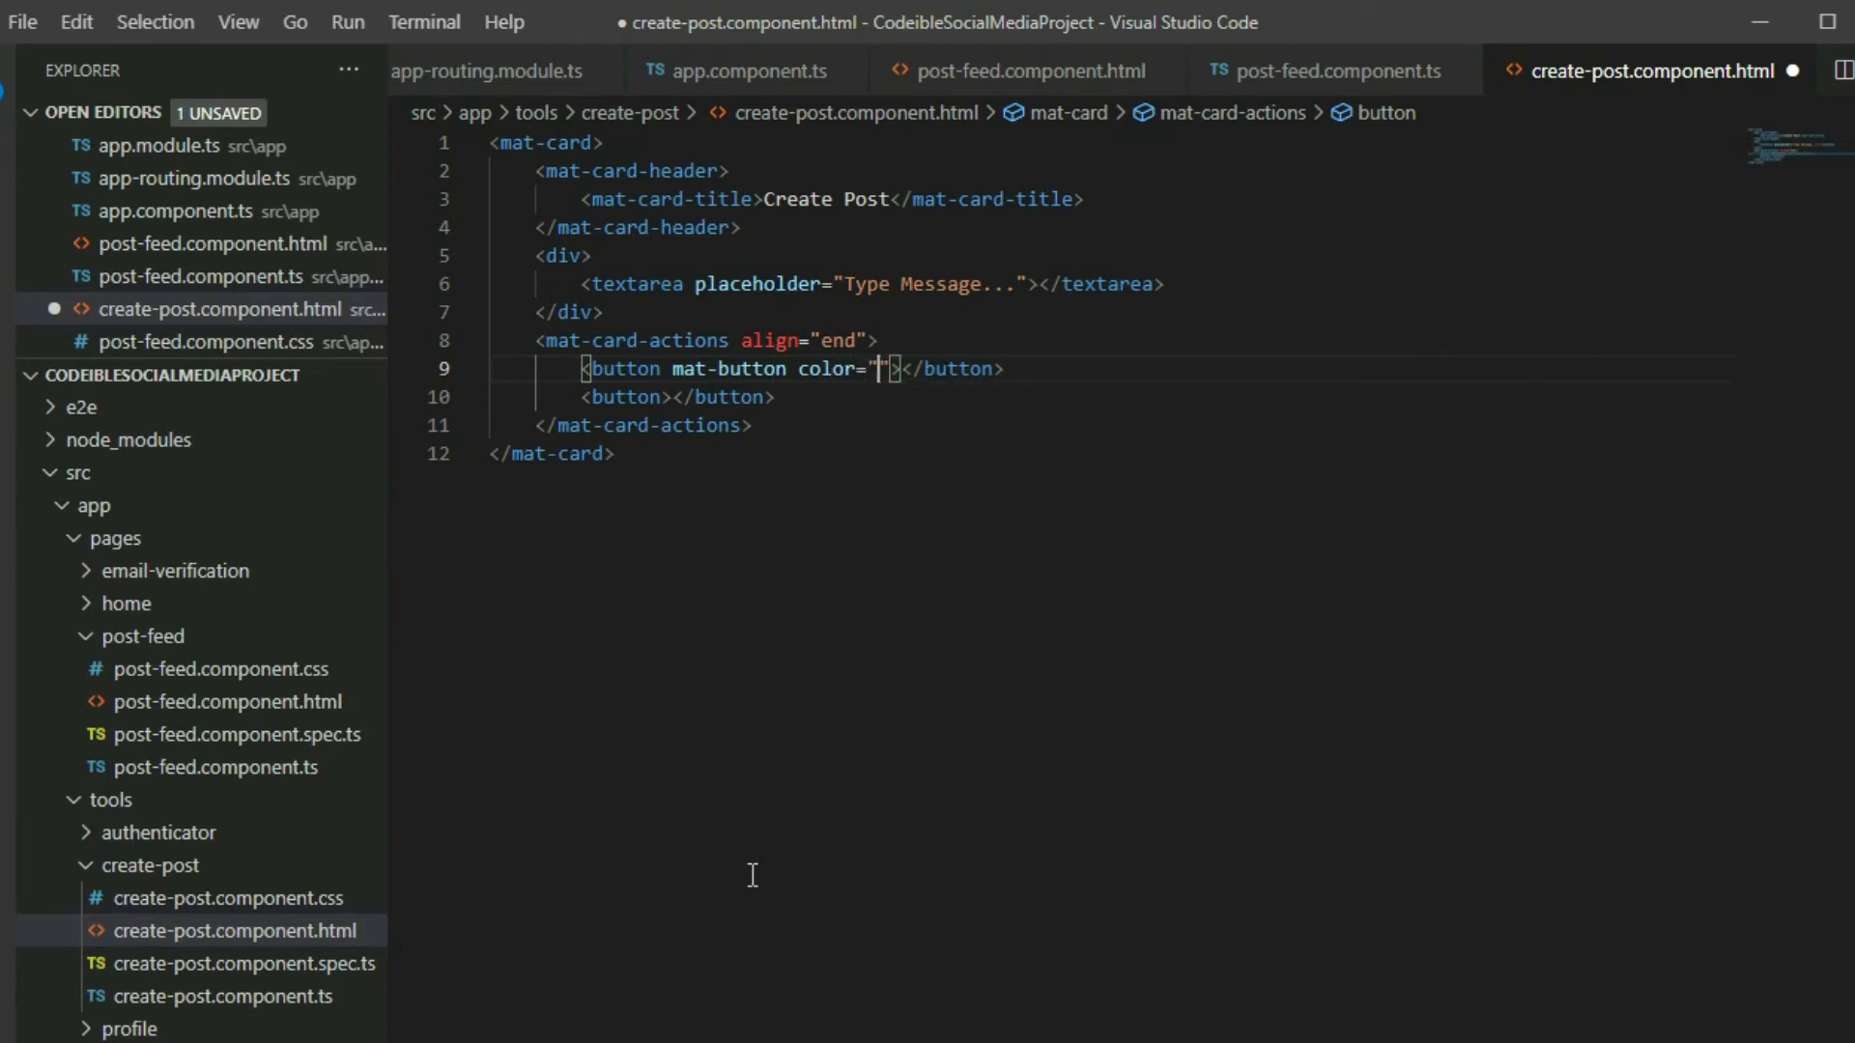
text(warn)
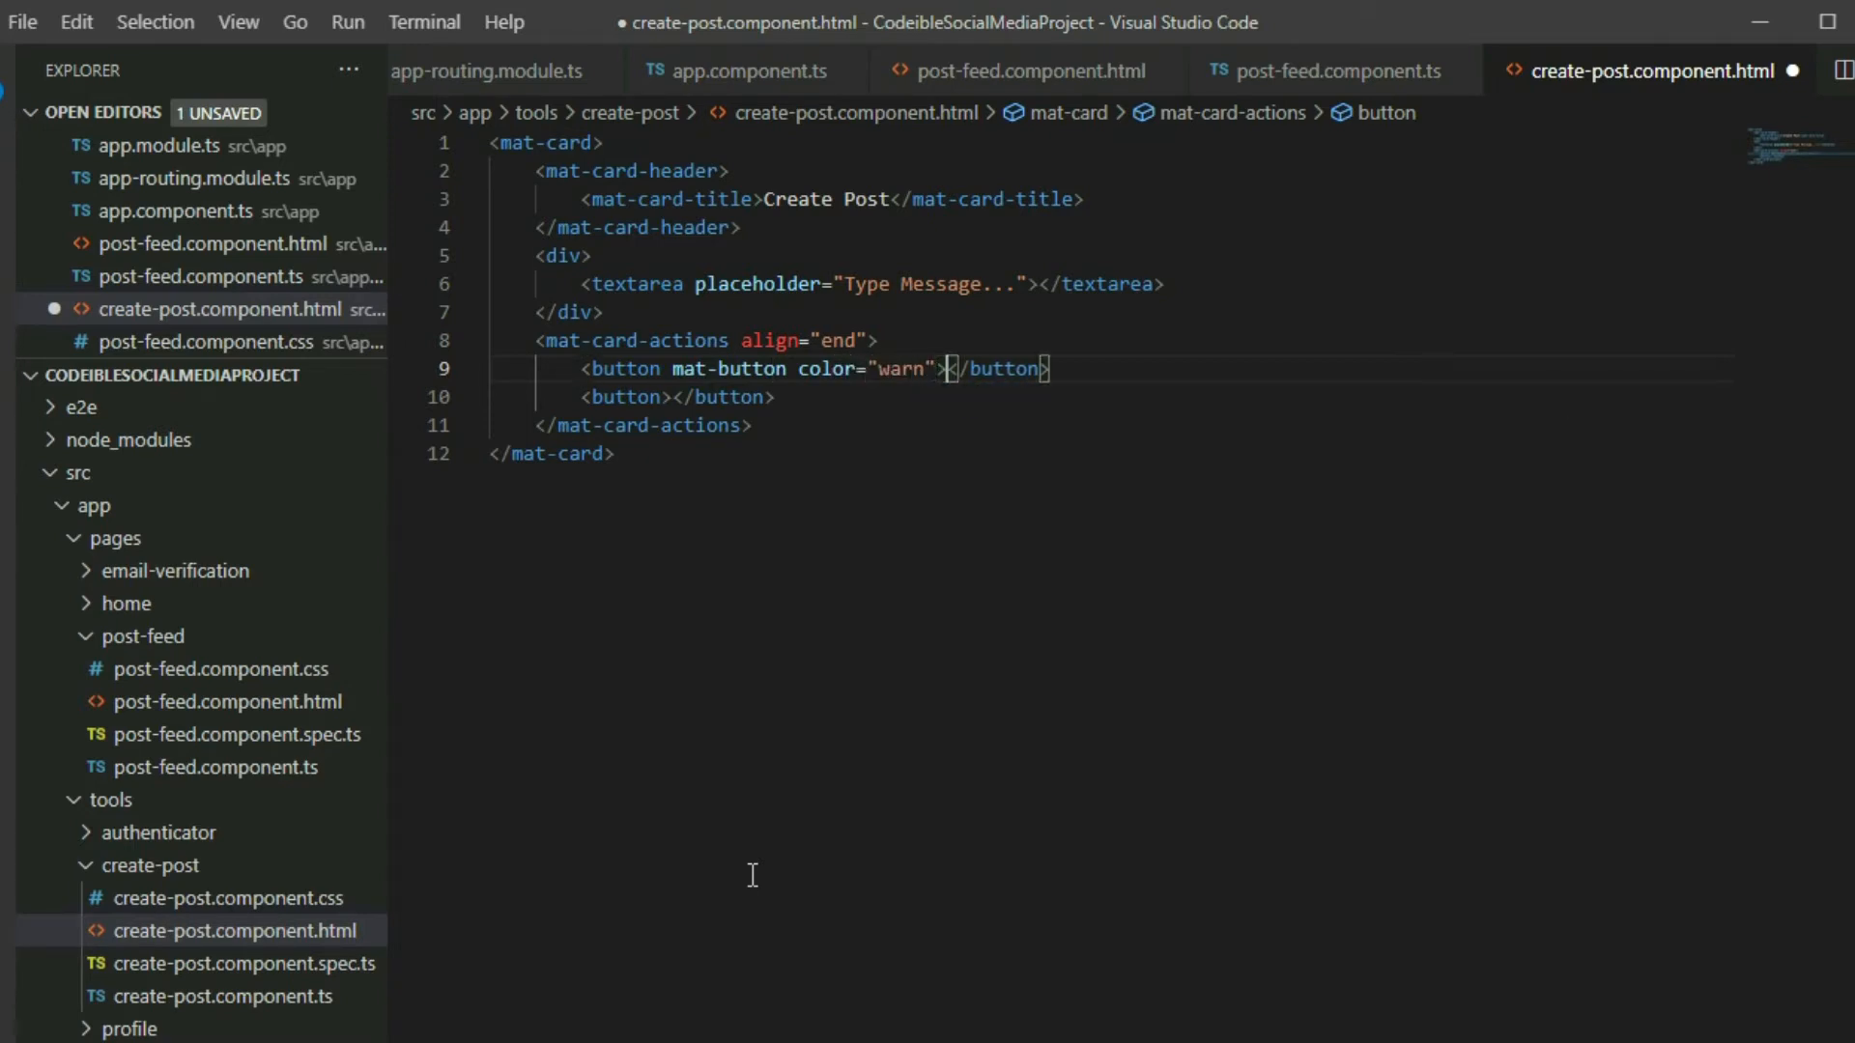
key(Enter)
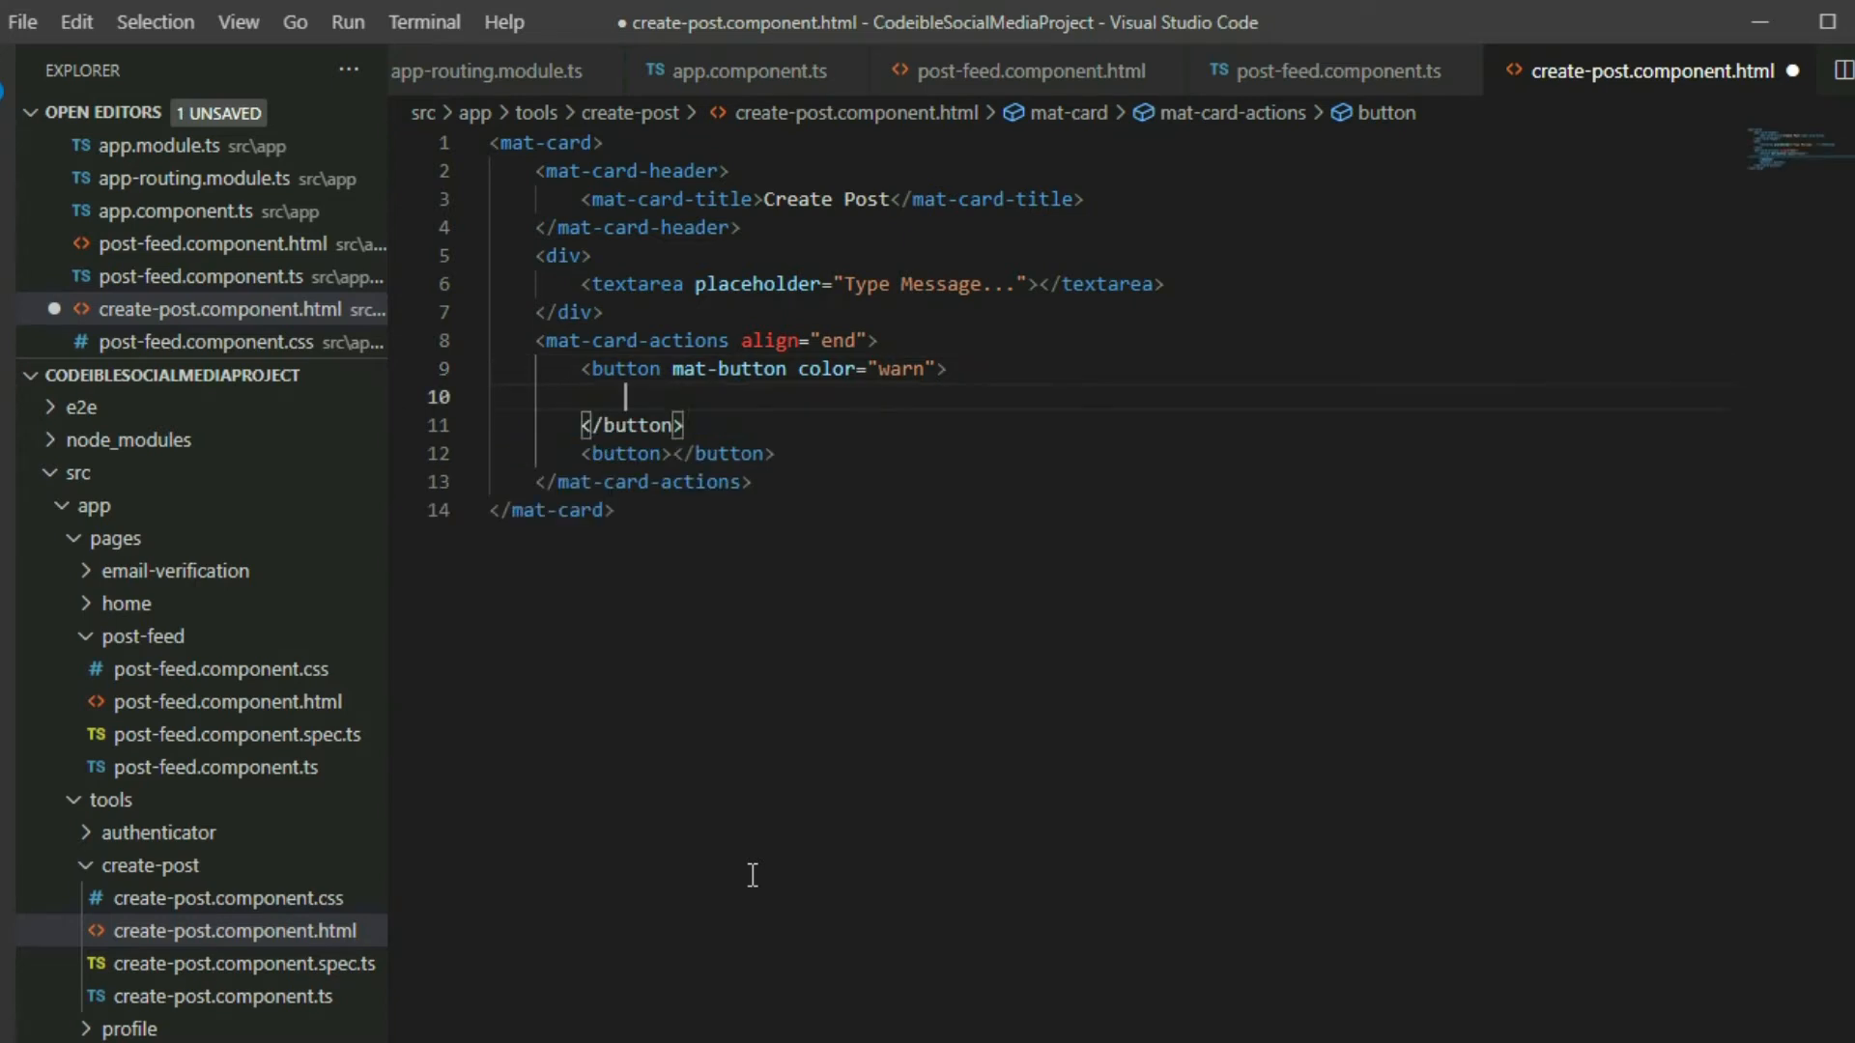
Step: Inside the warn button add a label for 'photo-upload' with an input and an insert_photo mat-icon
text(<label>)
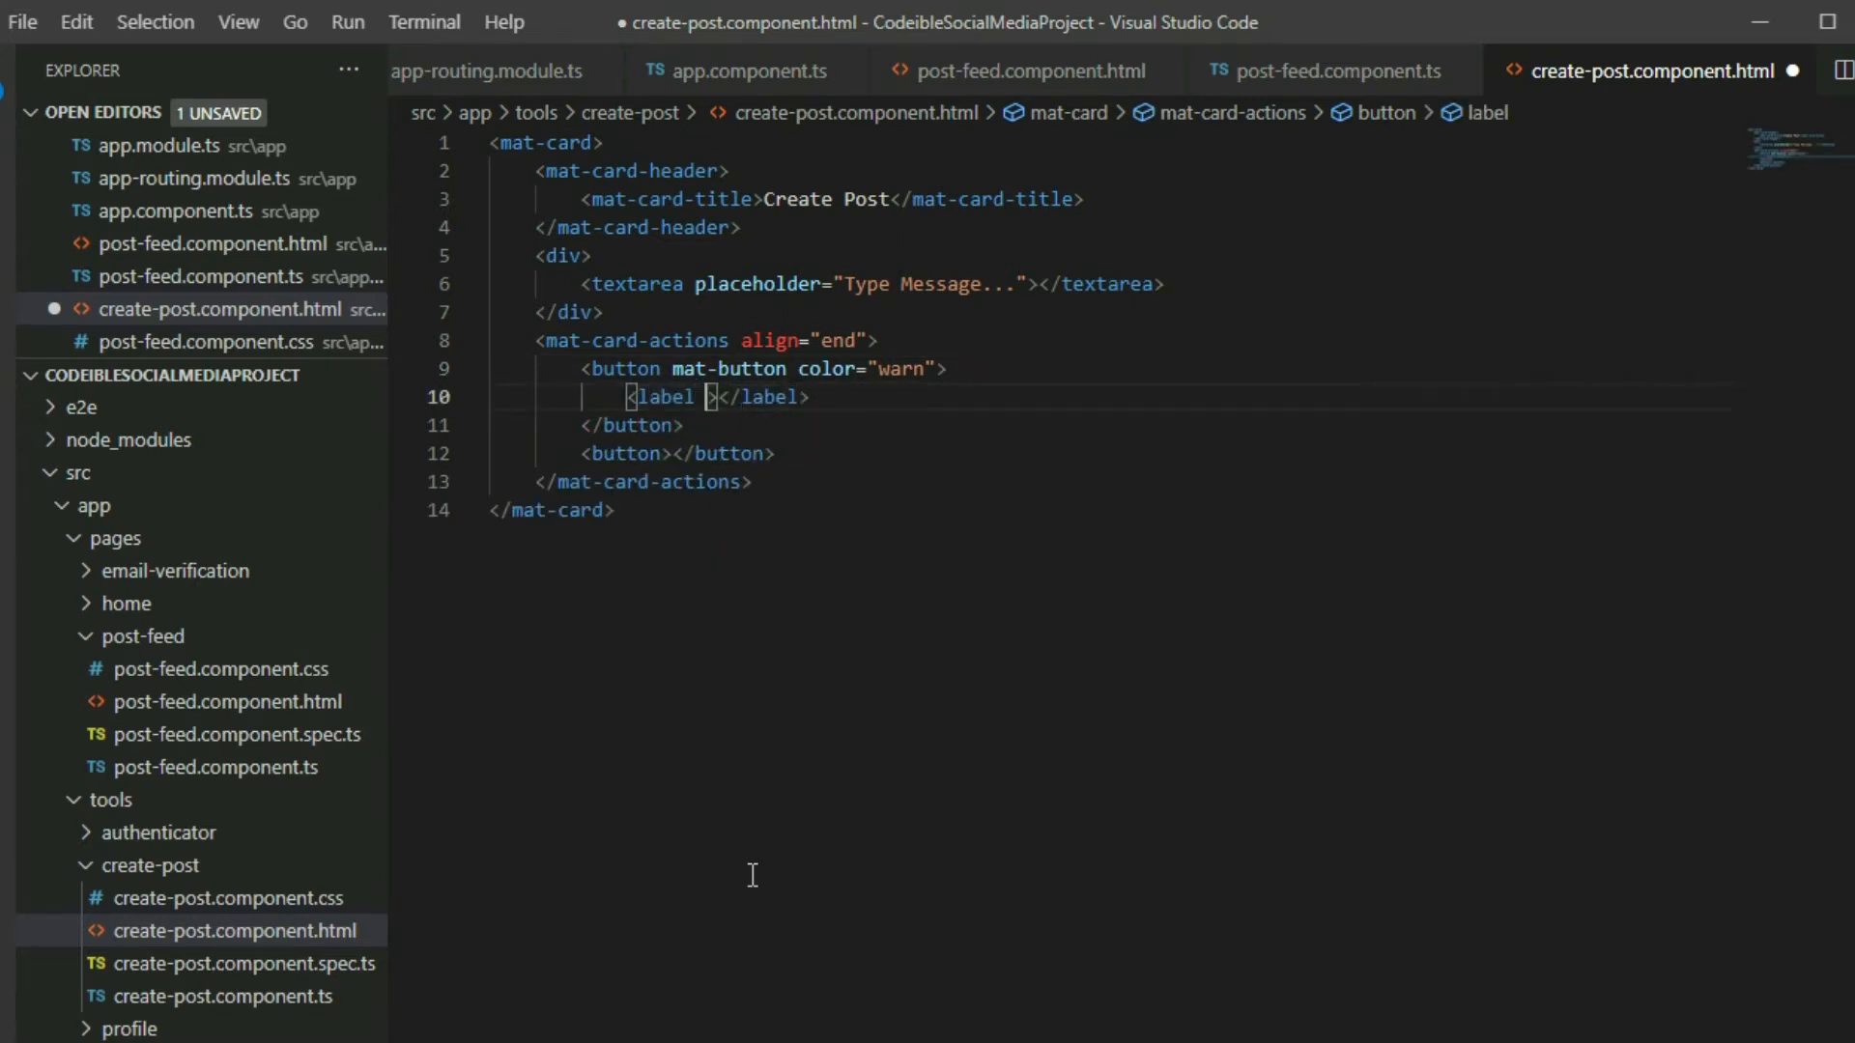
text(for="p")
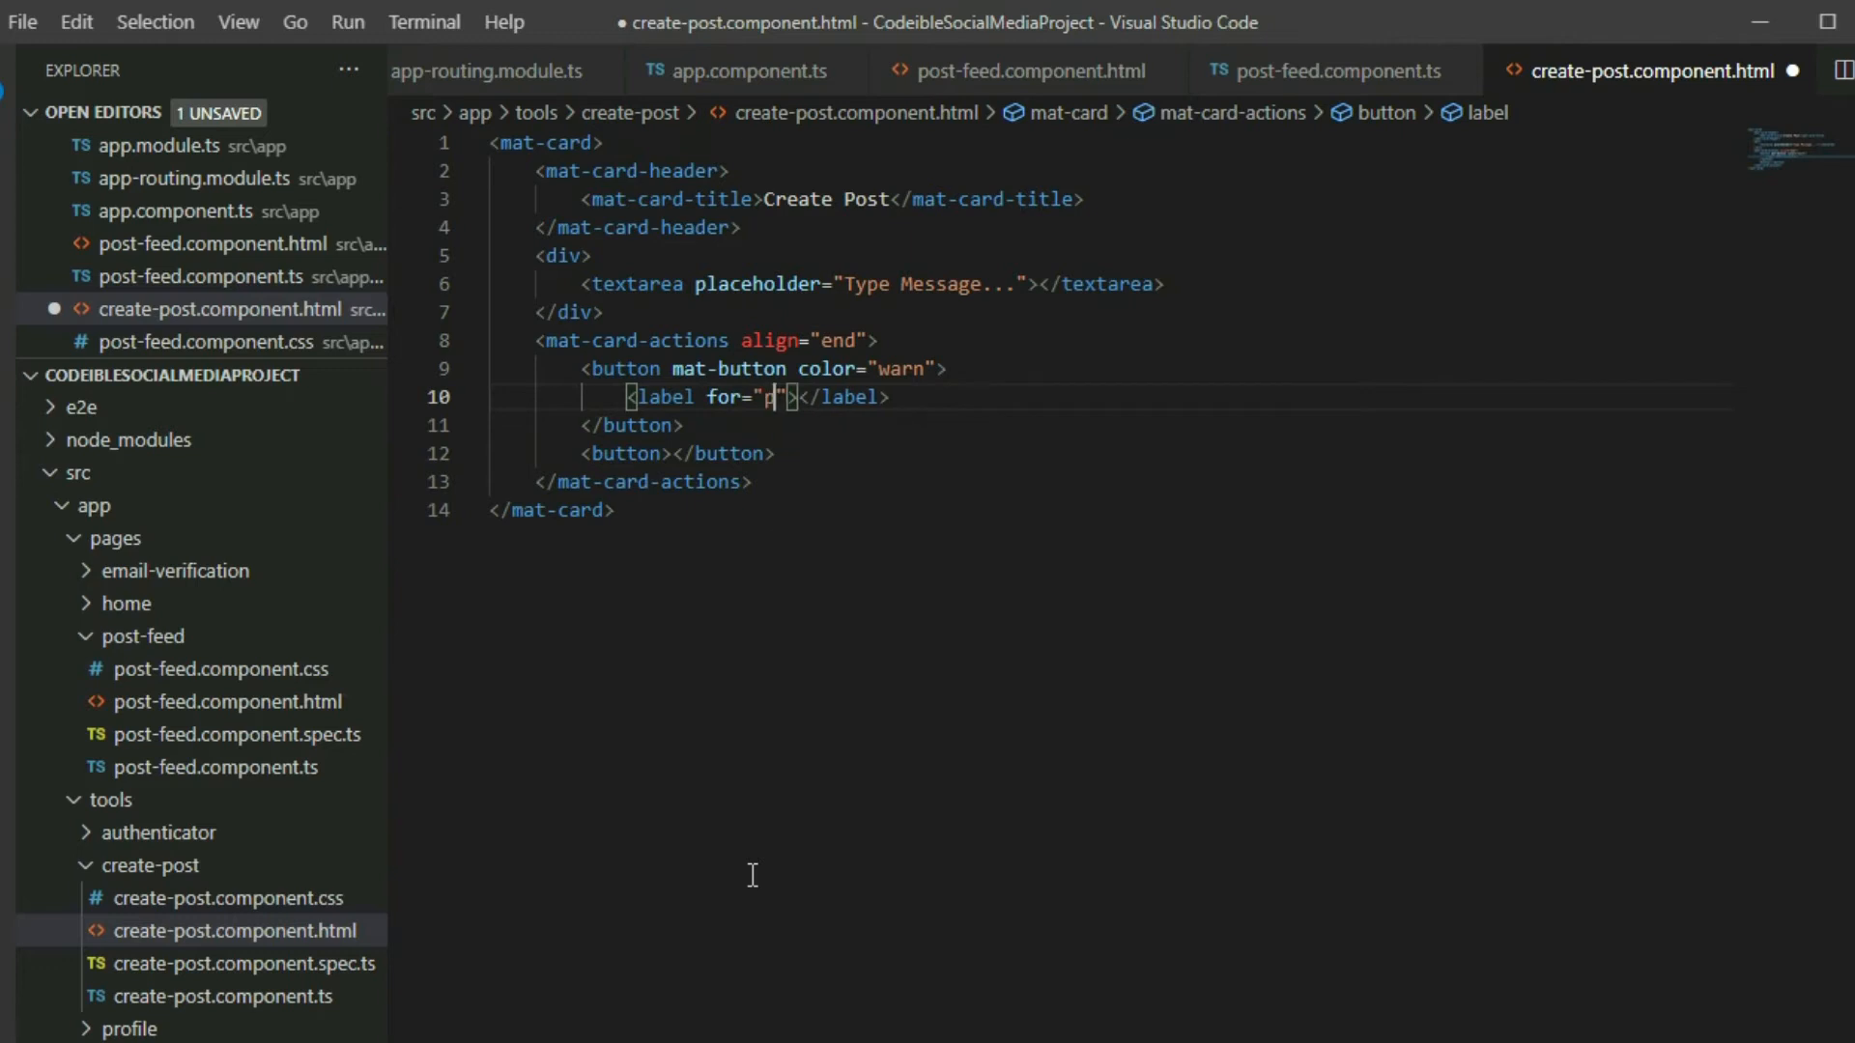
text(hoto-upload)
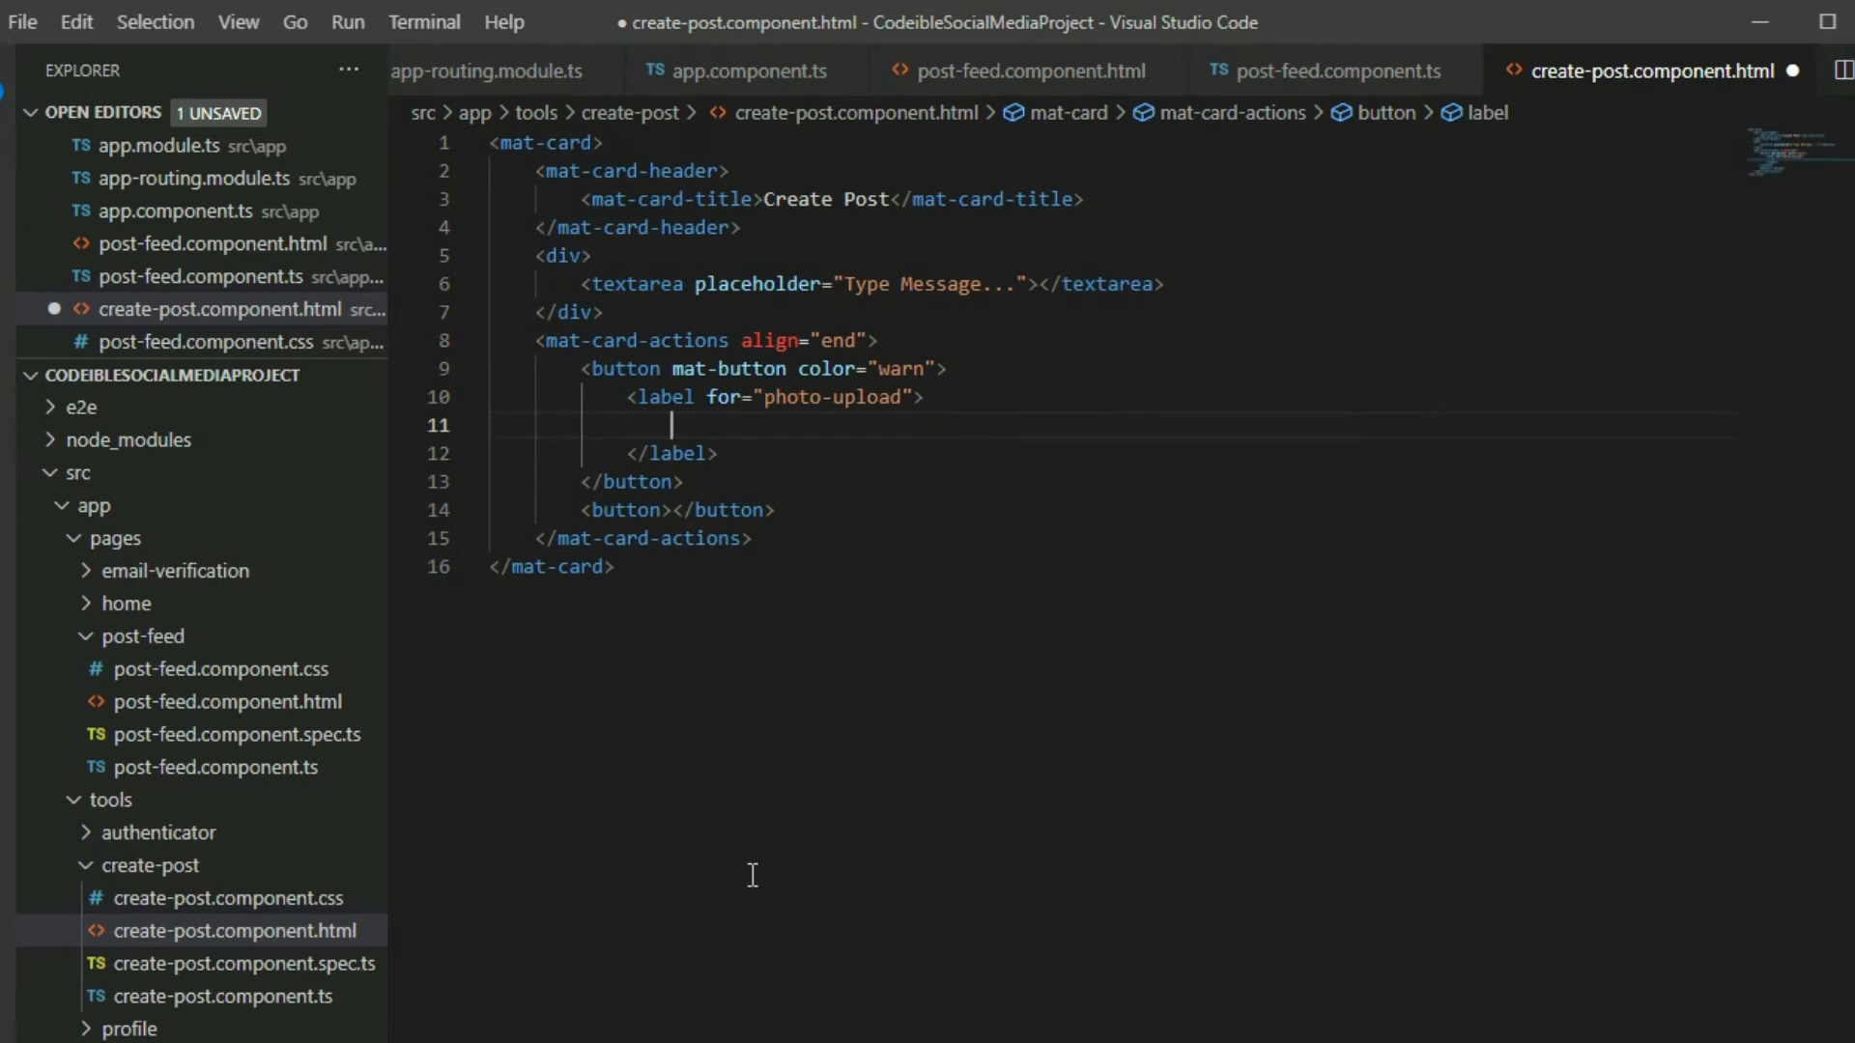
text(<input />)
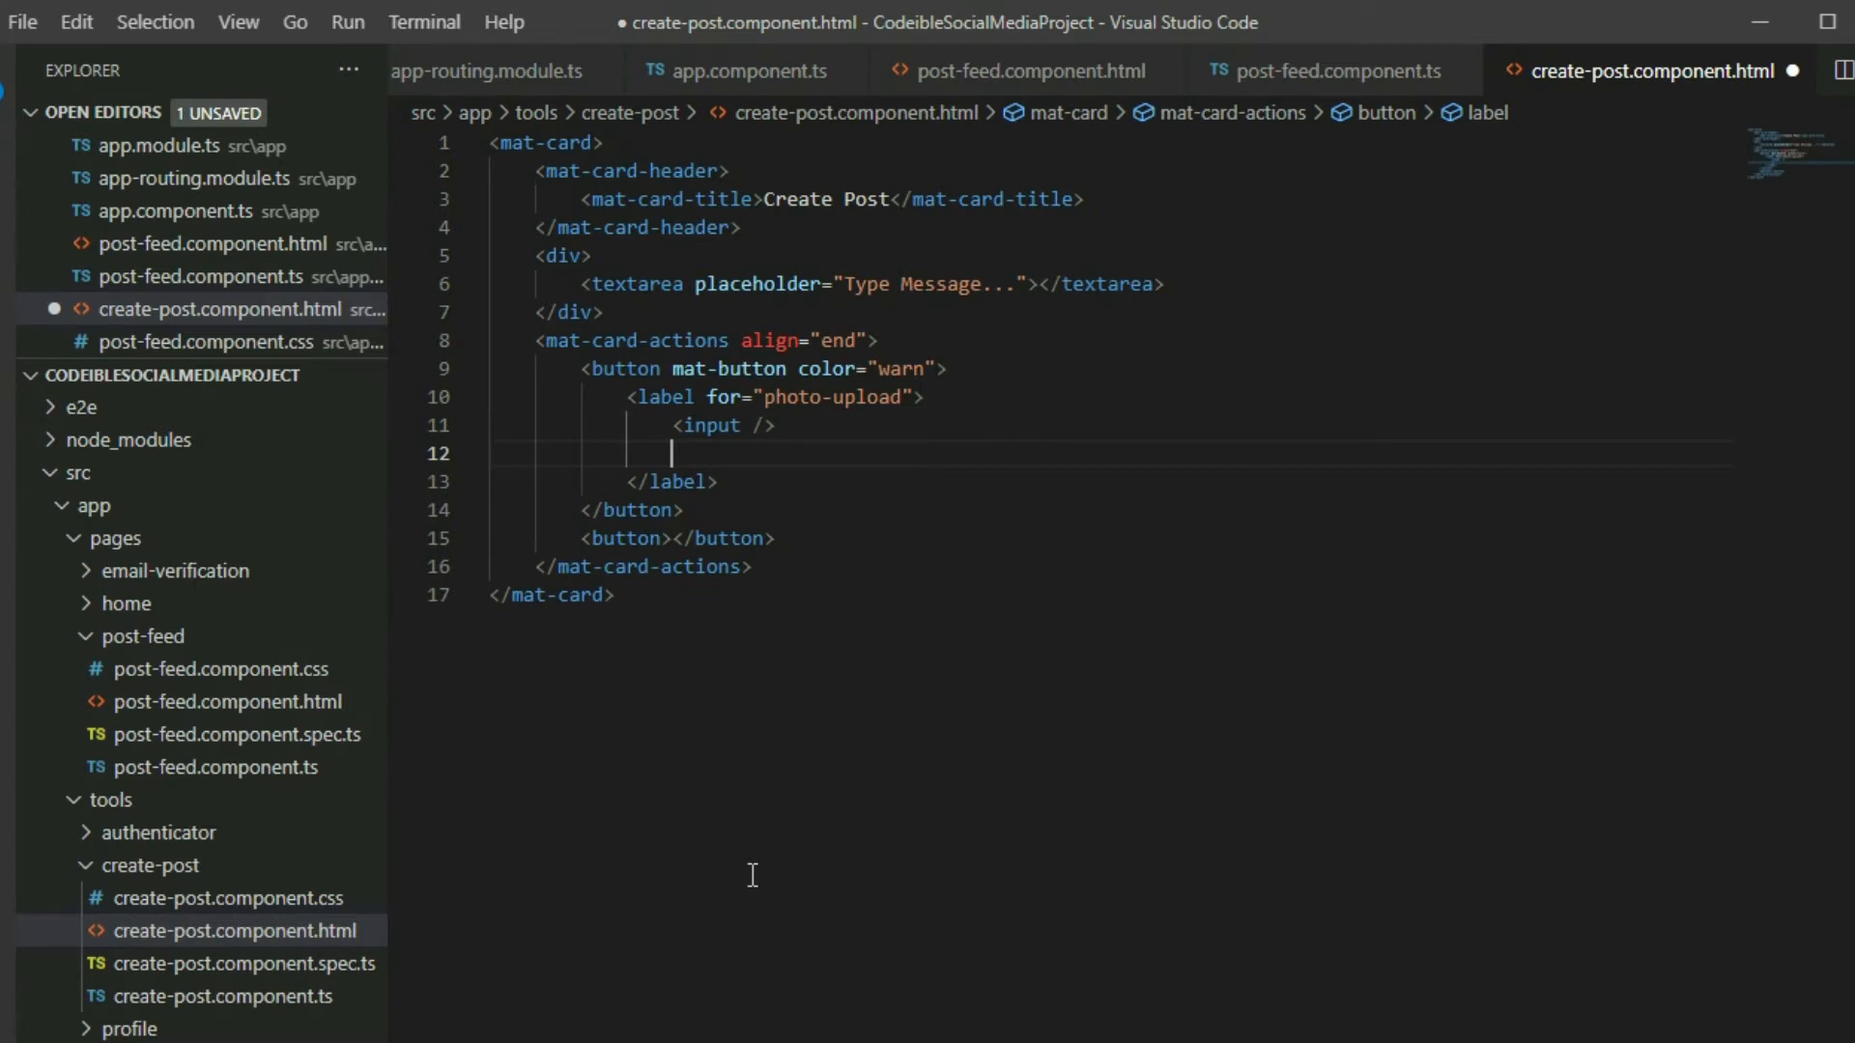
text(<mat-icon></mat-icon>)
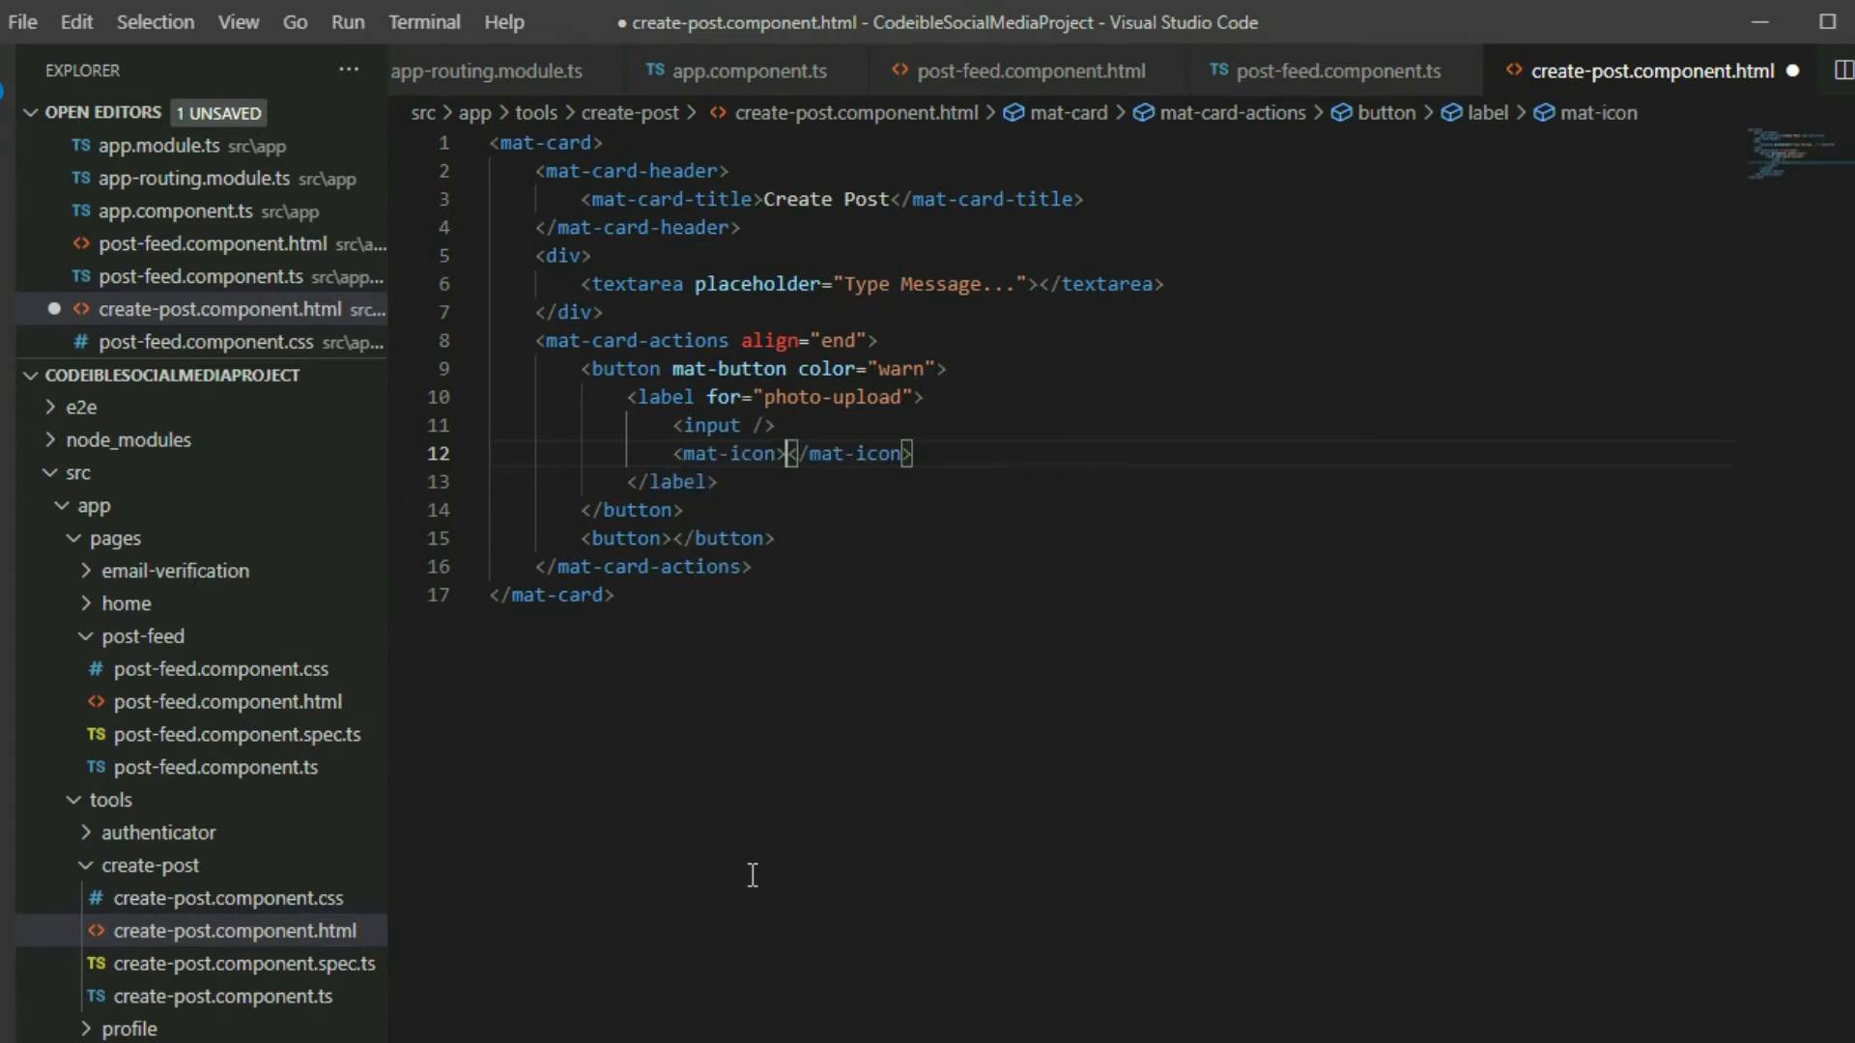
text(insert_p)
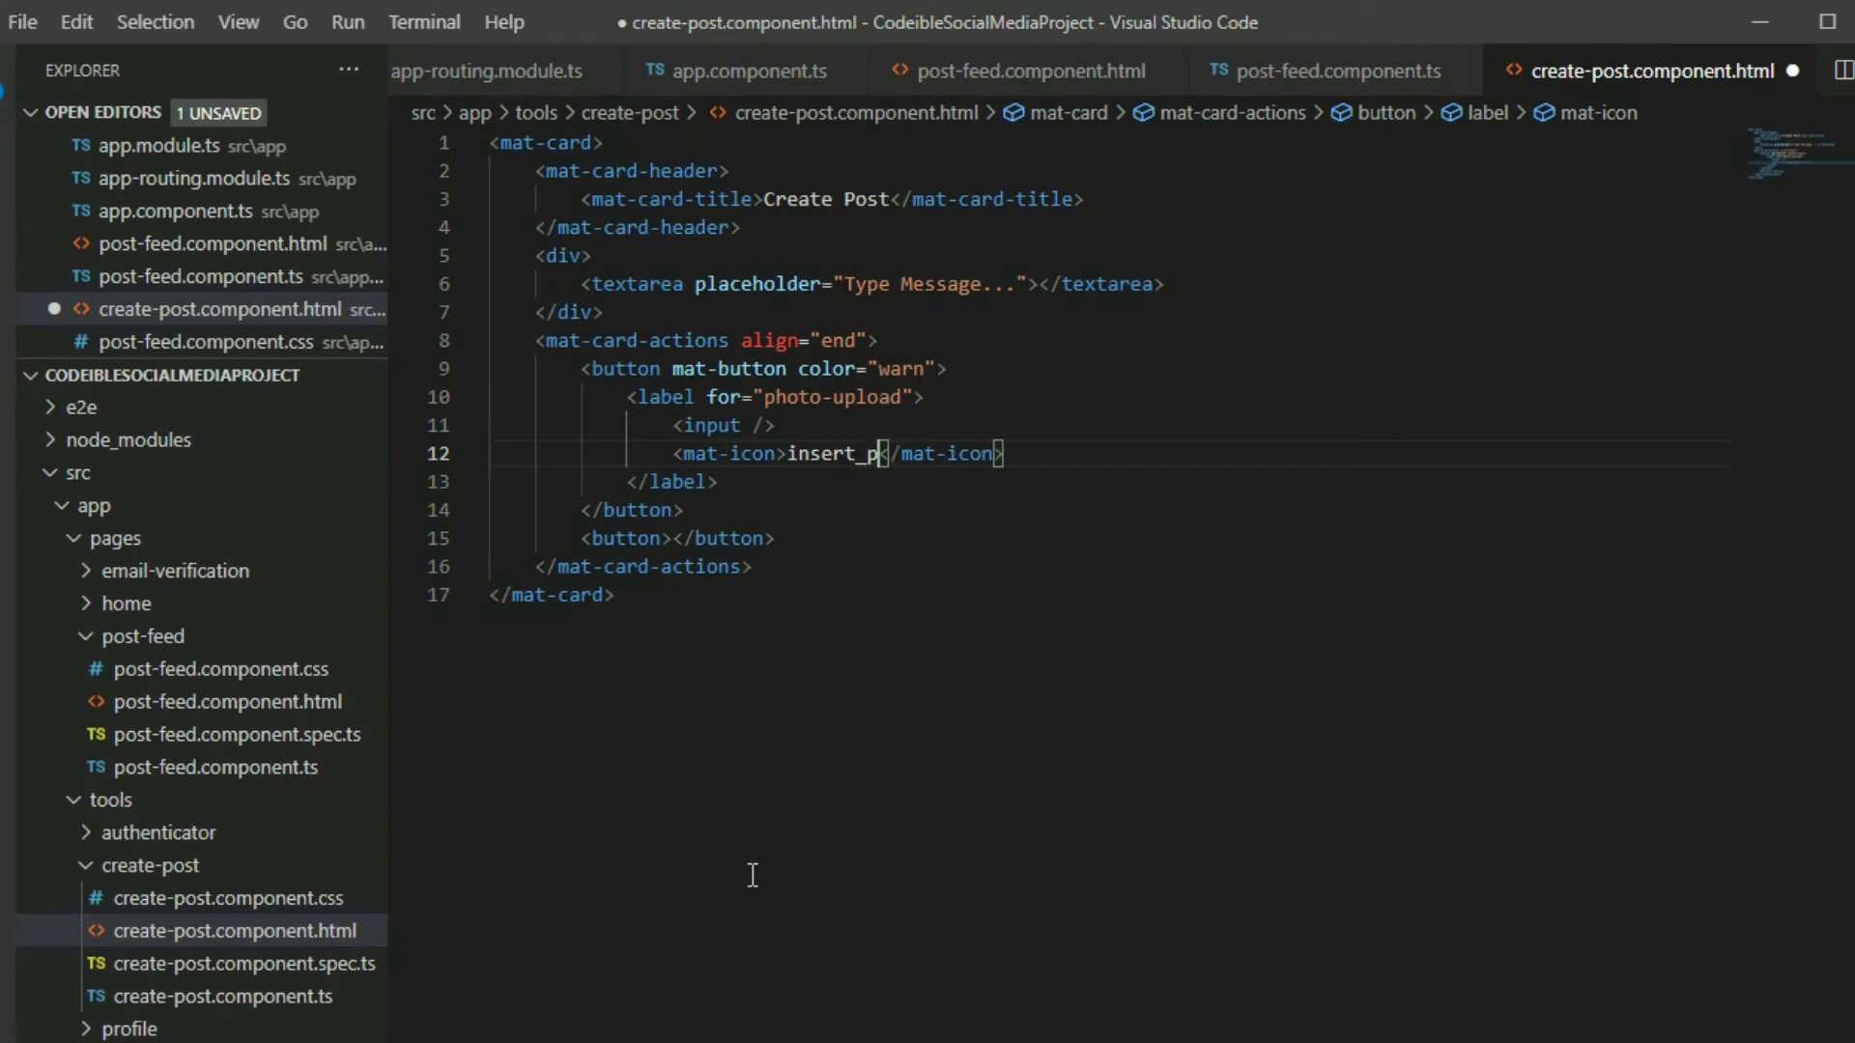
text(hoto)
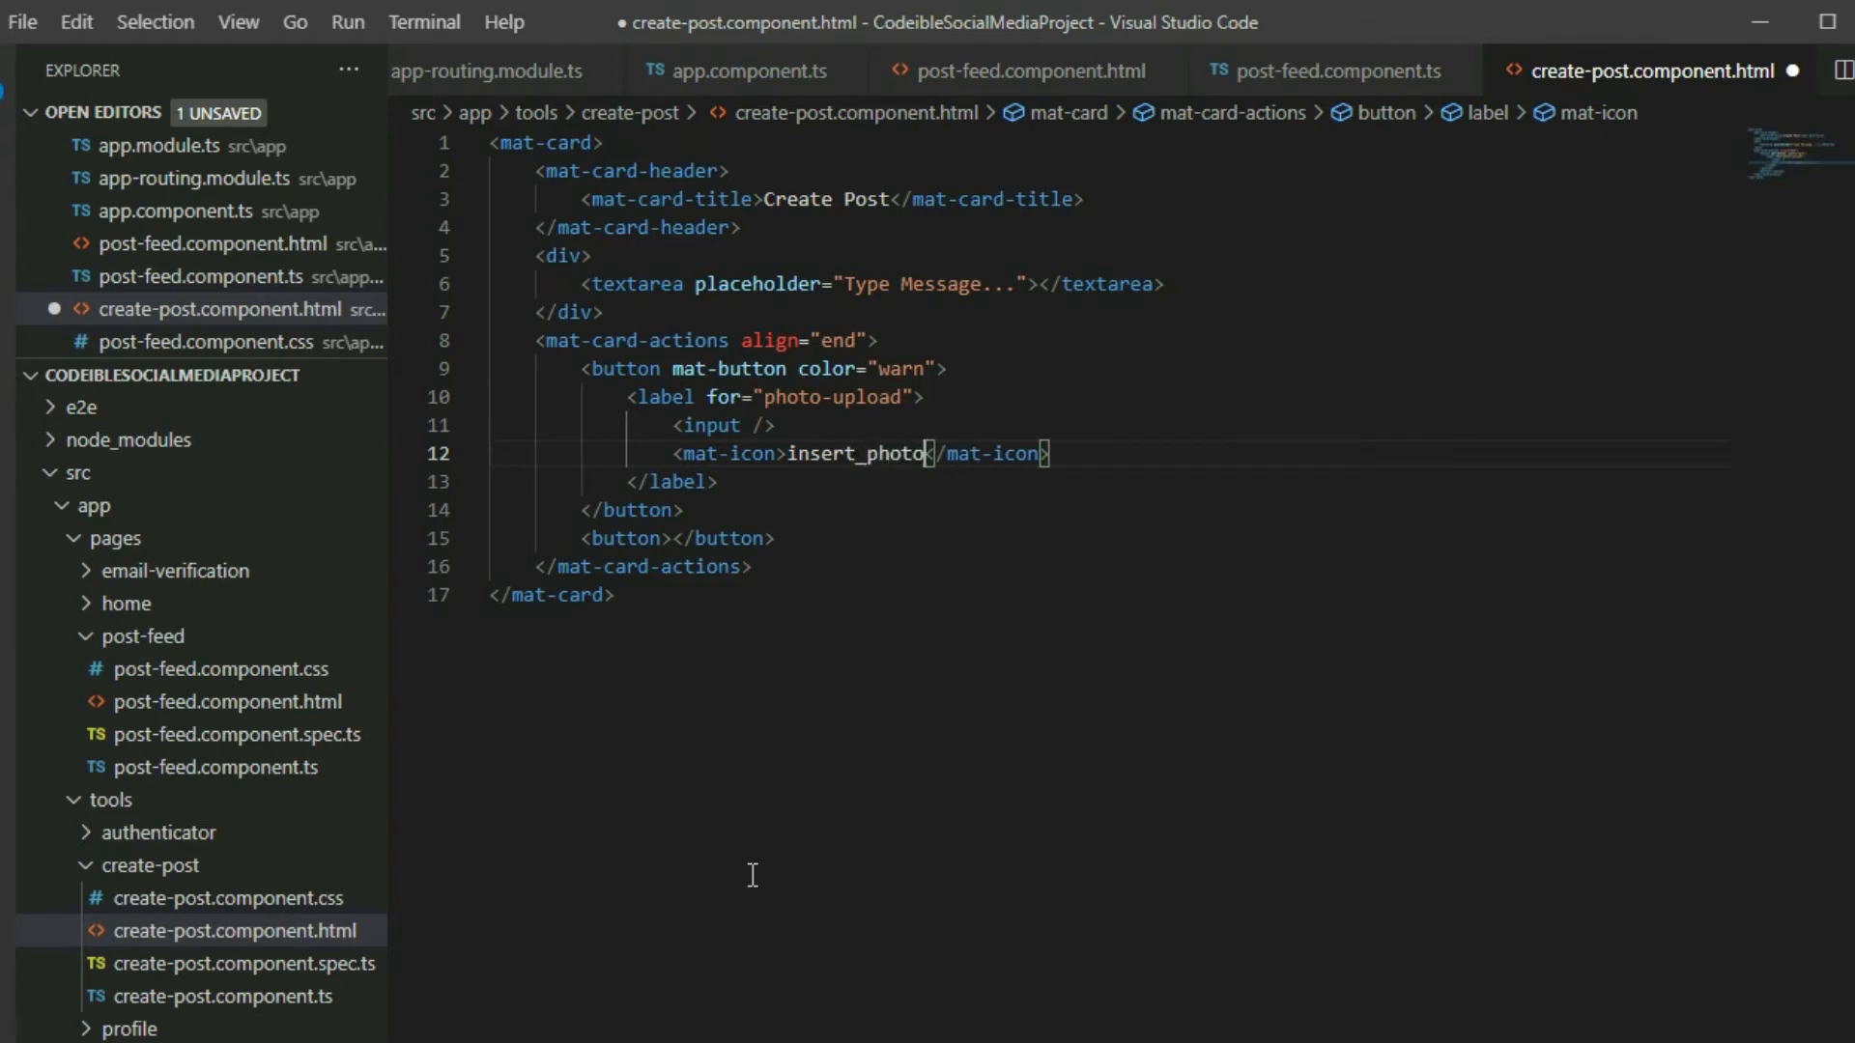
Step: Give the input id="photo-upload", type="file" and accept="image/*"
click(754, 426)
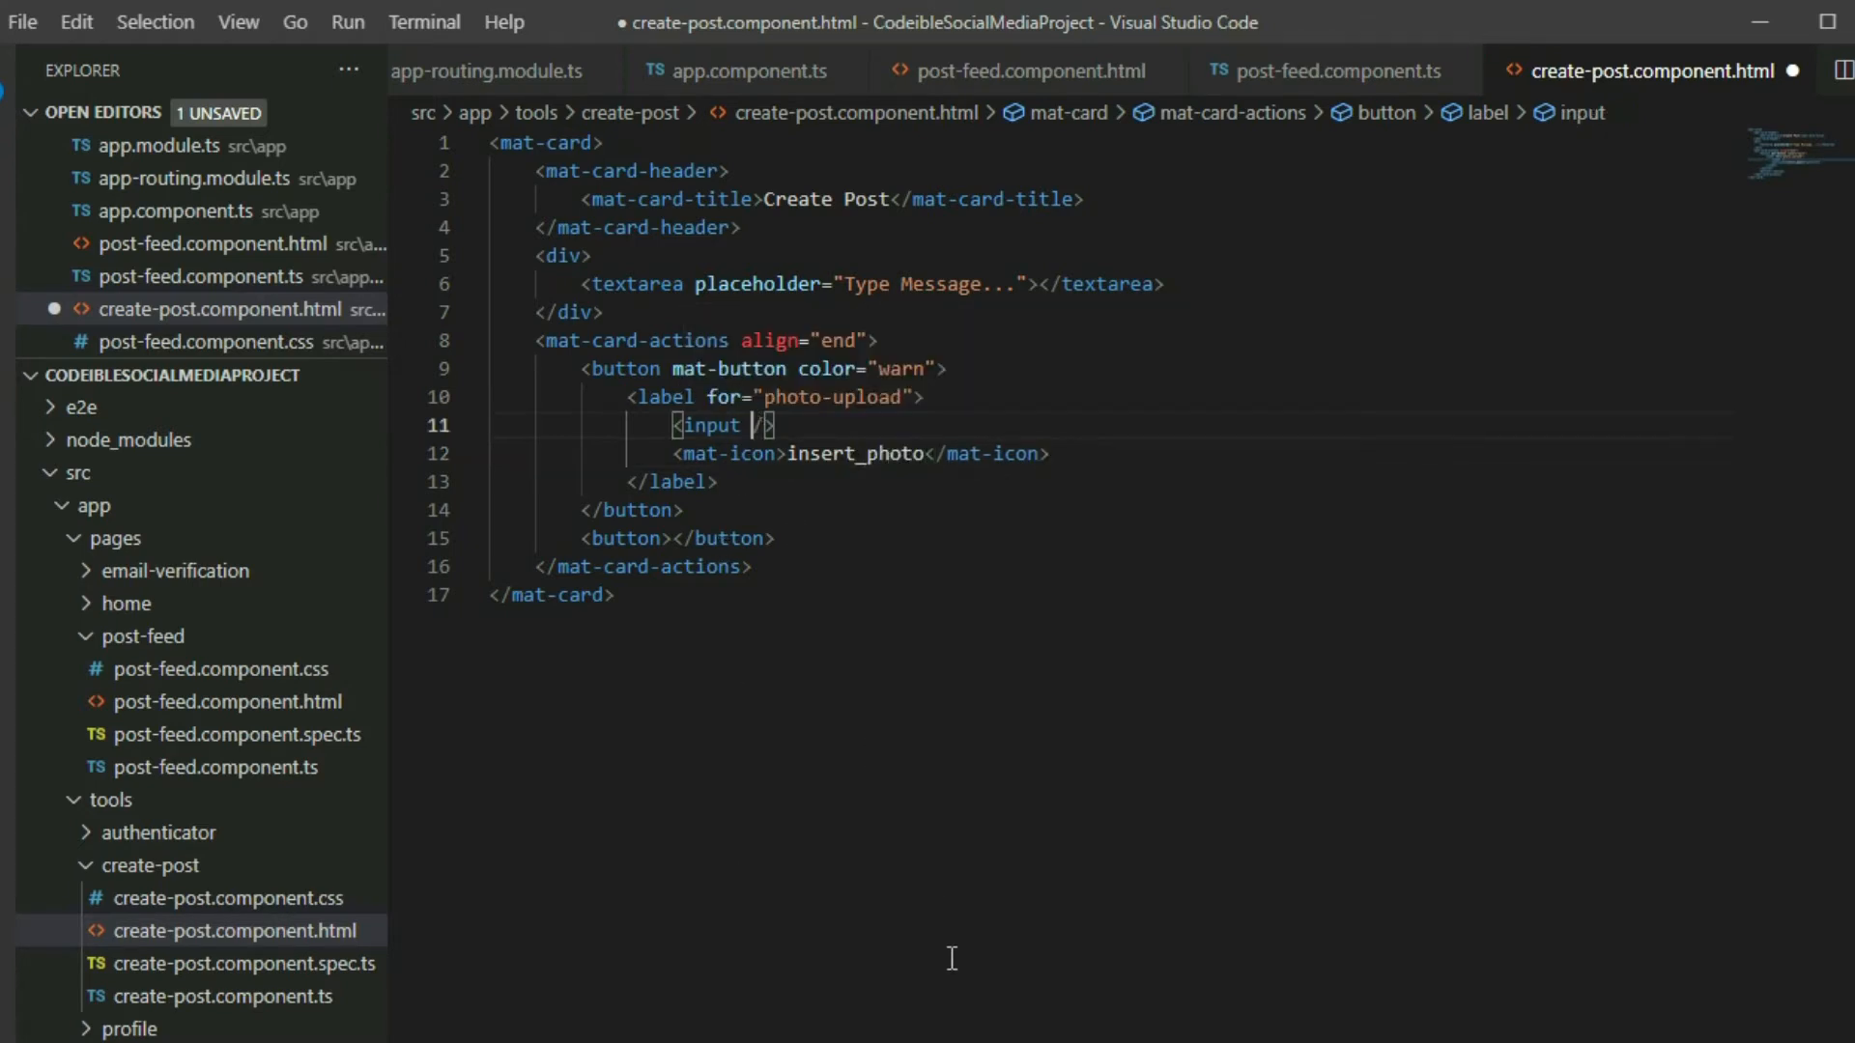
text(id="")
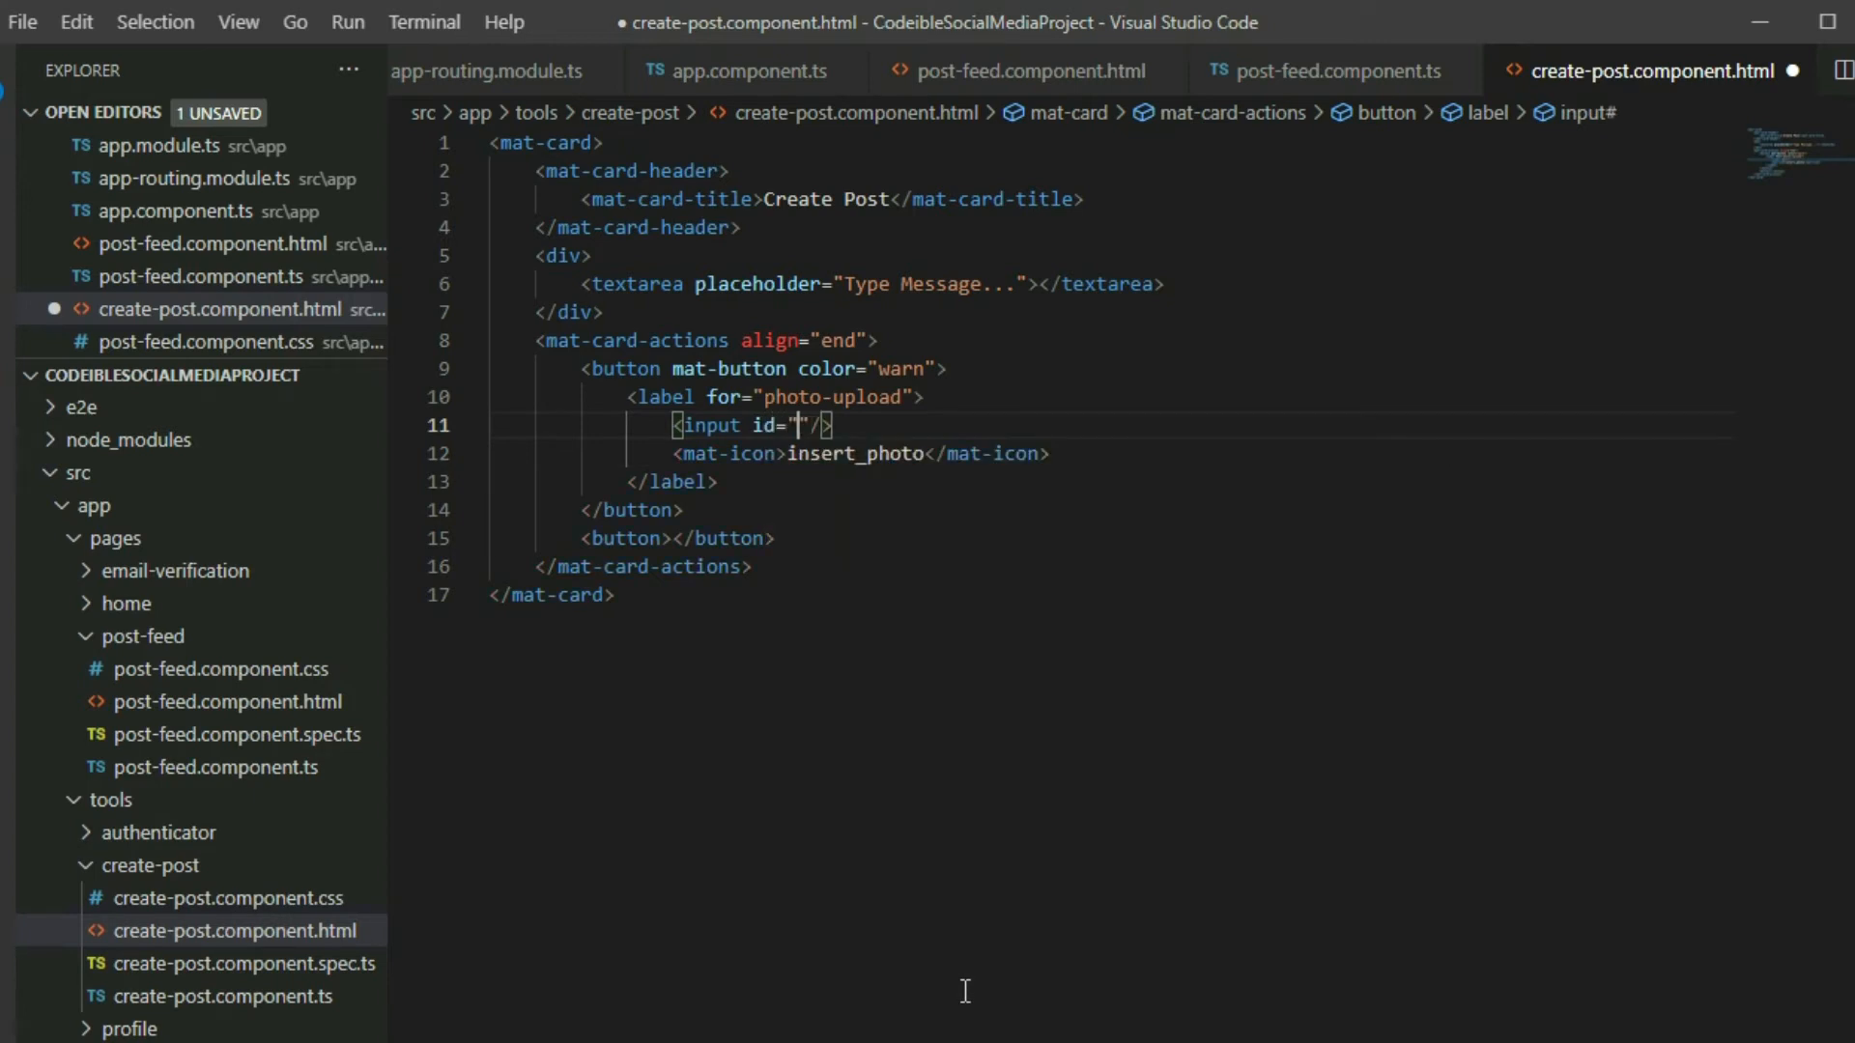
text(photo-upload)
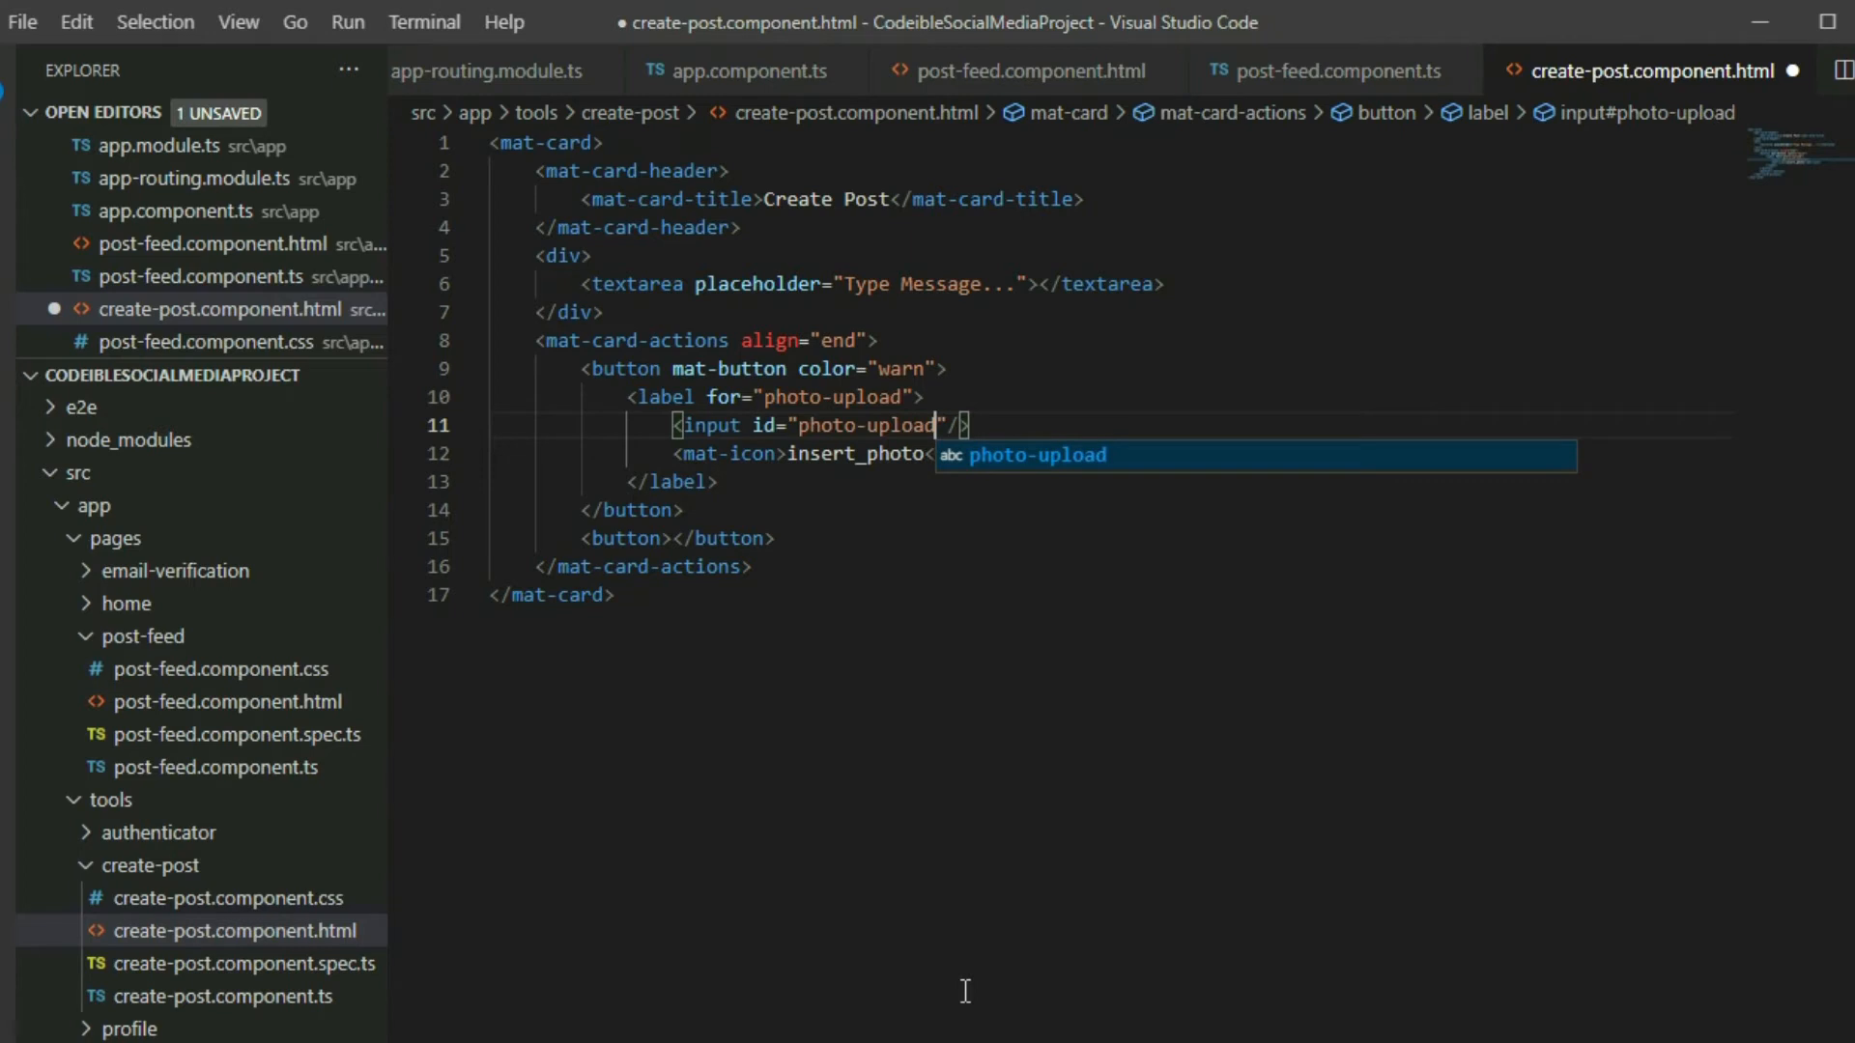
text(type="")
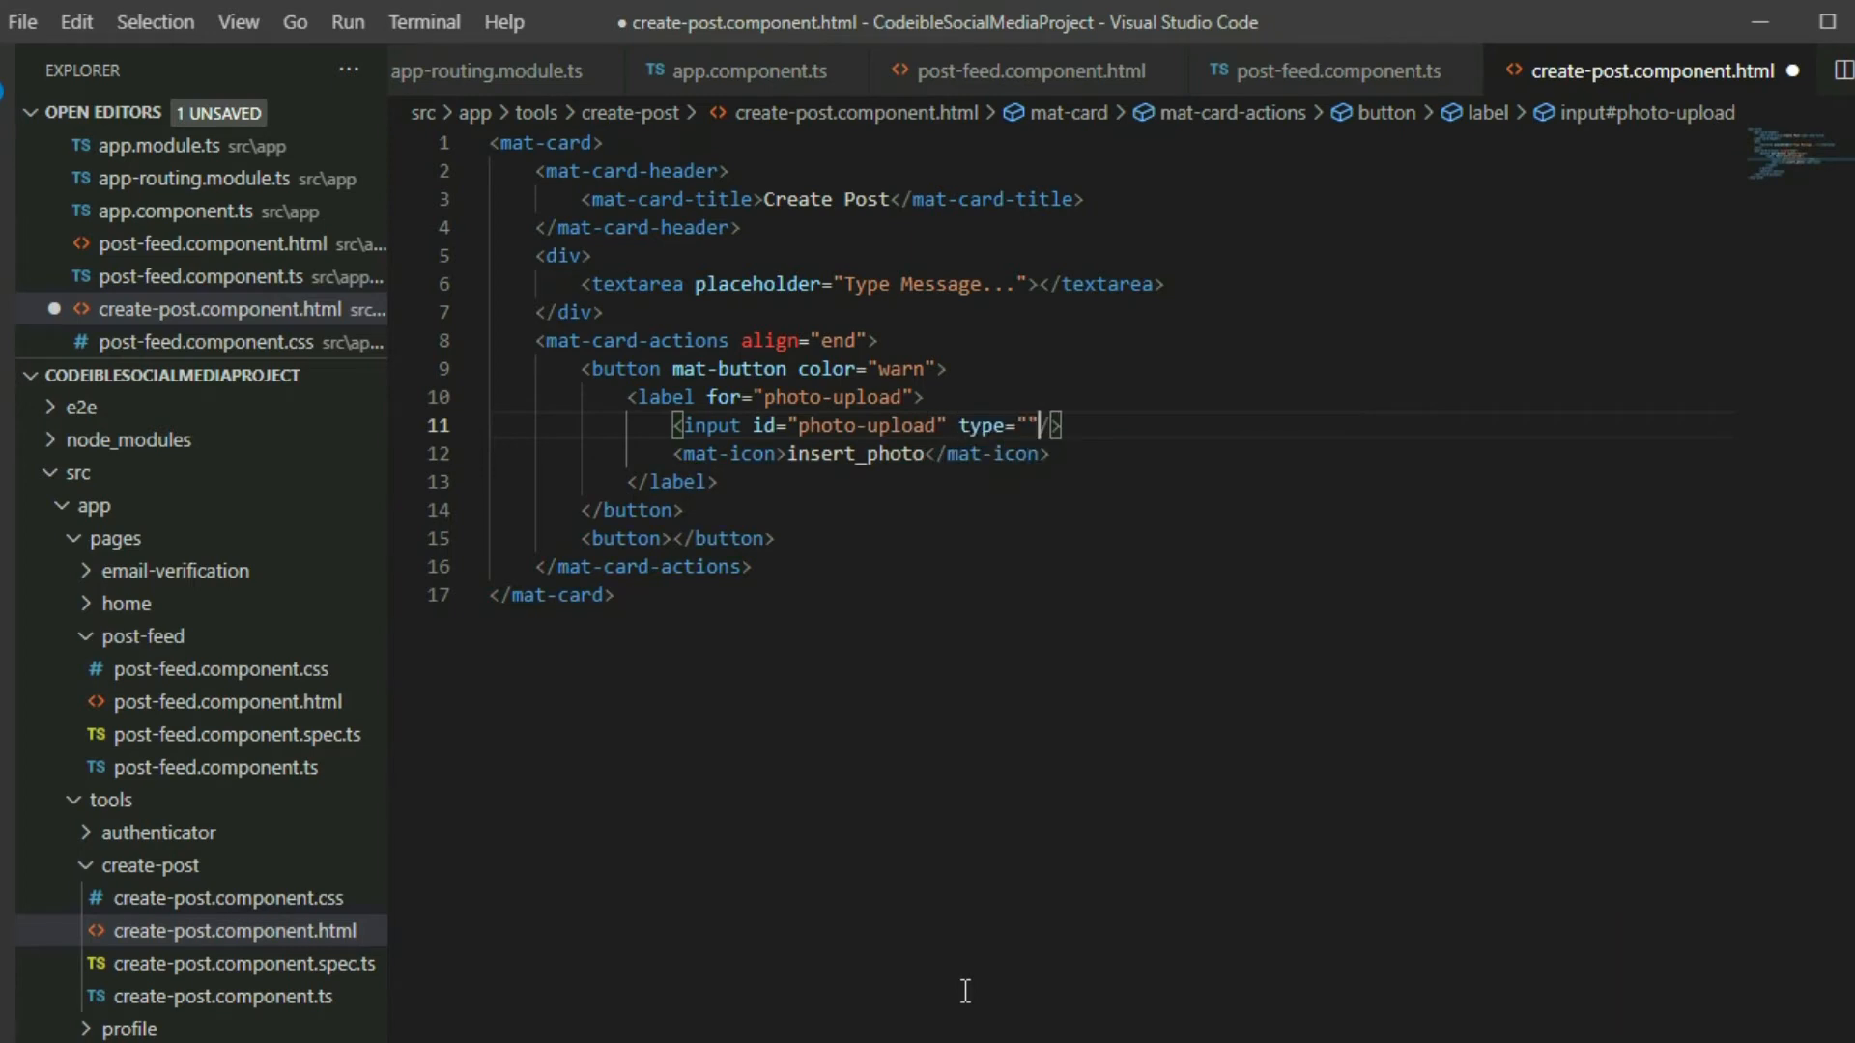
text(file)
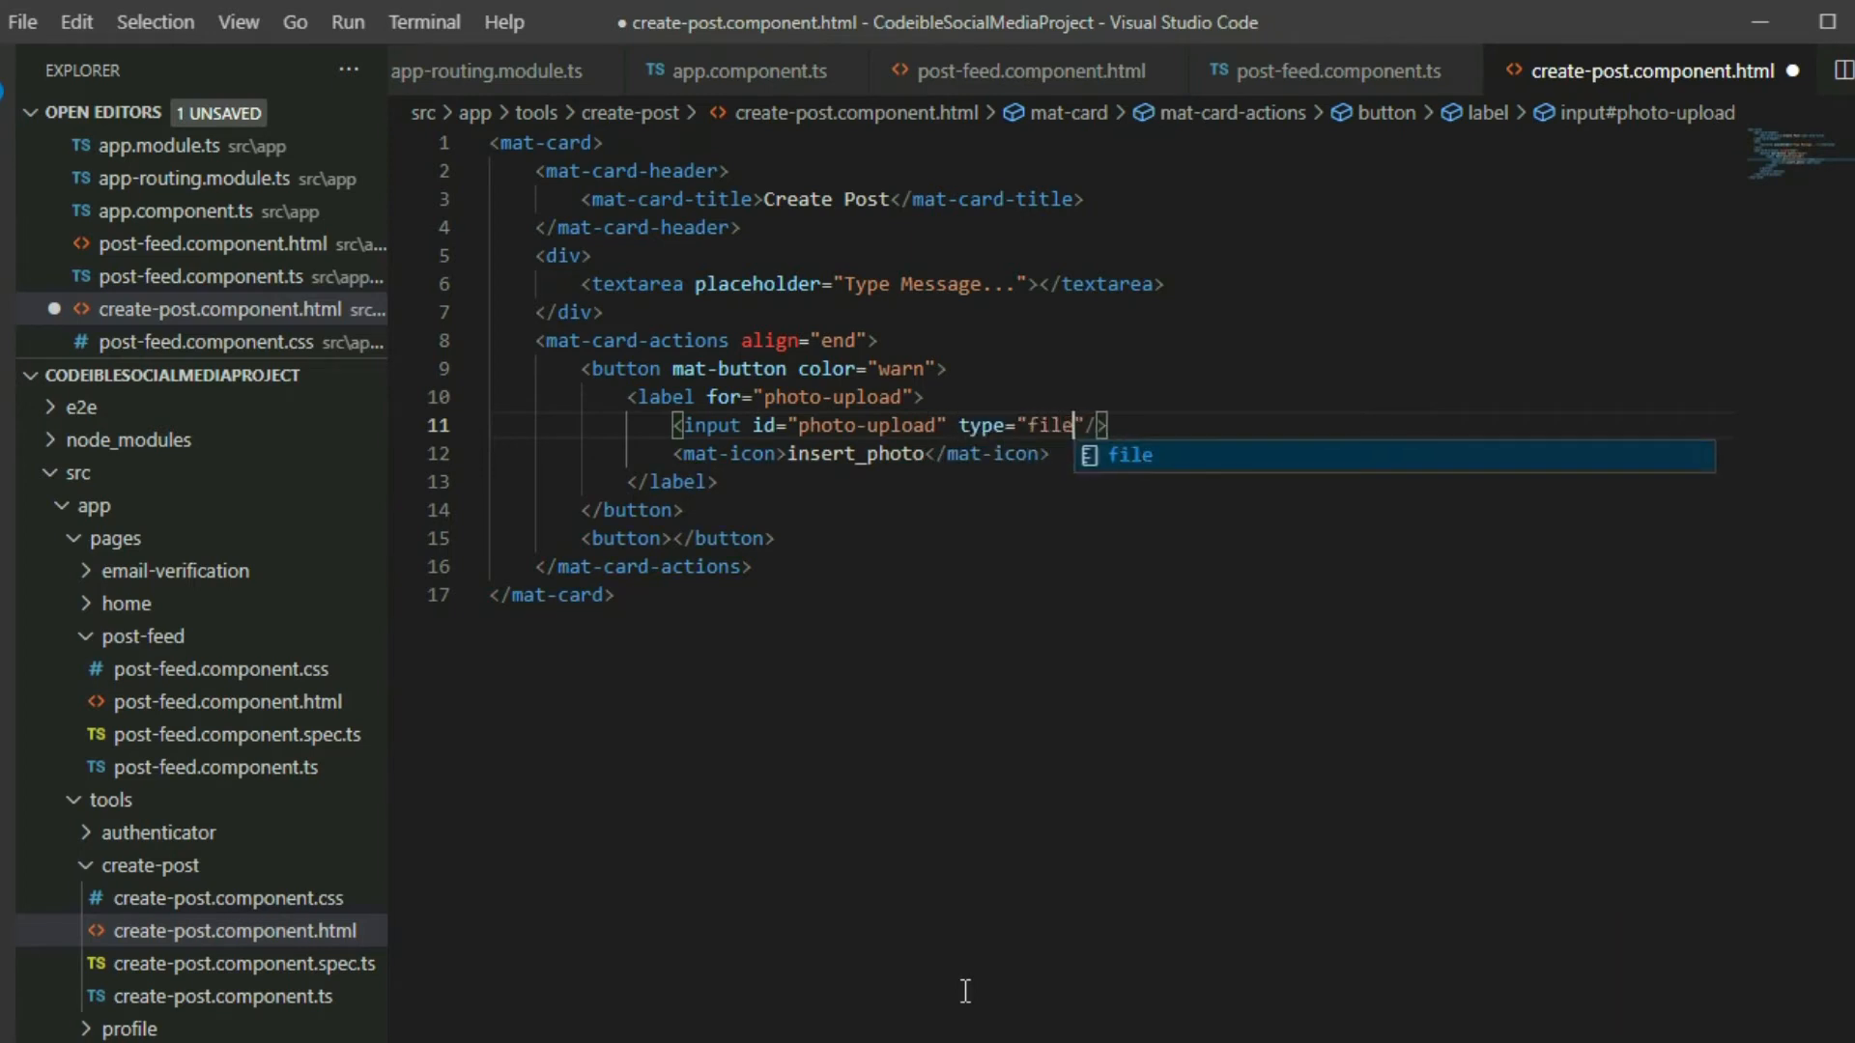
text(a)
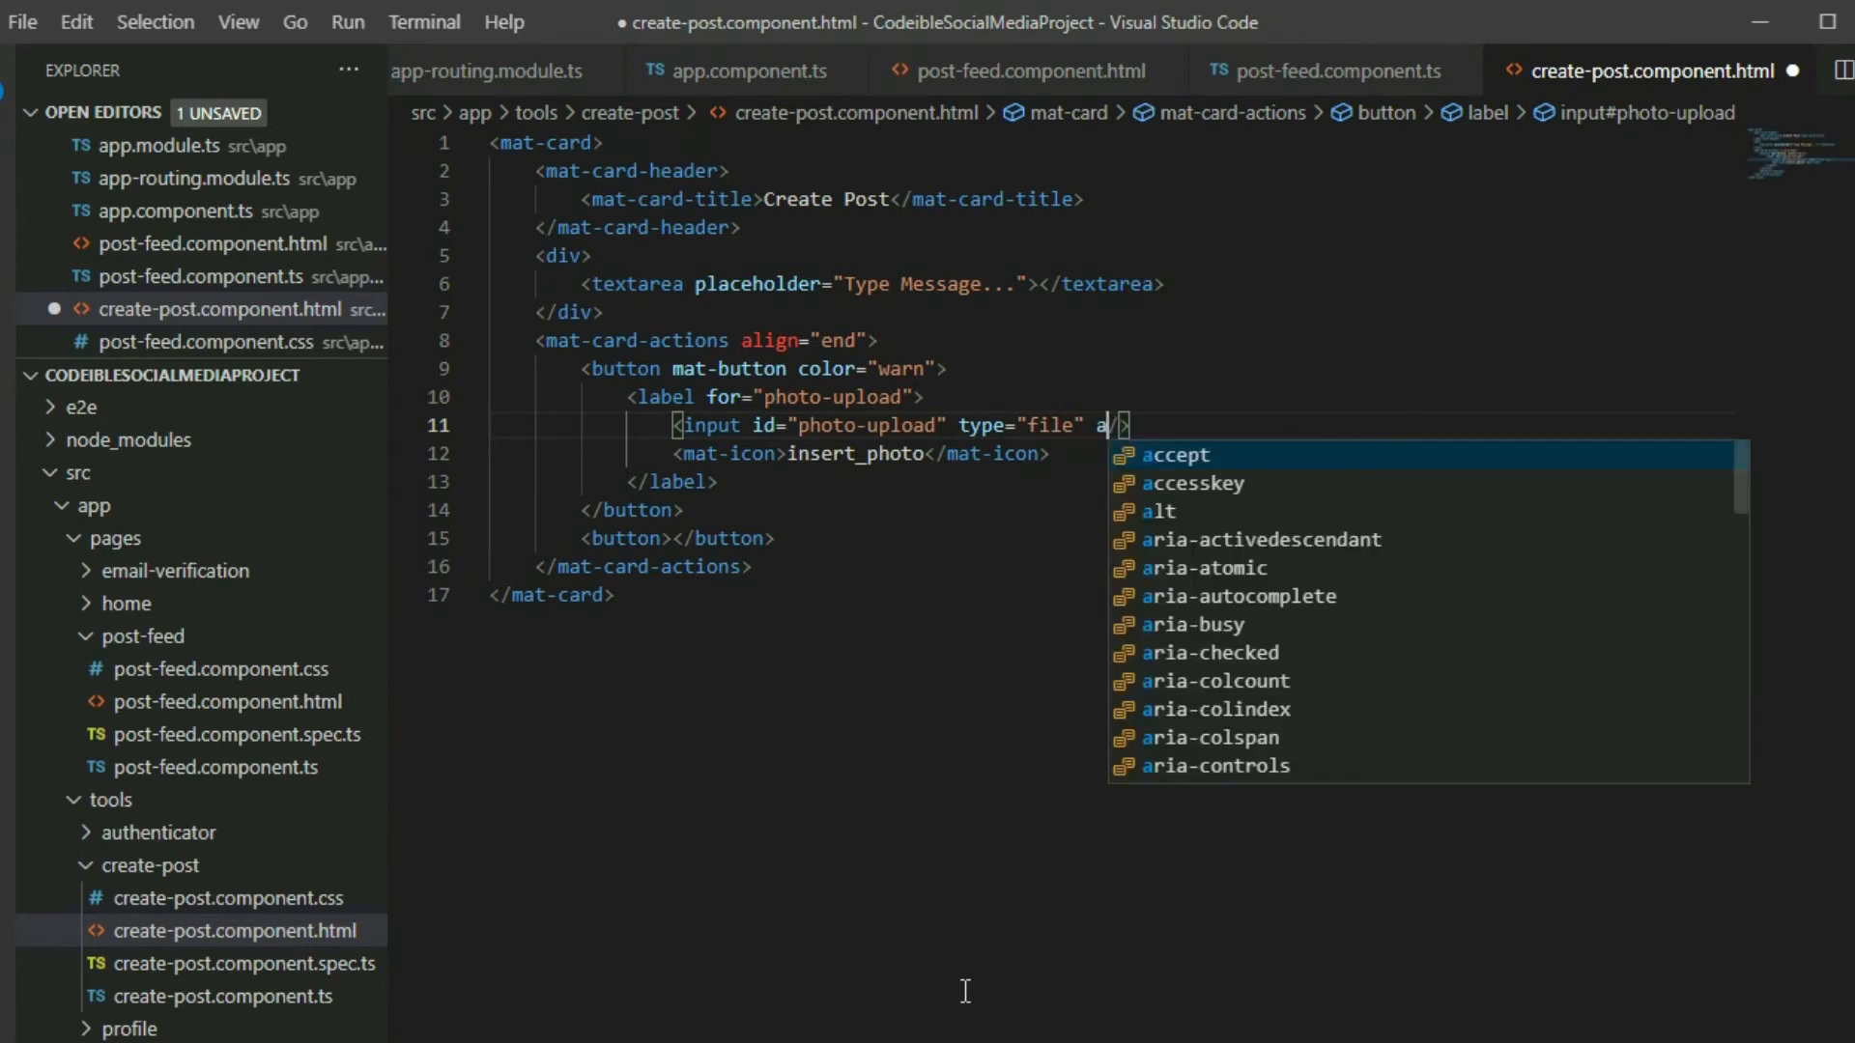
text(ccept="i)
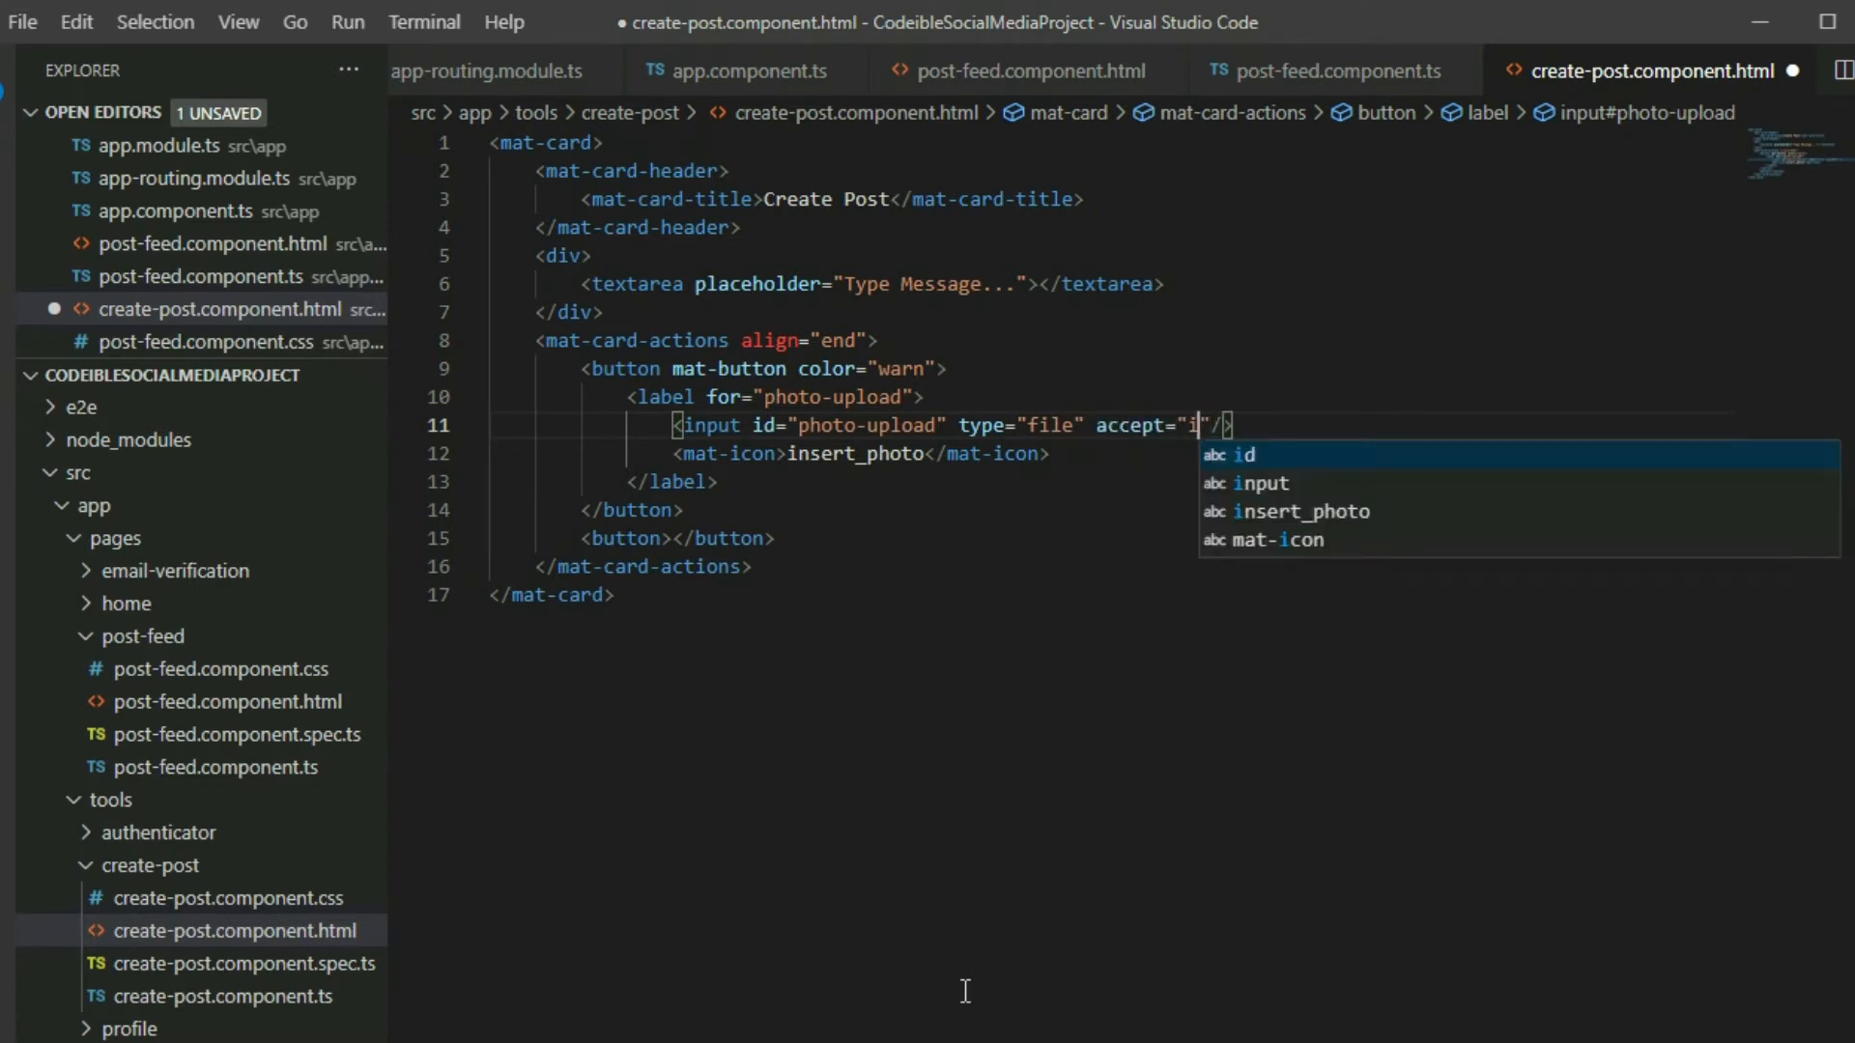
text(mage/*)
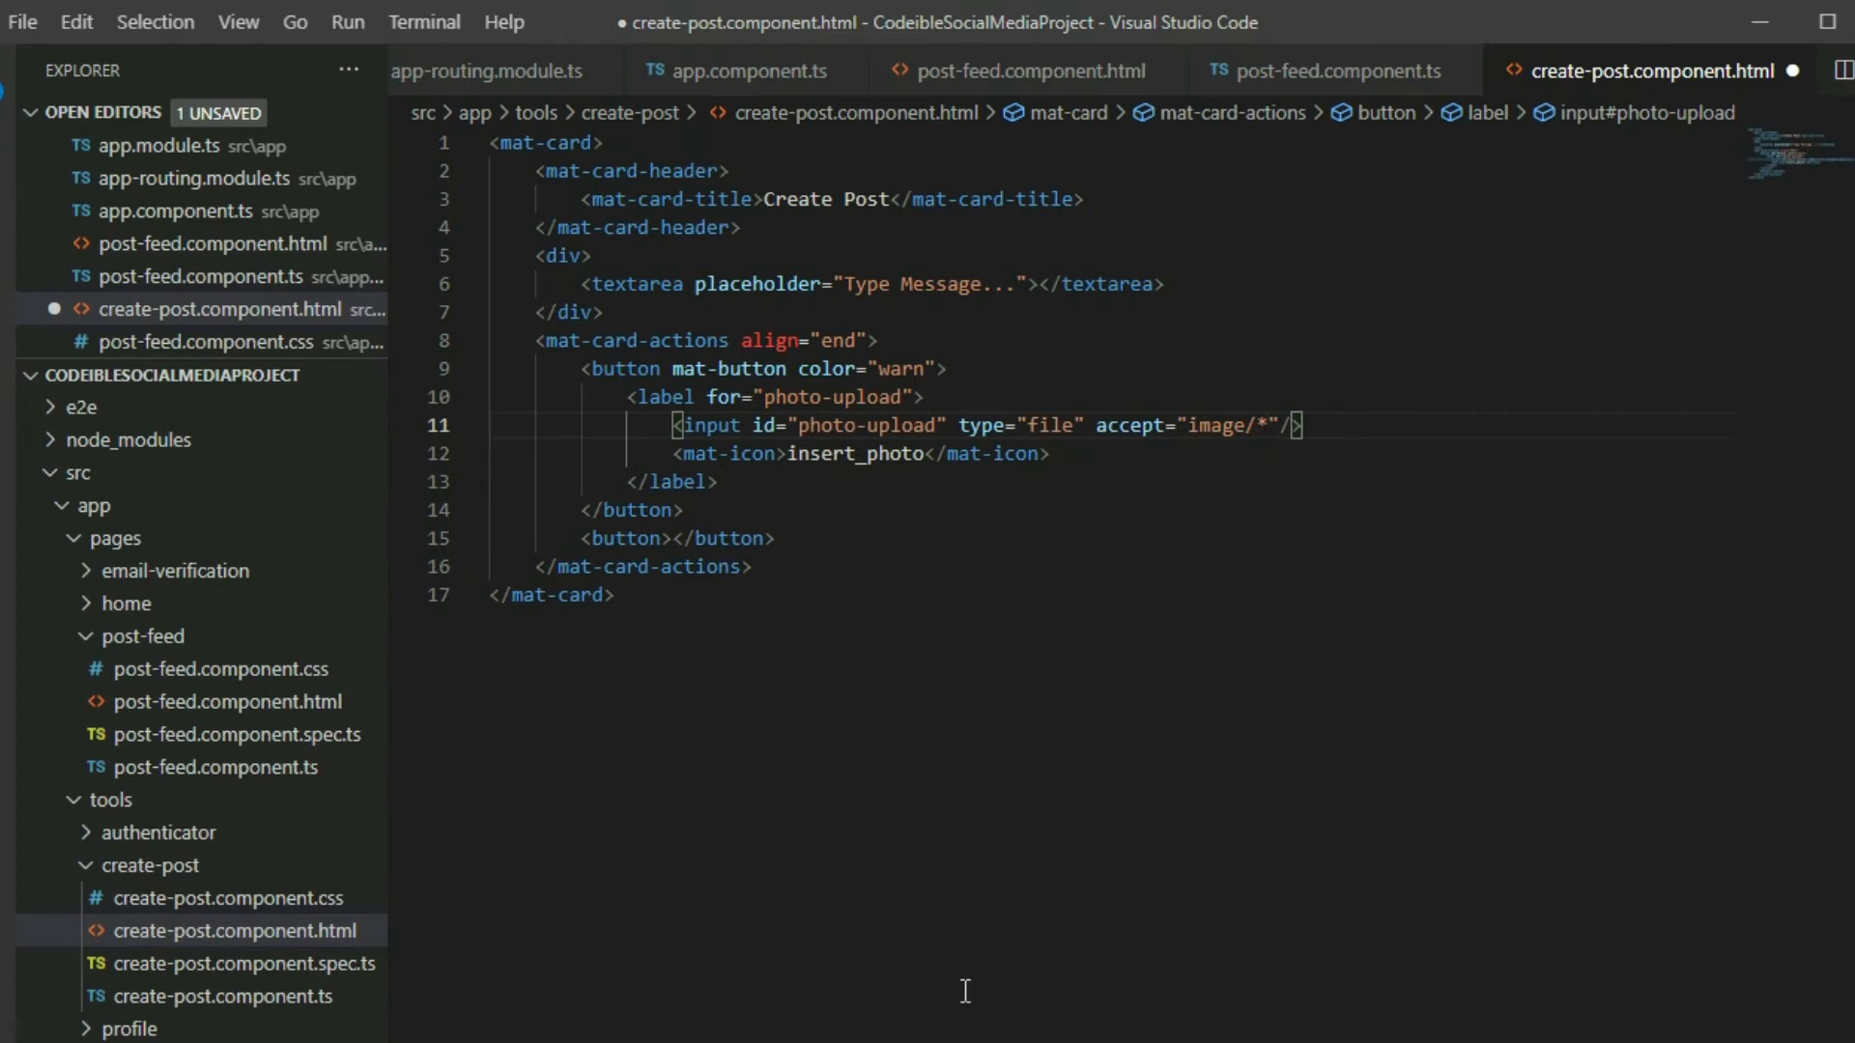
mouse_move(726, 481)
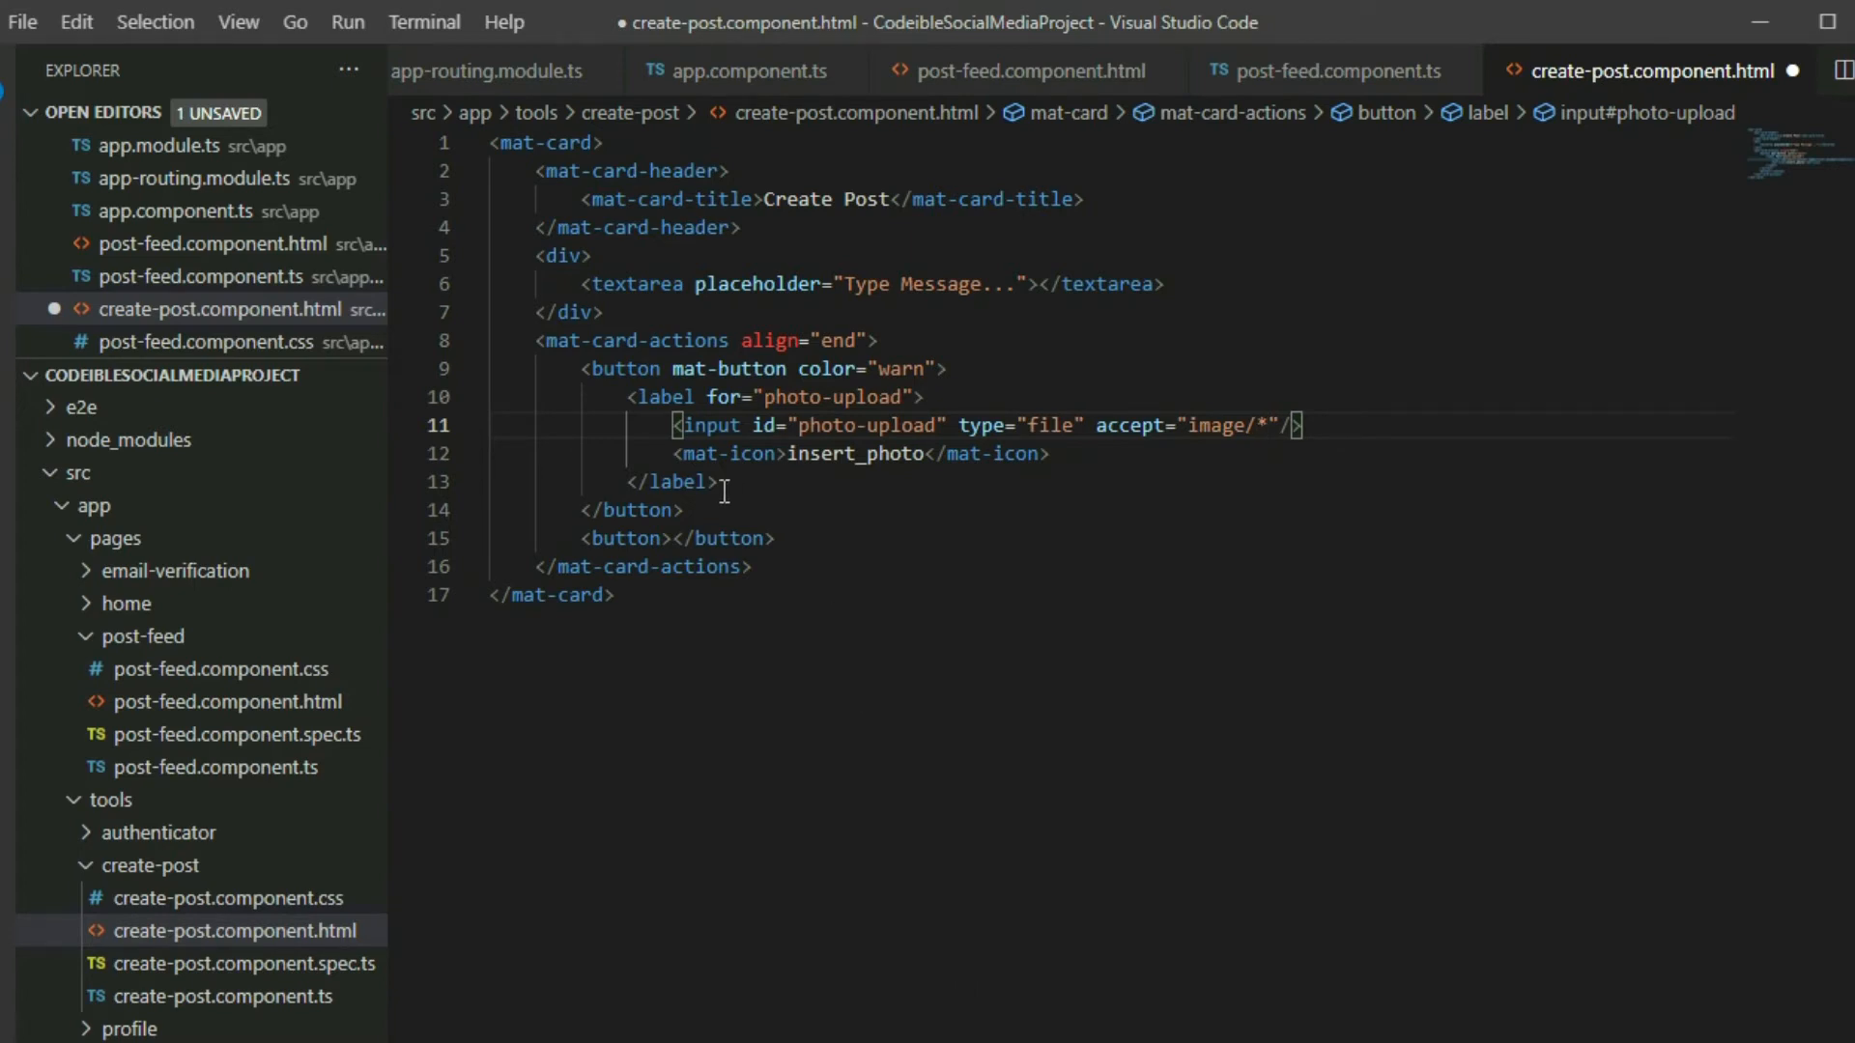
Step: Make the second button a mat-flat-button with color="warn" labelled 'Post' and save the template
text(Post)
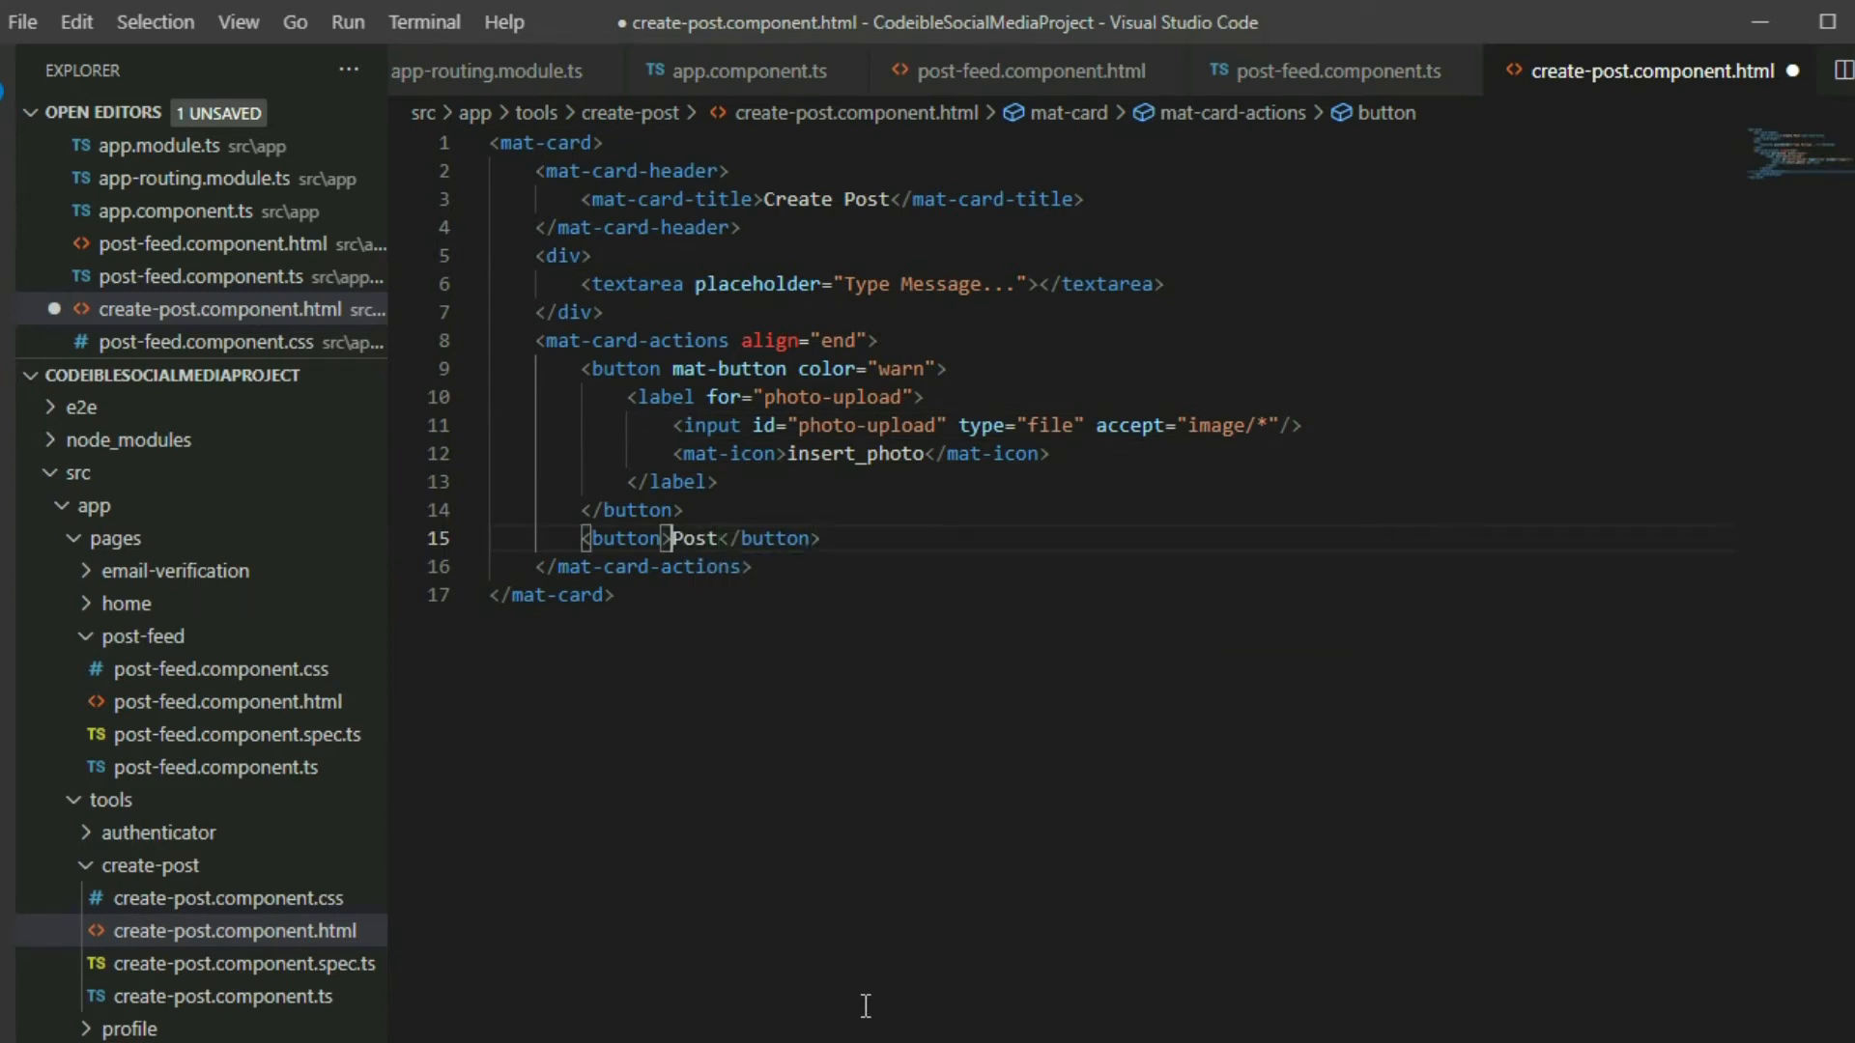
text(mat-flat)
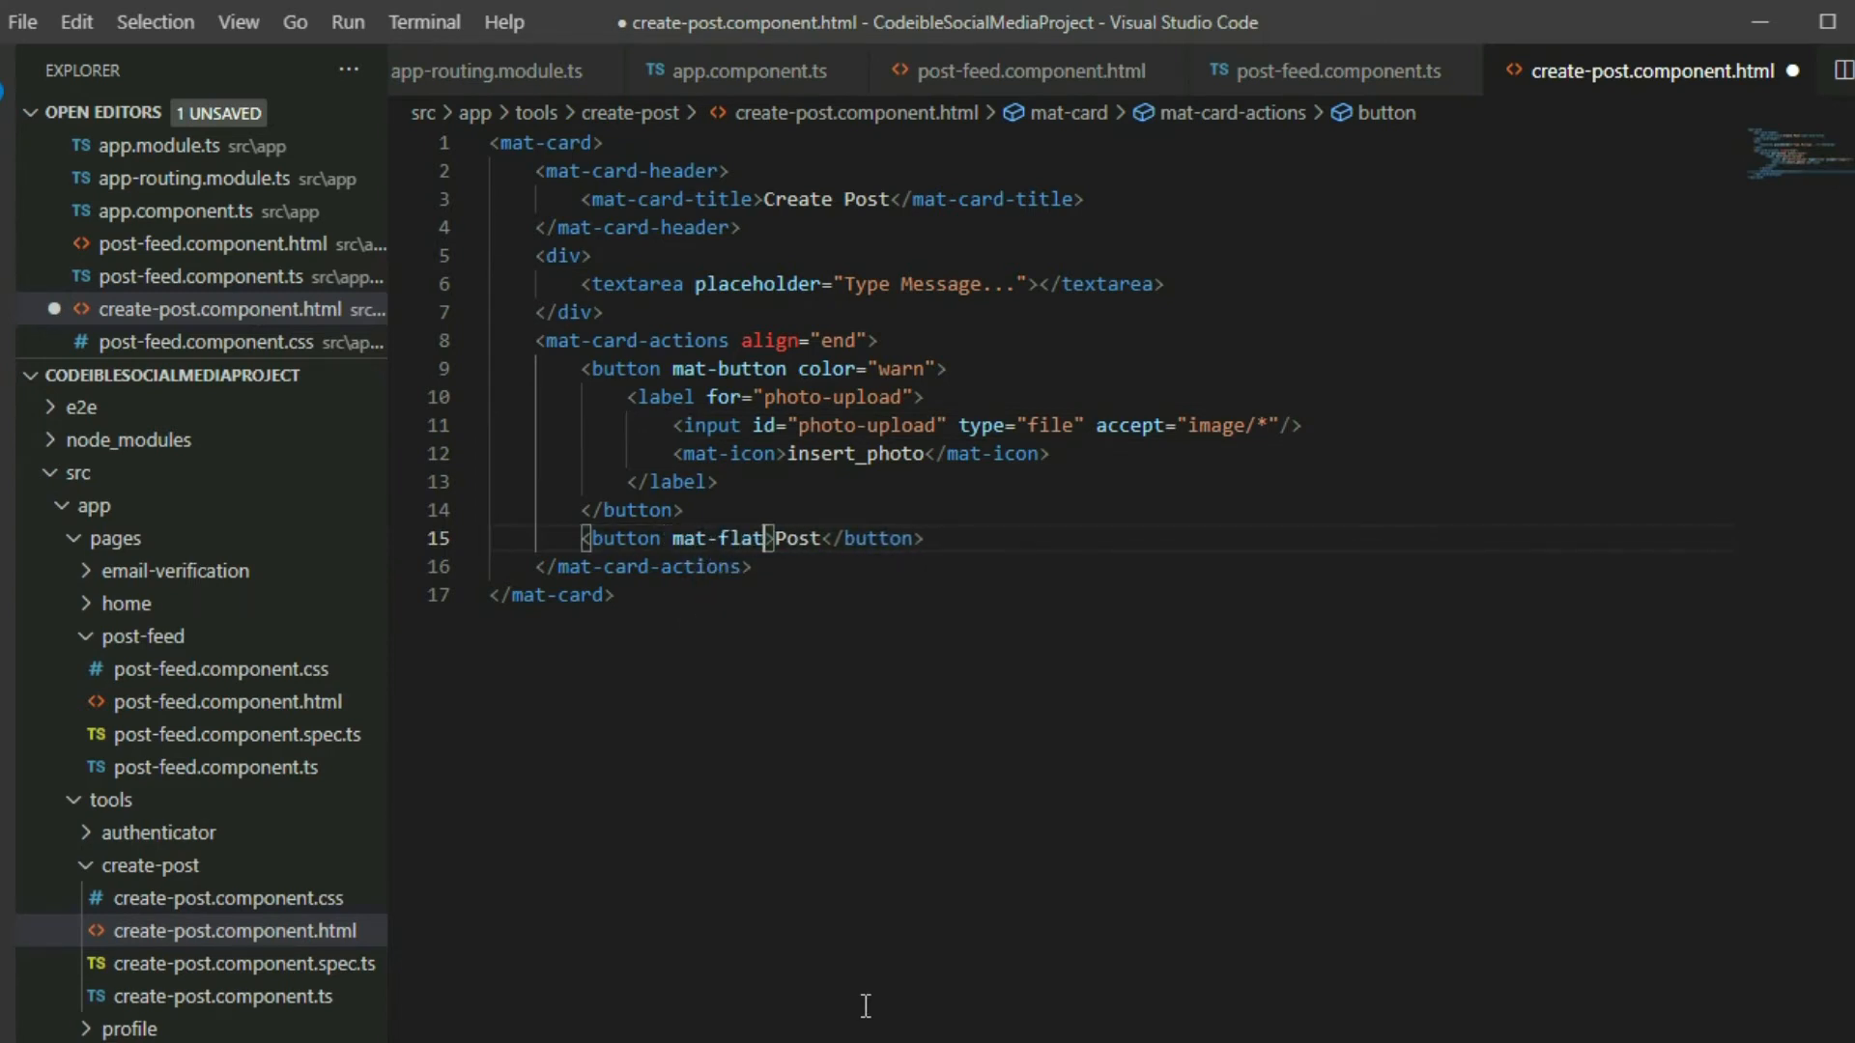
text(-button)
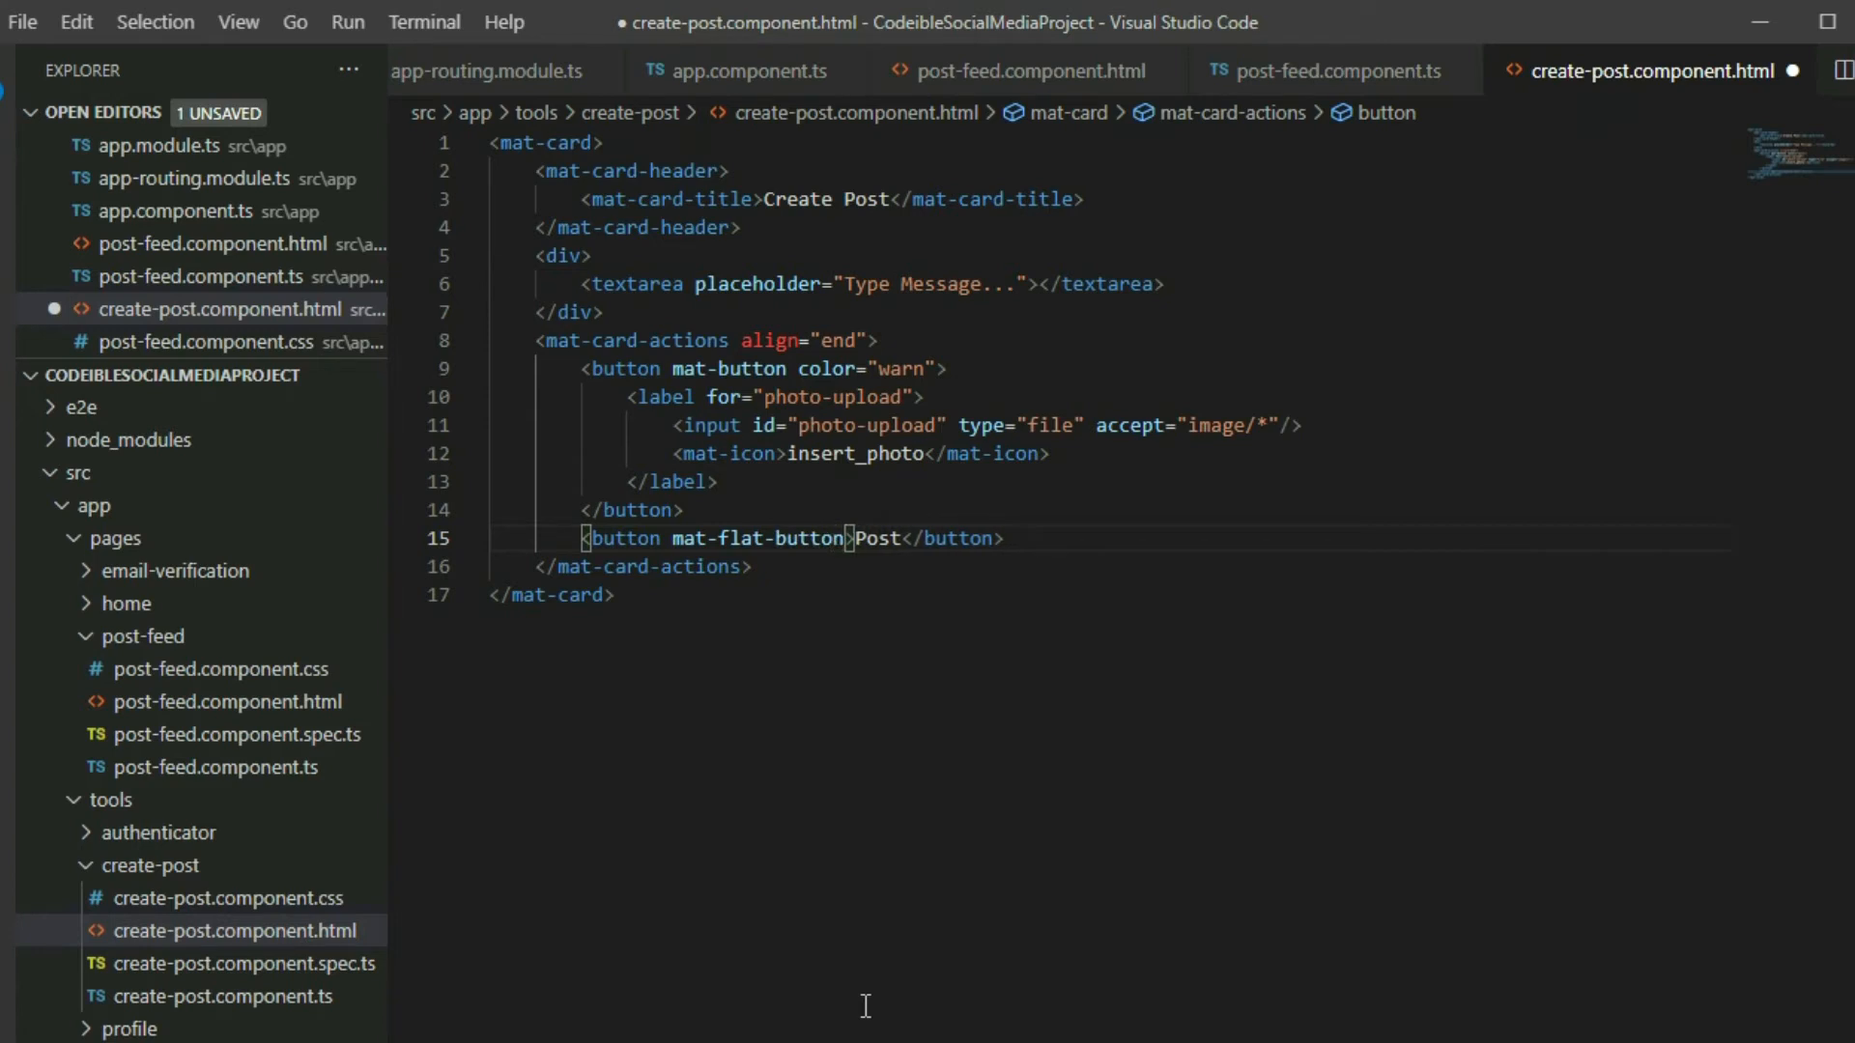
text(color="")
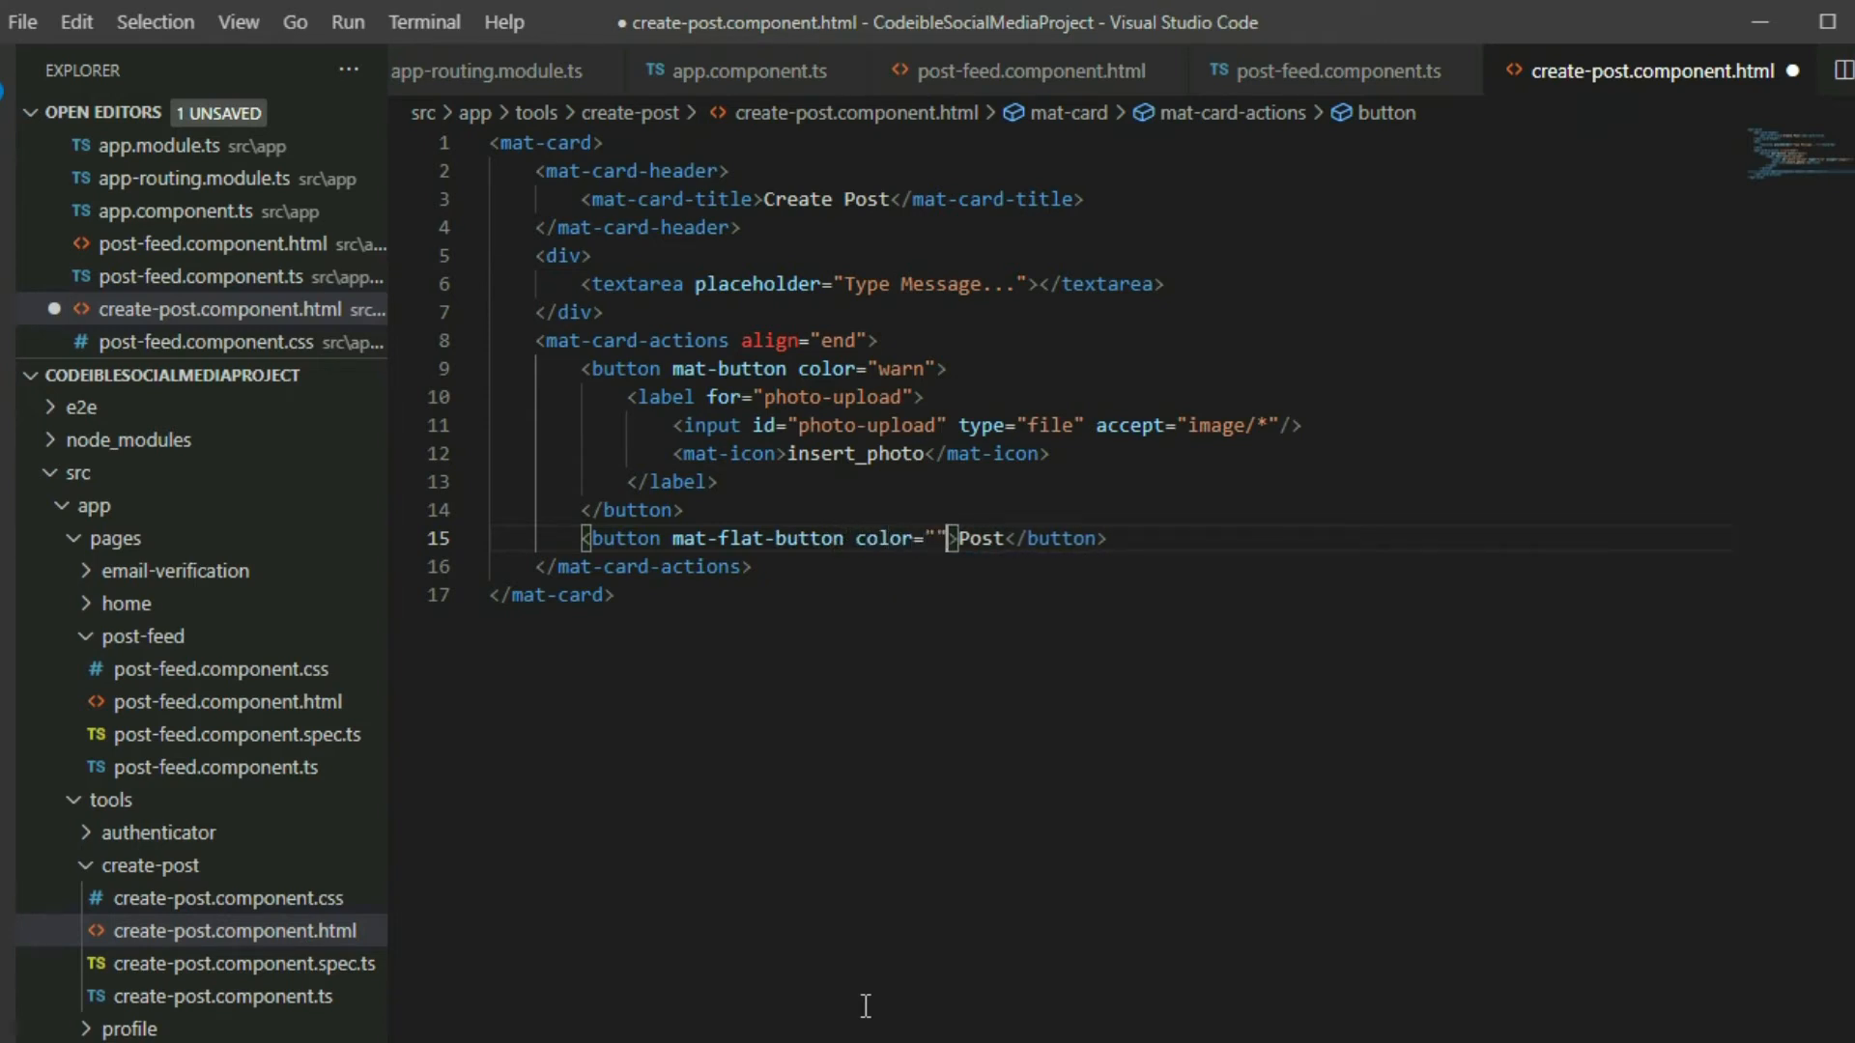
text(warn)
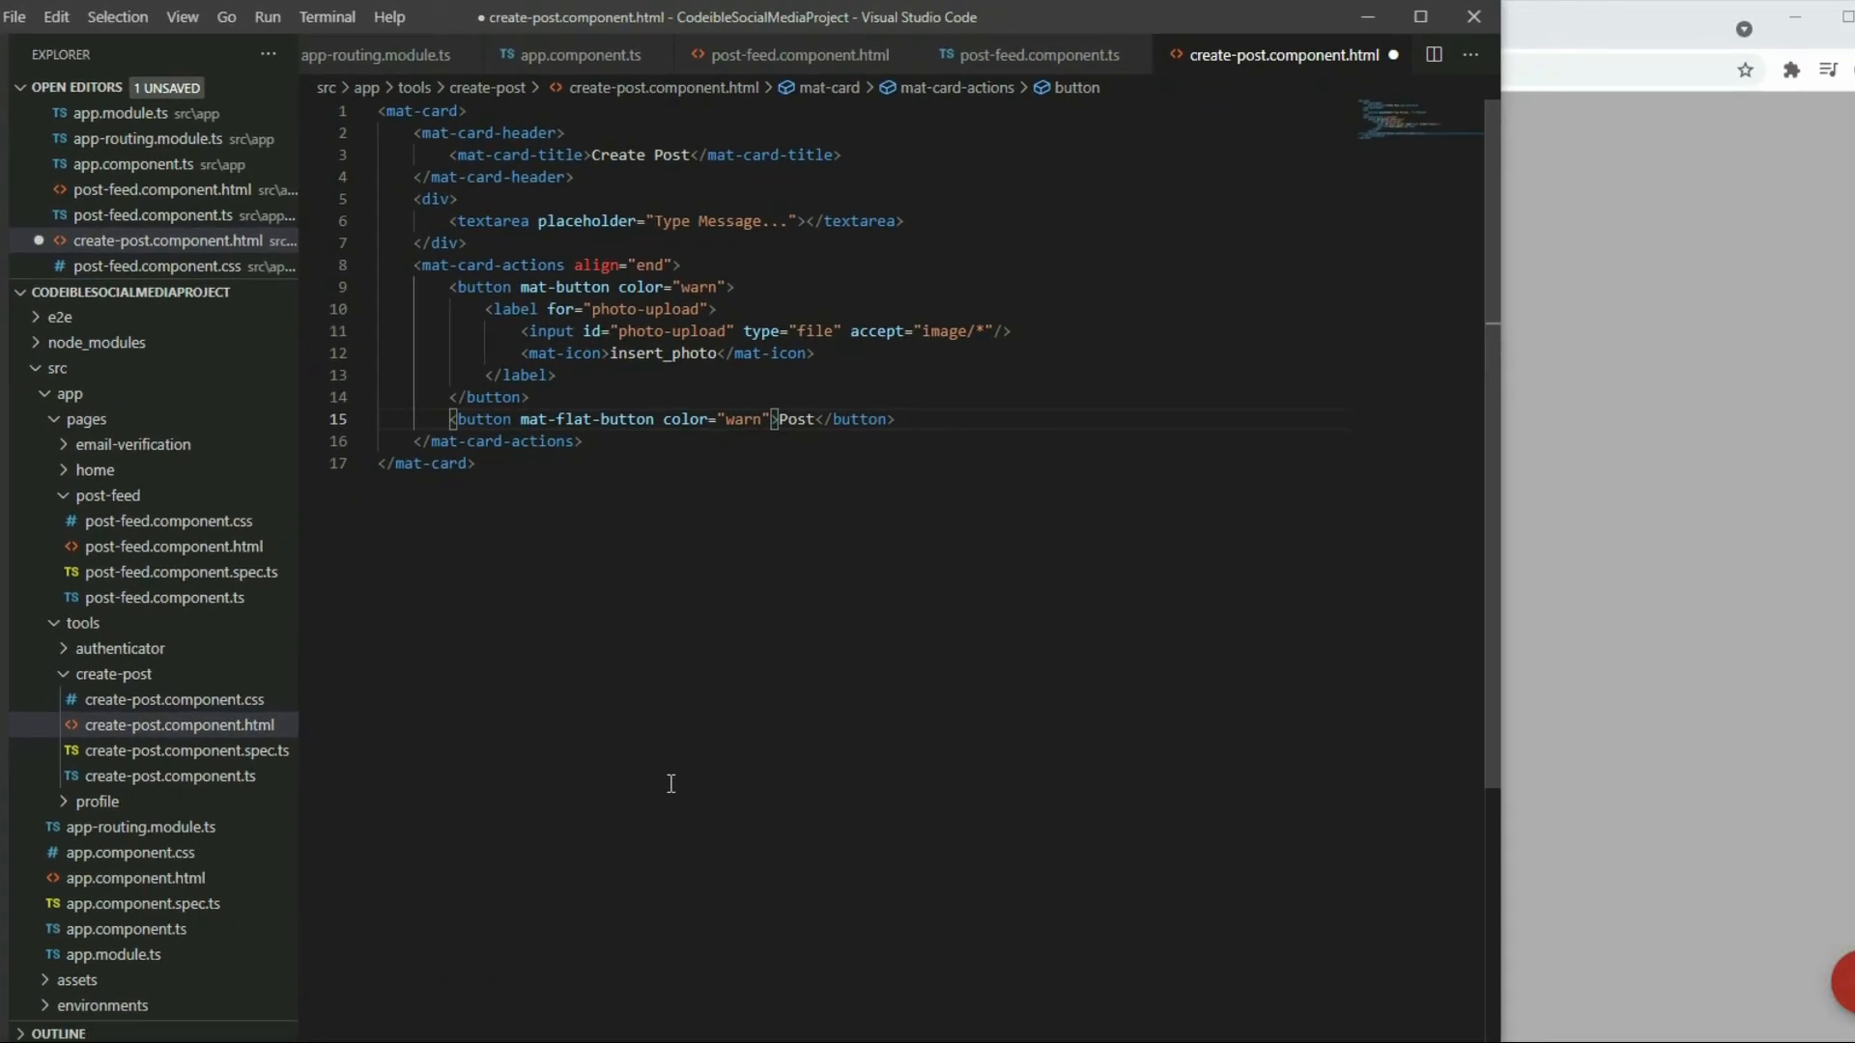
key(Ctrl+s)
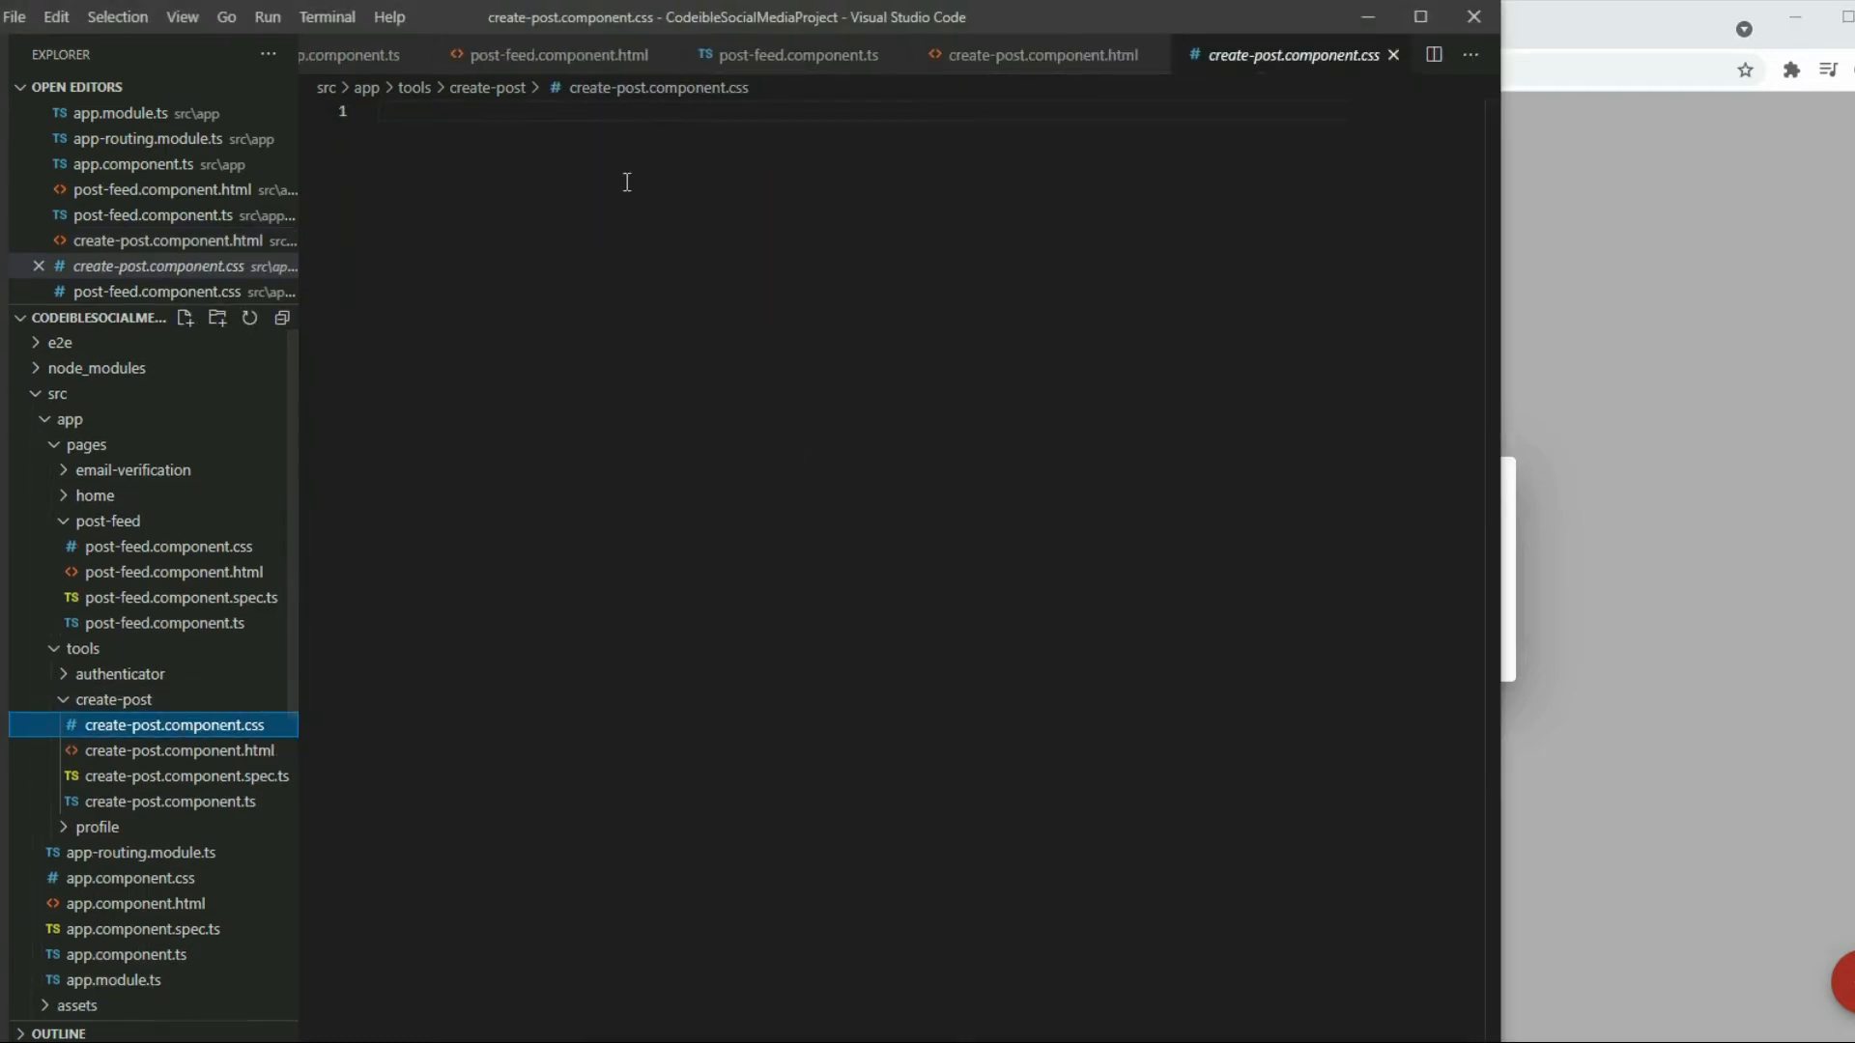
Step: Add a #photo-upload rule hiding the file input with display and start a textarea rule
text(#)
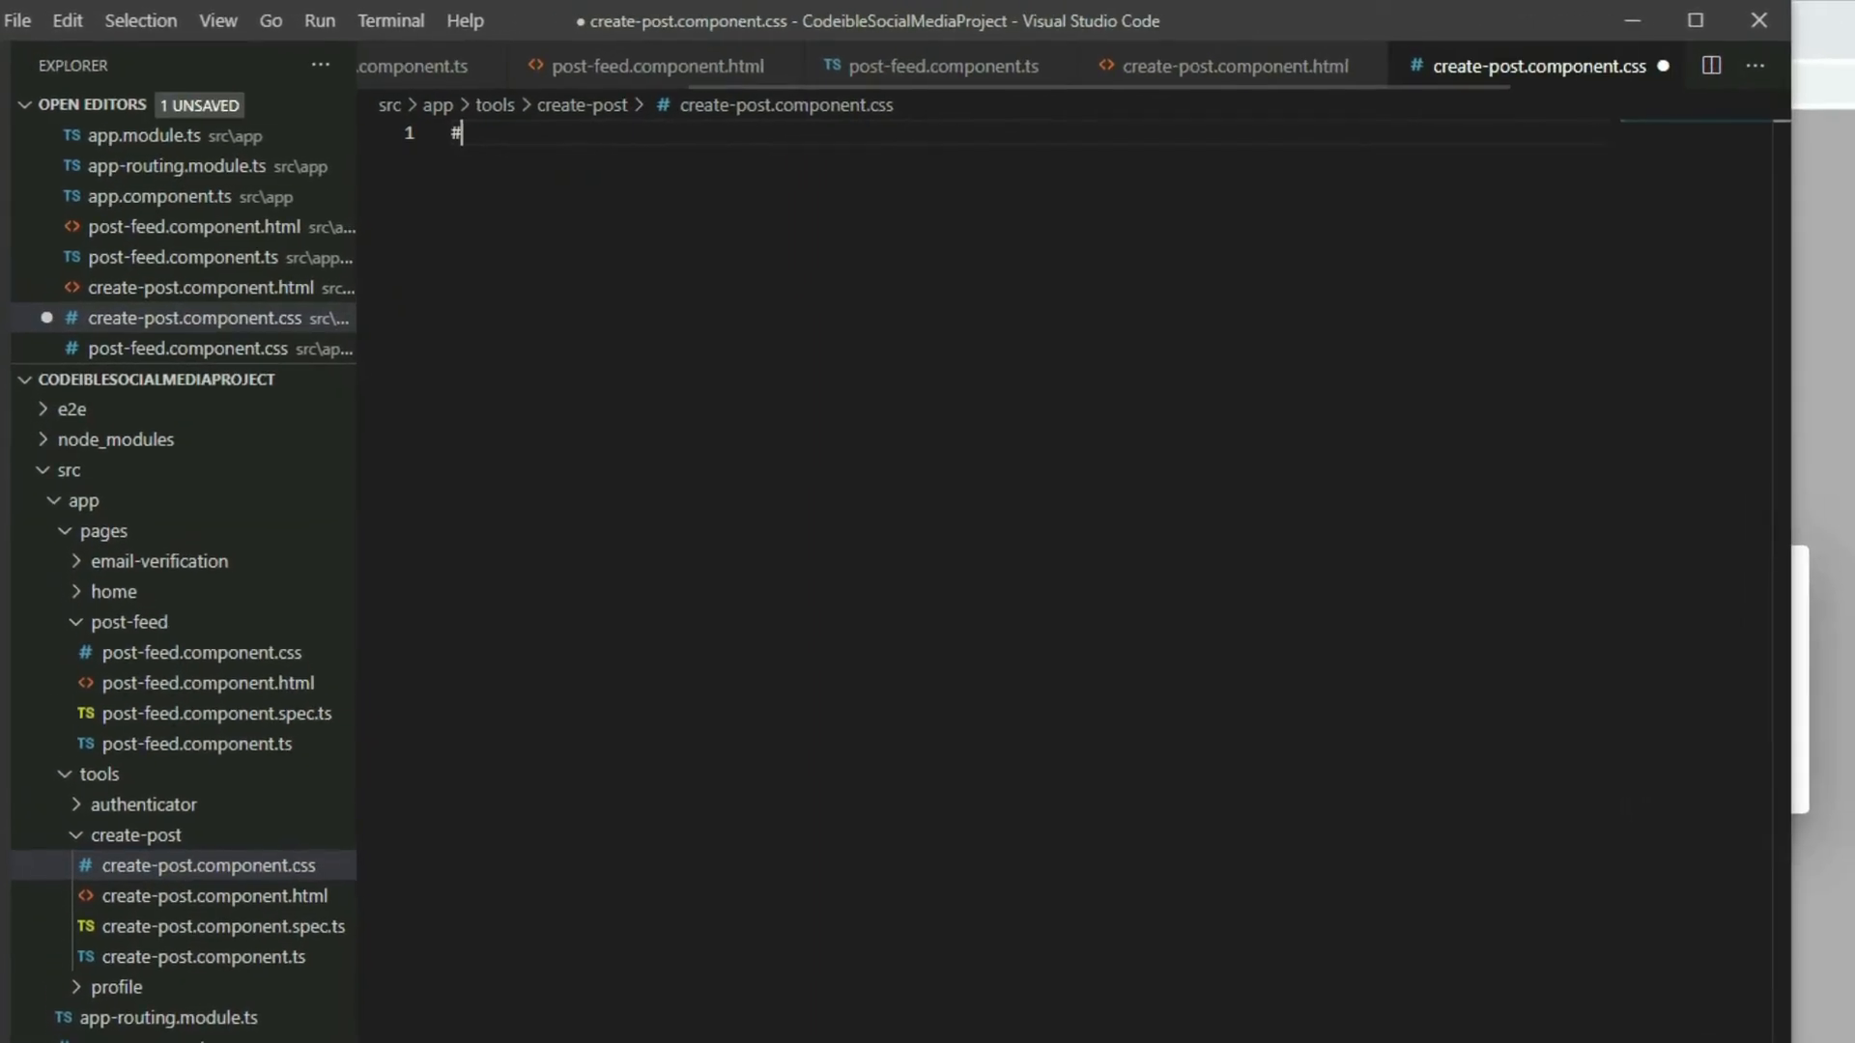
text(photo-)
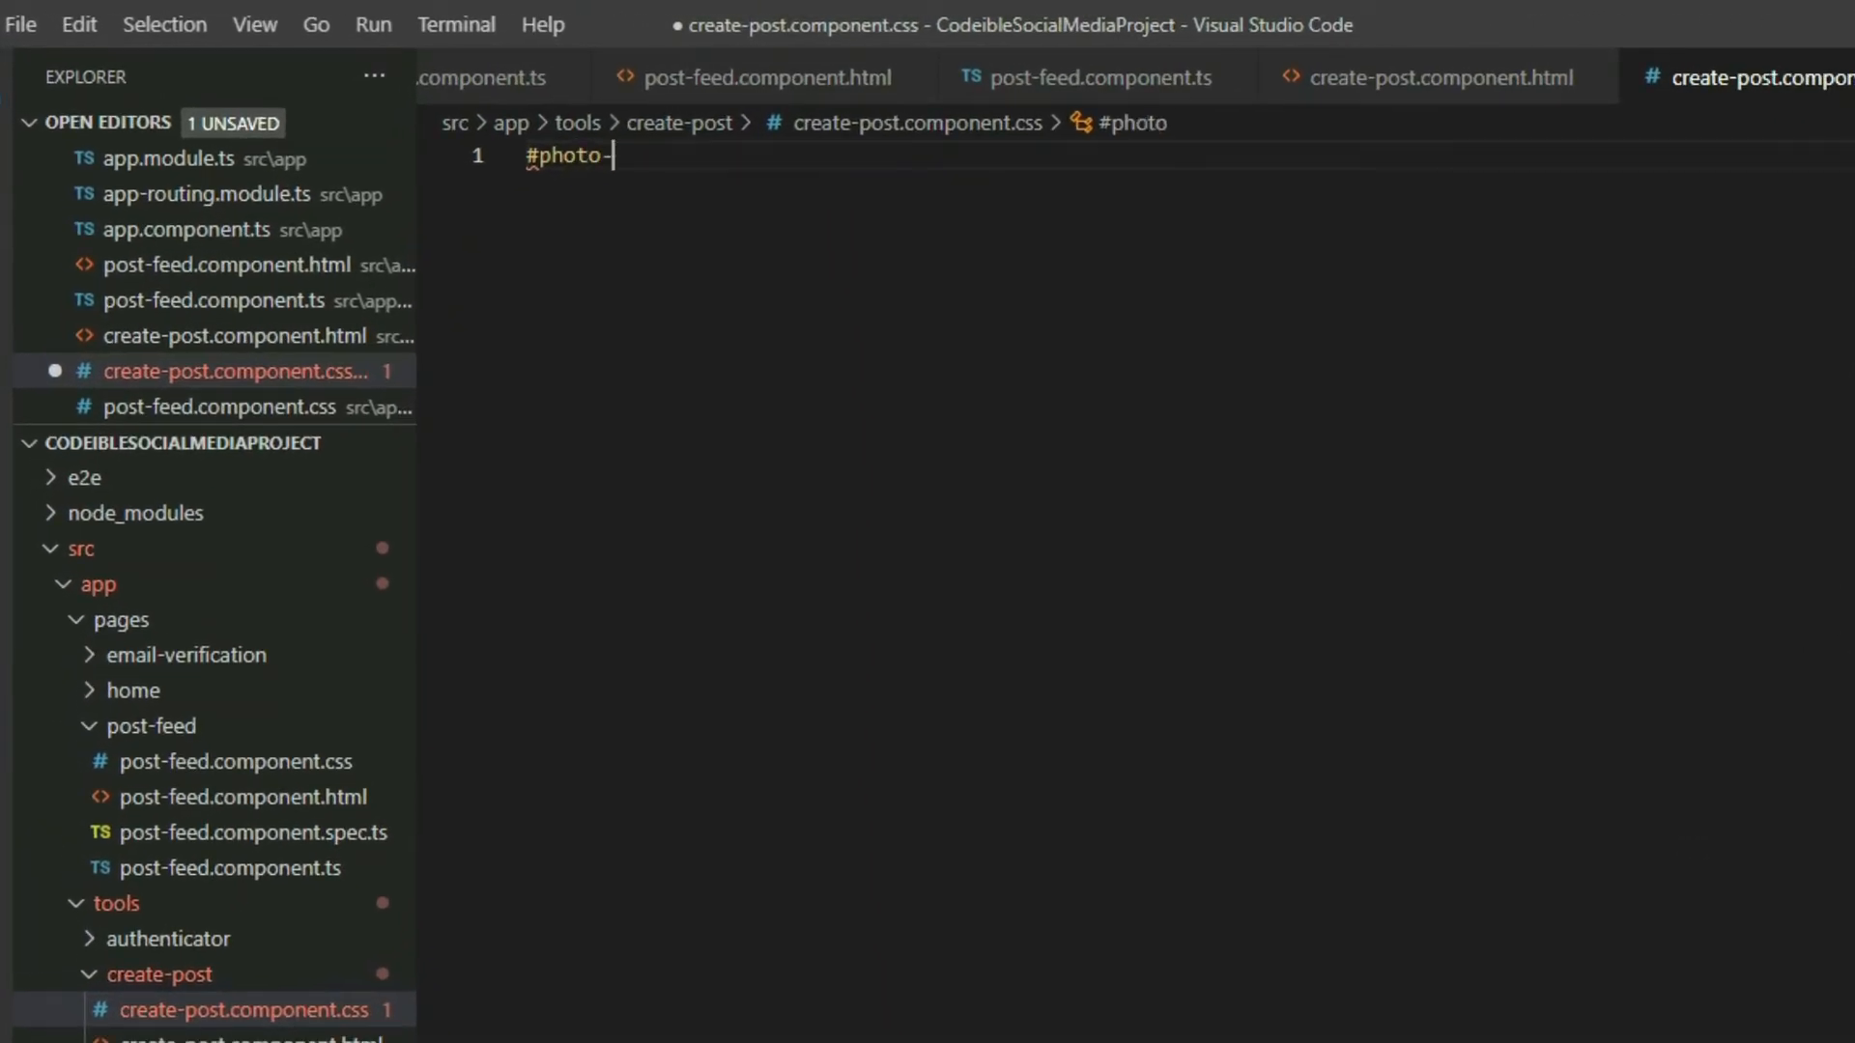
text(upload {)
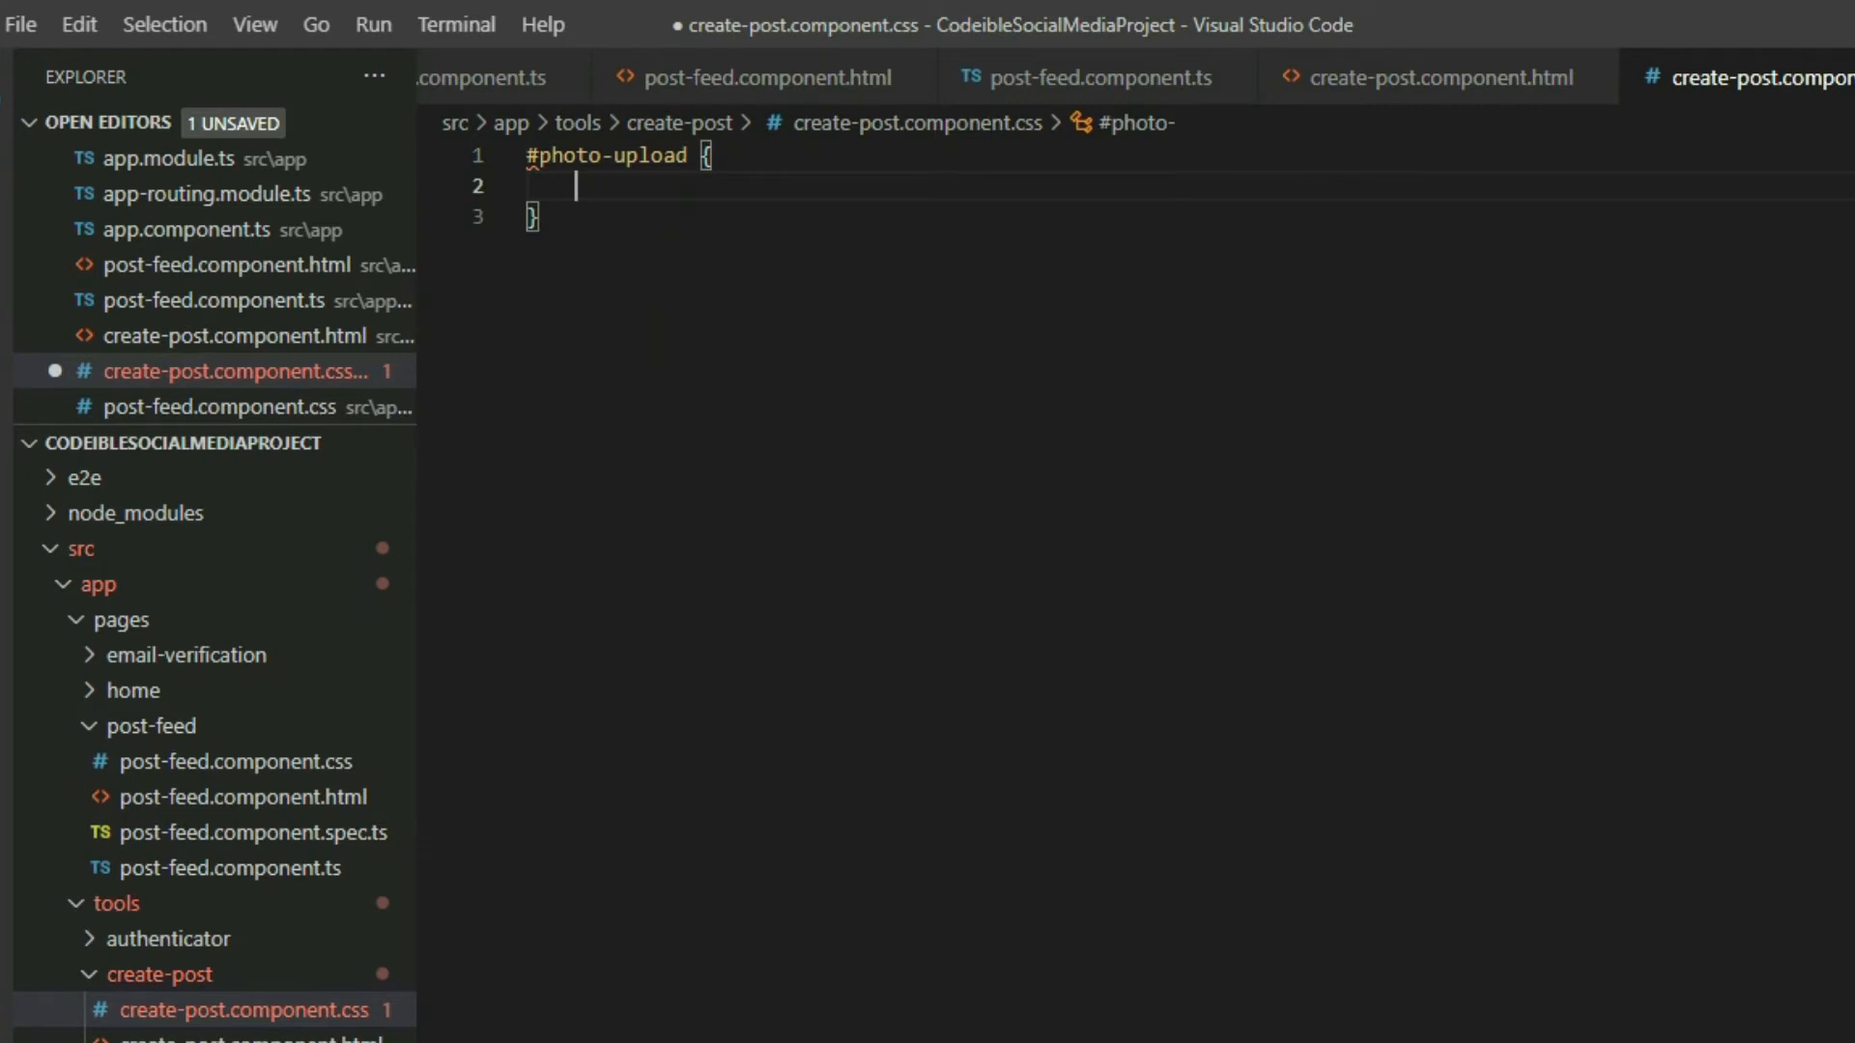
text(textarea {)
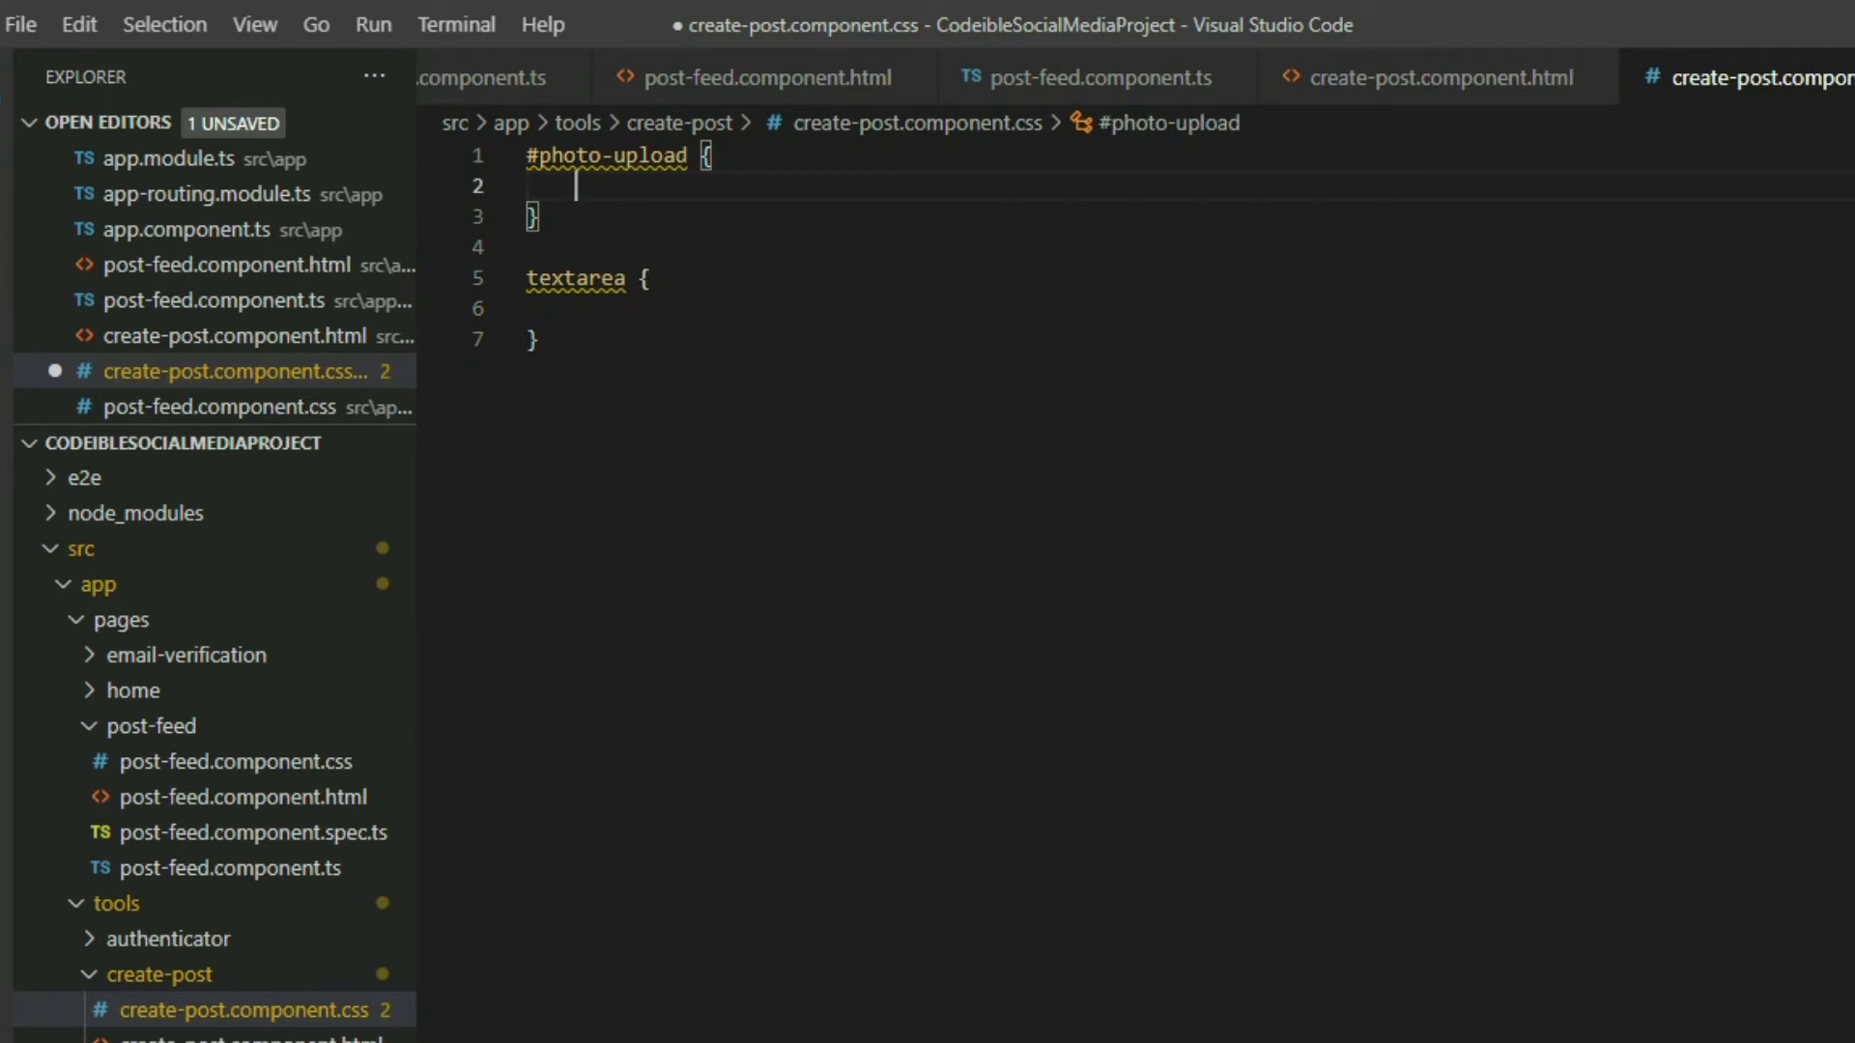
text(display: none;)
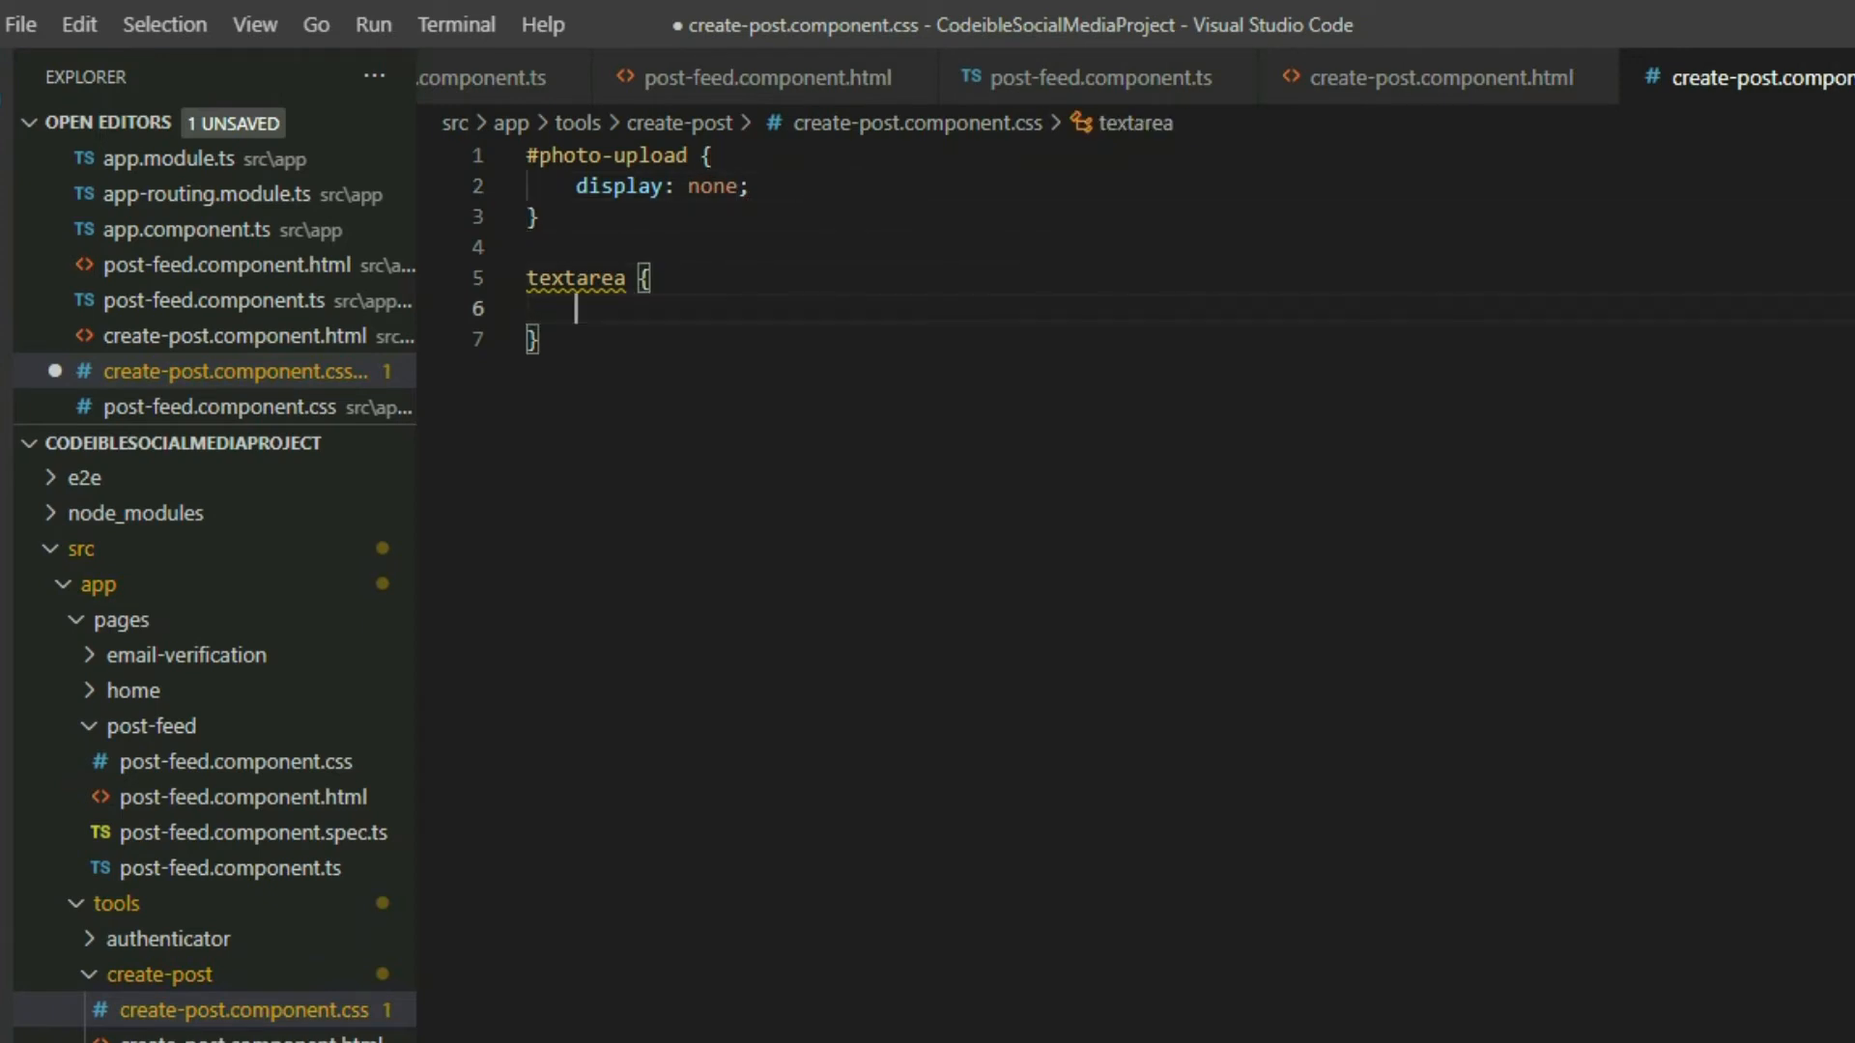
Step: Give the textarea a font size of 1em and resize: none
text(font-size: ;)
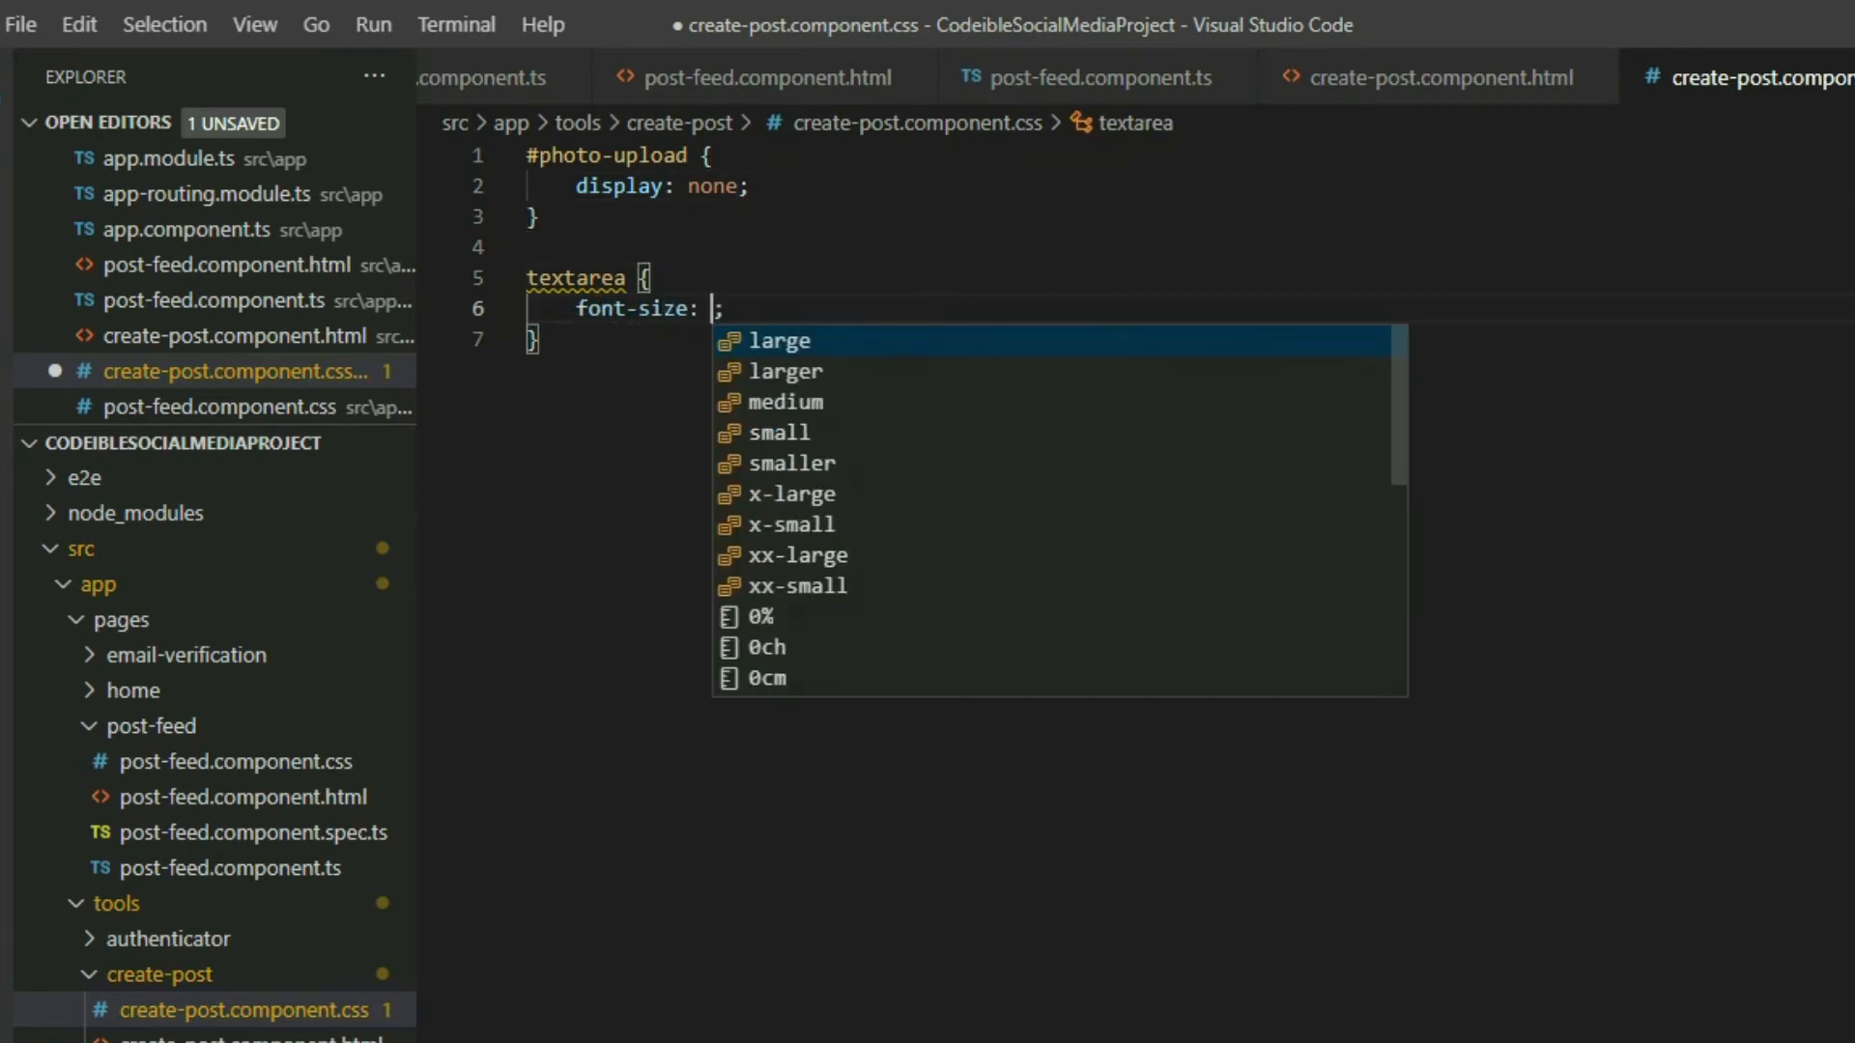
text(1.5em)
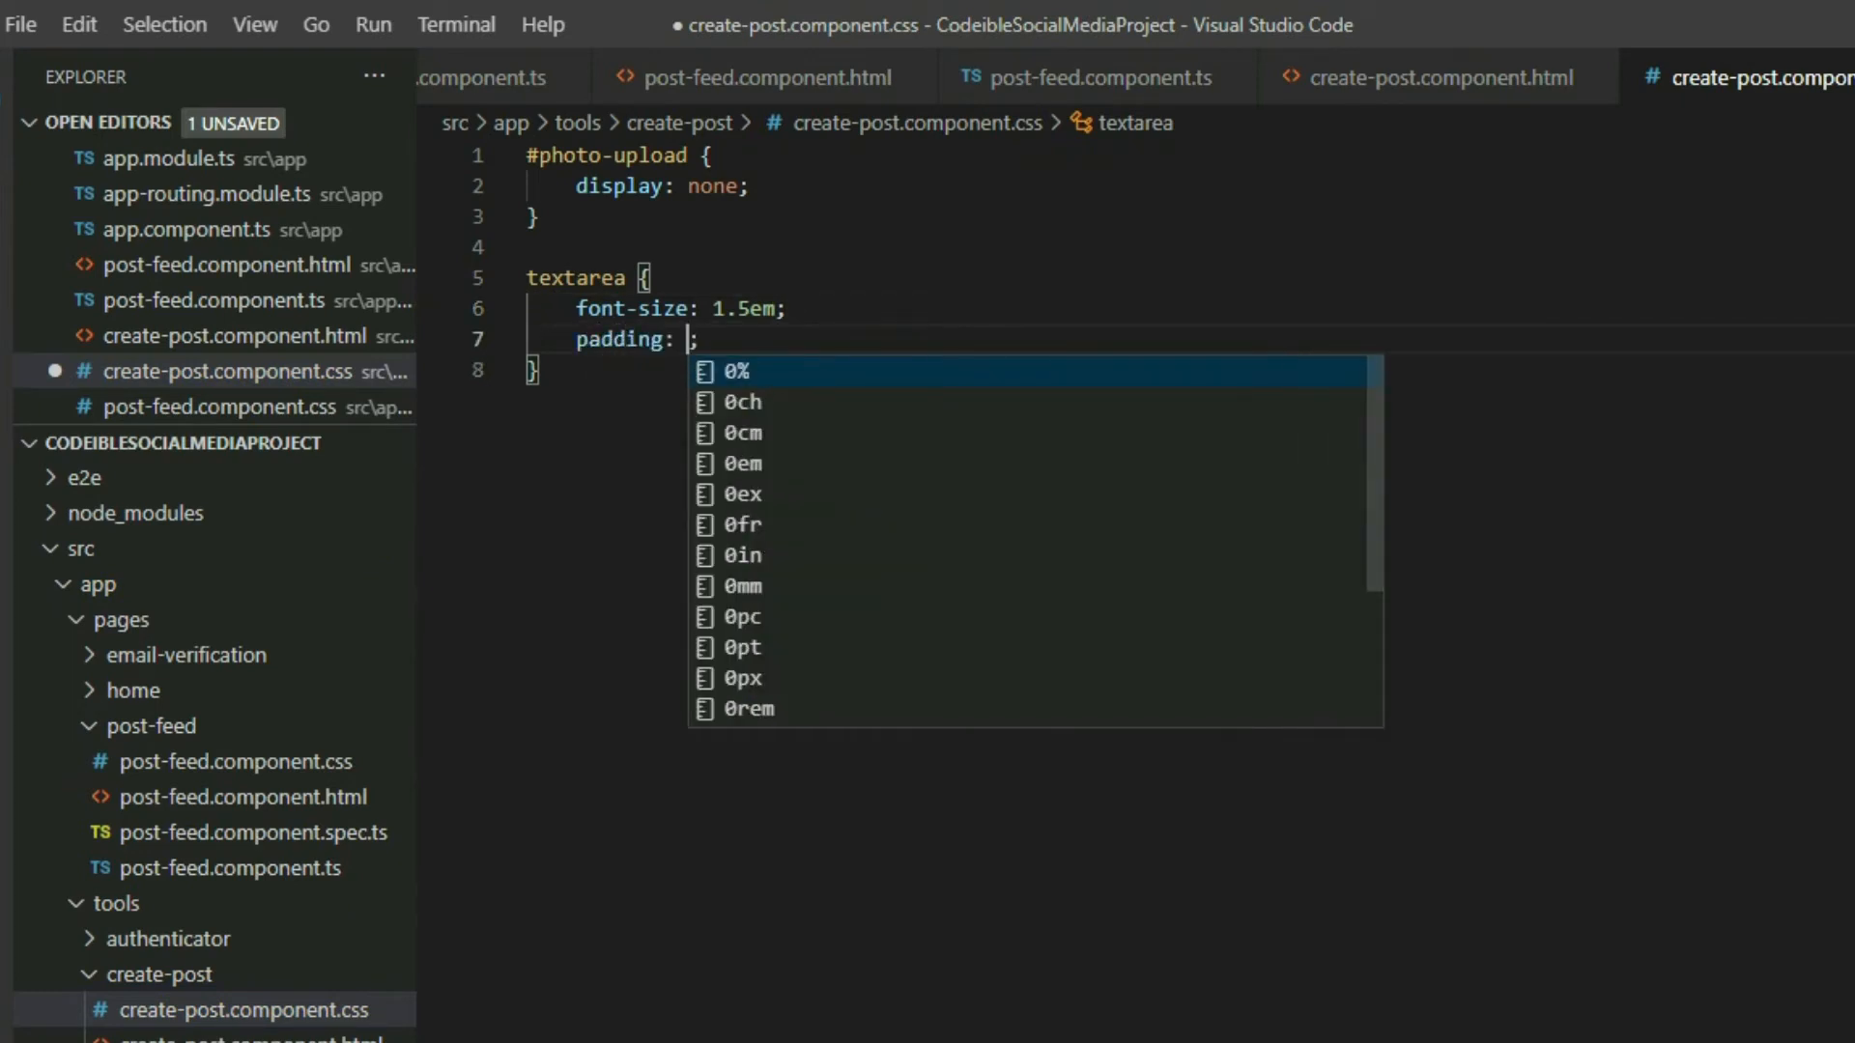
text(1em)
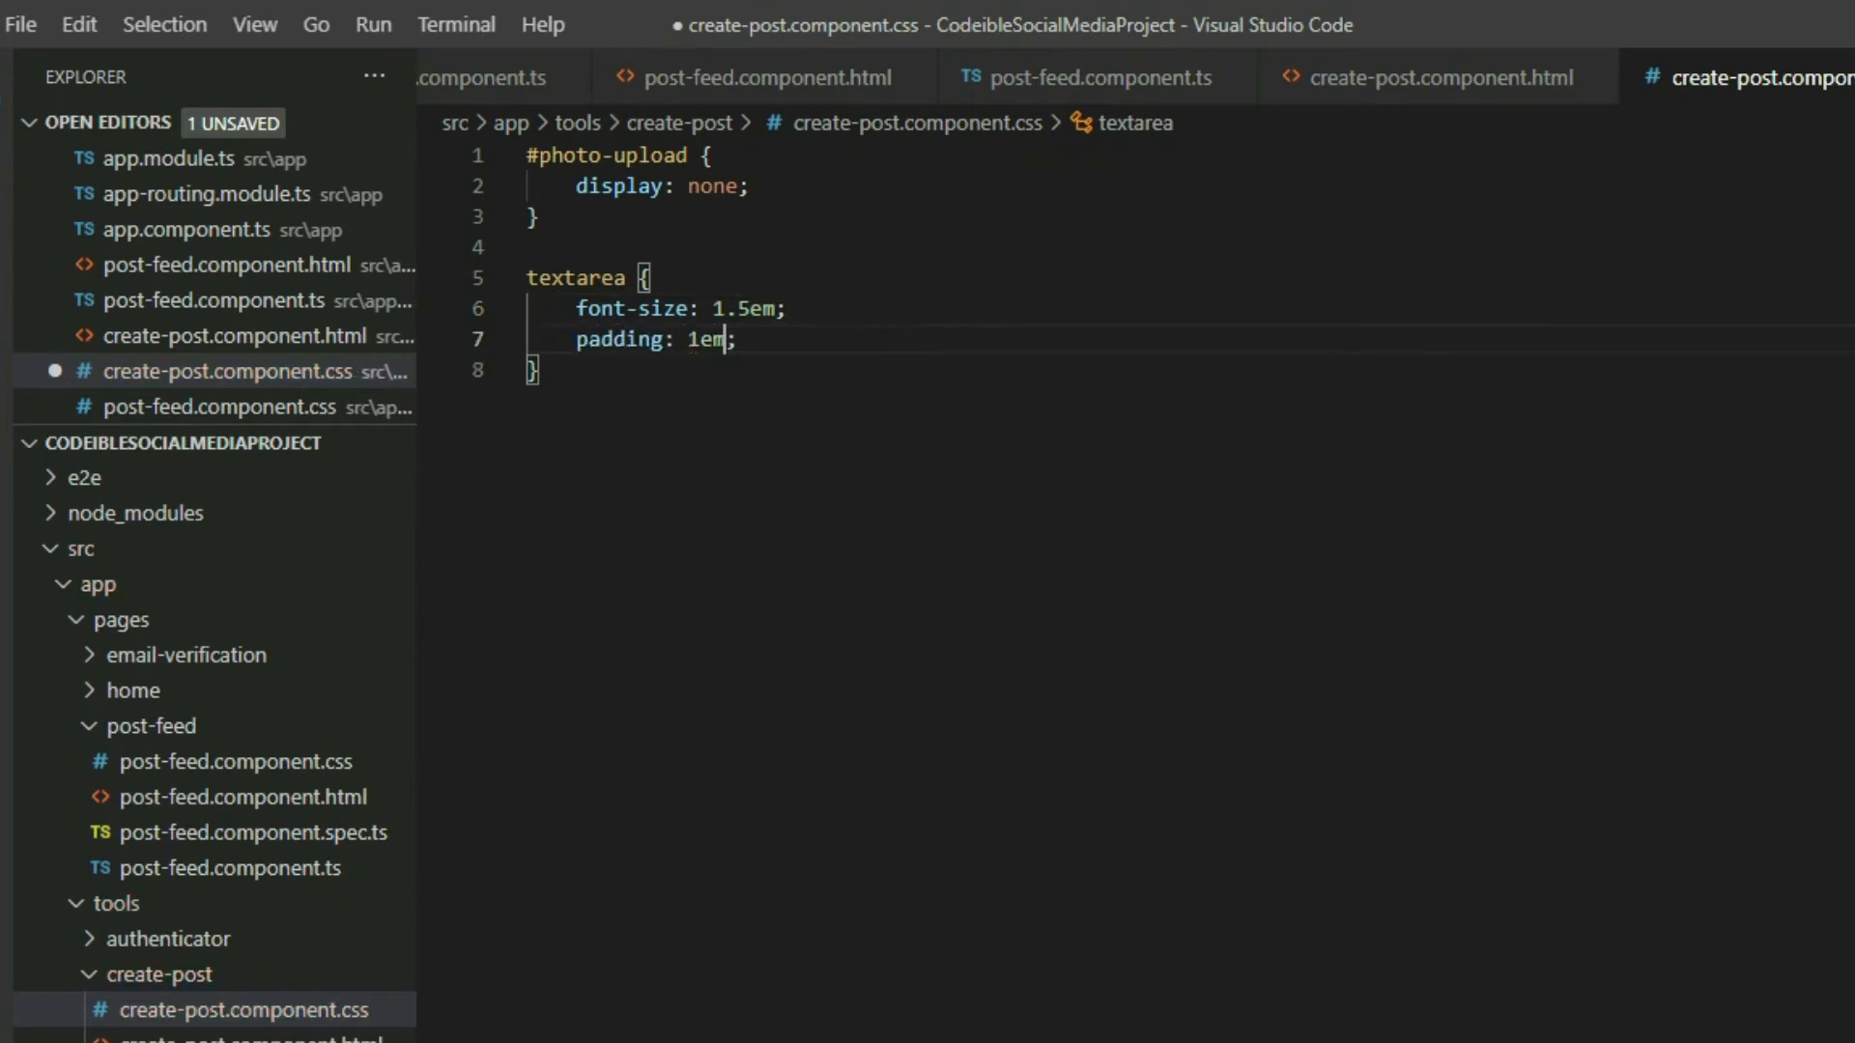
text(resi)
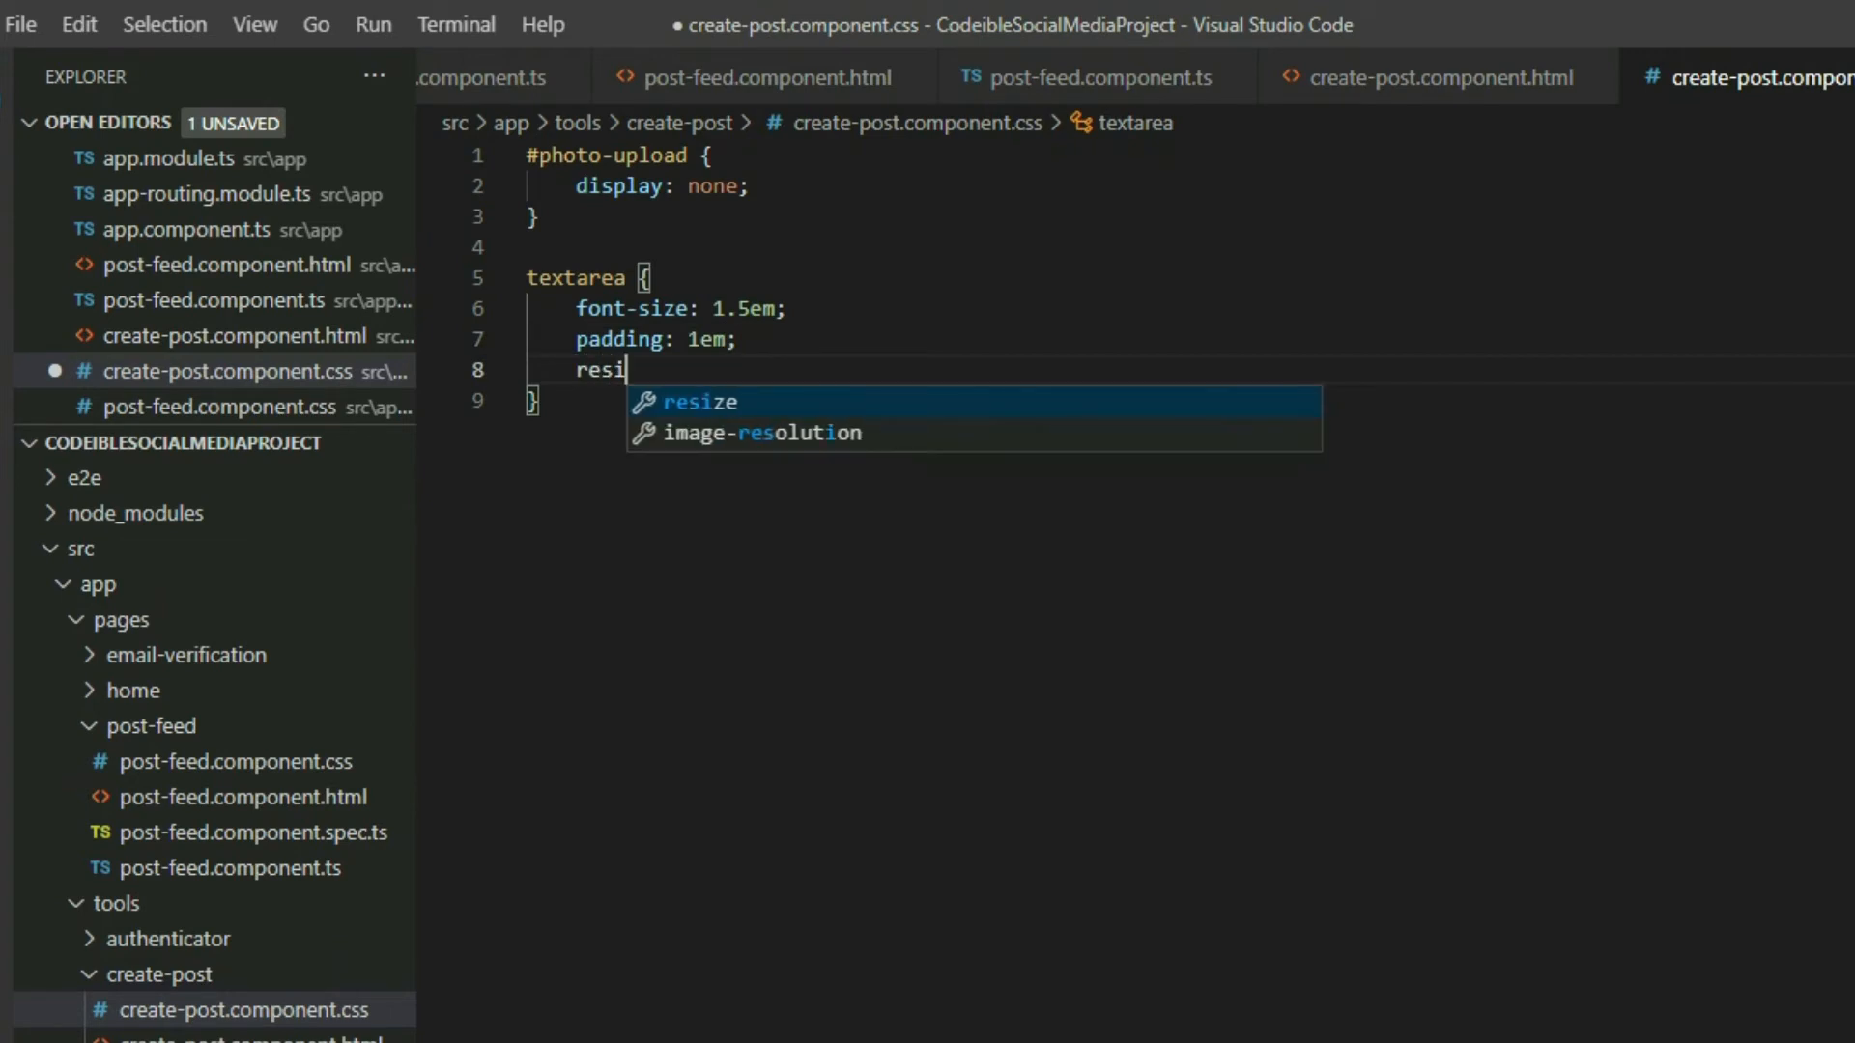
text(ze: none;)
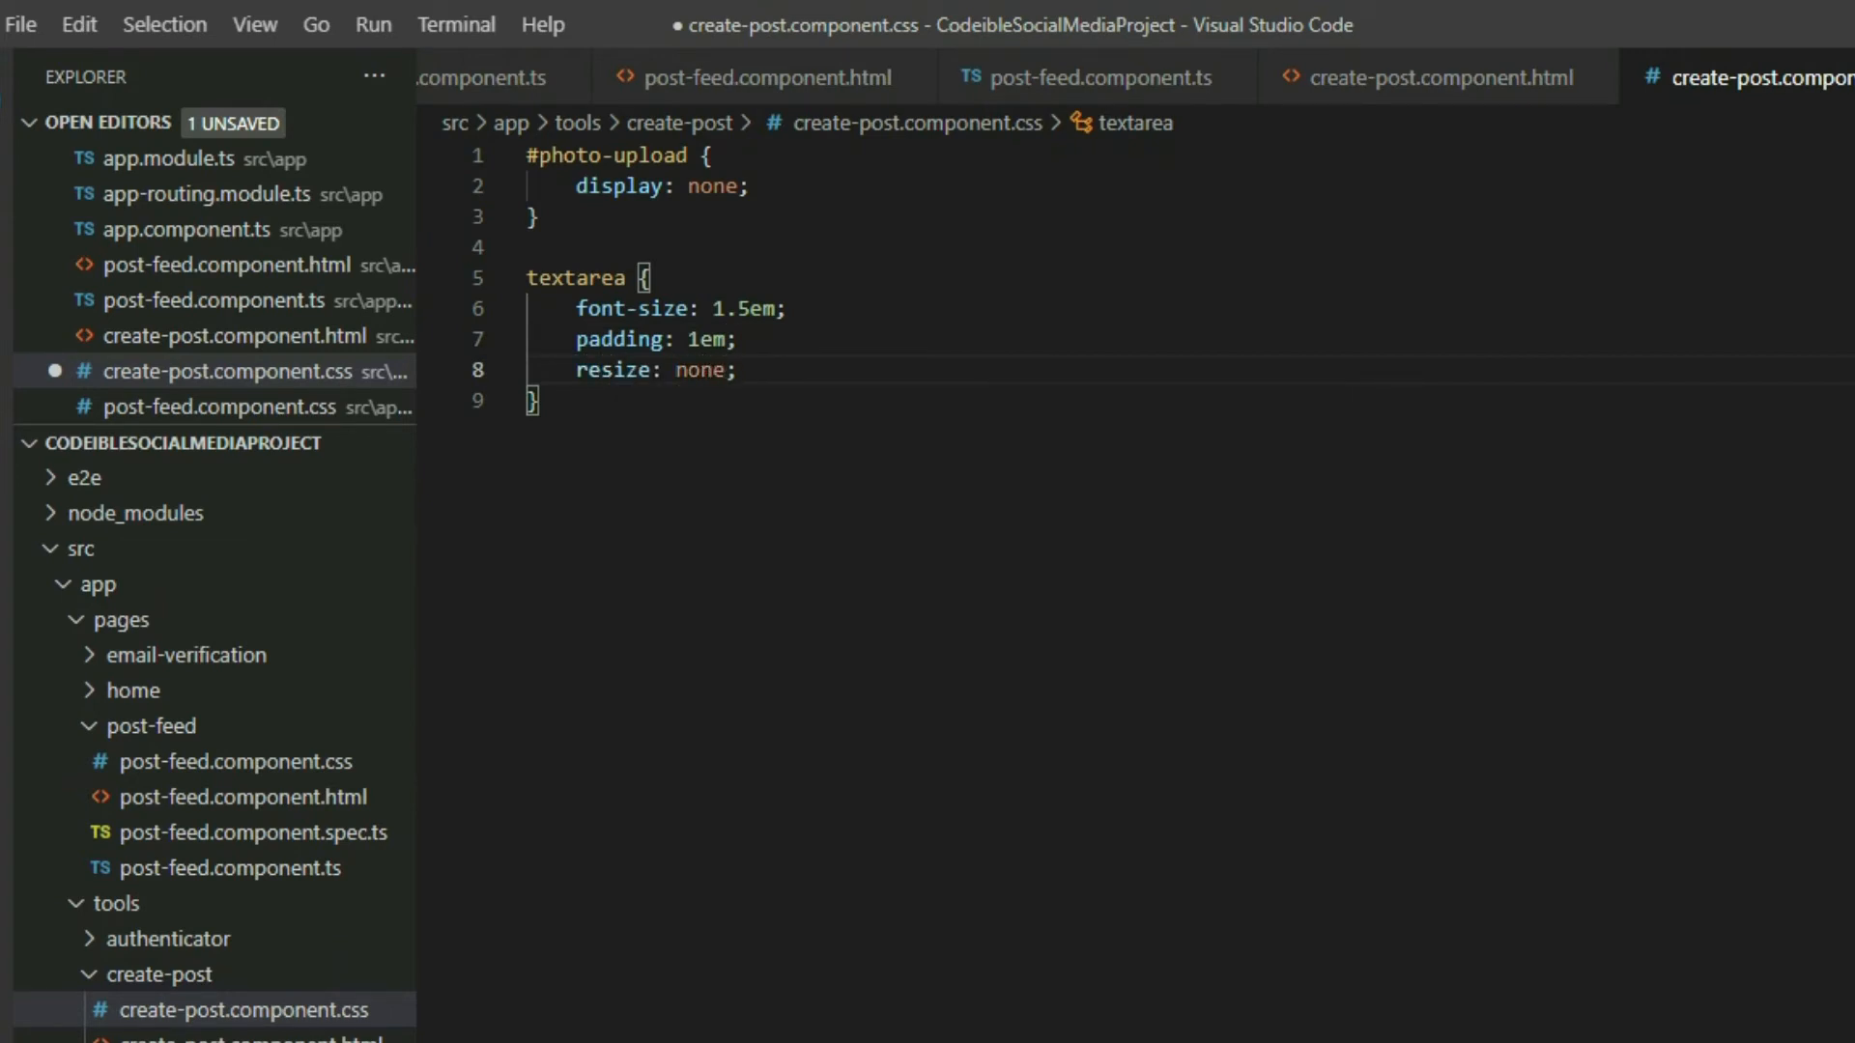
Step: Set the textarea to width 250px, min-height 200px, border none and outline none
text(width)
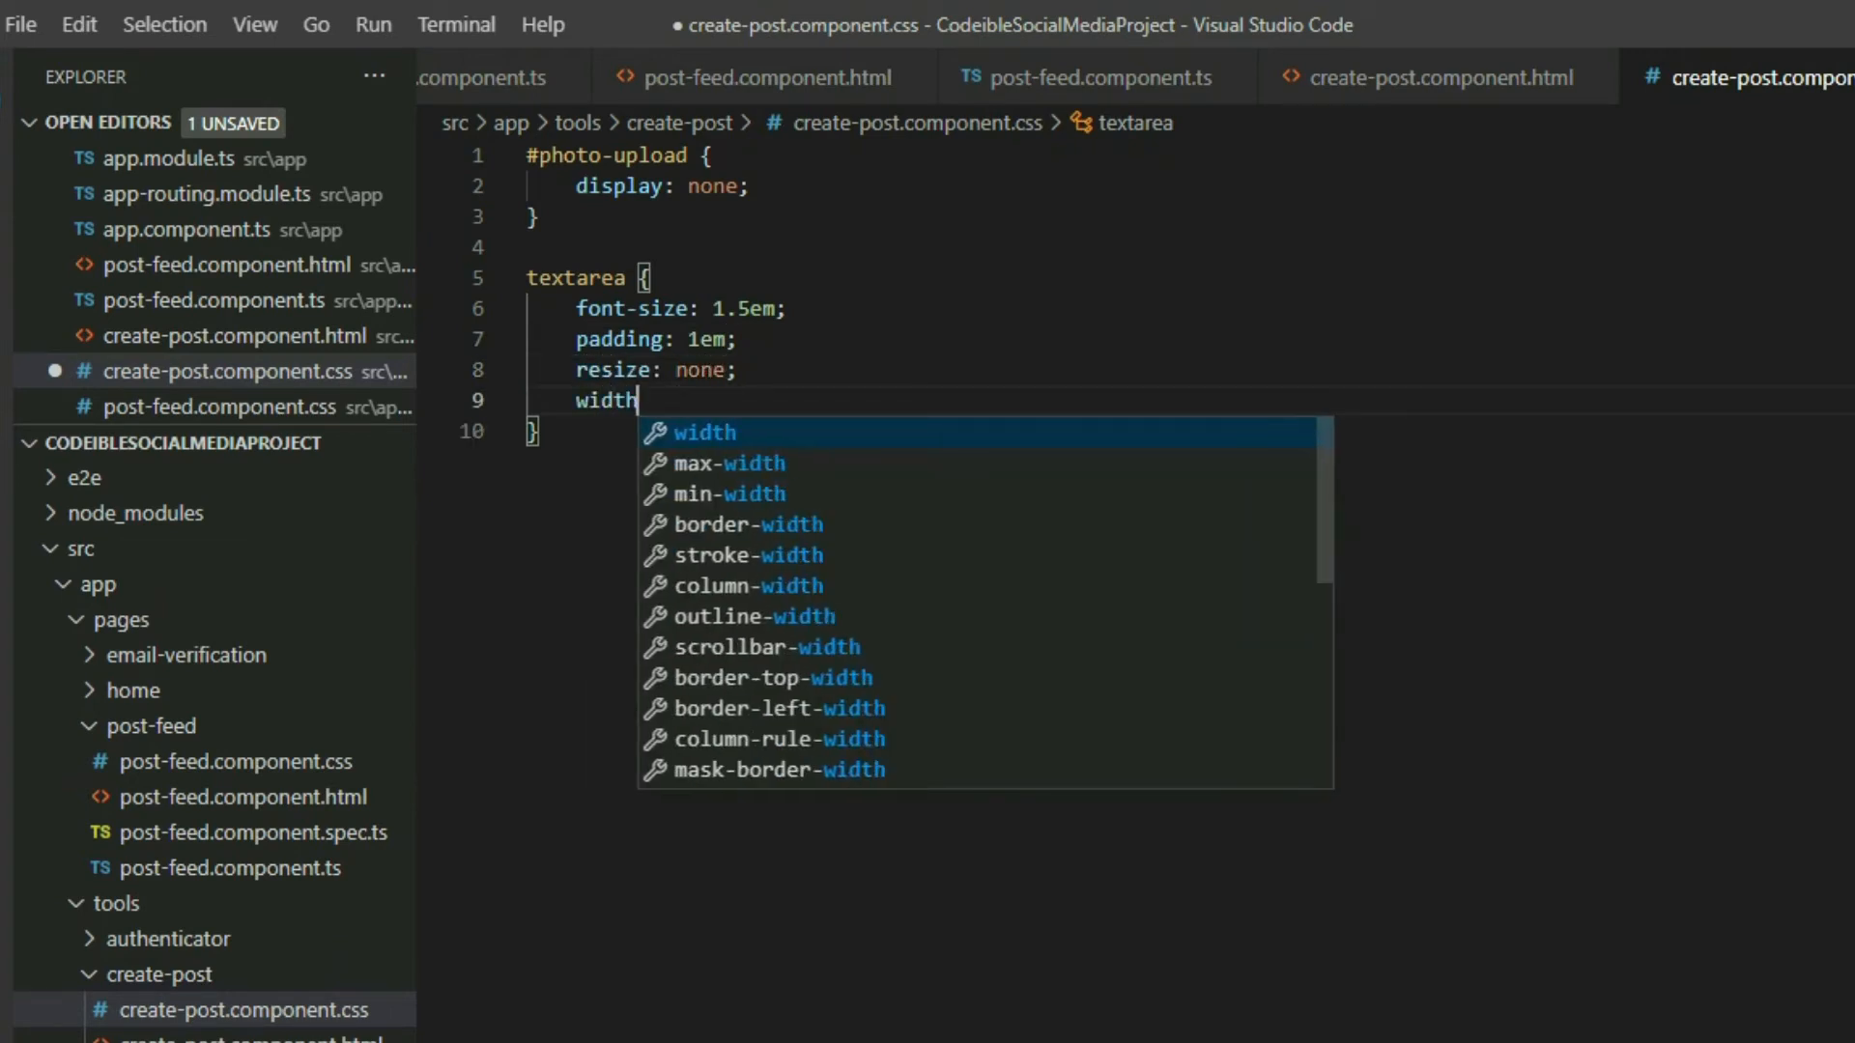
text(: 250px;)
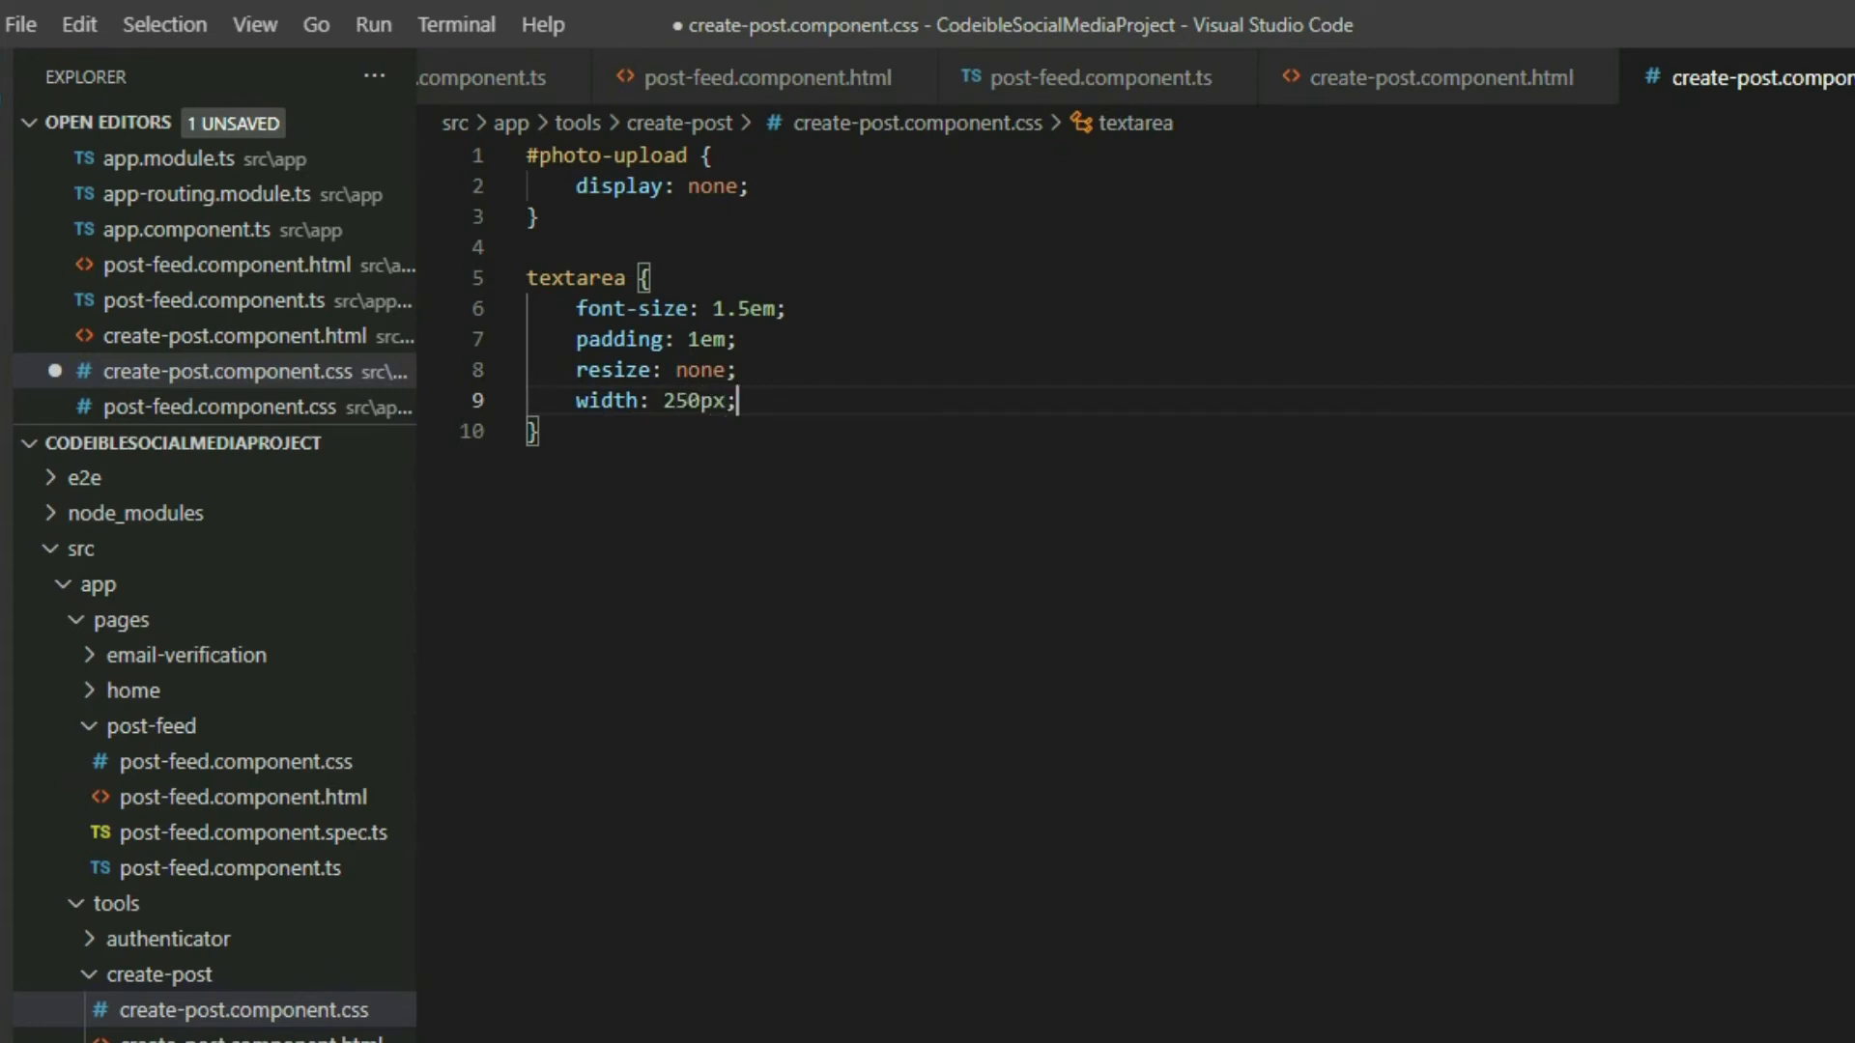
text(min-height: ;)
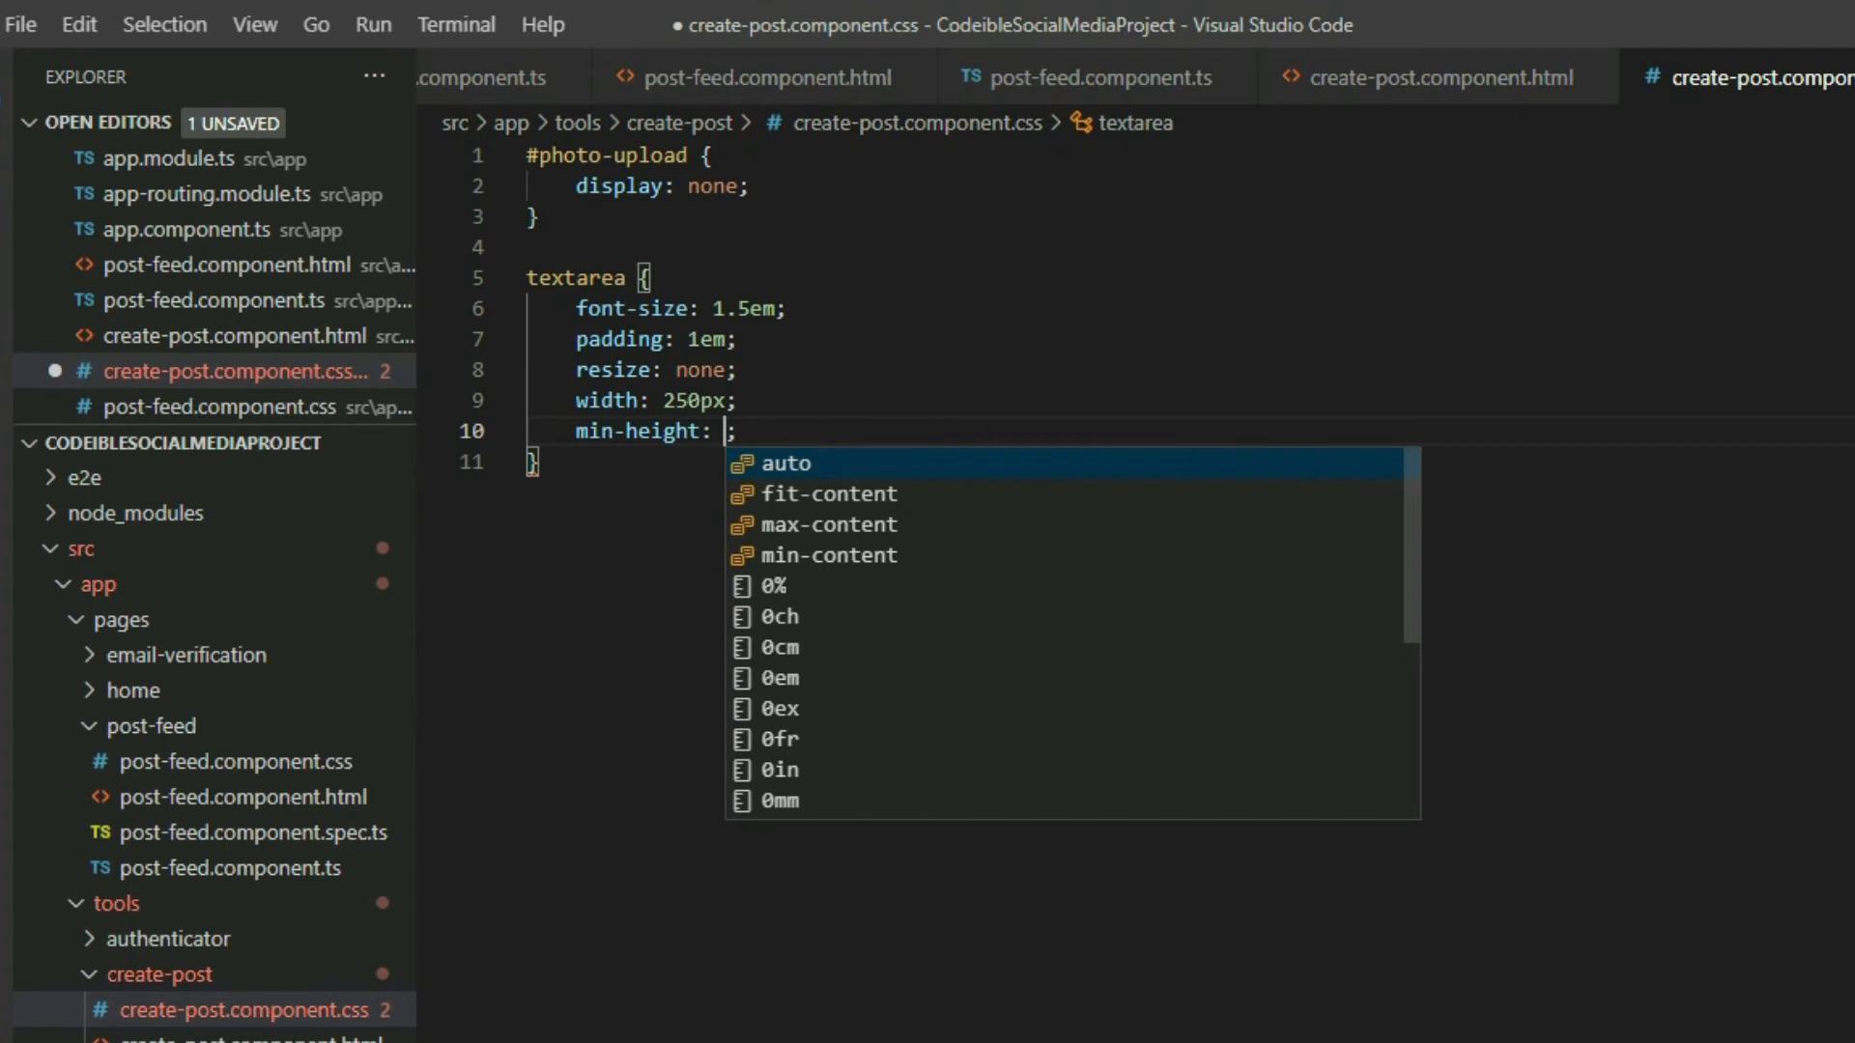
text(200px)
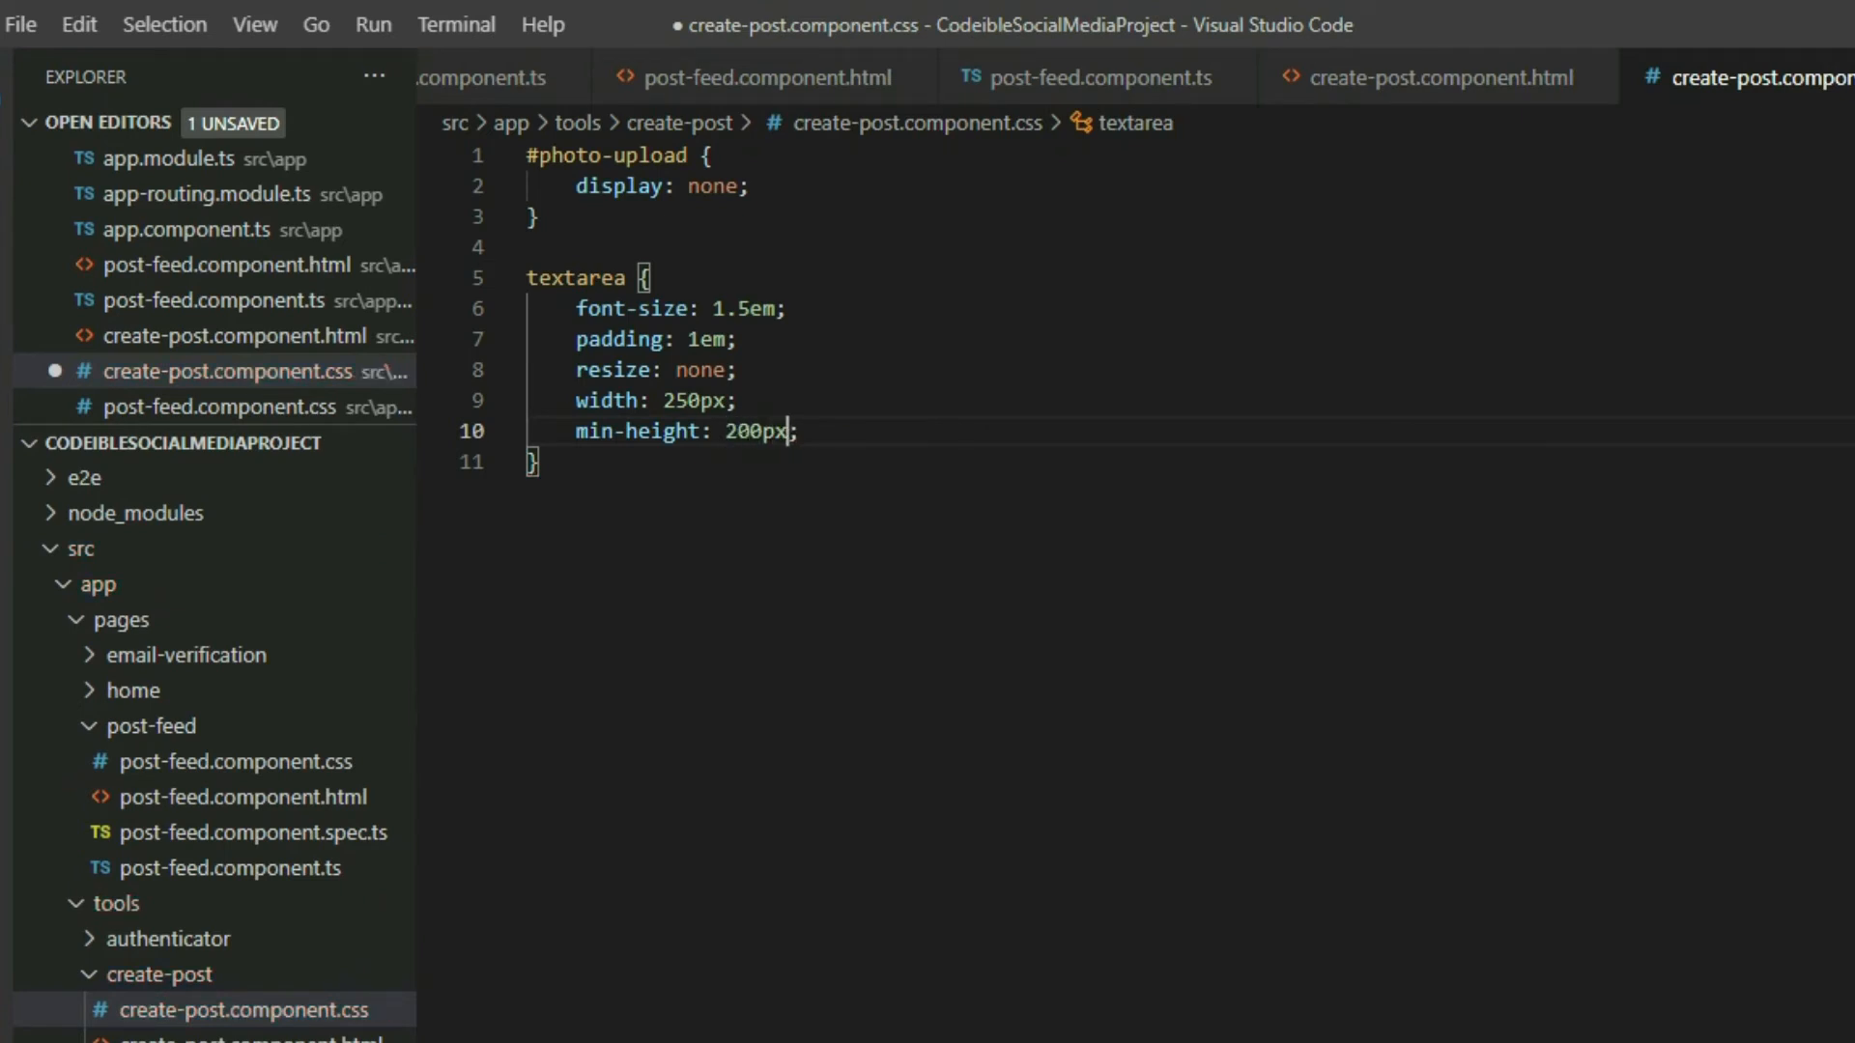
text(border: none;)
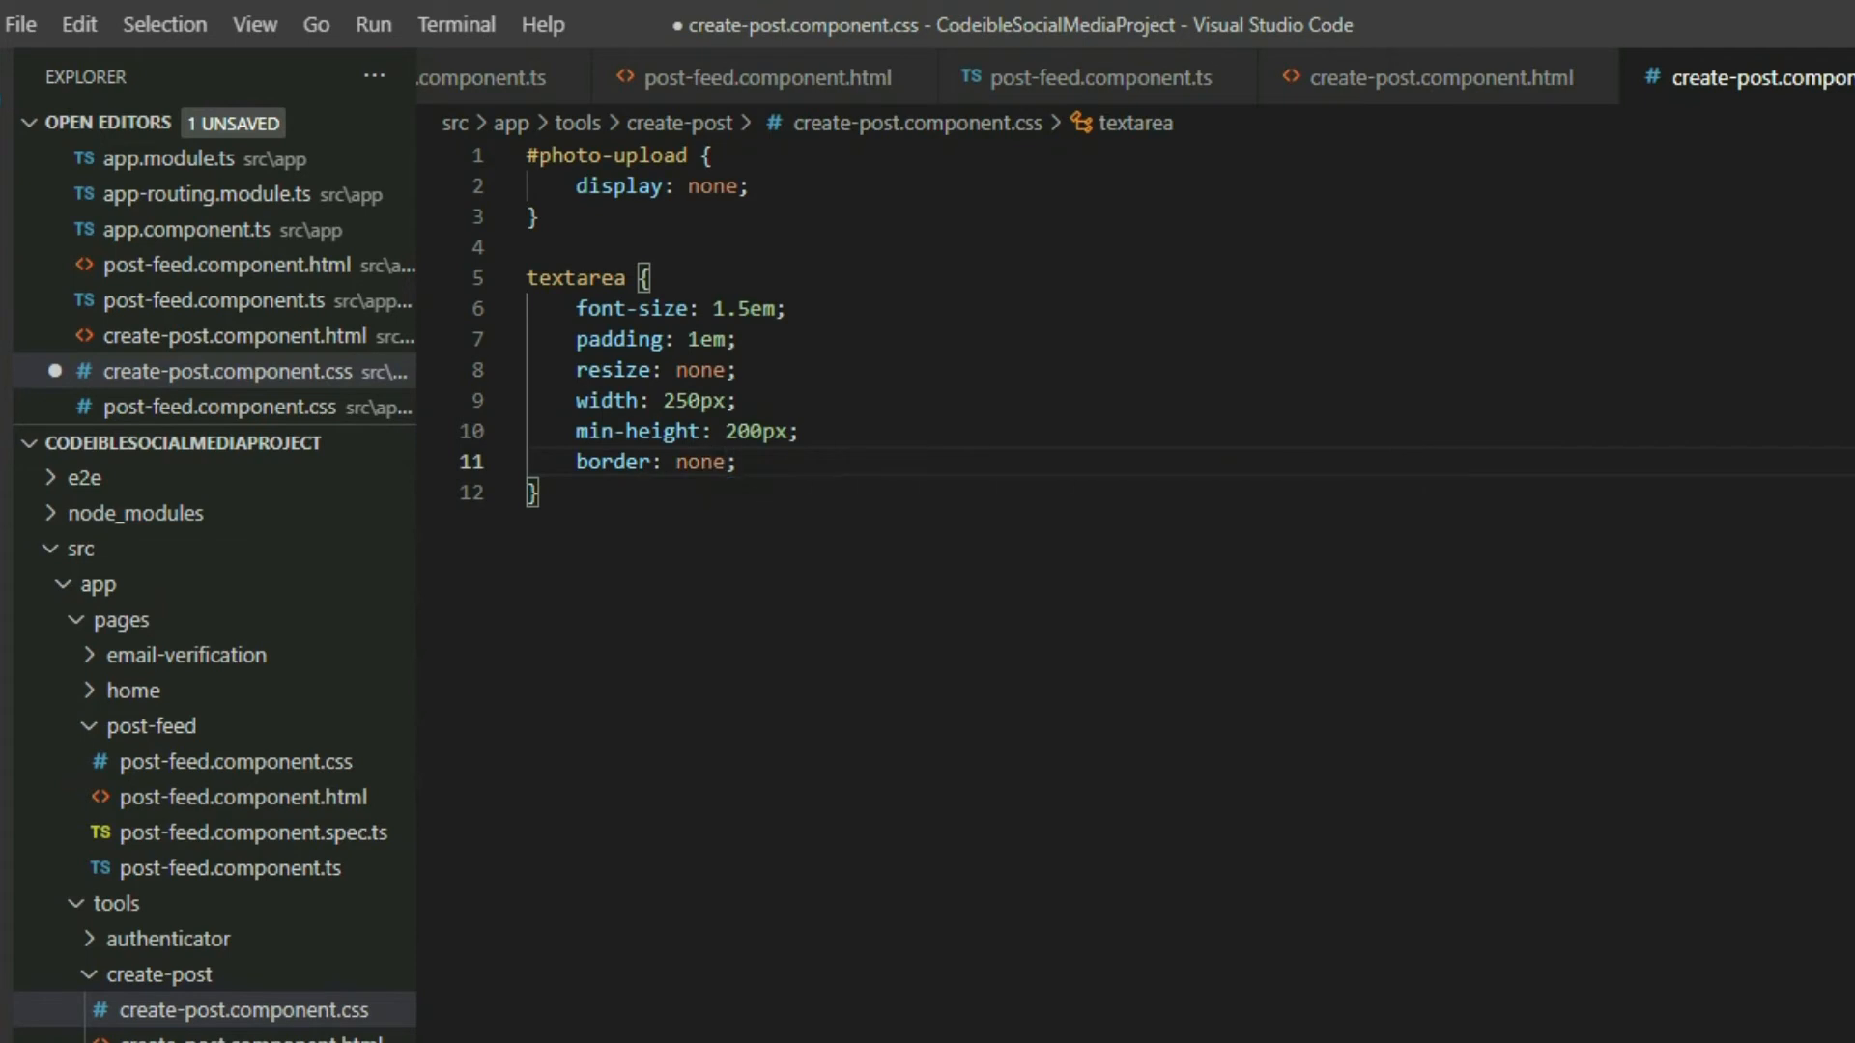
text(c)
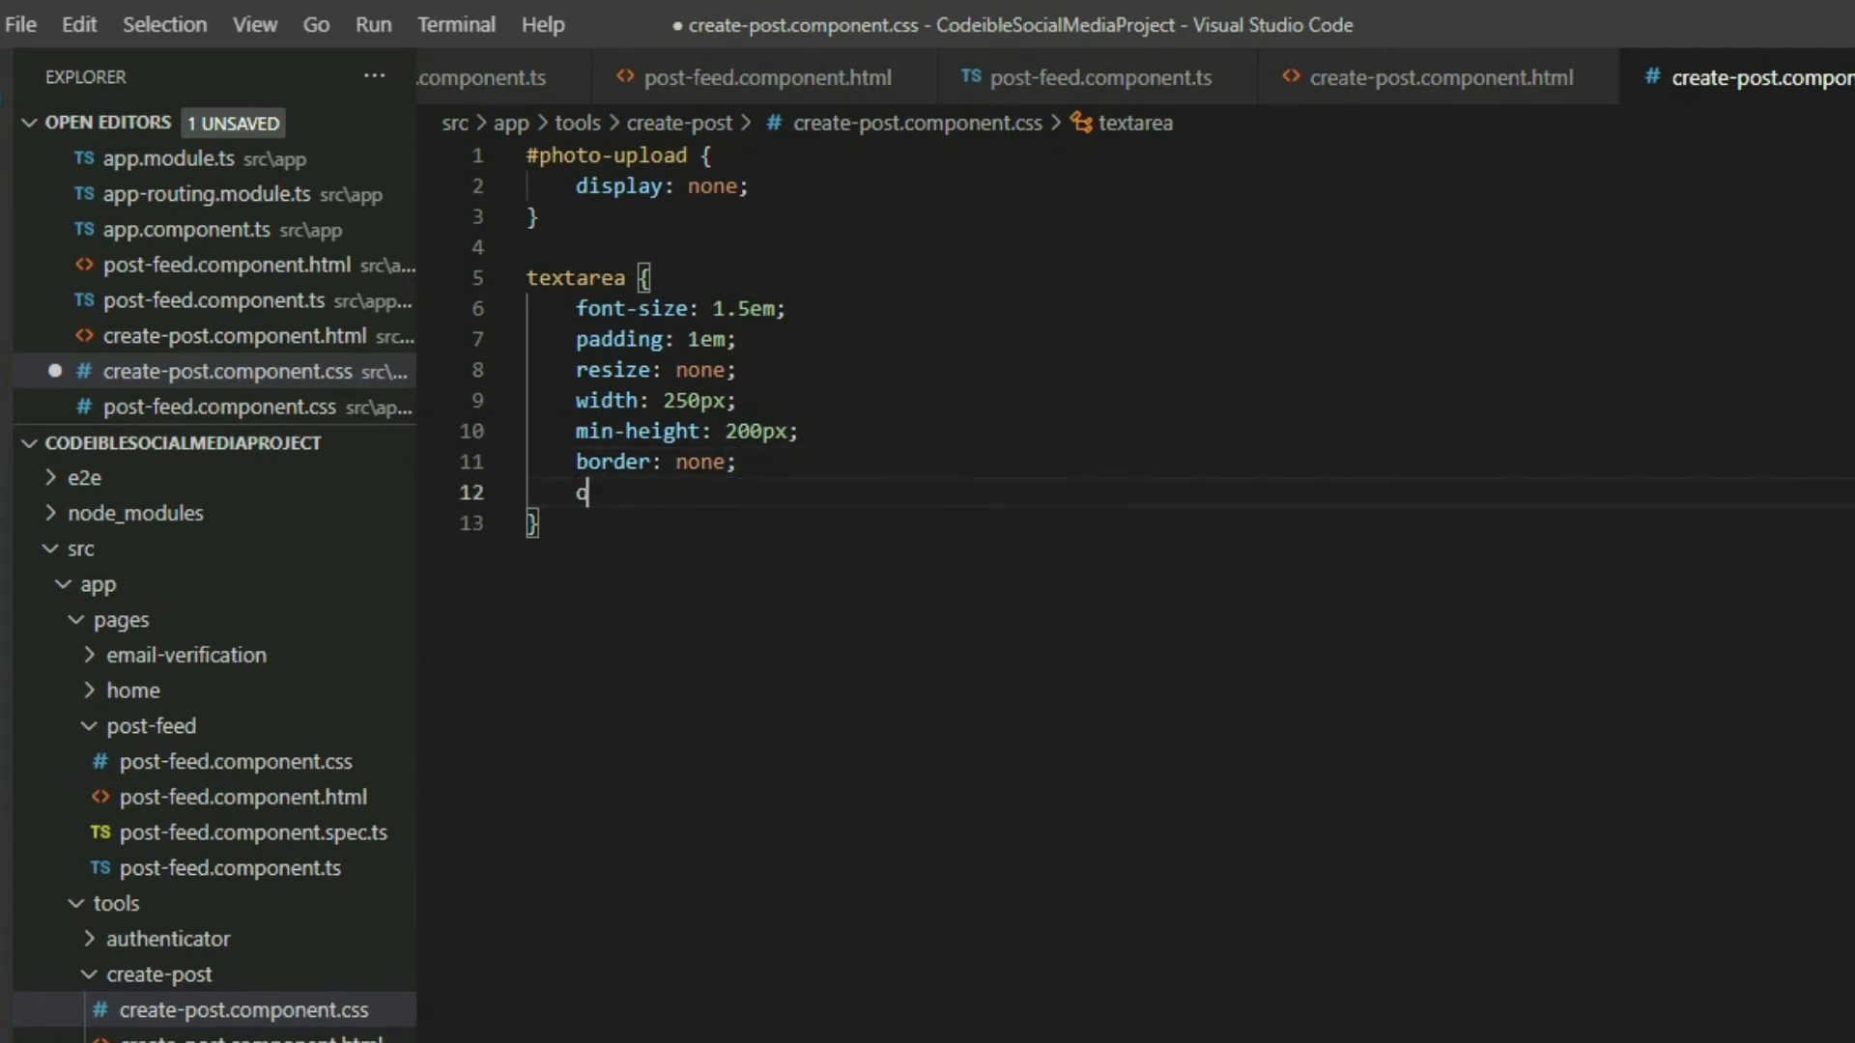
text(outline: none;)
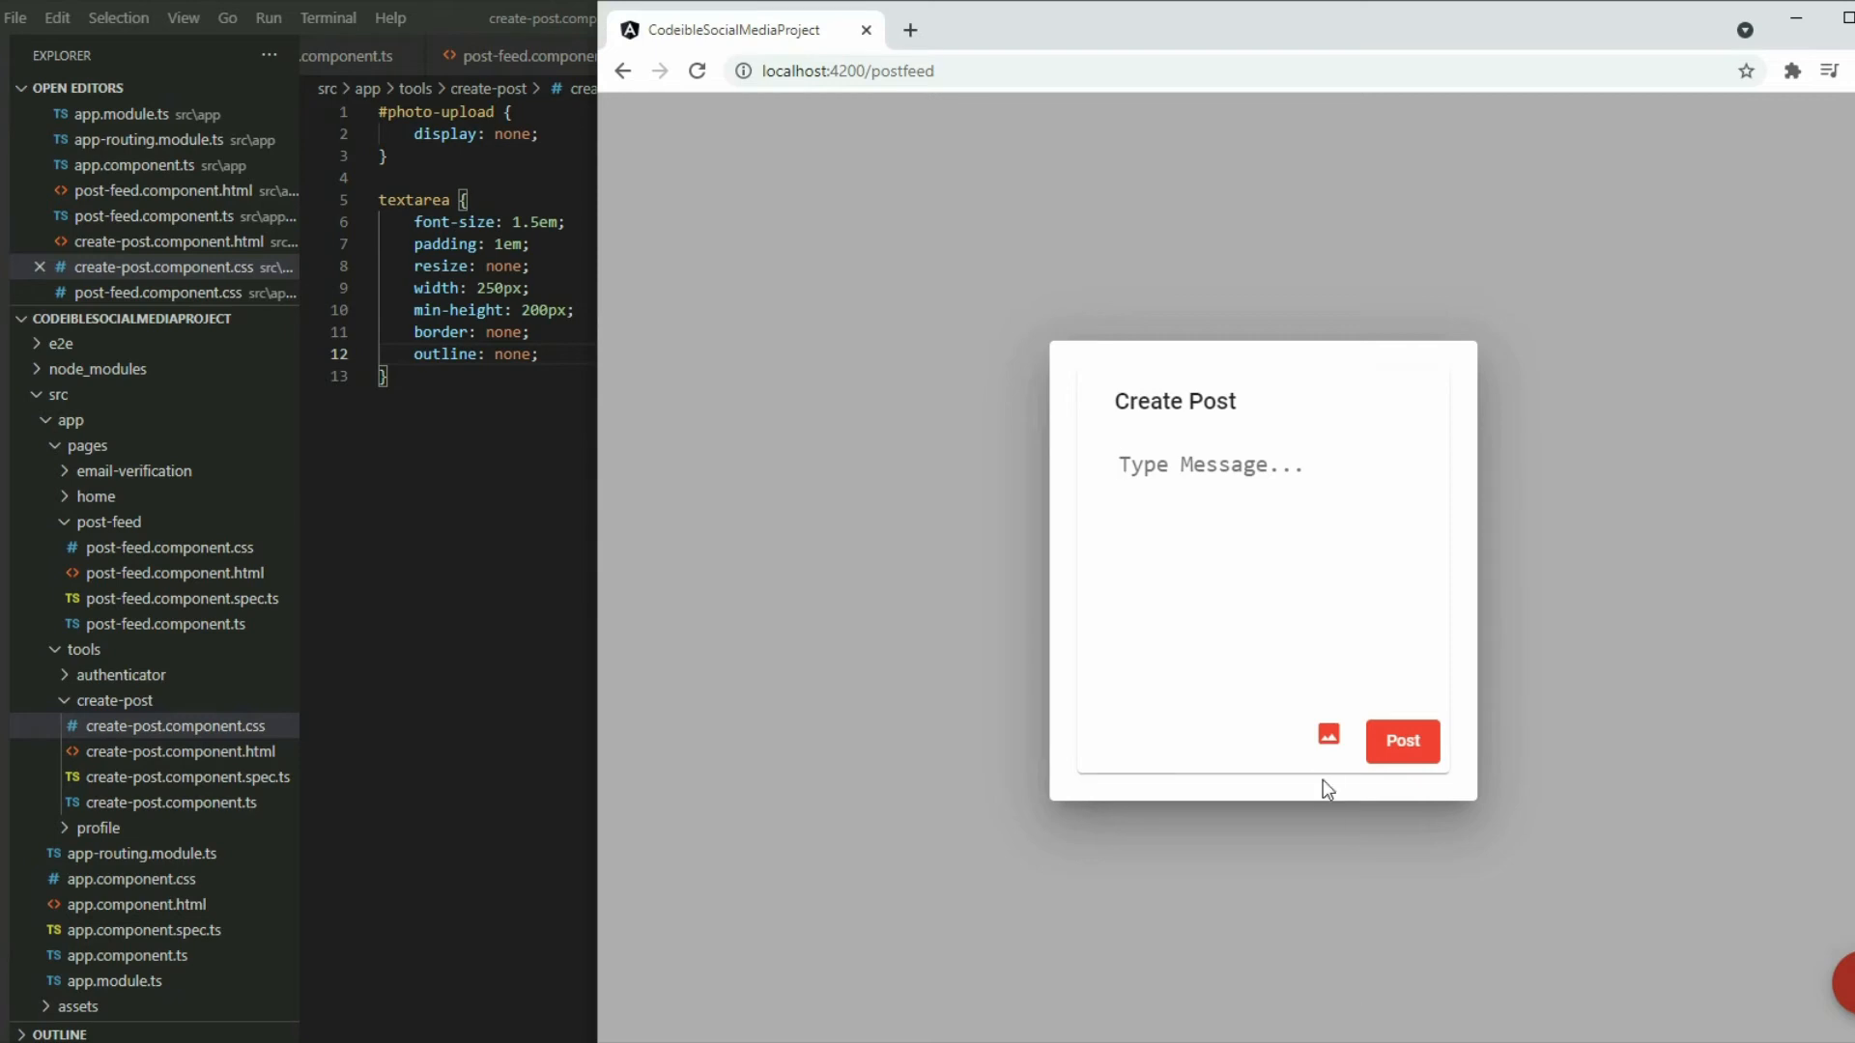
Step: Try the dialog's photo icon to open and cancel the image file picker, then reopen create-post.component.html
click(1329, 734)
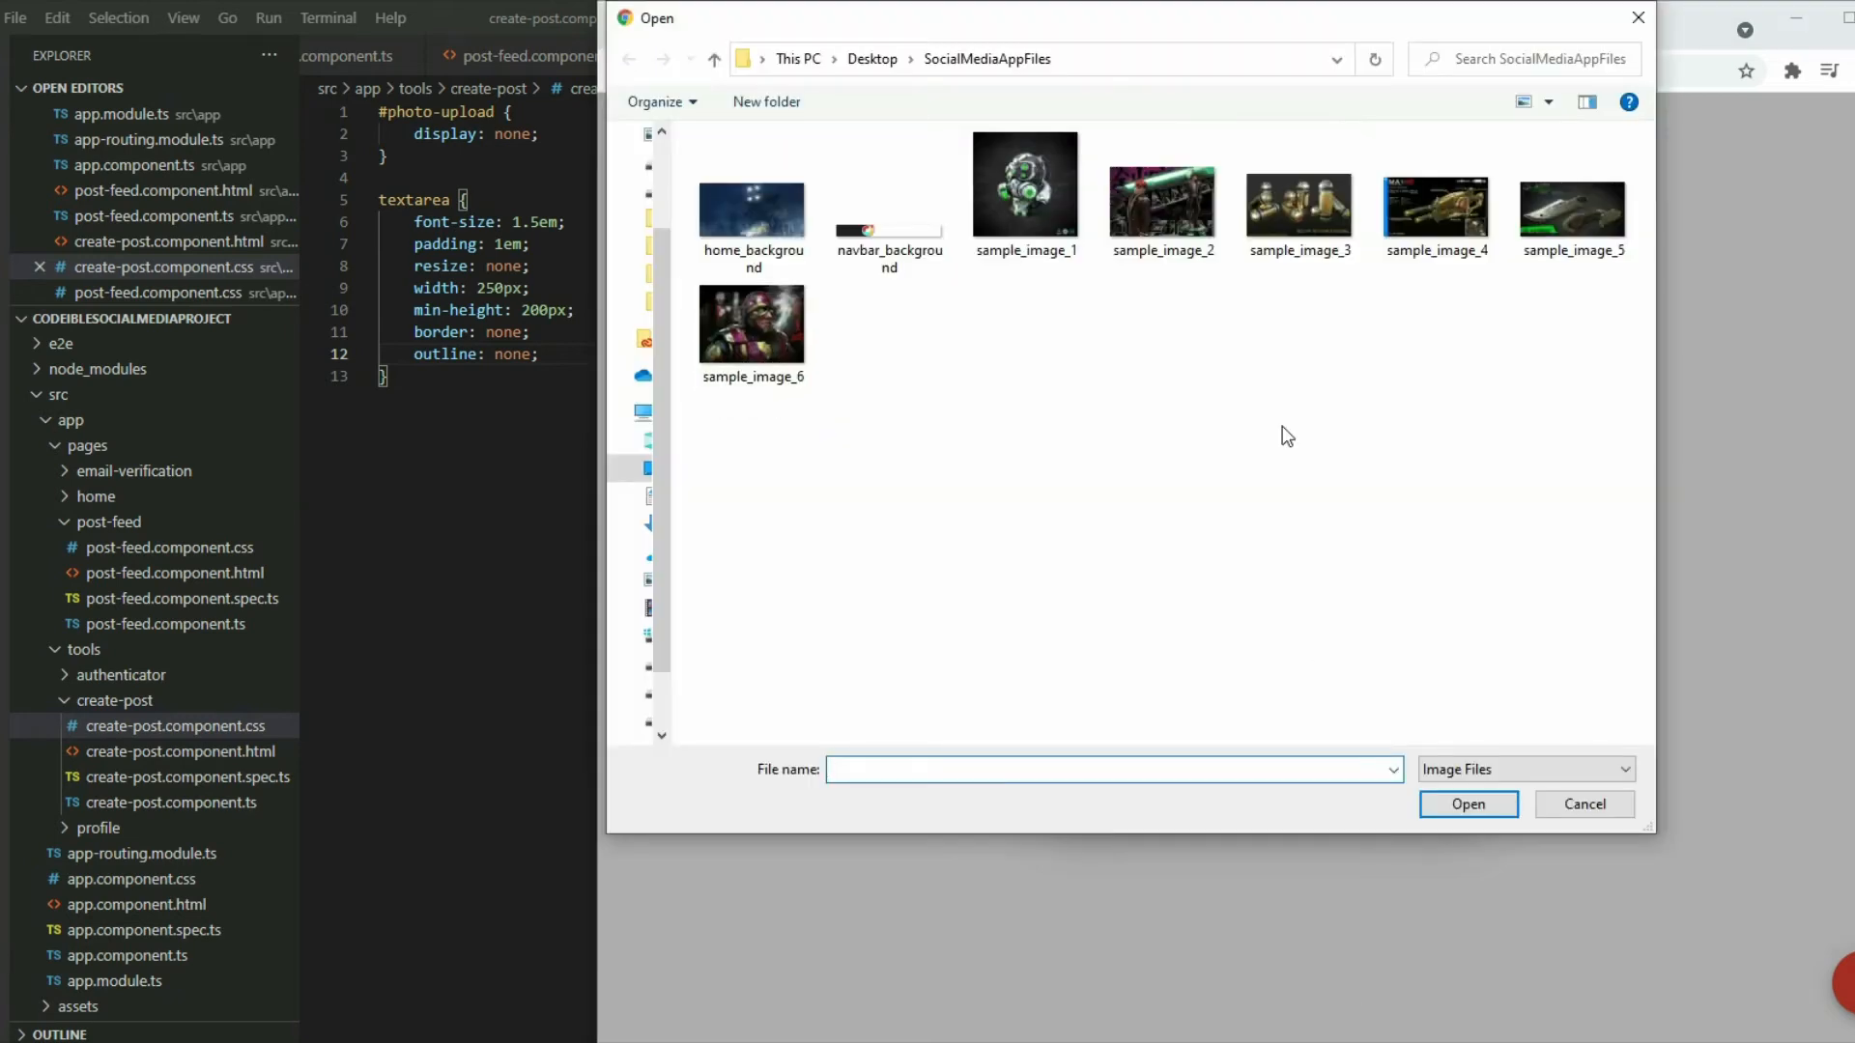
click(1584, 803)
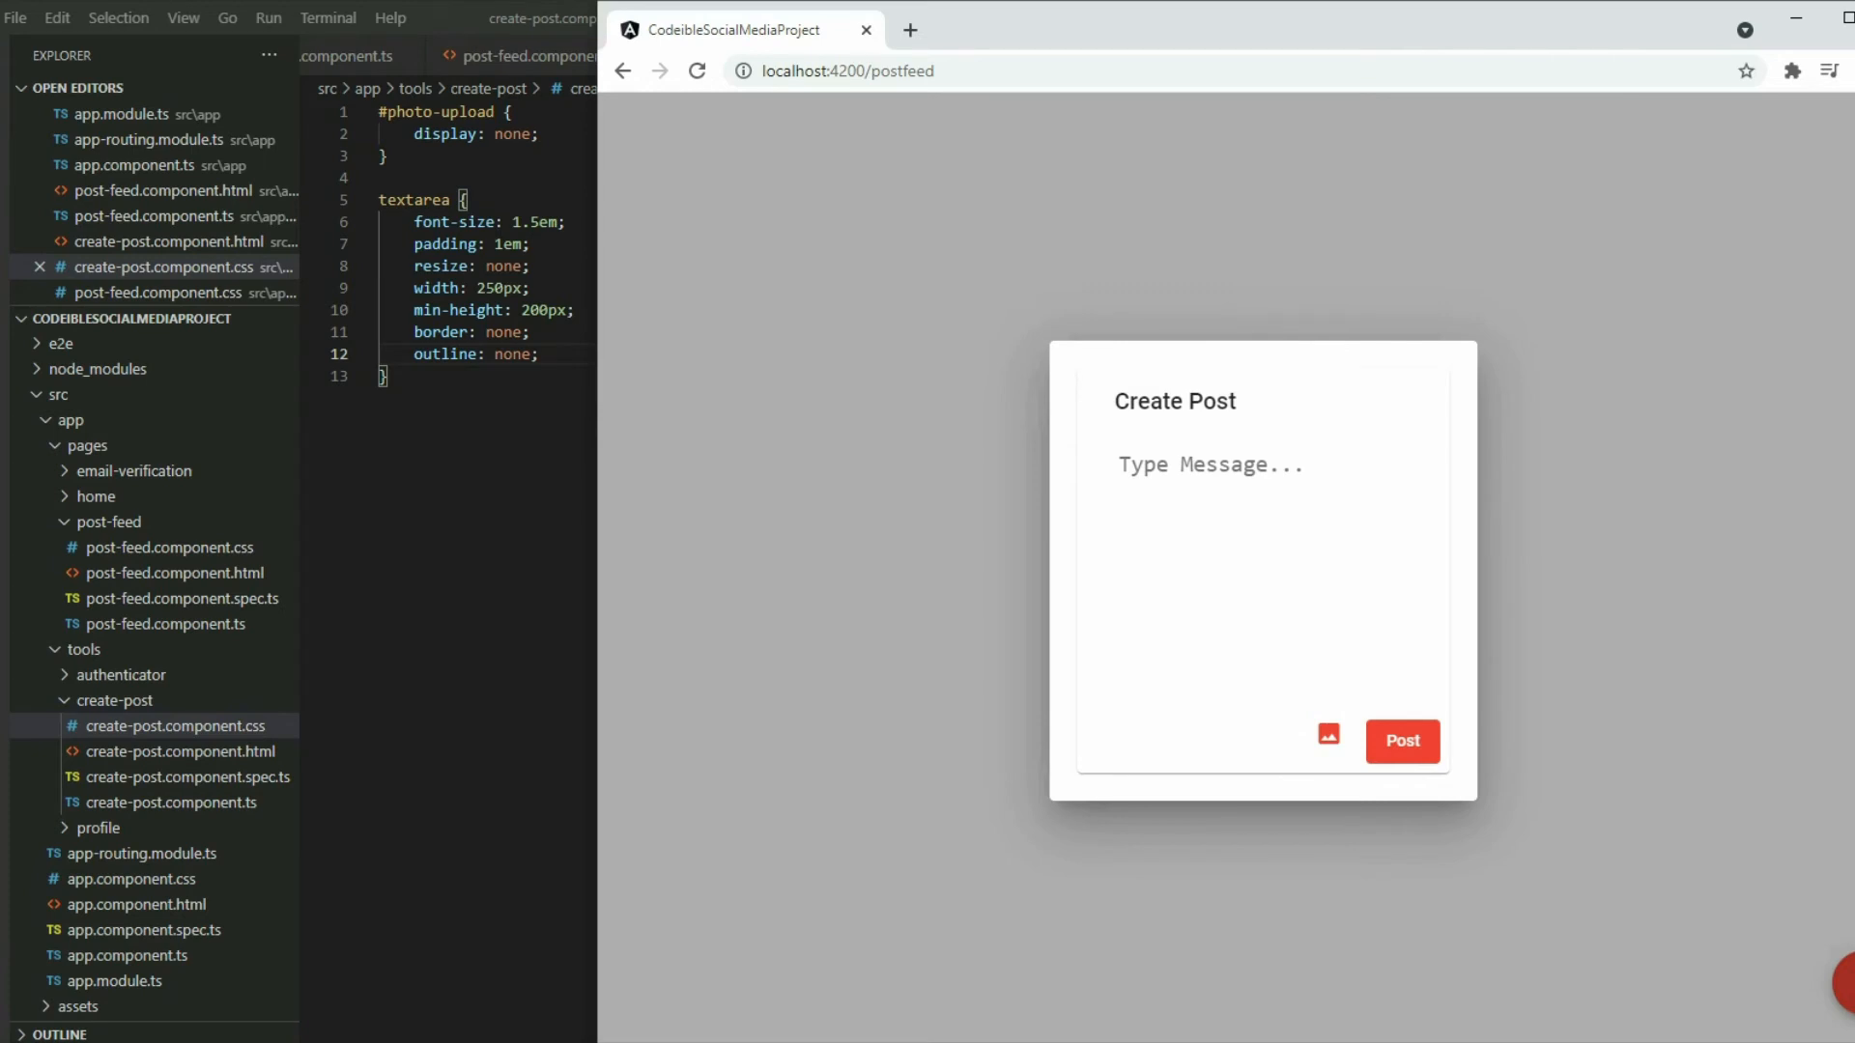
mouse_move(591, 858)
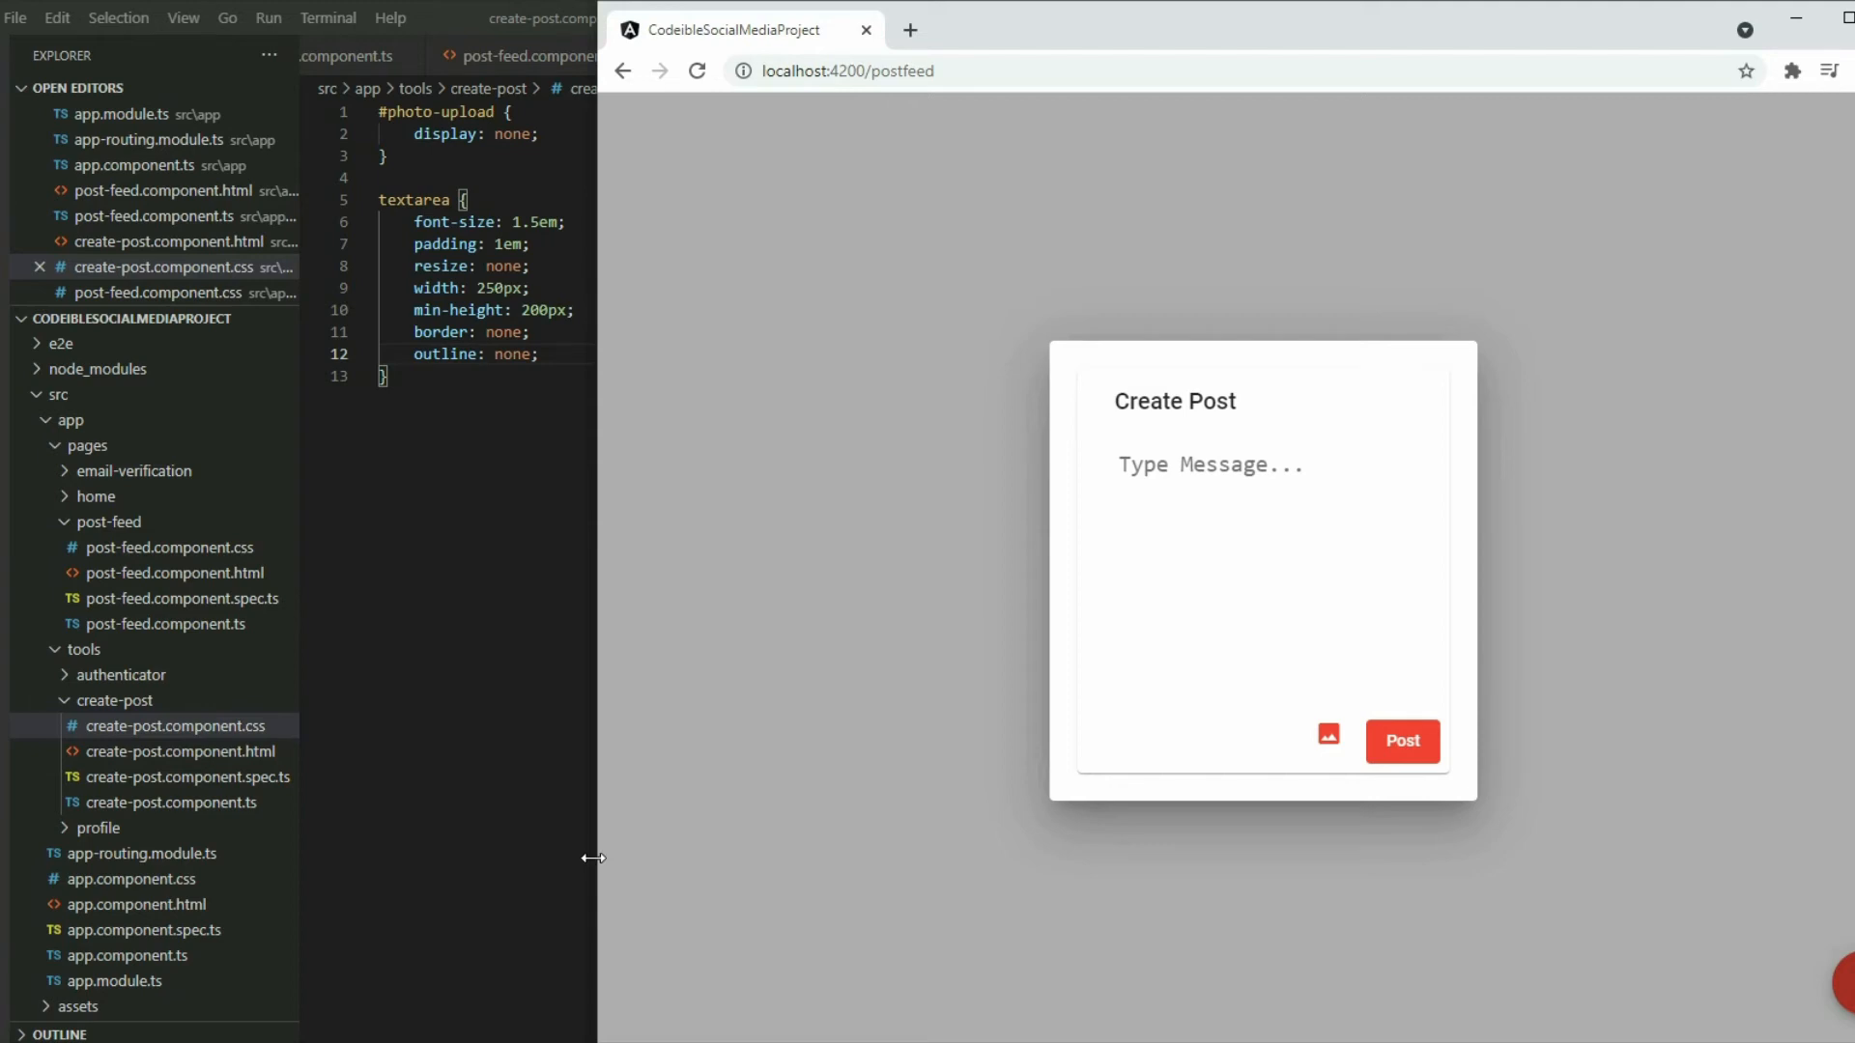
click(174, 751)
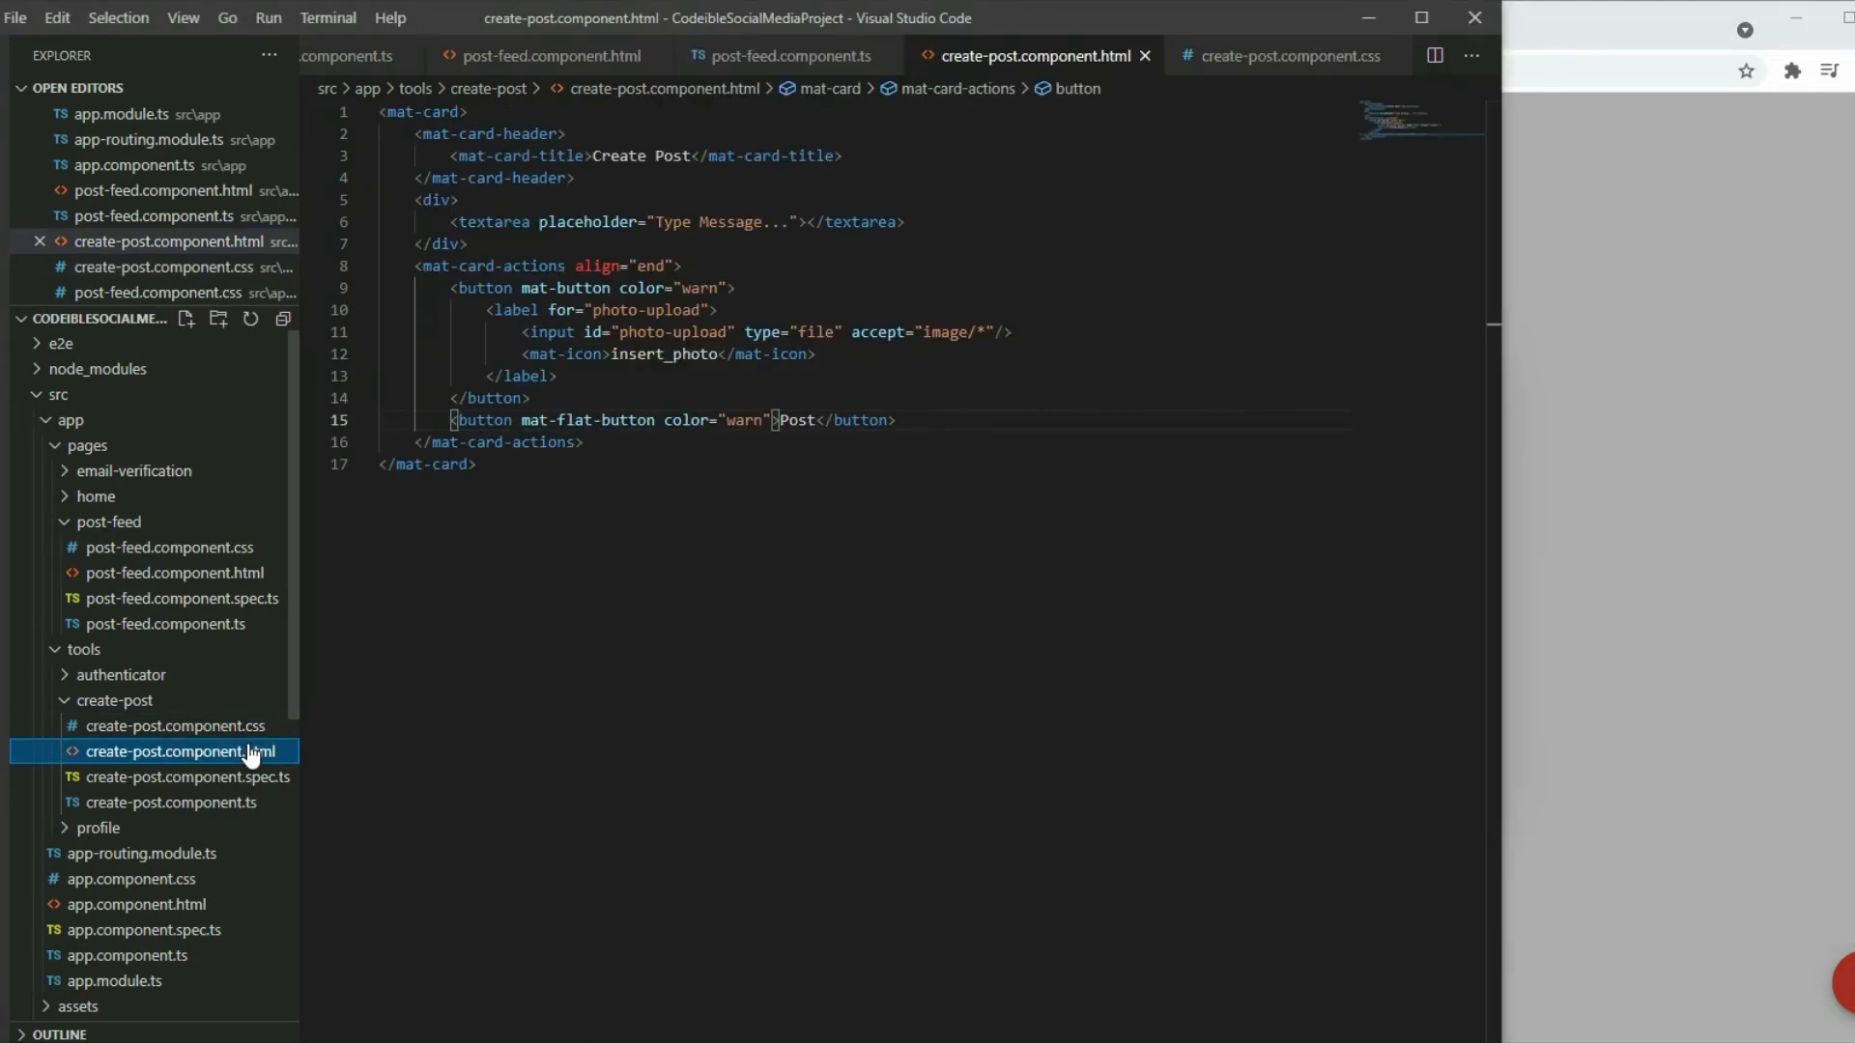
Step: Add a div with id "post-preview" below the textarea in create-post.component.html
key(Enter)
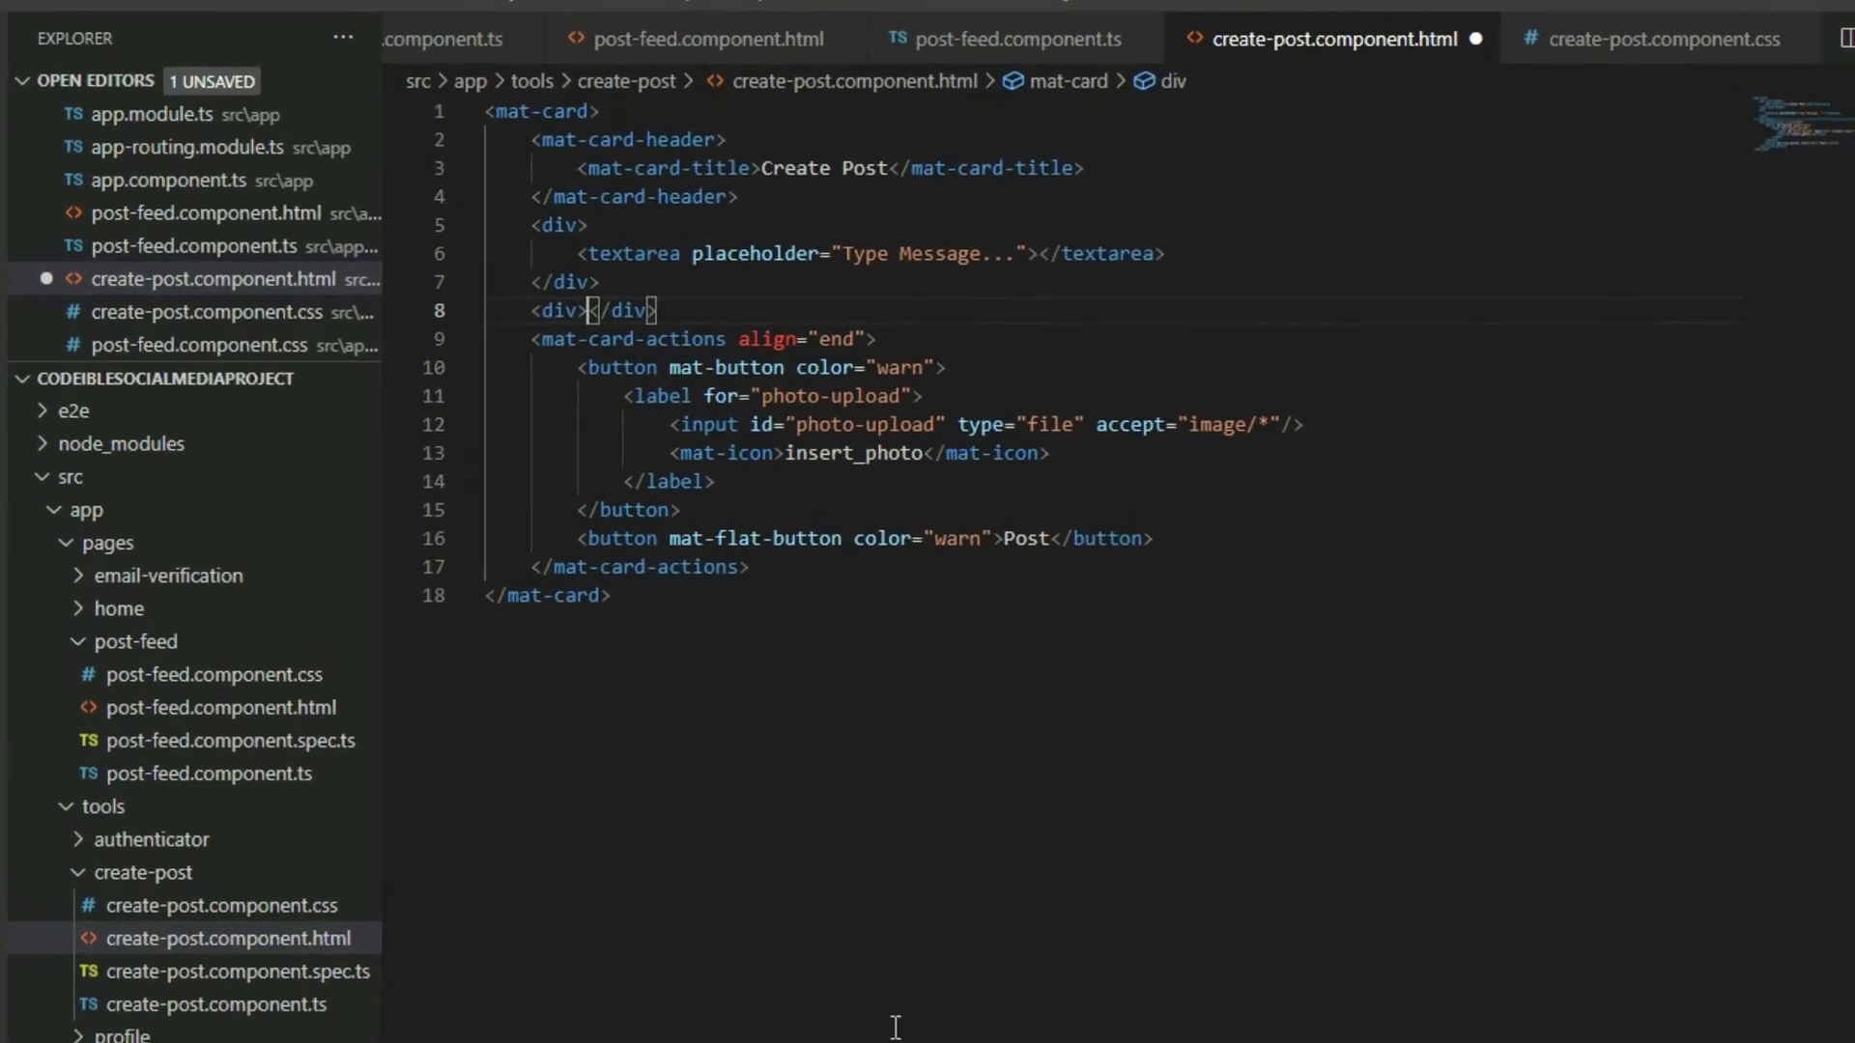
text(id=)
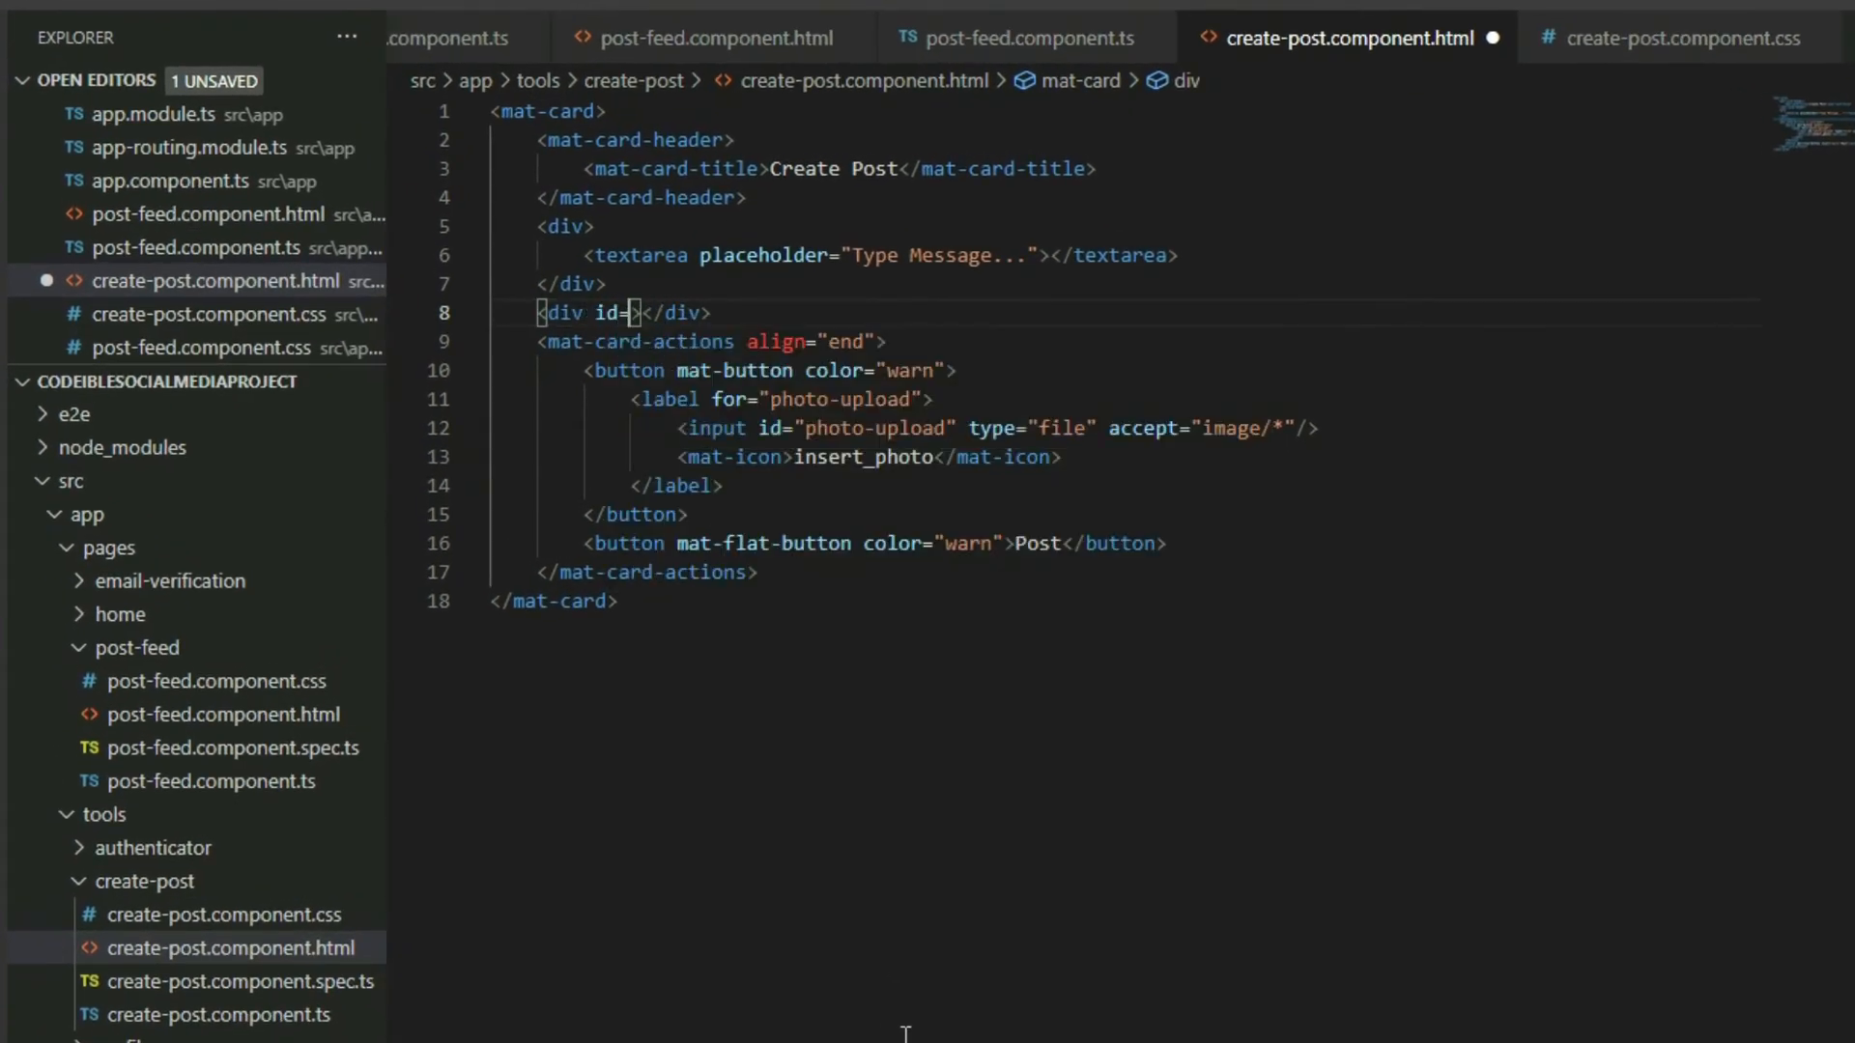
text(post")
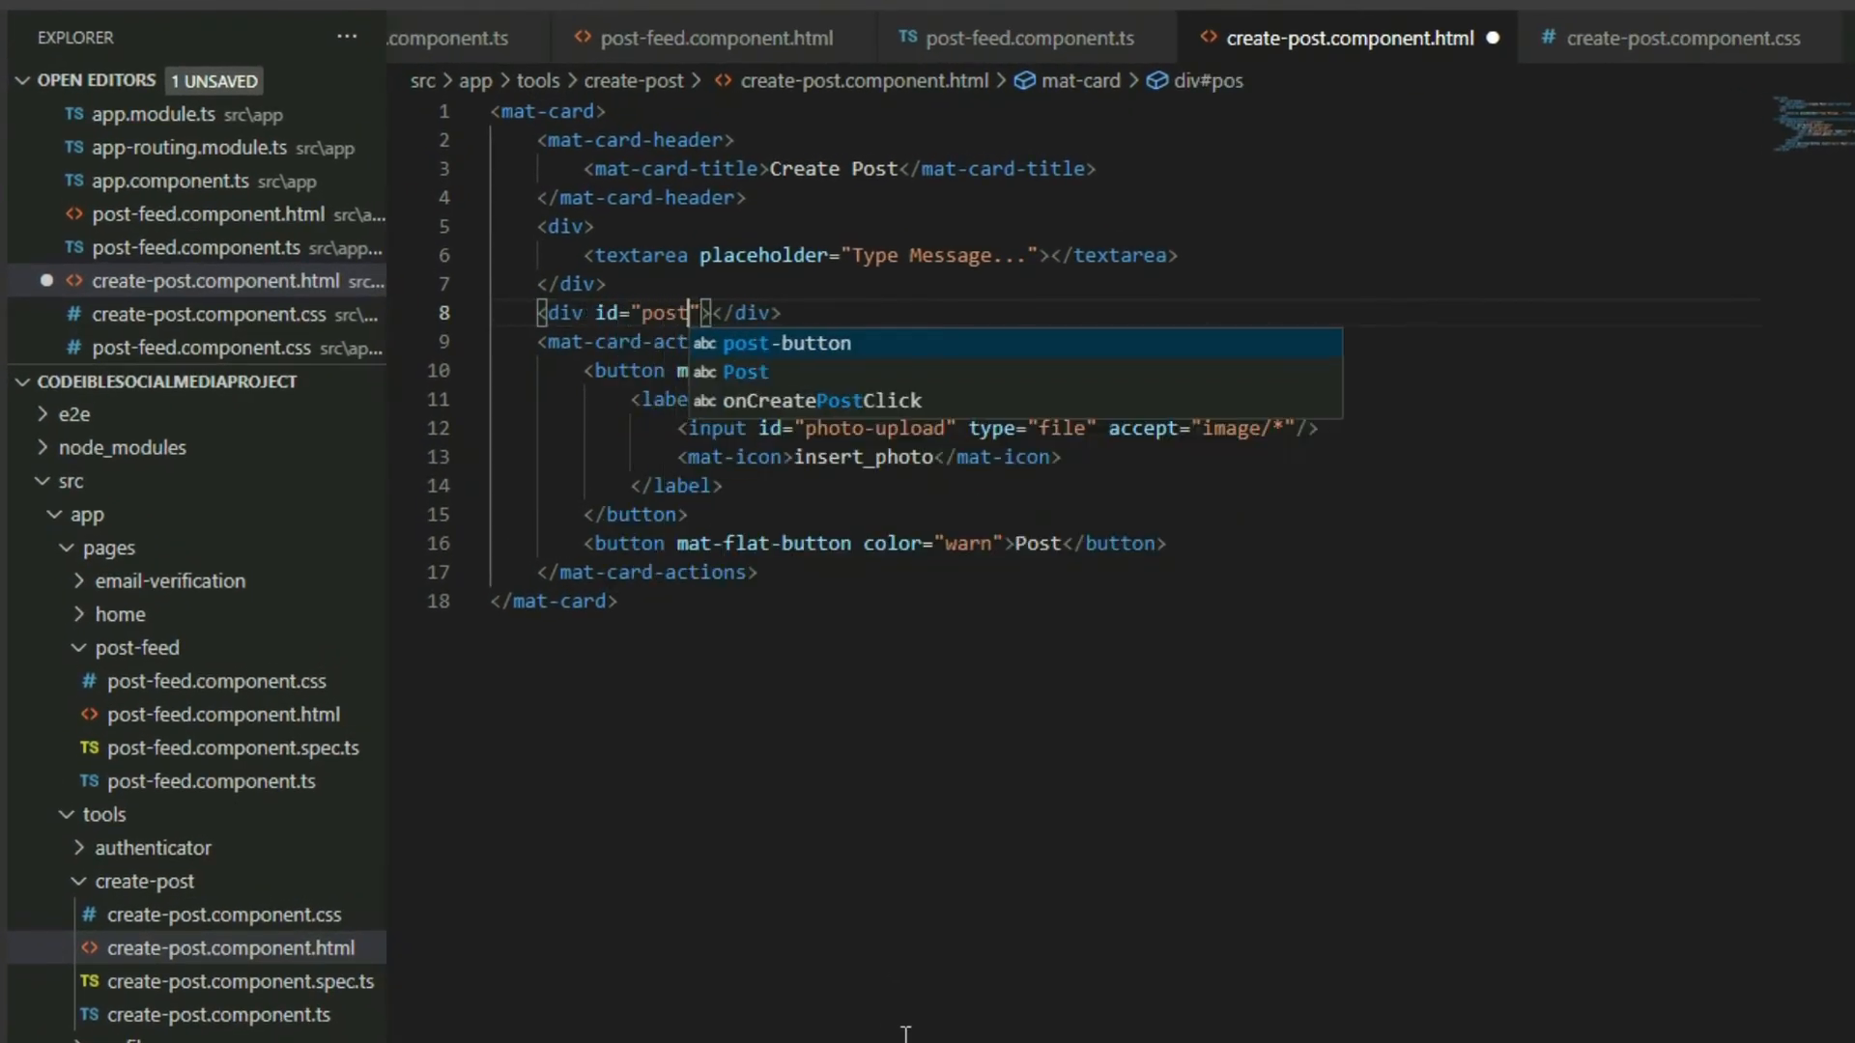
text(-preview)
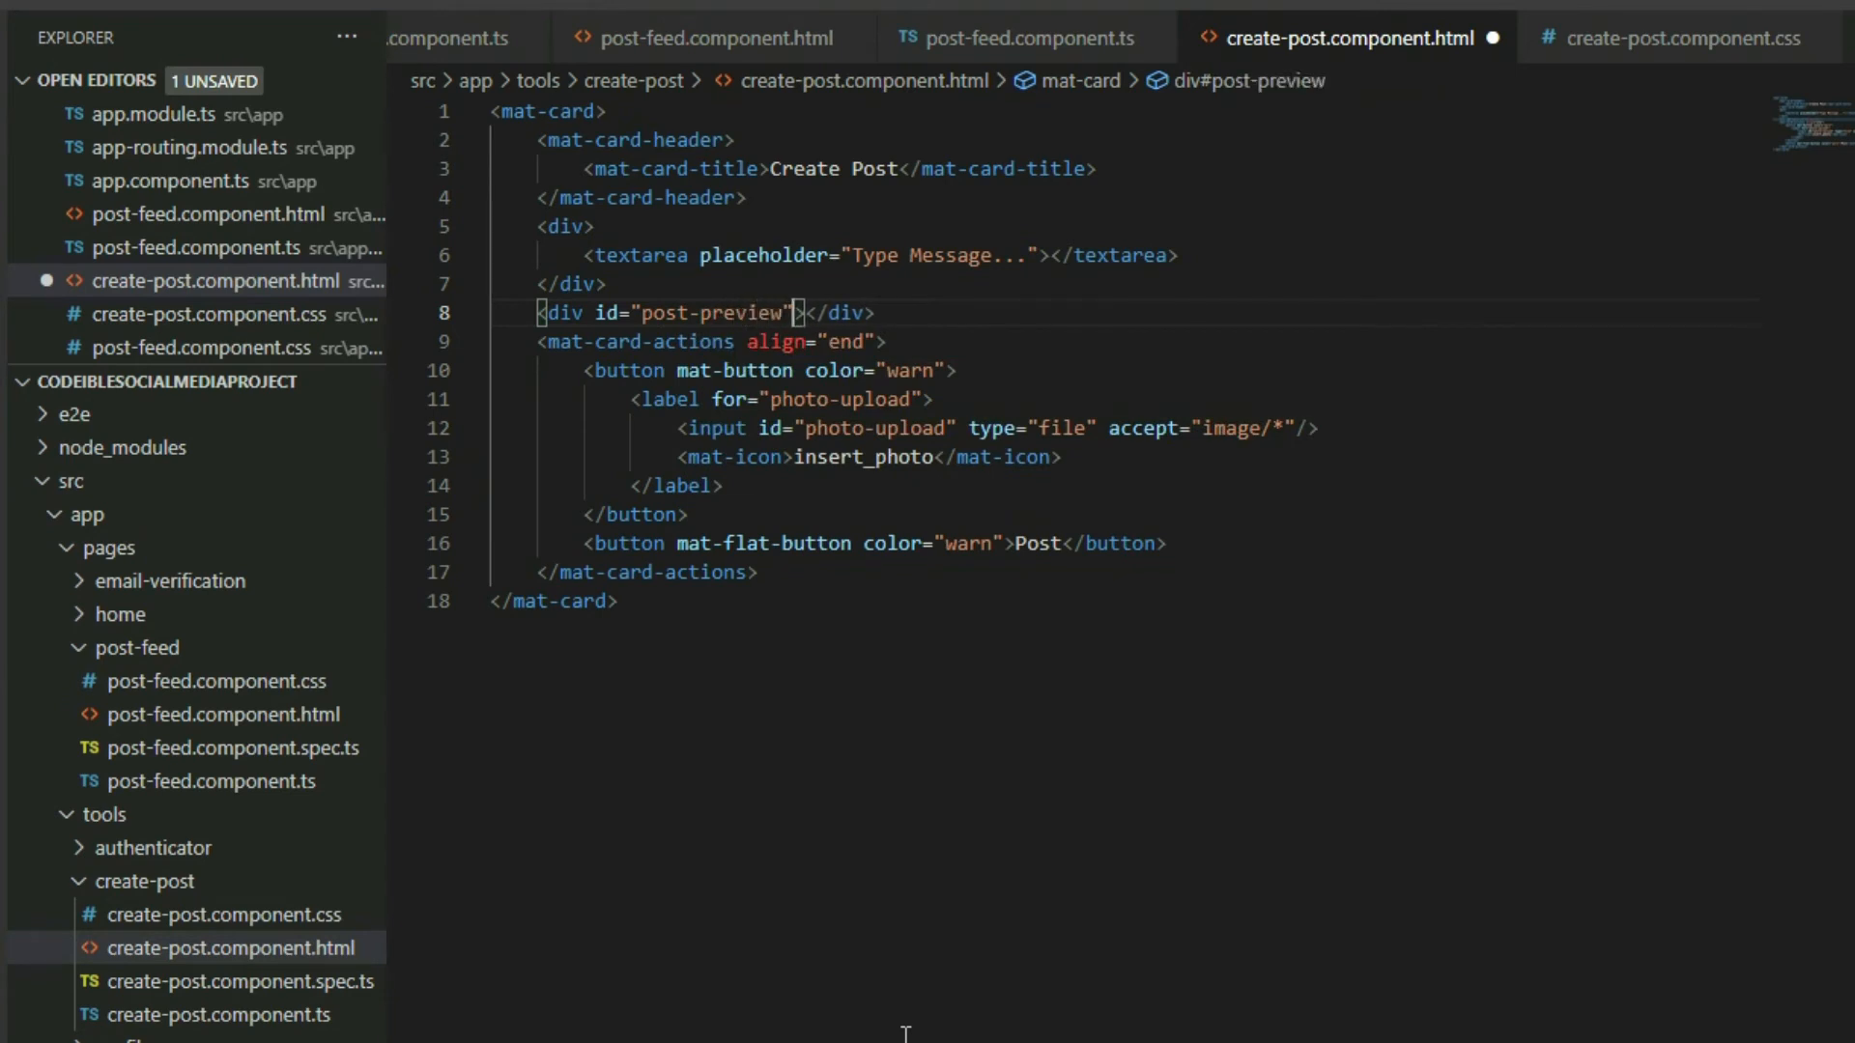
Step: Place an <img id="post-preview-image" /> inside the post-preview div
key(Enter)
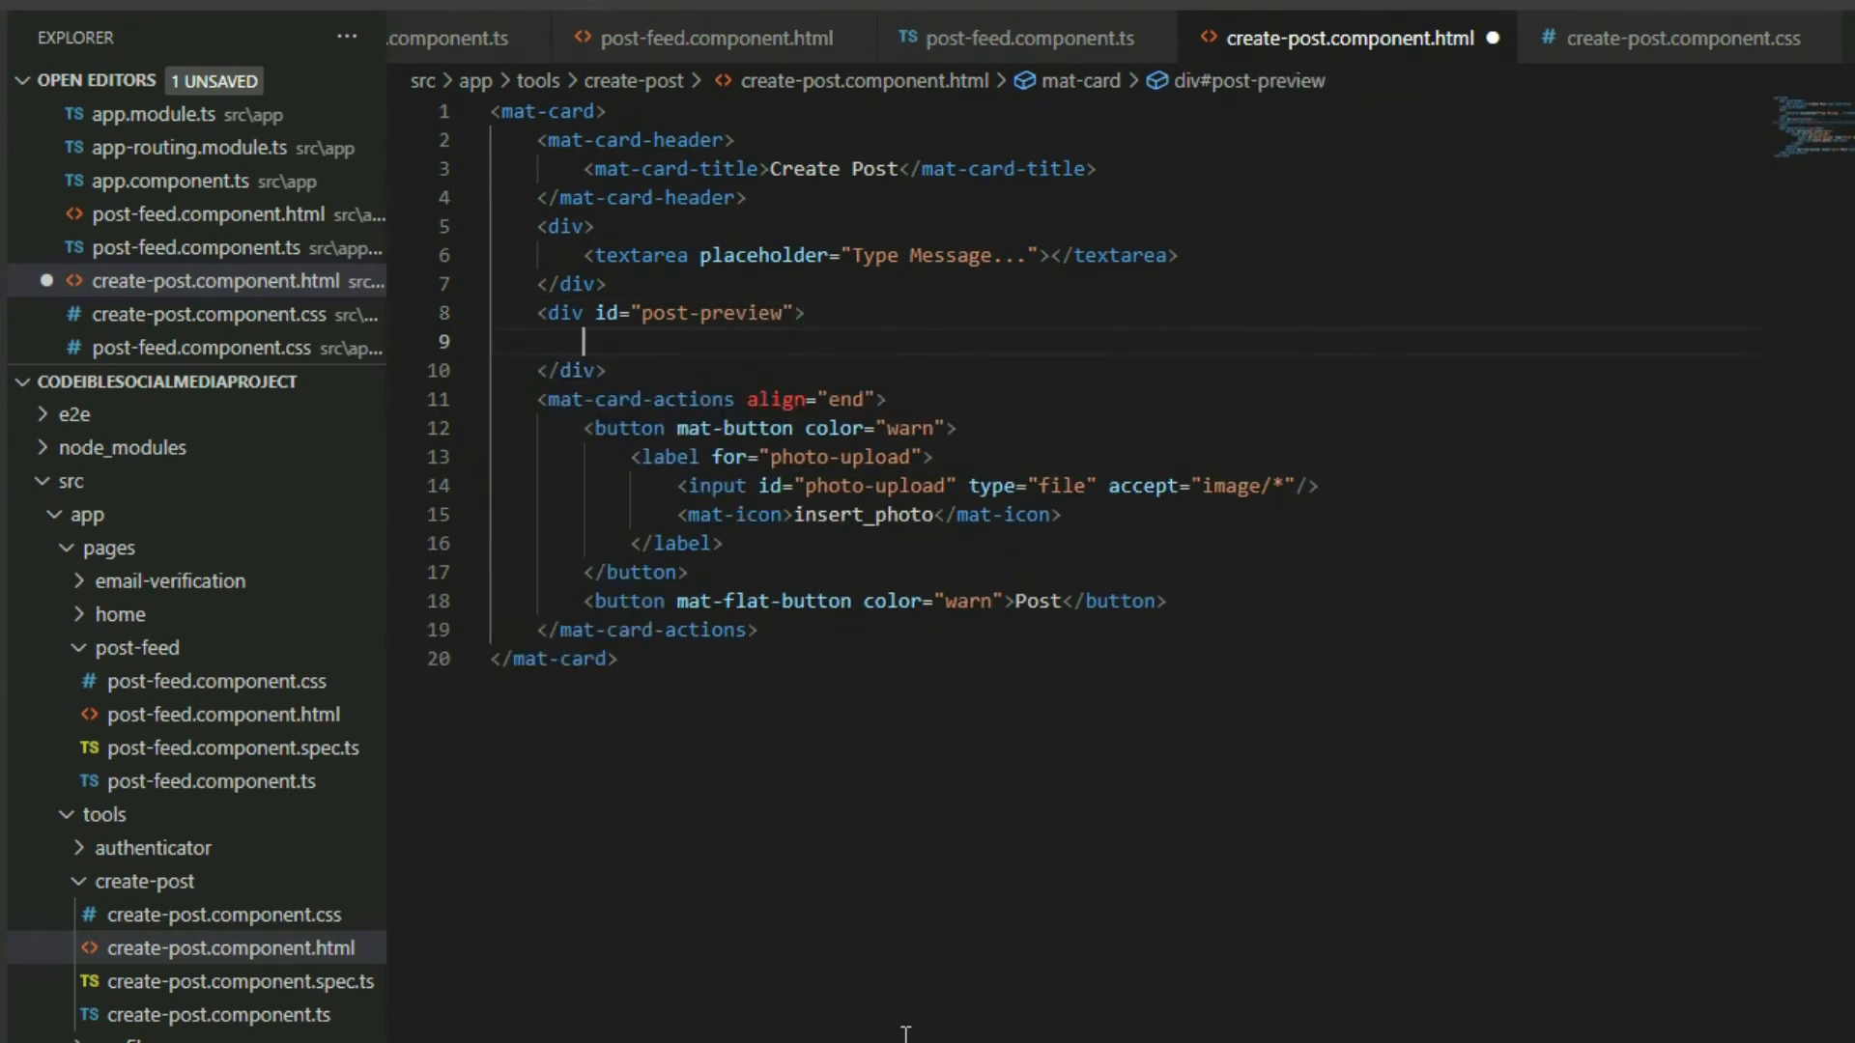
text(<img />)
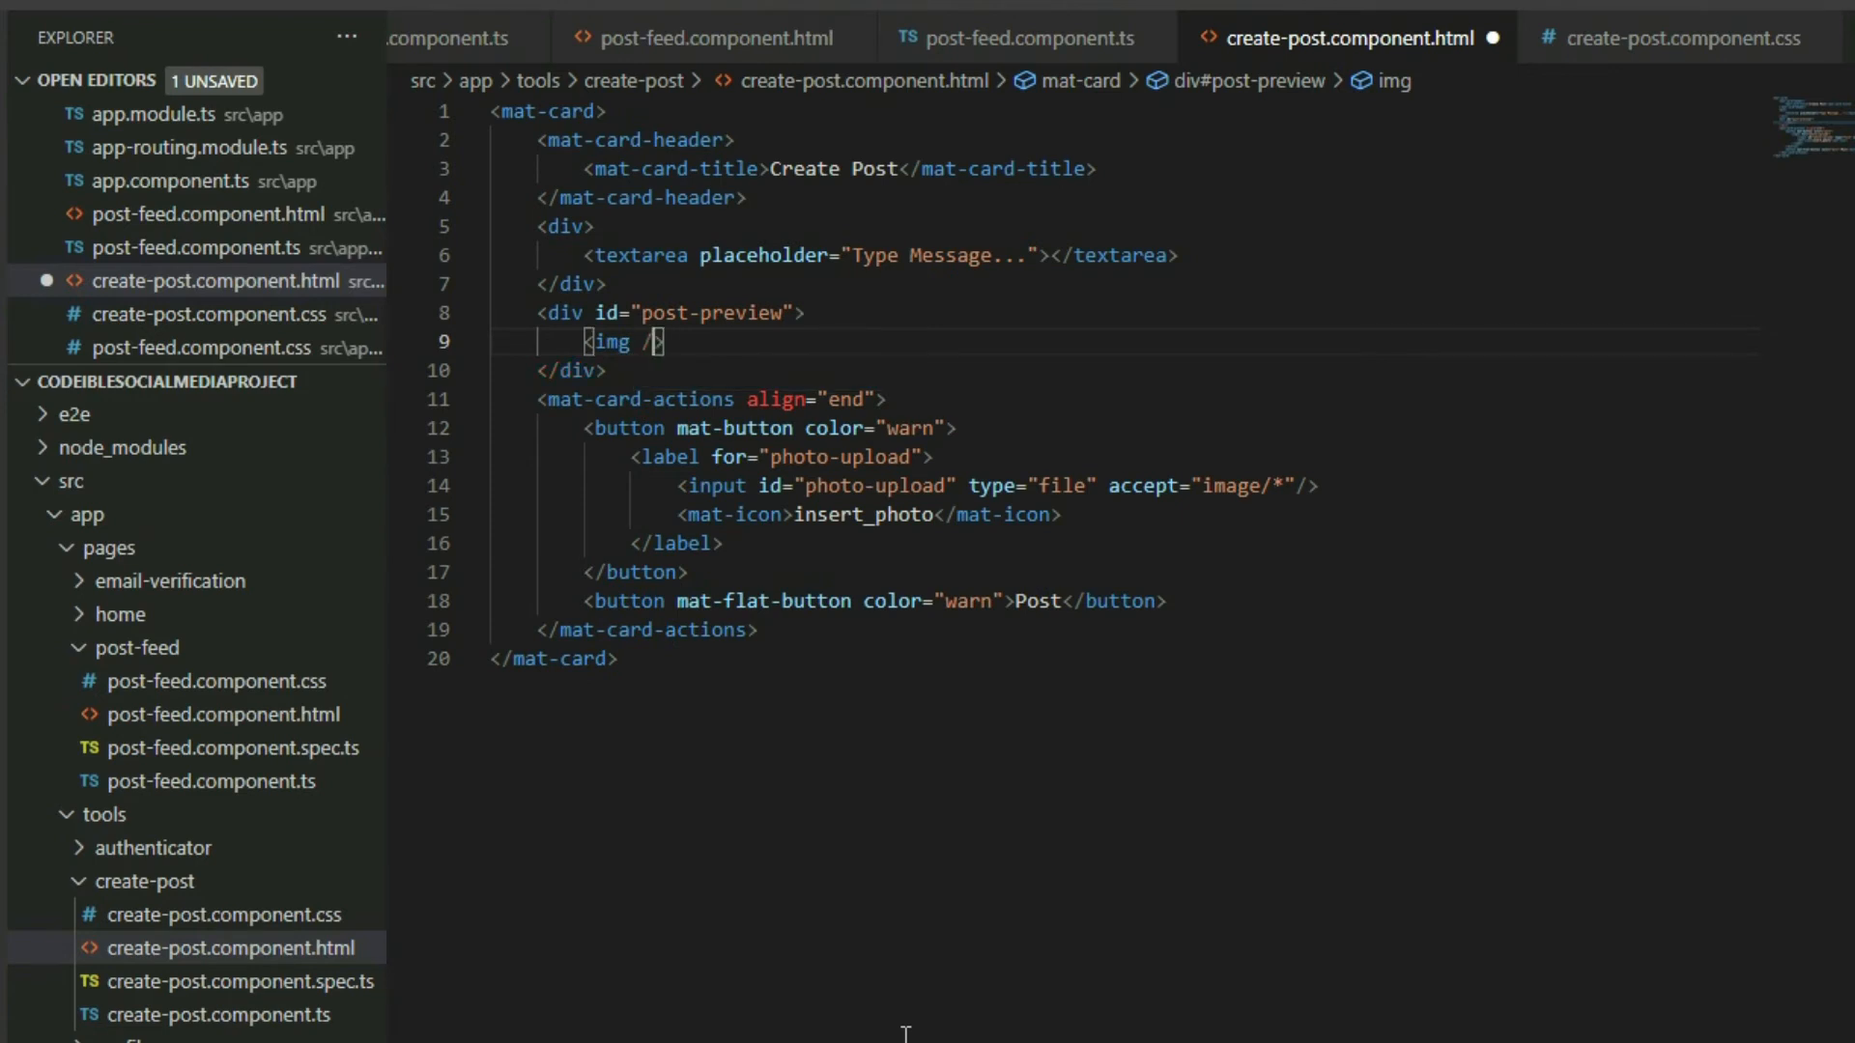
text(id=)
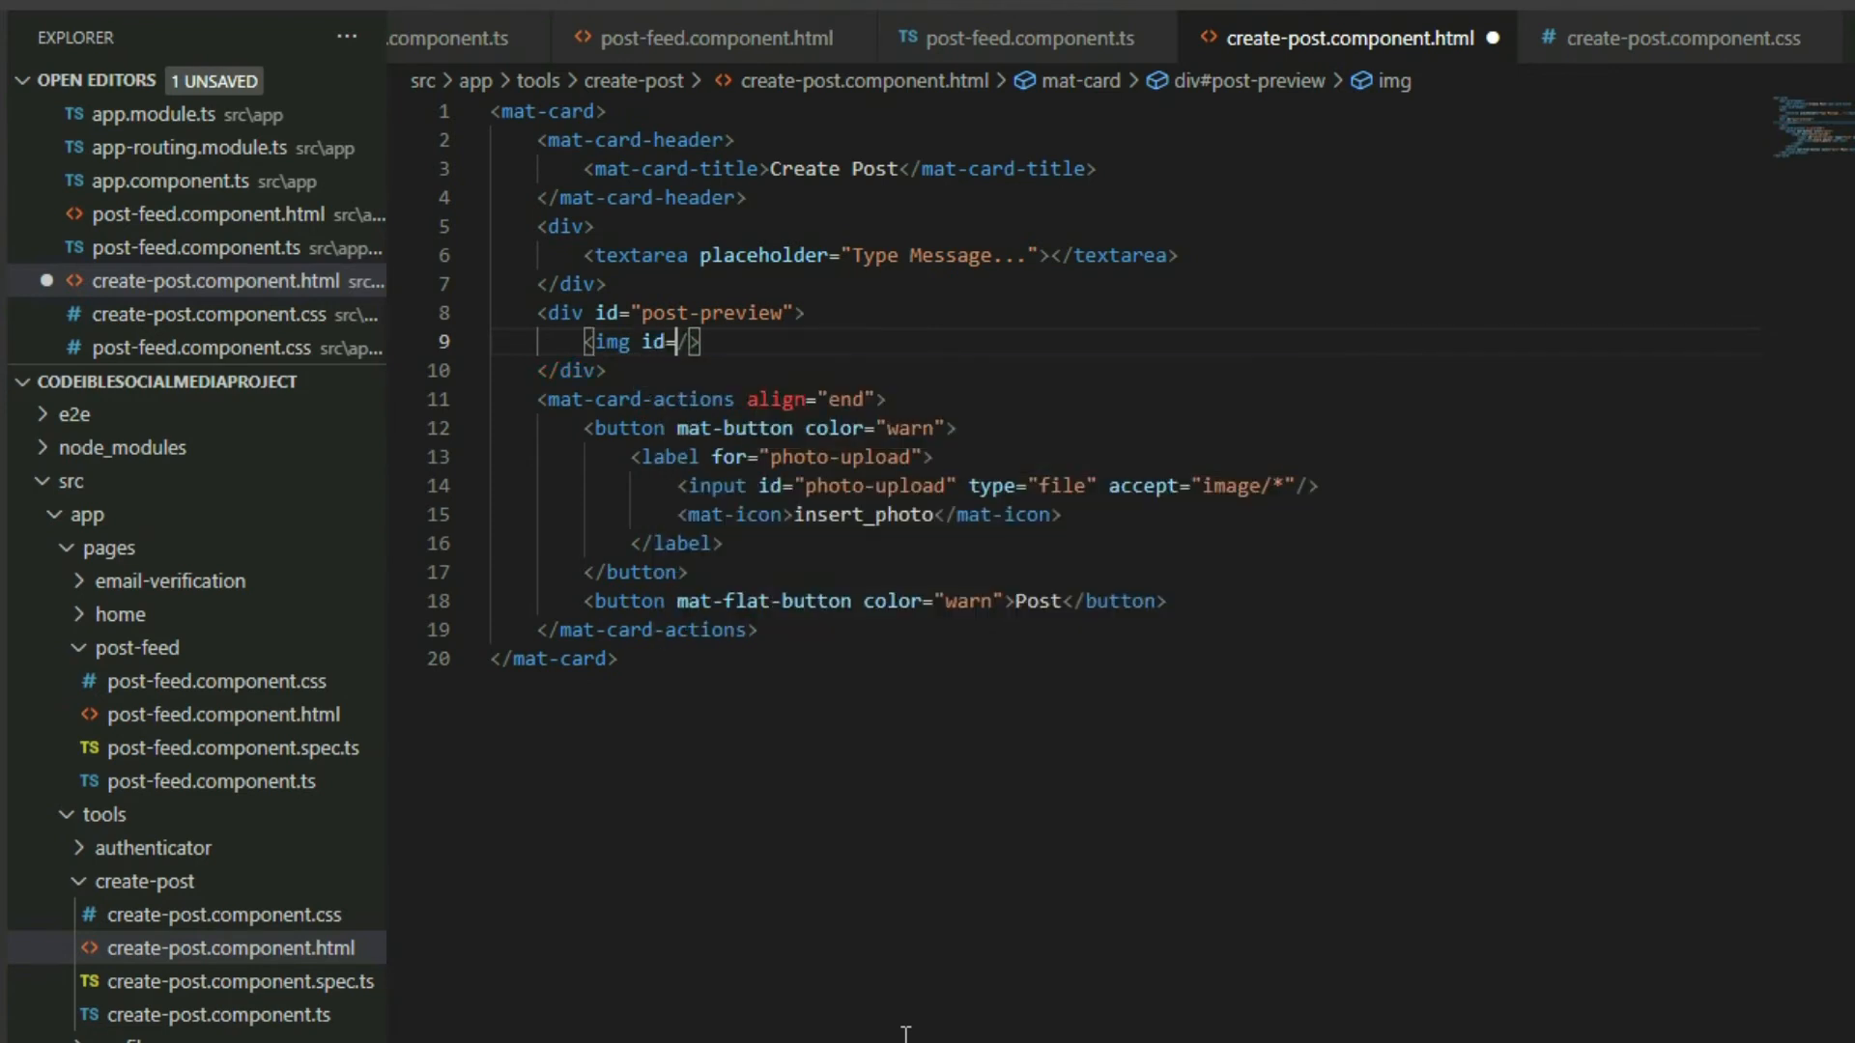
text("post-preview-ima)
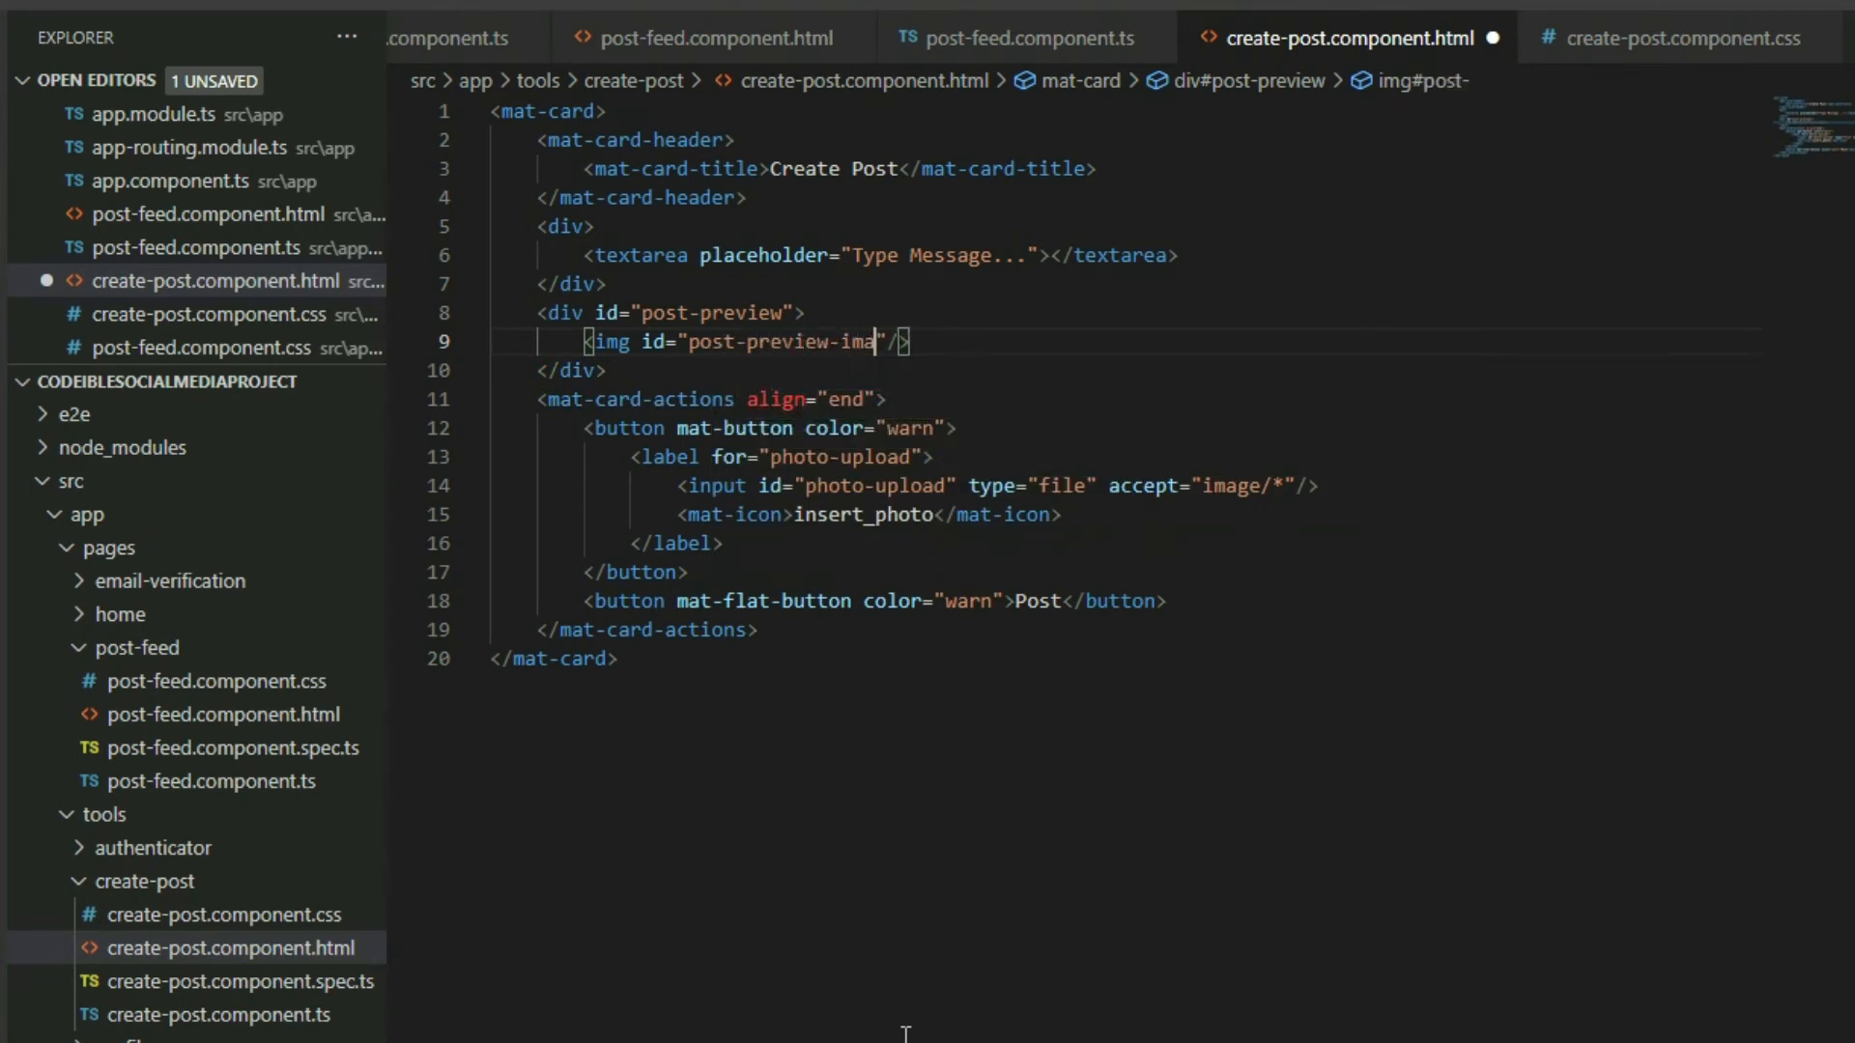
text(ge)
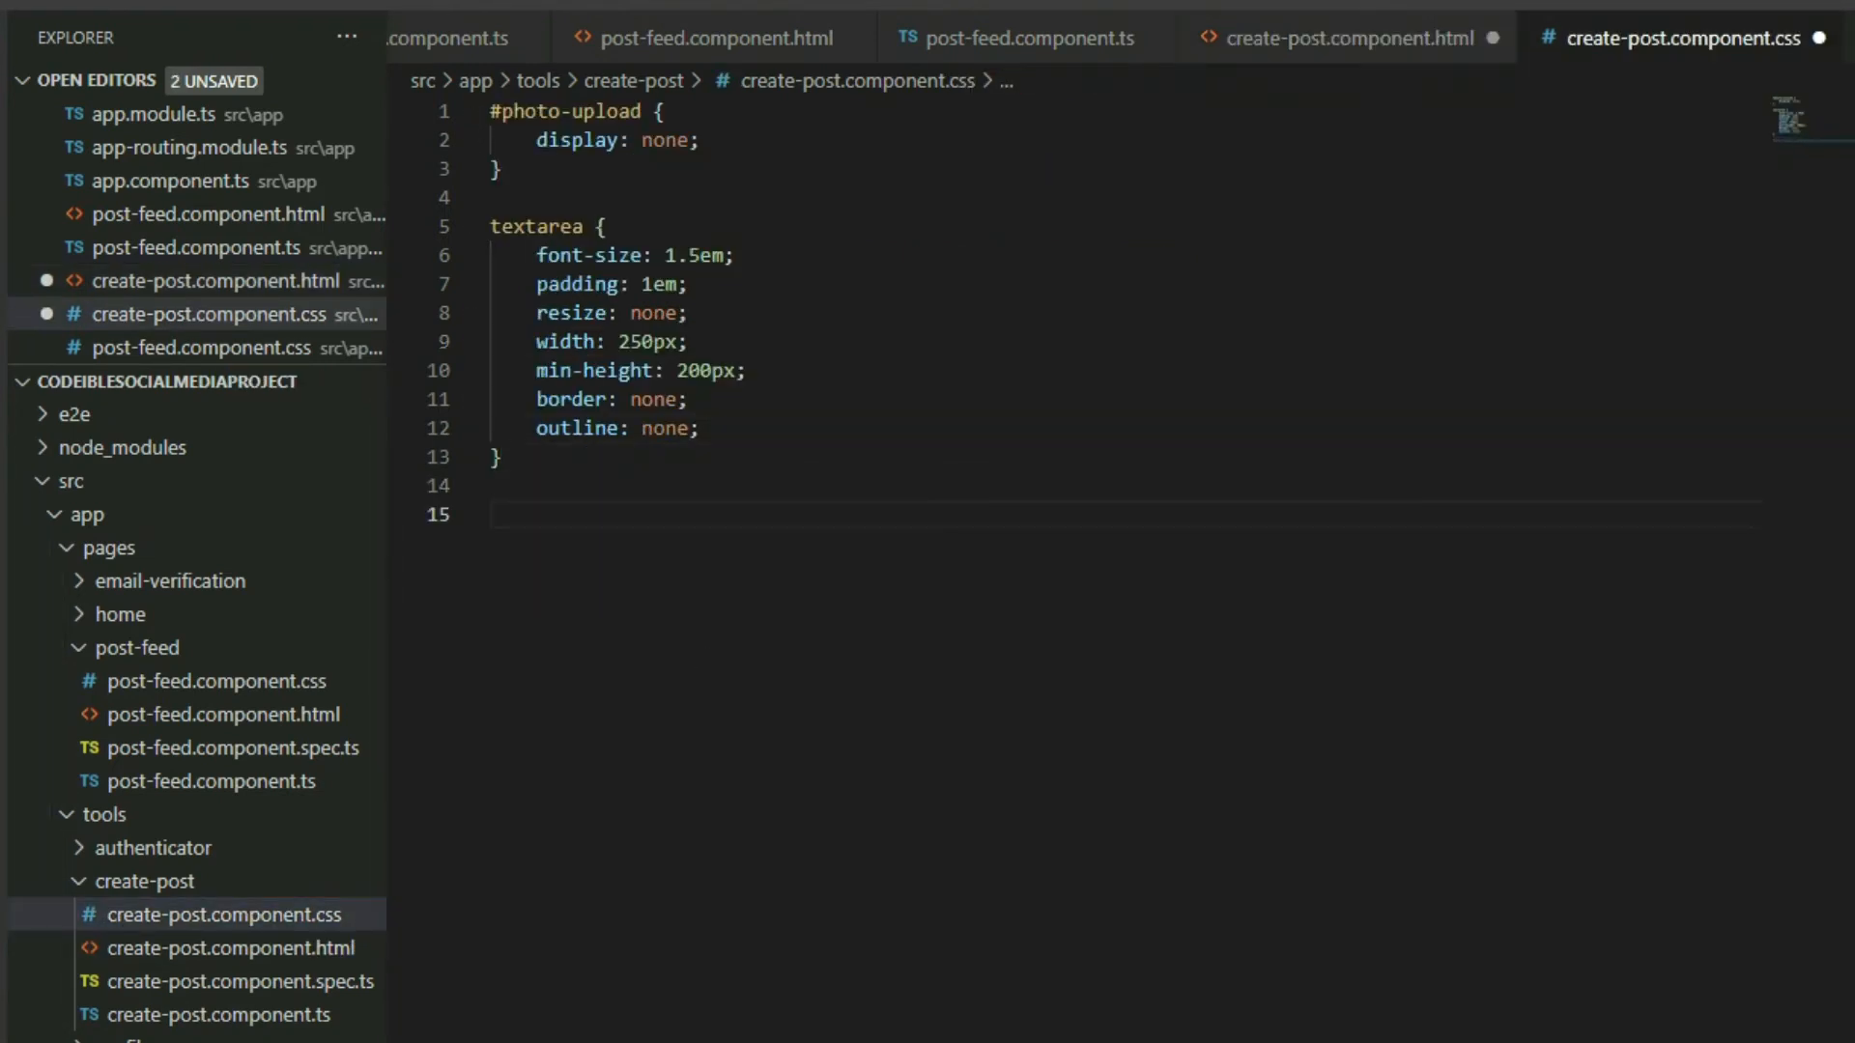
Step: Start #post-preview and #post-preview-image rules in create-post.component.css
text(#post-pre)
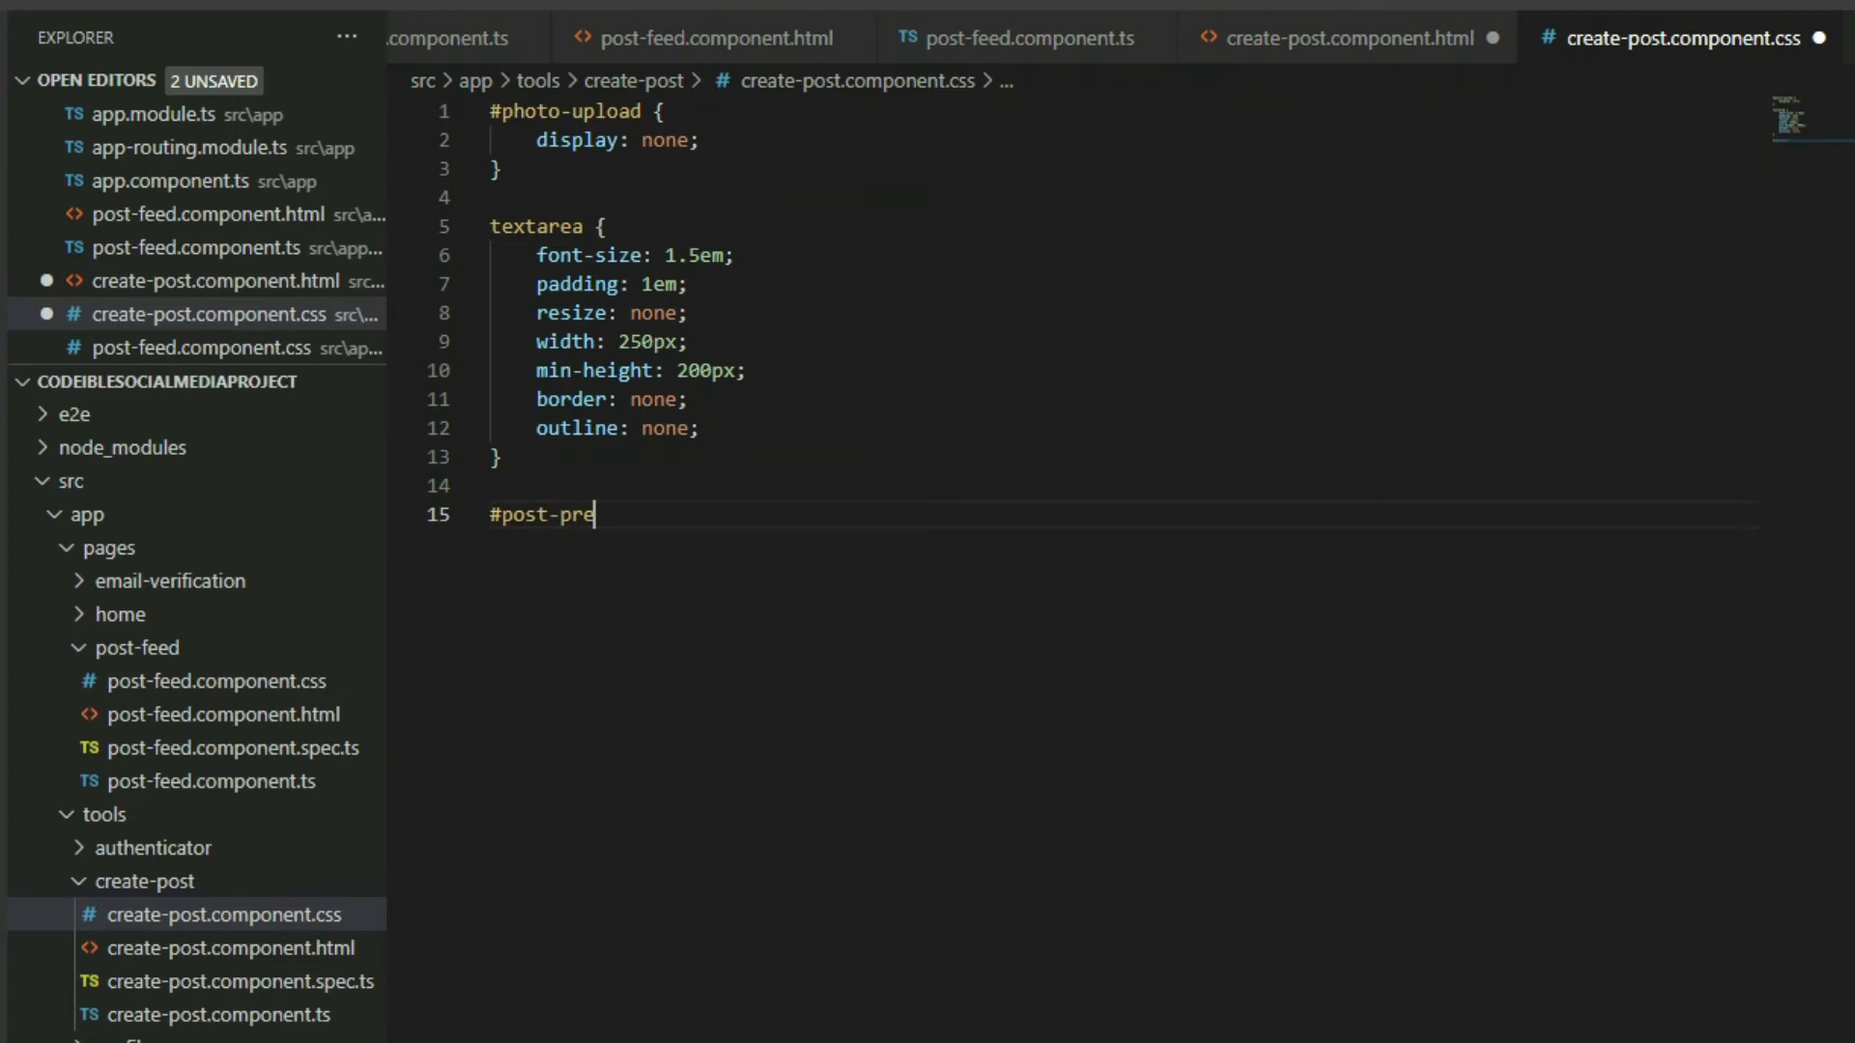
text(view {)
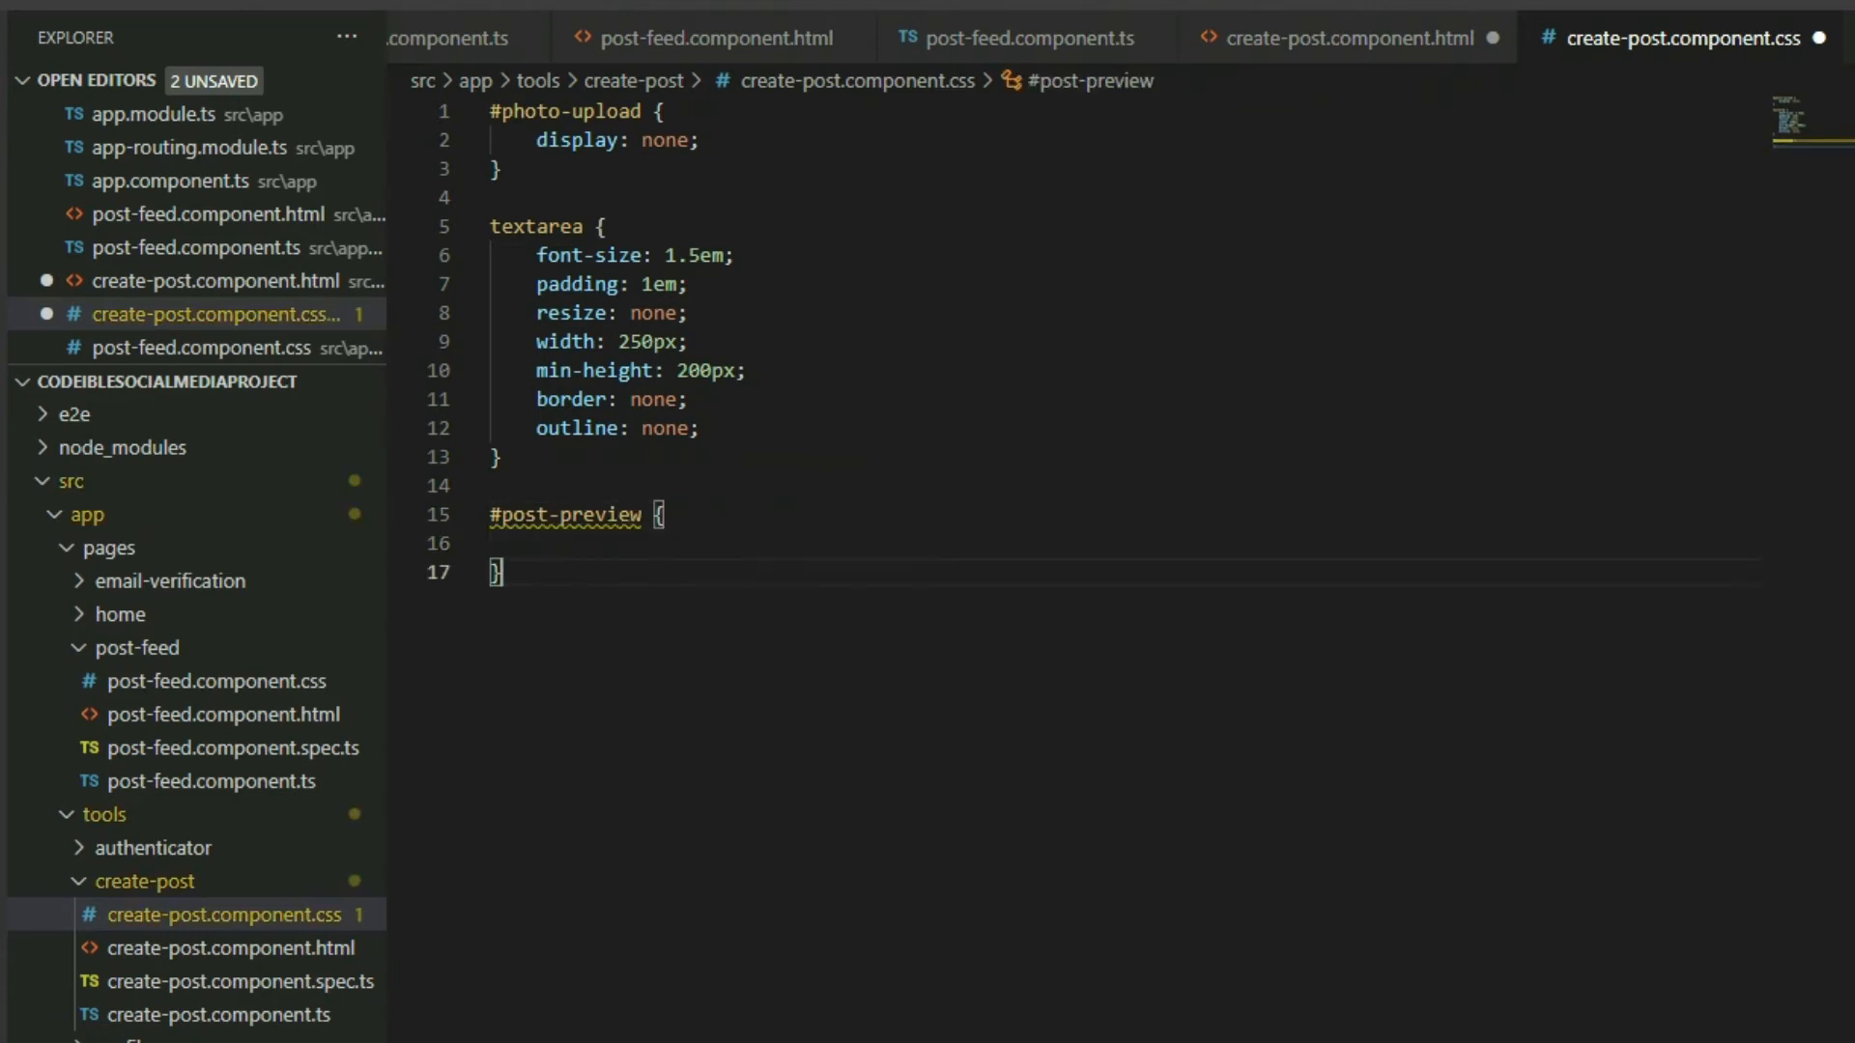
text(#post-p)
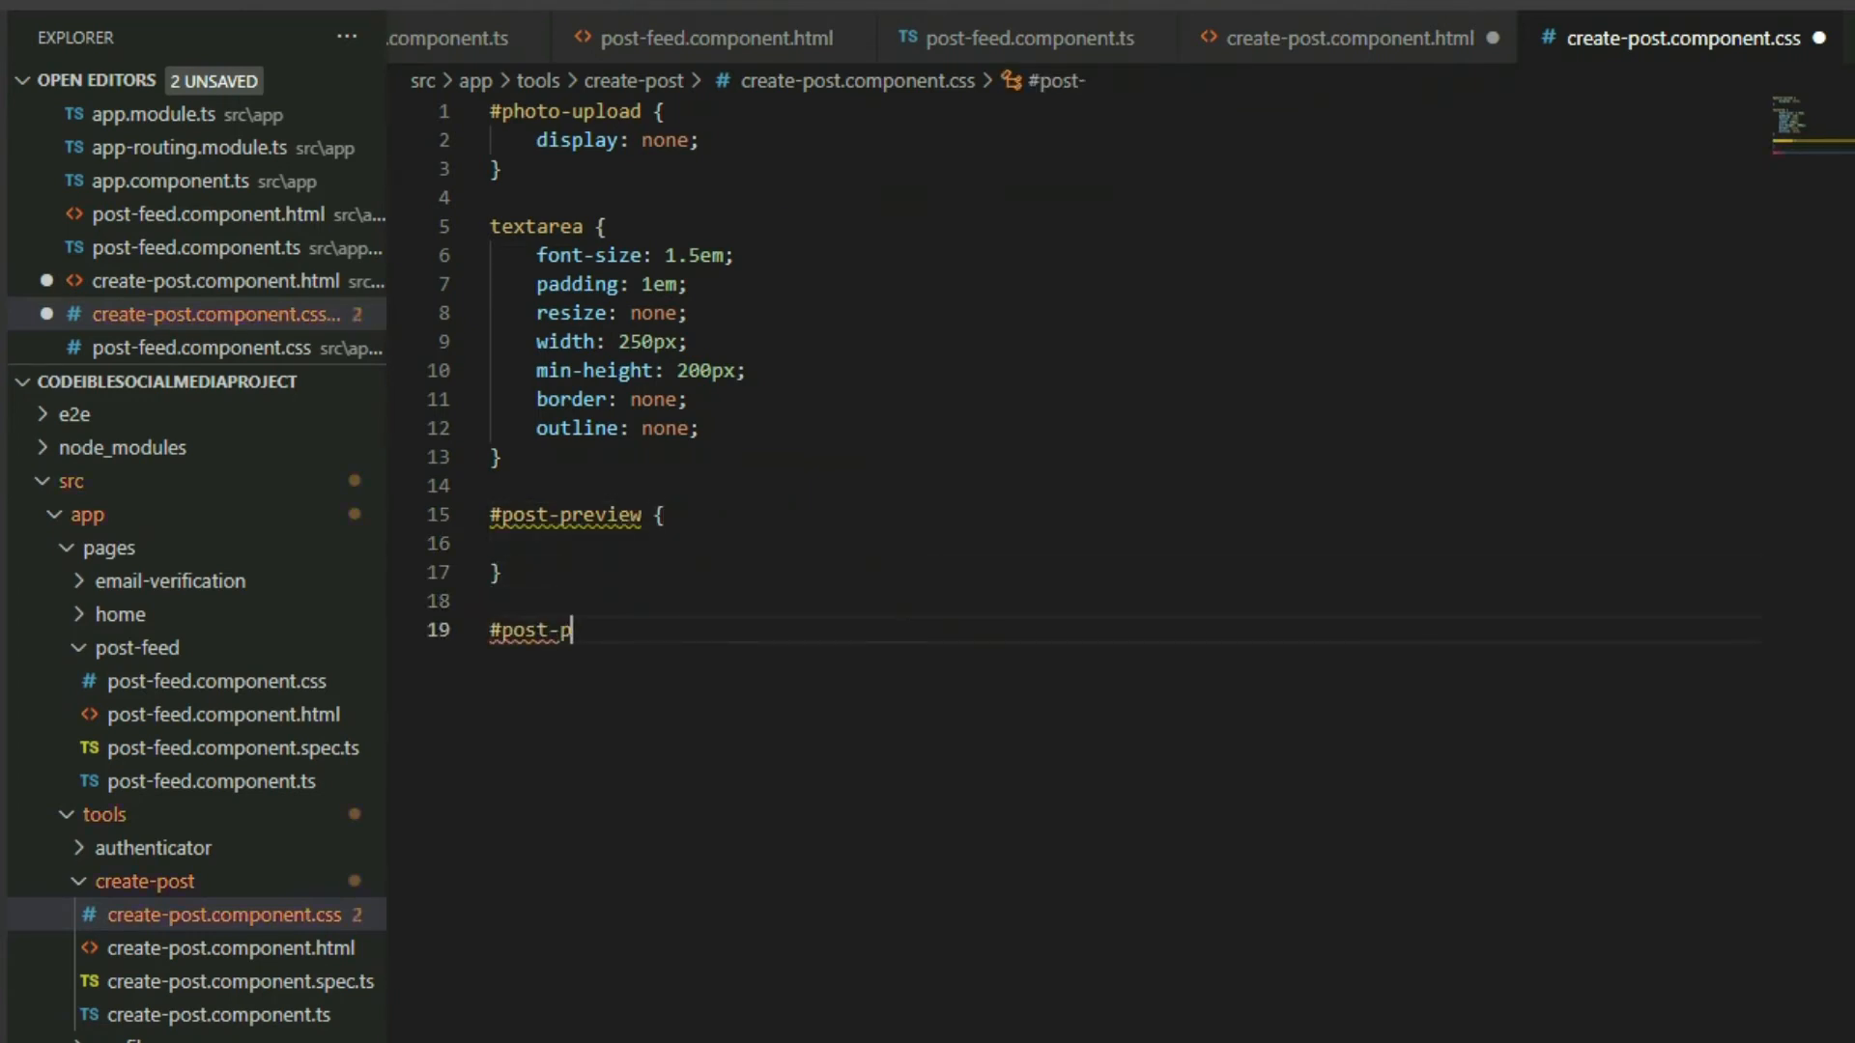
text(review-imag)
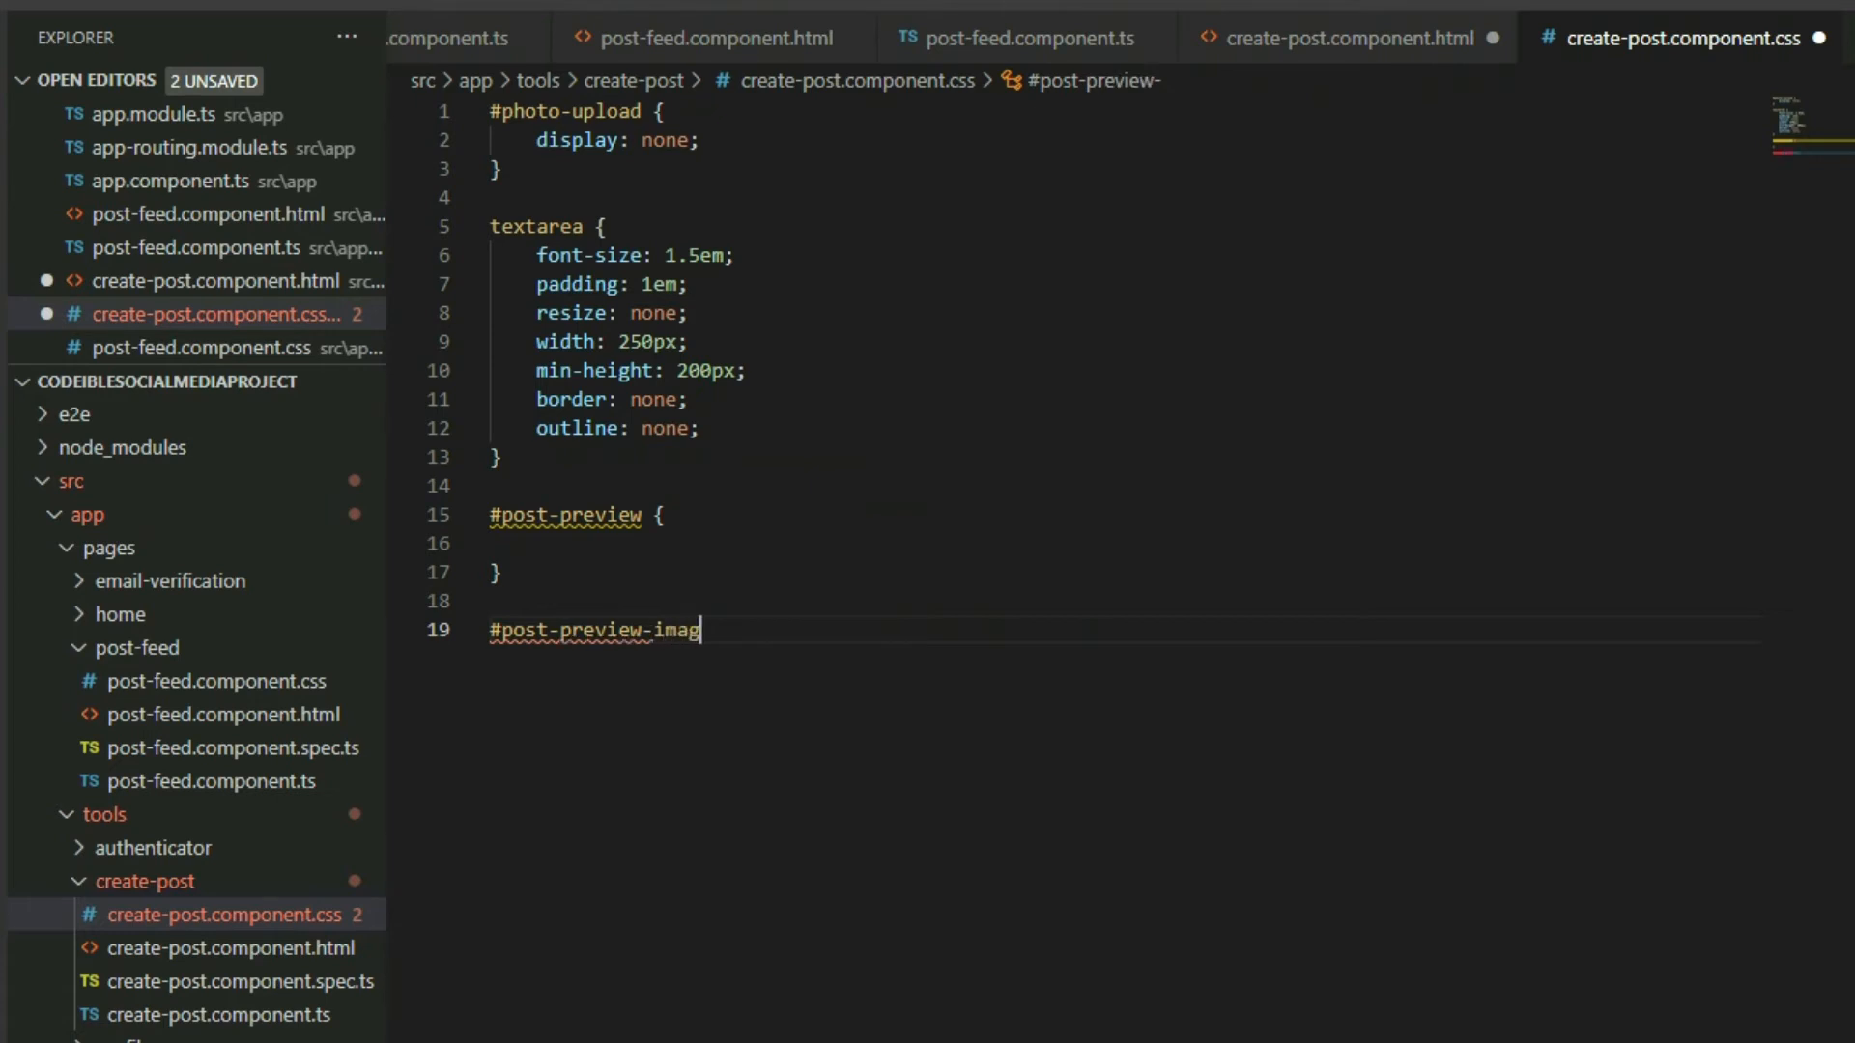
text(e {)
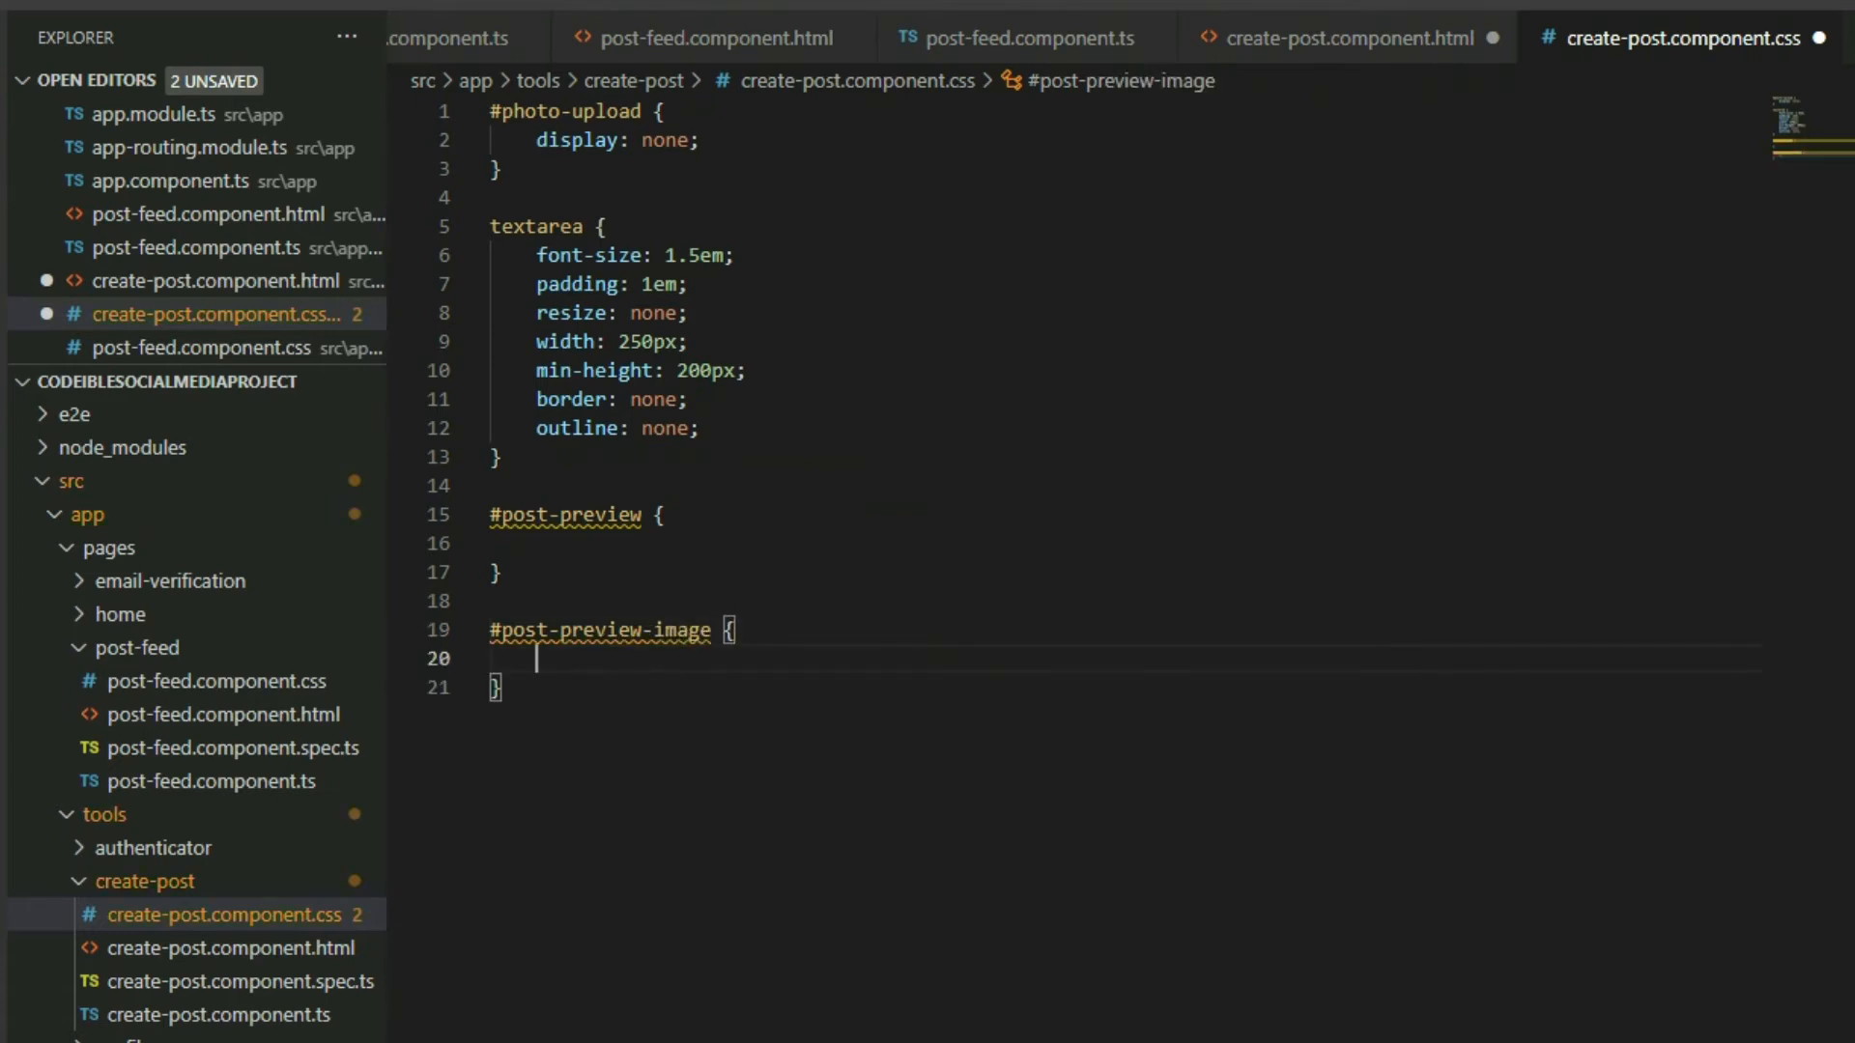
Step: Give #post-preview centred text alignment and a 1em top margin
click(534, 543)
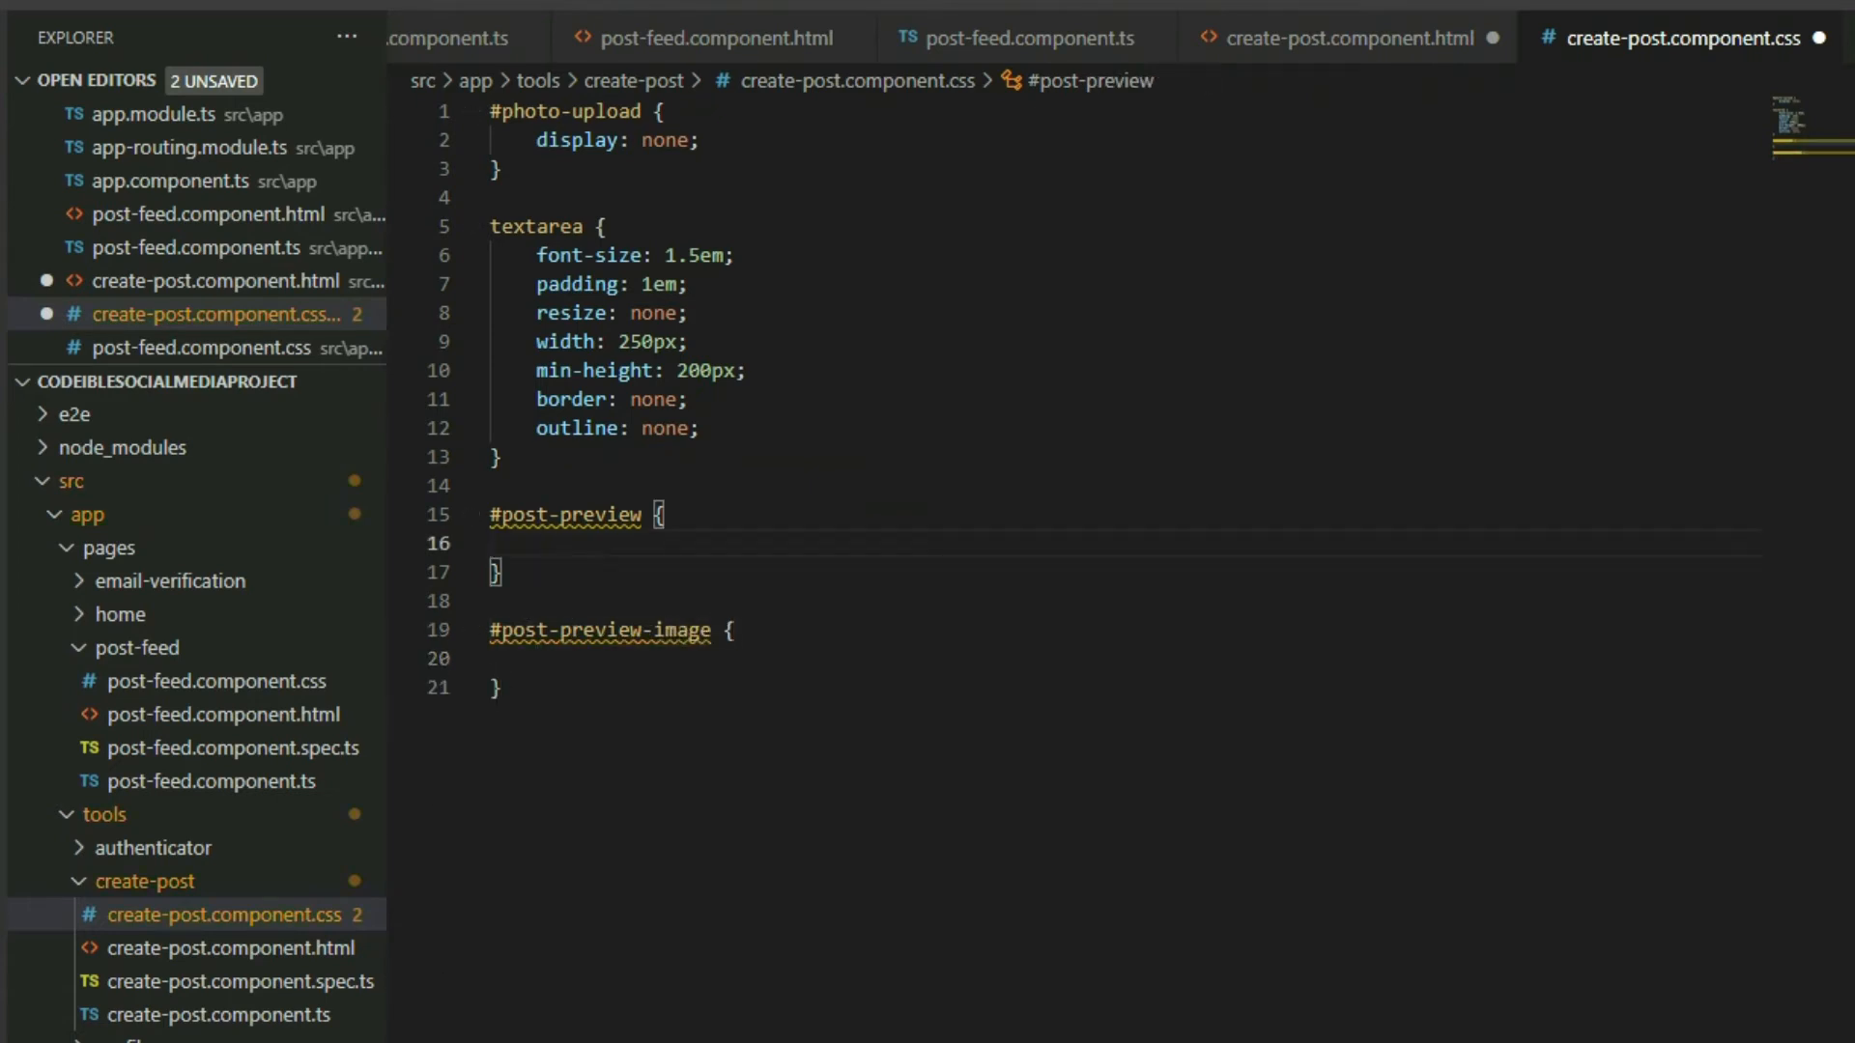
text(text-align: right;)
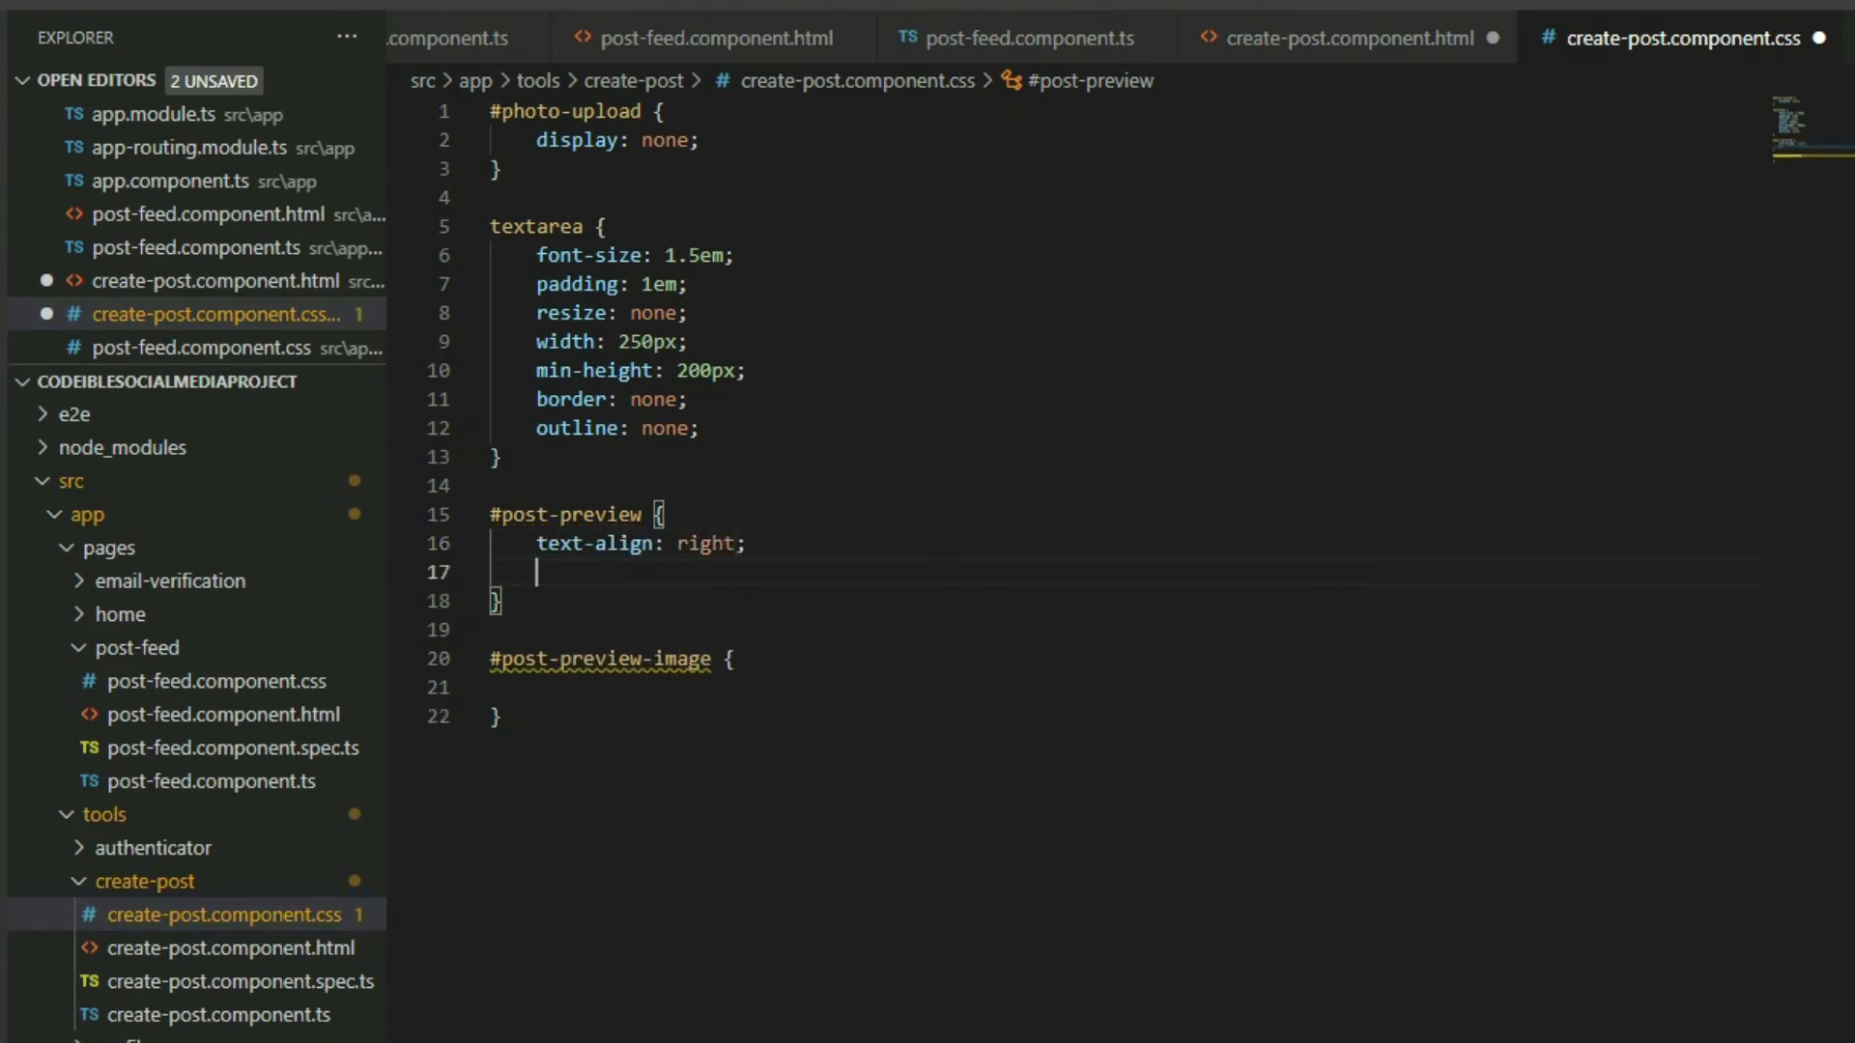
text(margin-to)
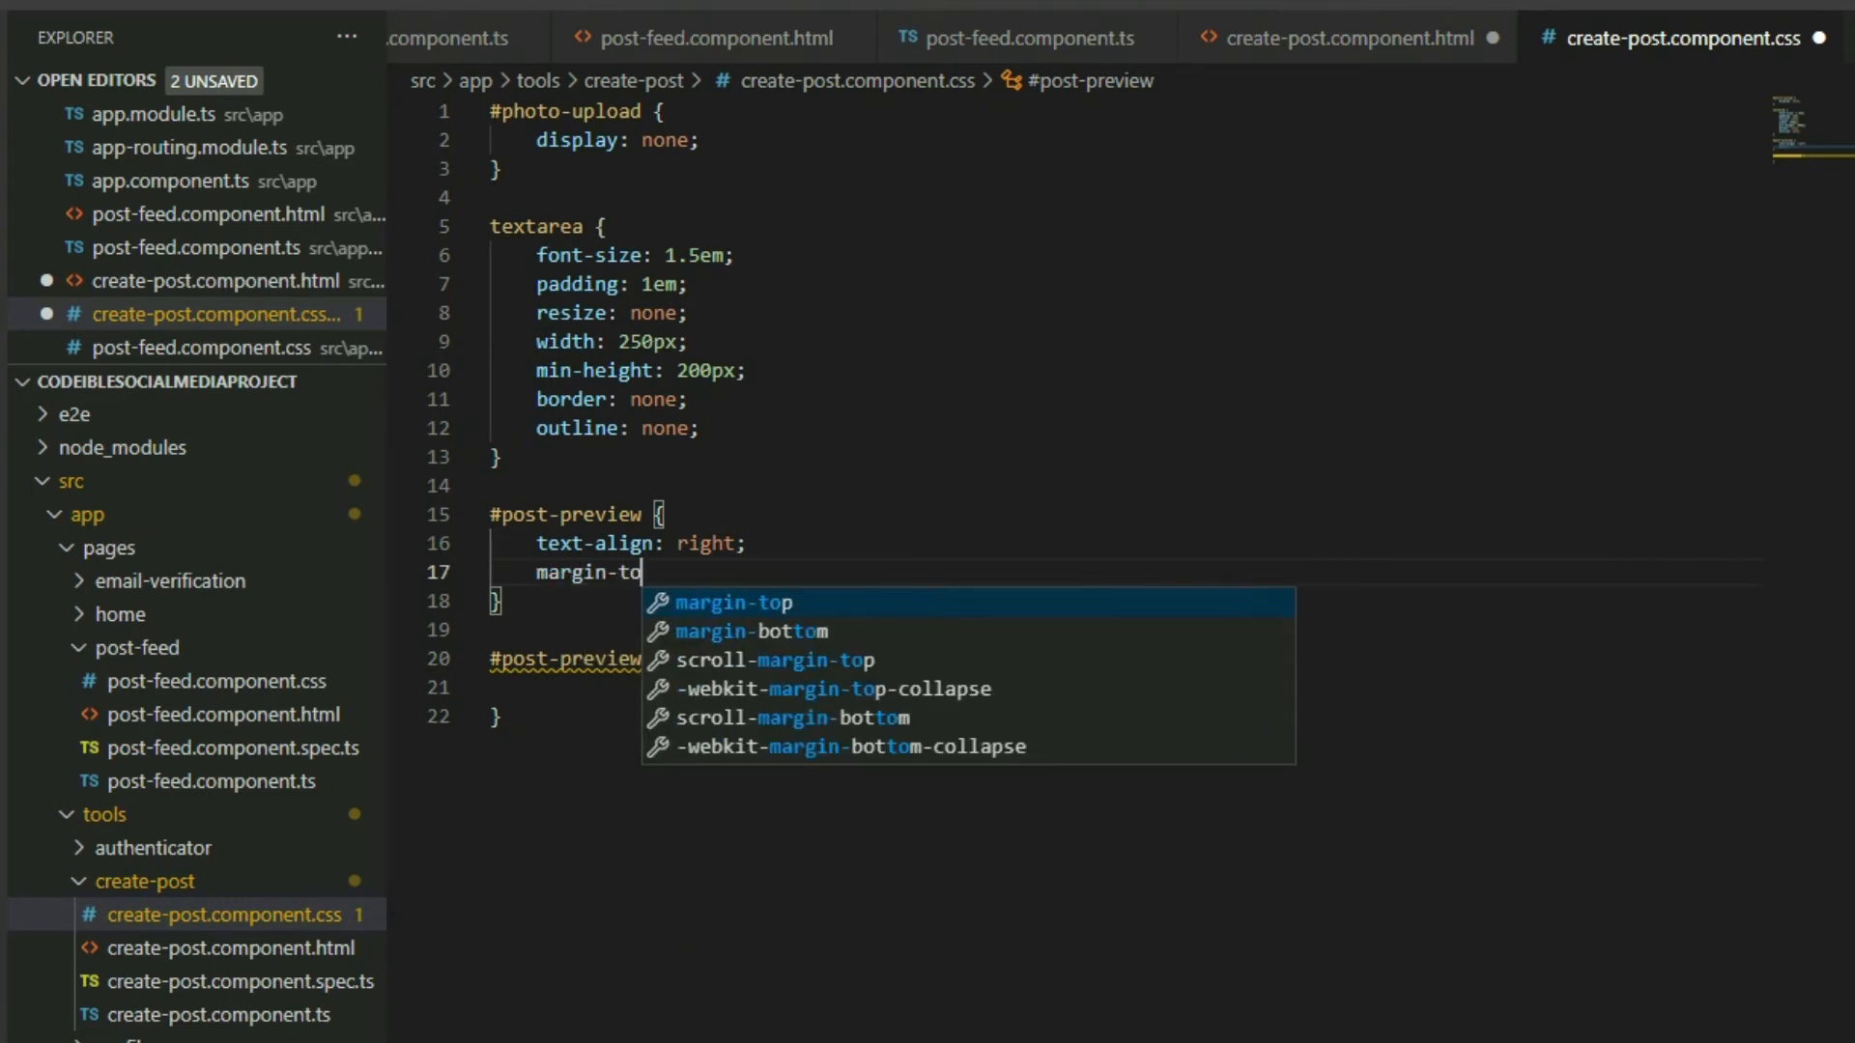
text(p: 1em;)
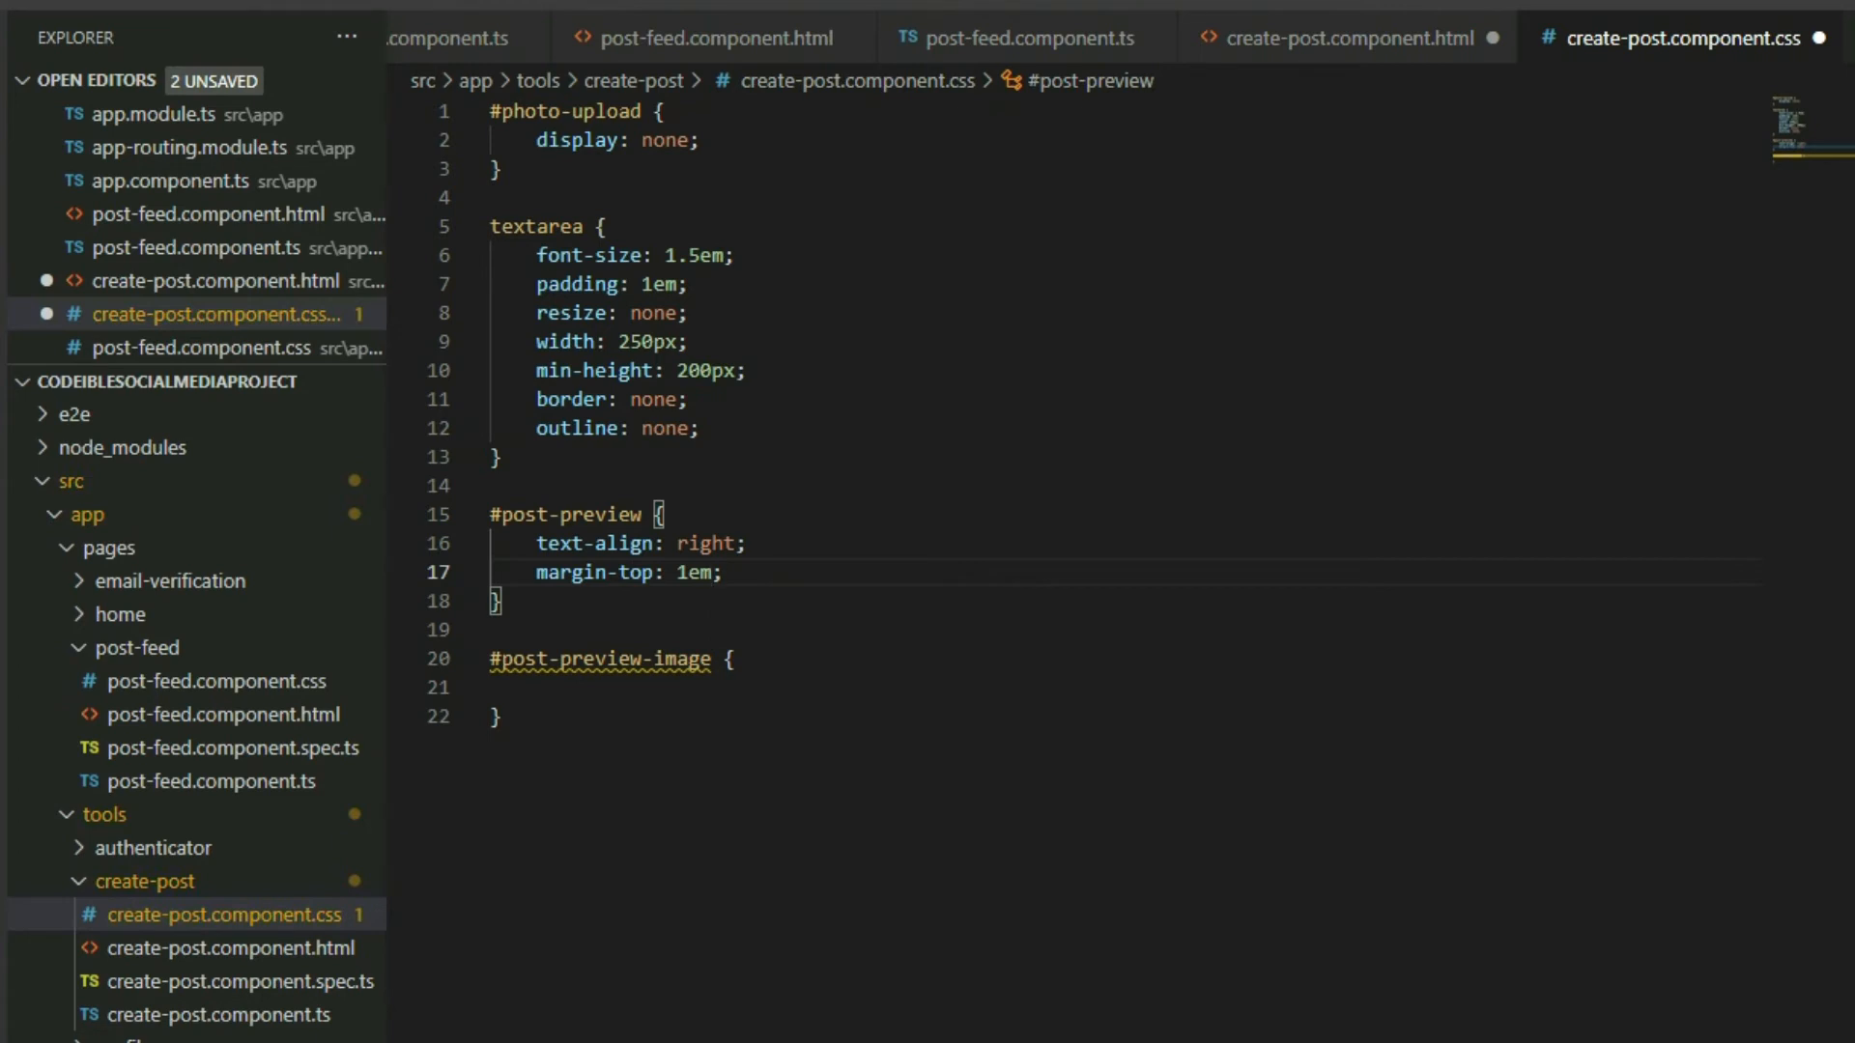
Step: Make #post-preview-image cover a centred 150px by 100px box via object-fit and object-position
text(object-fit: cover;)
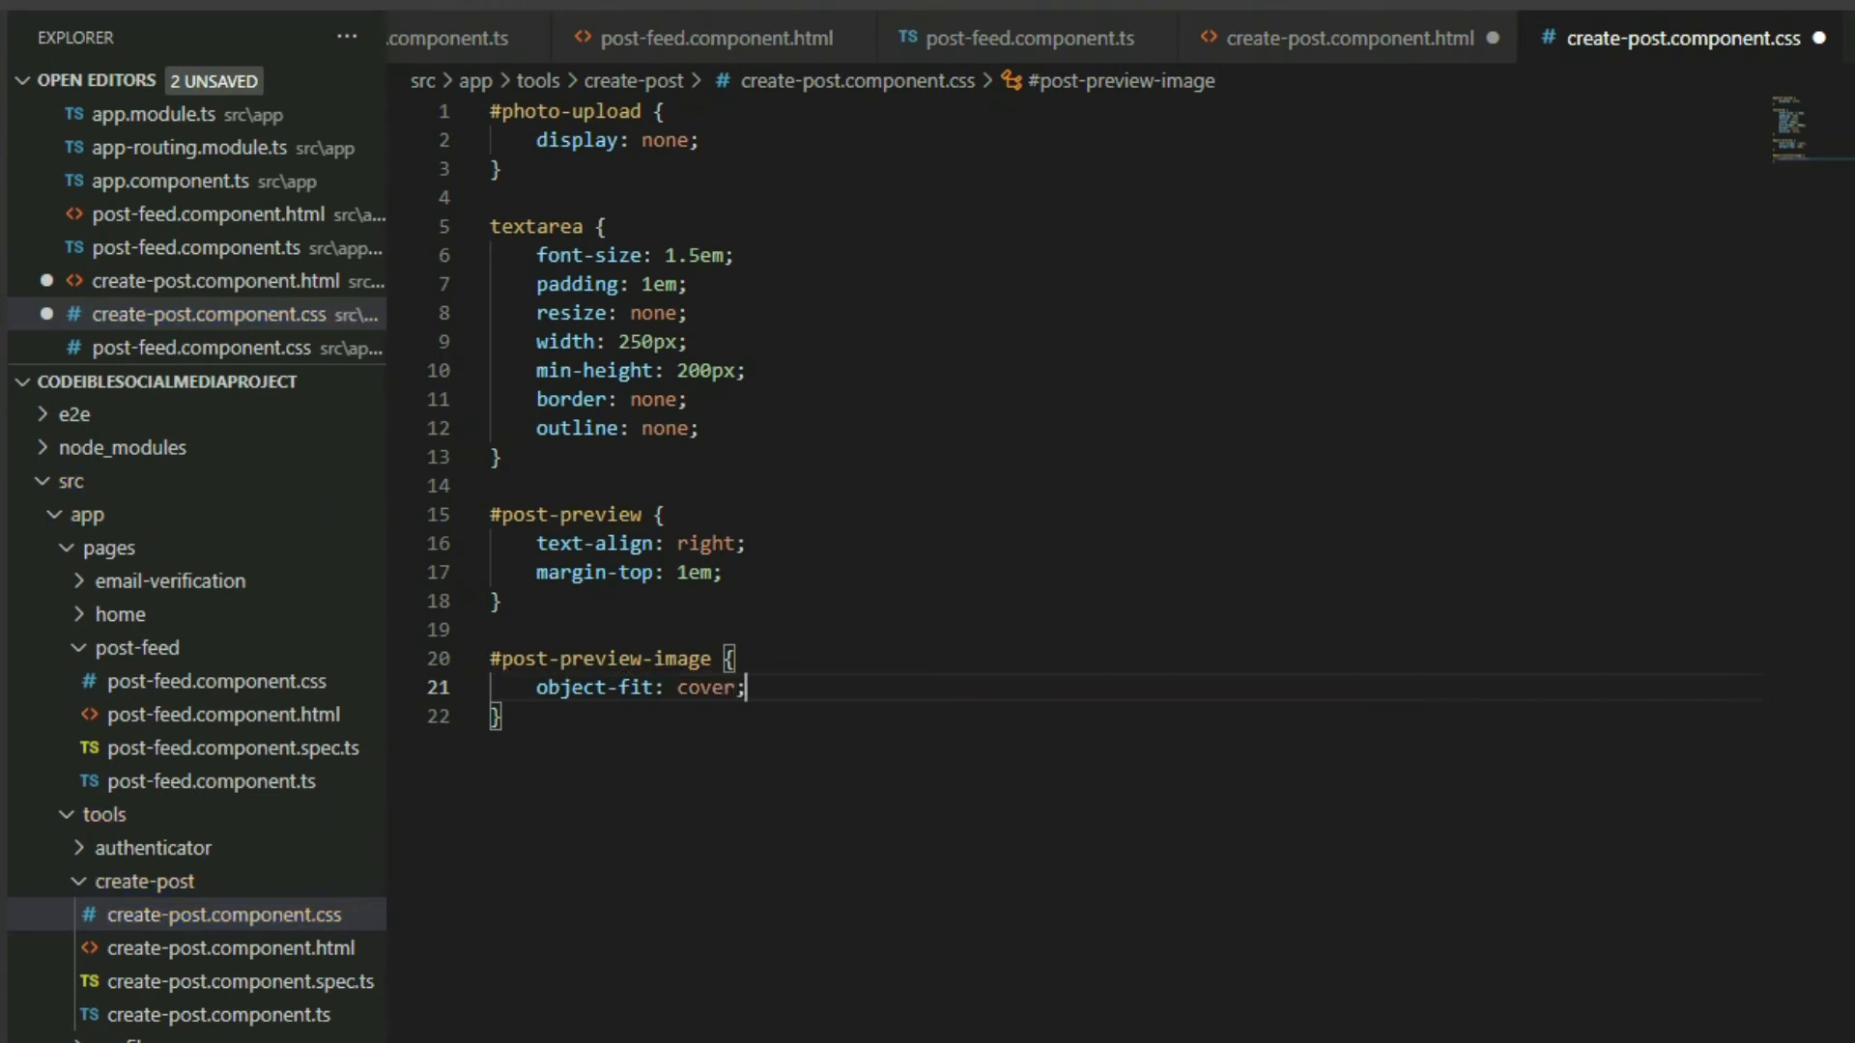
text(object-p)
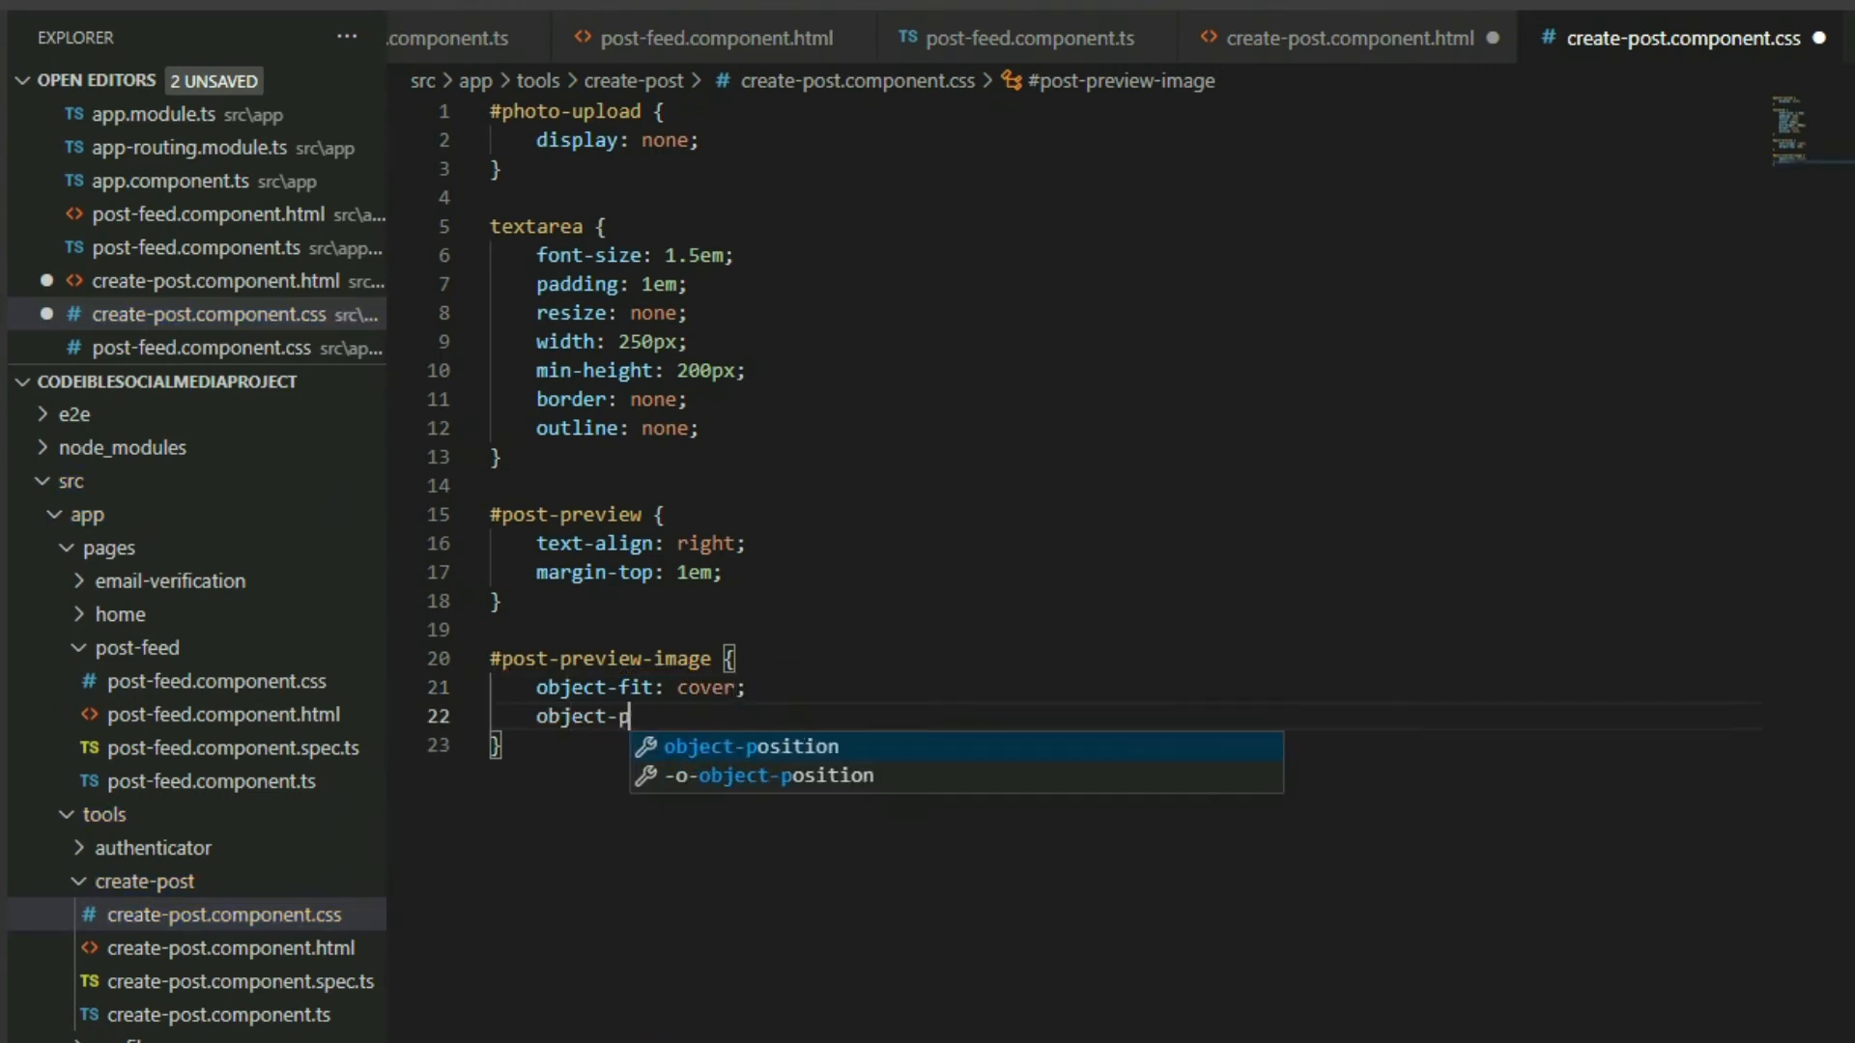
text(osition: cen;)
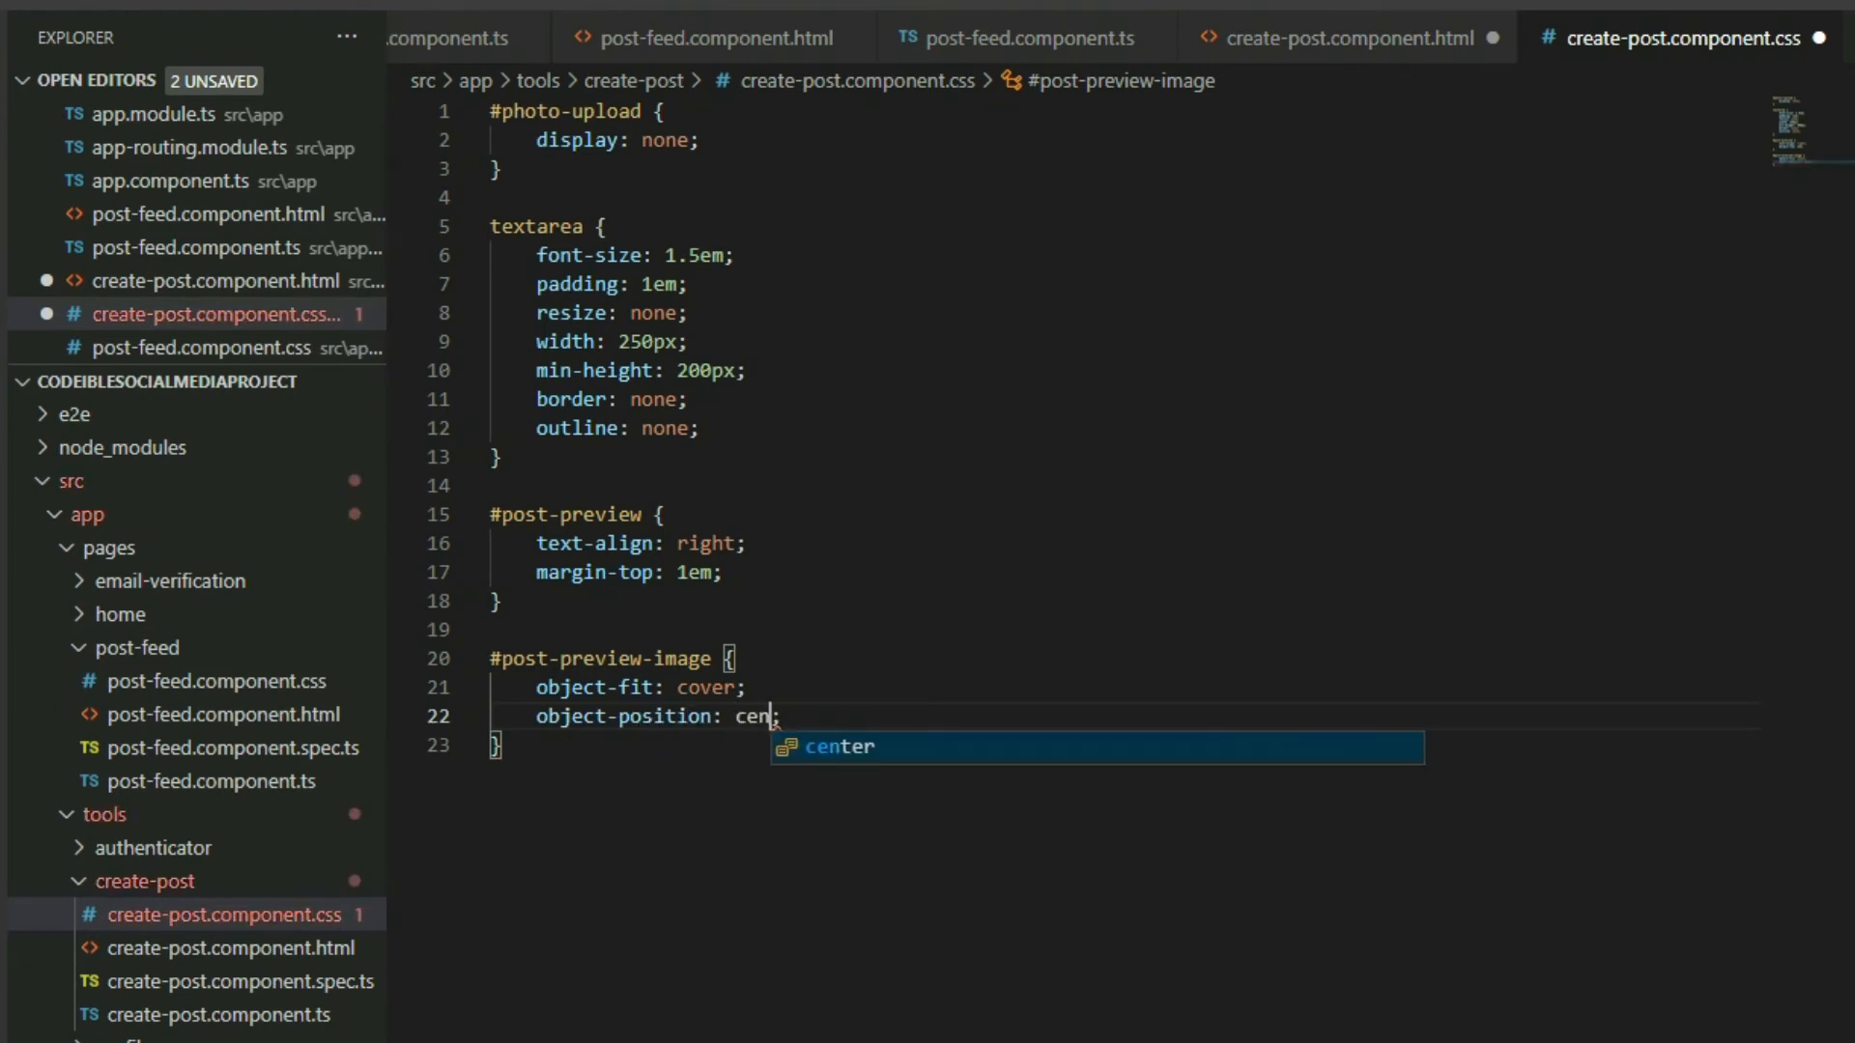
key(Tab)
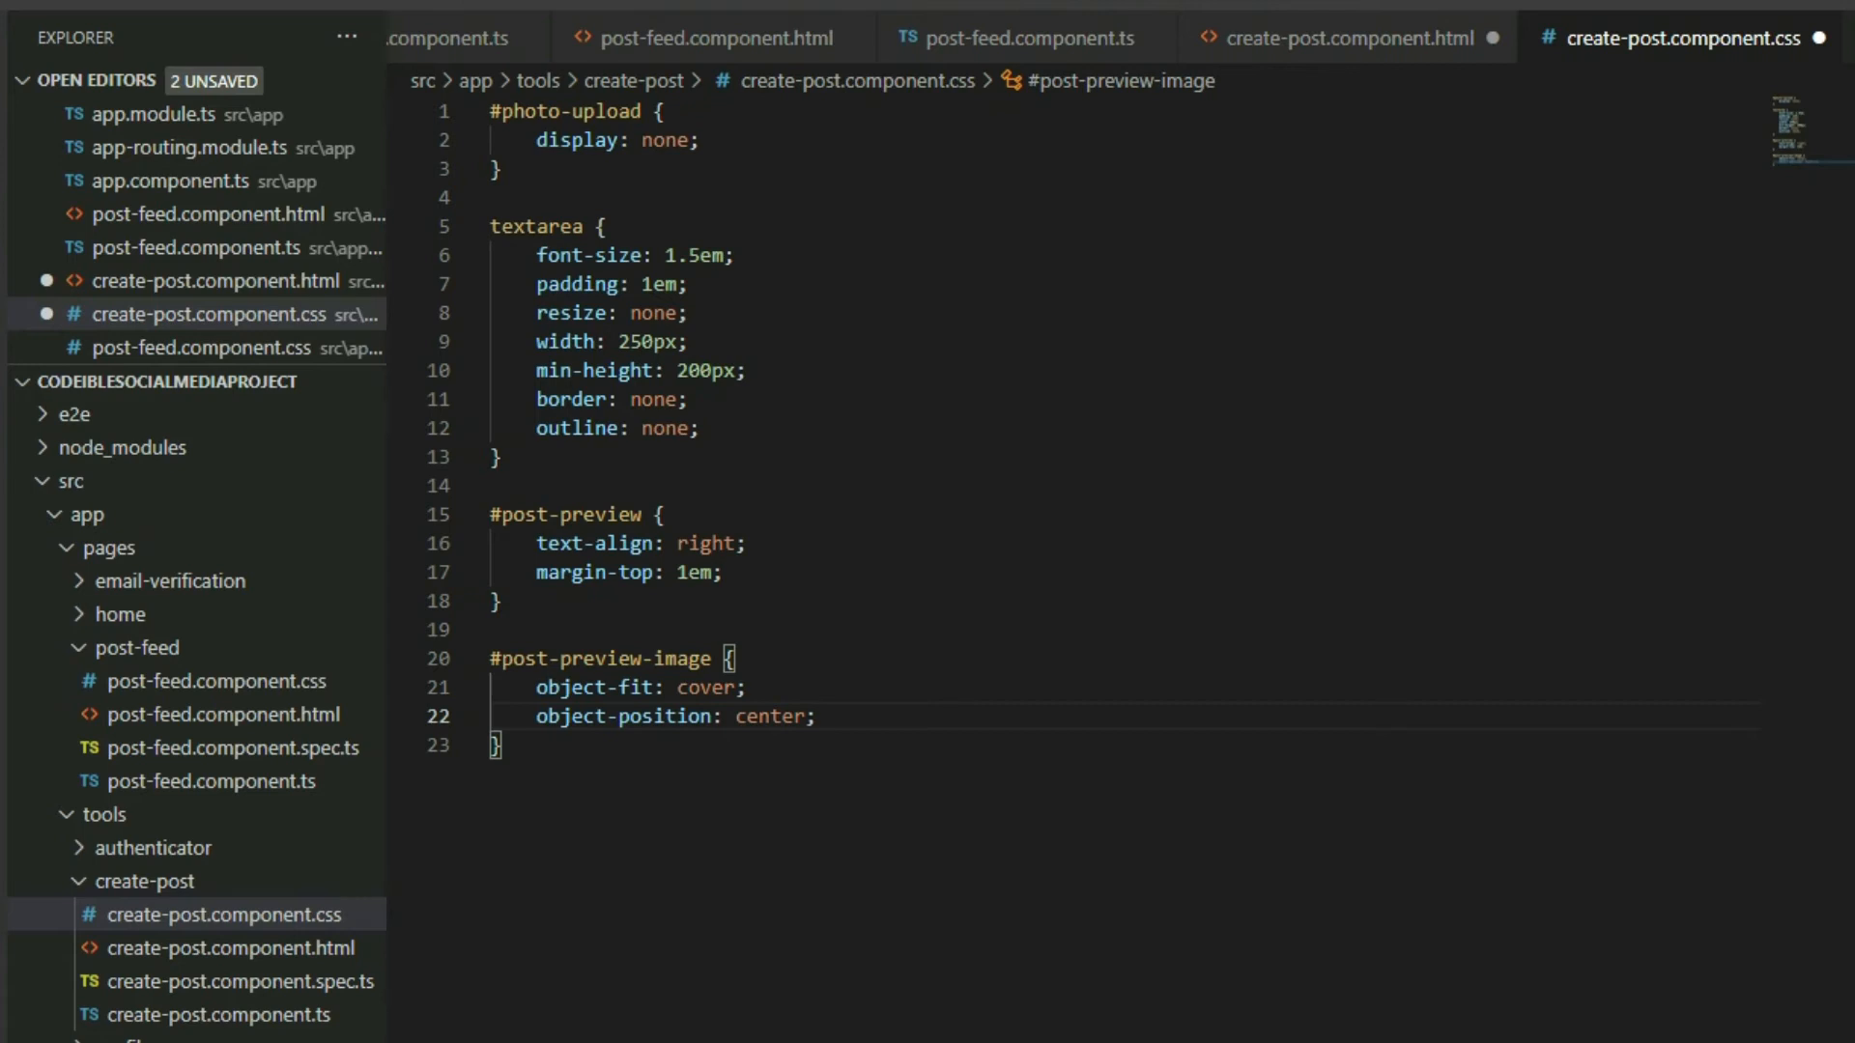
text(width)
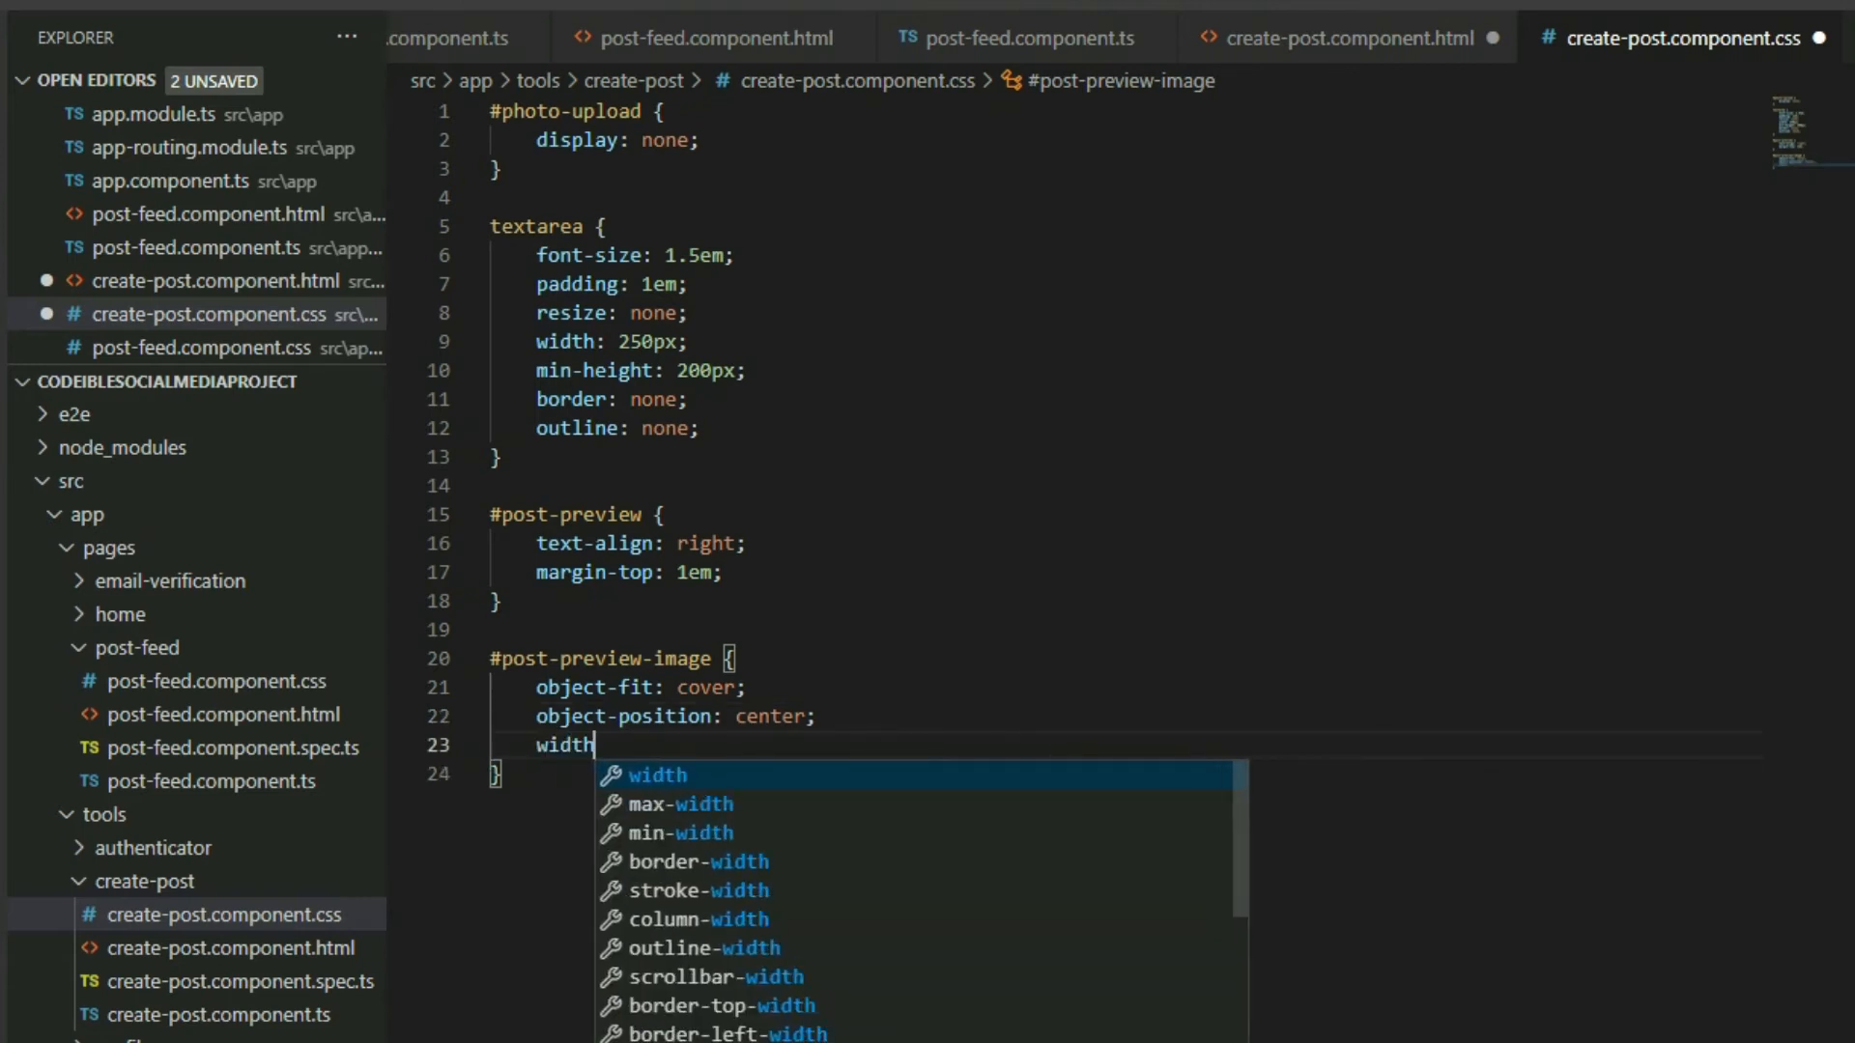
text(: 150px;)
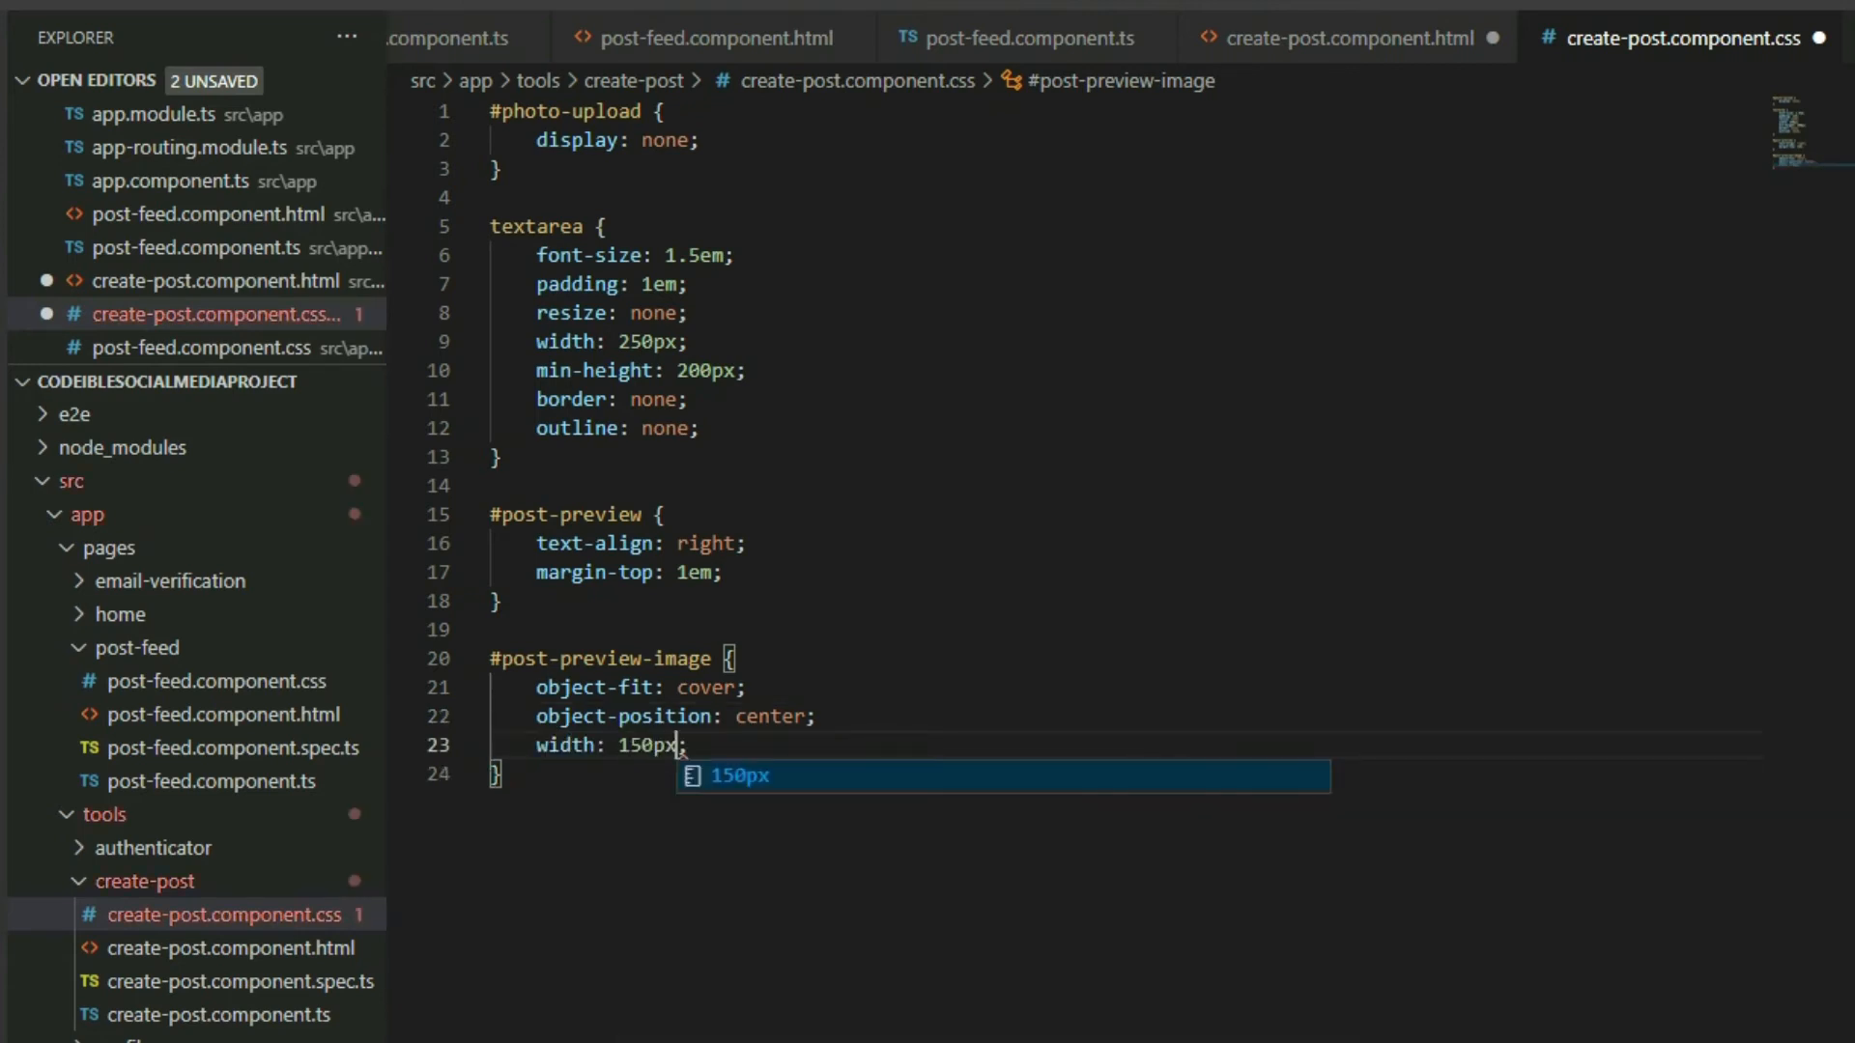
key(Enter)
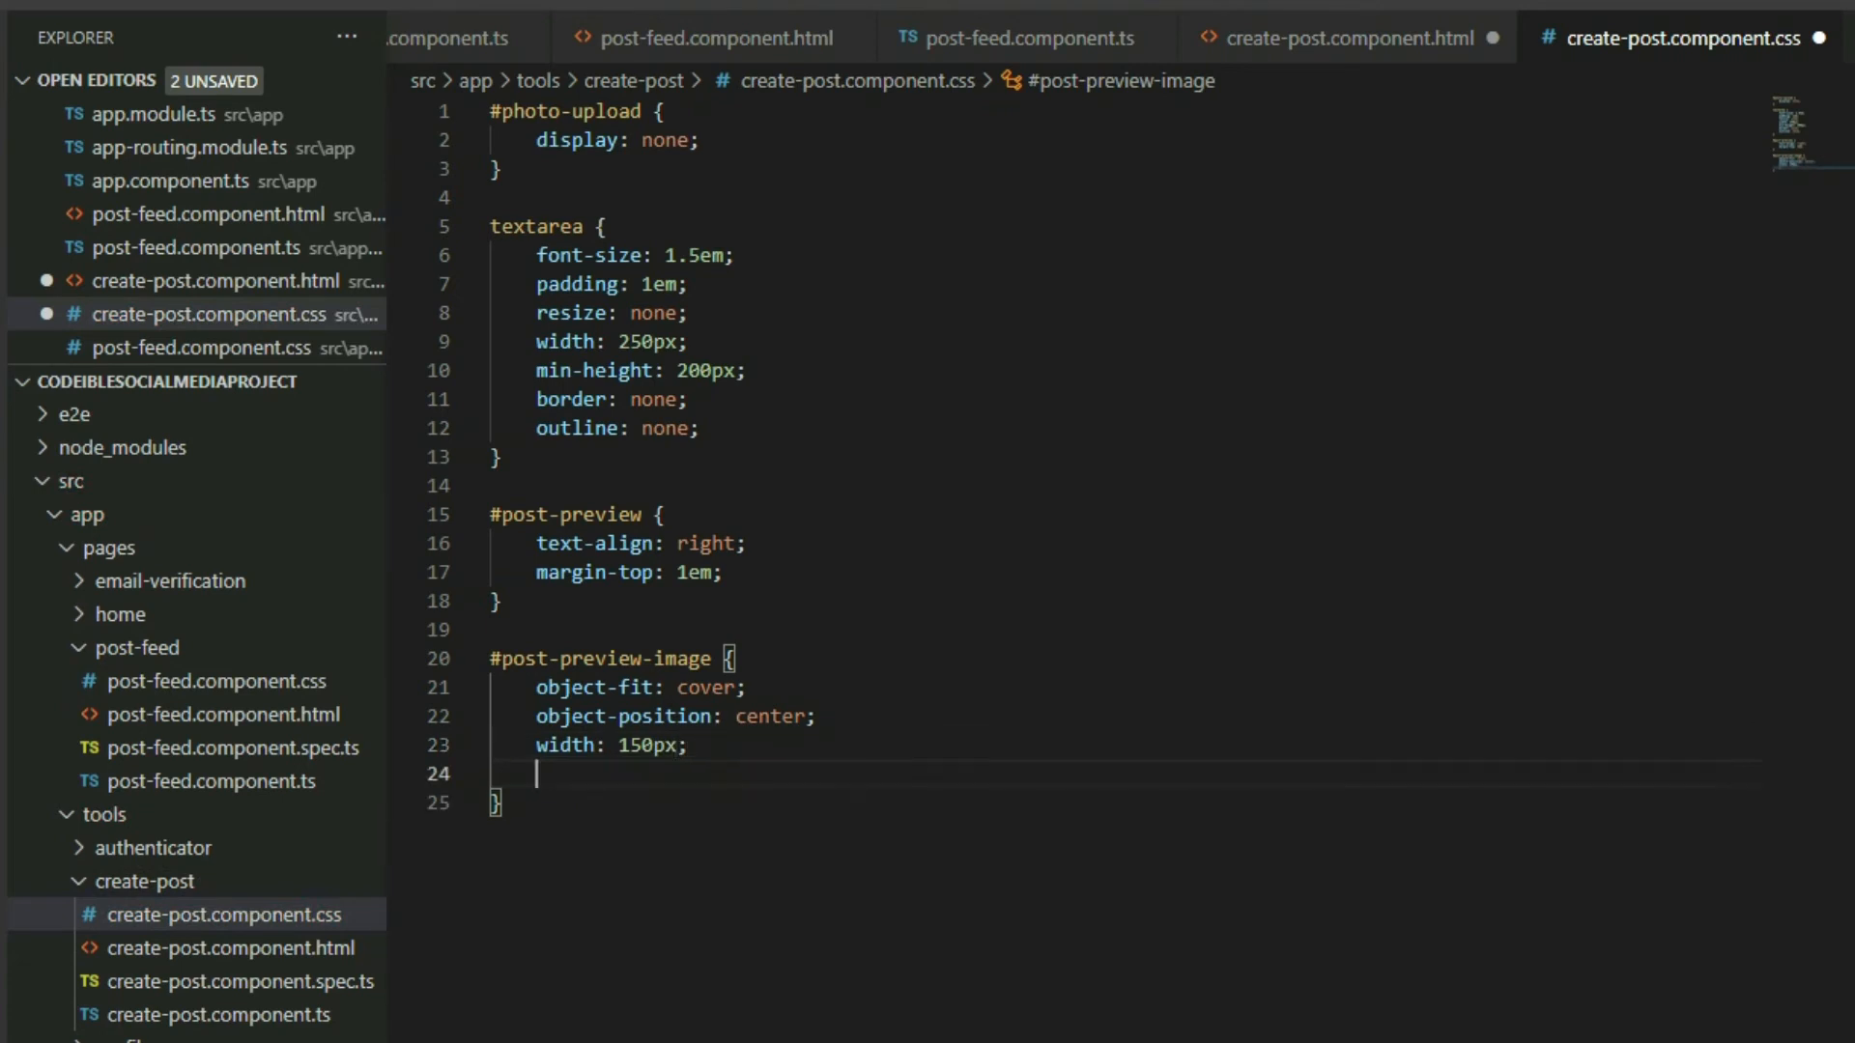
text(height: 100px;)
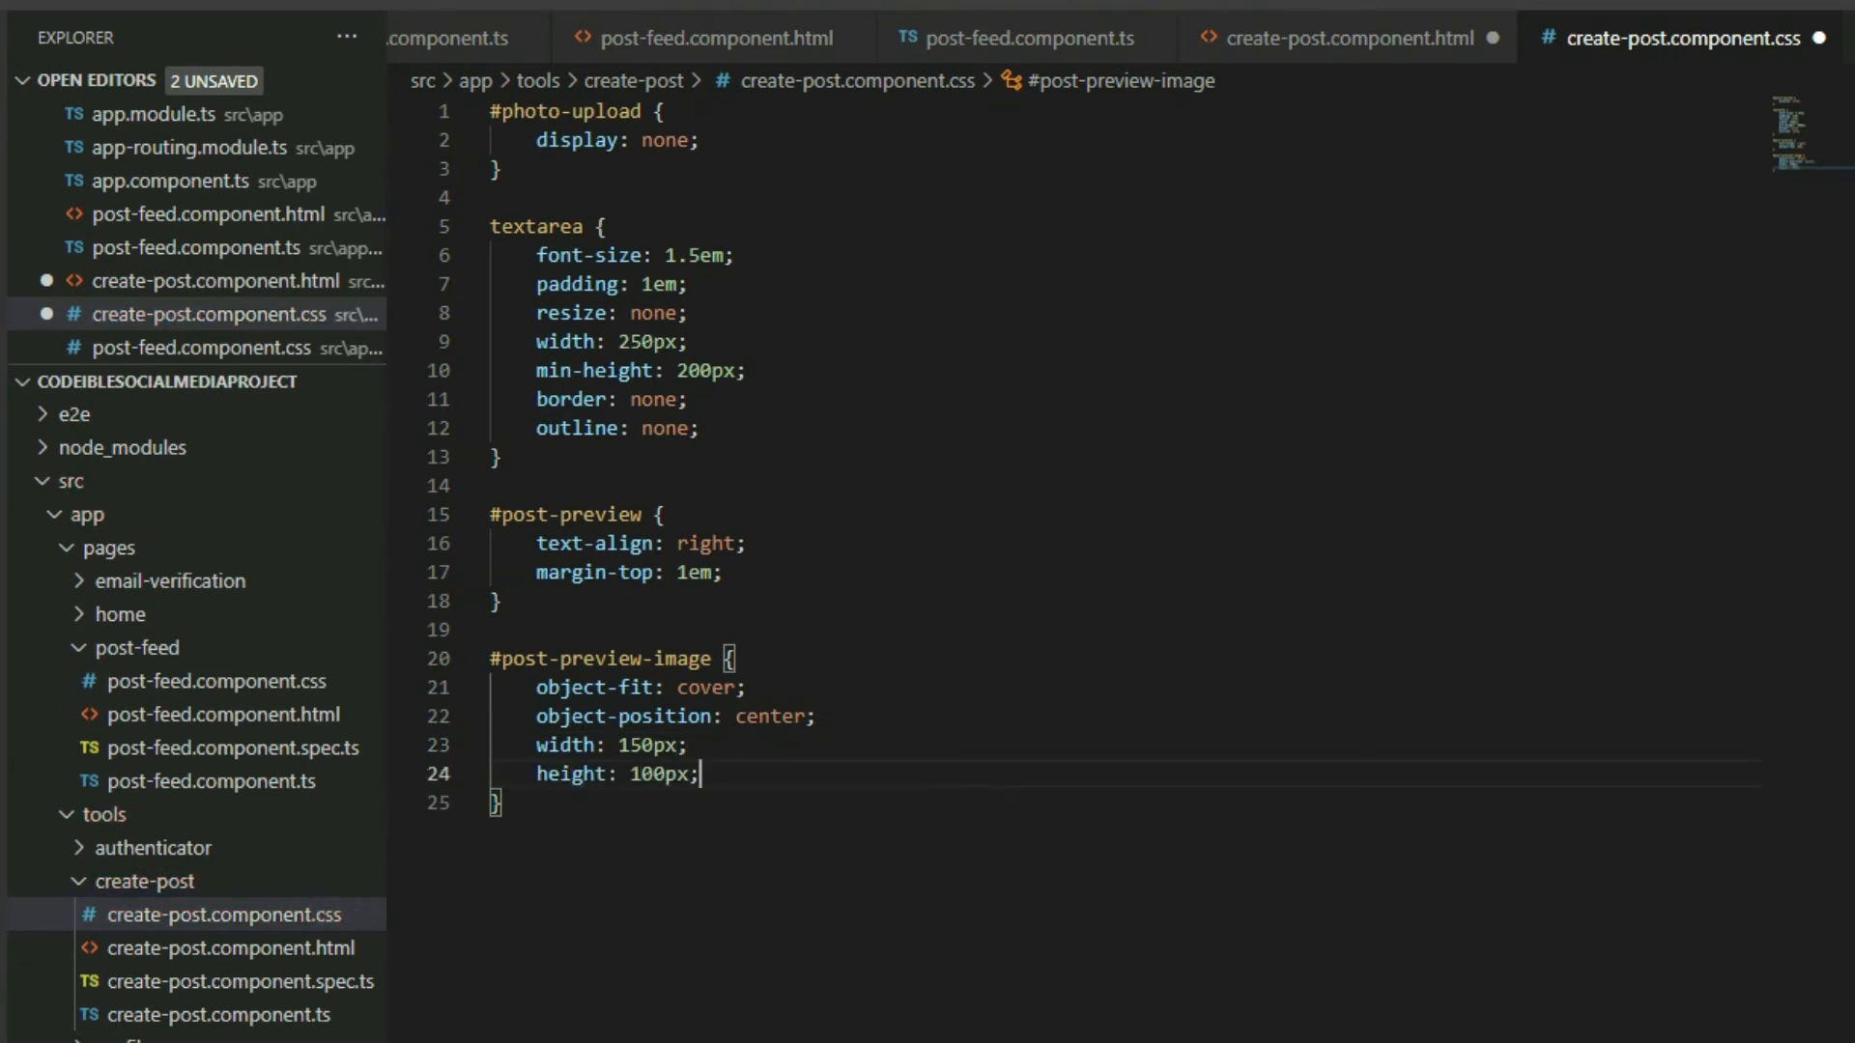
Step: Give #post-preview-image a 1em border-radius and a 1px dashed grey border
text(border-radius: ;)
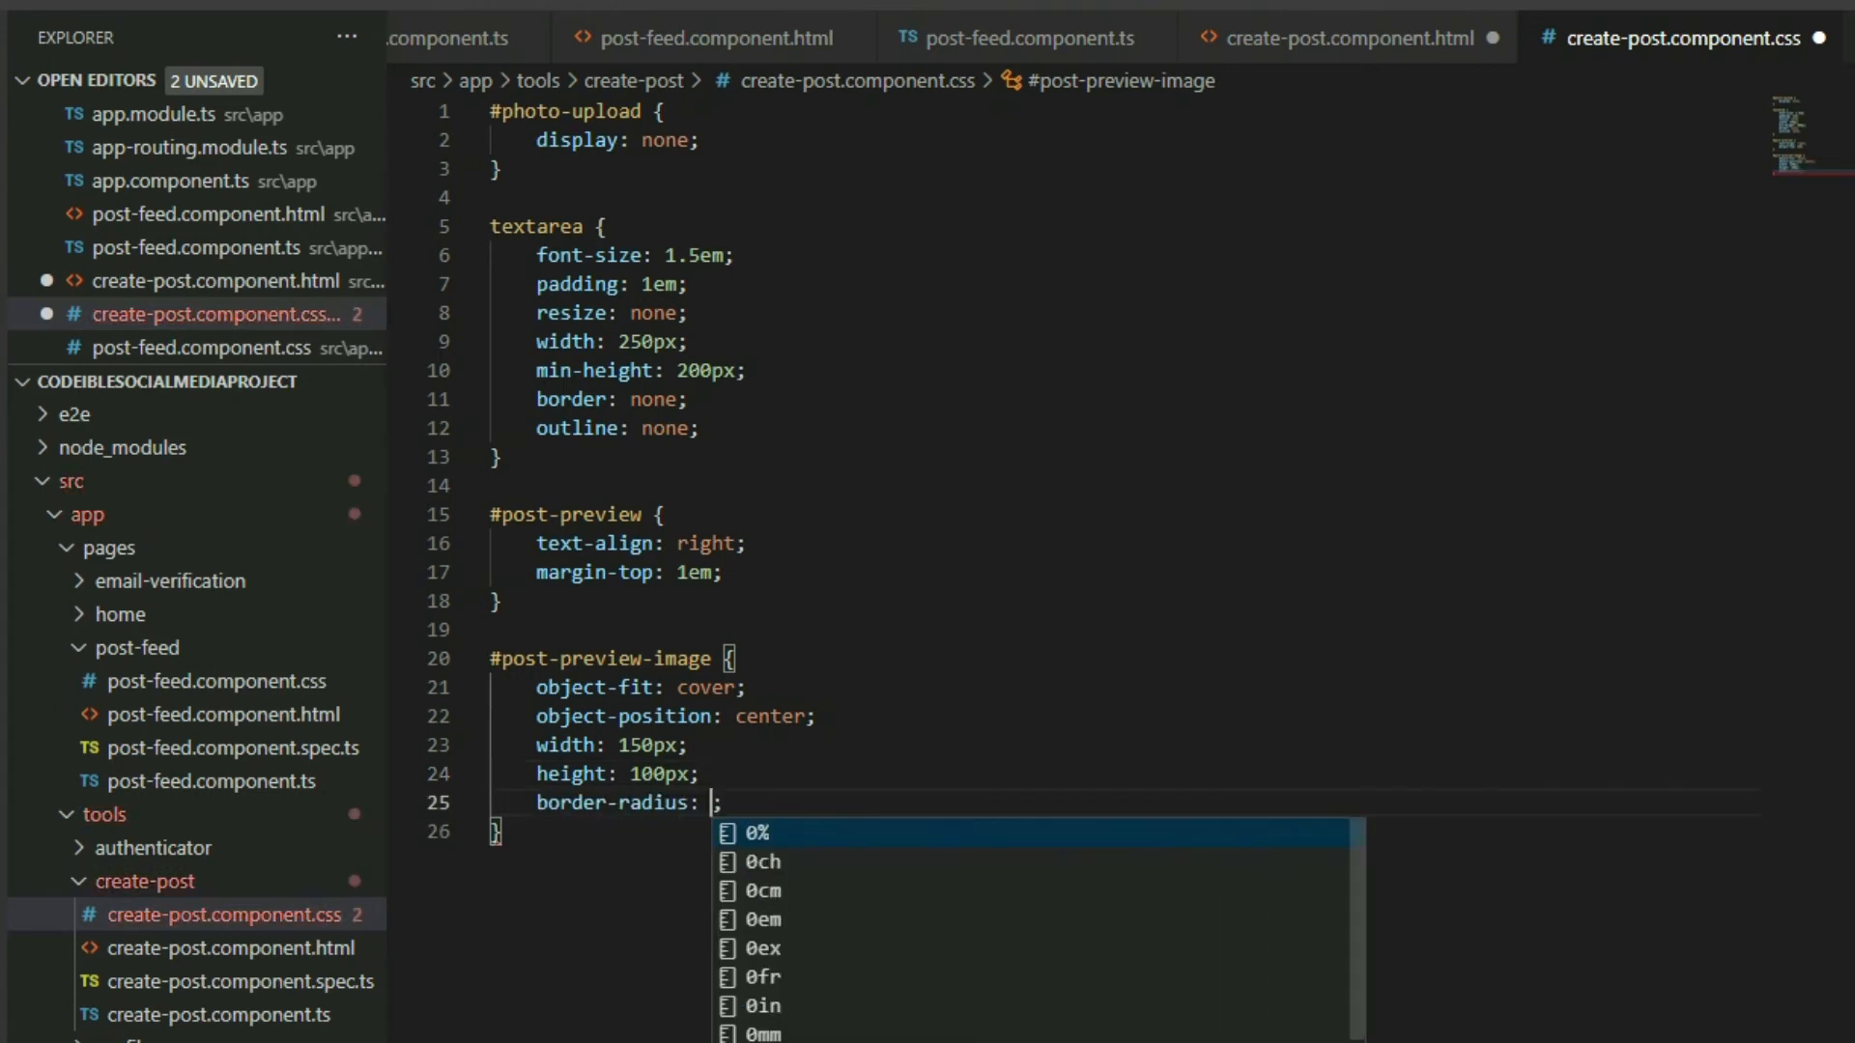
text(1em)
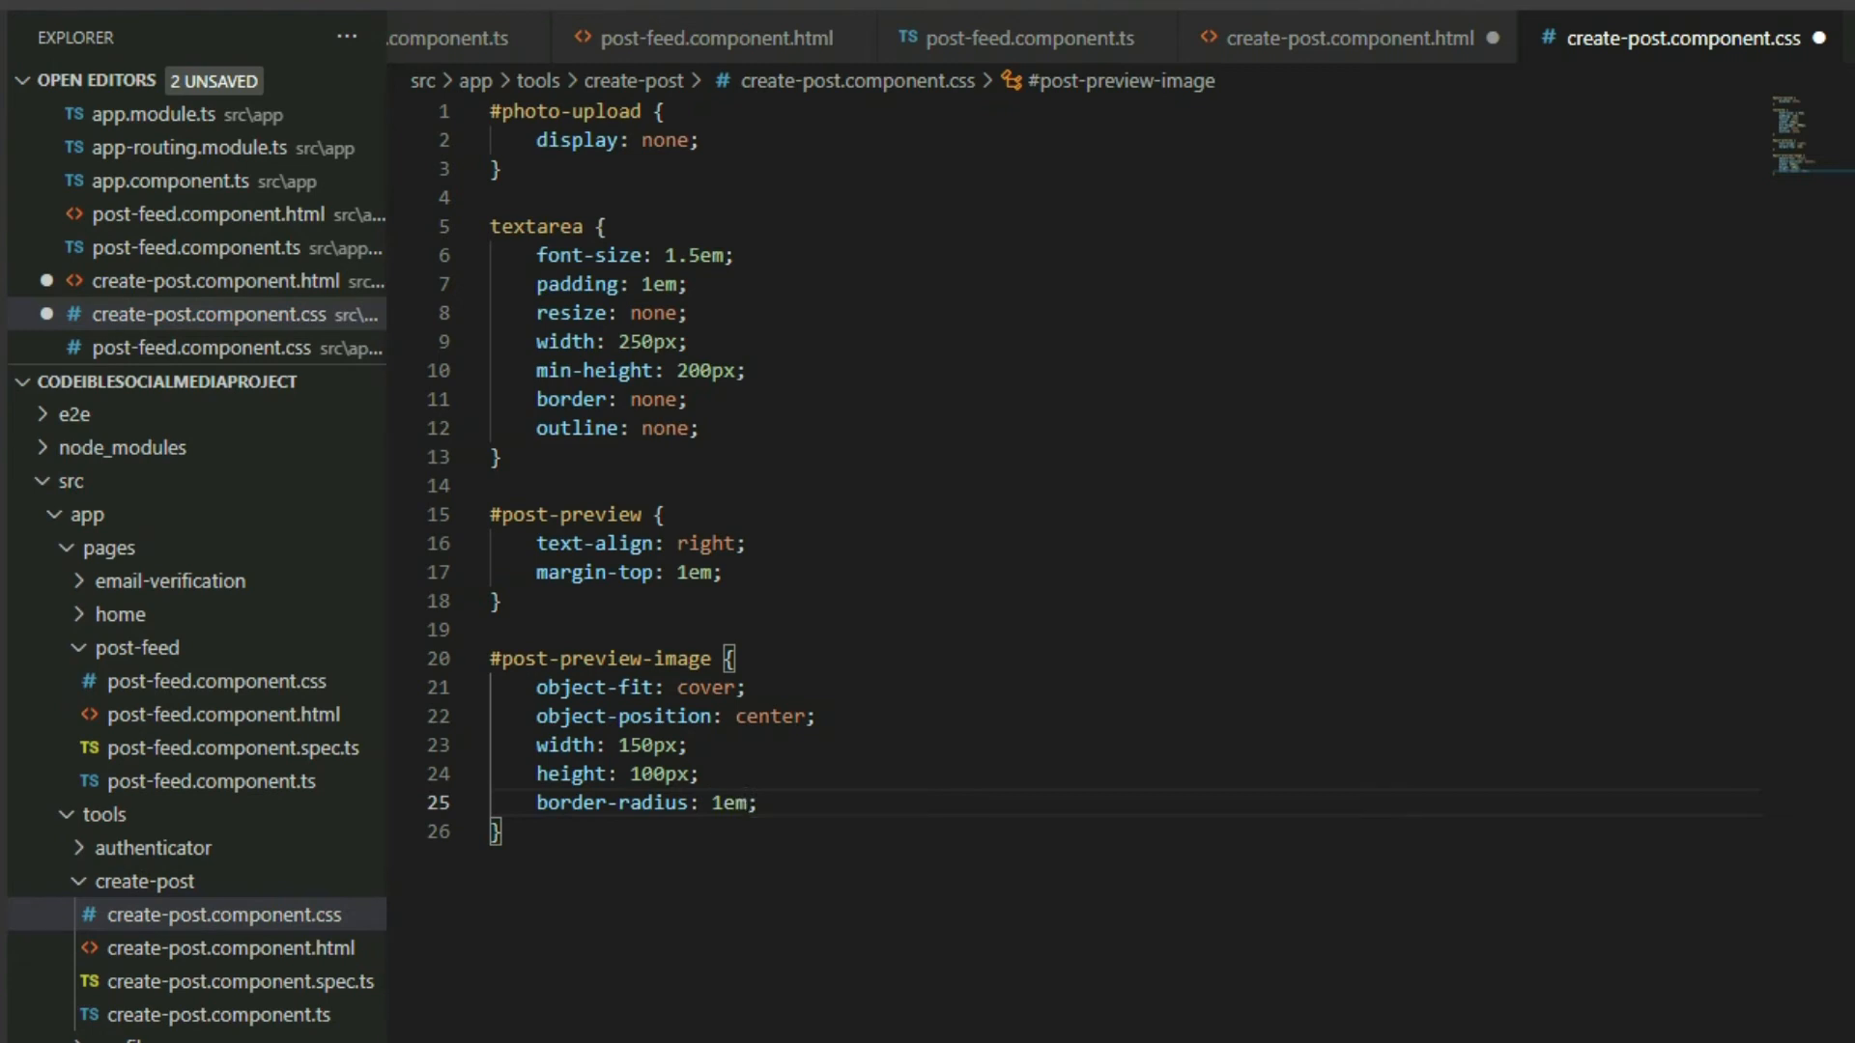
text(border: 1px ;)
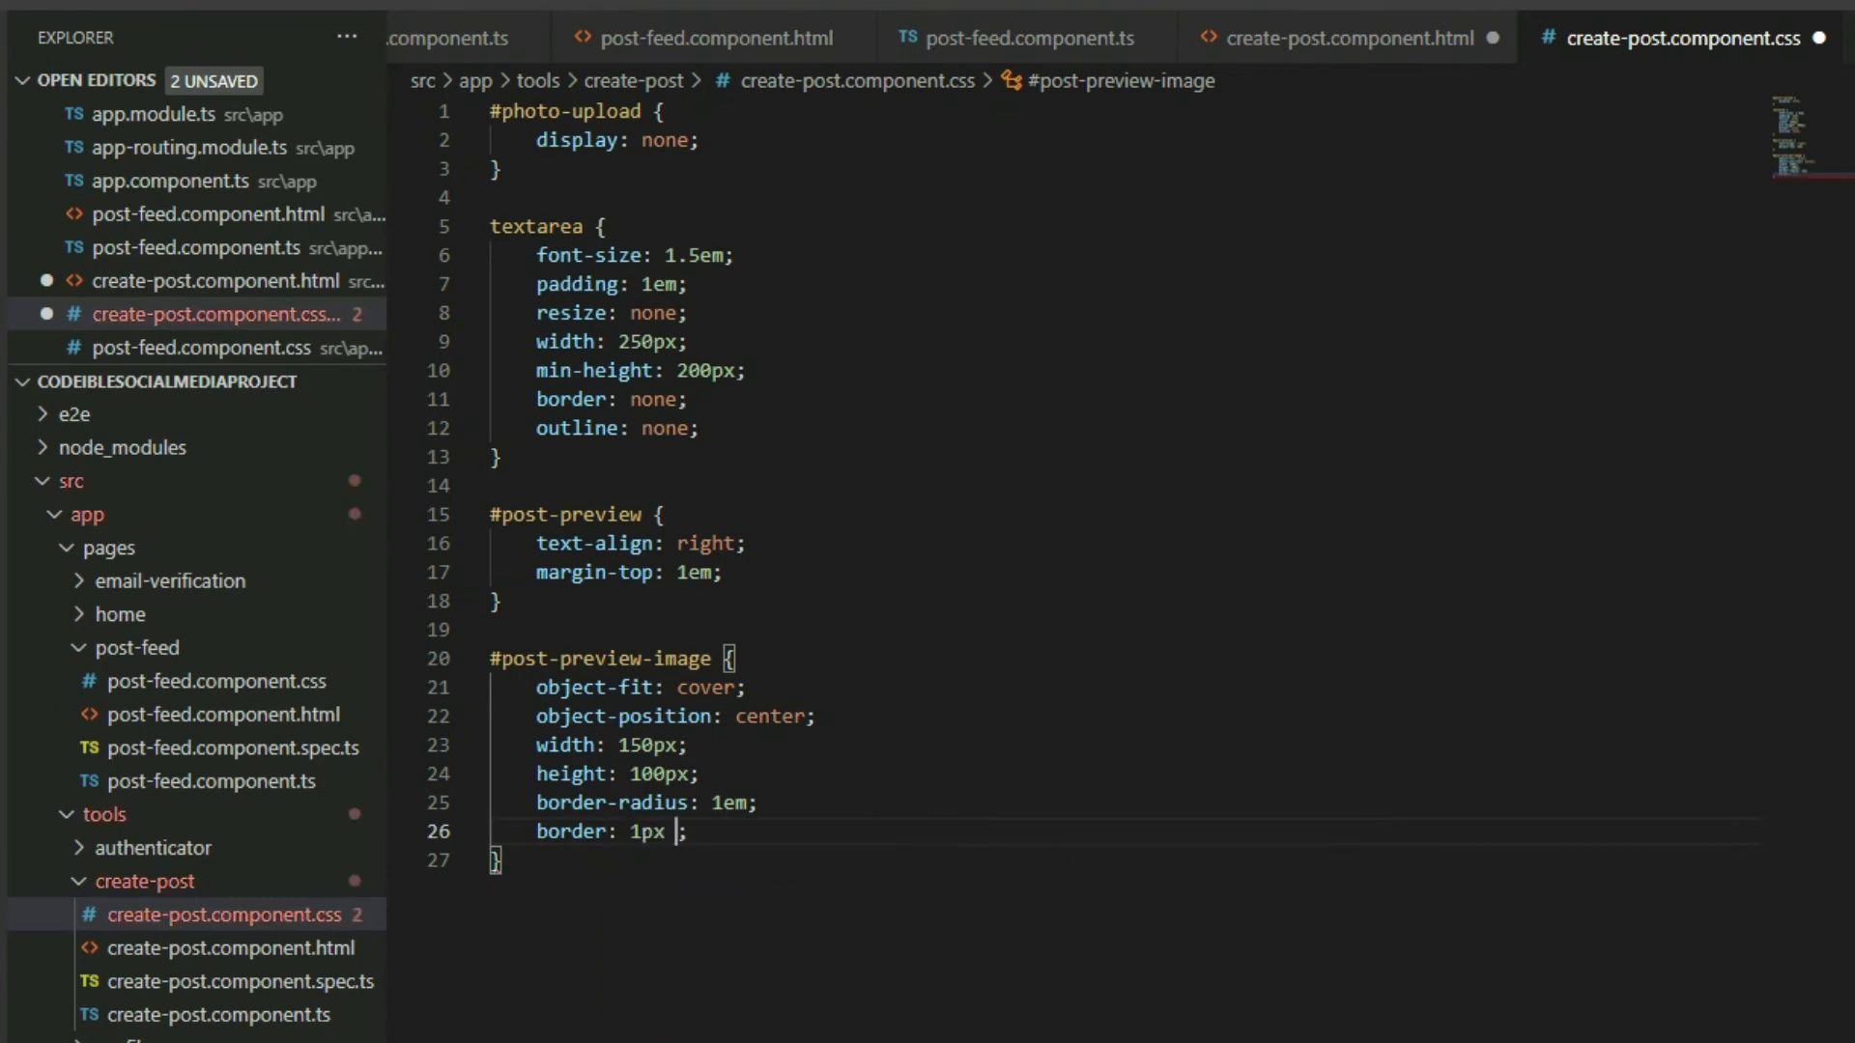
text(dashed gra)
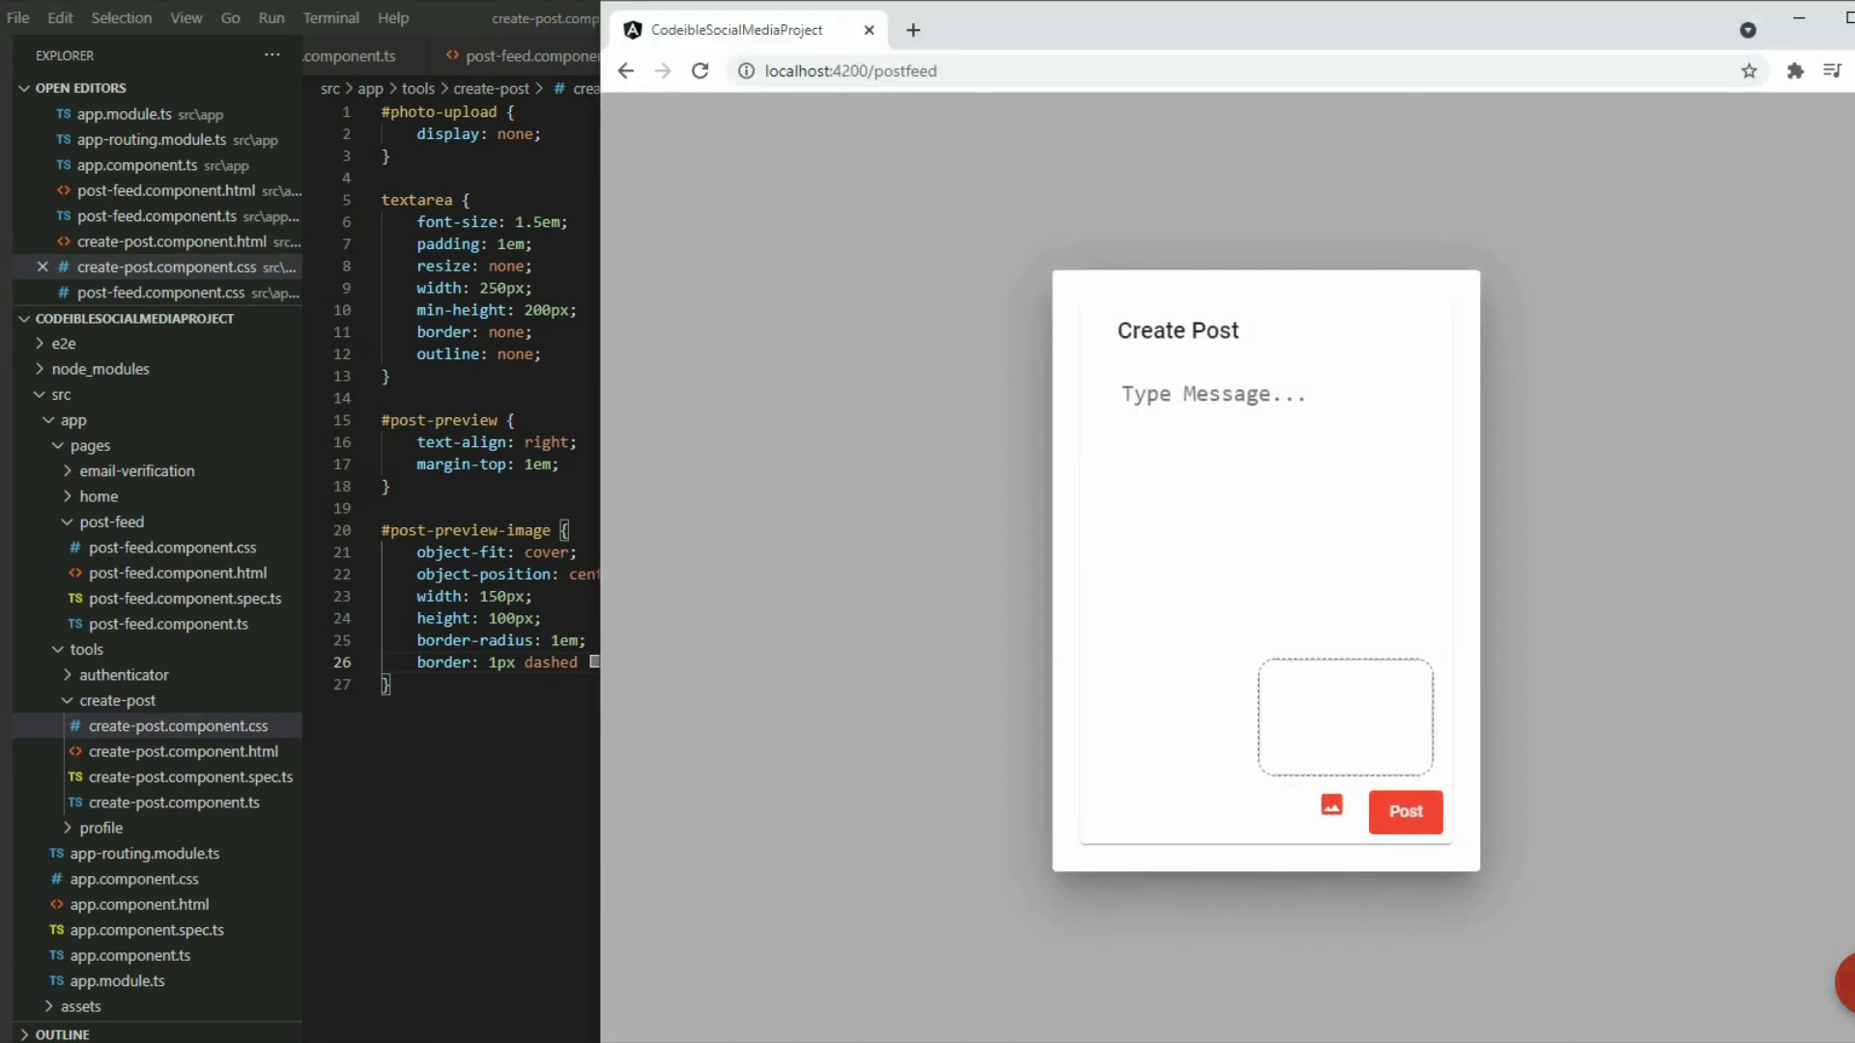
Step: Check the dashed preview box in Chrome's Create Post dialog, then return to create-post.component.html
click(1206, 394)
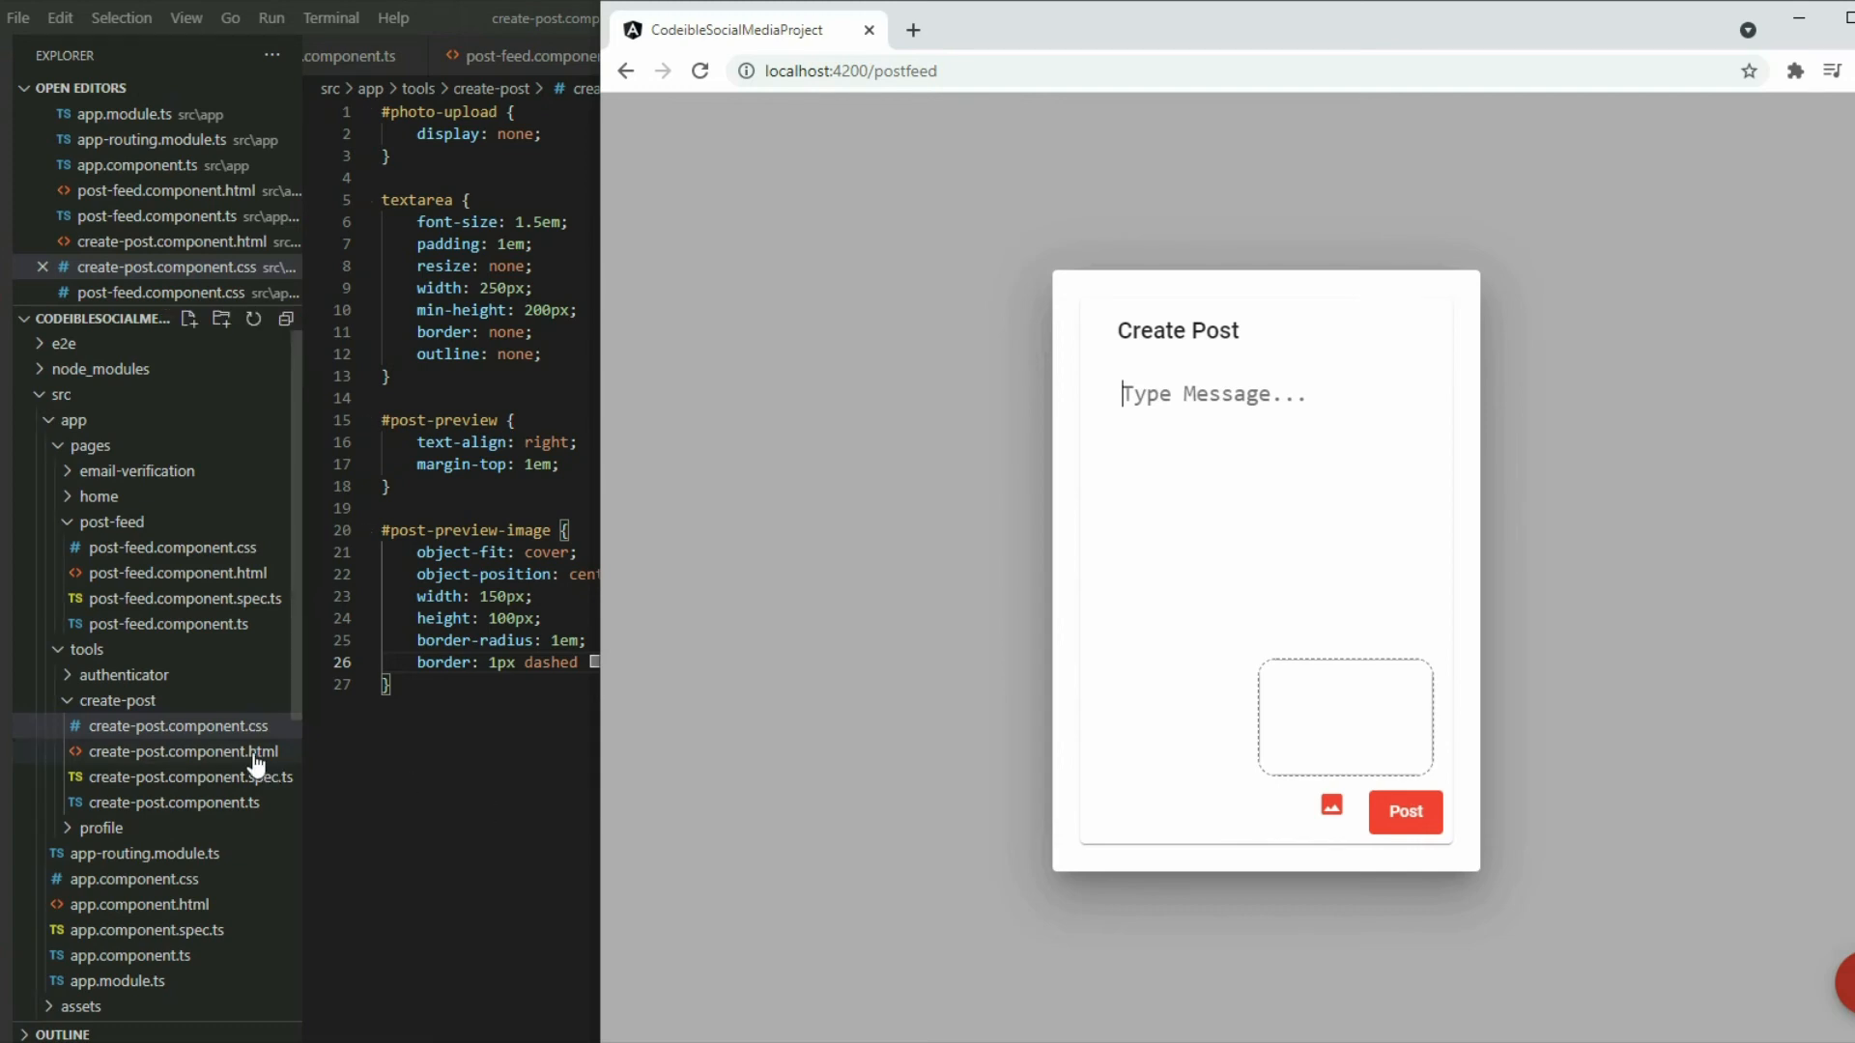
click(184, 752)
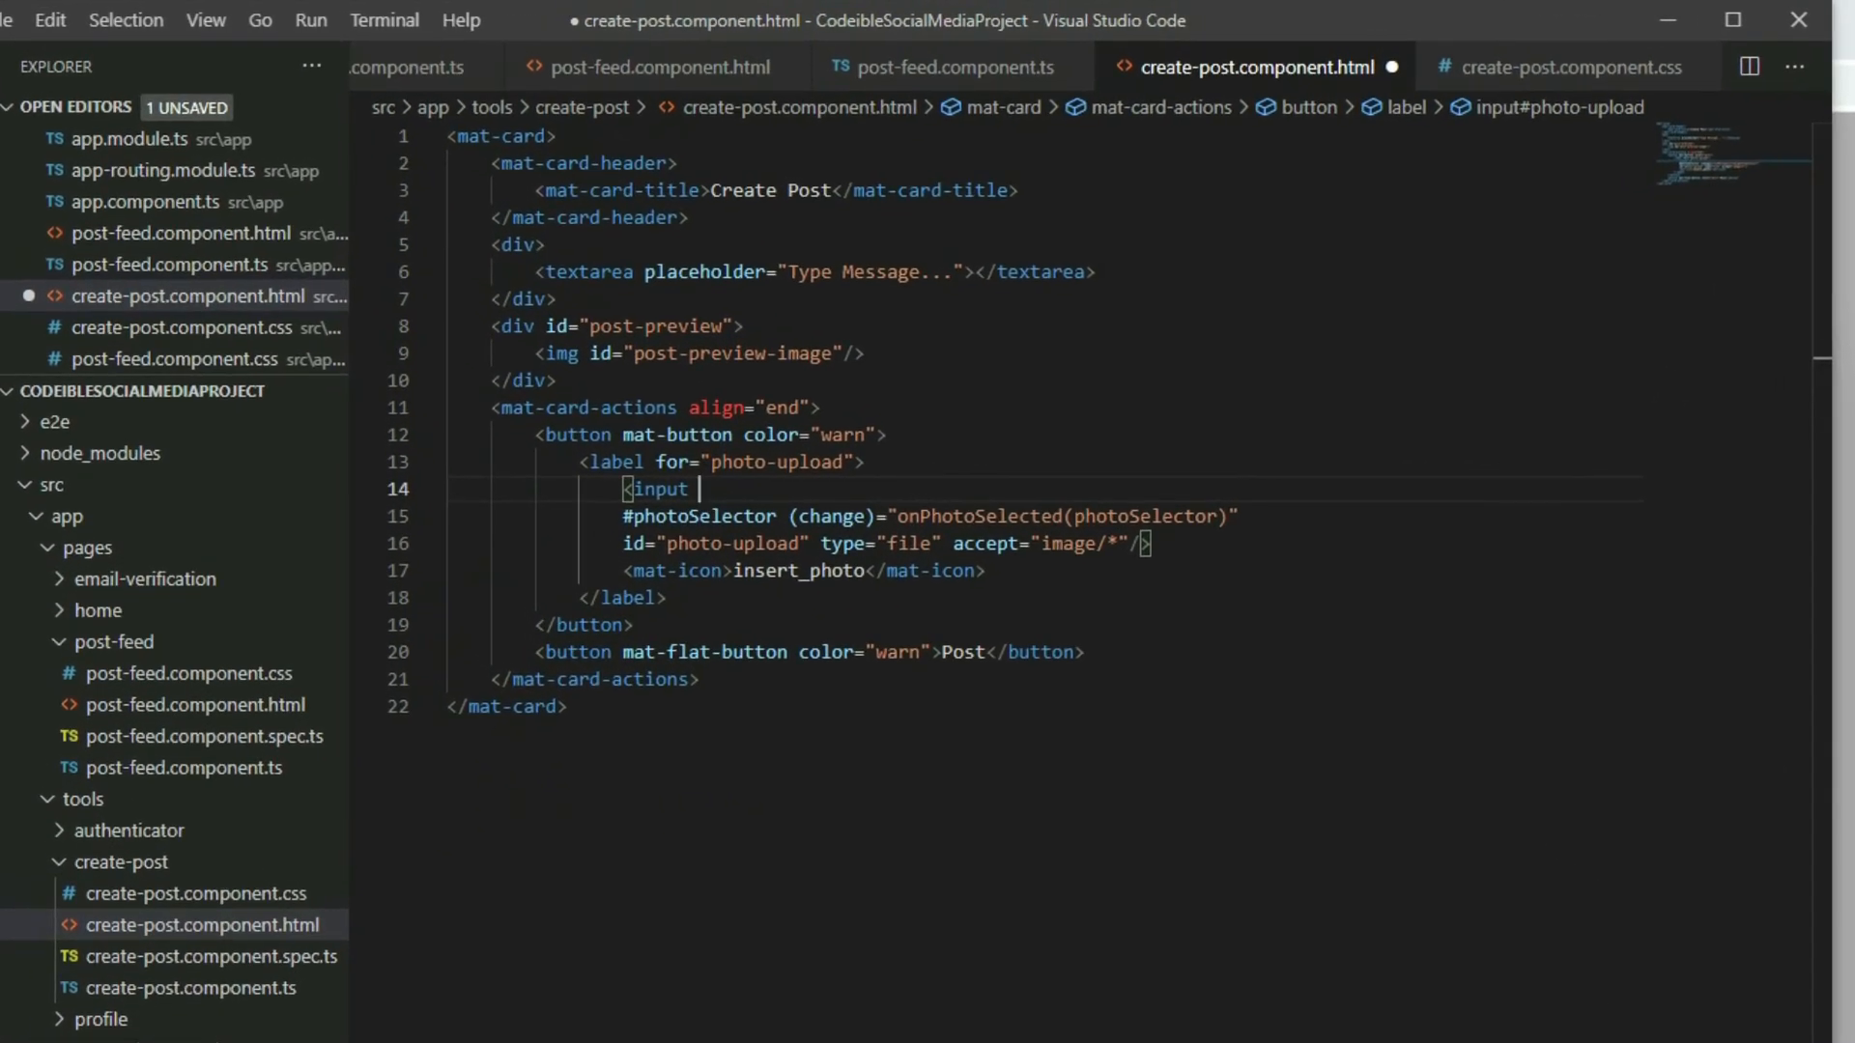
Step: Add #photoSelector and (change)="onPhotoSelected(photoSelector)" to the file input
text(#photoSelector (change)=")
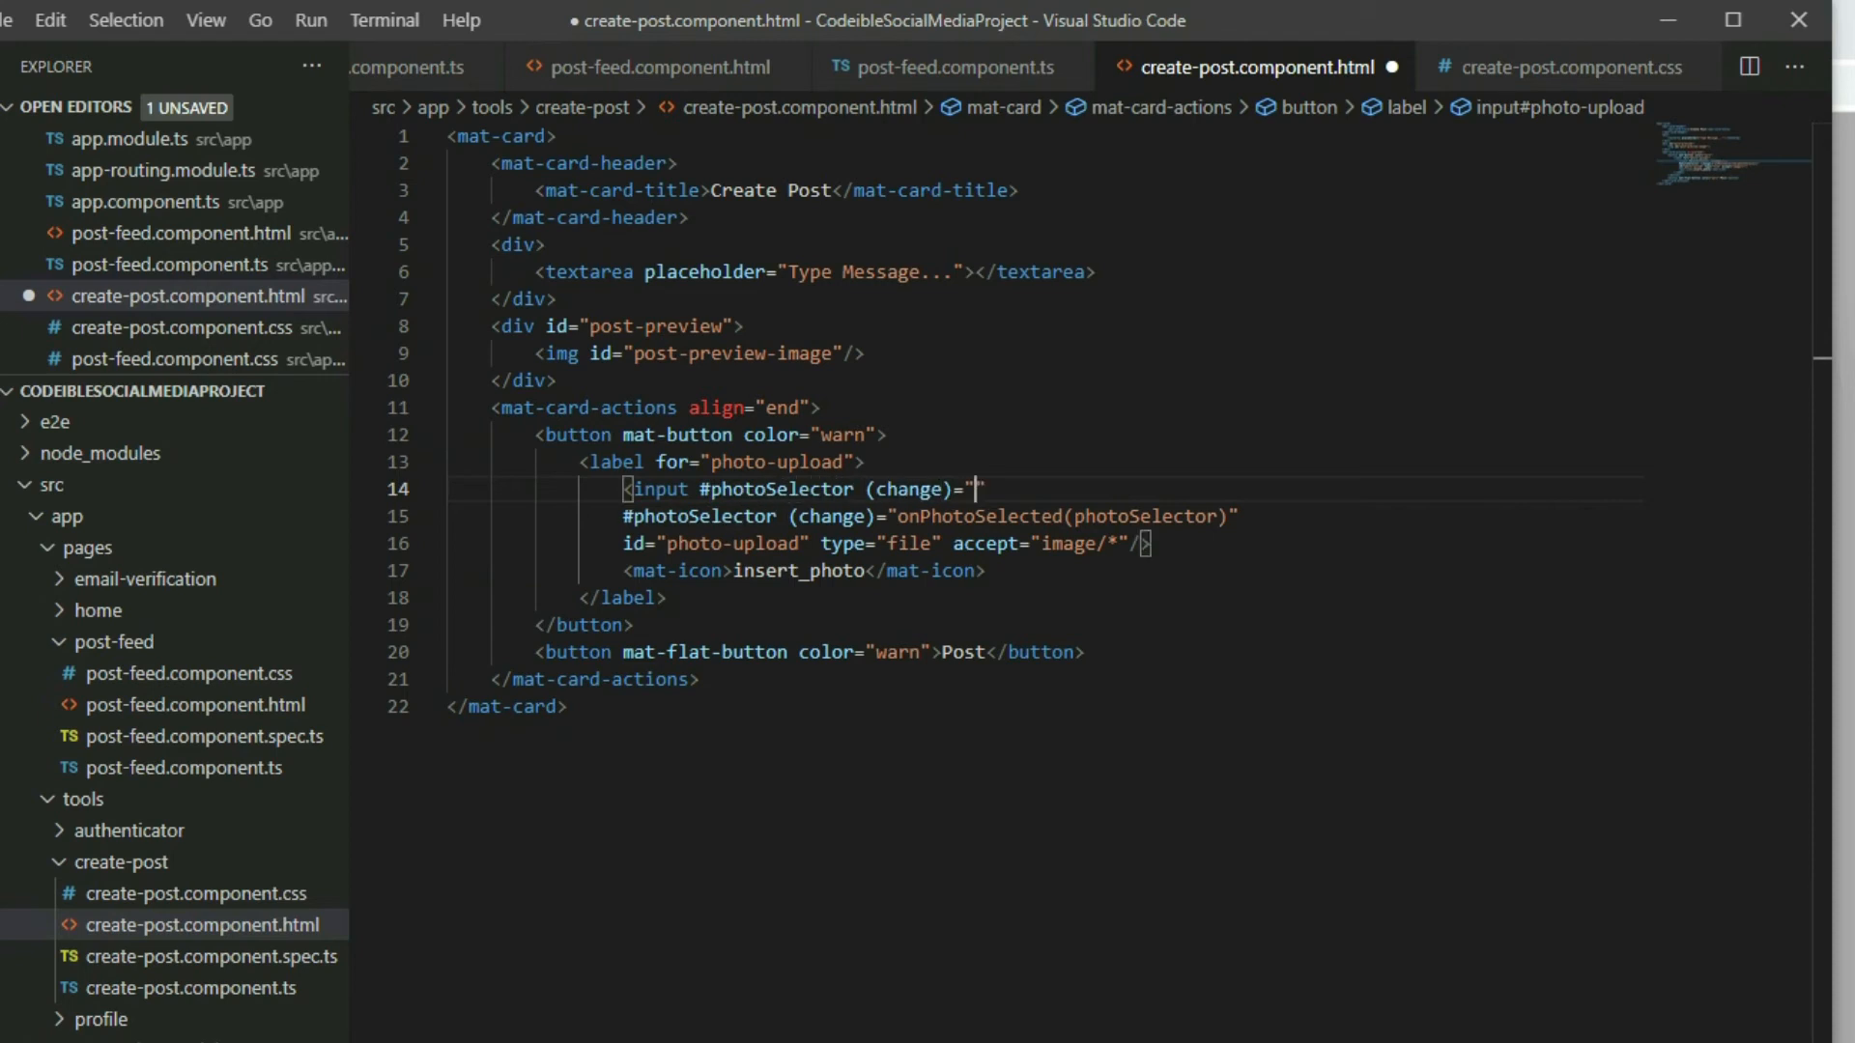
text(onPhot)
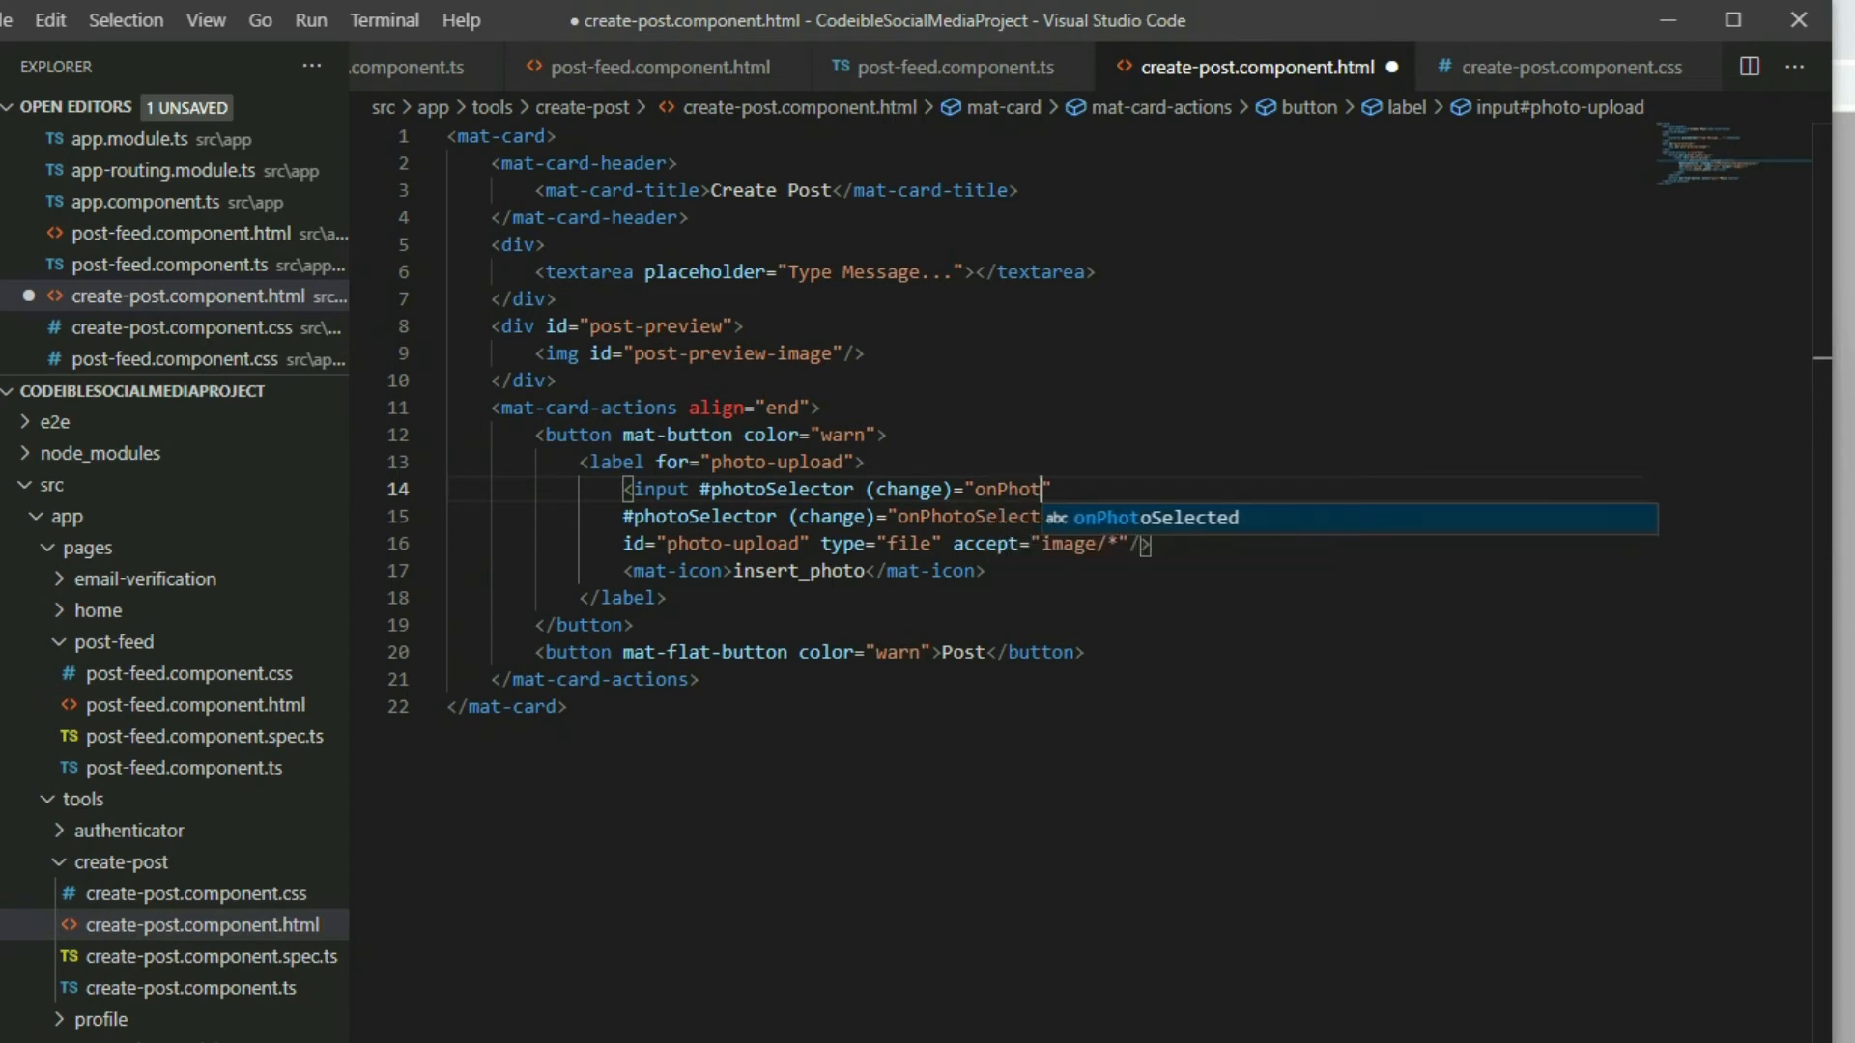
text(oSelected()
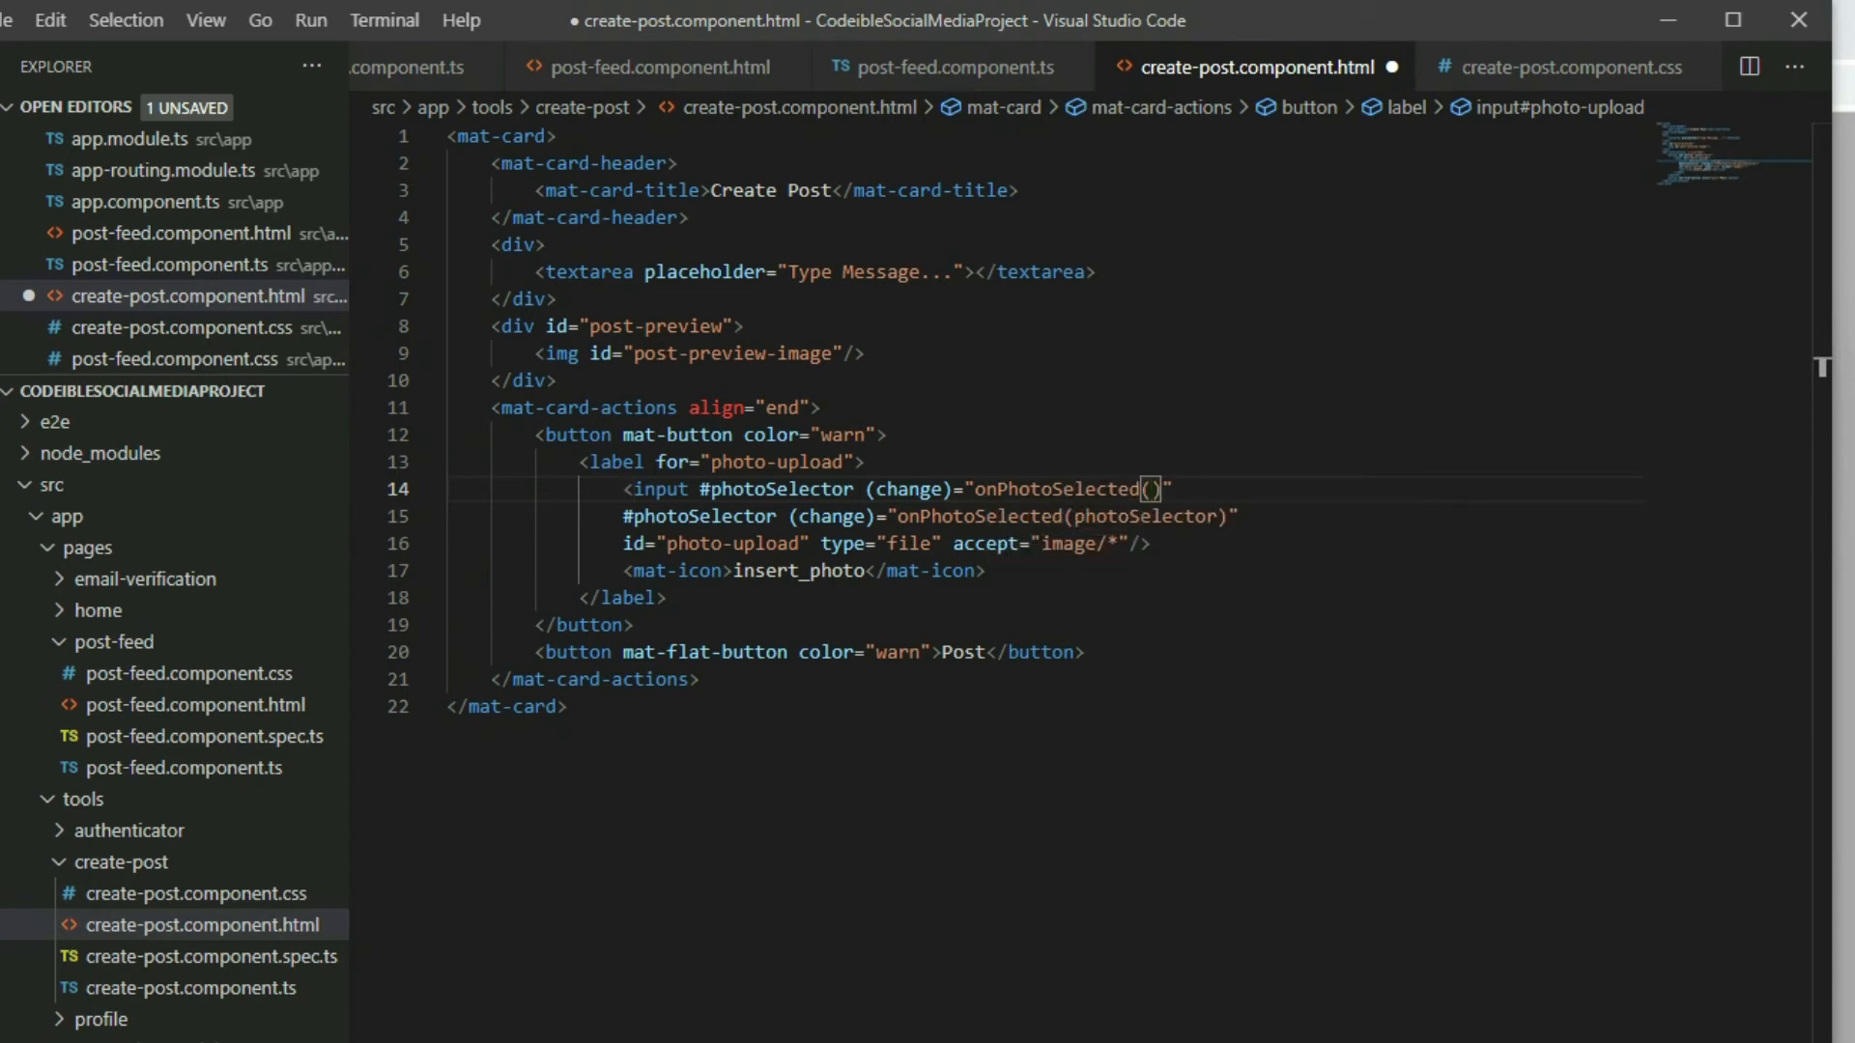
text(photoSelector)
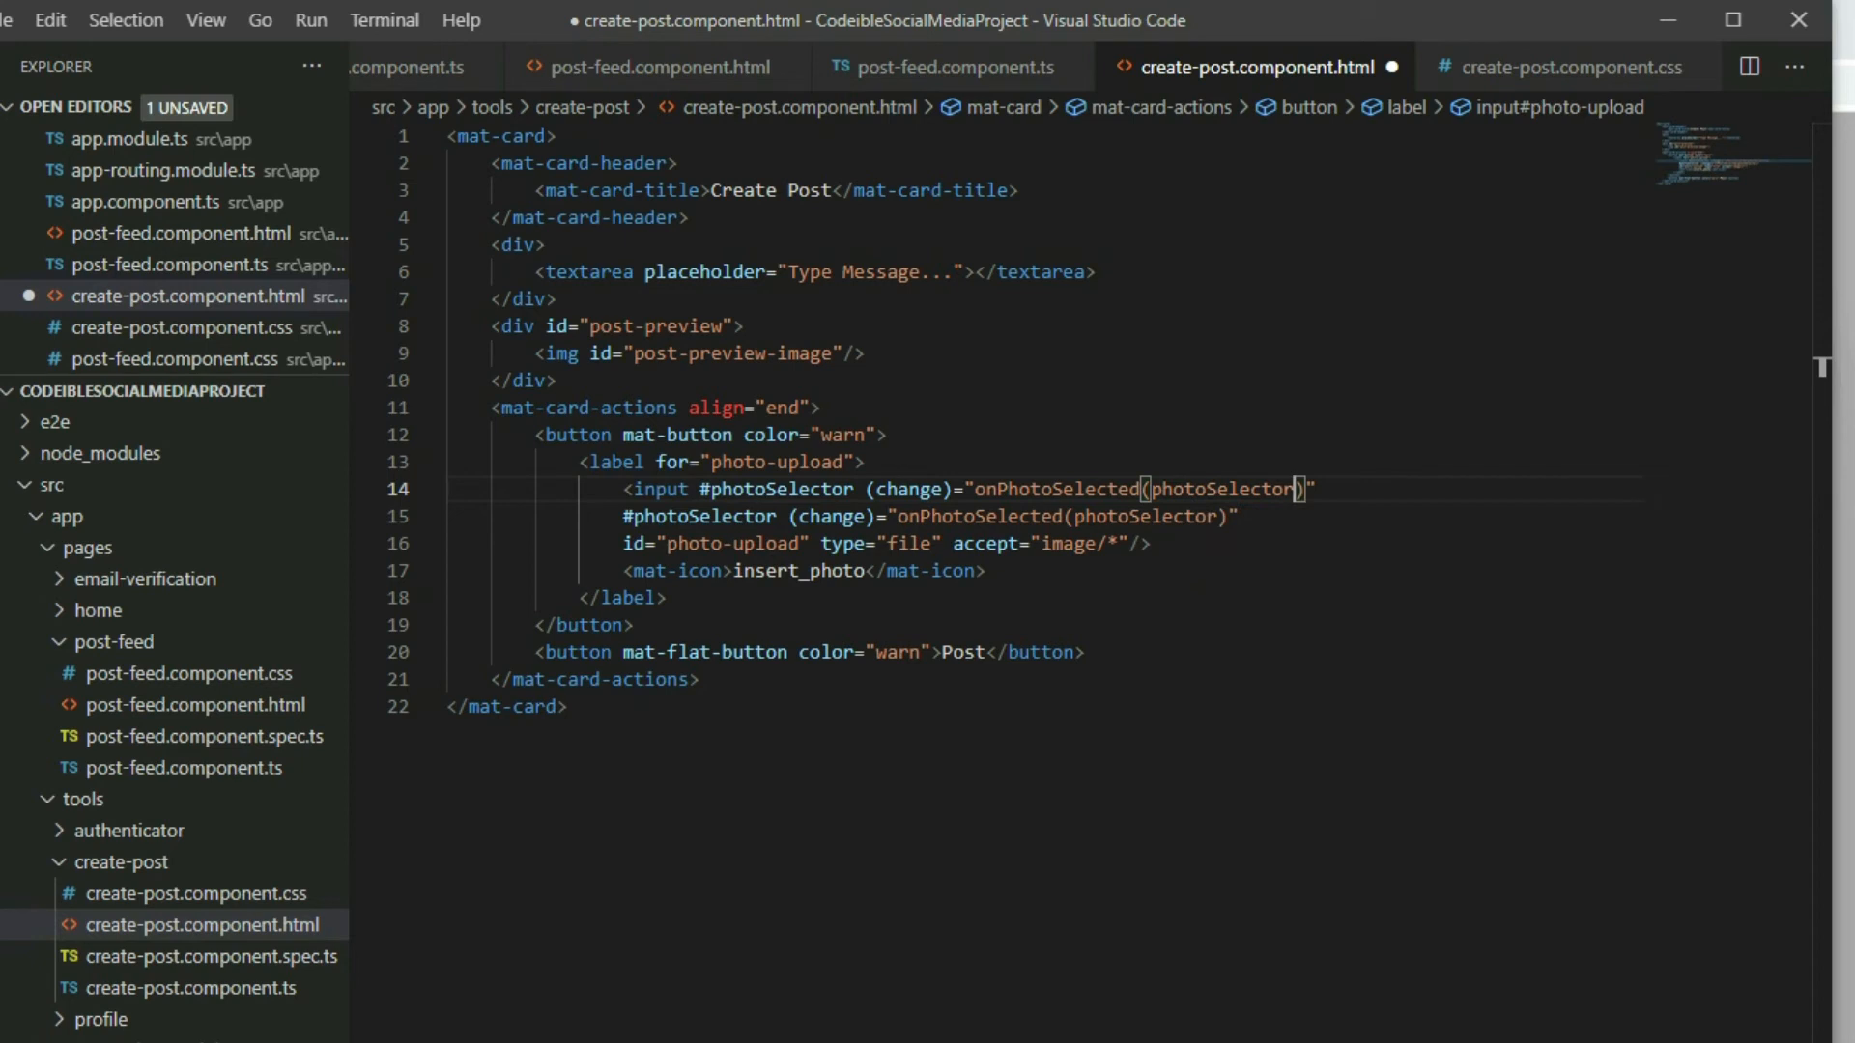
click(166, 1016)
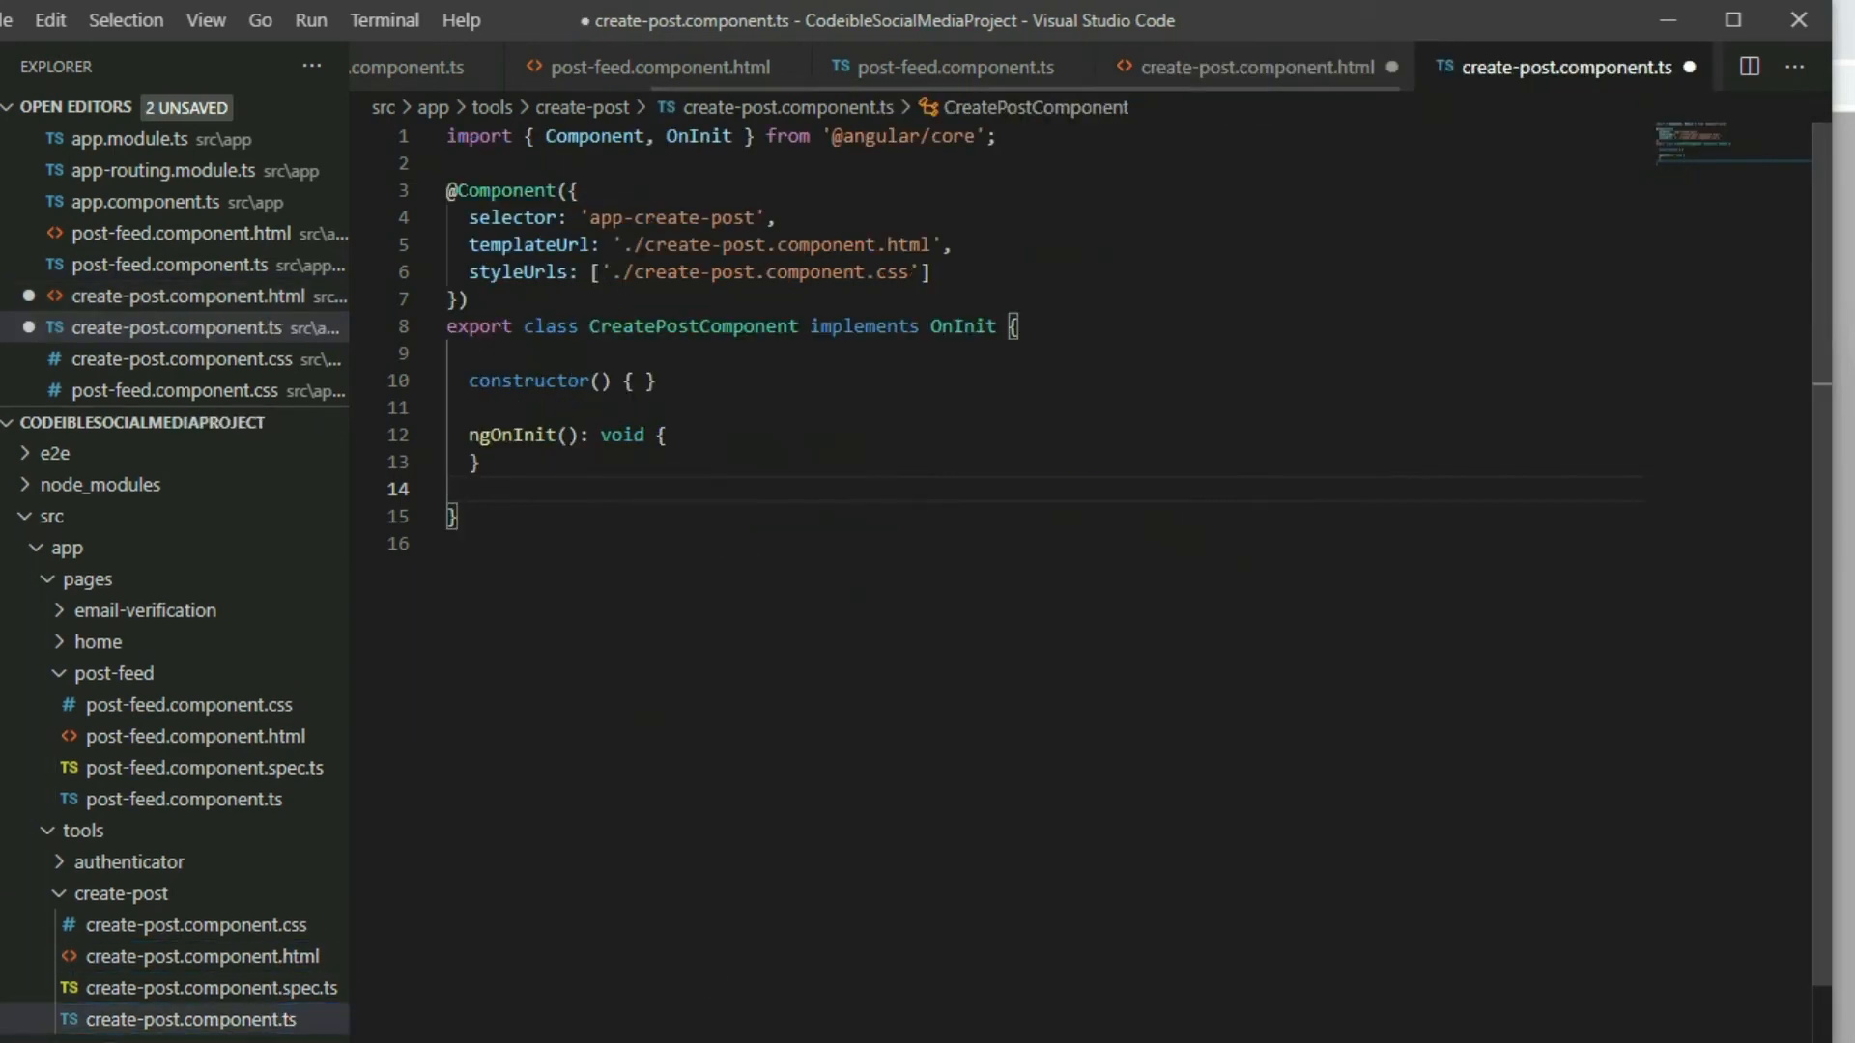
Step: Declare onPhotoSelected(photoSelector: HTMLInputElement) with an empty body in create-post.component.ts
text(onPhoto)
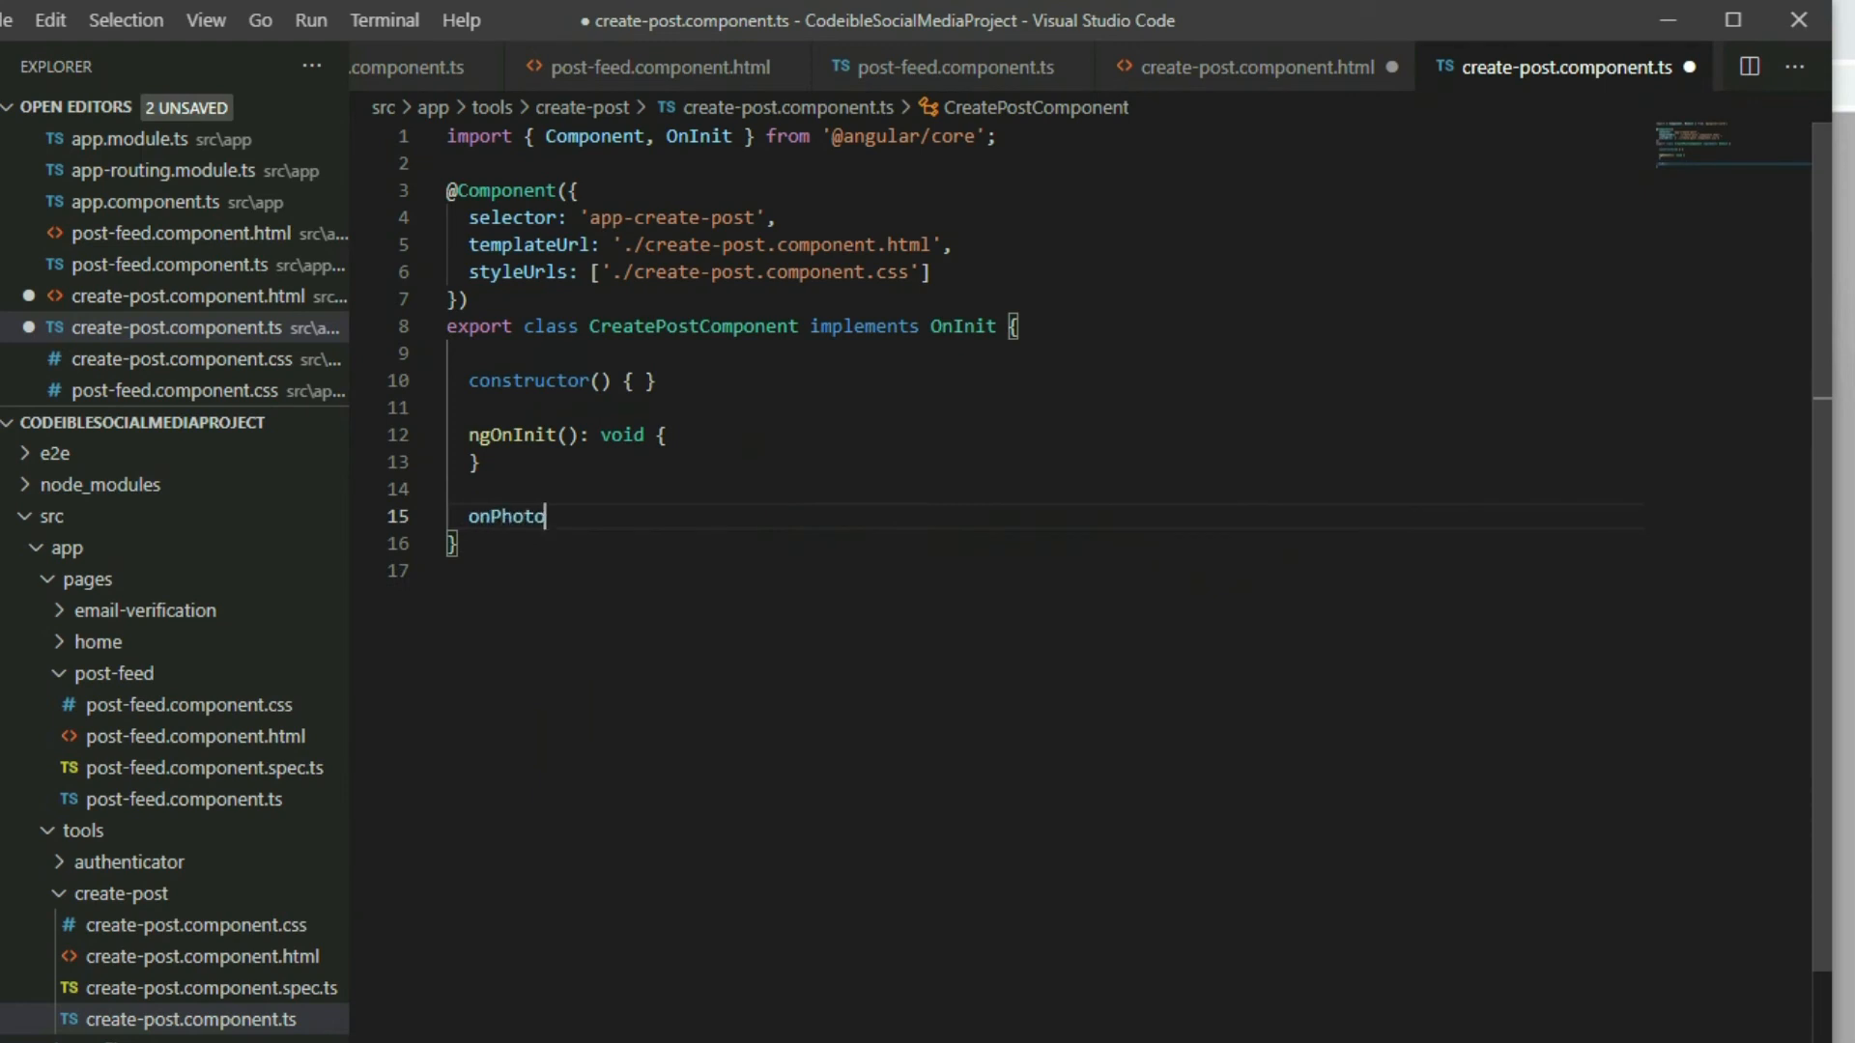
text(Selected())
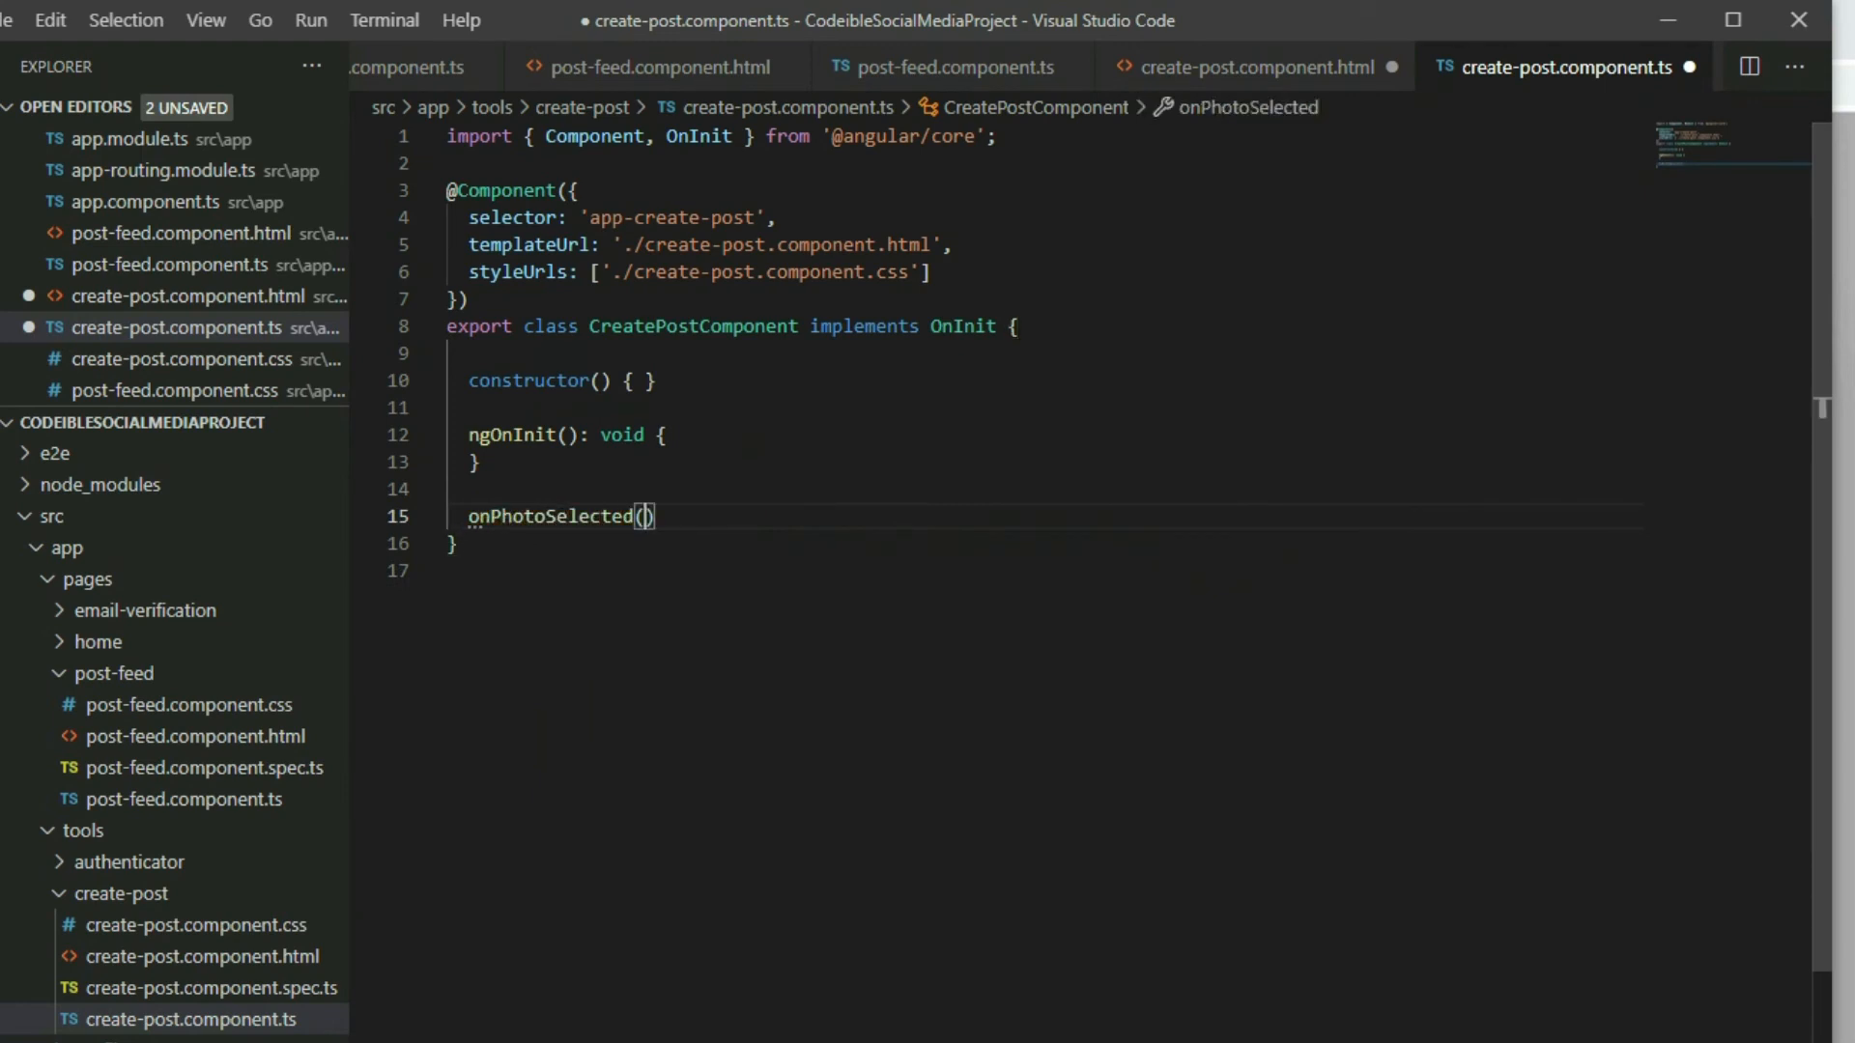
text(photo)
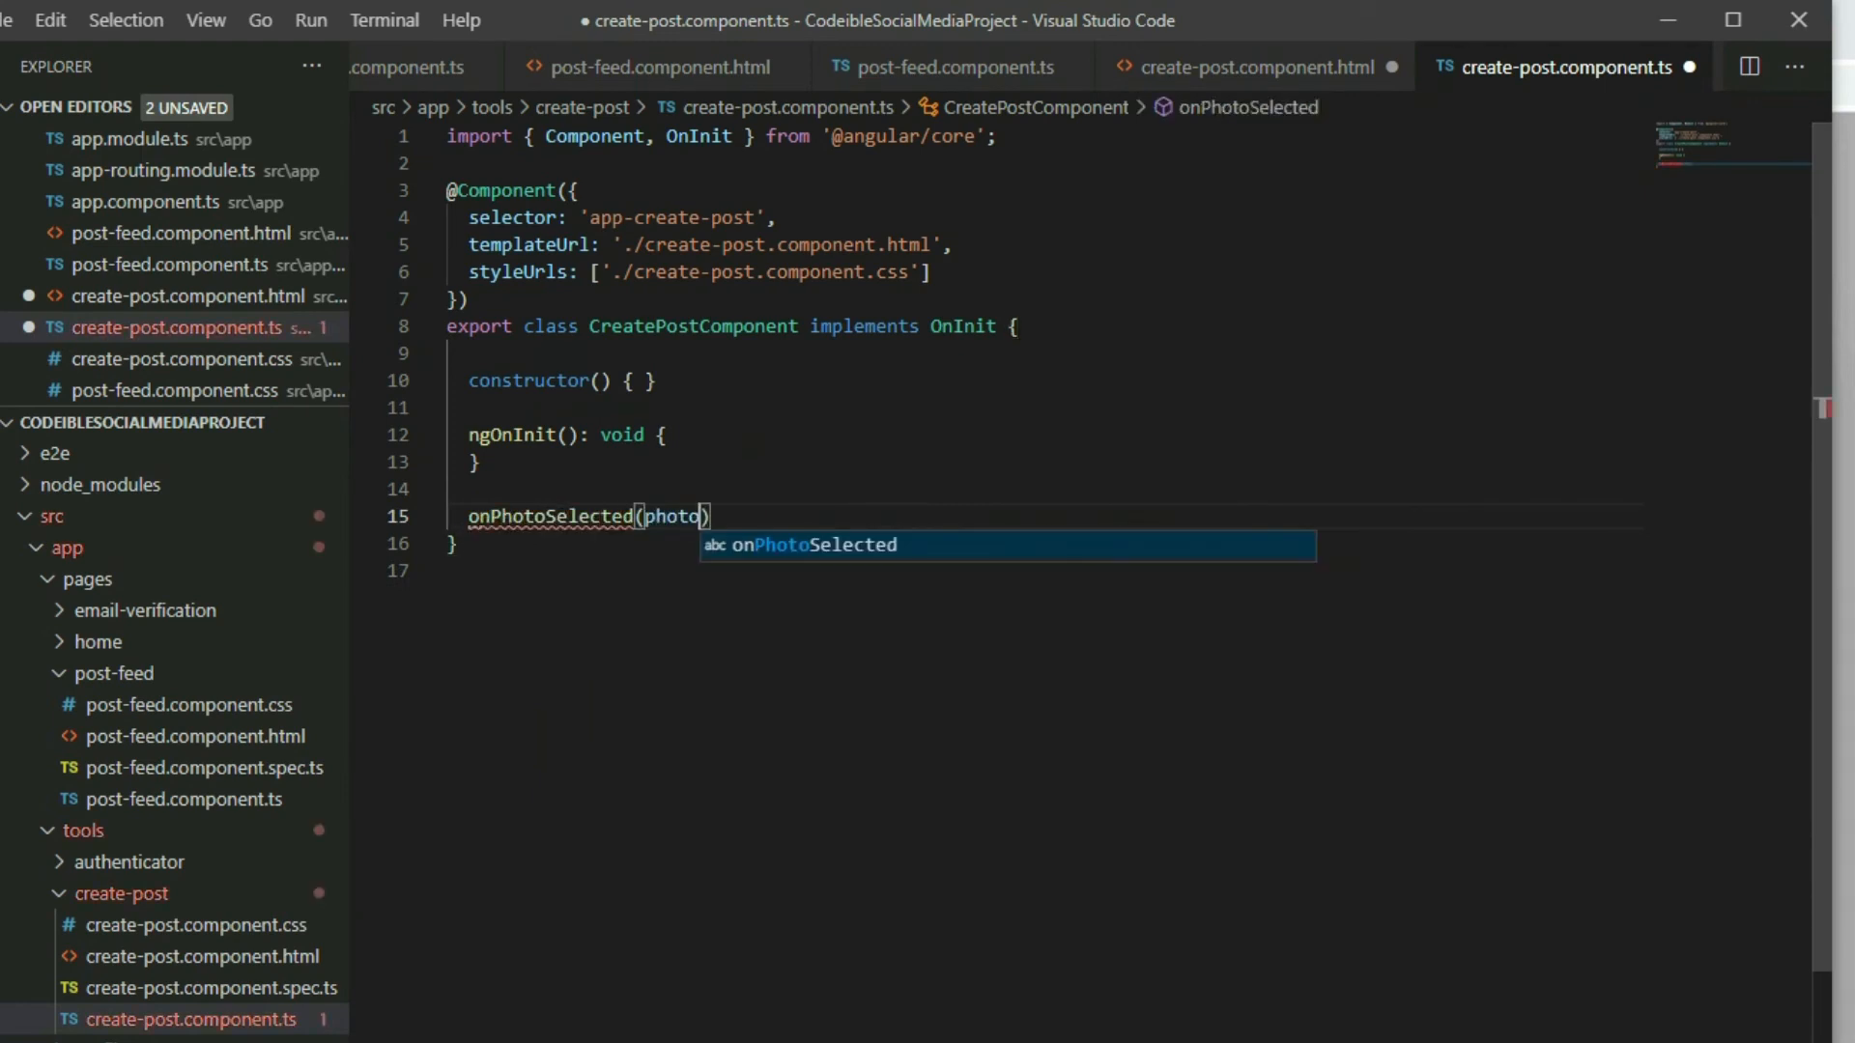
text(Selector:)
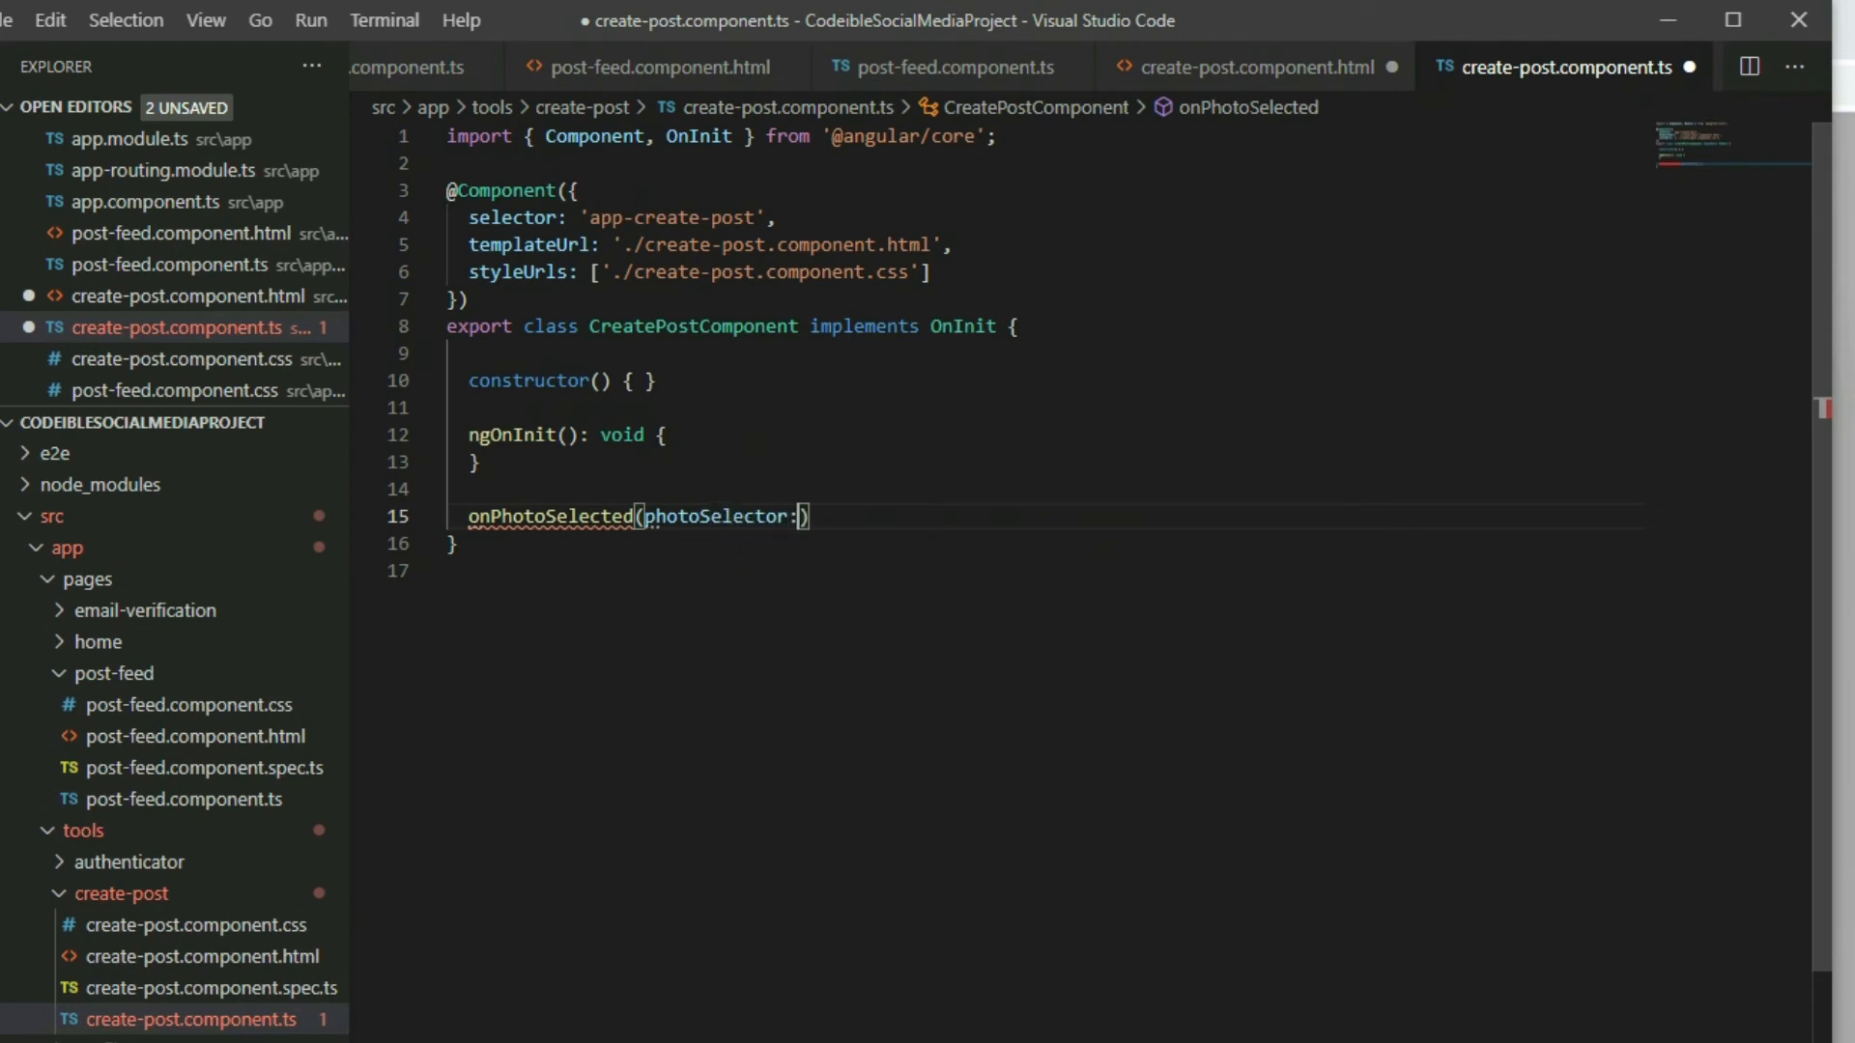
text(HTMLInput)
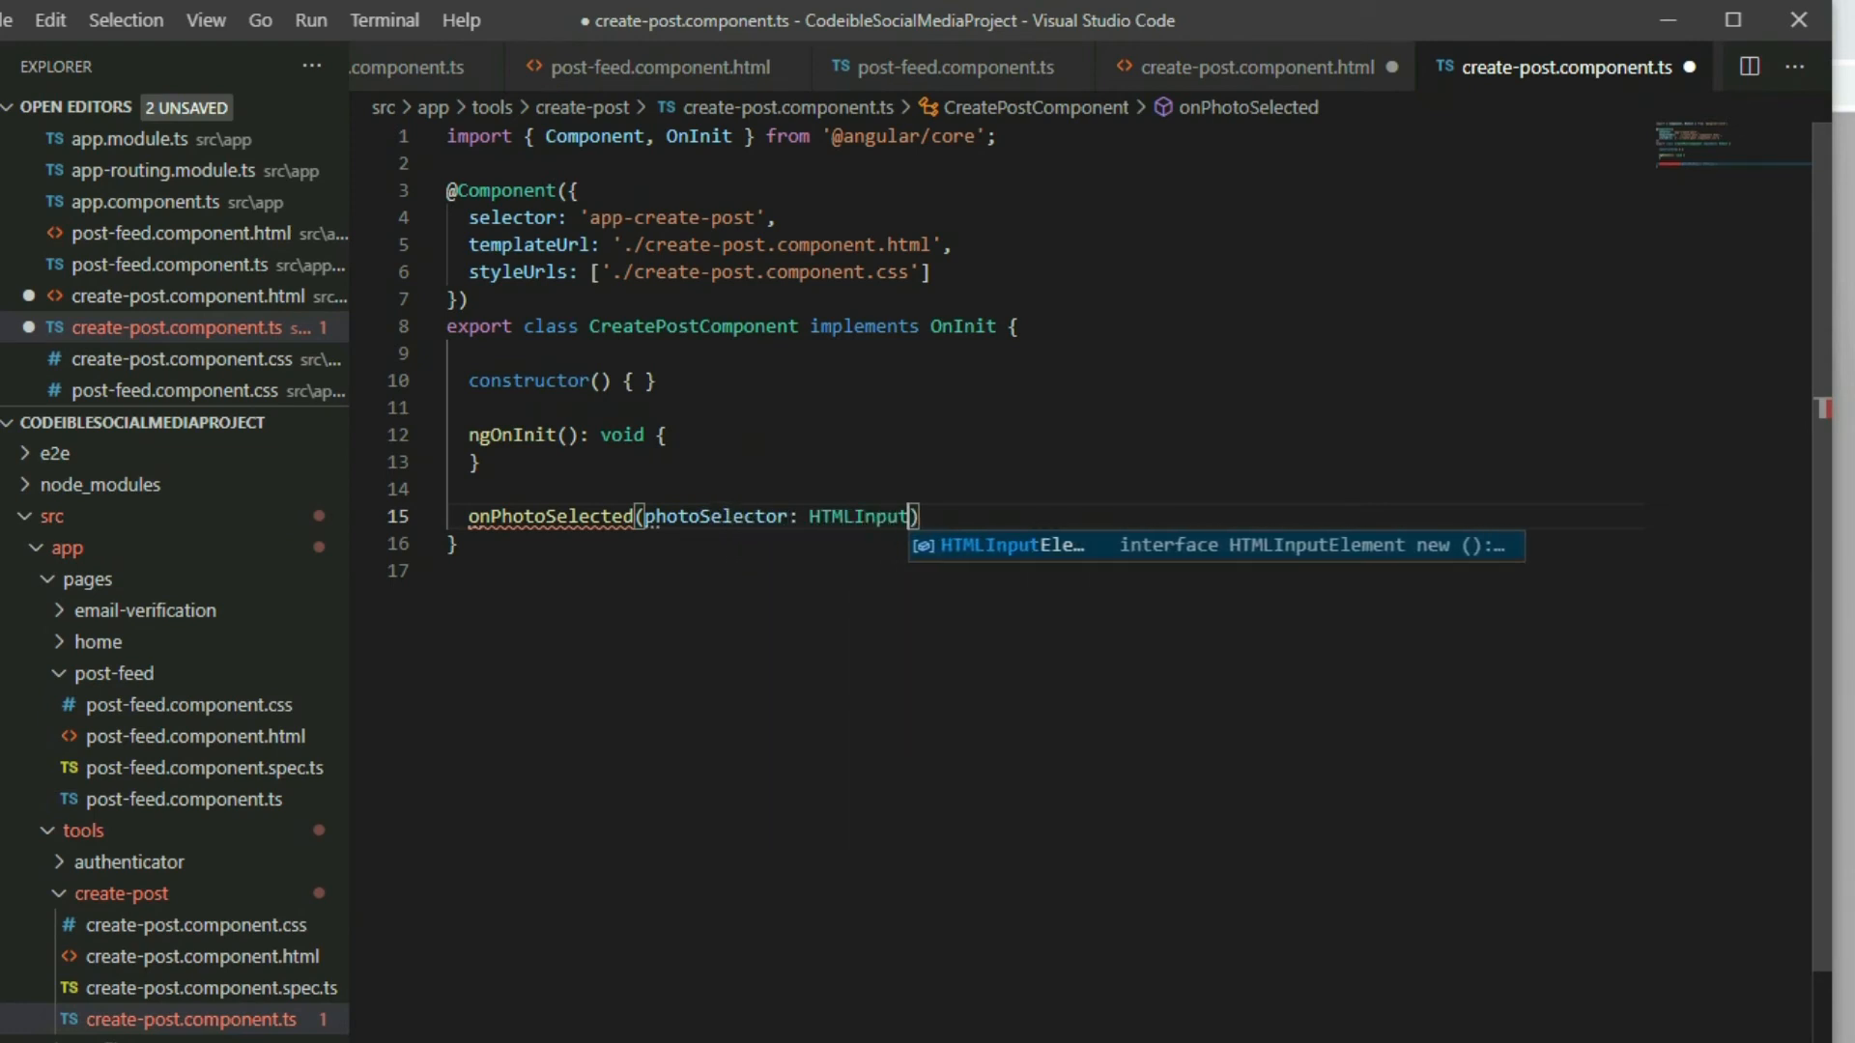
key(Tab)
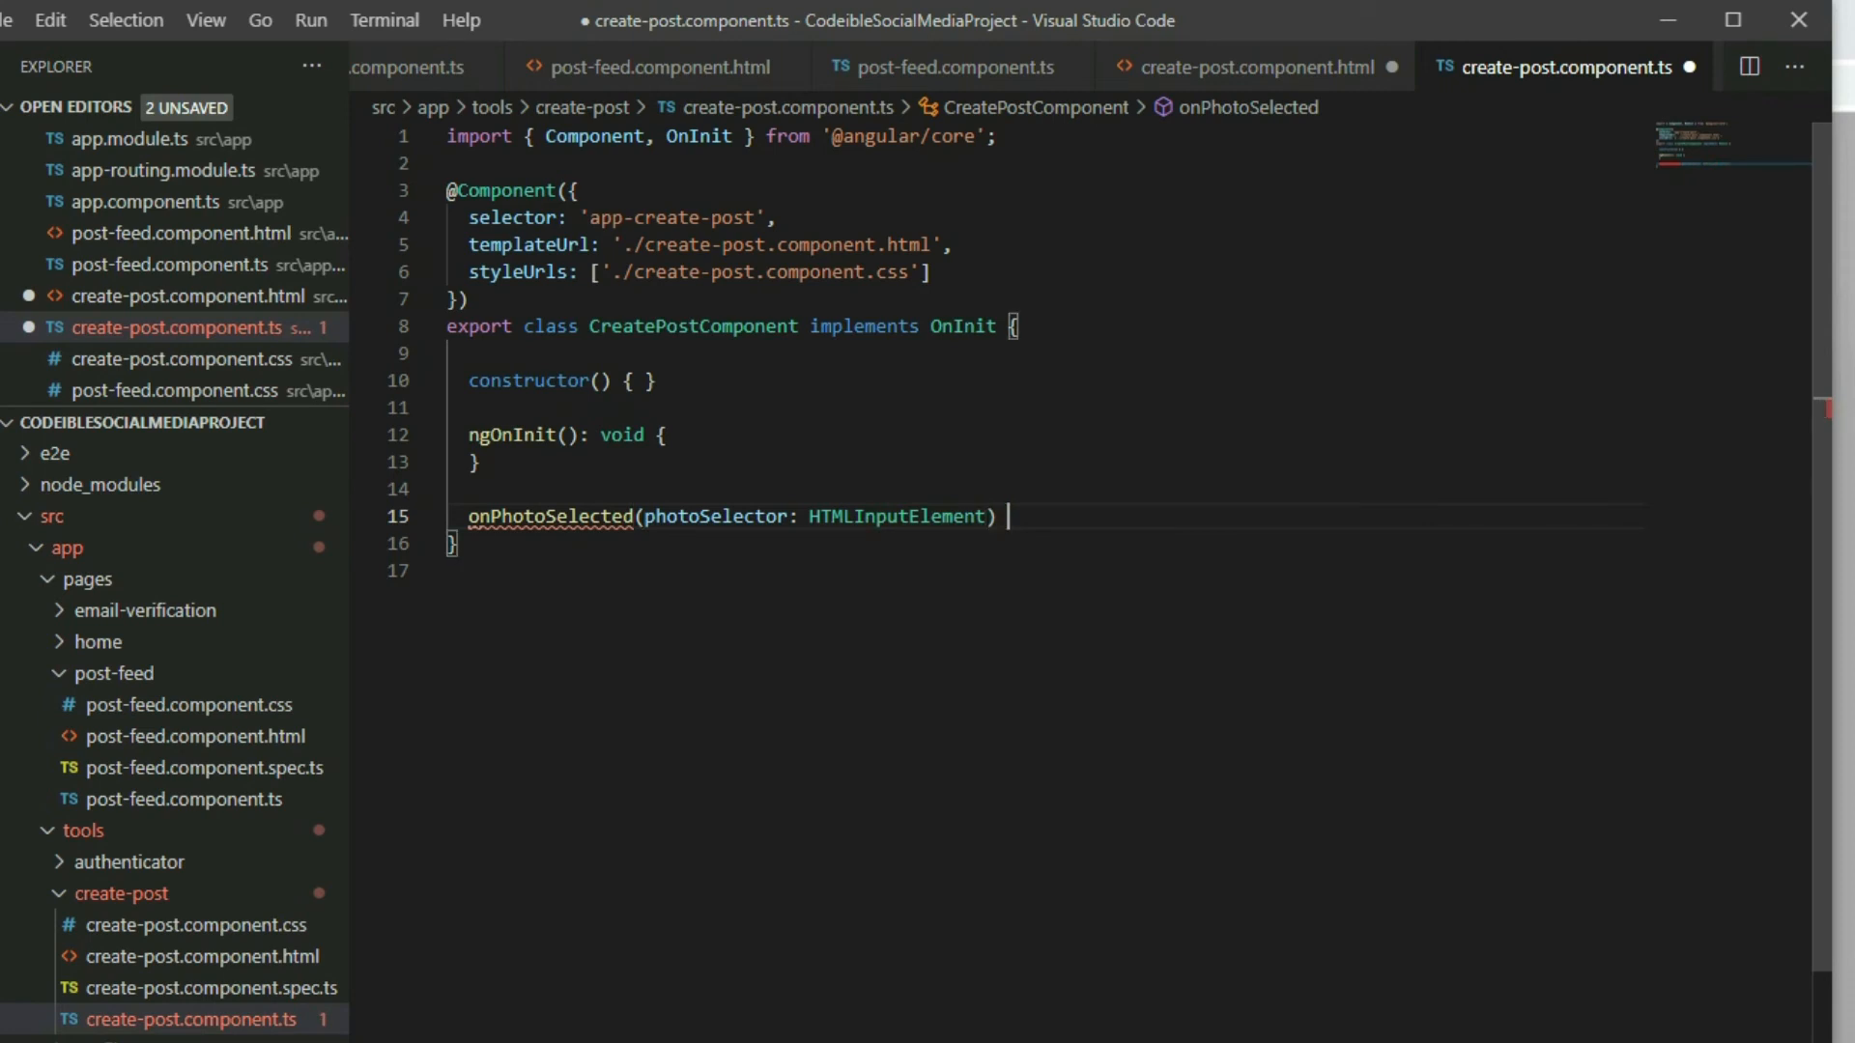
text({)
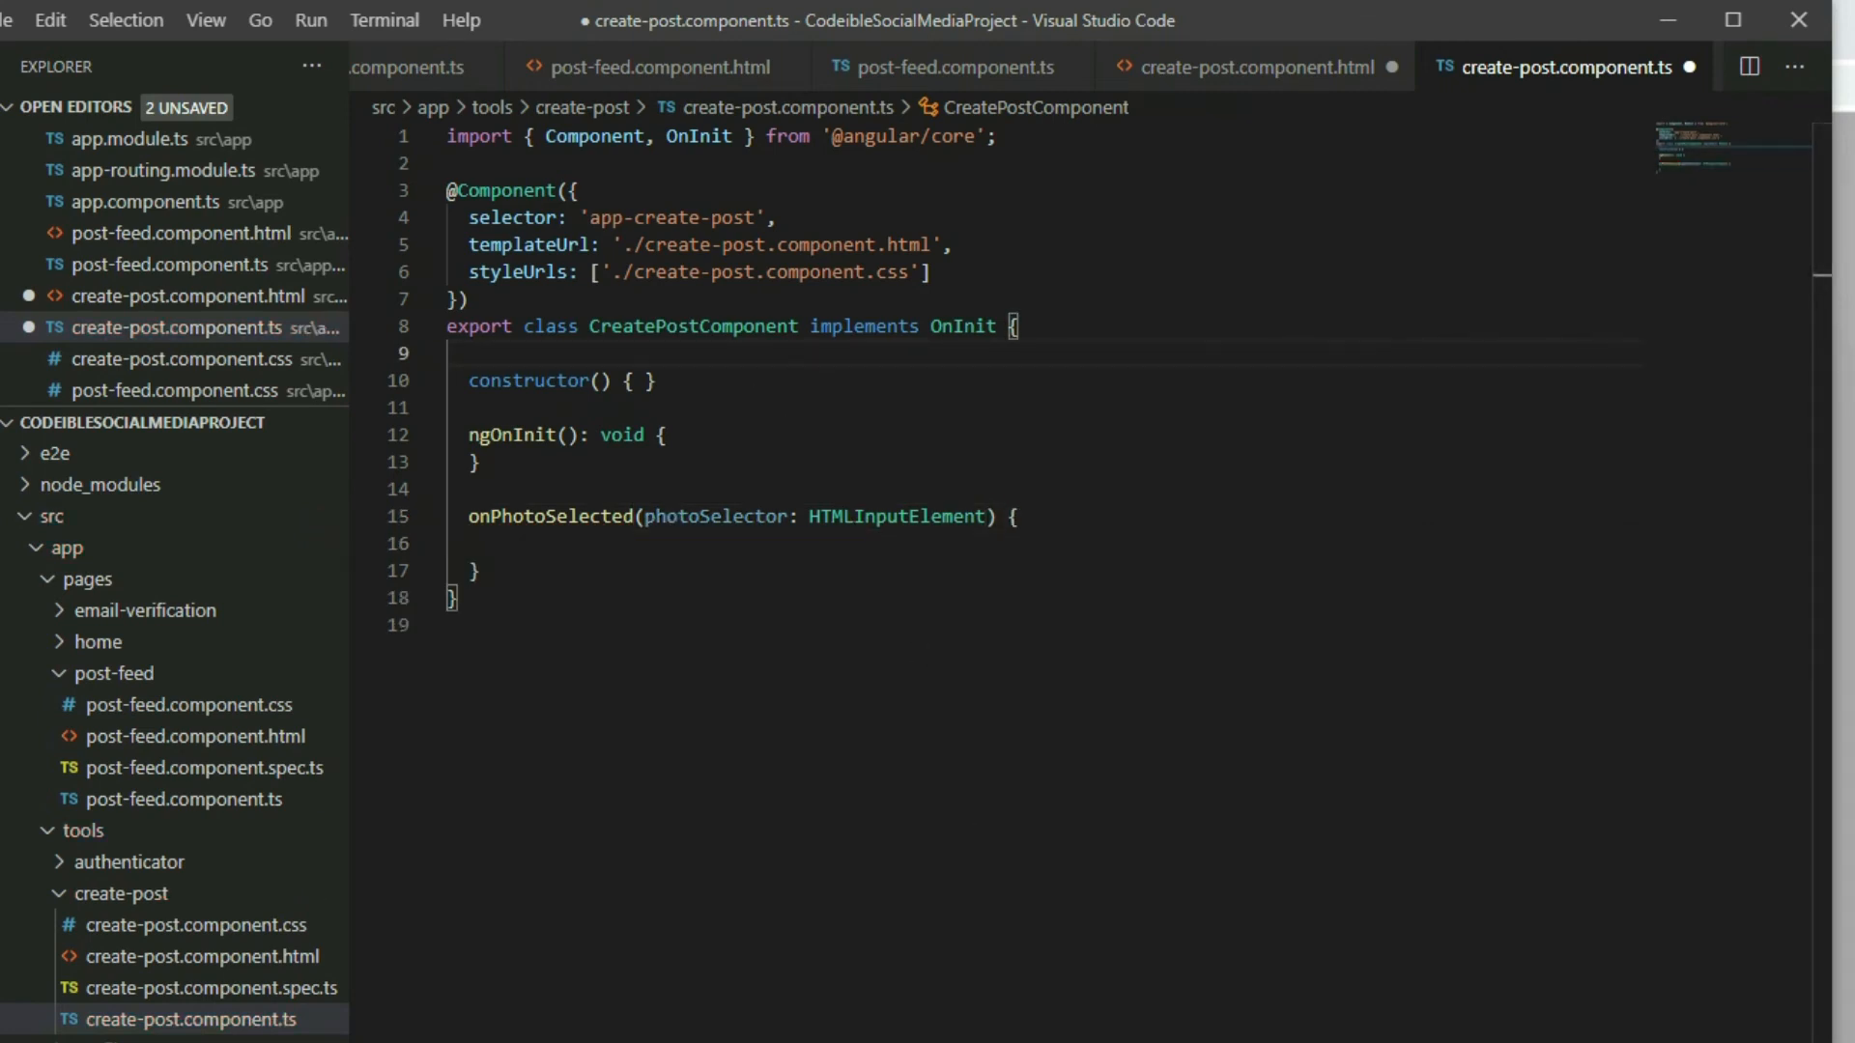
Step: Add a selectedImageFile: File property and begin referencing photoSelector in the handler
text(File;)
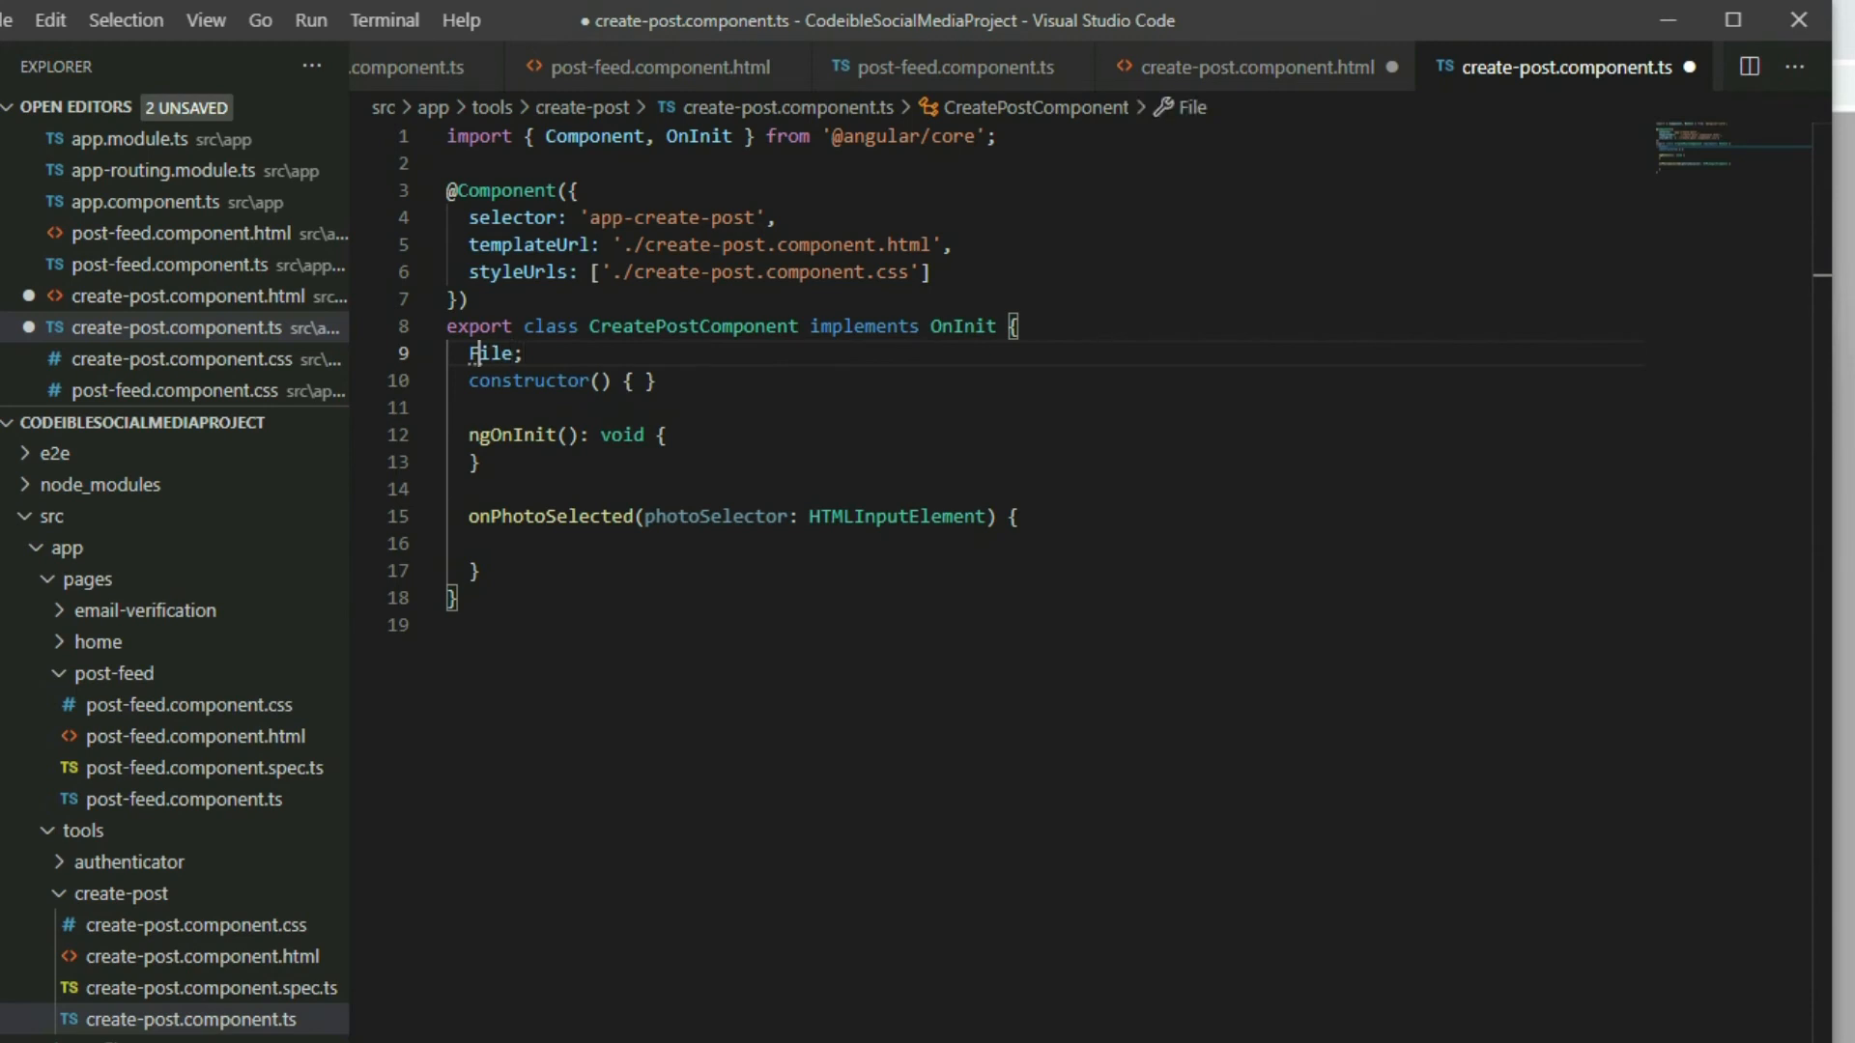
text(sel:)
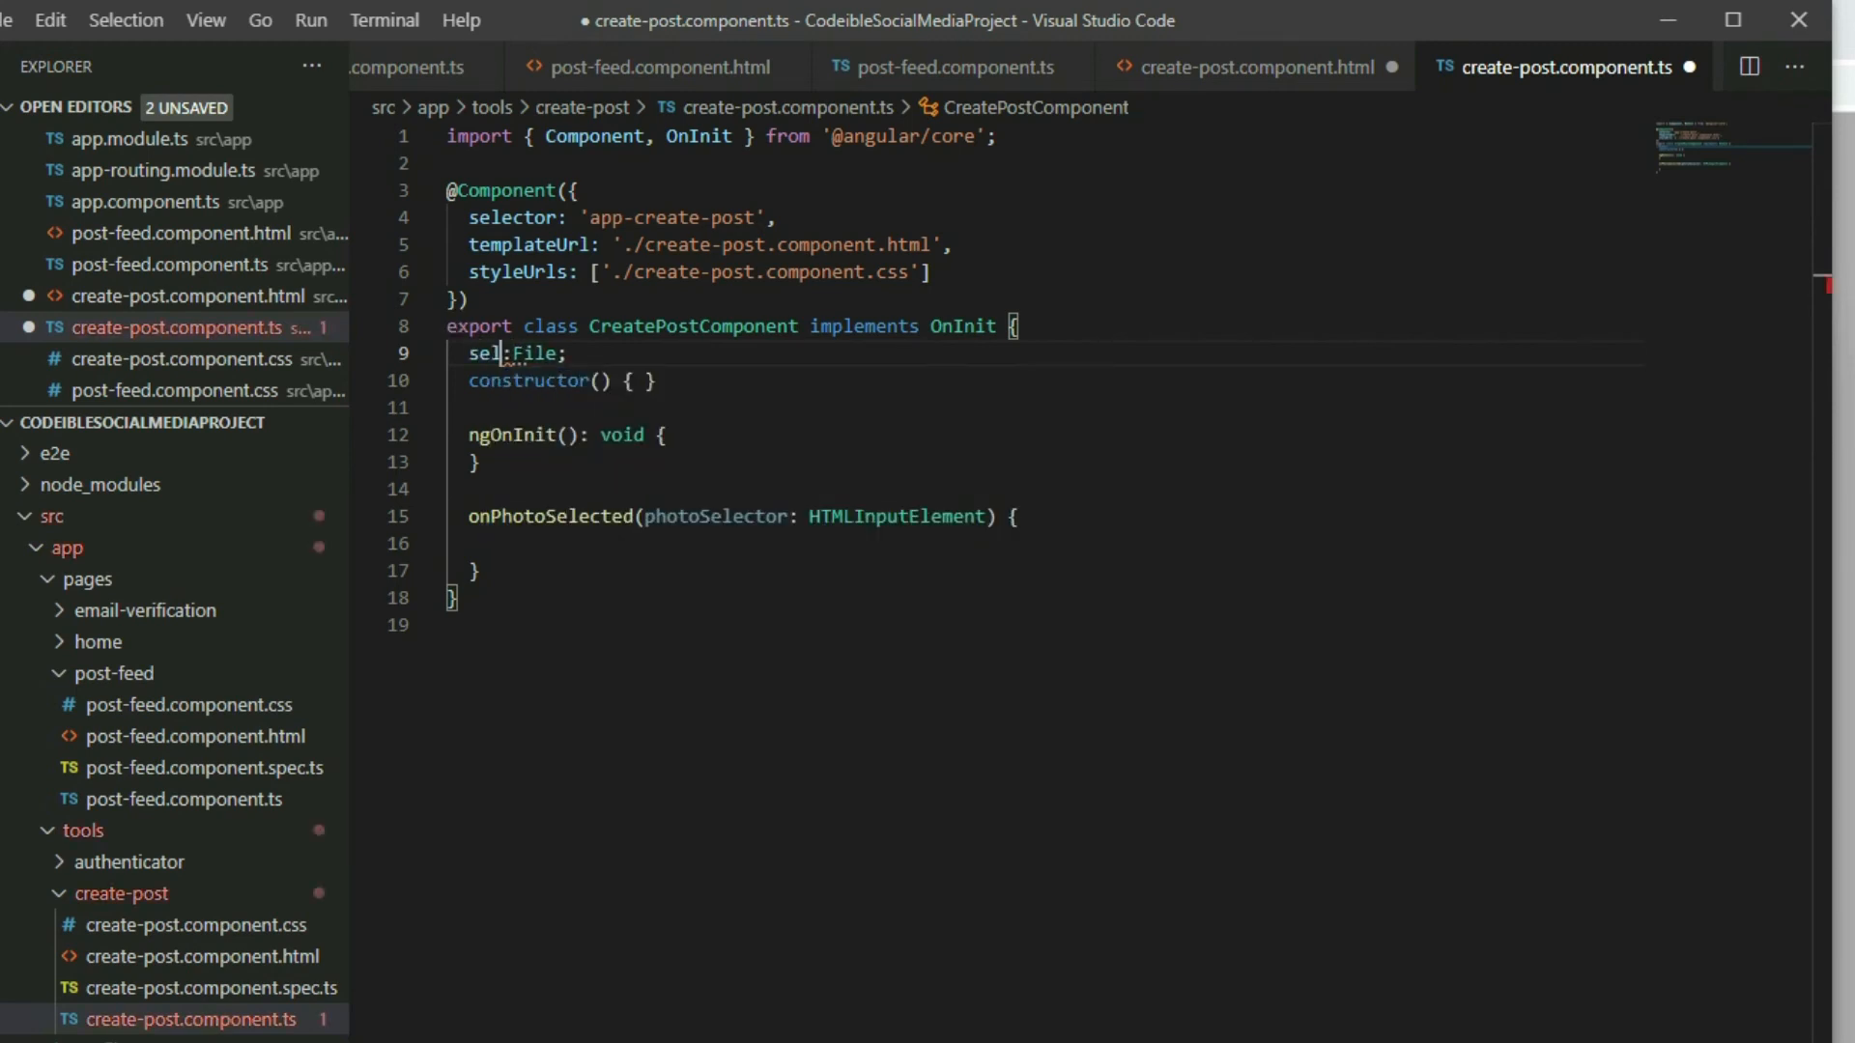
text(ectedImage)
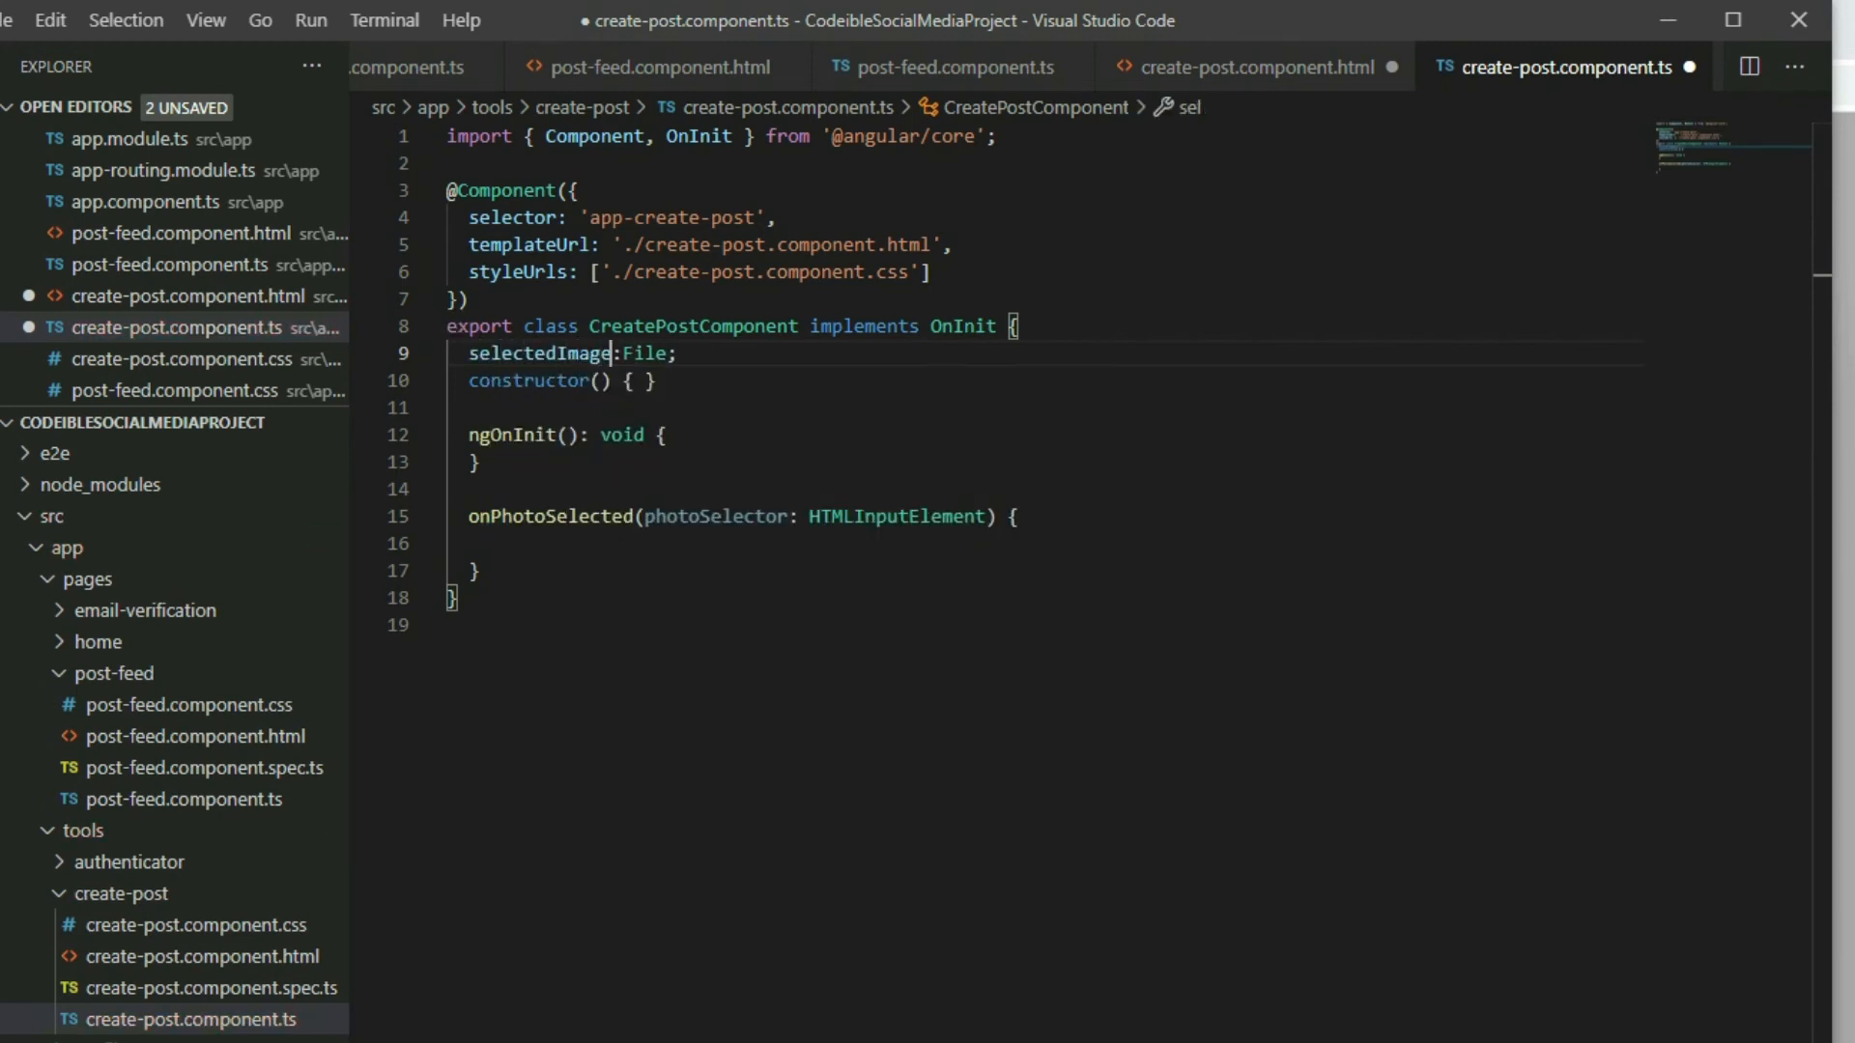
text(File)
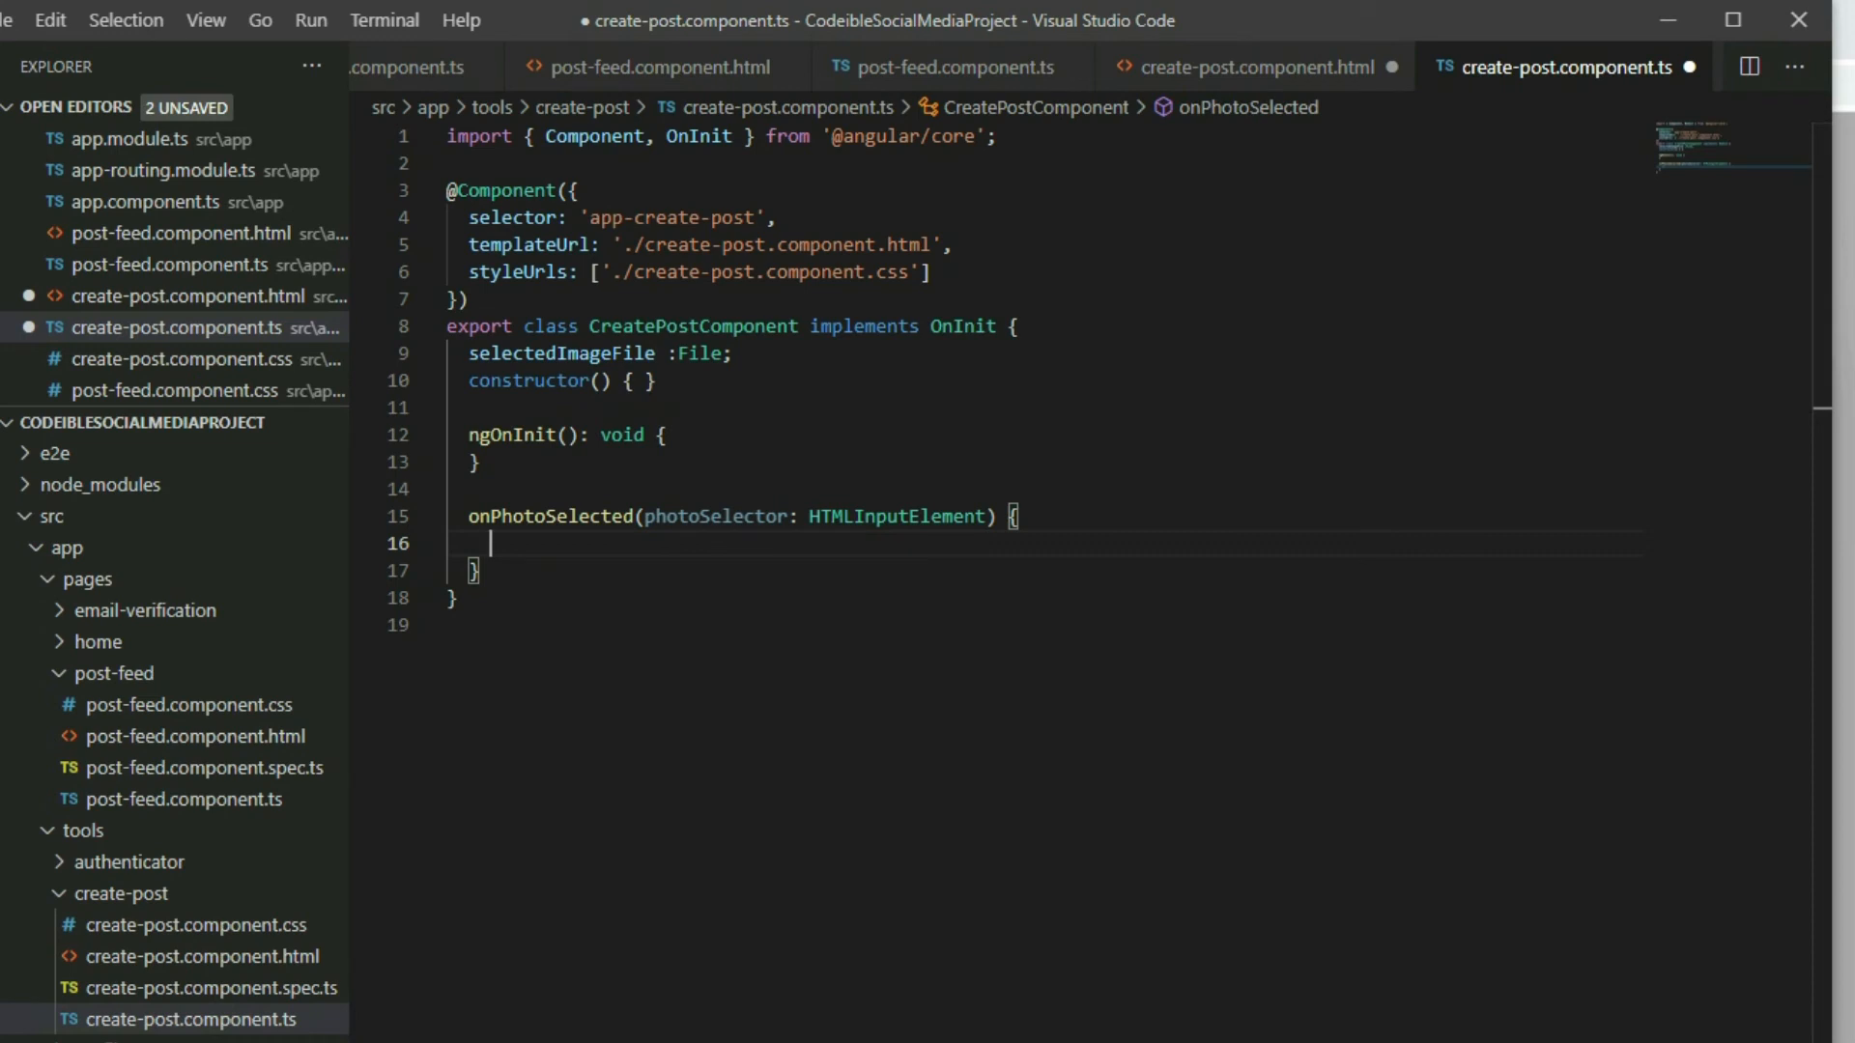
text(photoS)
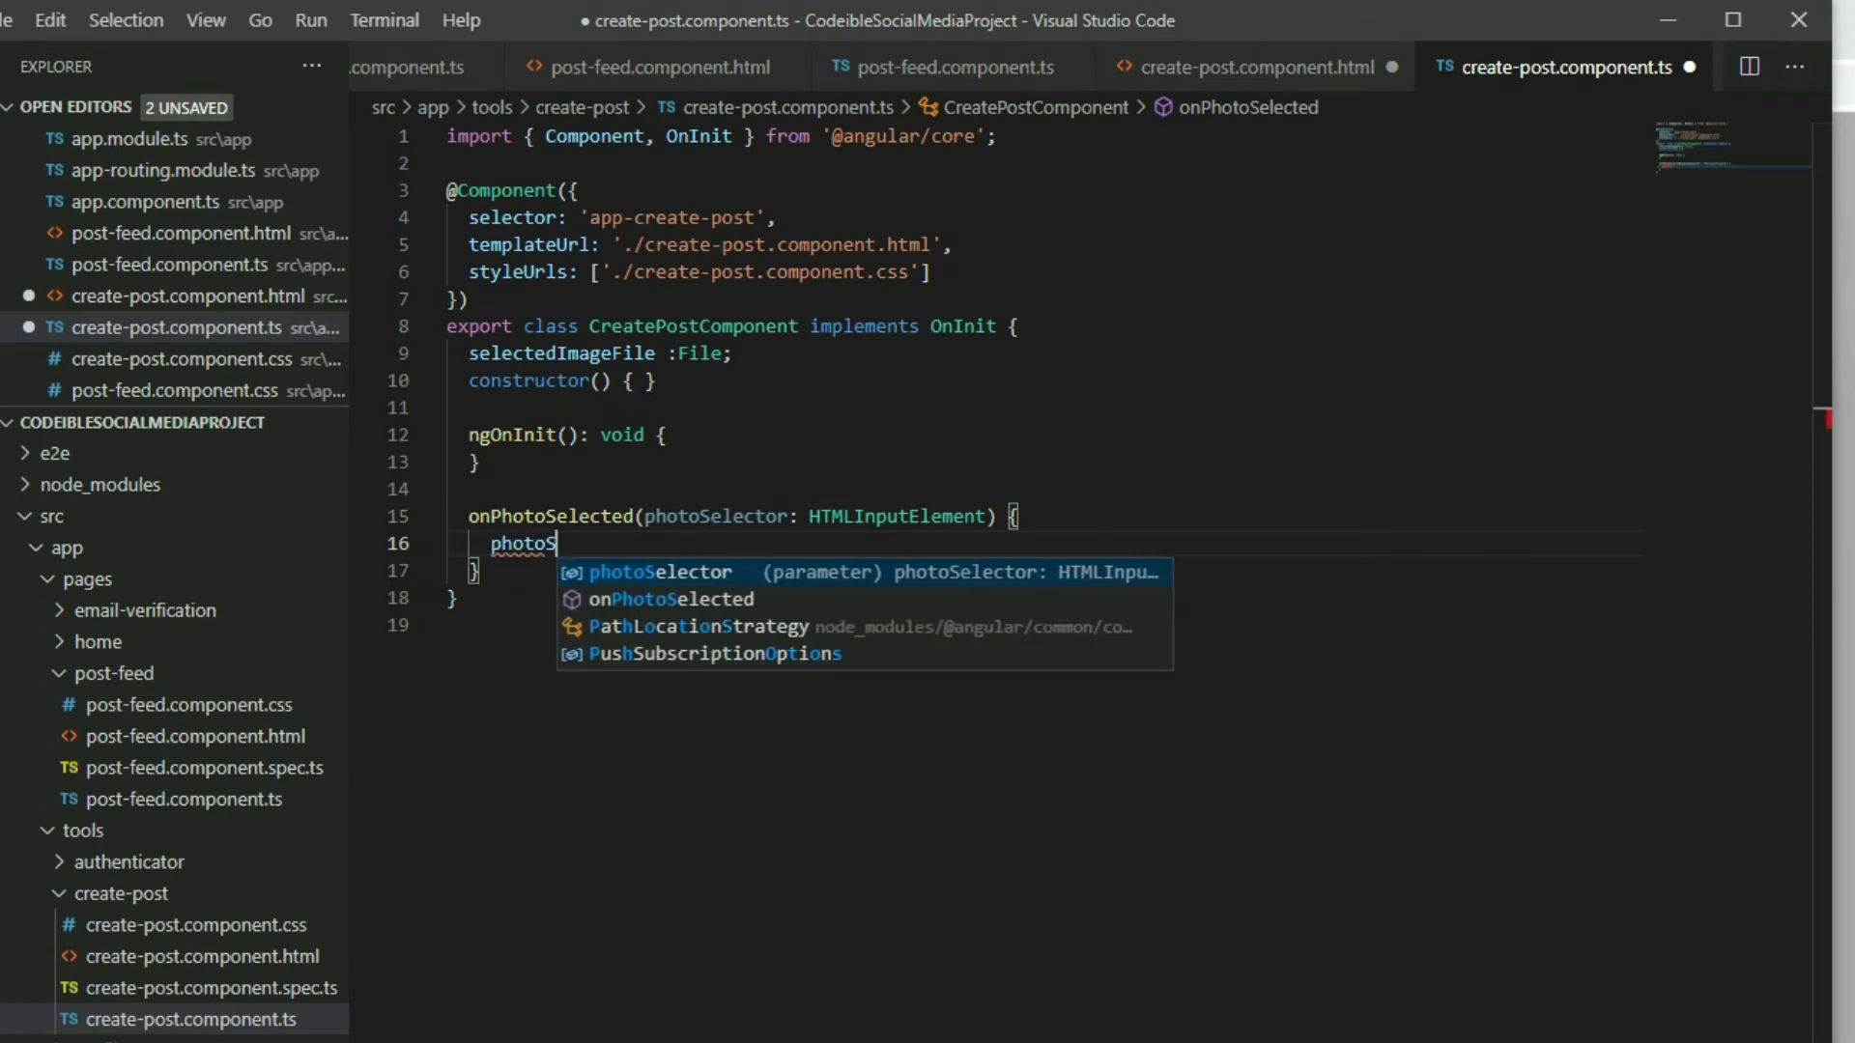
Step: Store photoSelector.files[0] in this.selectedImageFile
key(Tab)
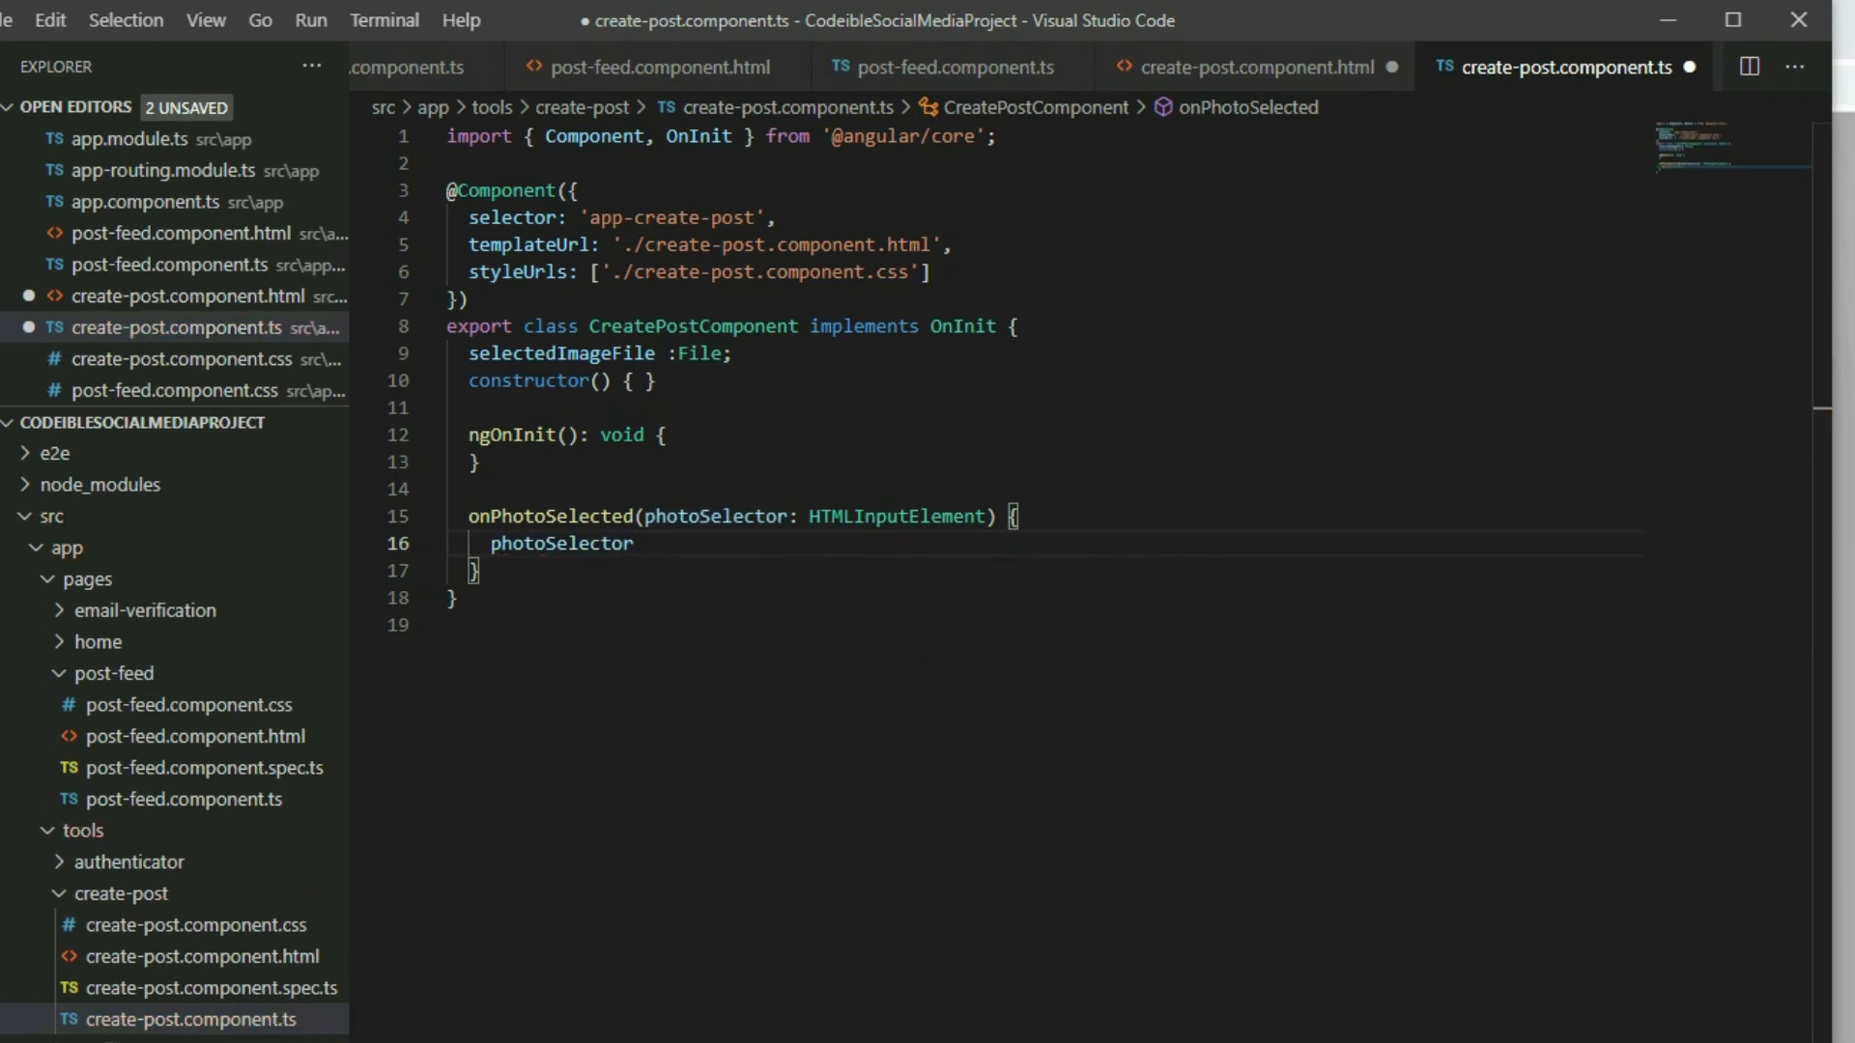
text(.files)
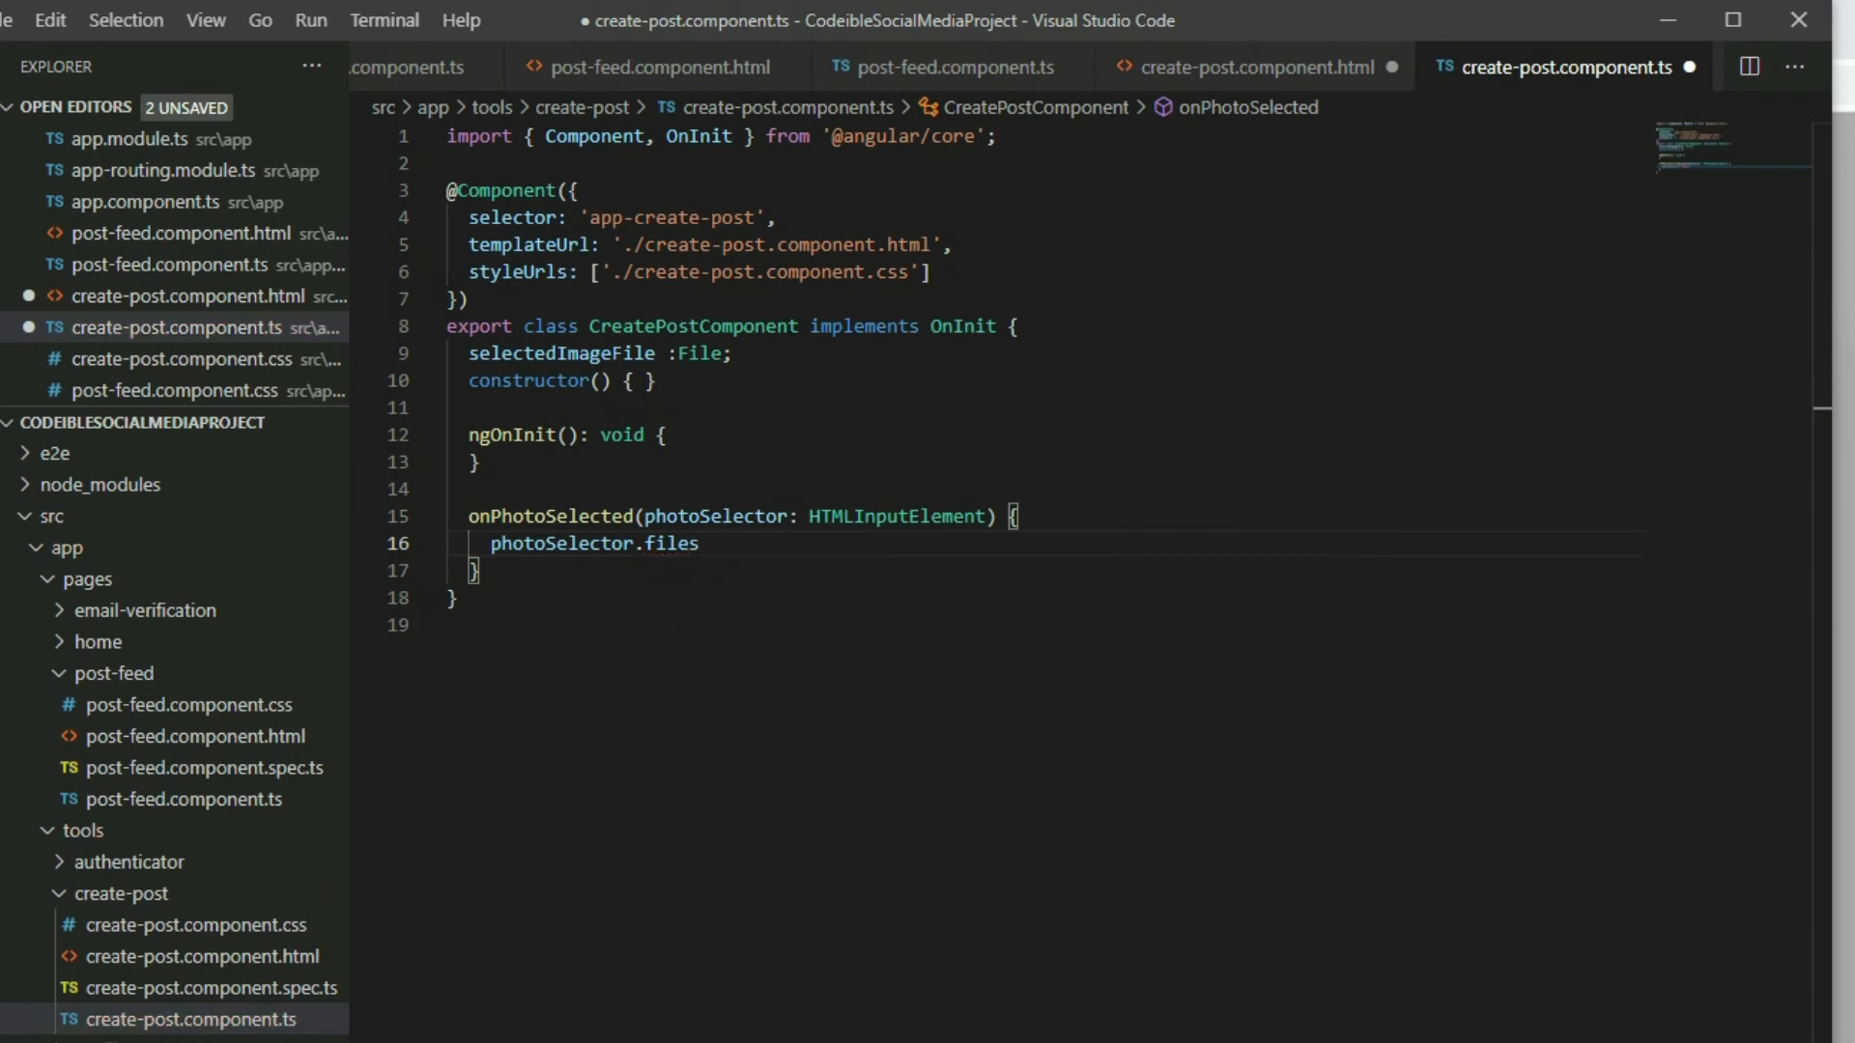
text([0])
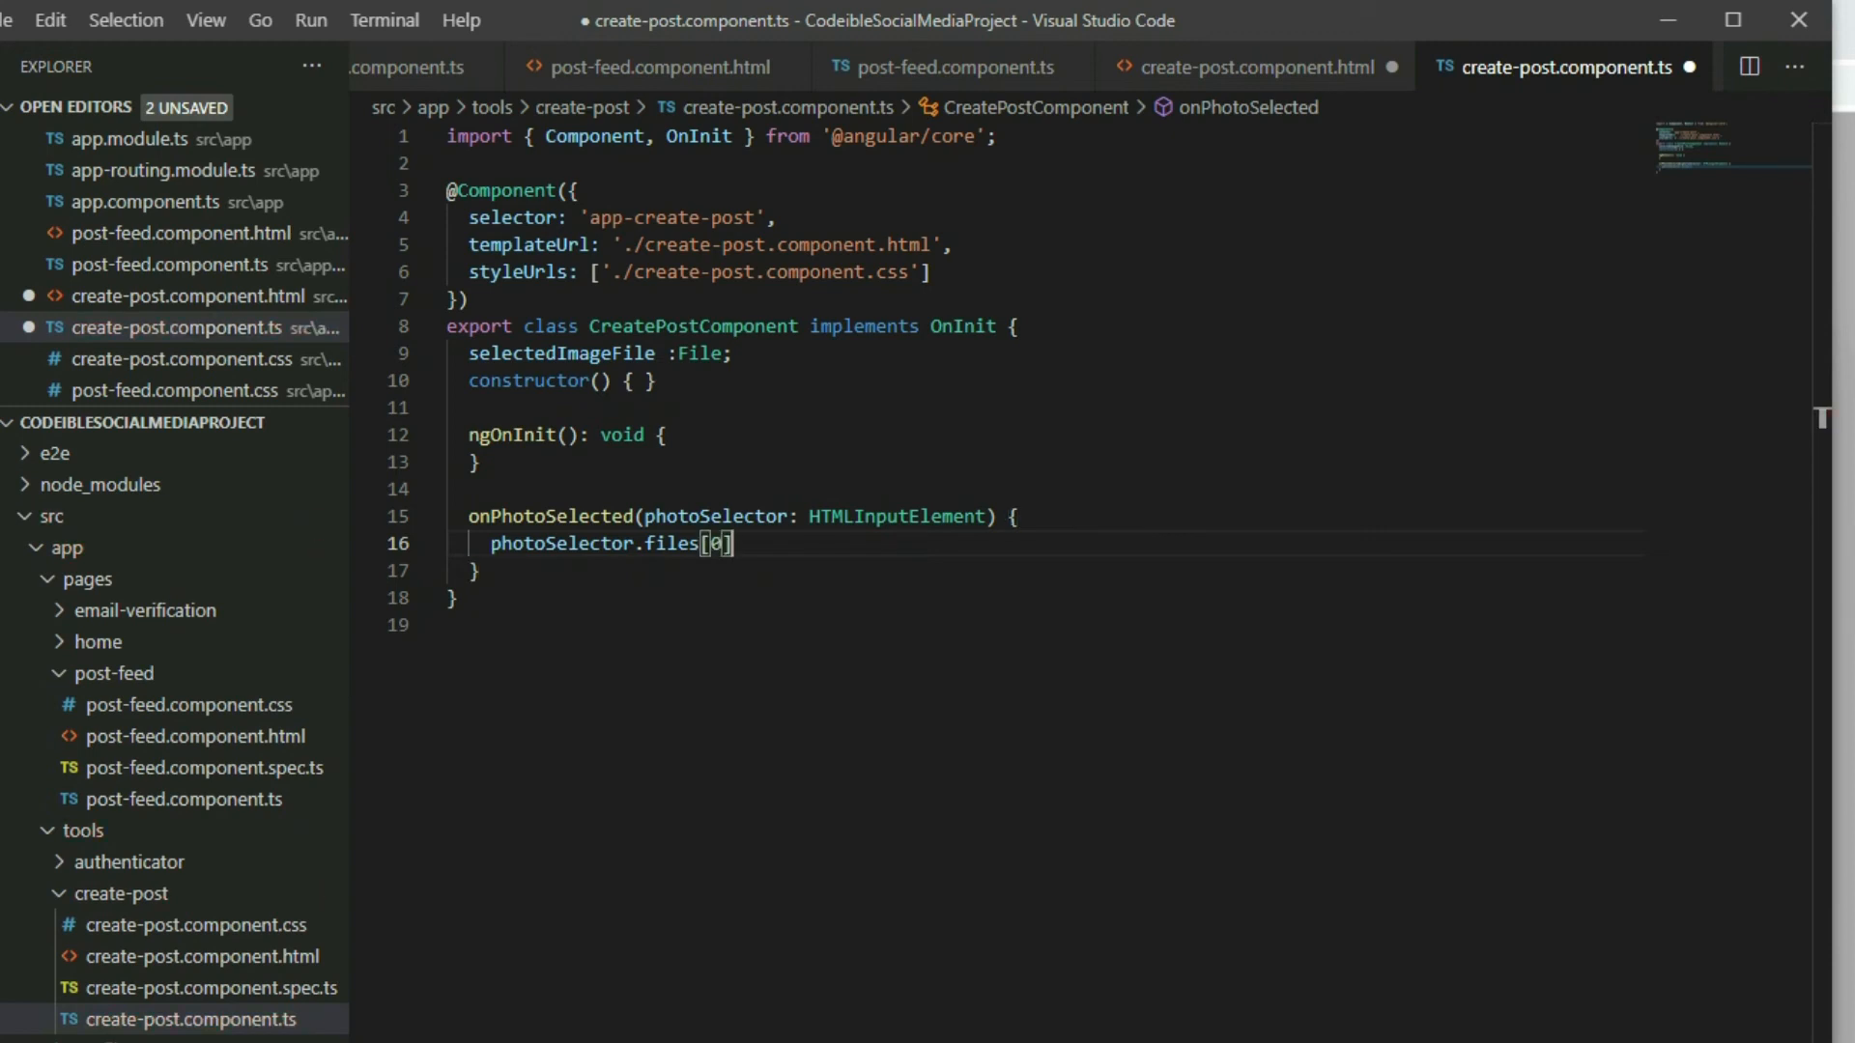
text(;)
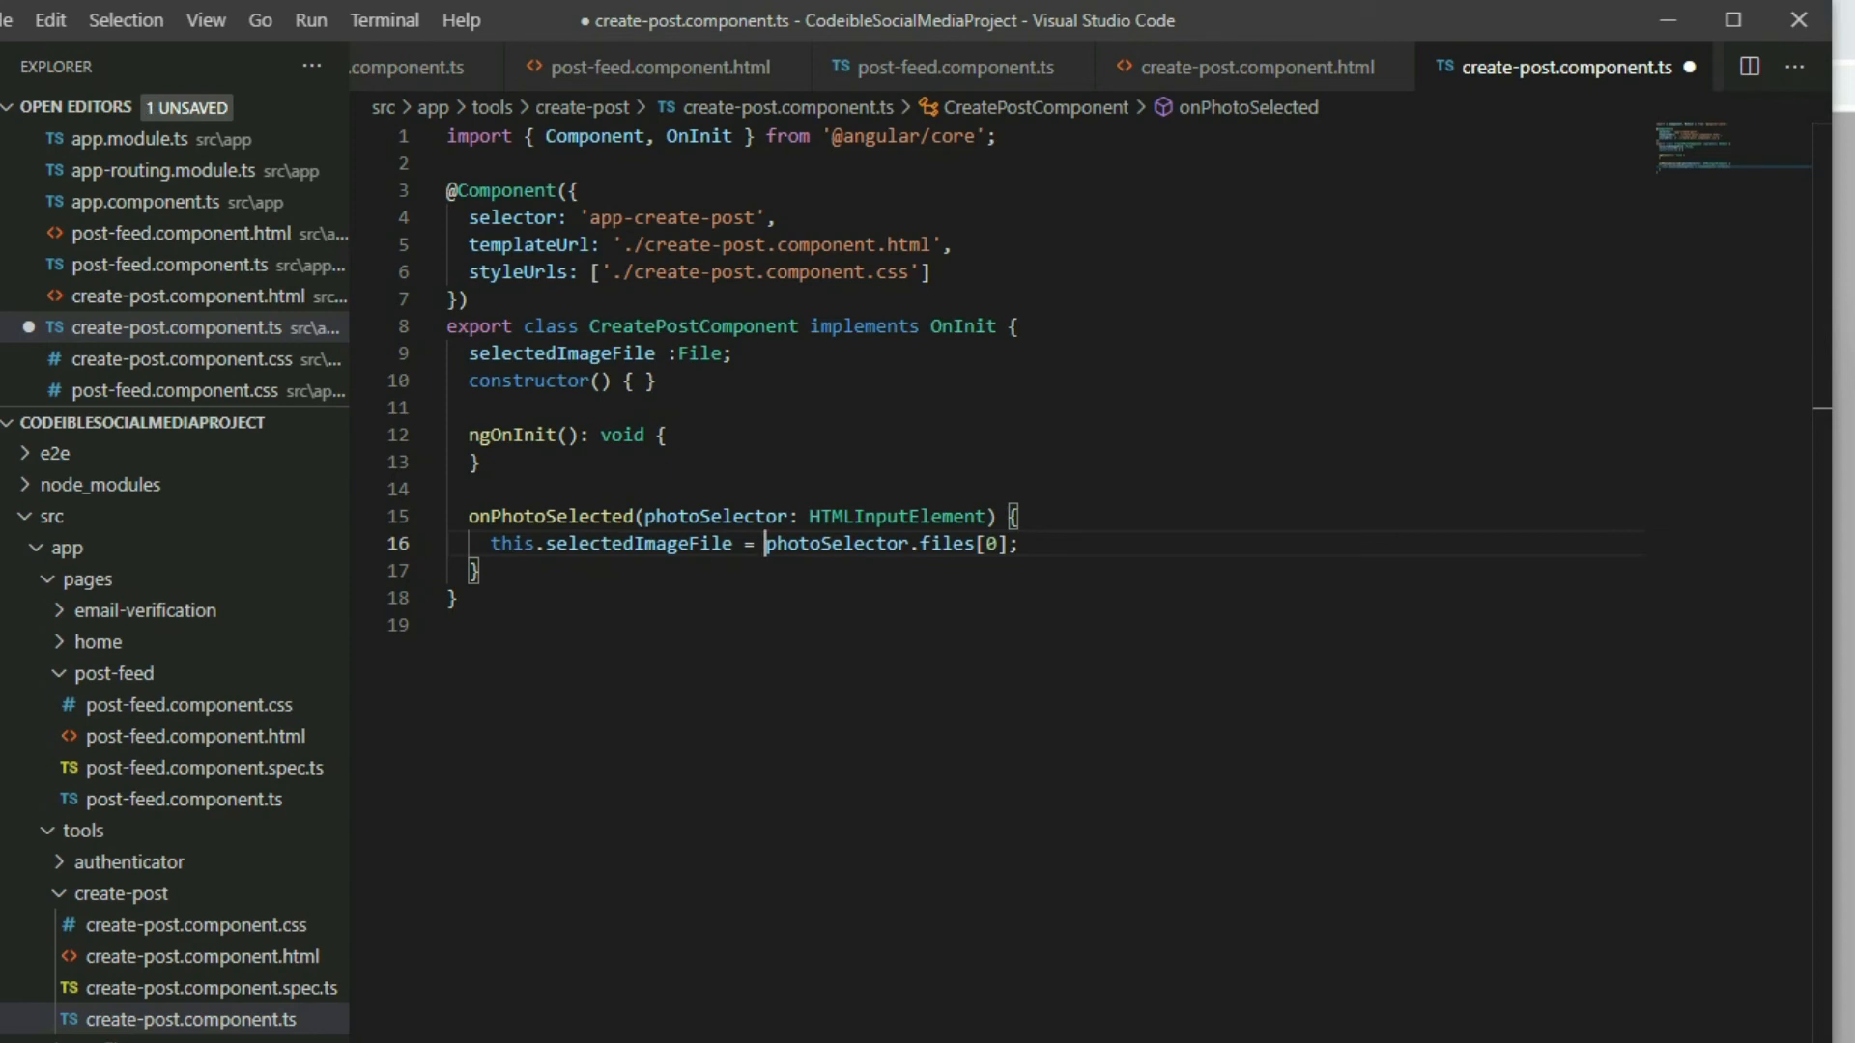
Step: Create a FileReader and call readAsDataURL(this.selectedImageFile)
key(Enter)
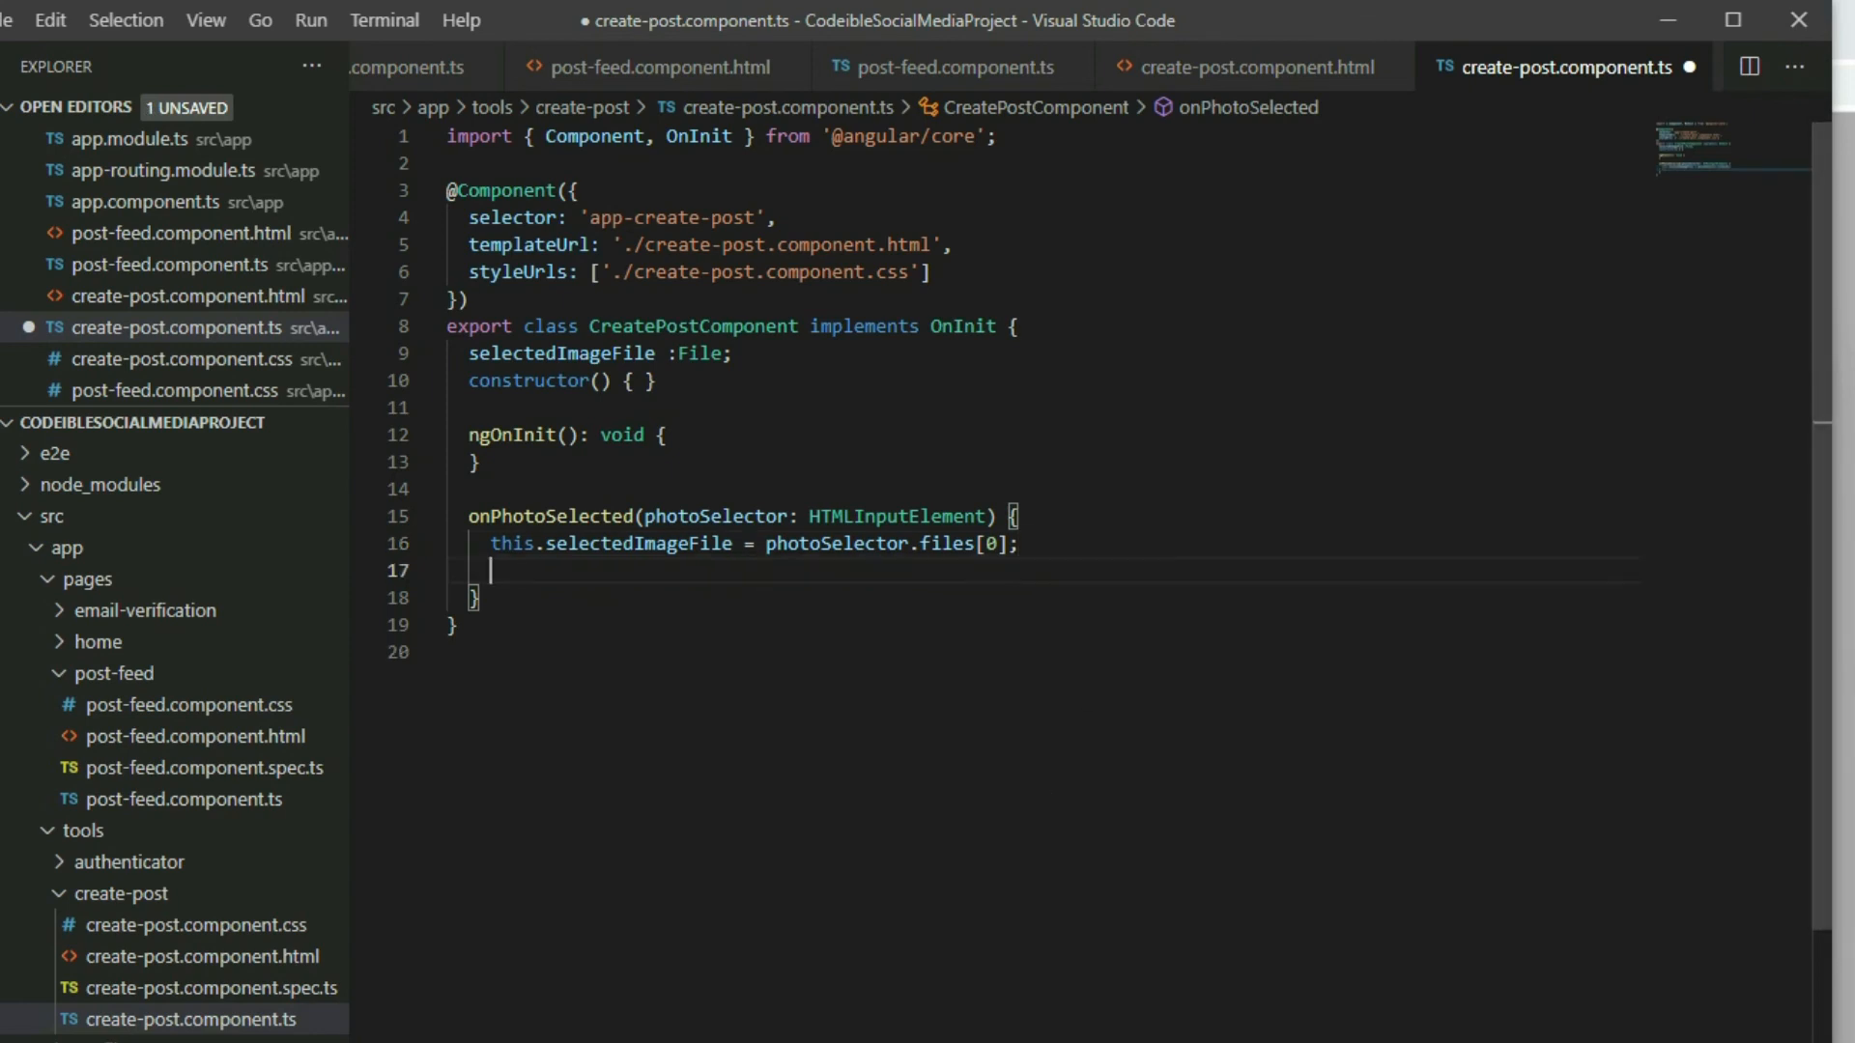
text(let file)
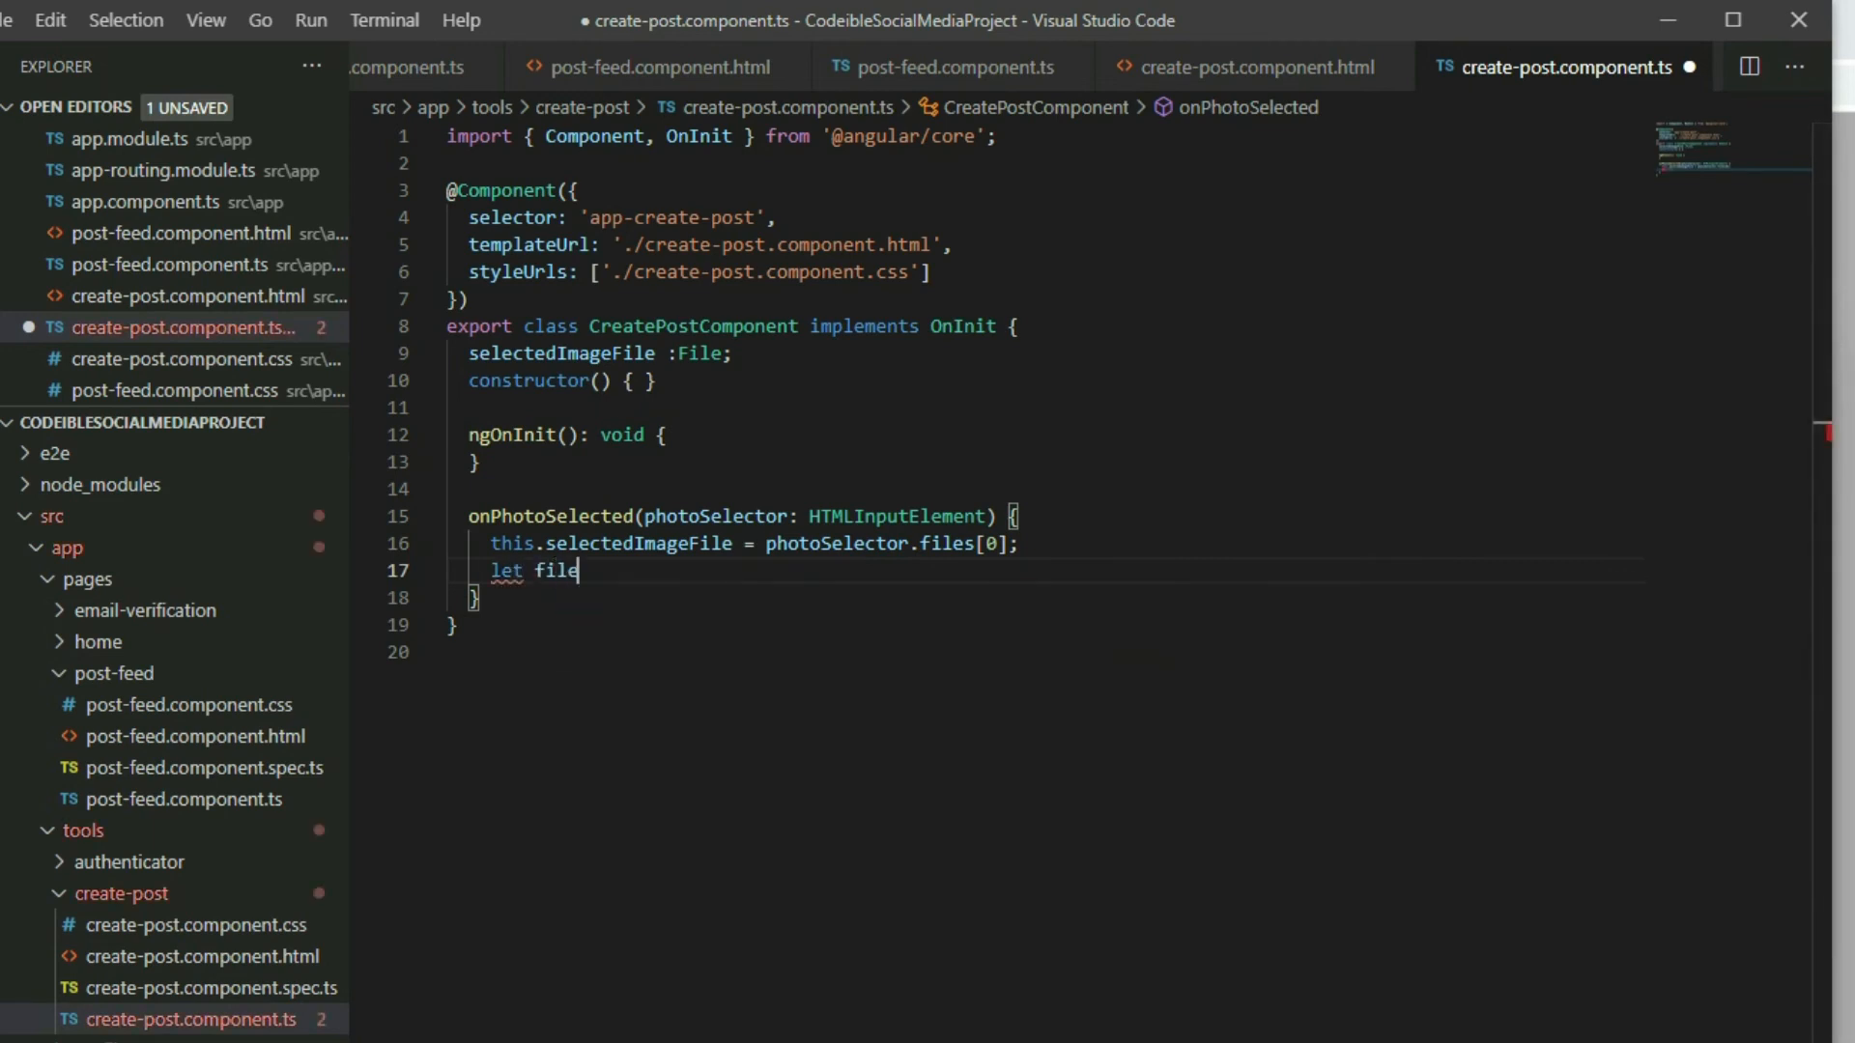
text(Reader =)
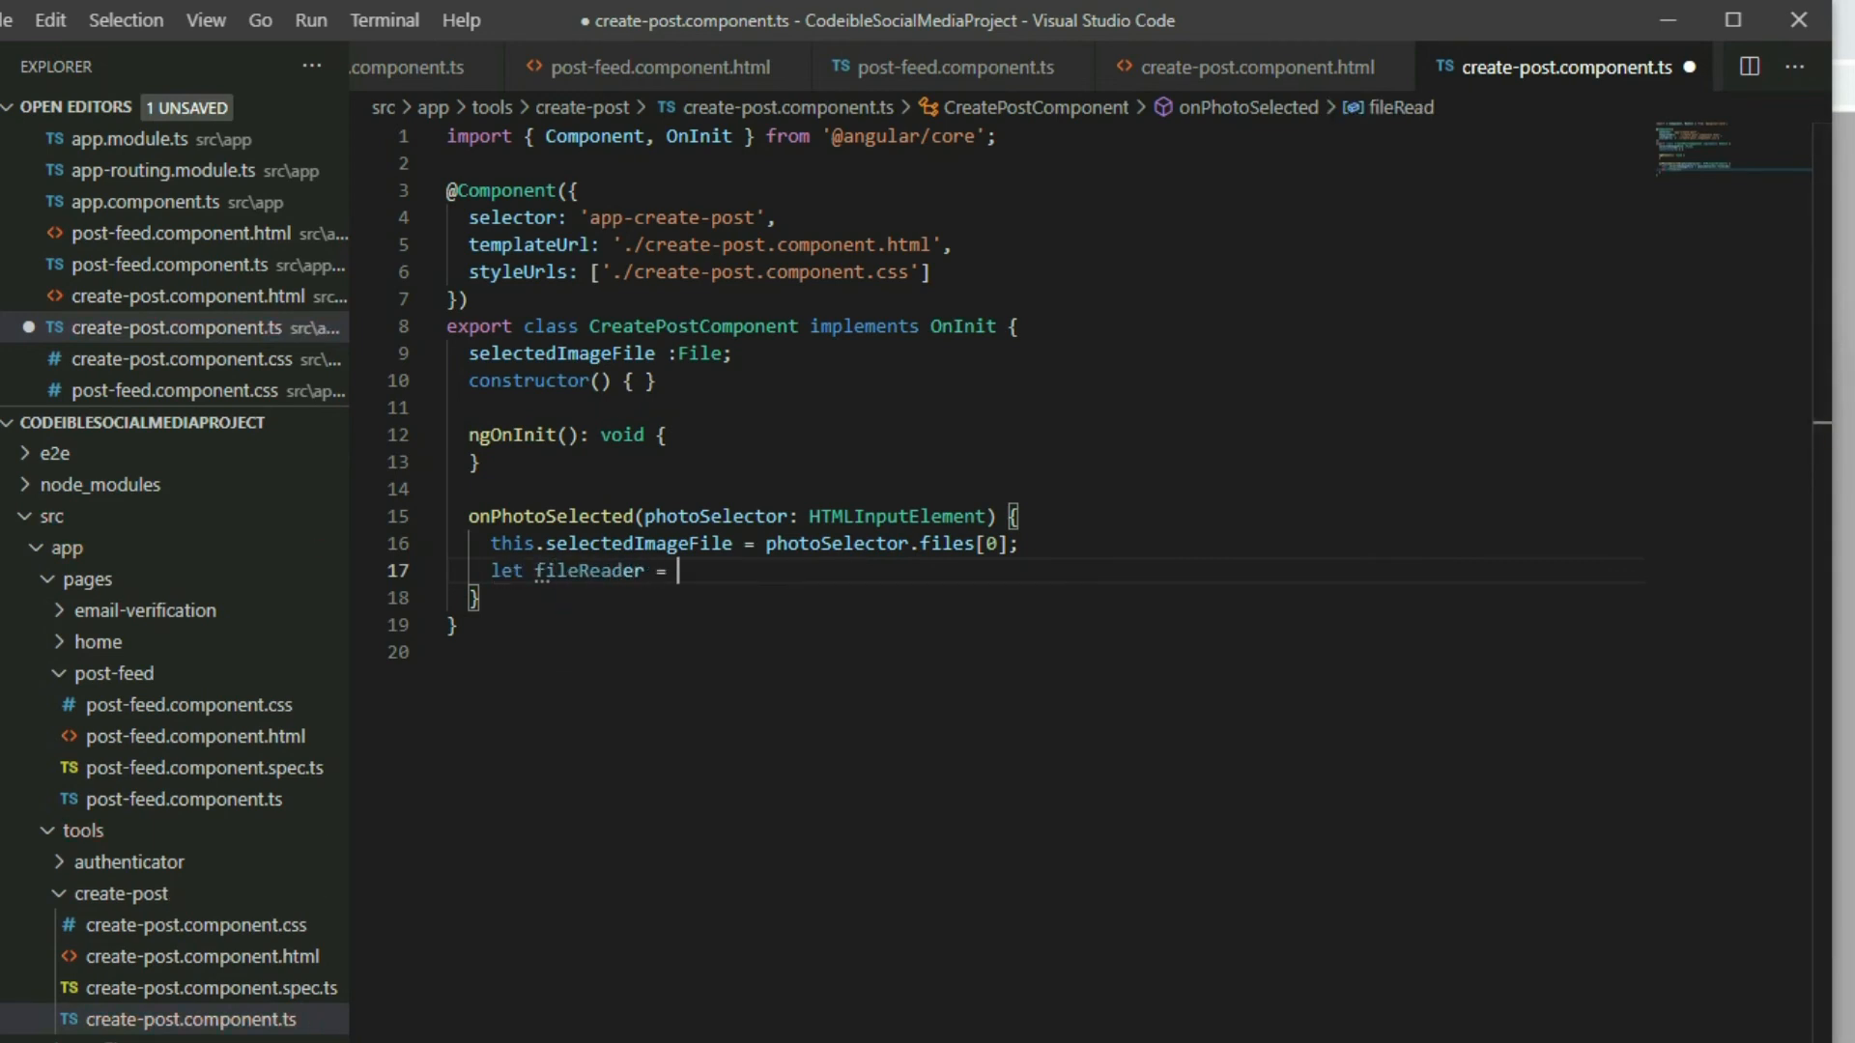
text(new FileReader();)
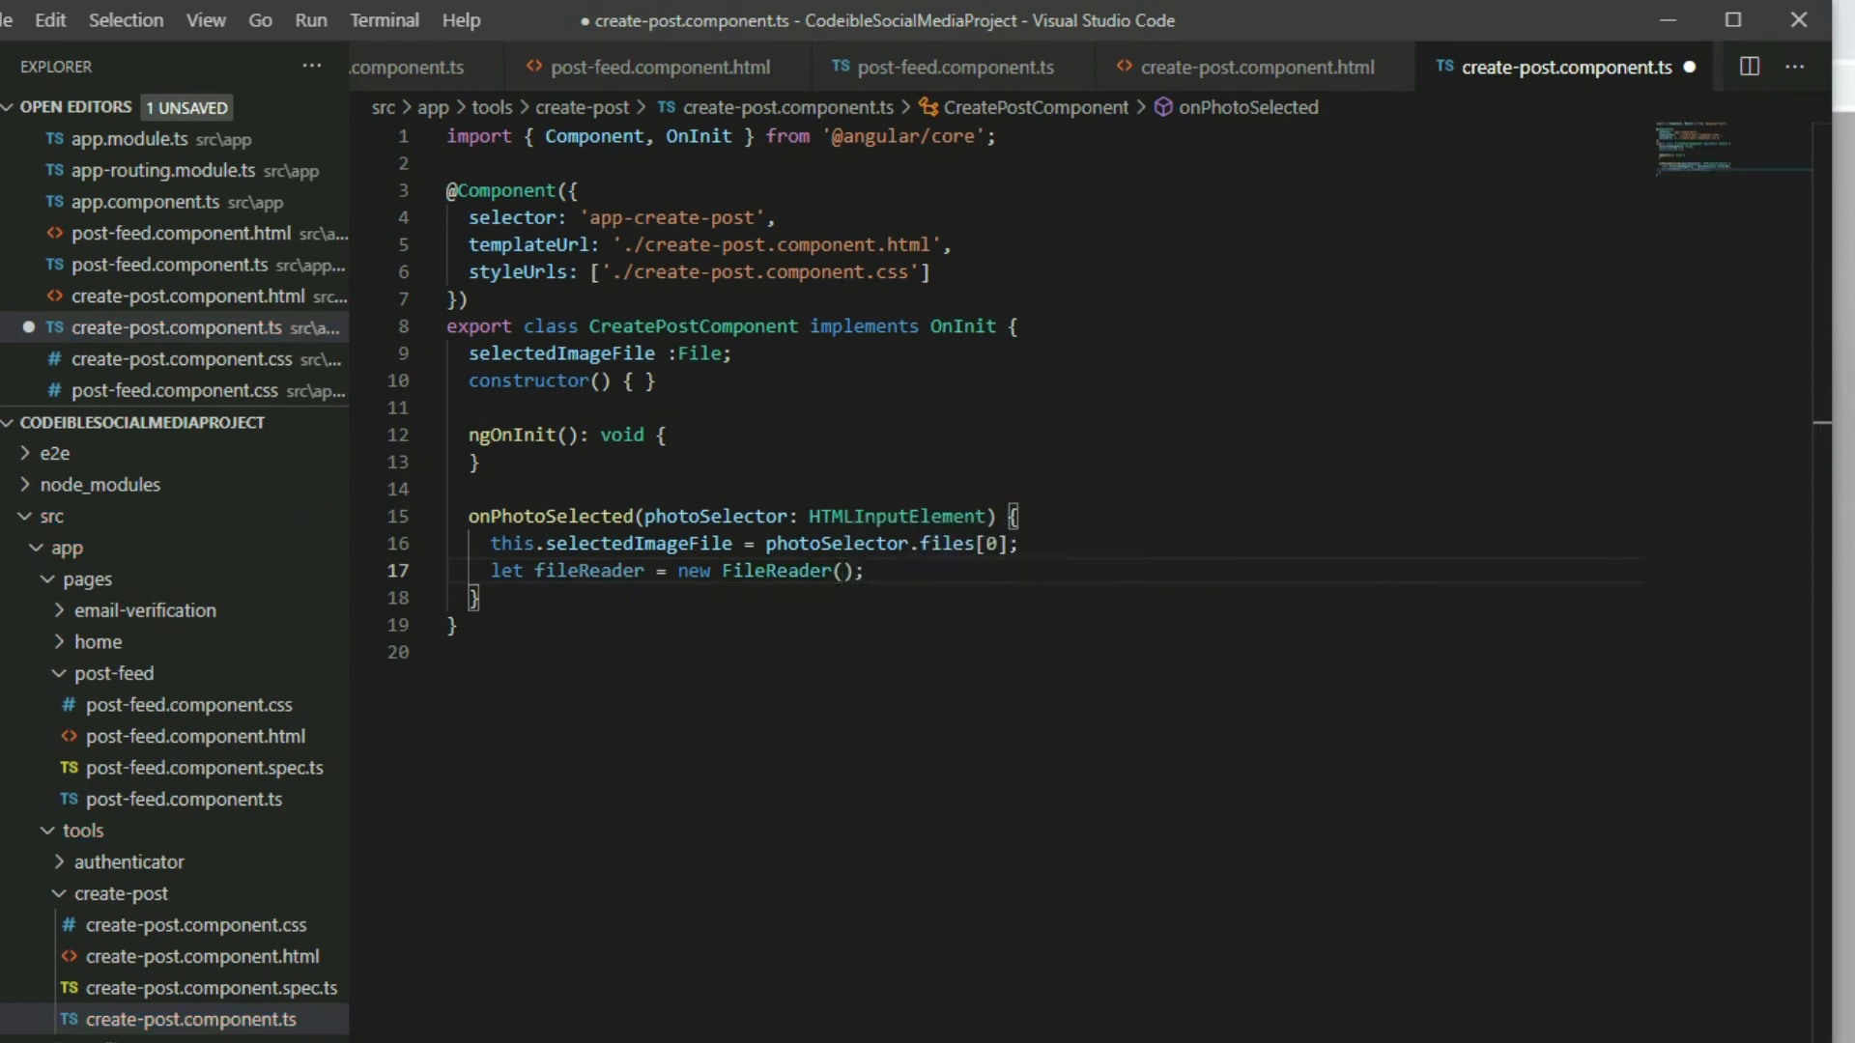
key(Enter)
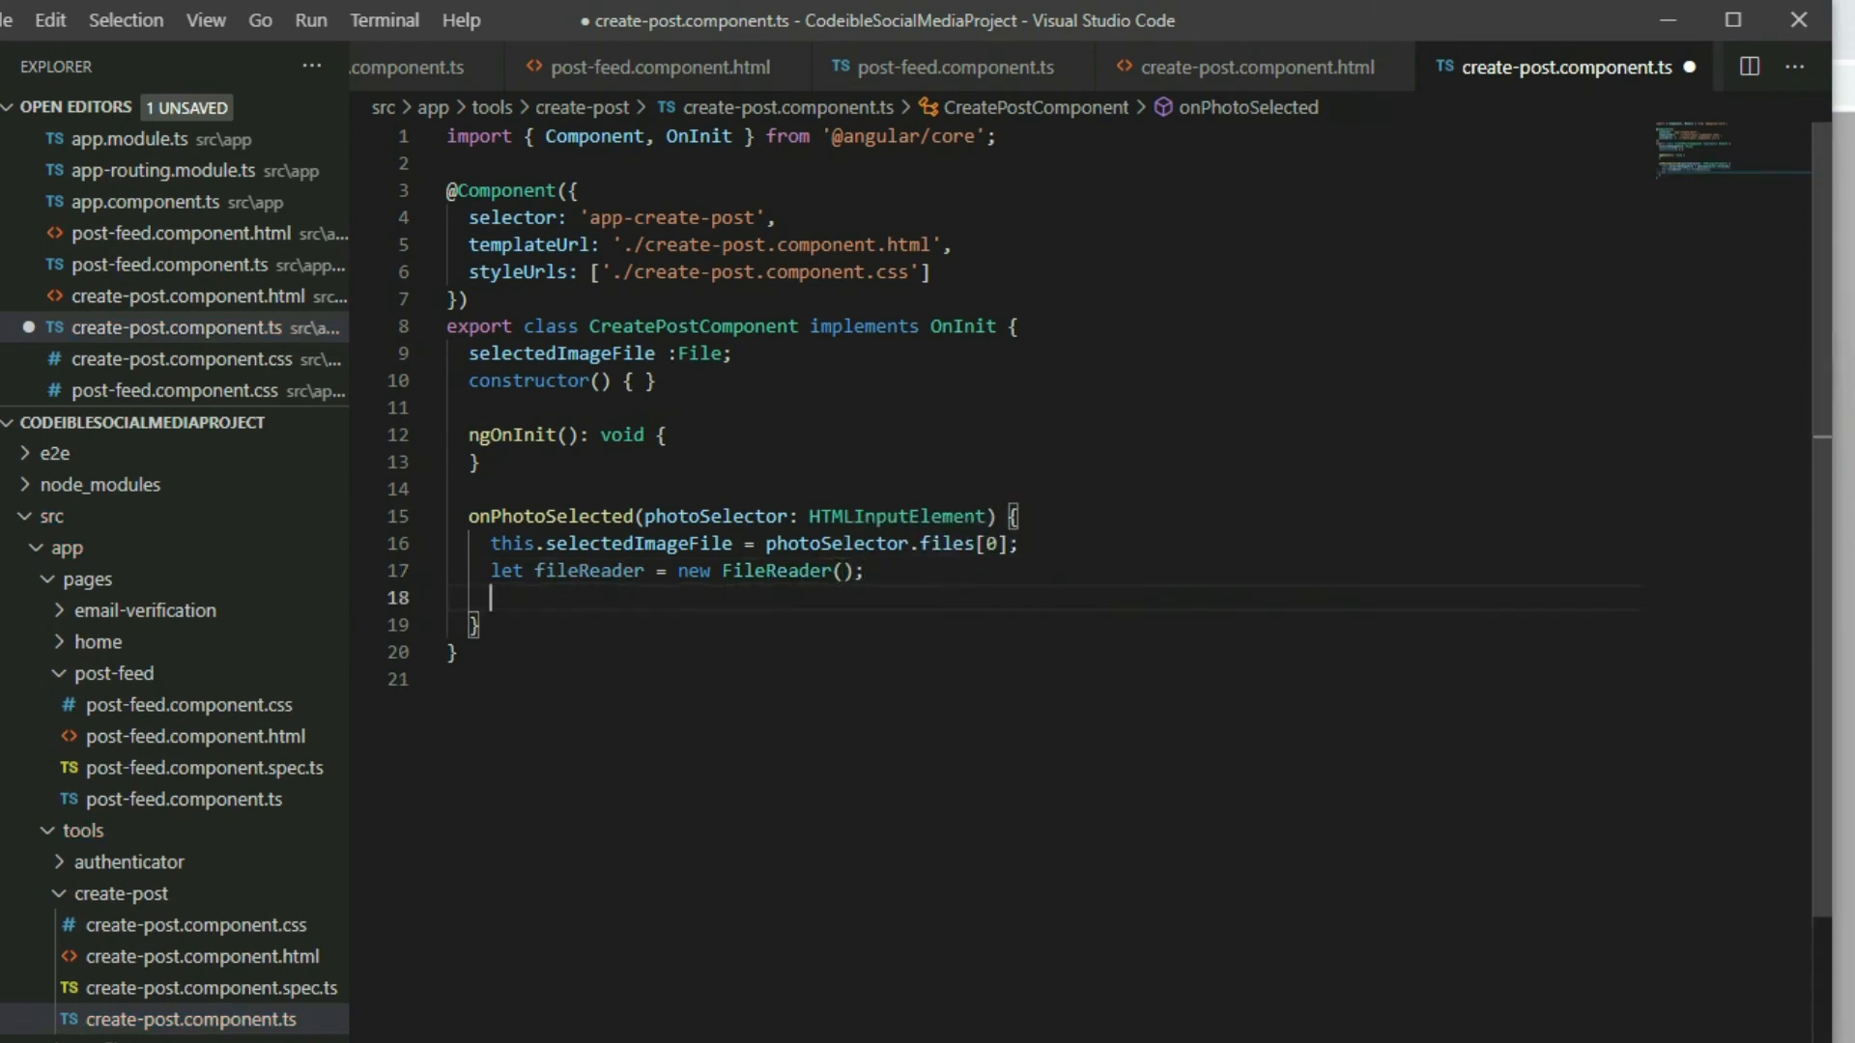
text(fileReader)
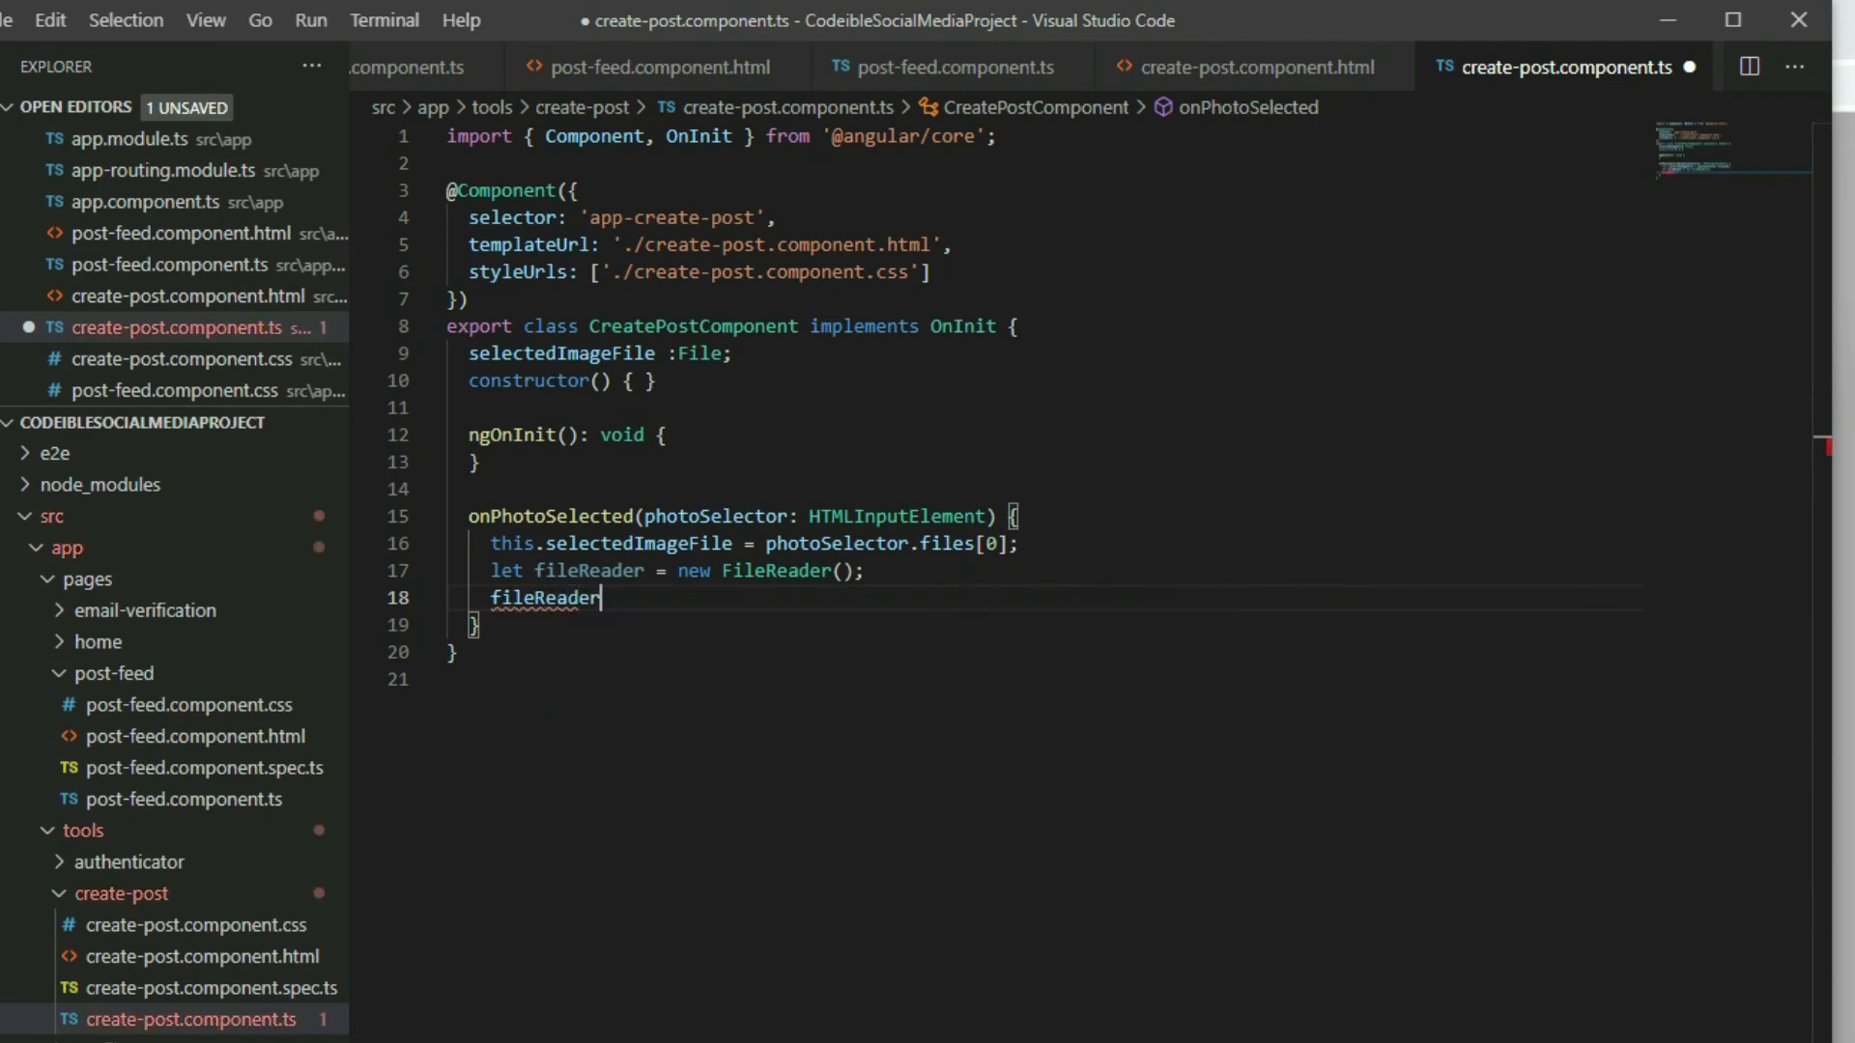
text(.readA)
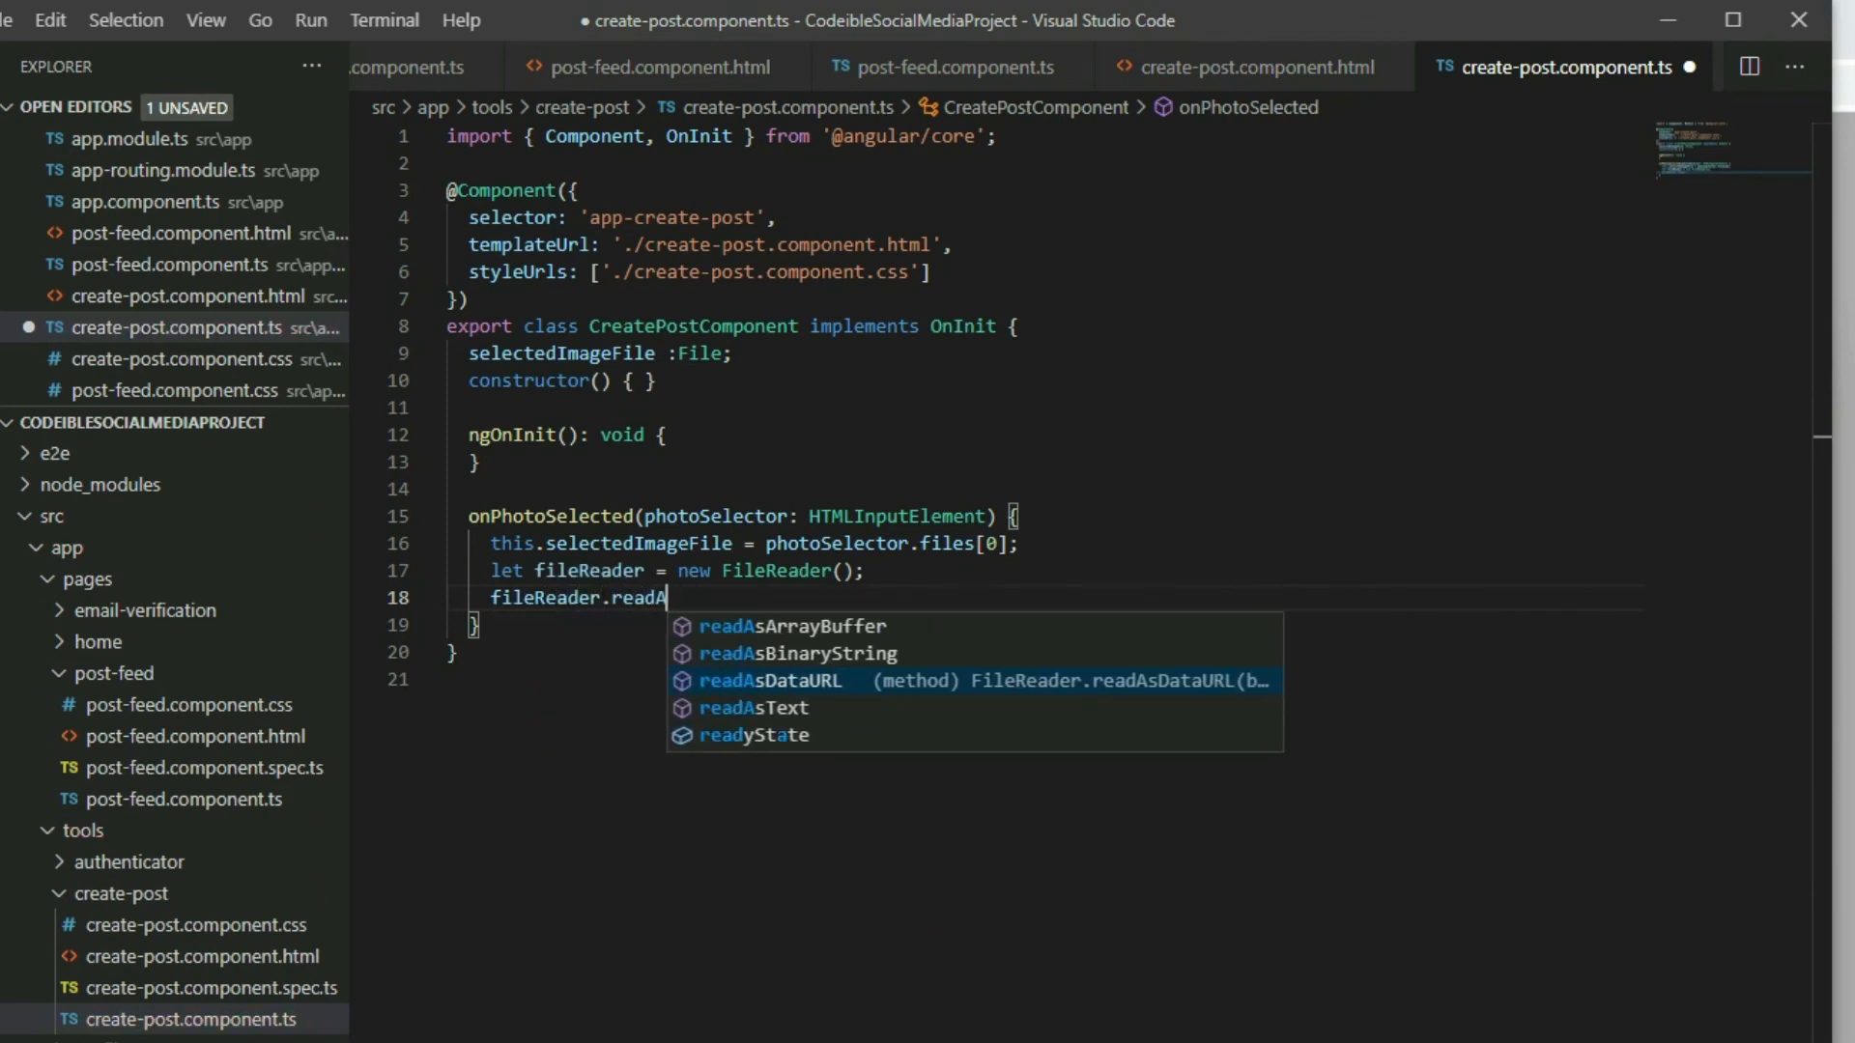
key(Tab)
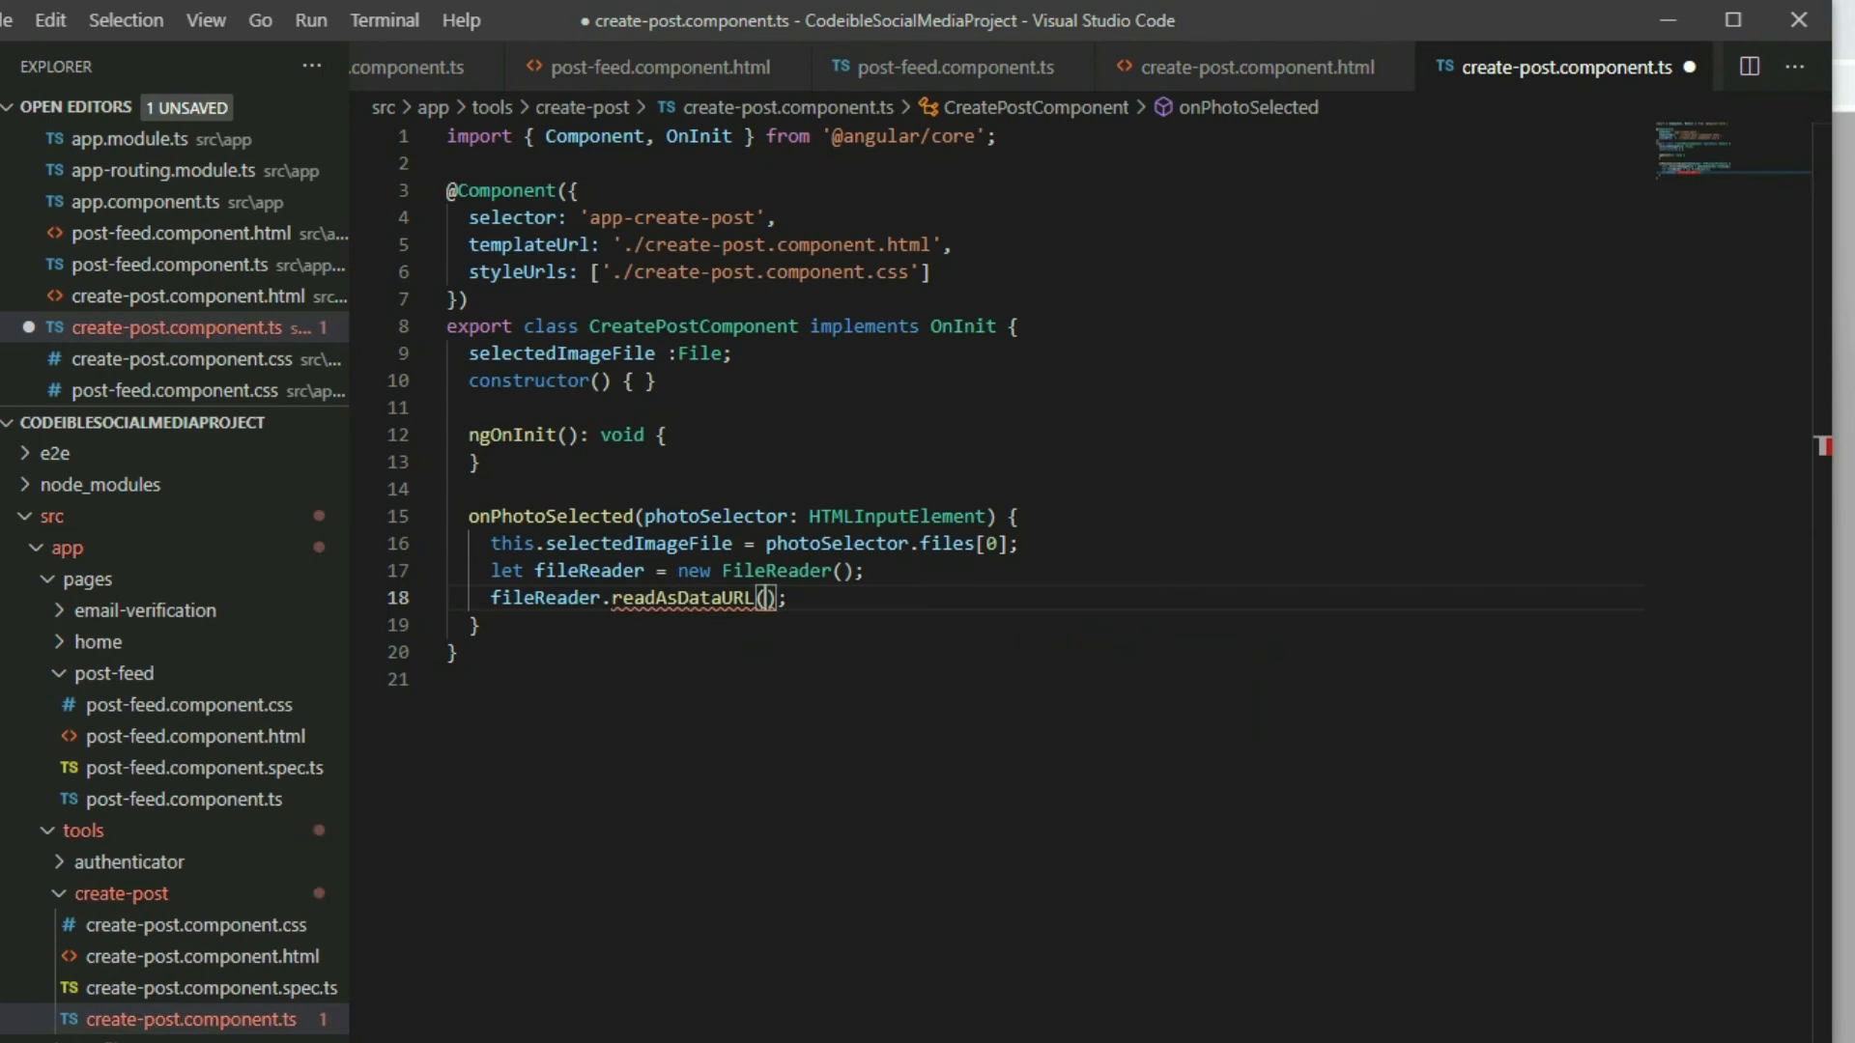
text(this.selec)
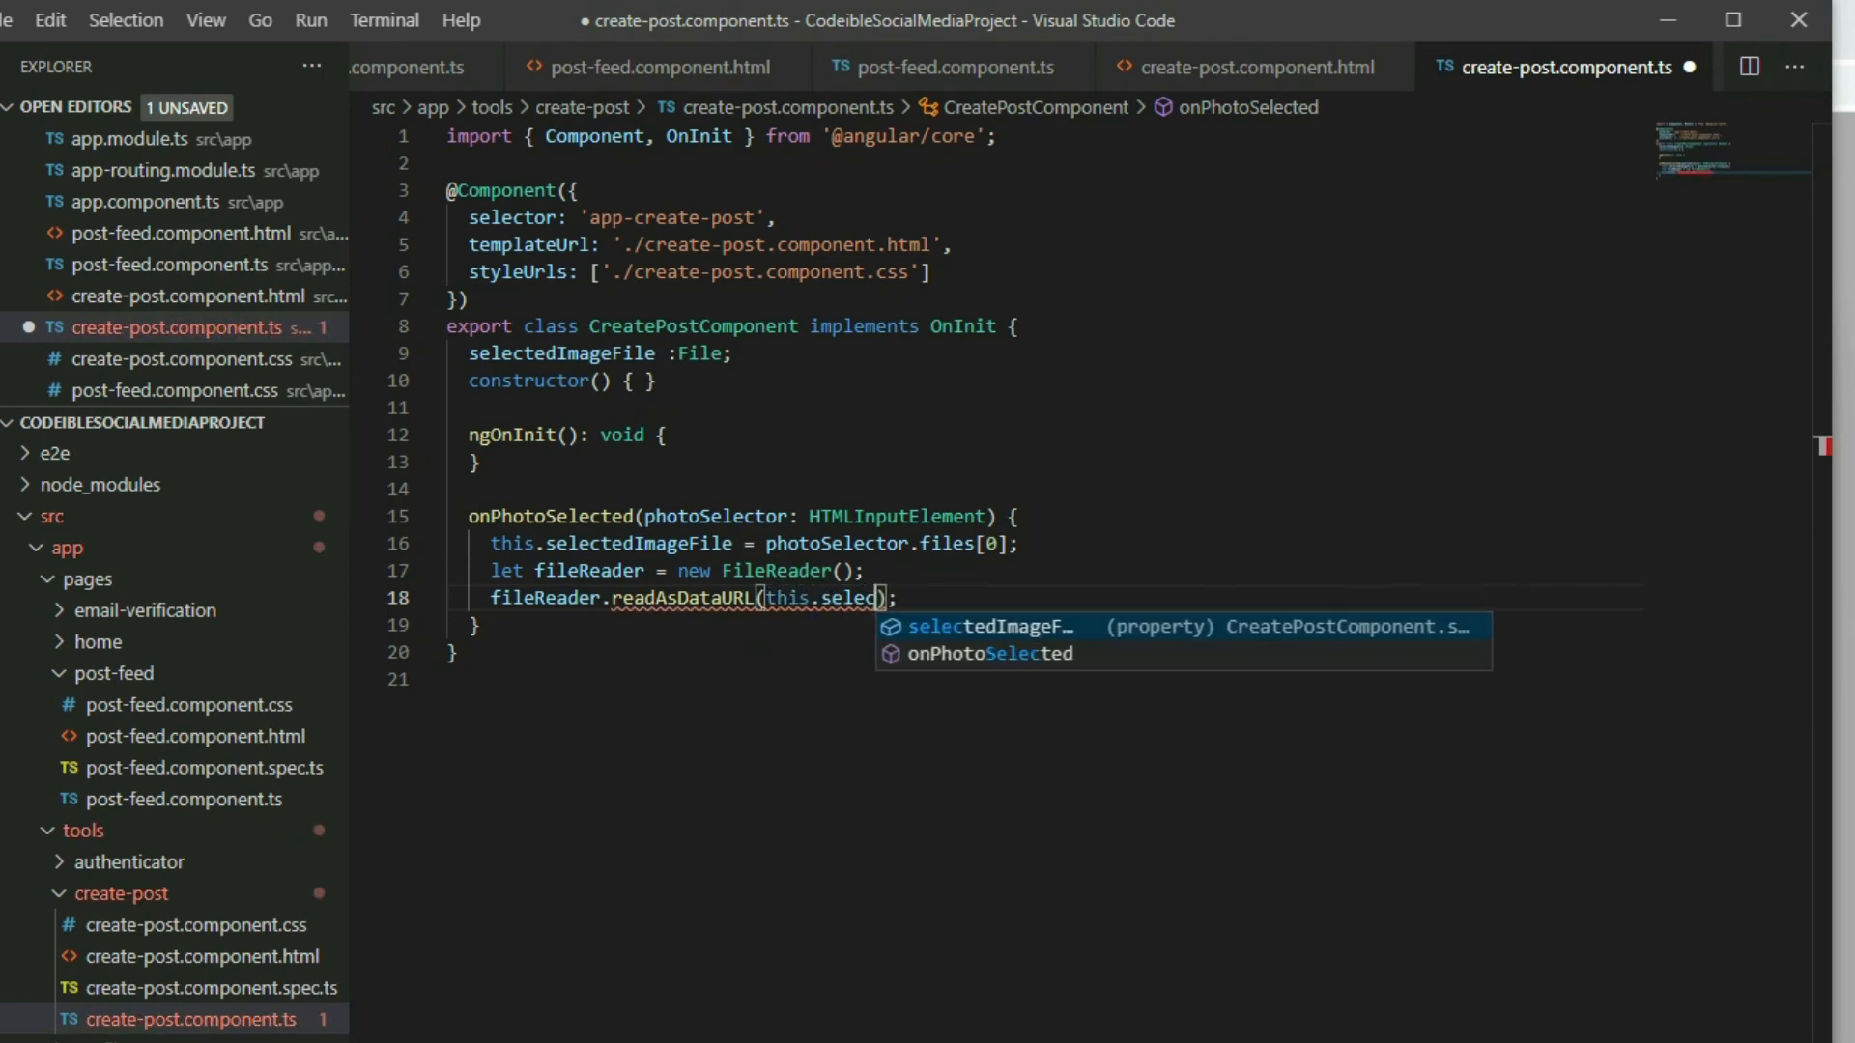
key(Tab)
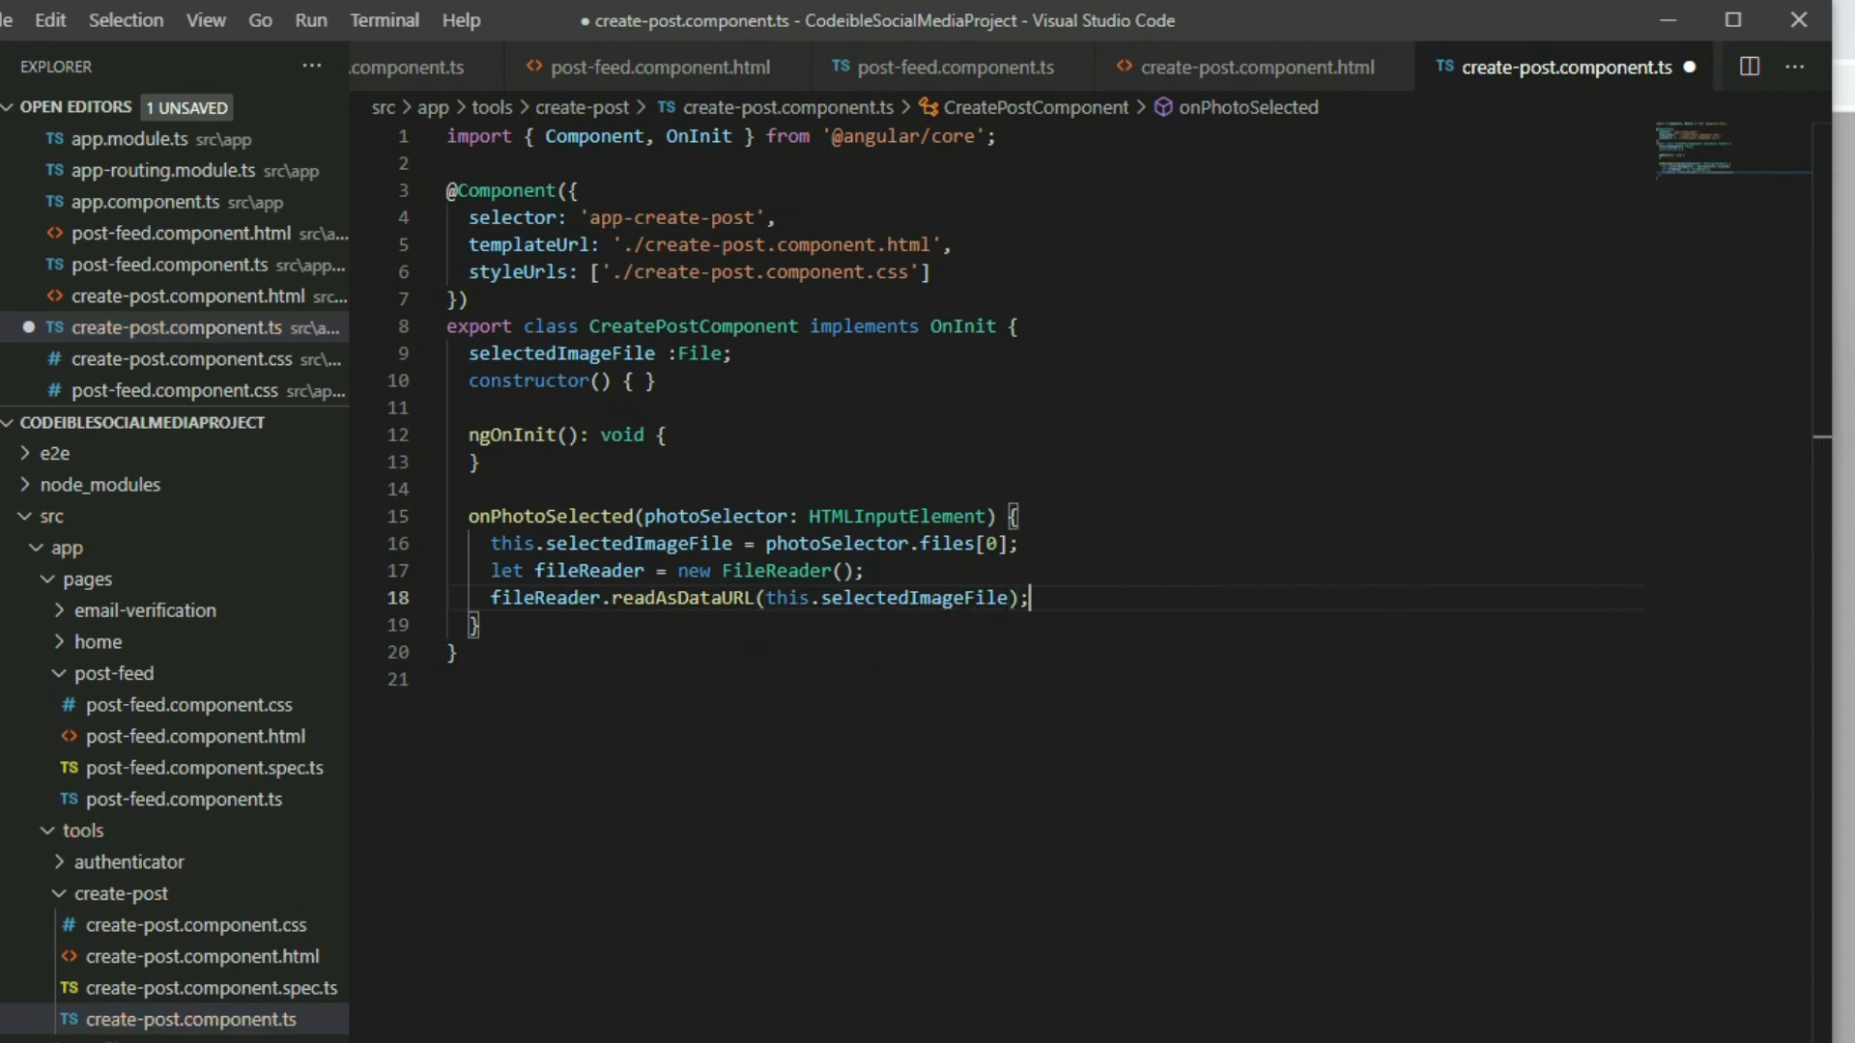
Step: Add fileReader.addEventListener("loadend", ...) with a callback
text(file)
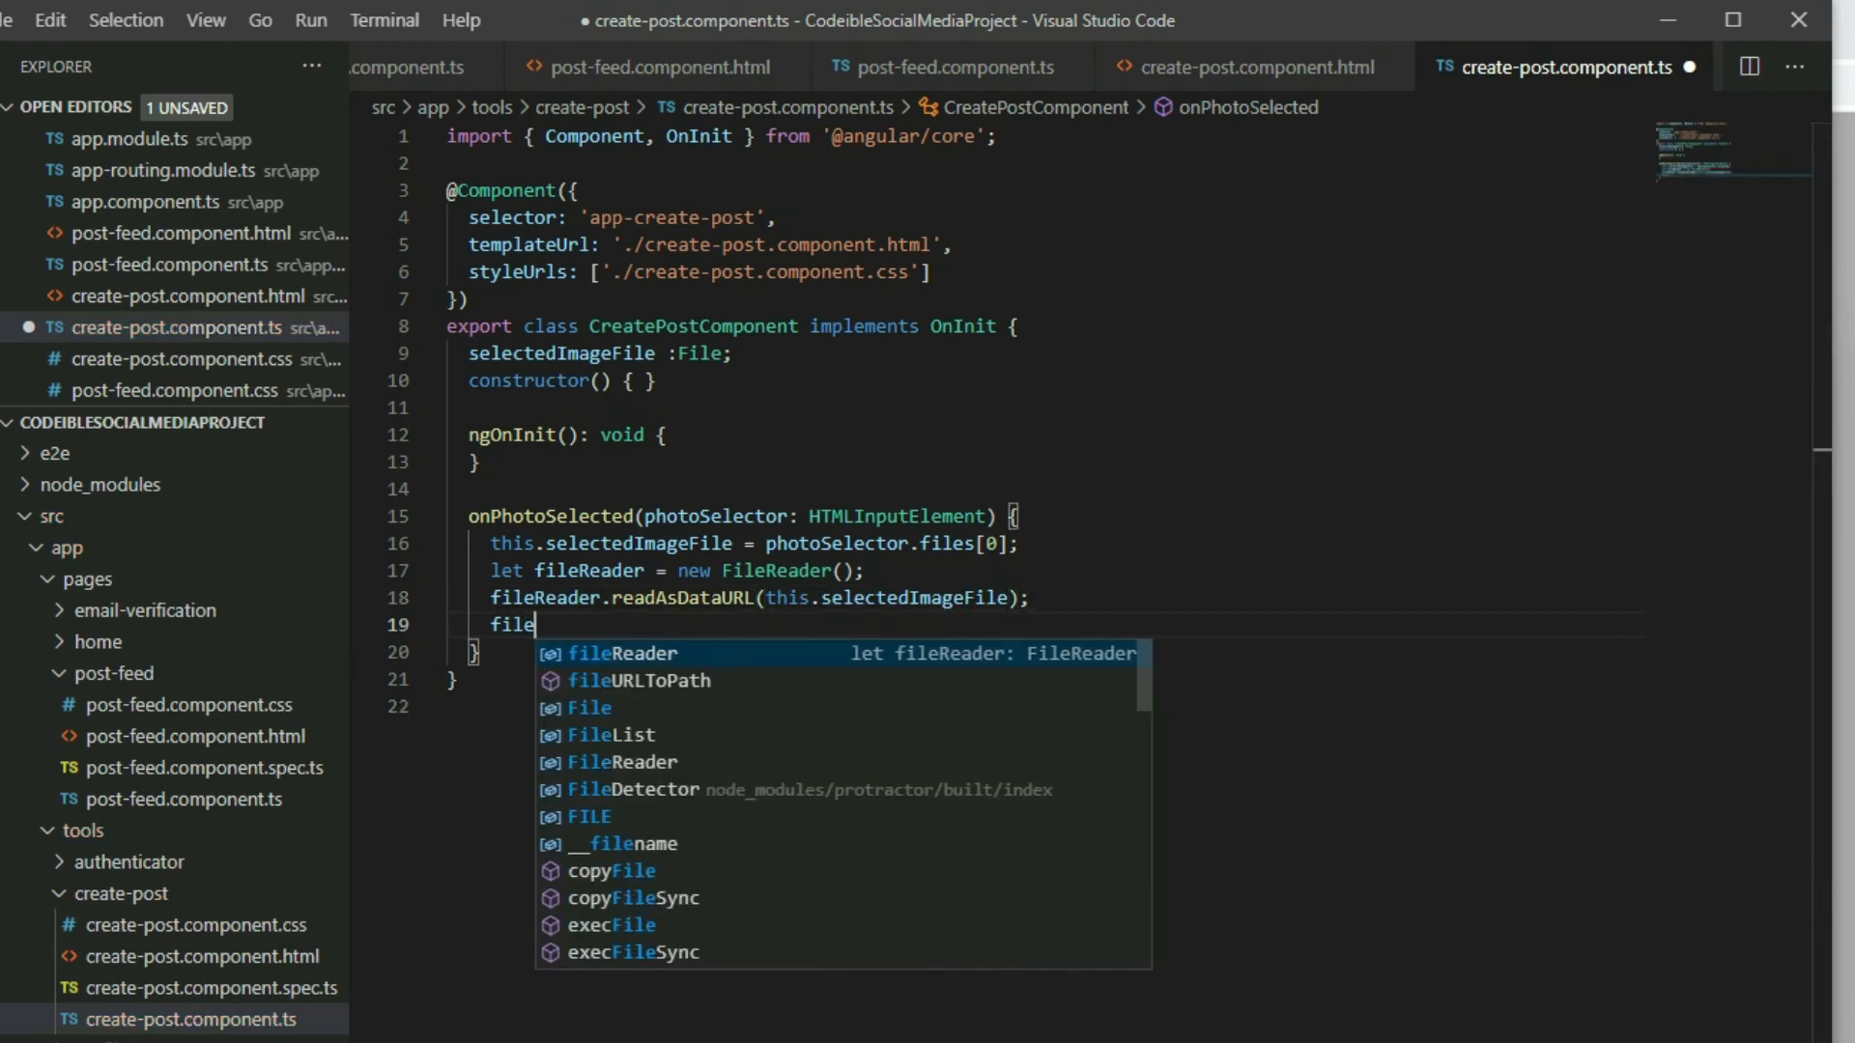
text(Reader.a)
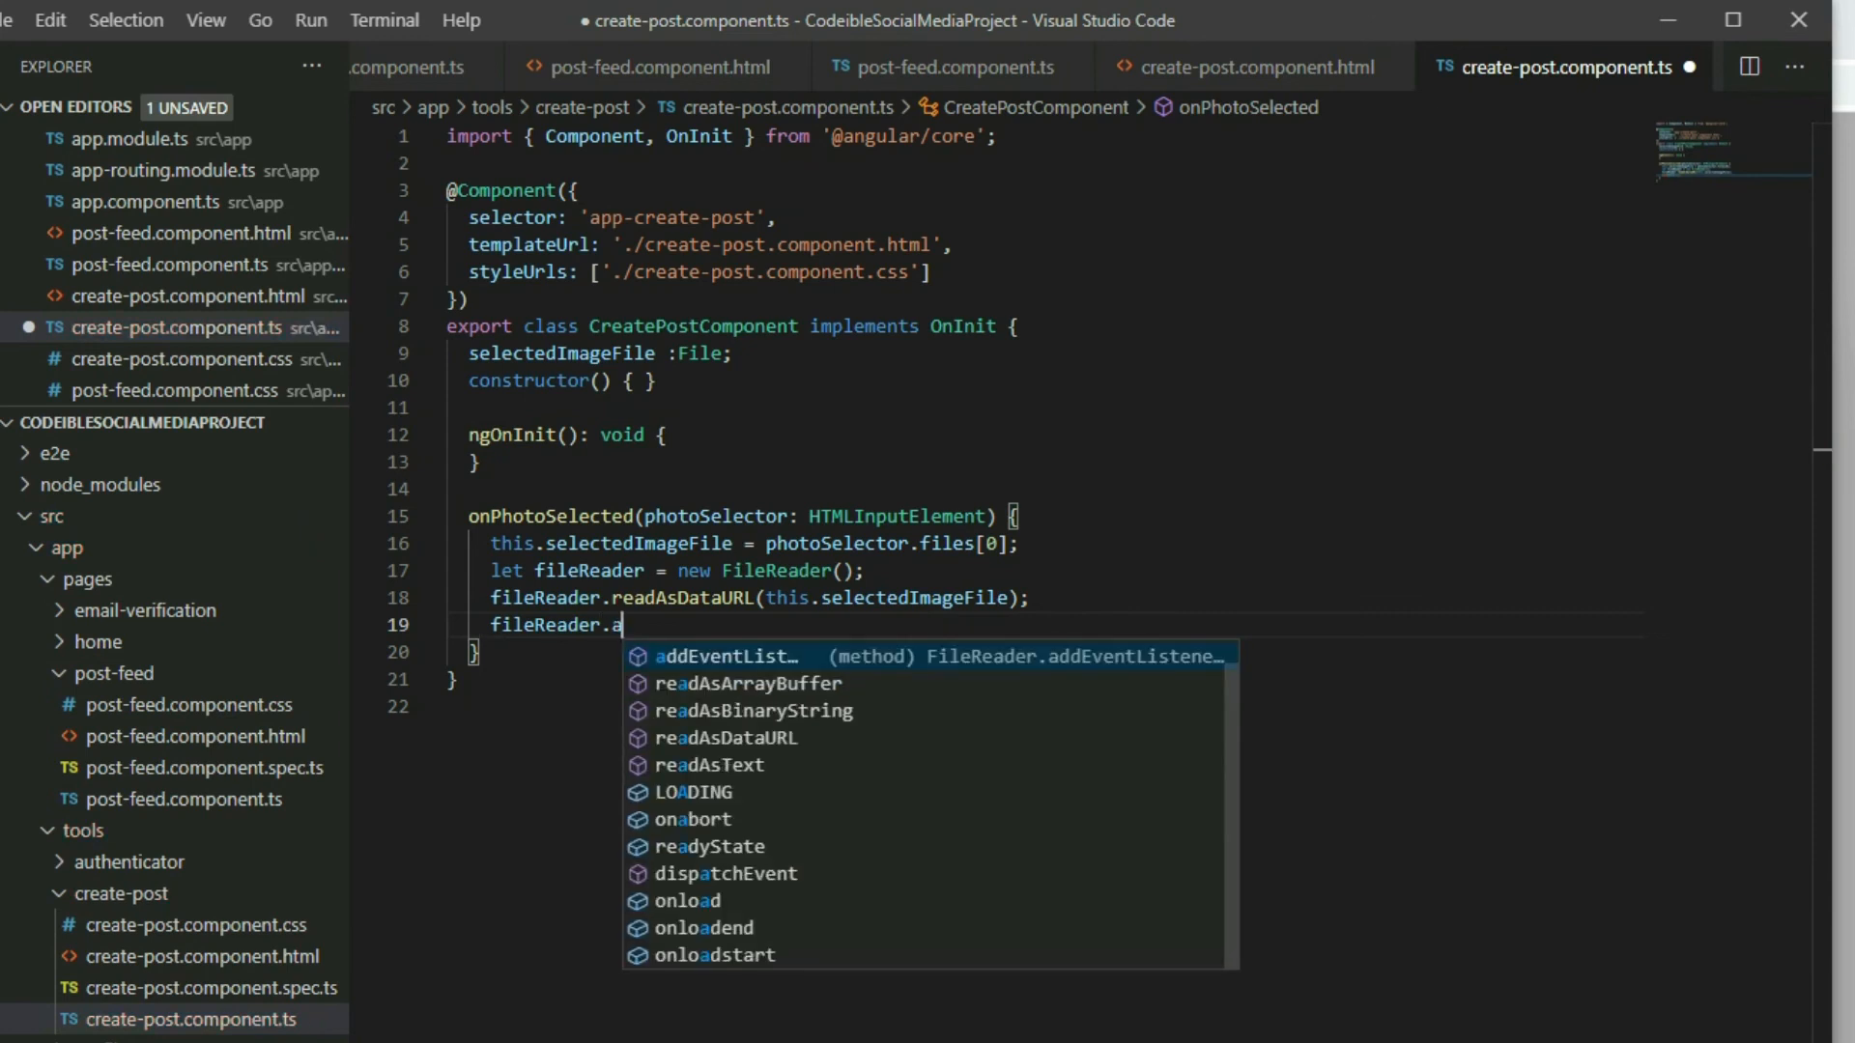
text(ddEventListener()
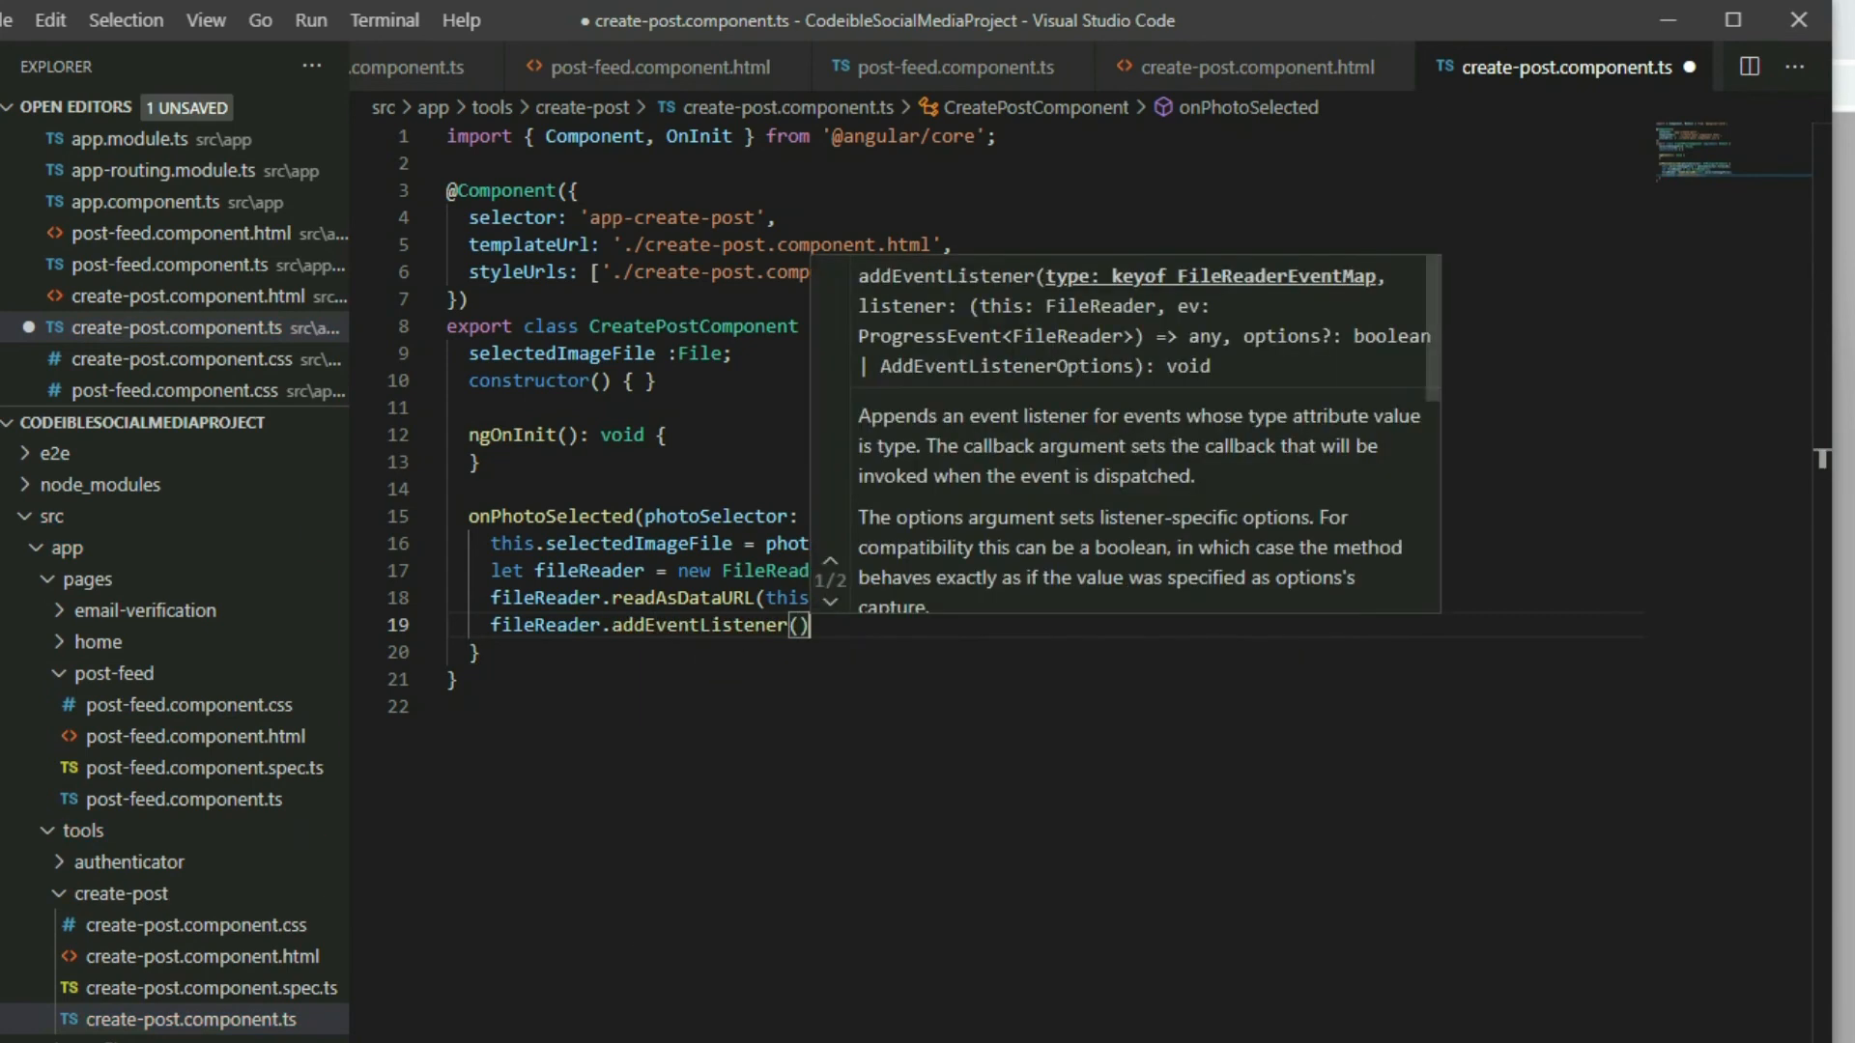
text("loadend",)
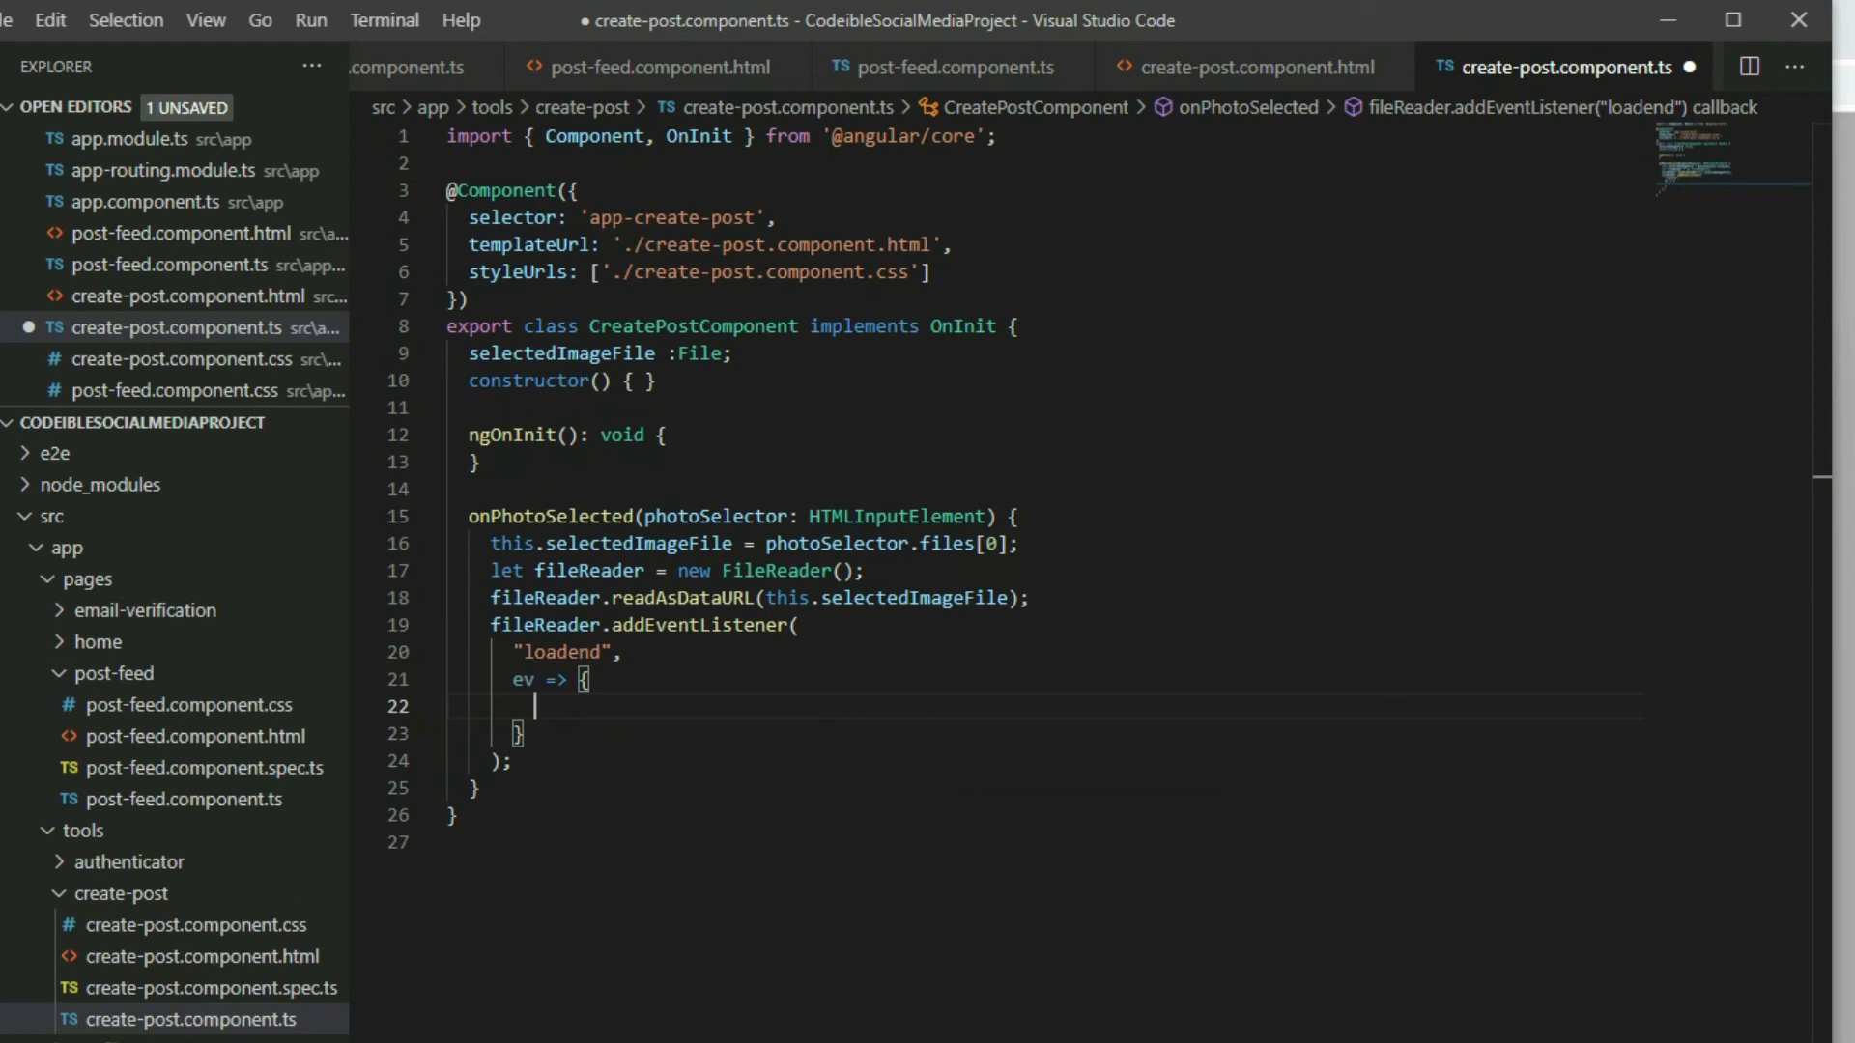
Step: In the callback, declare let readableString from fileReader.result.toString()
text(fileReader.)
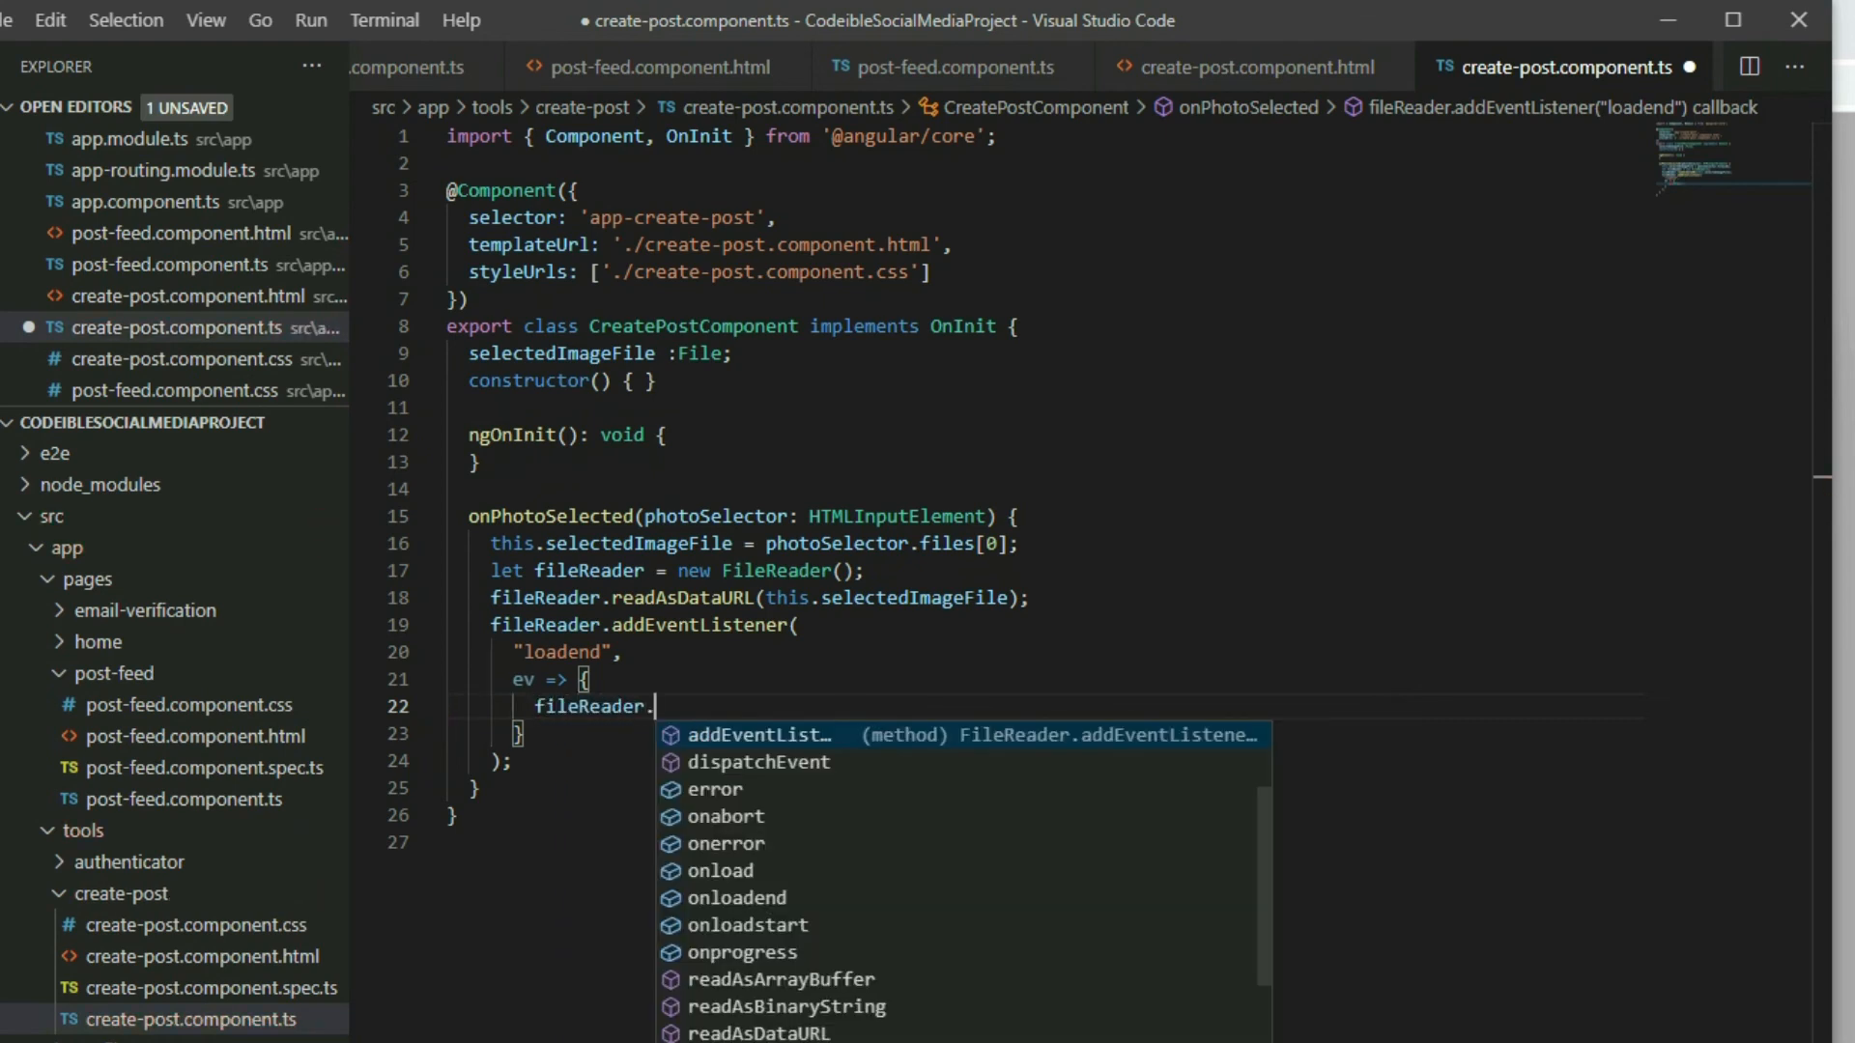
text(result.to)
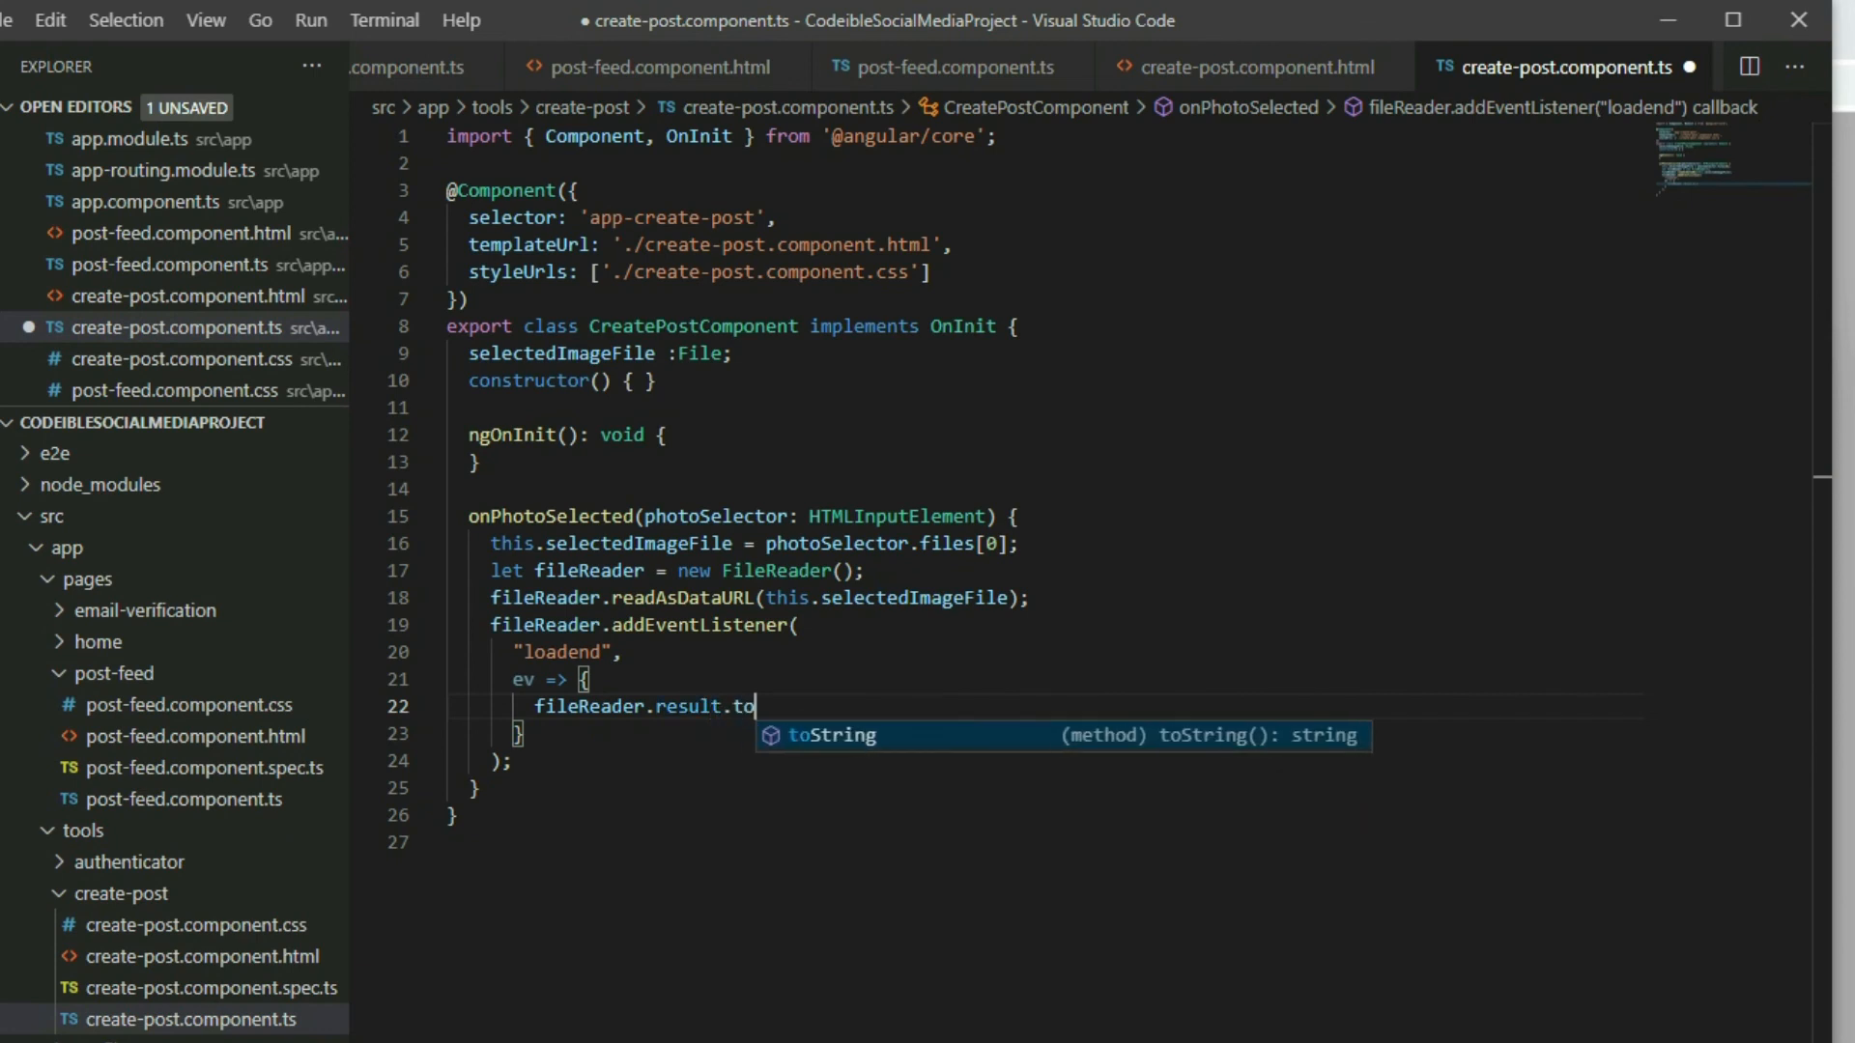
key(Tab)
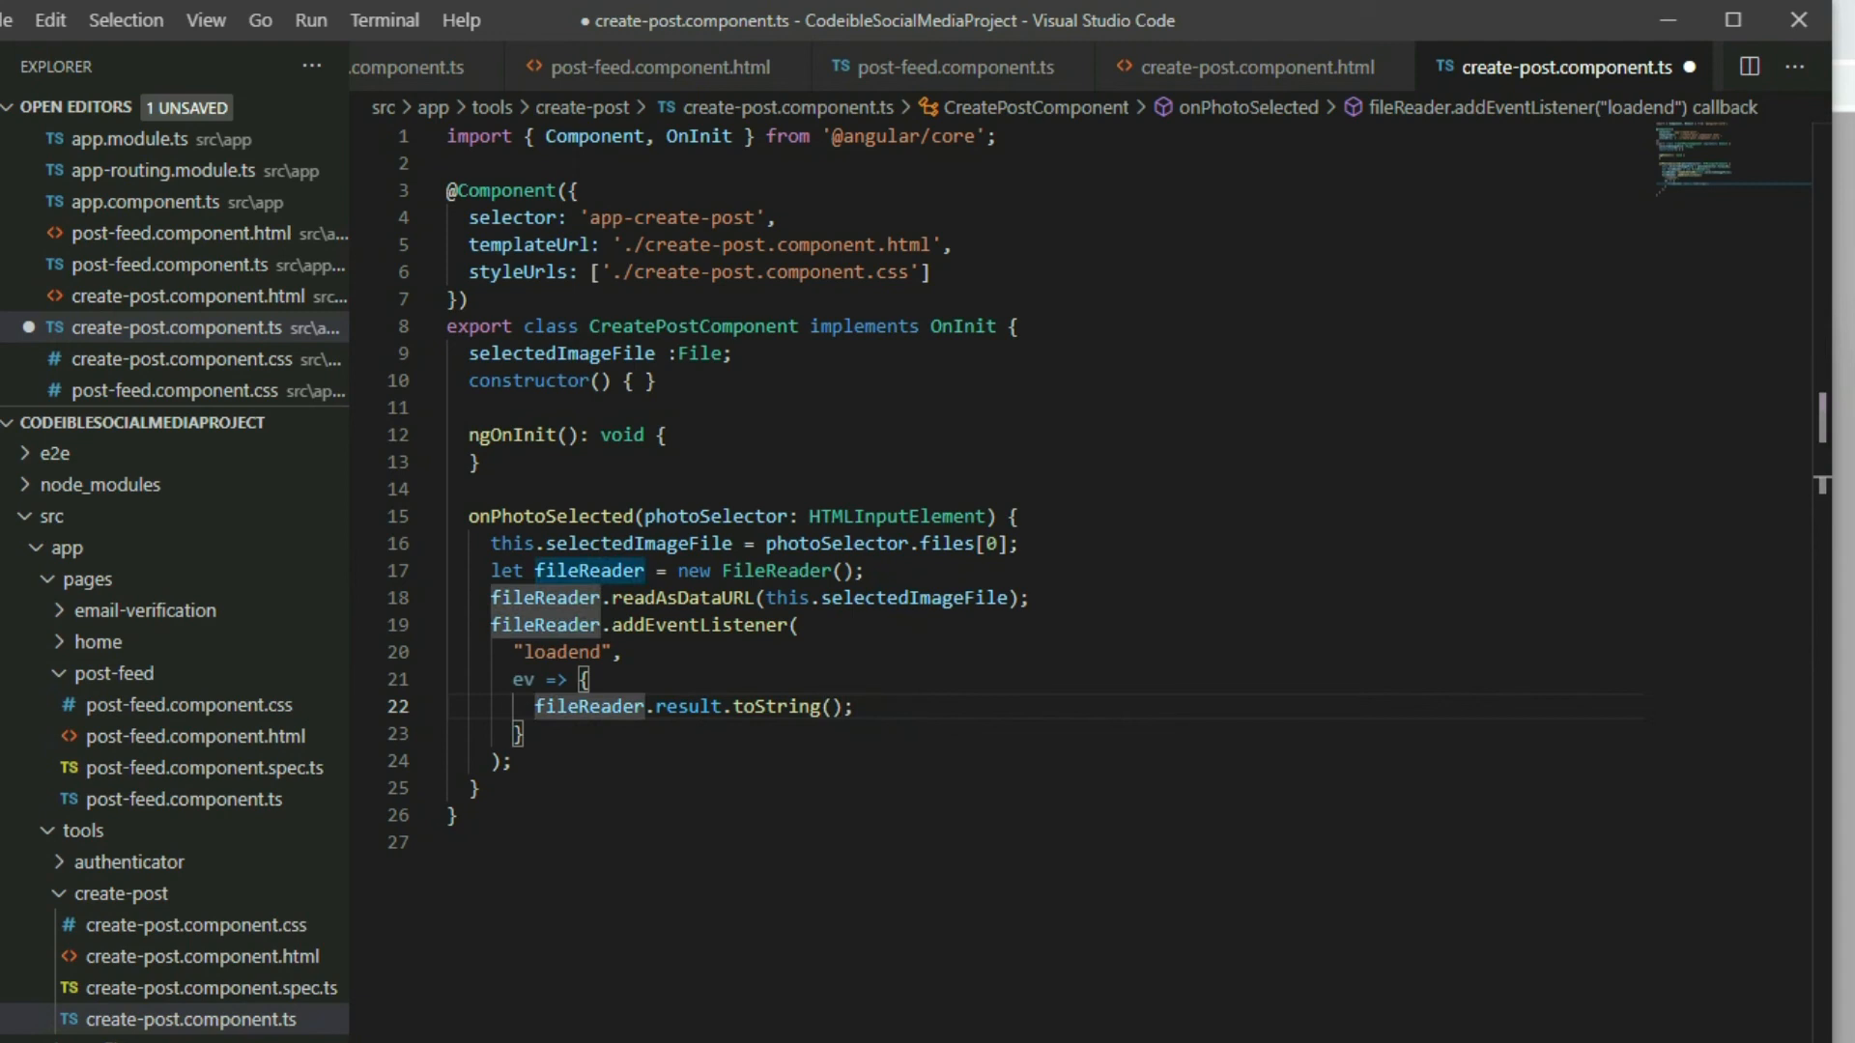
text(let readable)
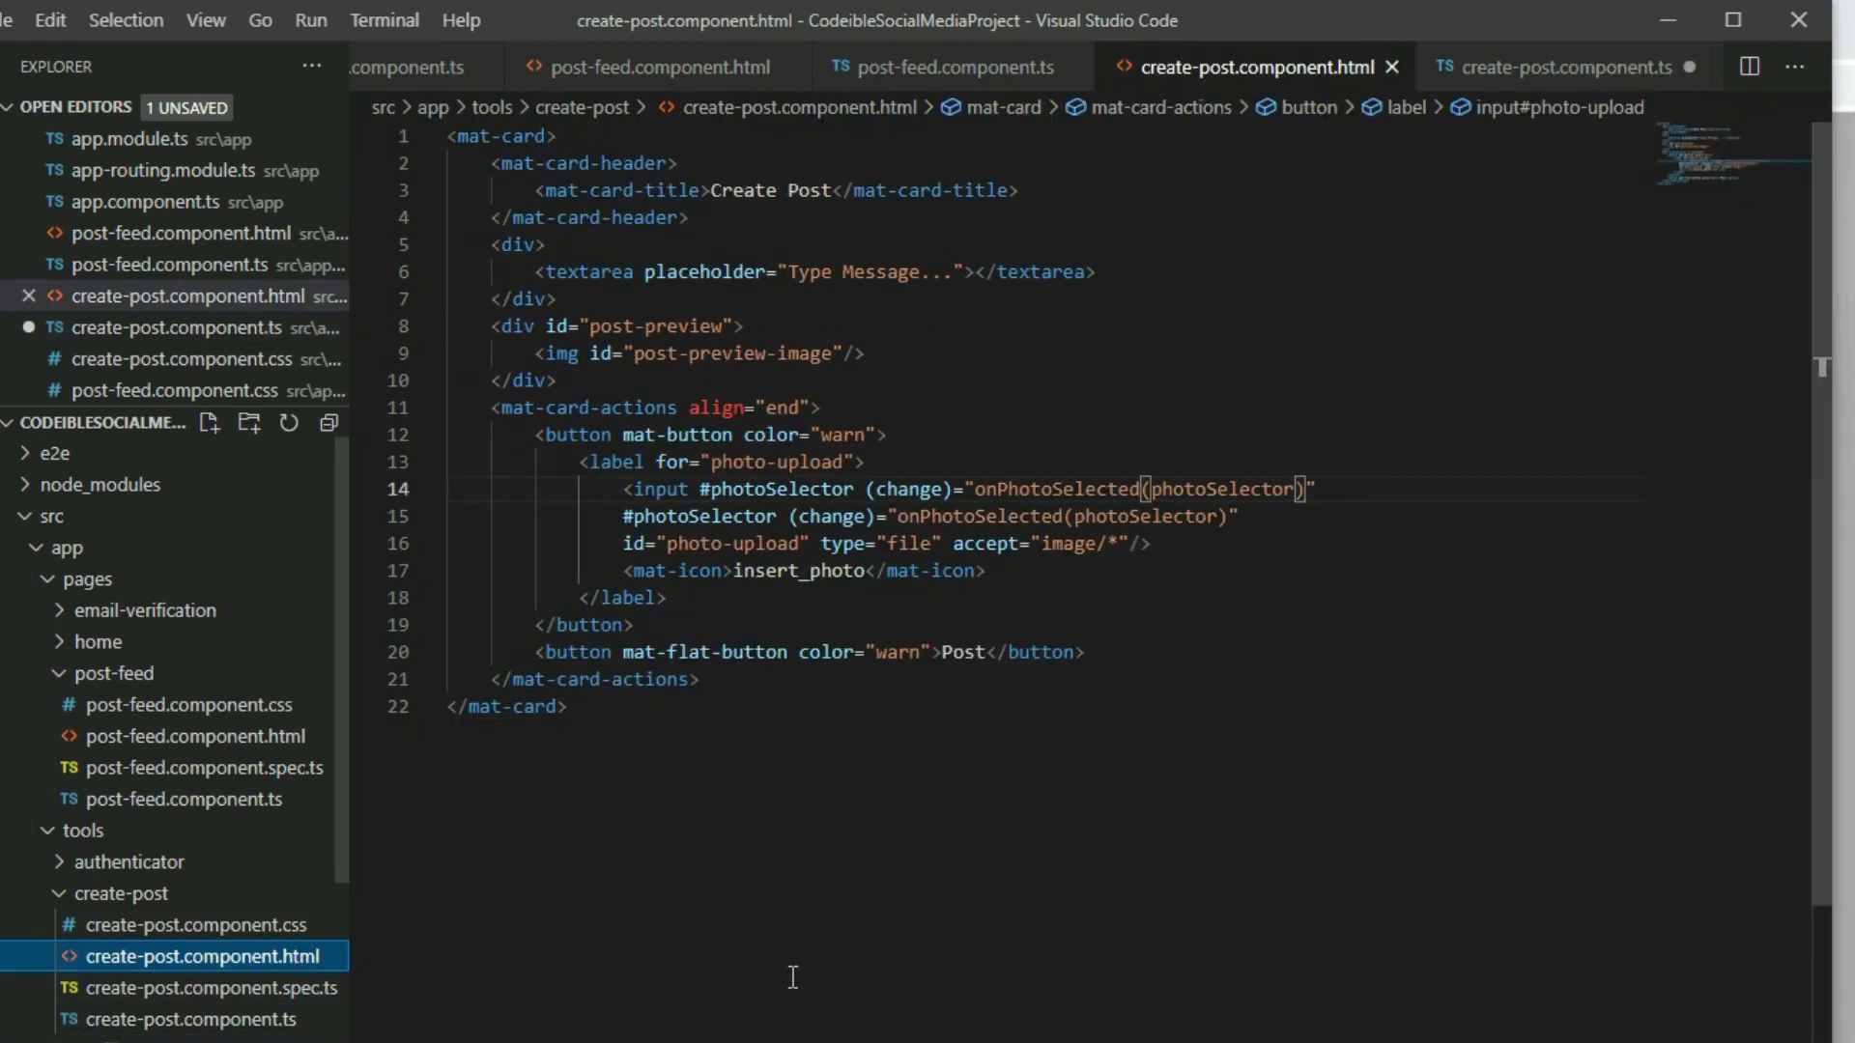
mouse_move(881, 380)
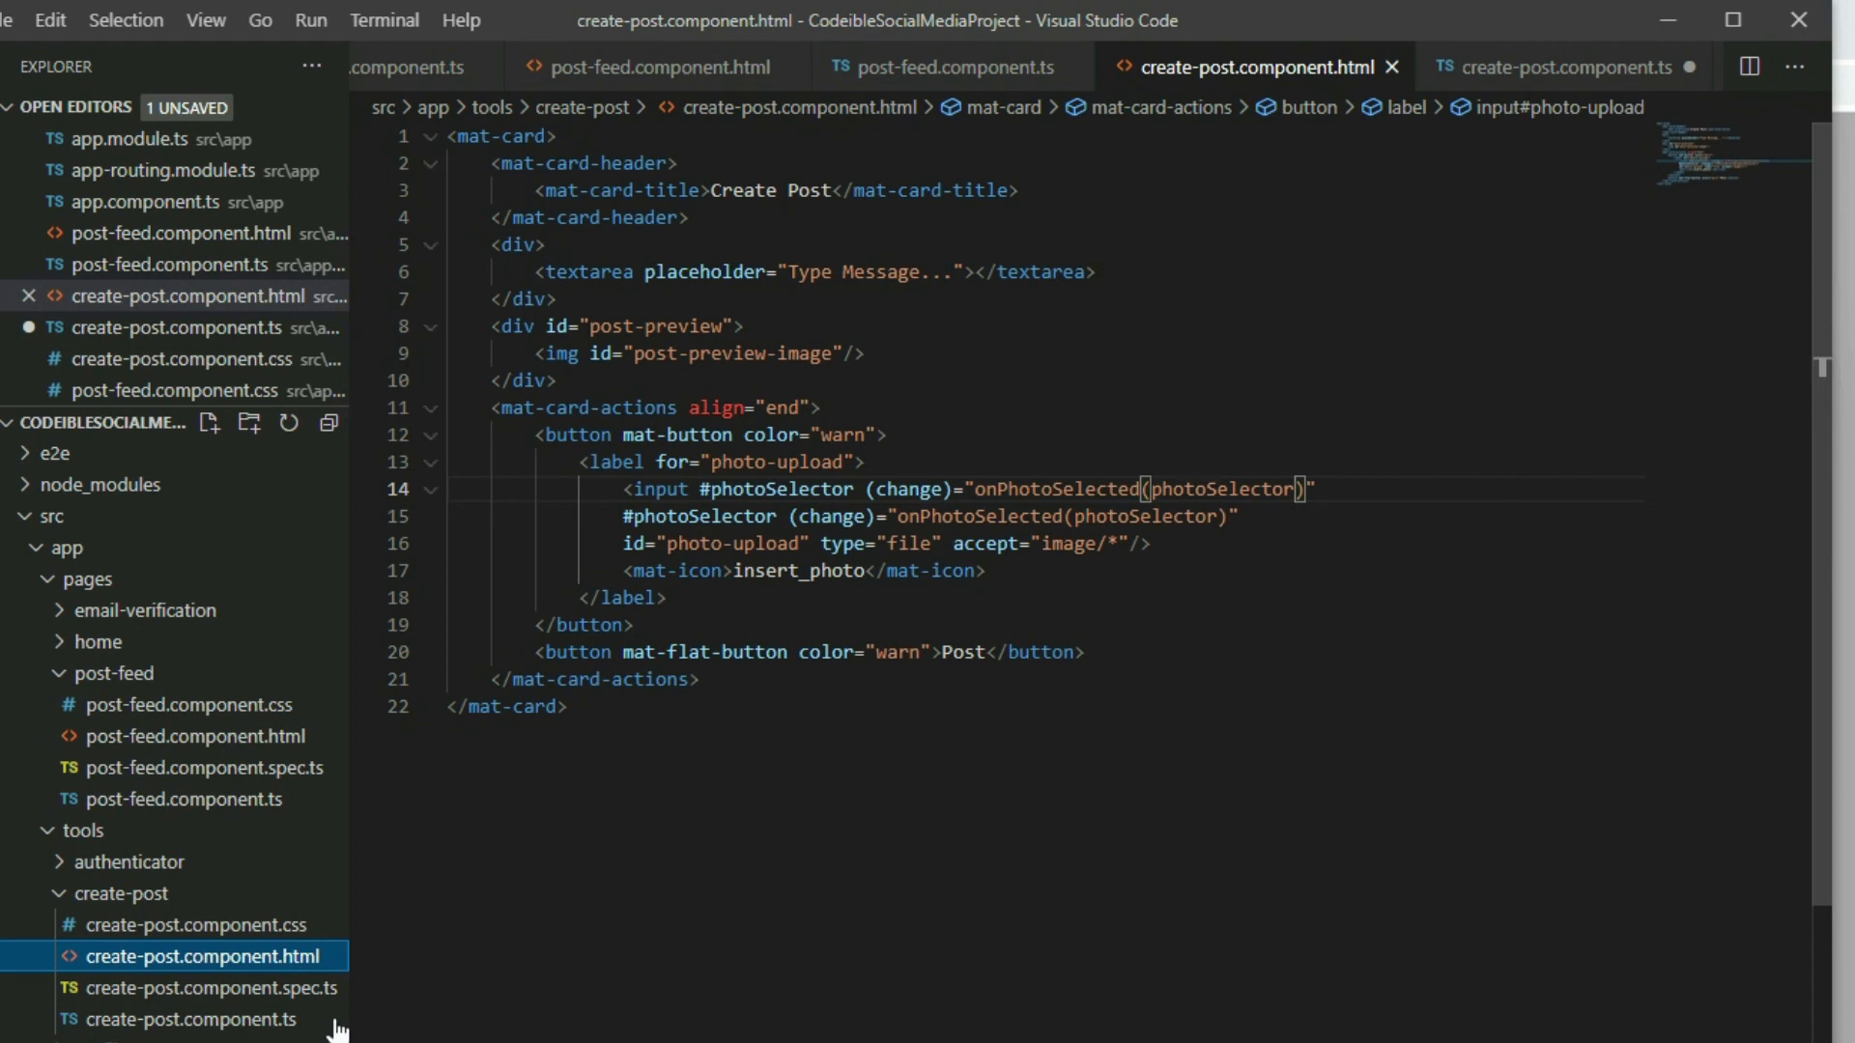
Step: Call document.getElementById("post-preview-image") inside the loadend callback
click(1566, 65)
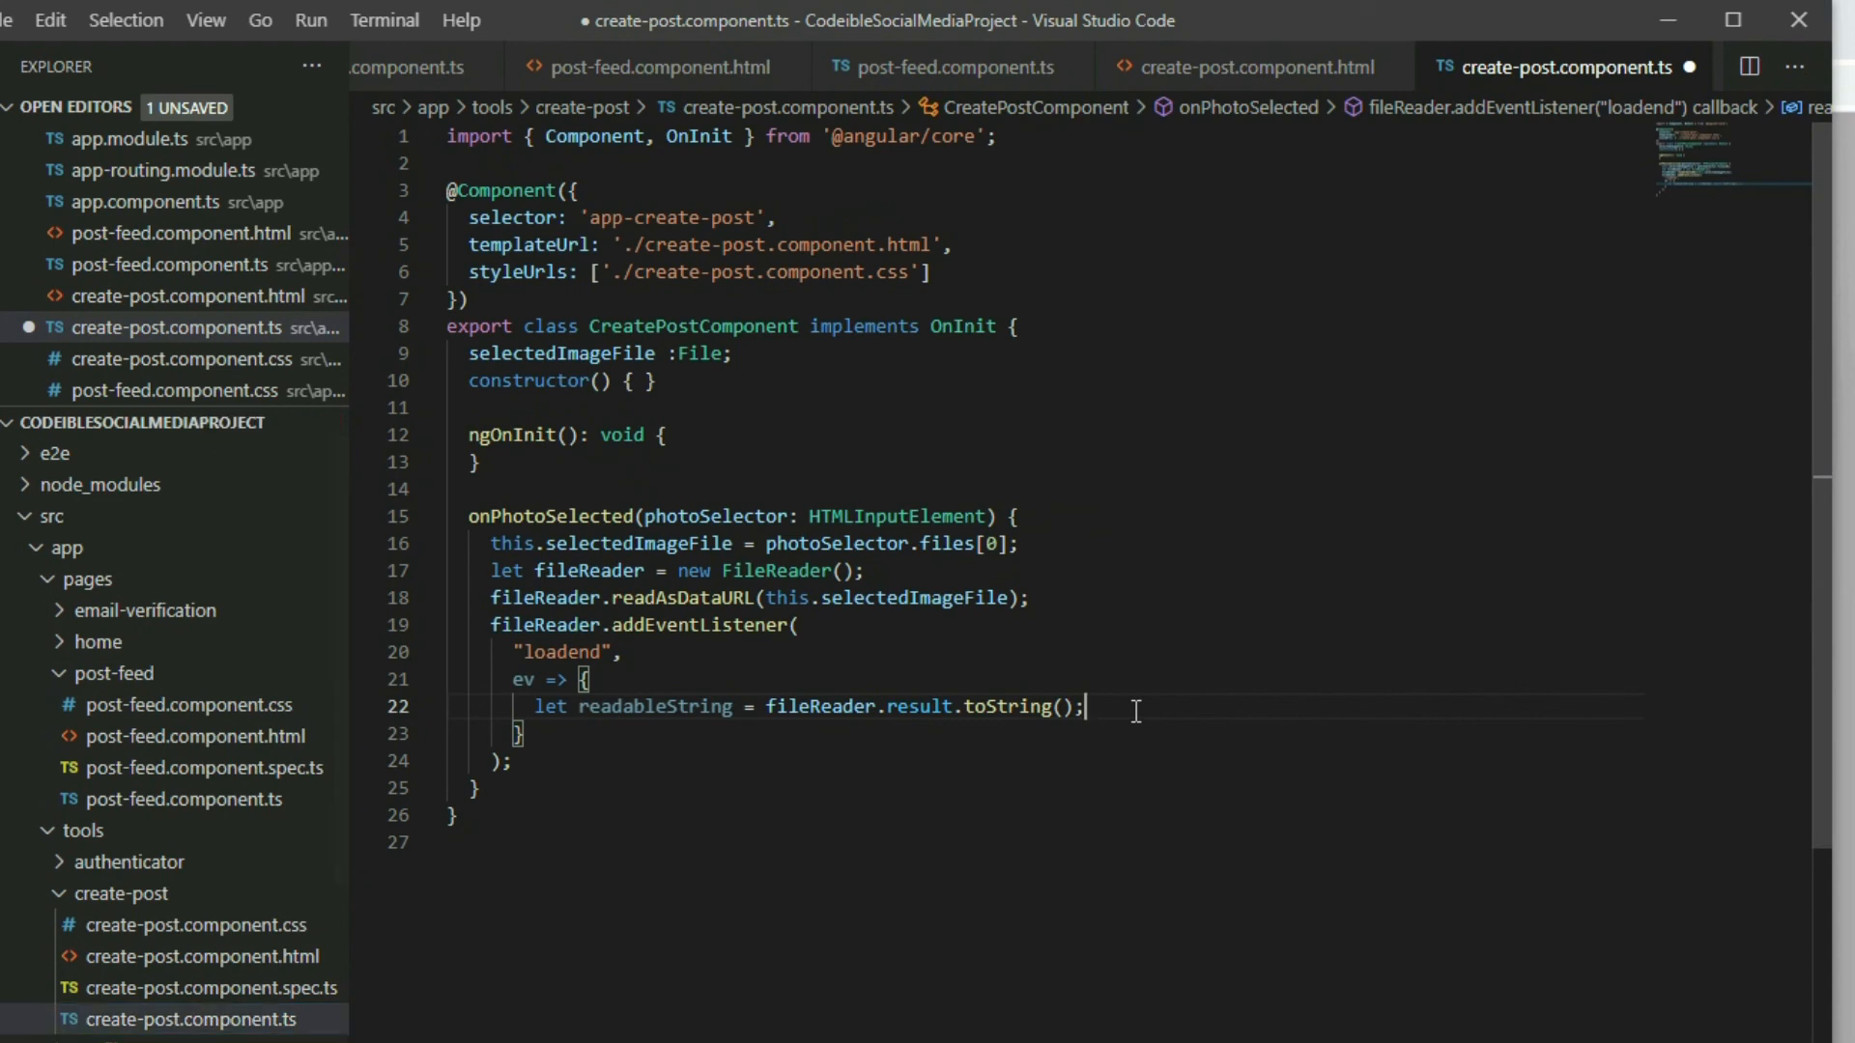
text(do)
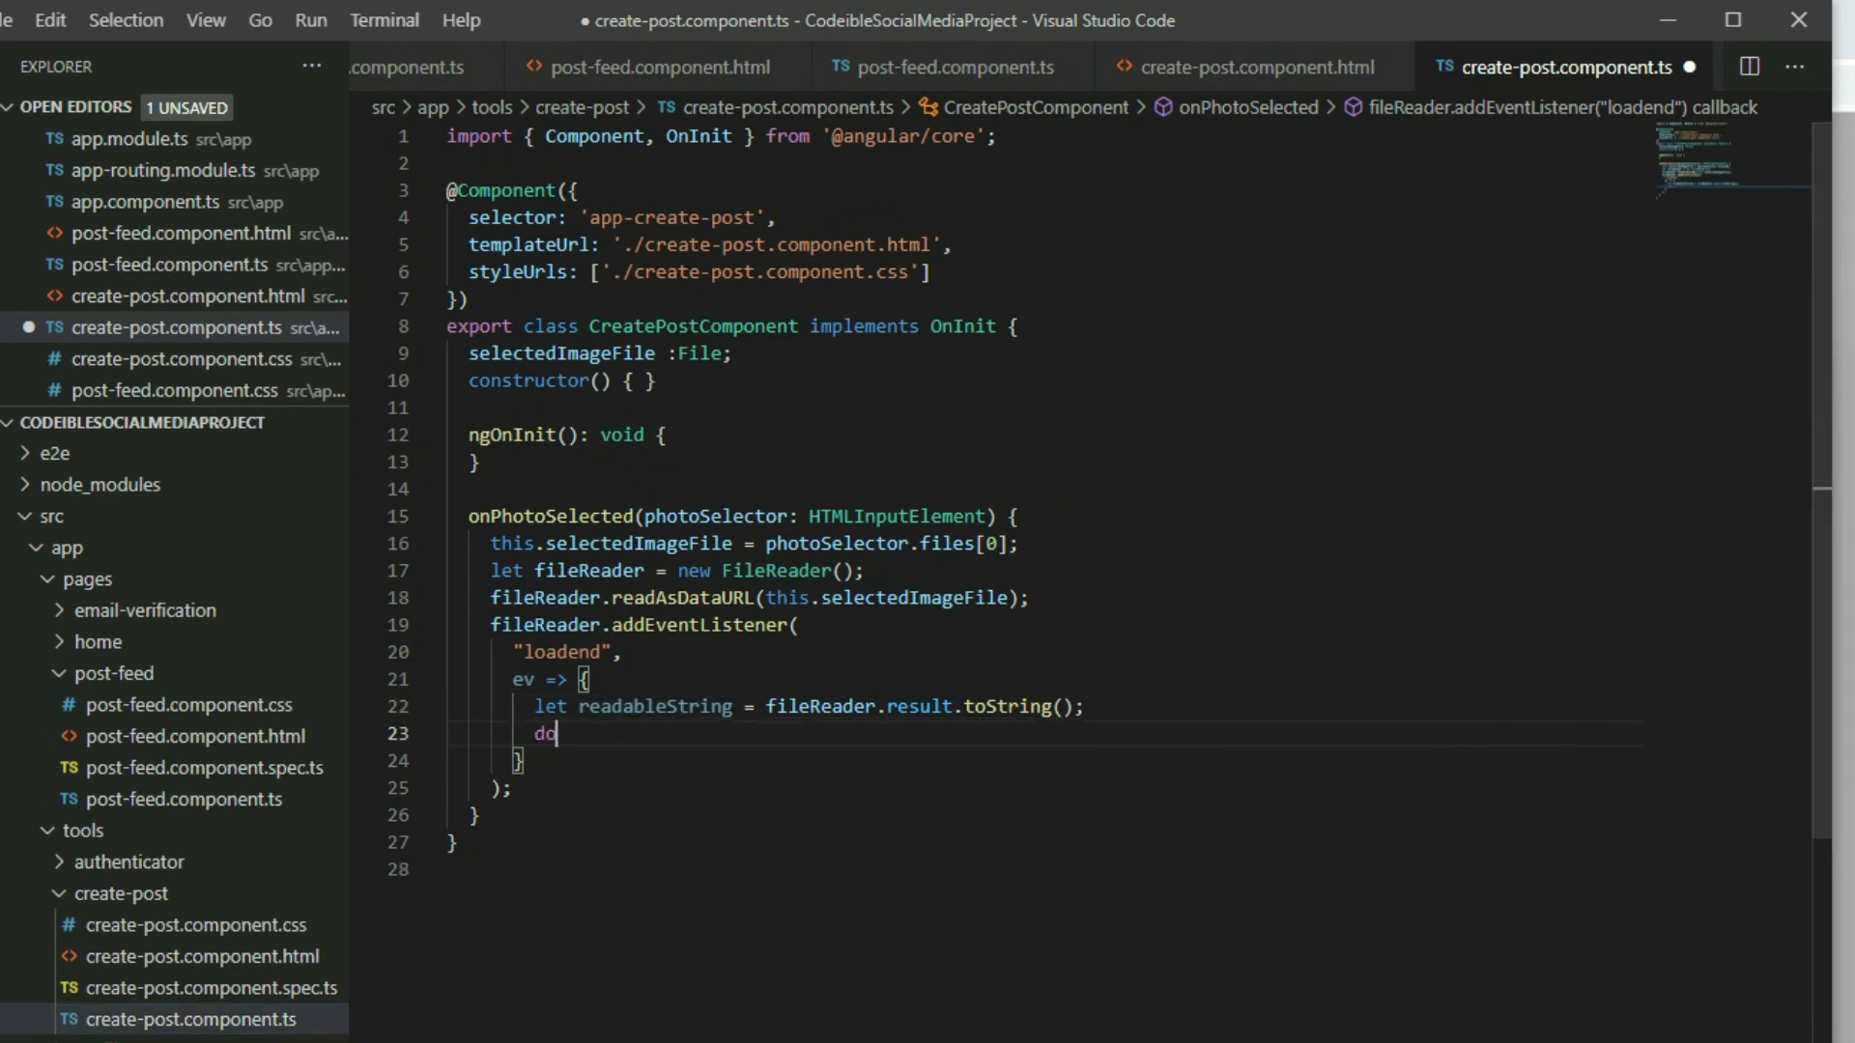
text(cument.get)
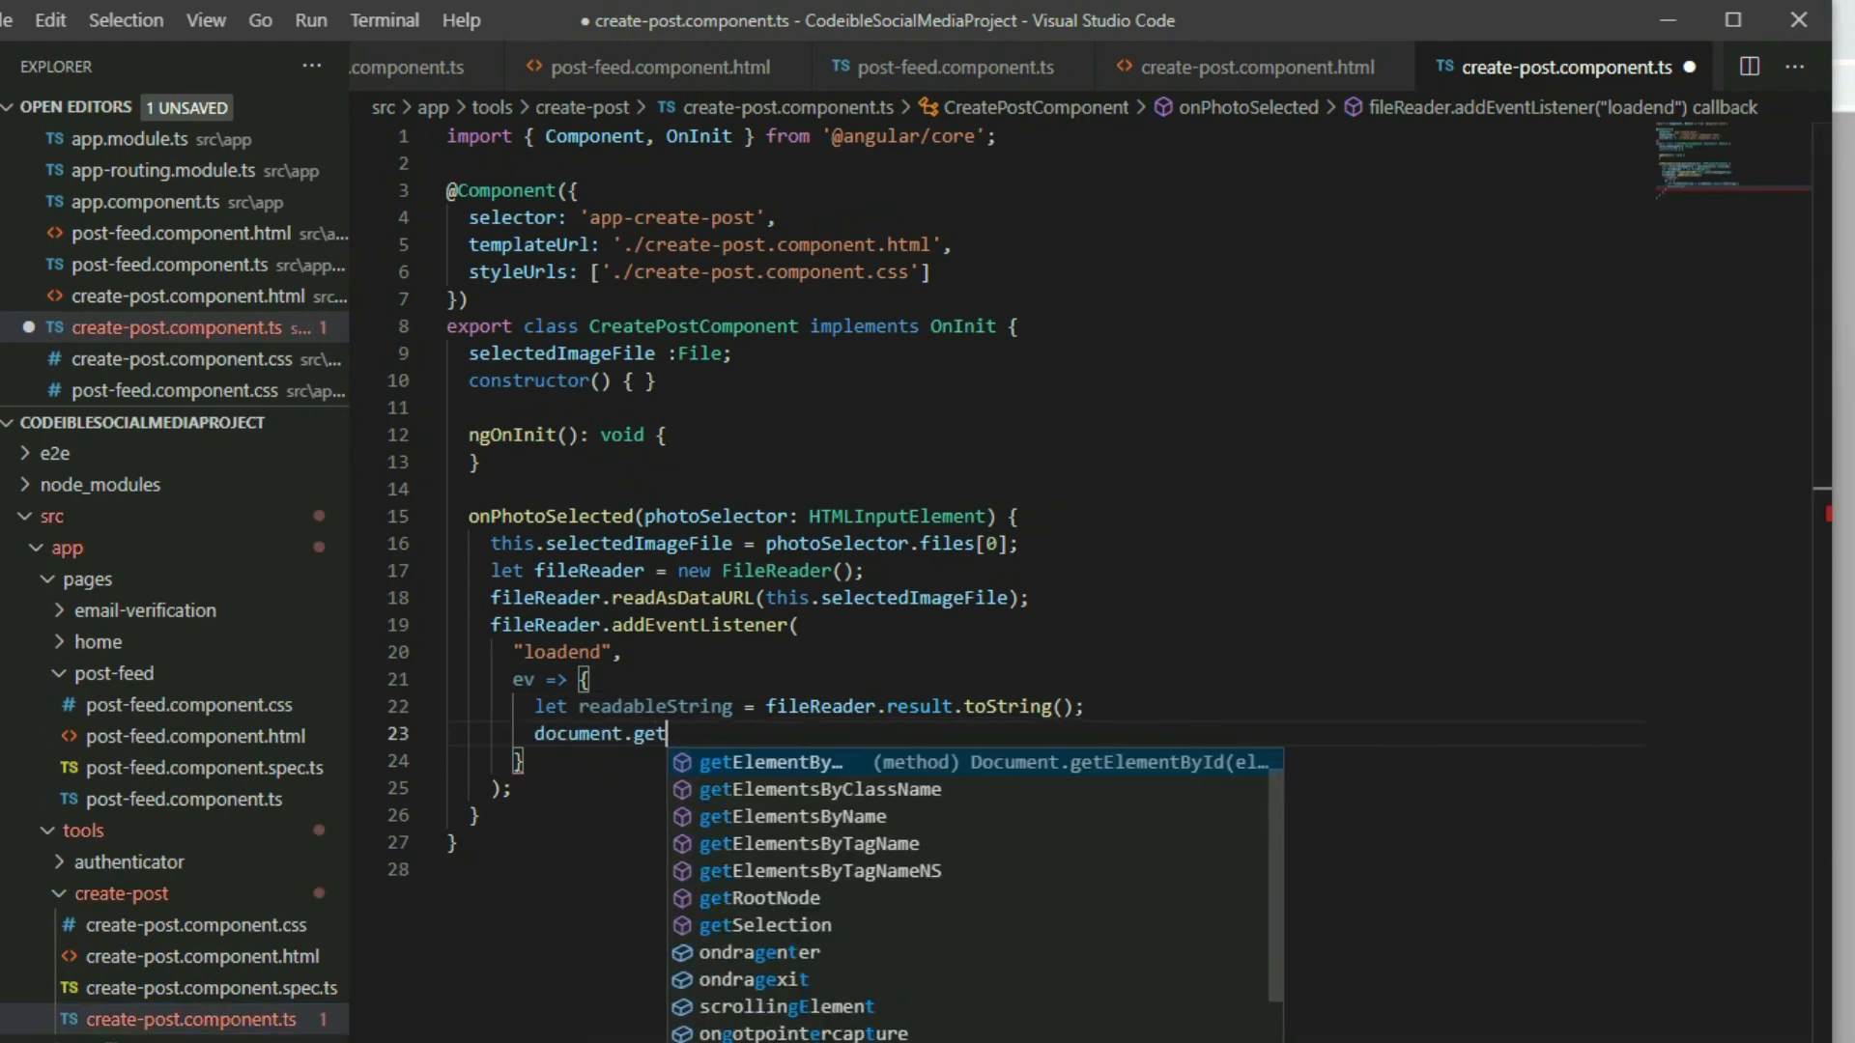
text(ElementByI)
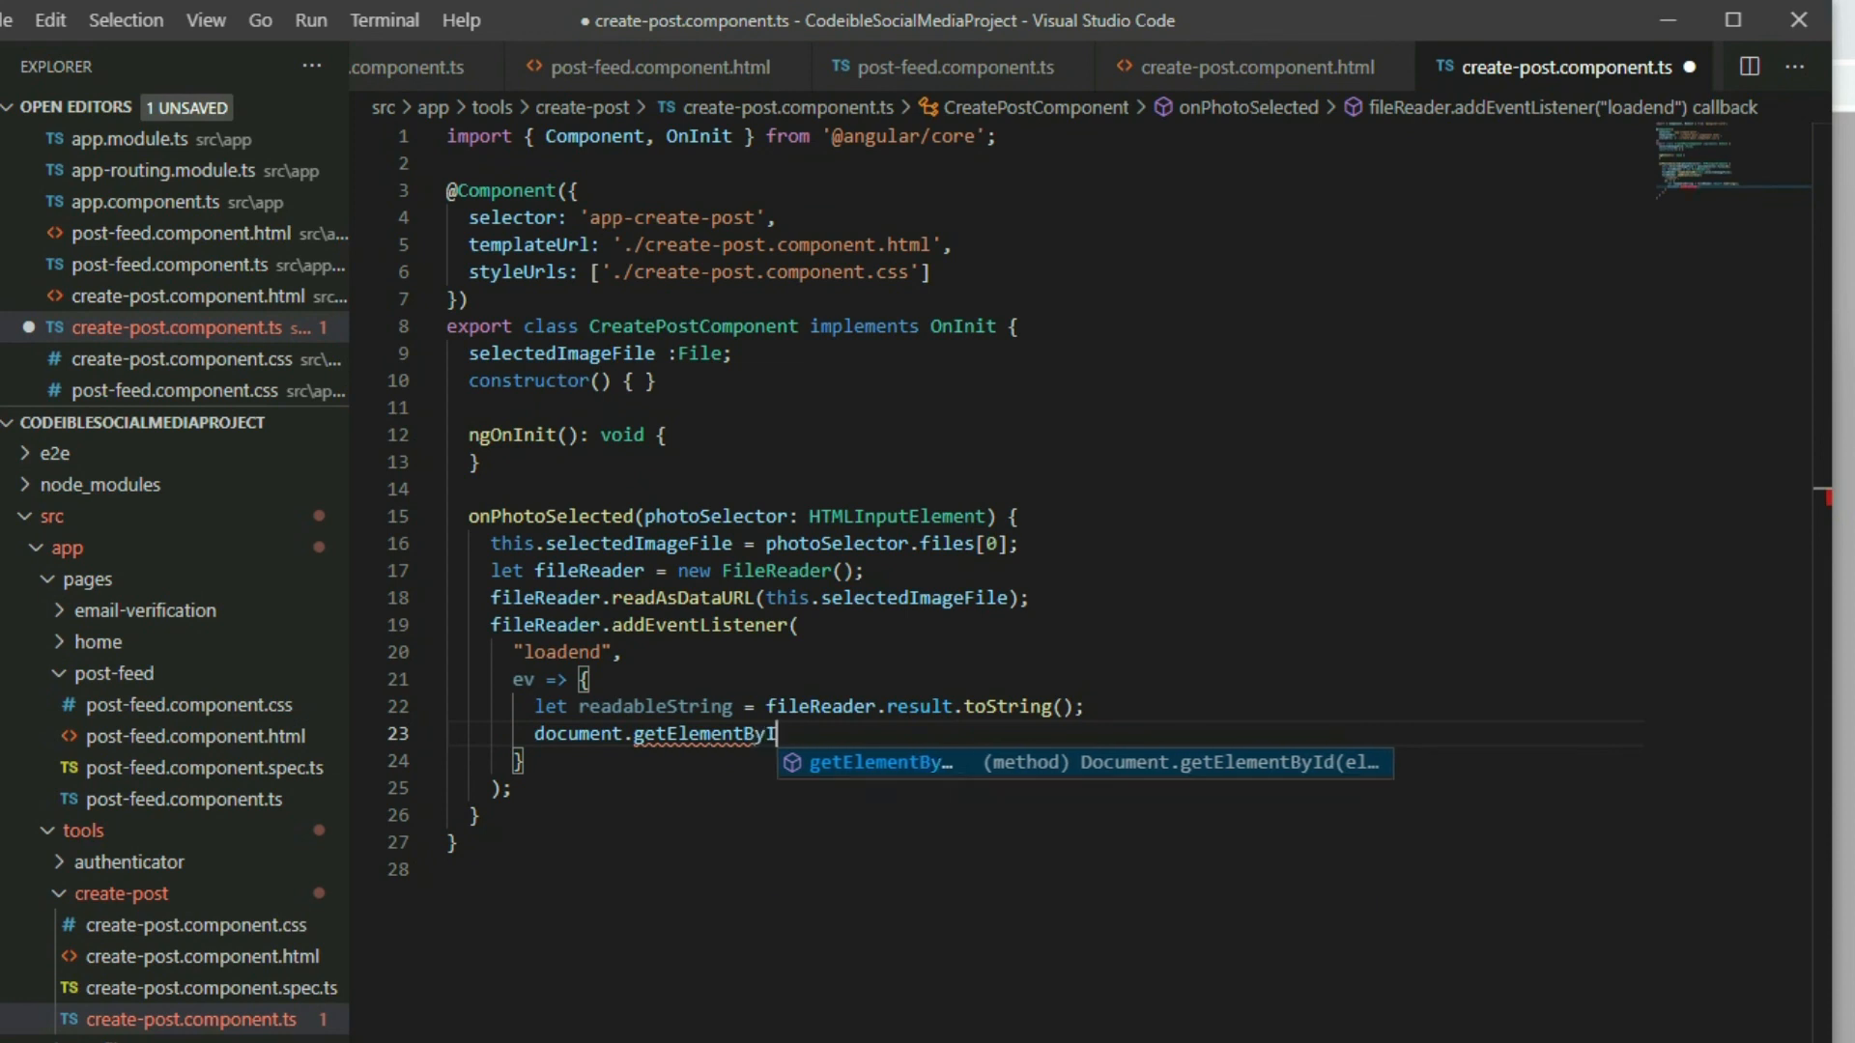
key(Tab)
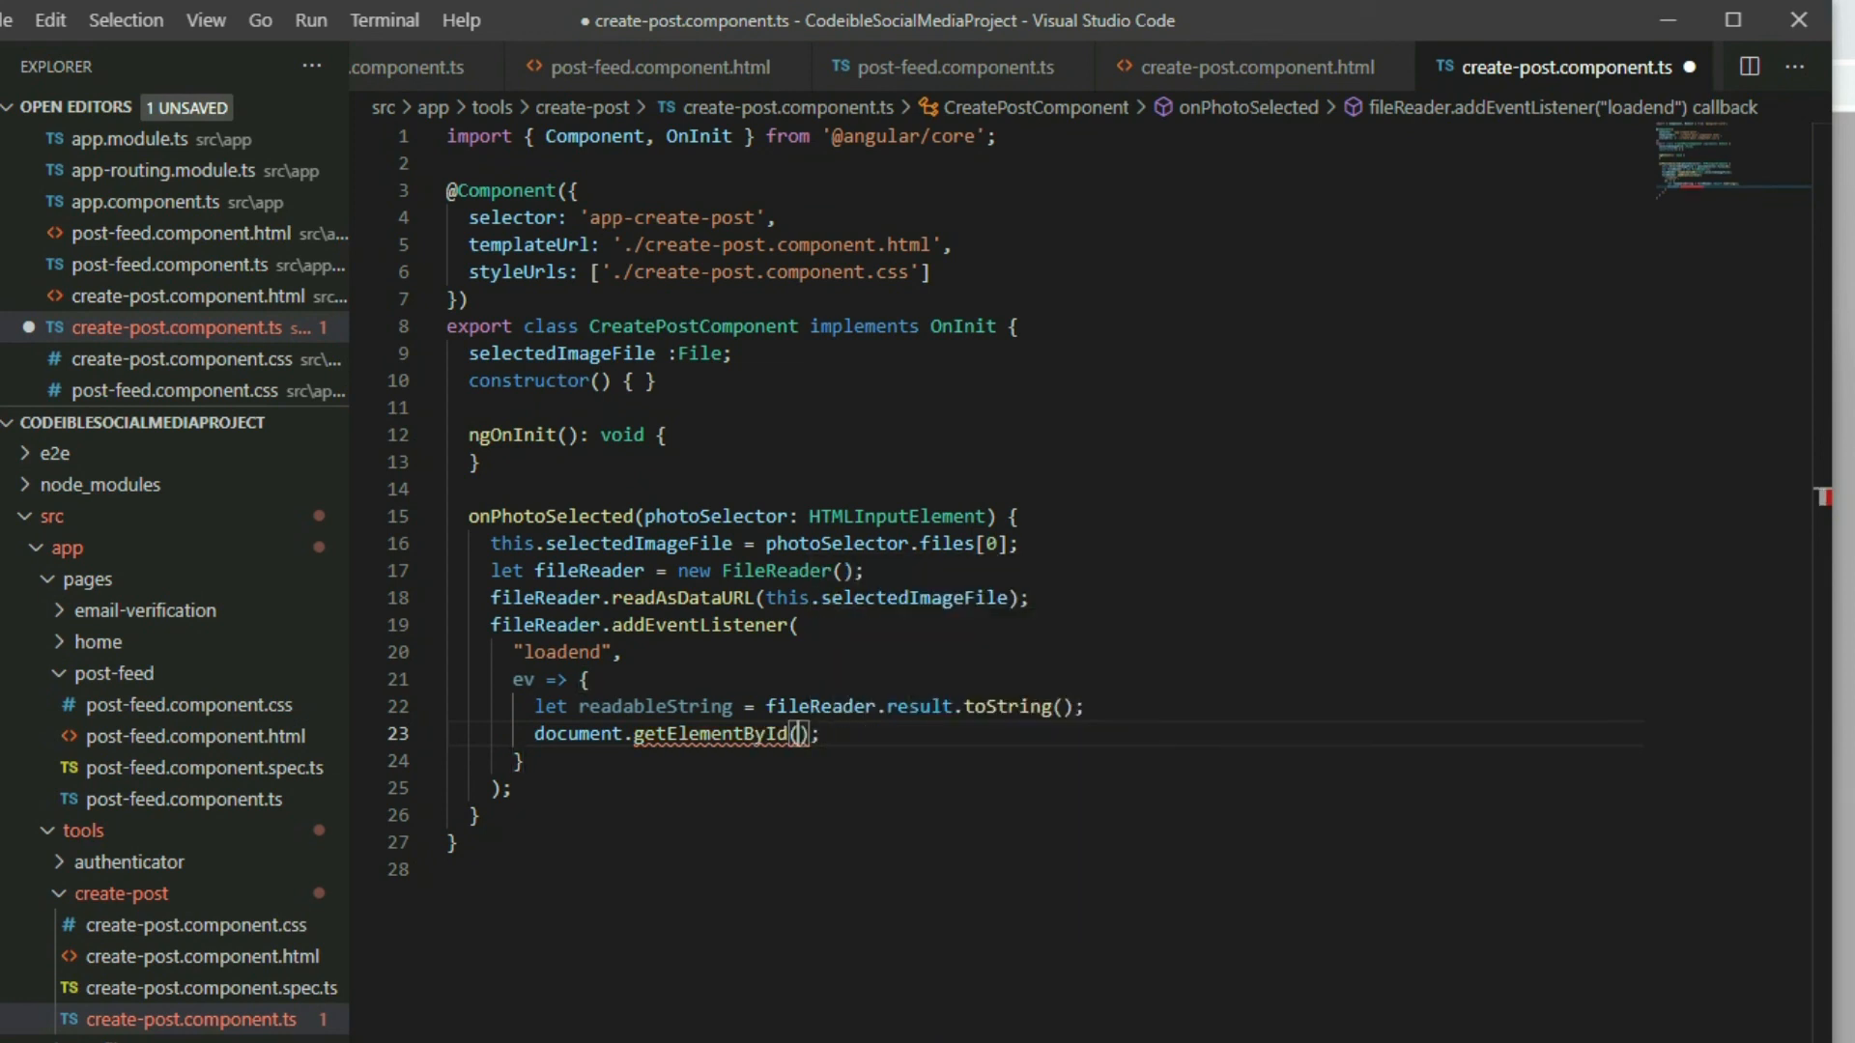
text("")
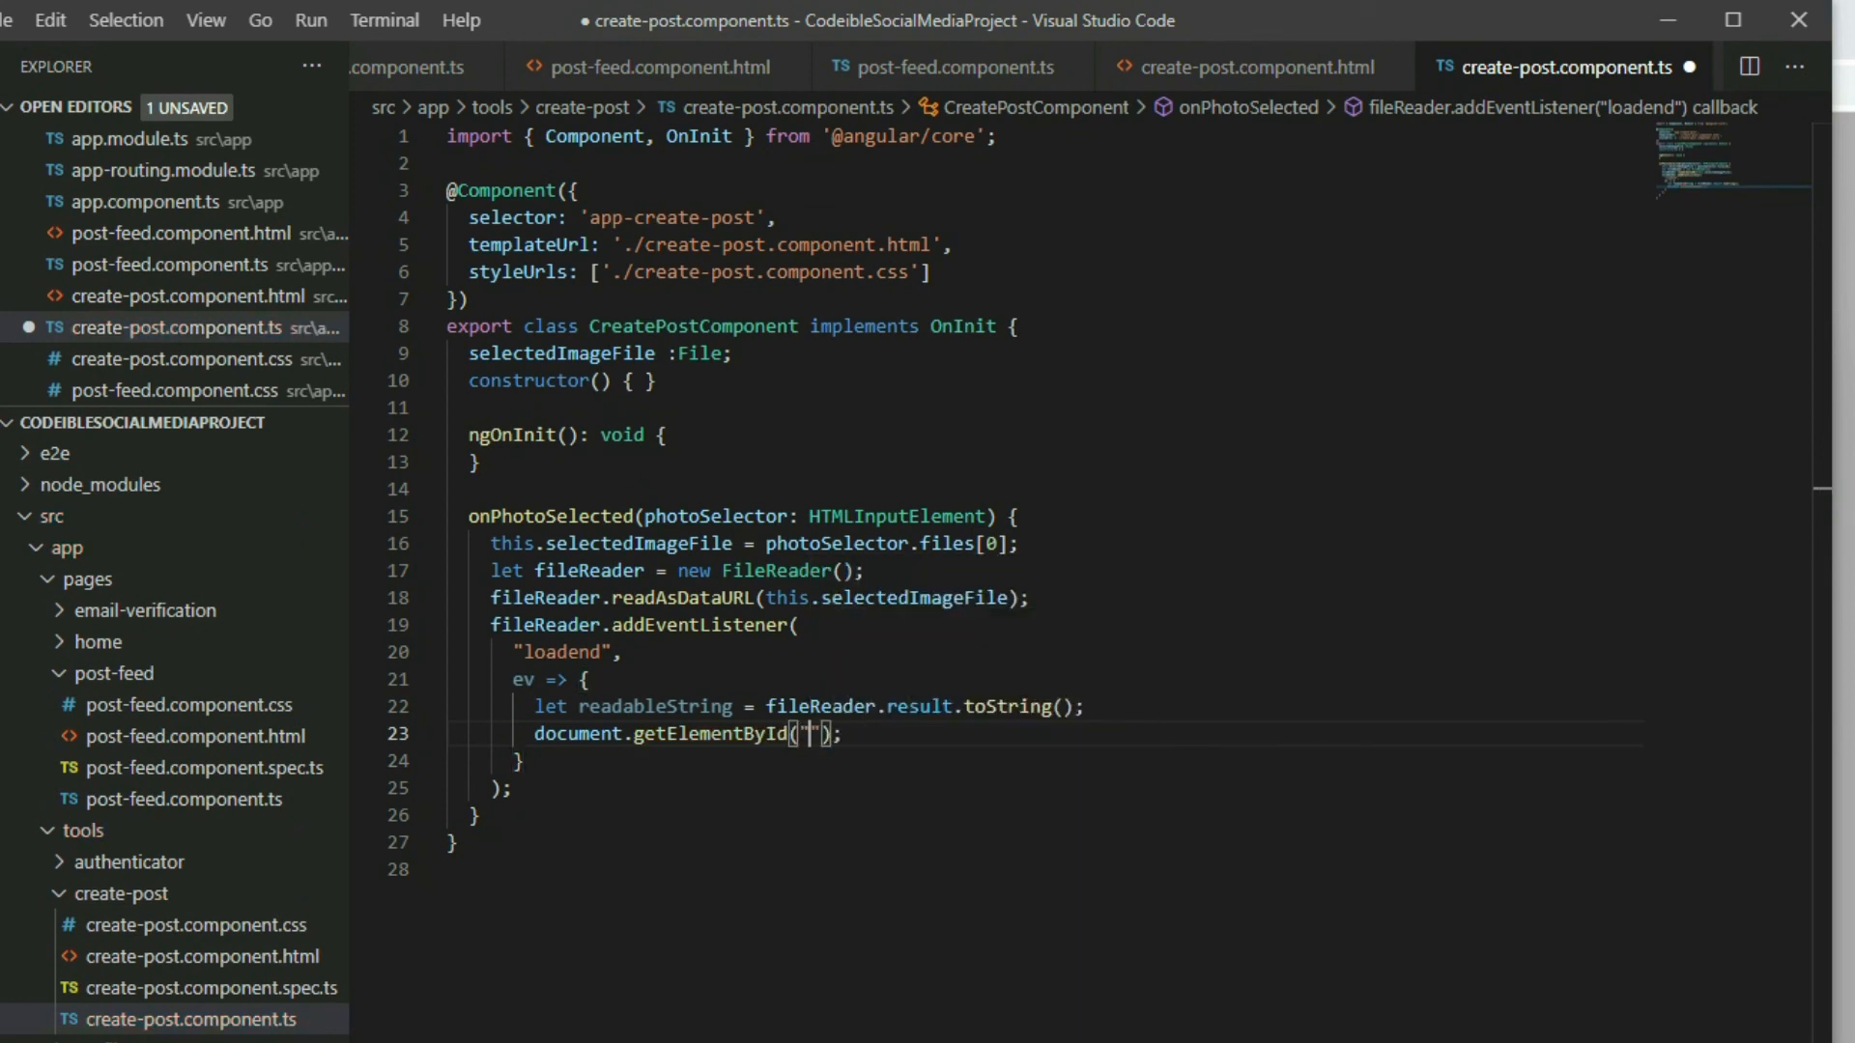
text(post-preview)
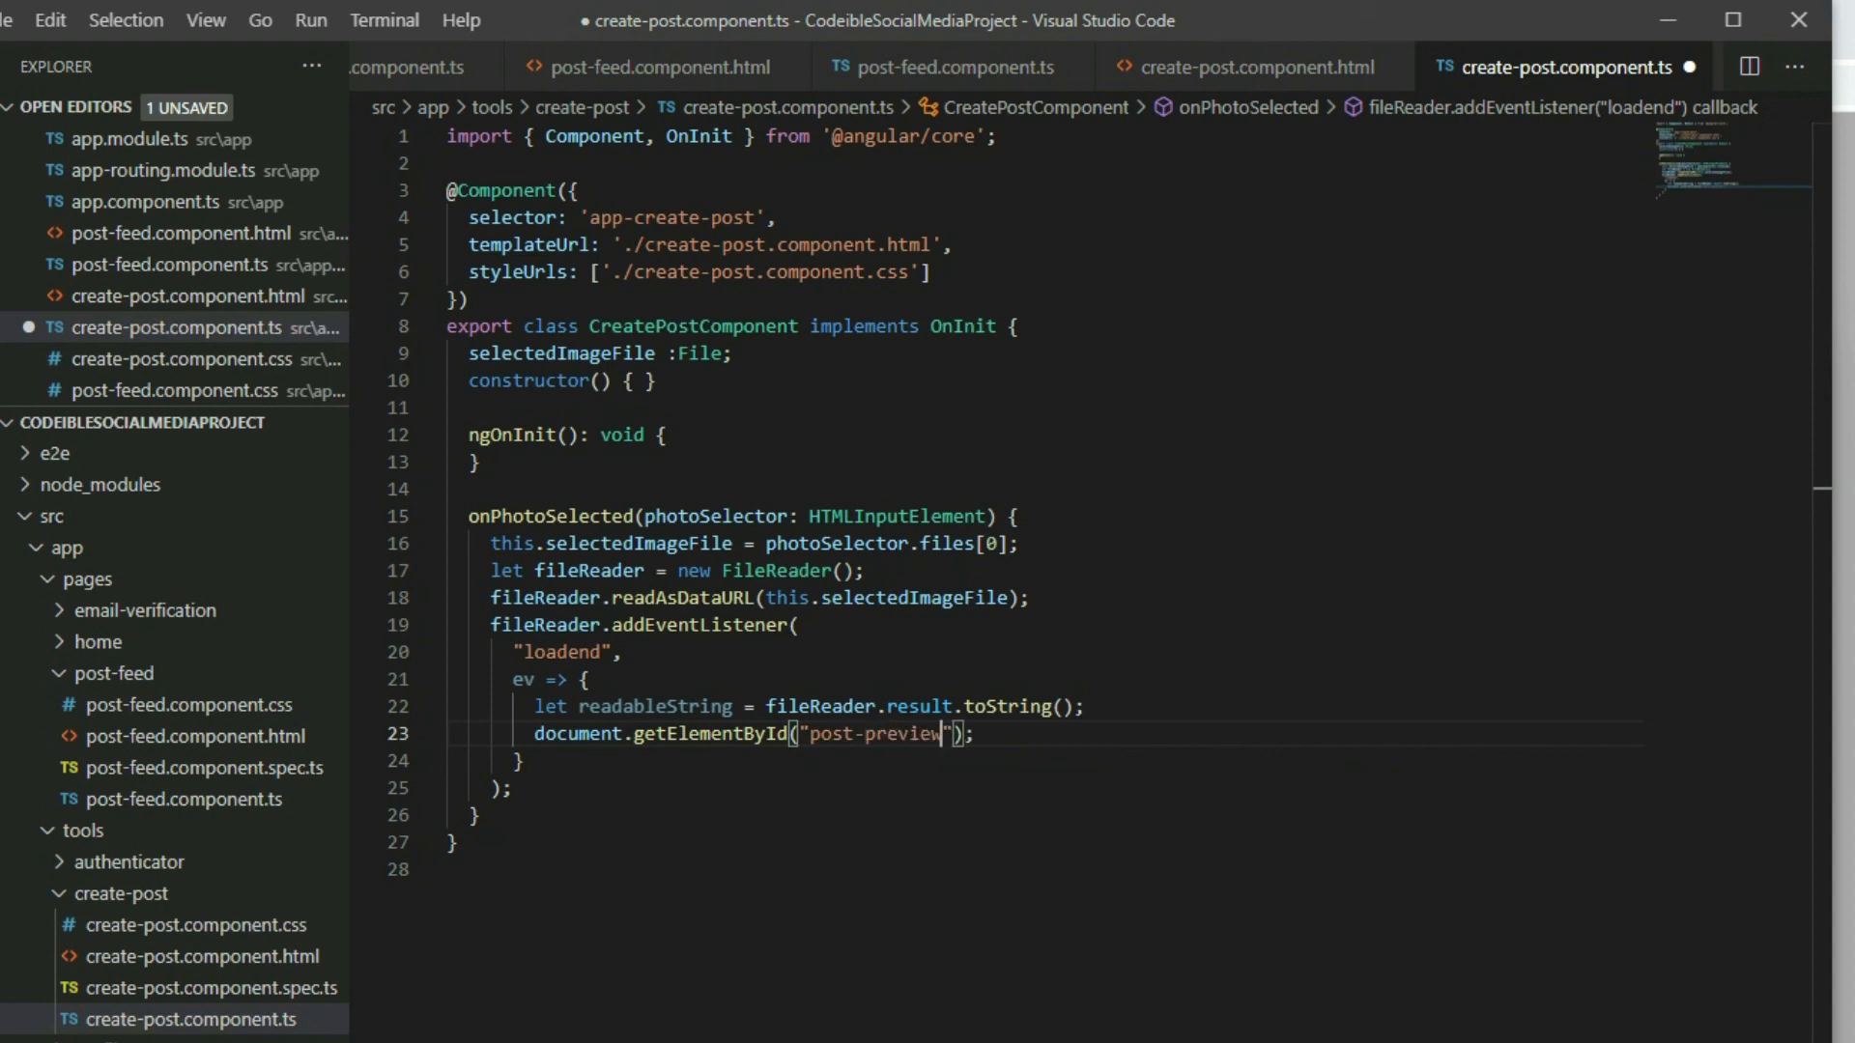
text(-image)
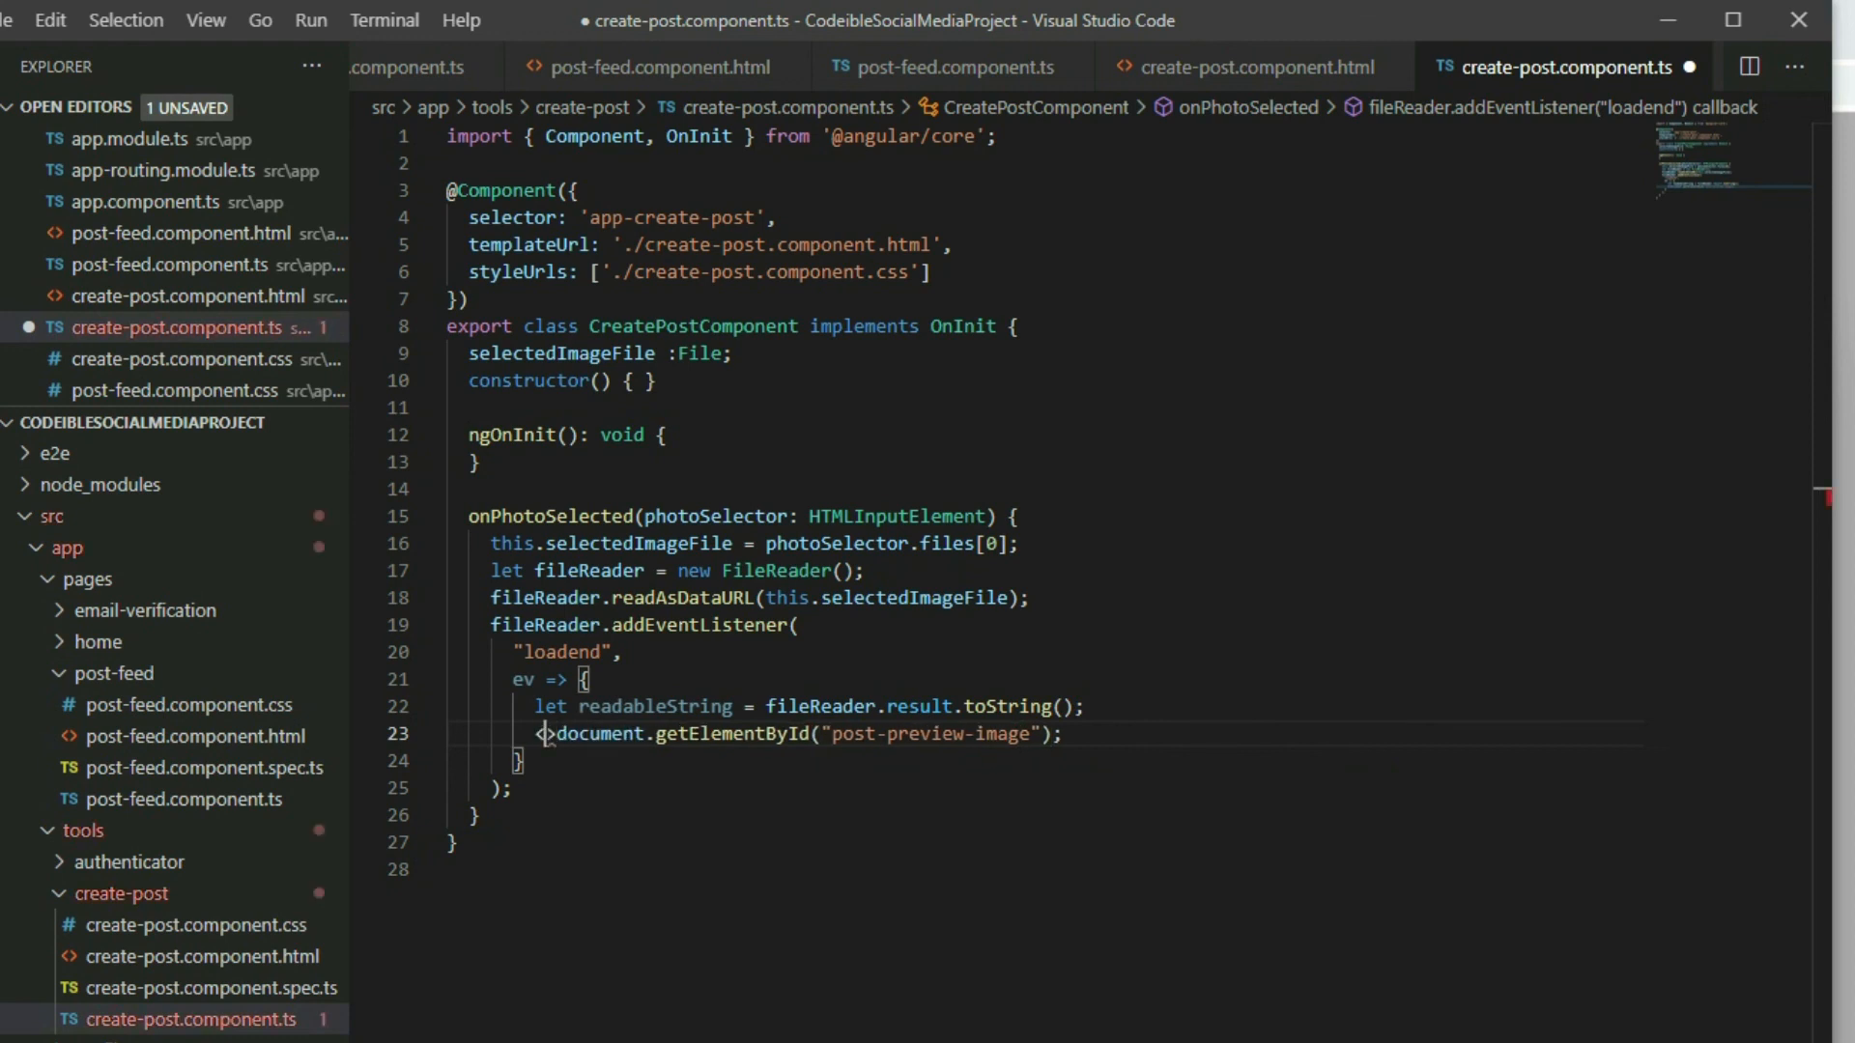
Step: Cast it to <HTMLImageElement> and store it as postPreviewImage
text(<HTMLImage)
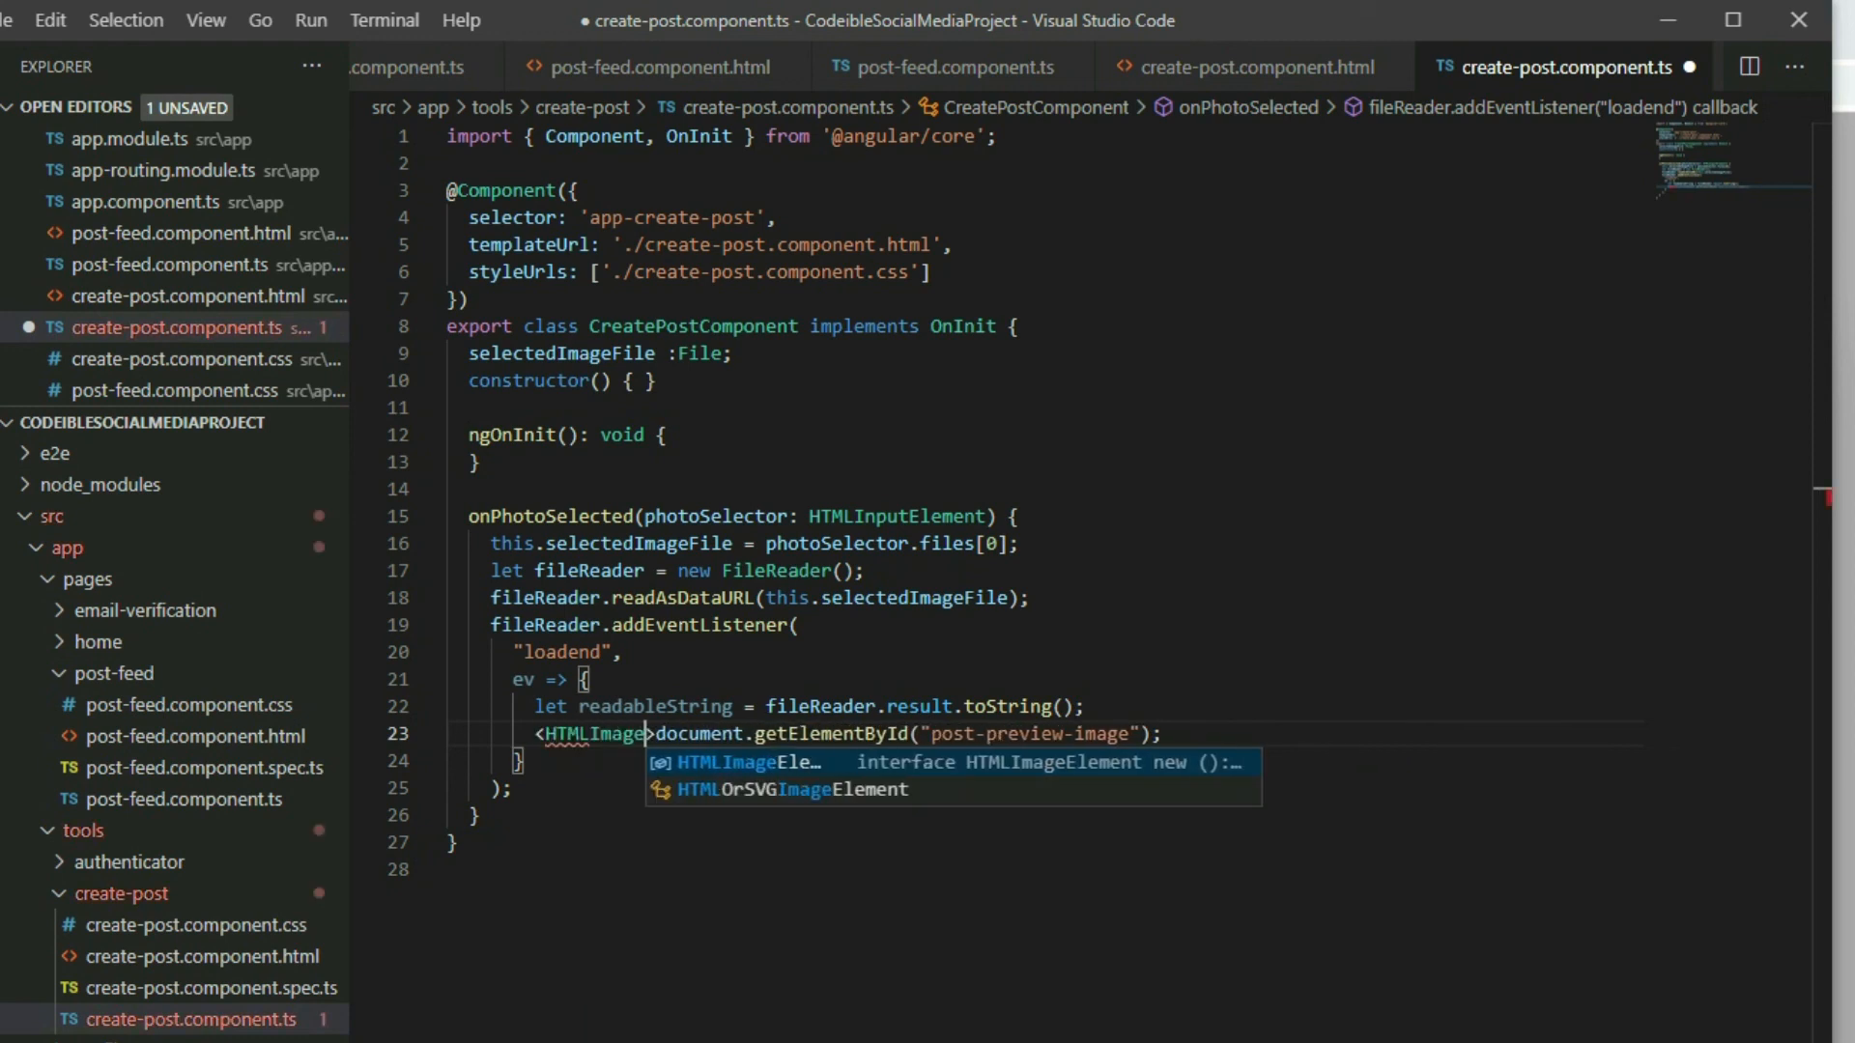
key(Tab)
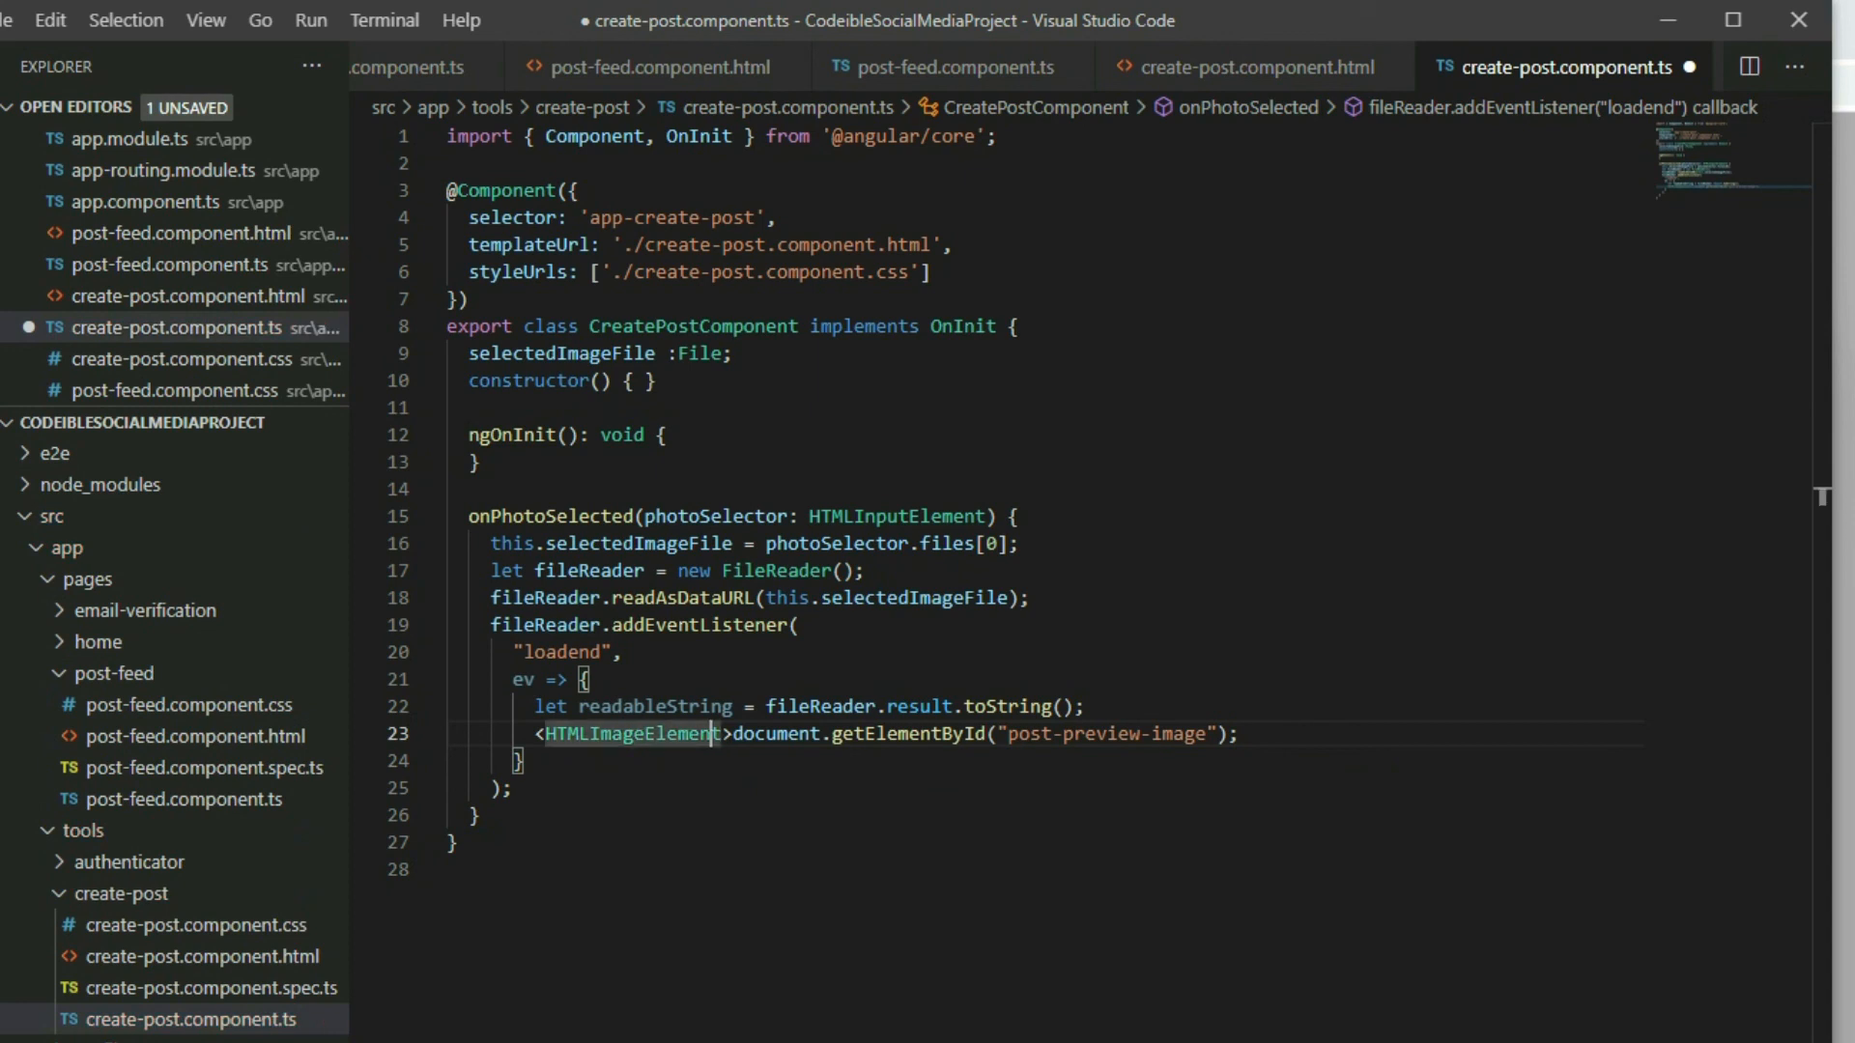
text(le)
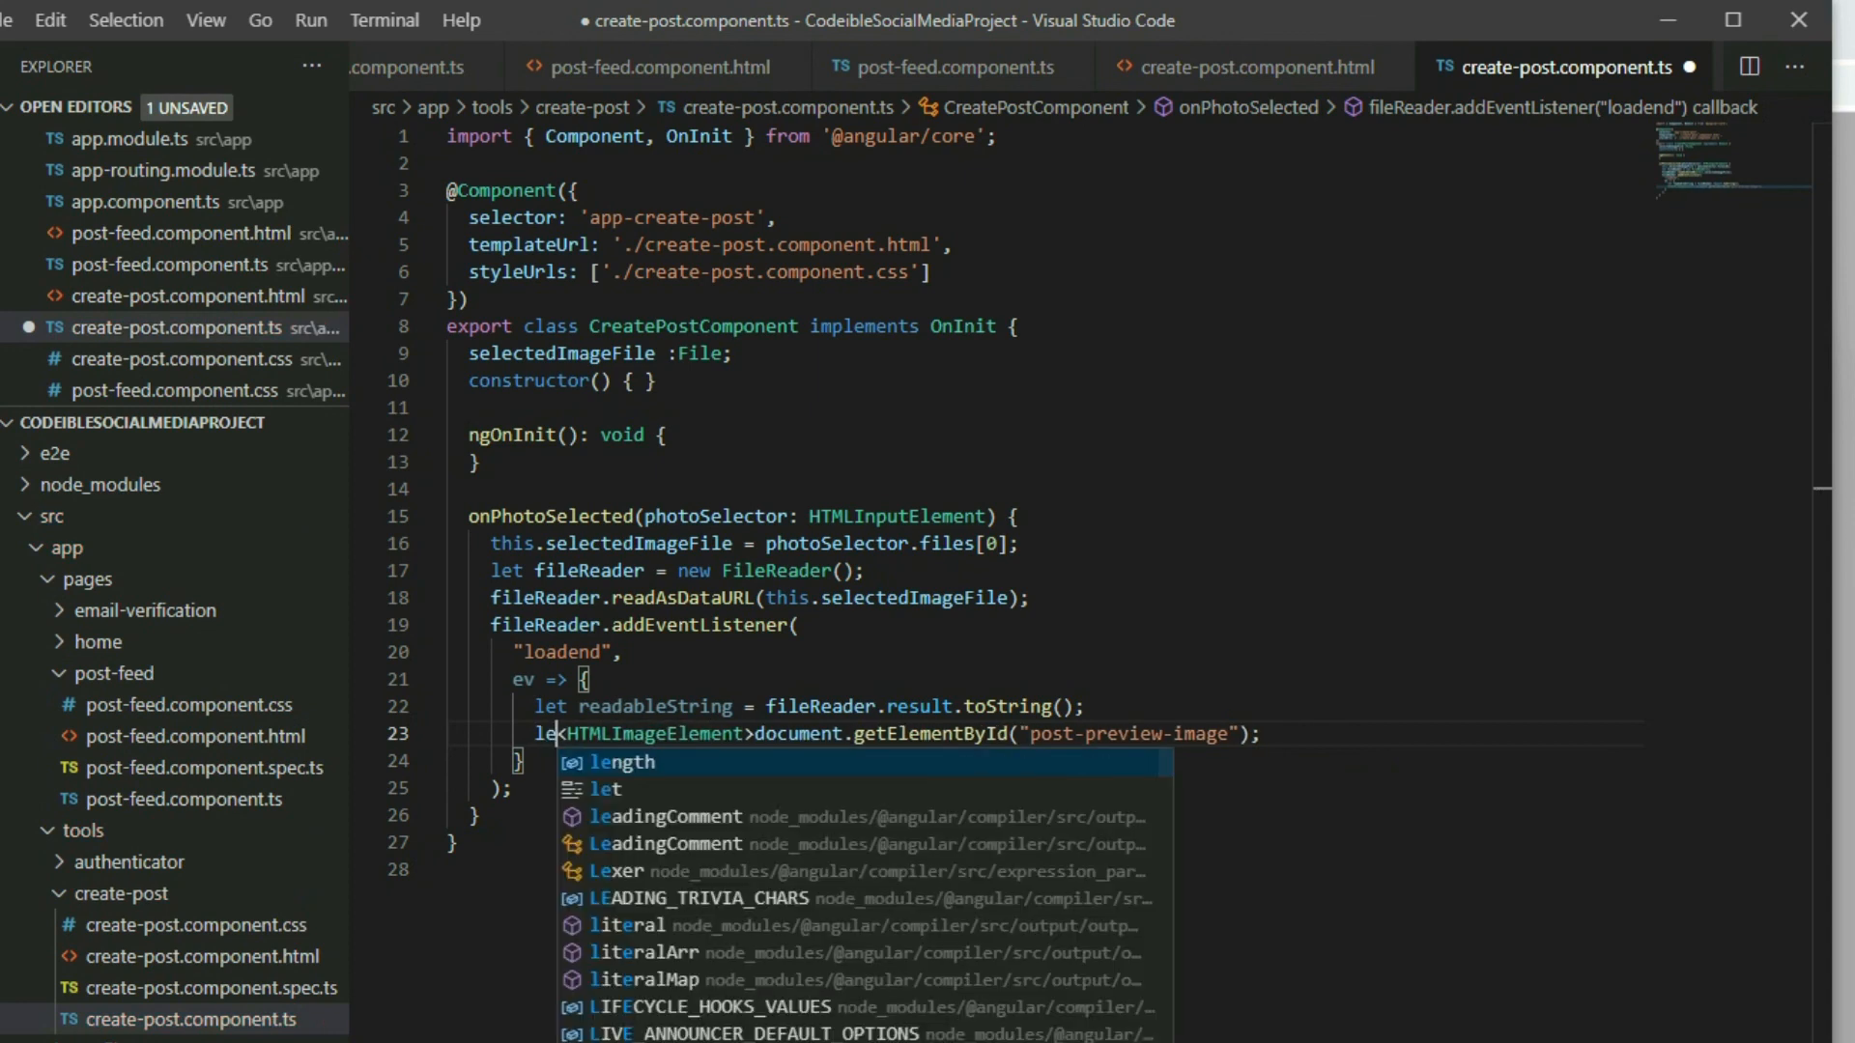
text(postPreviewImage =)
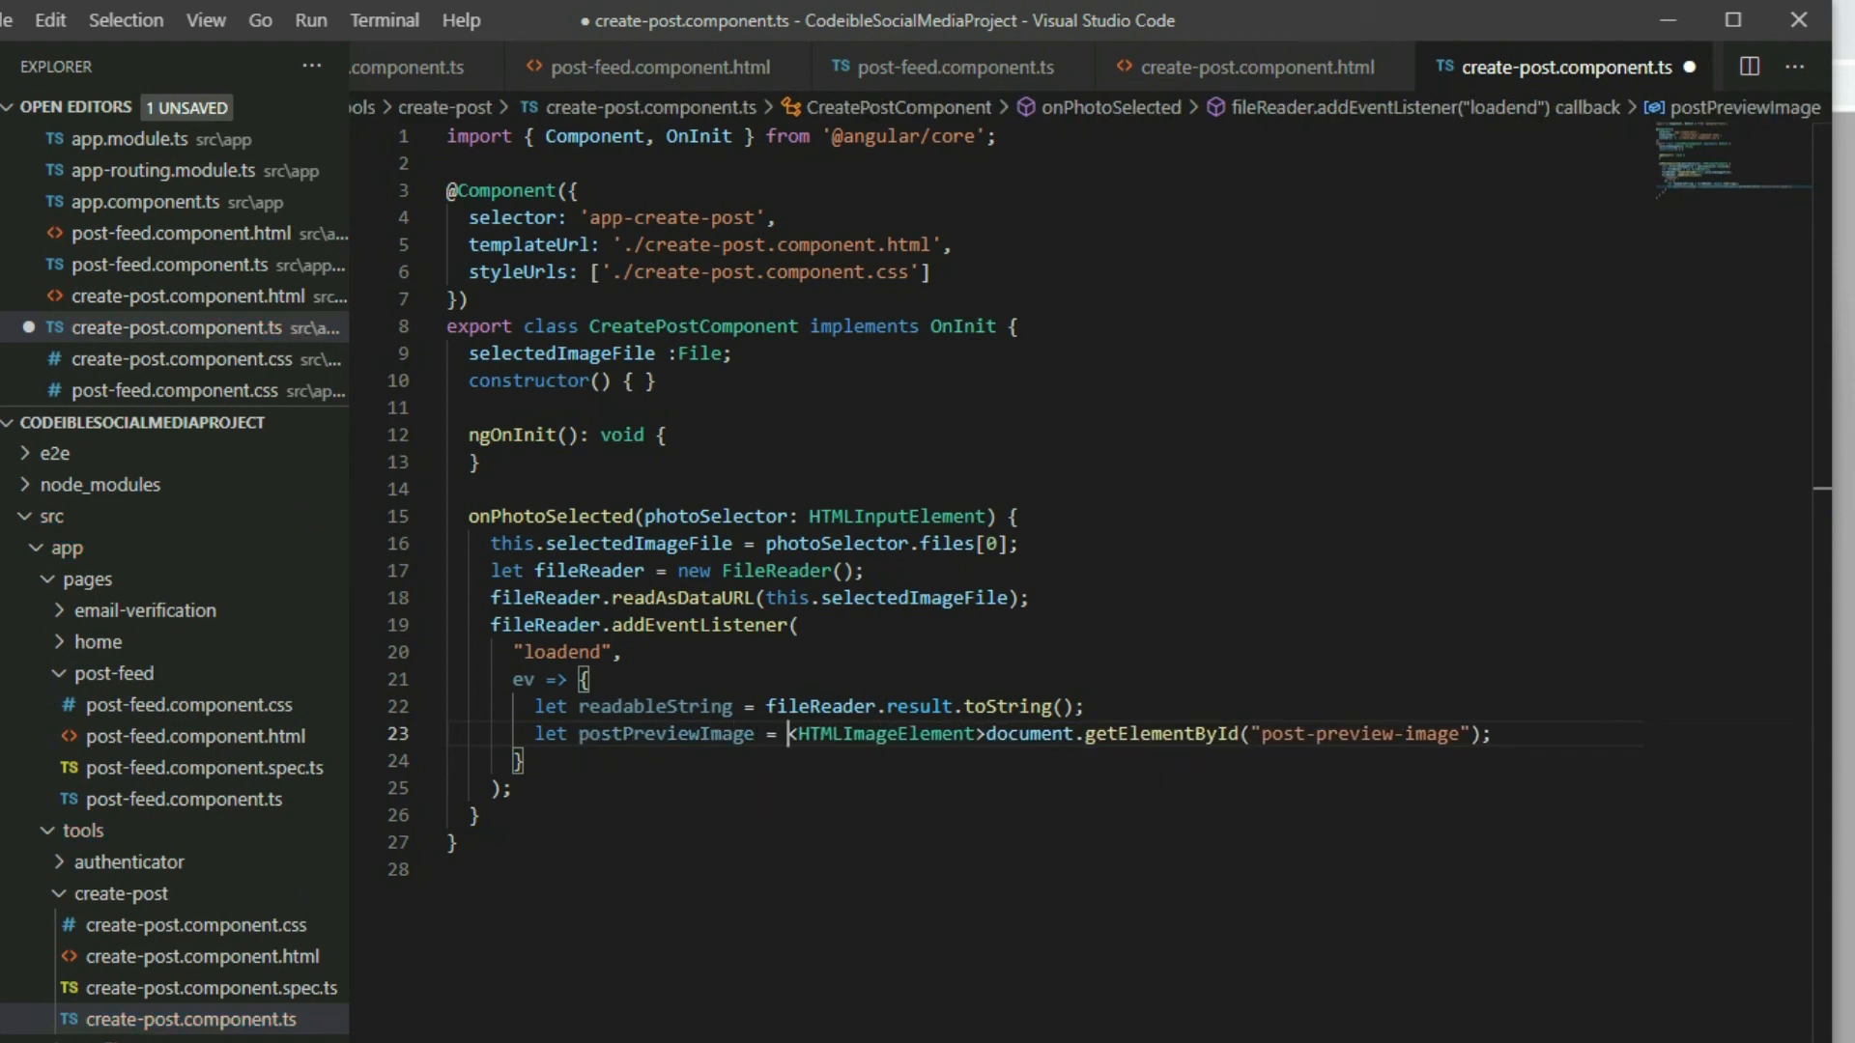
key(Enter)
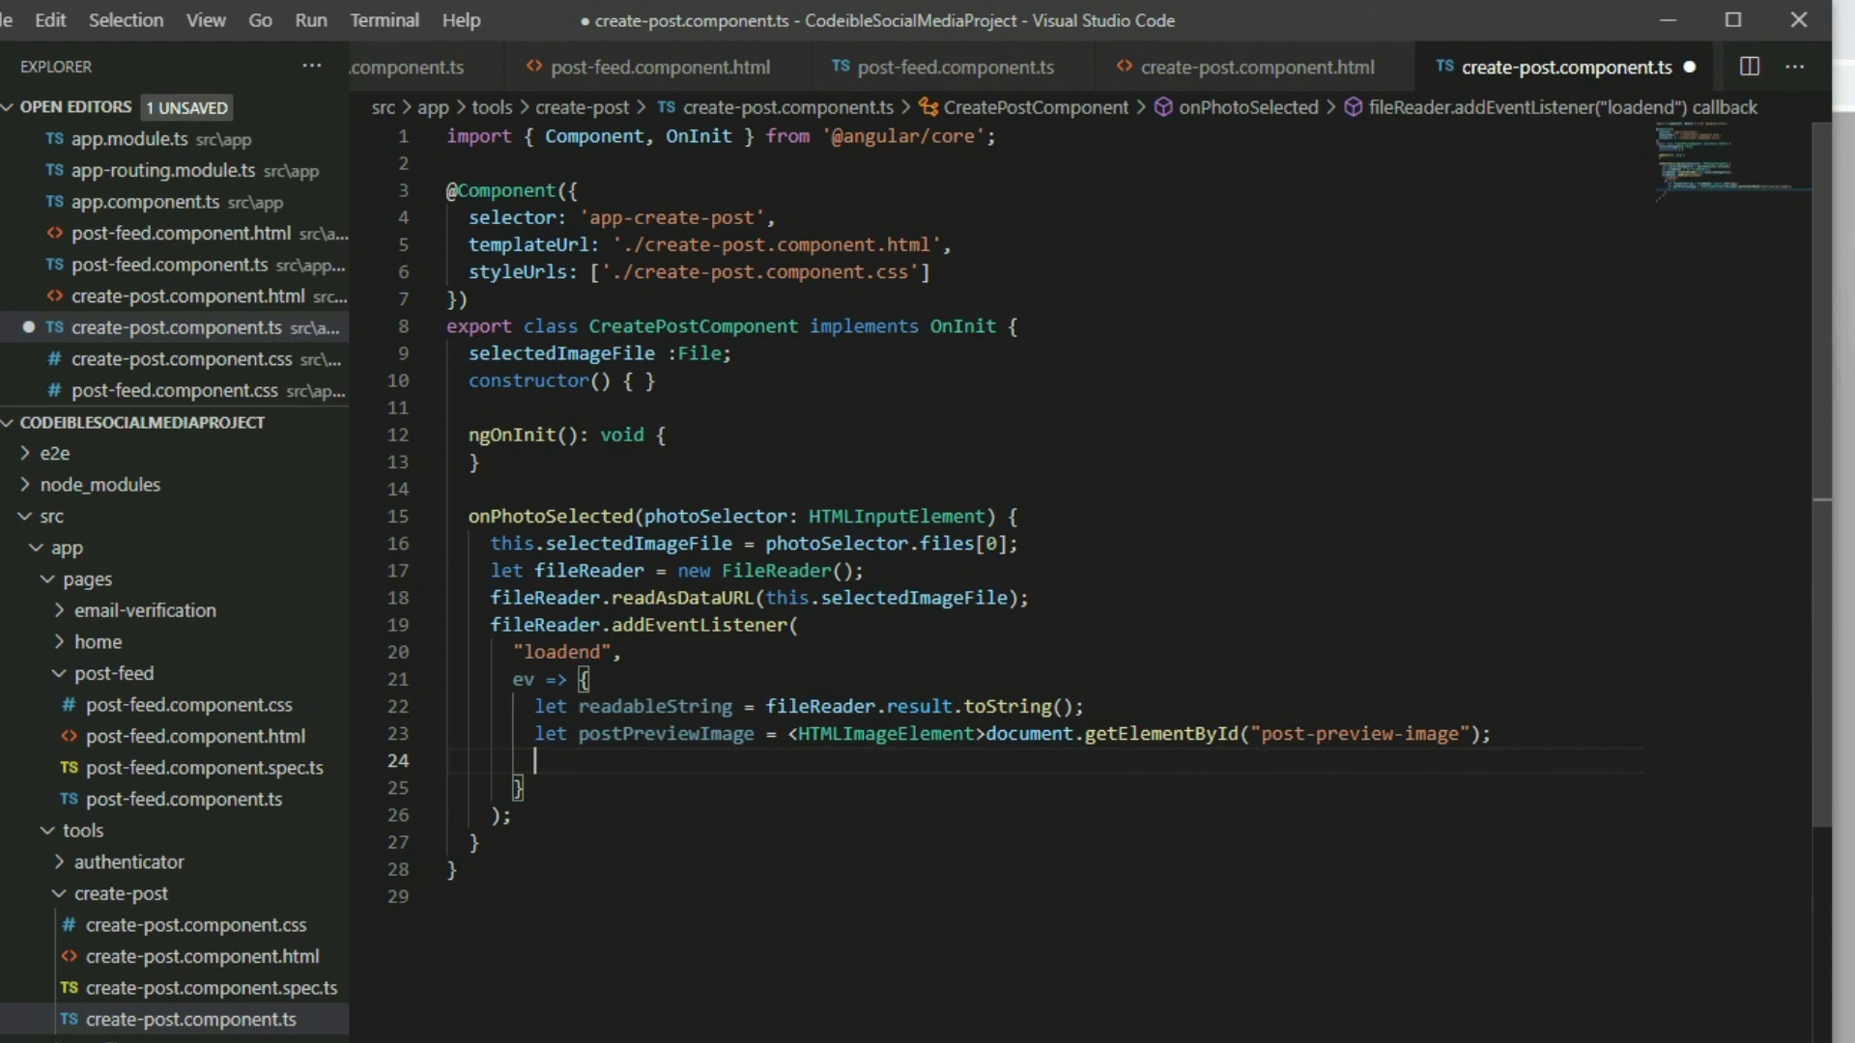
Step: Set postPreviewImage.src to readableString
text(pos)
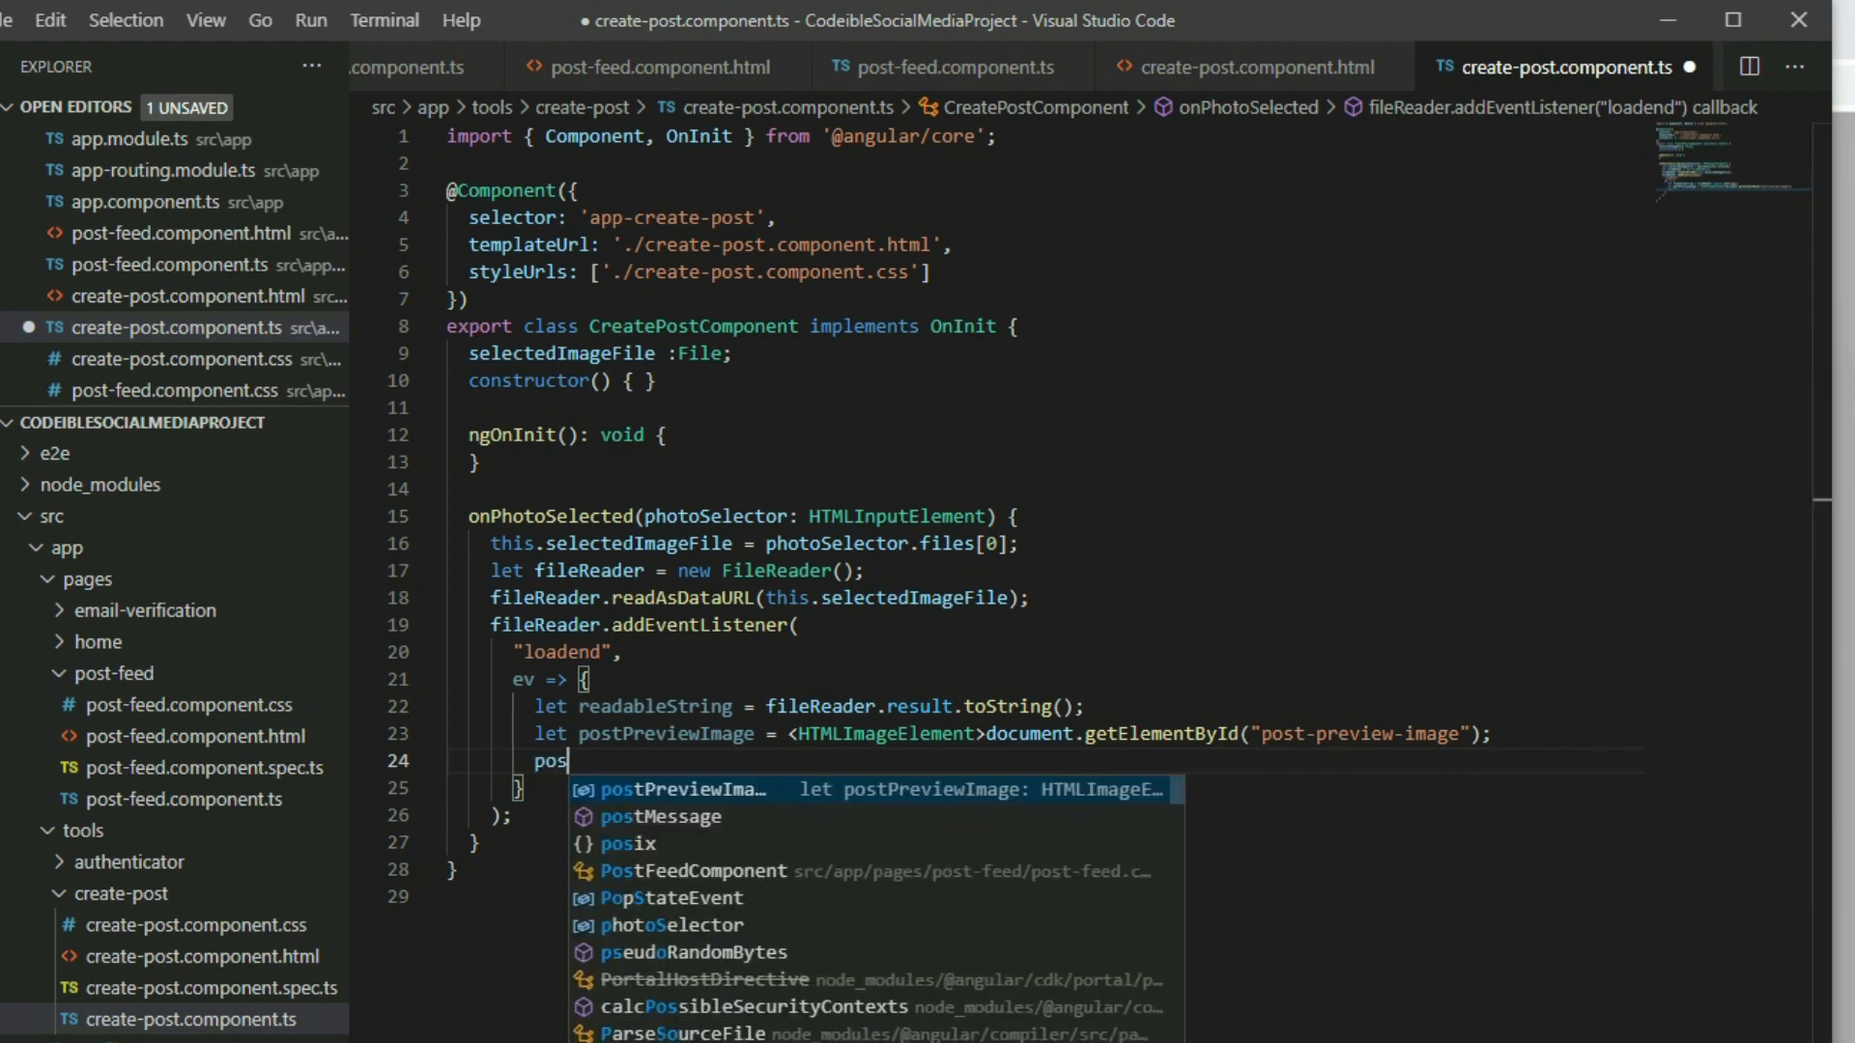
text(tPreviewIag)
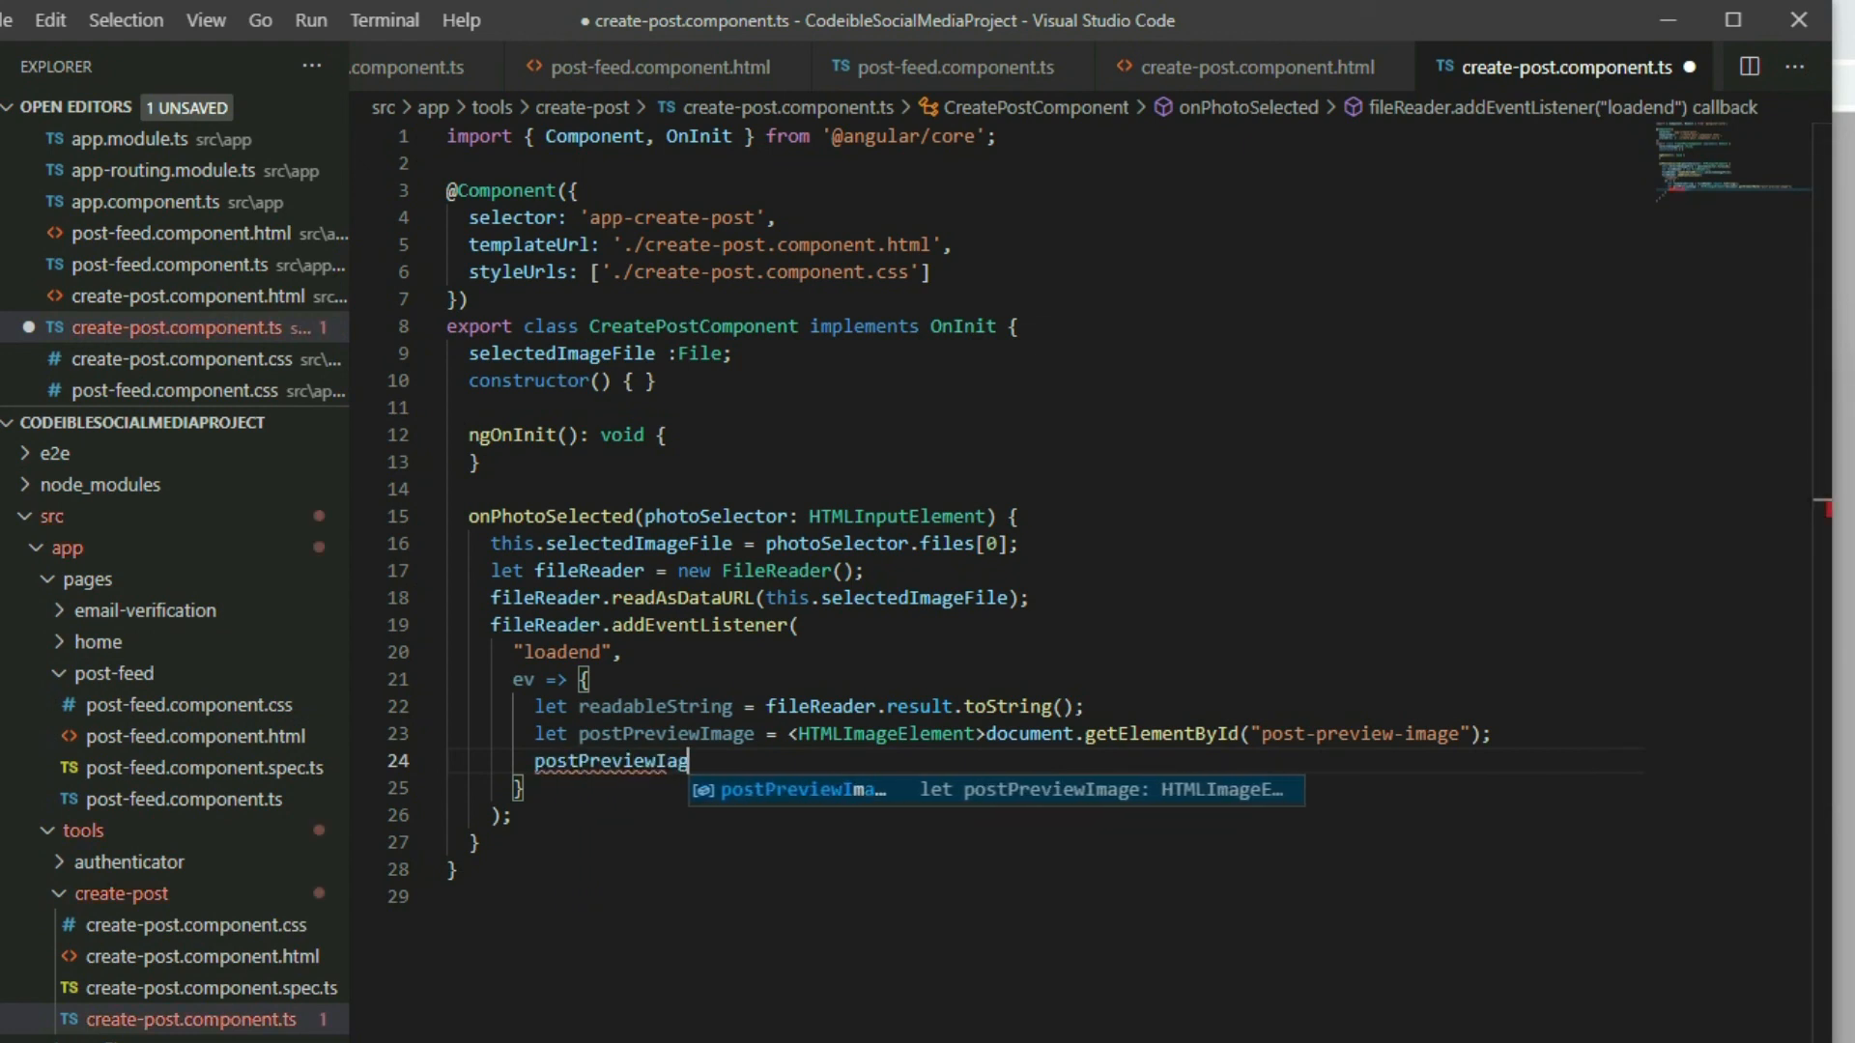
text(e.s)
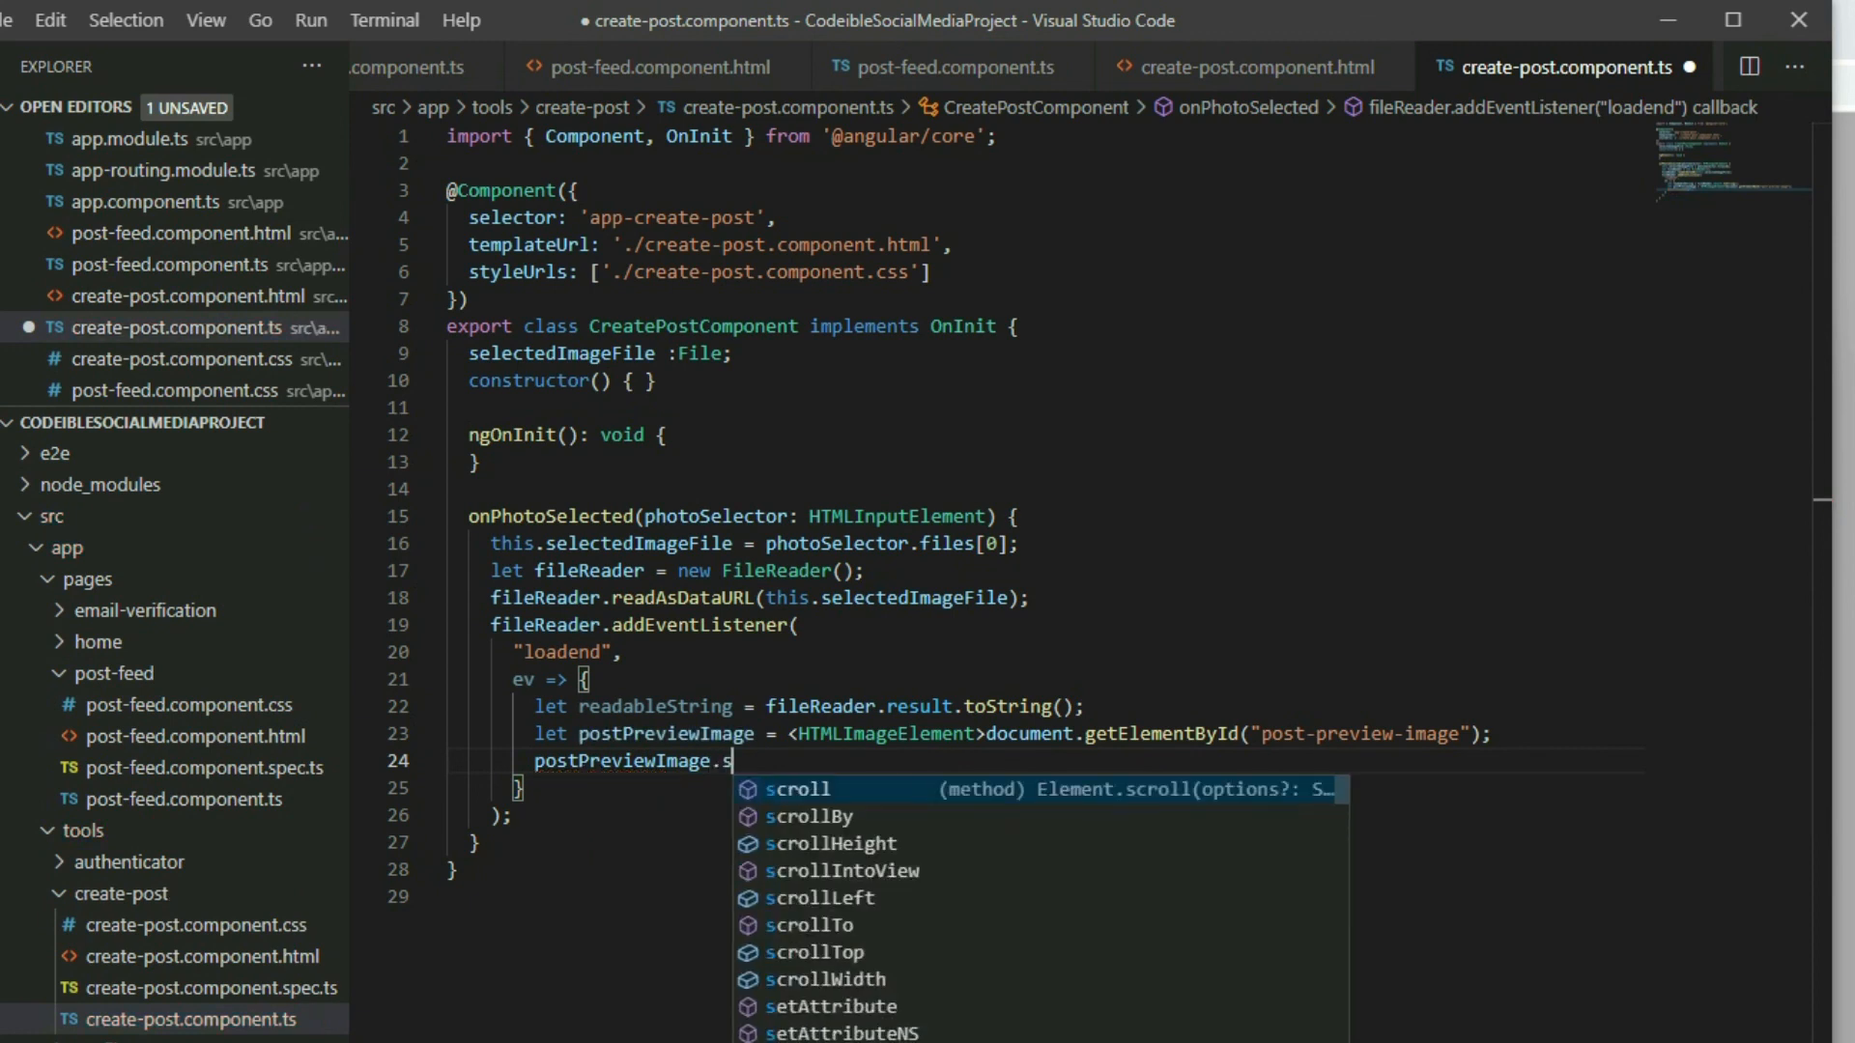
text(rc =)
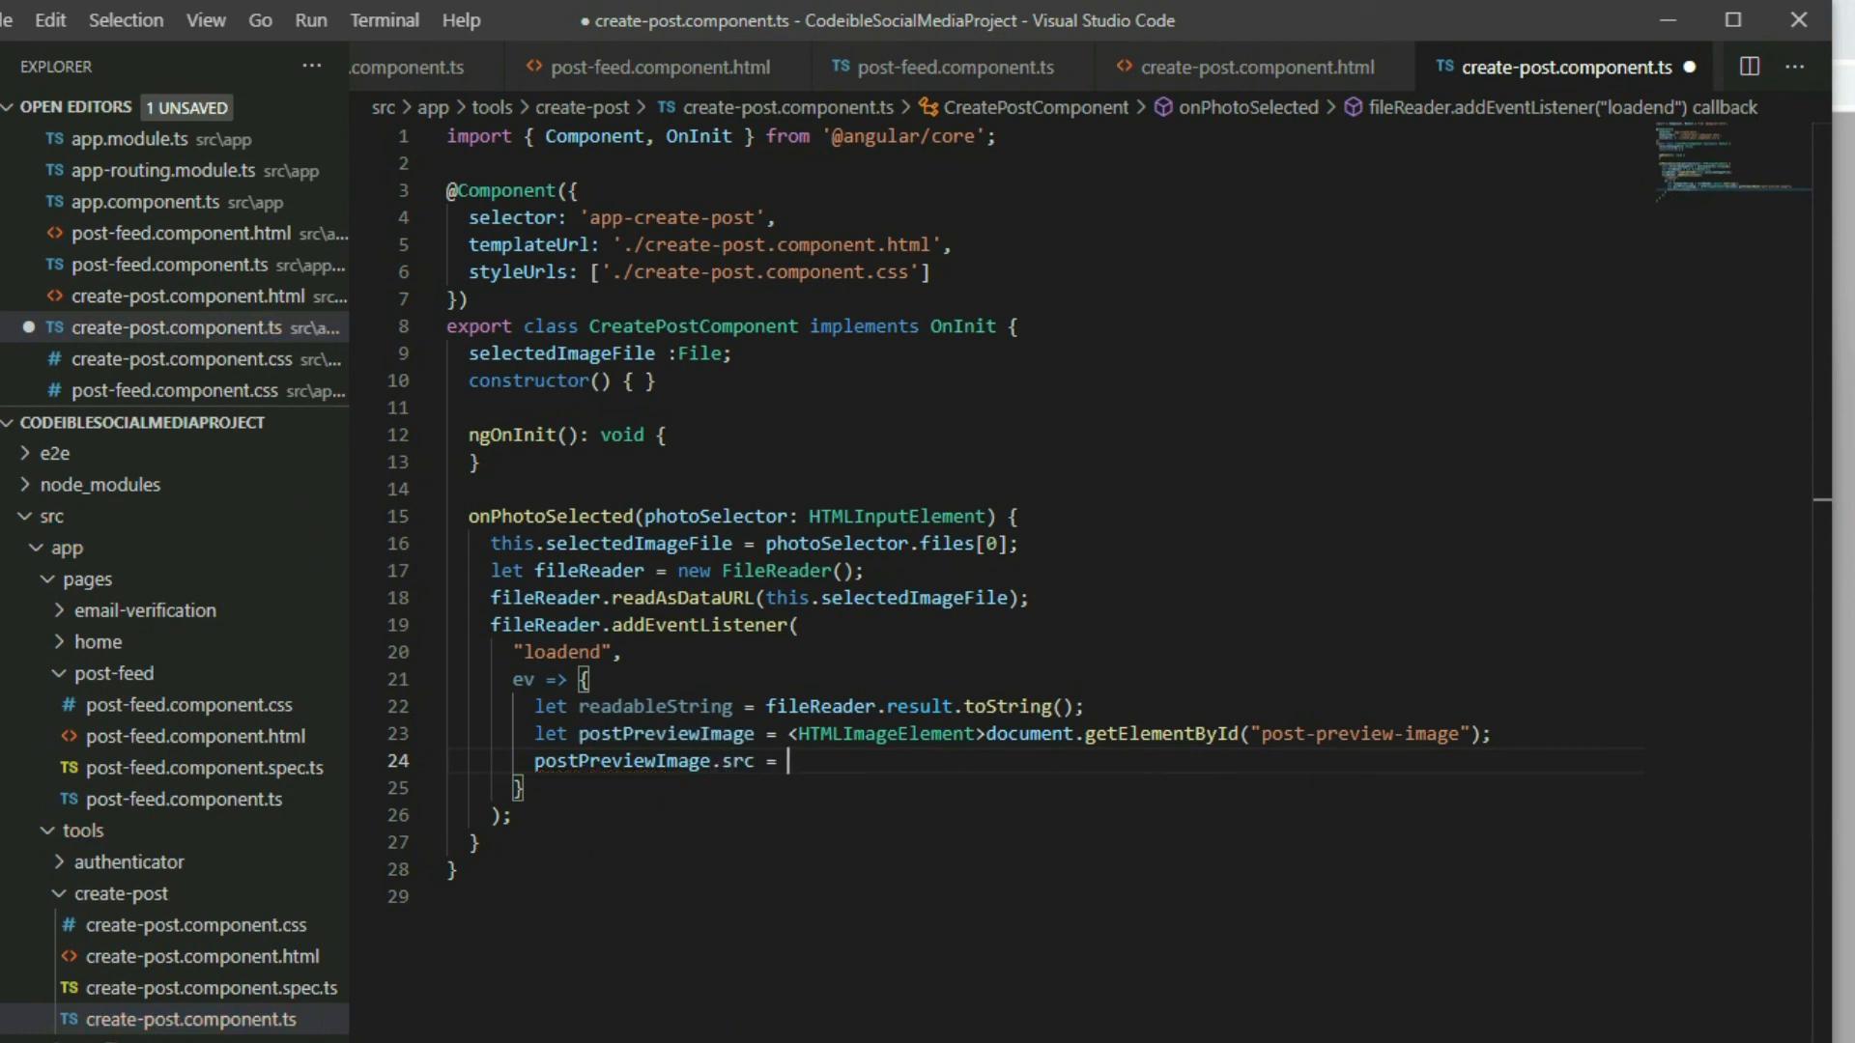
text(readableString;)
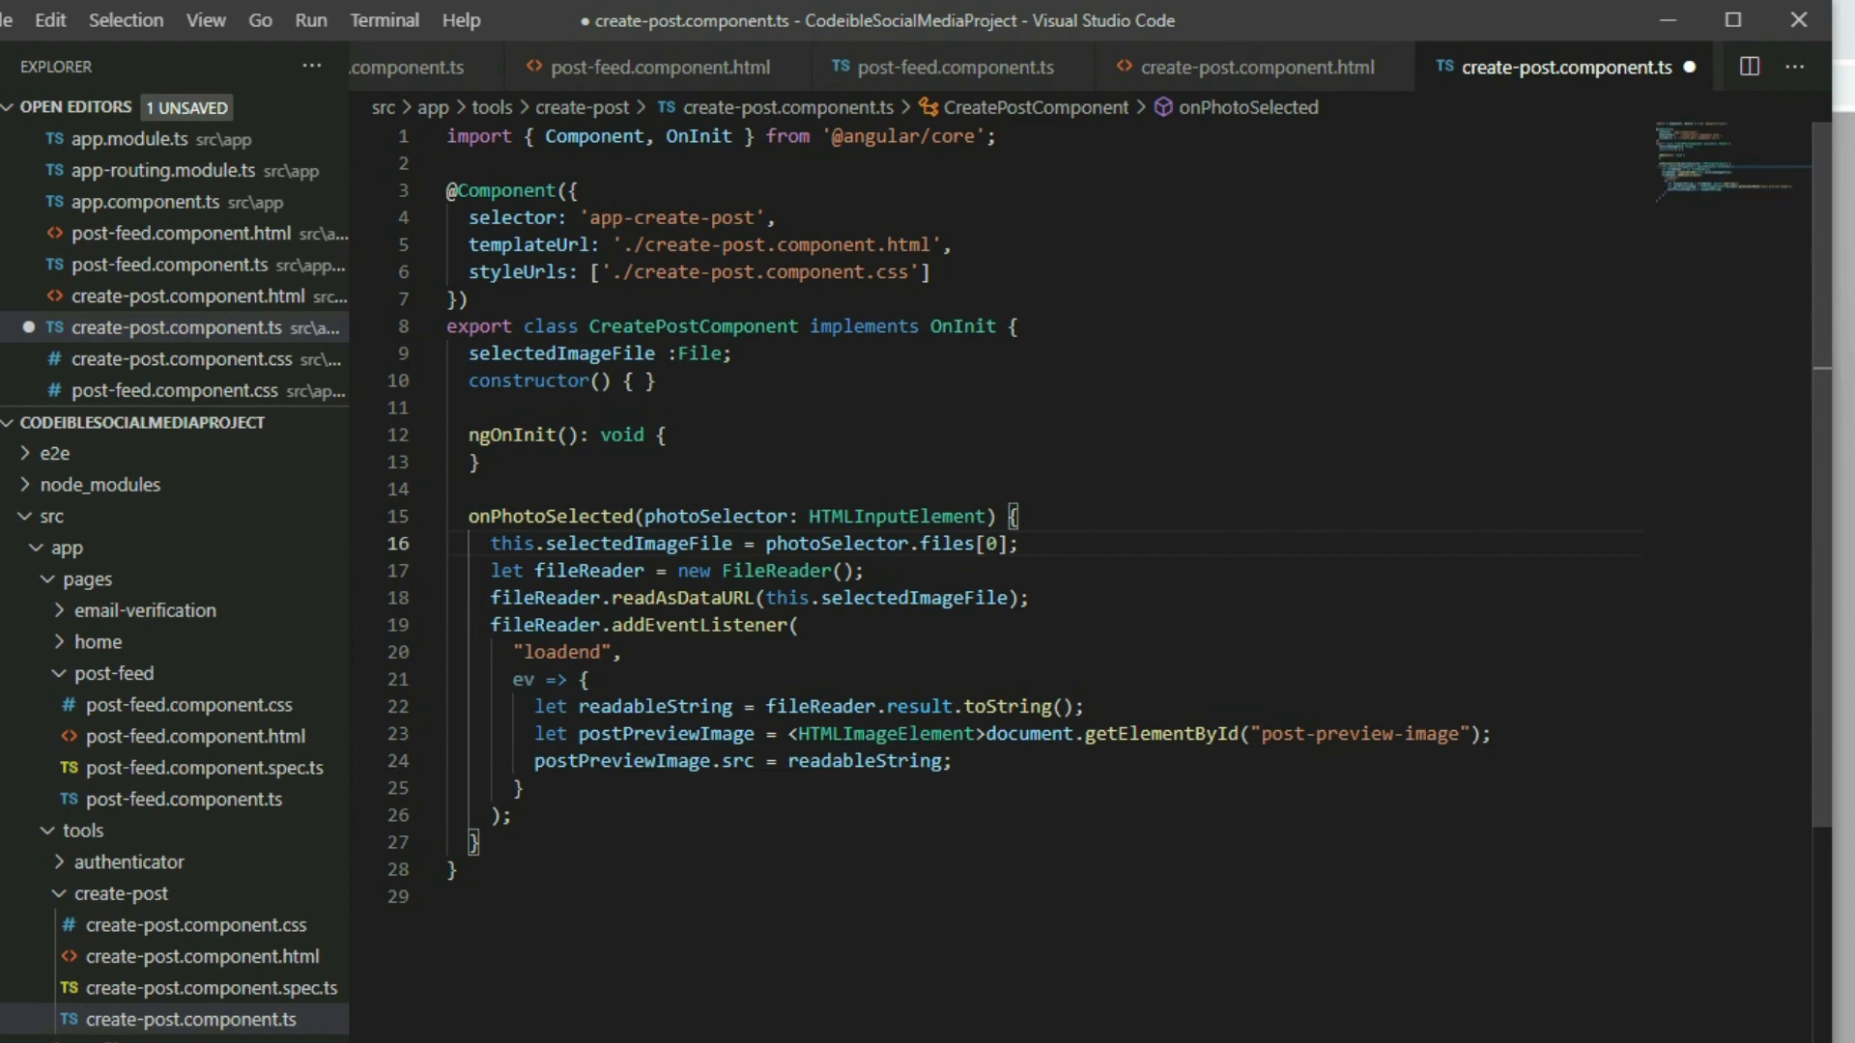
Step: Add if(!this.selectedImageFile) return; after the assignment in onPhotoSelected
text(if()
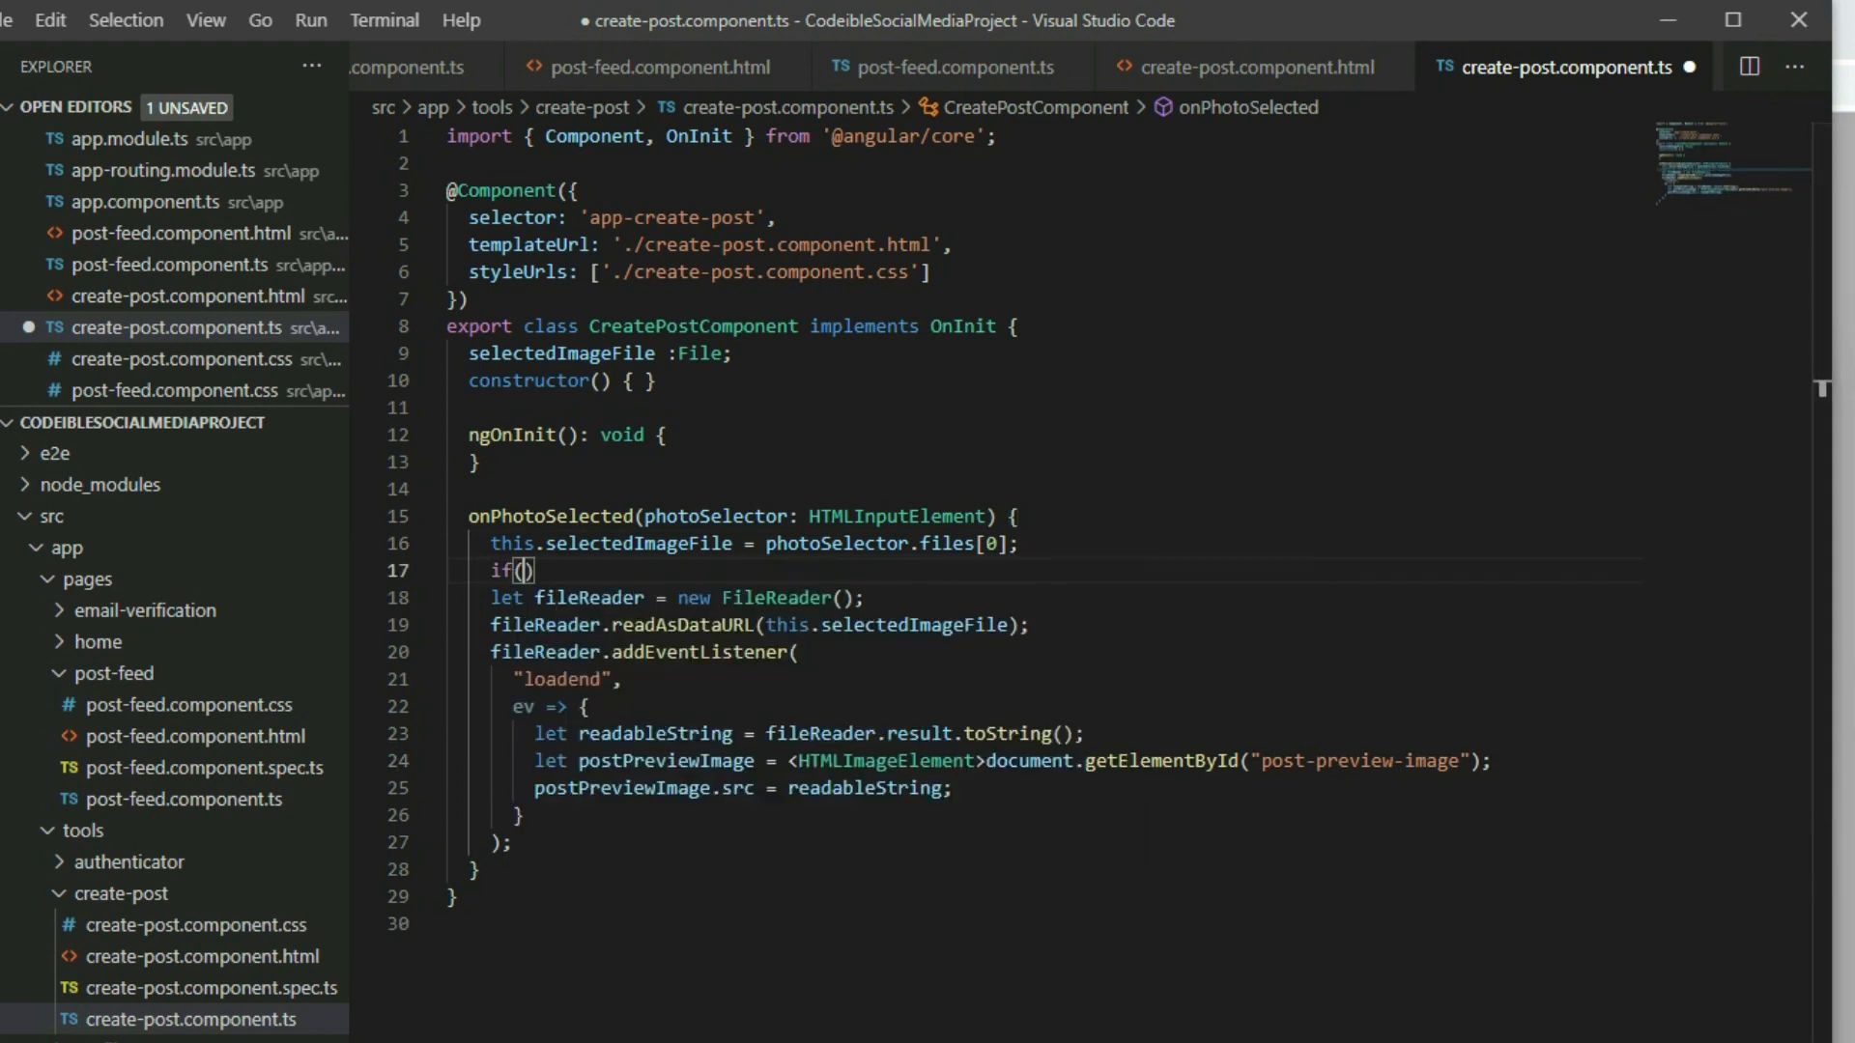
text(return;)
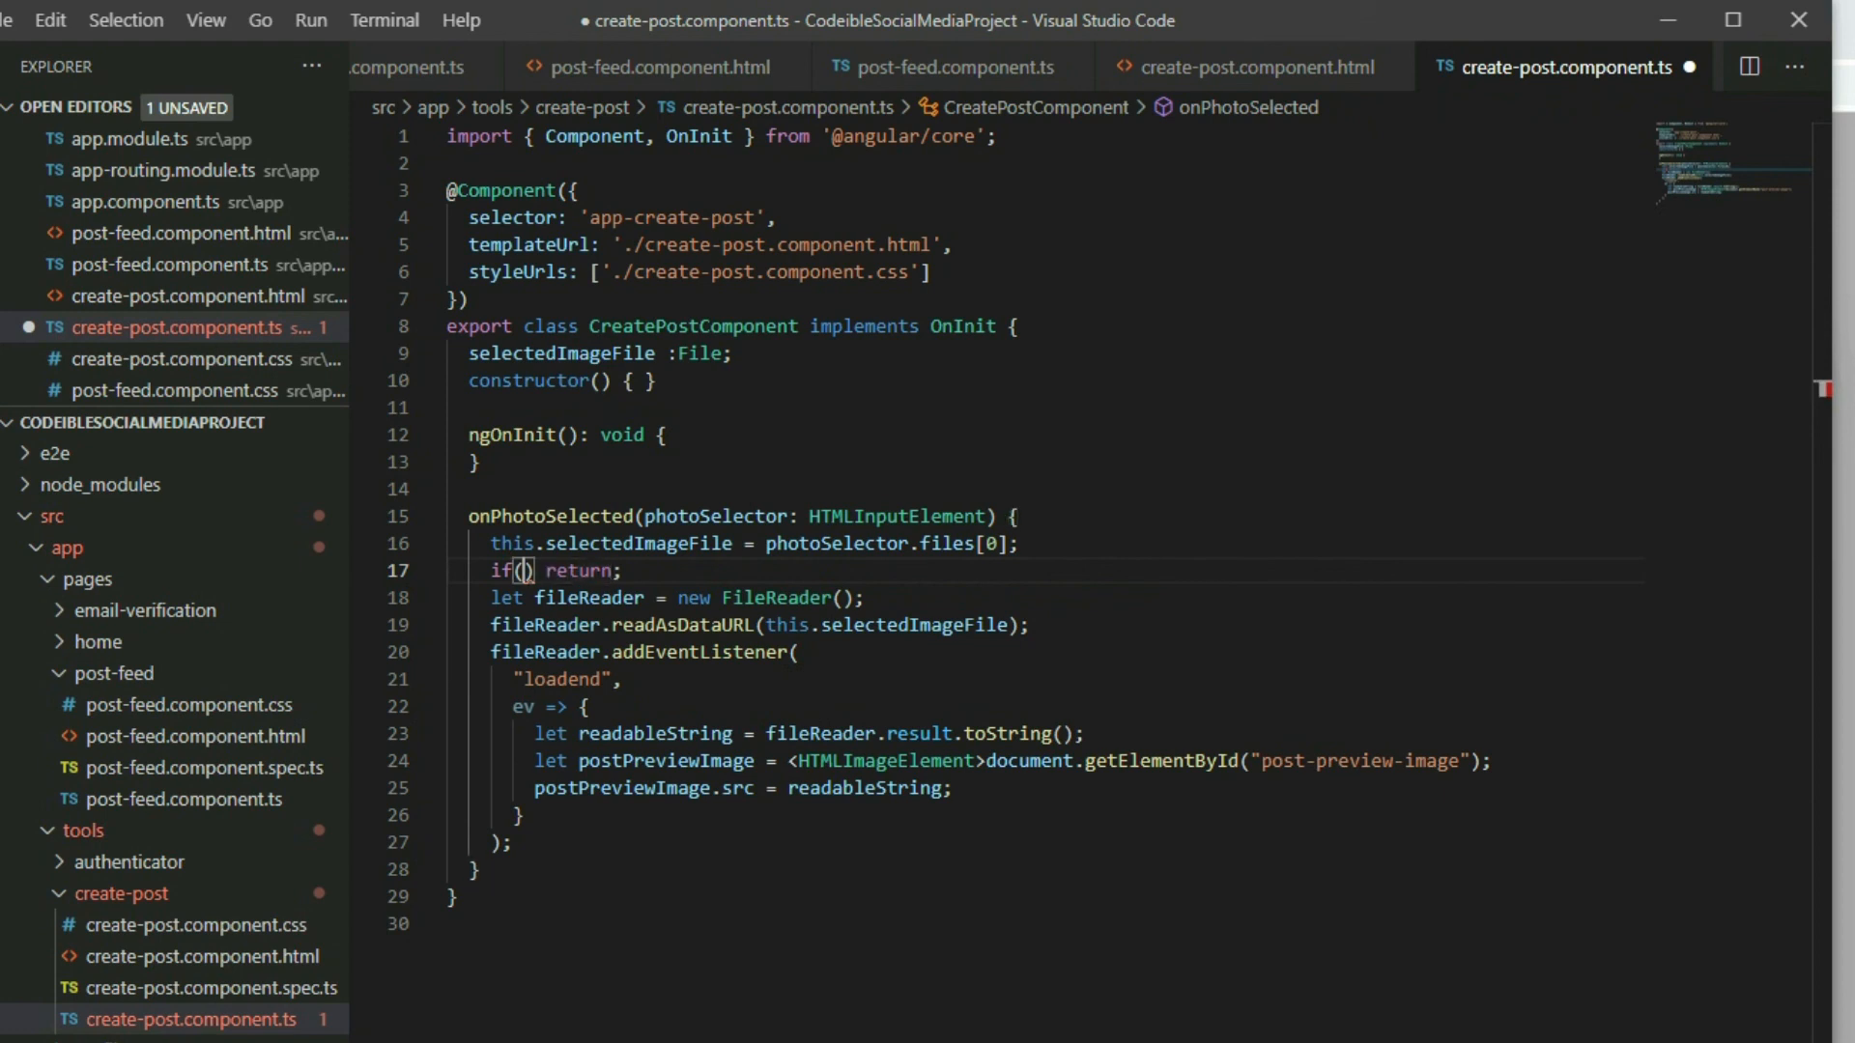
text(!this.selectedImageFile)
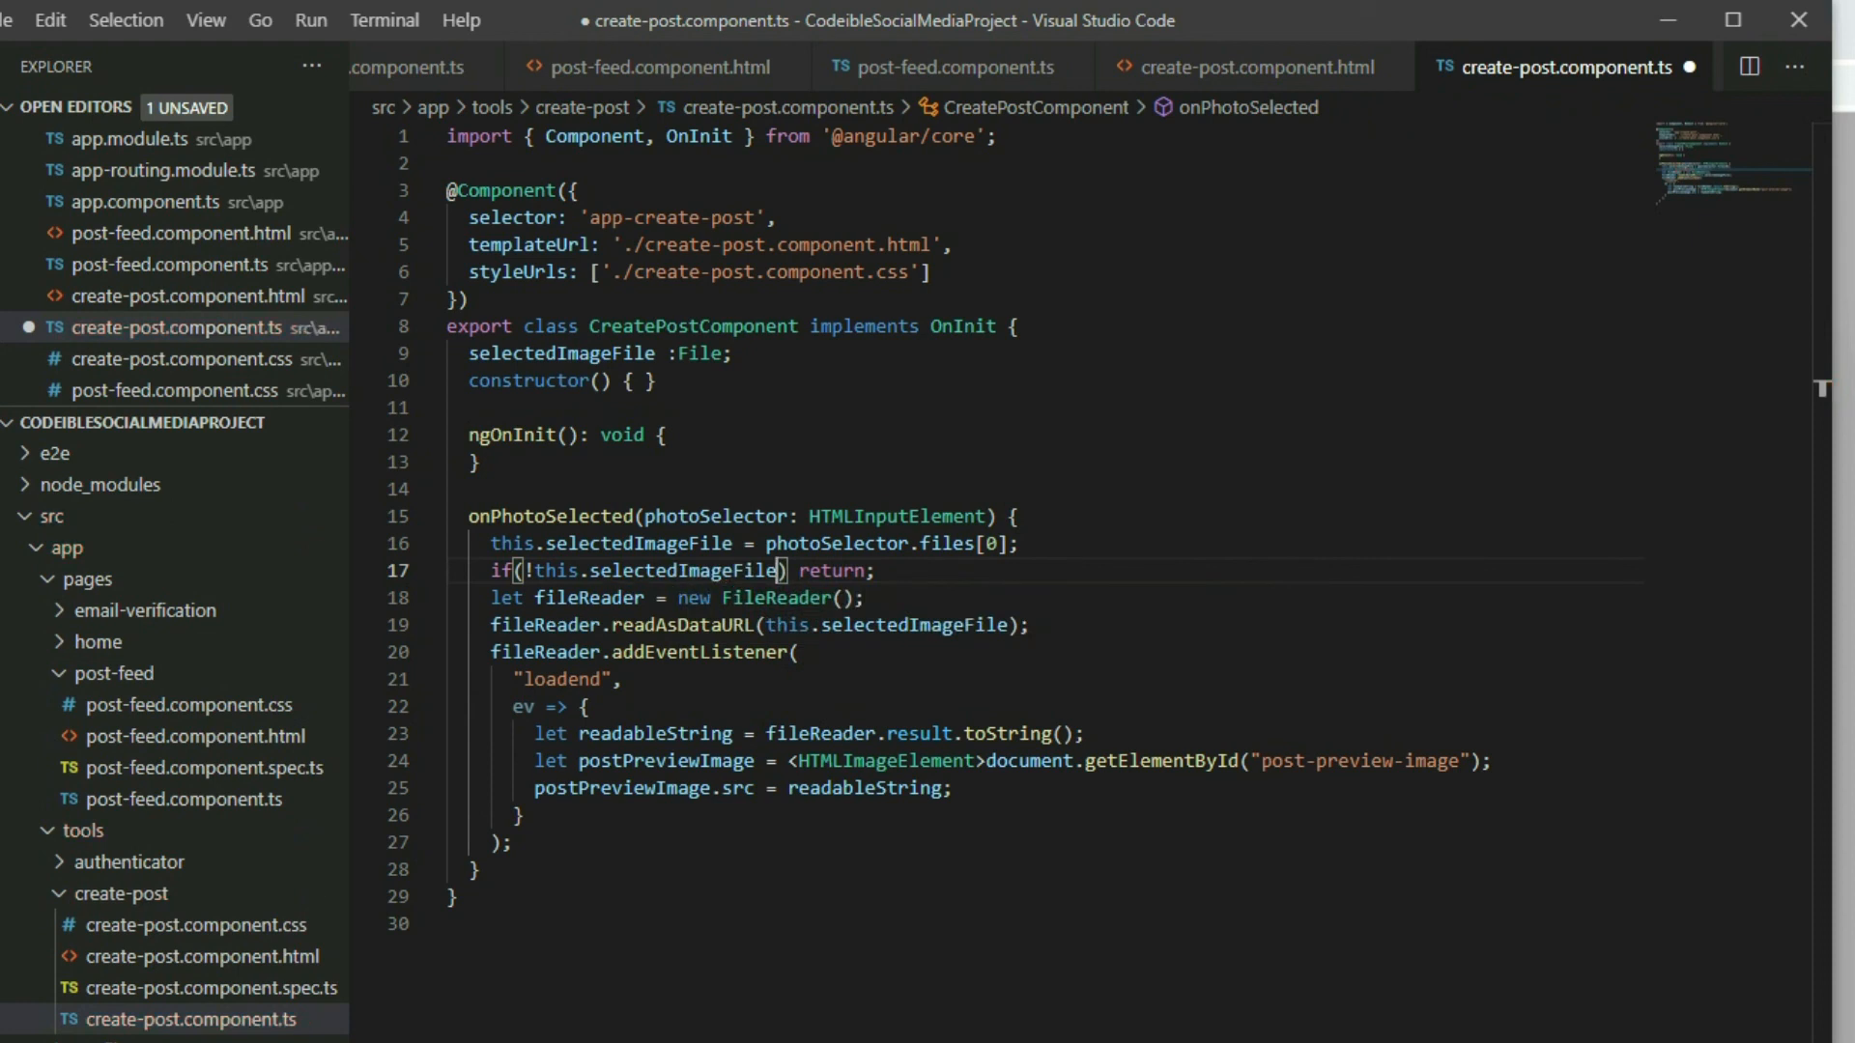
click(189, 957)
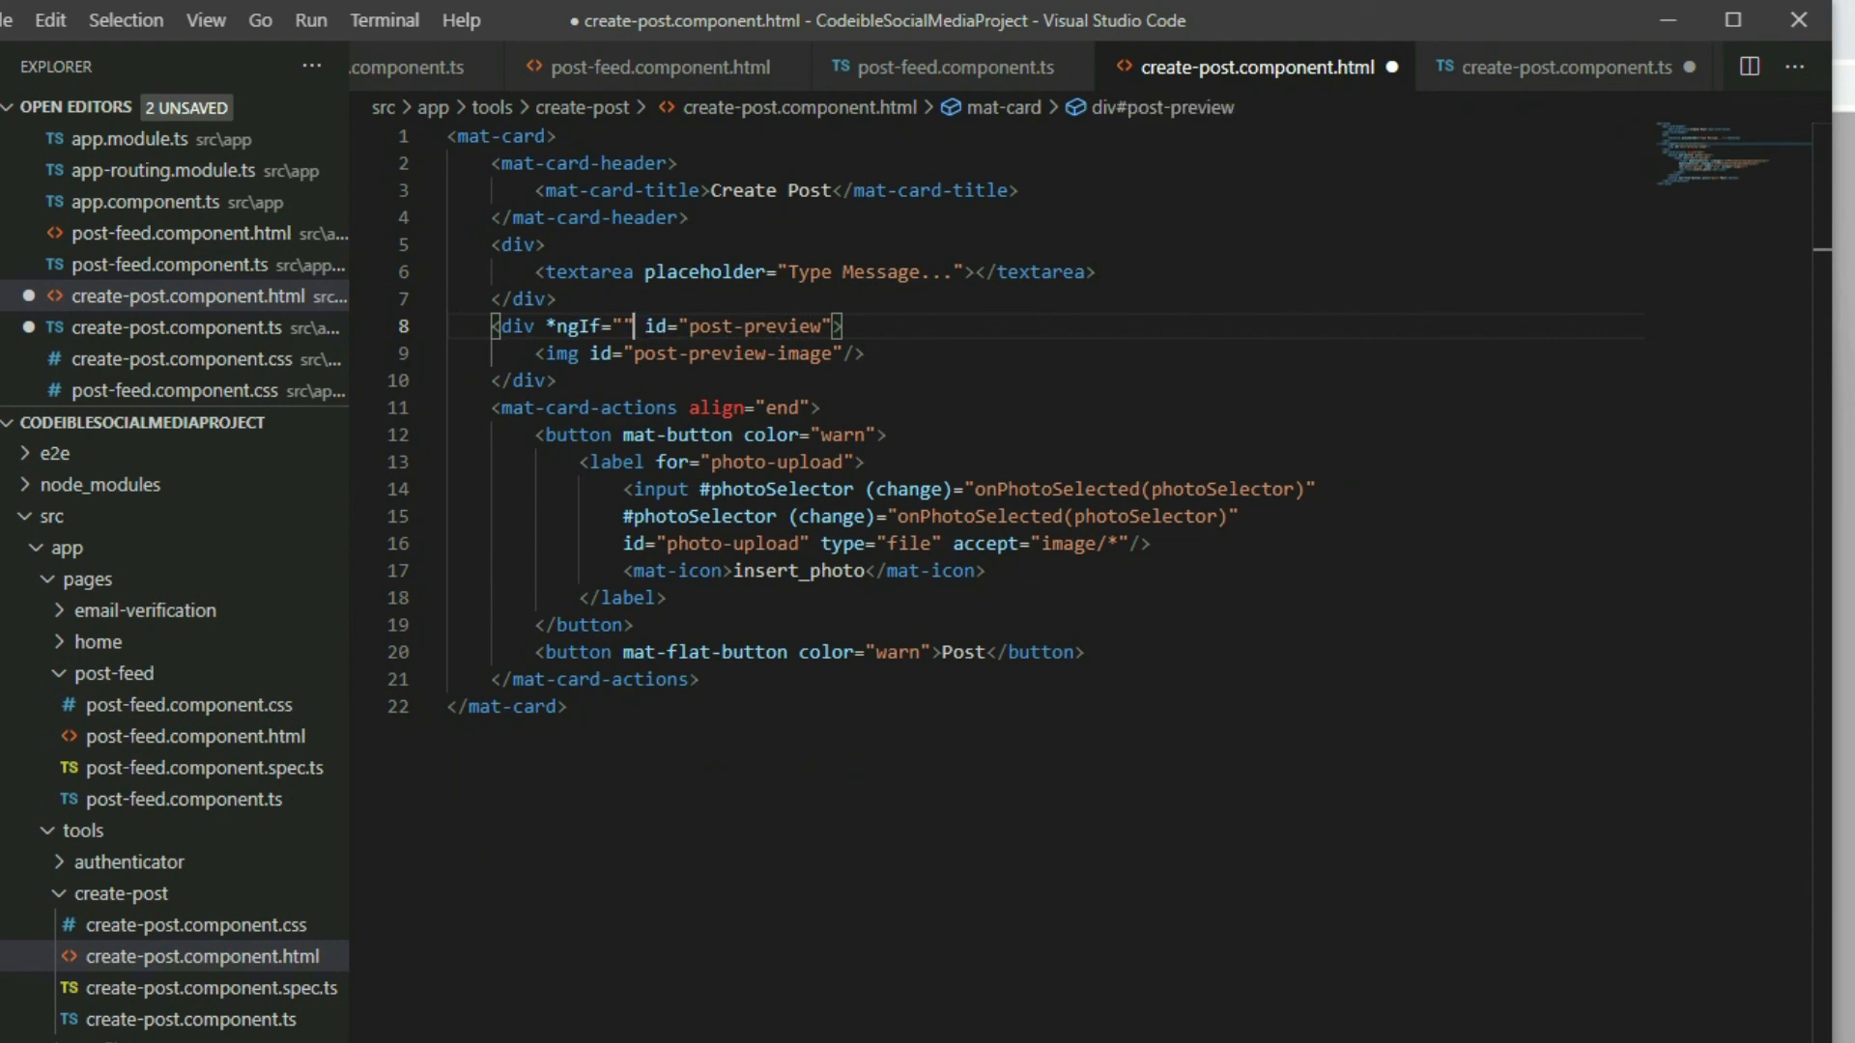
Step: Set the post-preview div's *ngIf to "selectedImageFile"
text(selectedImageFile)
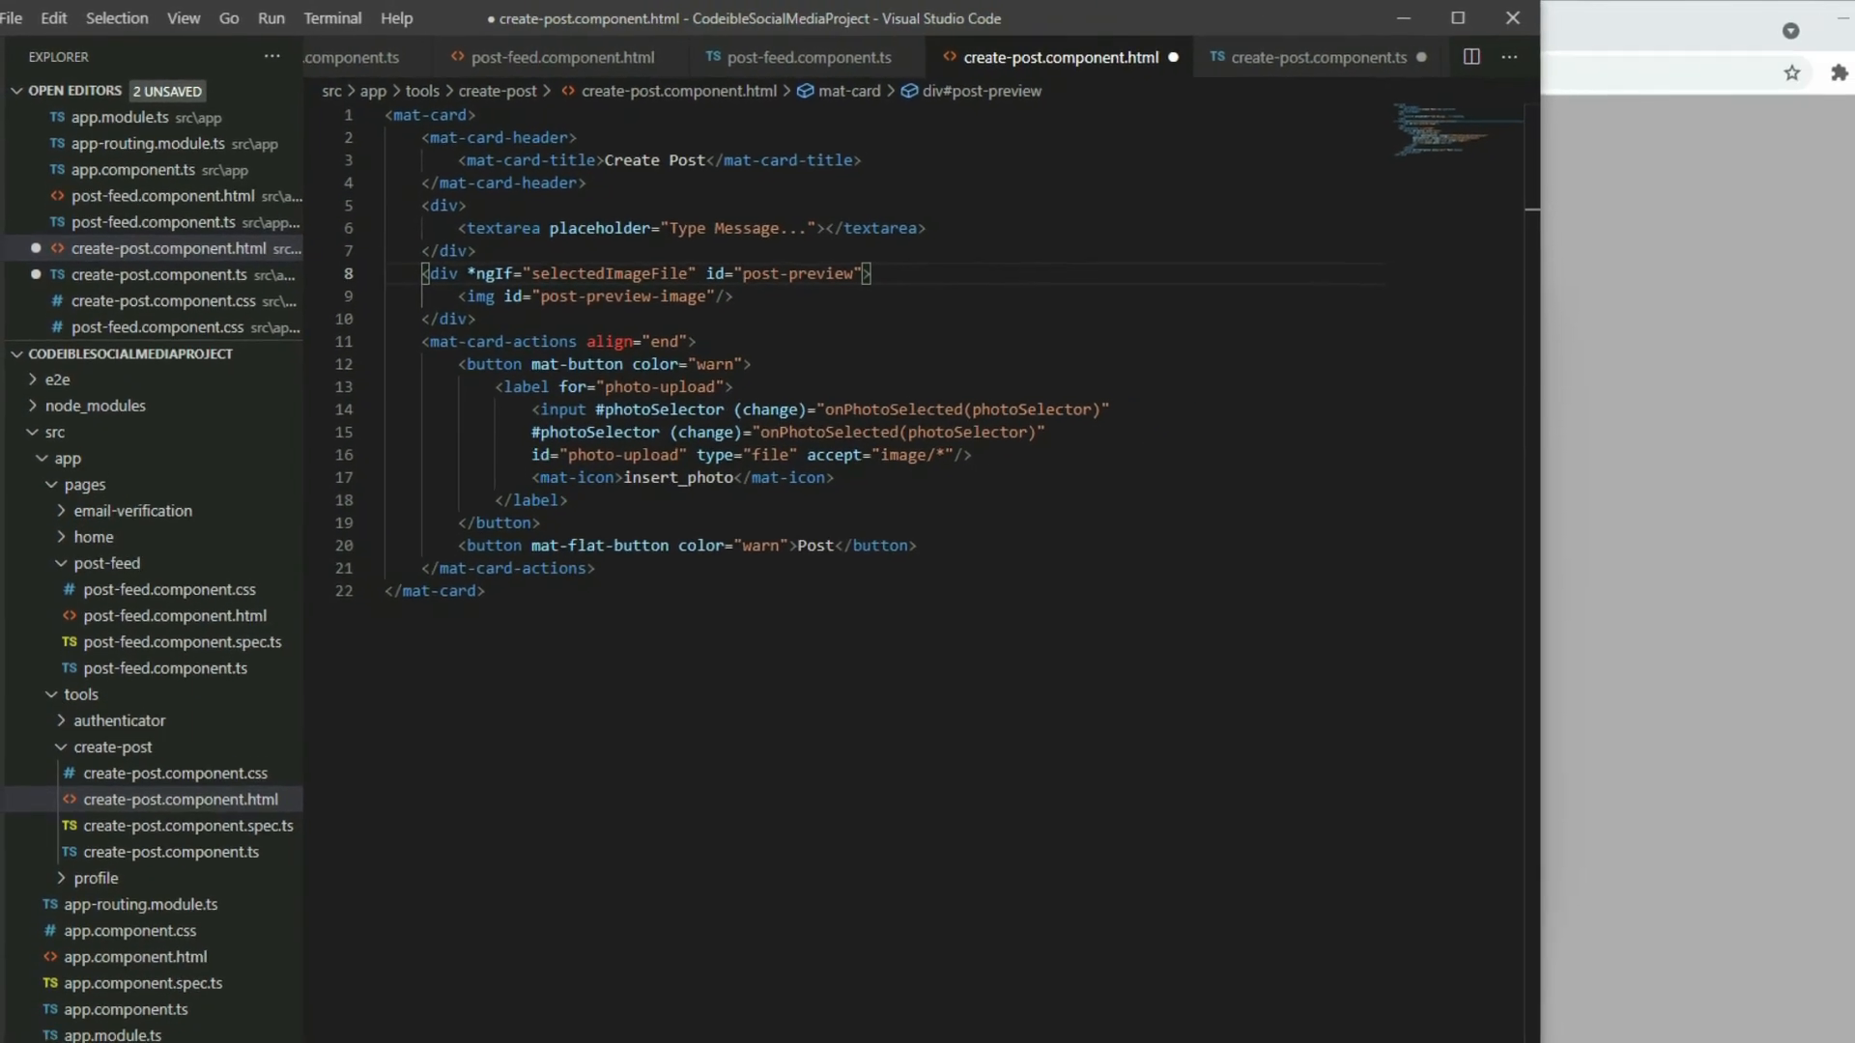
click(13, 11)
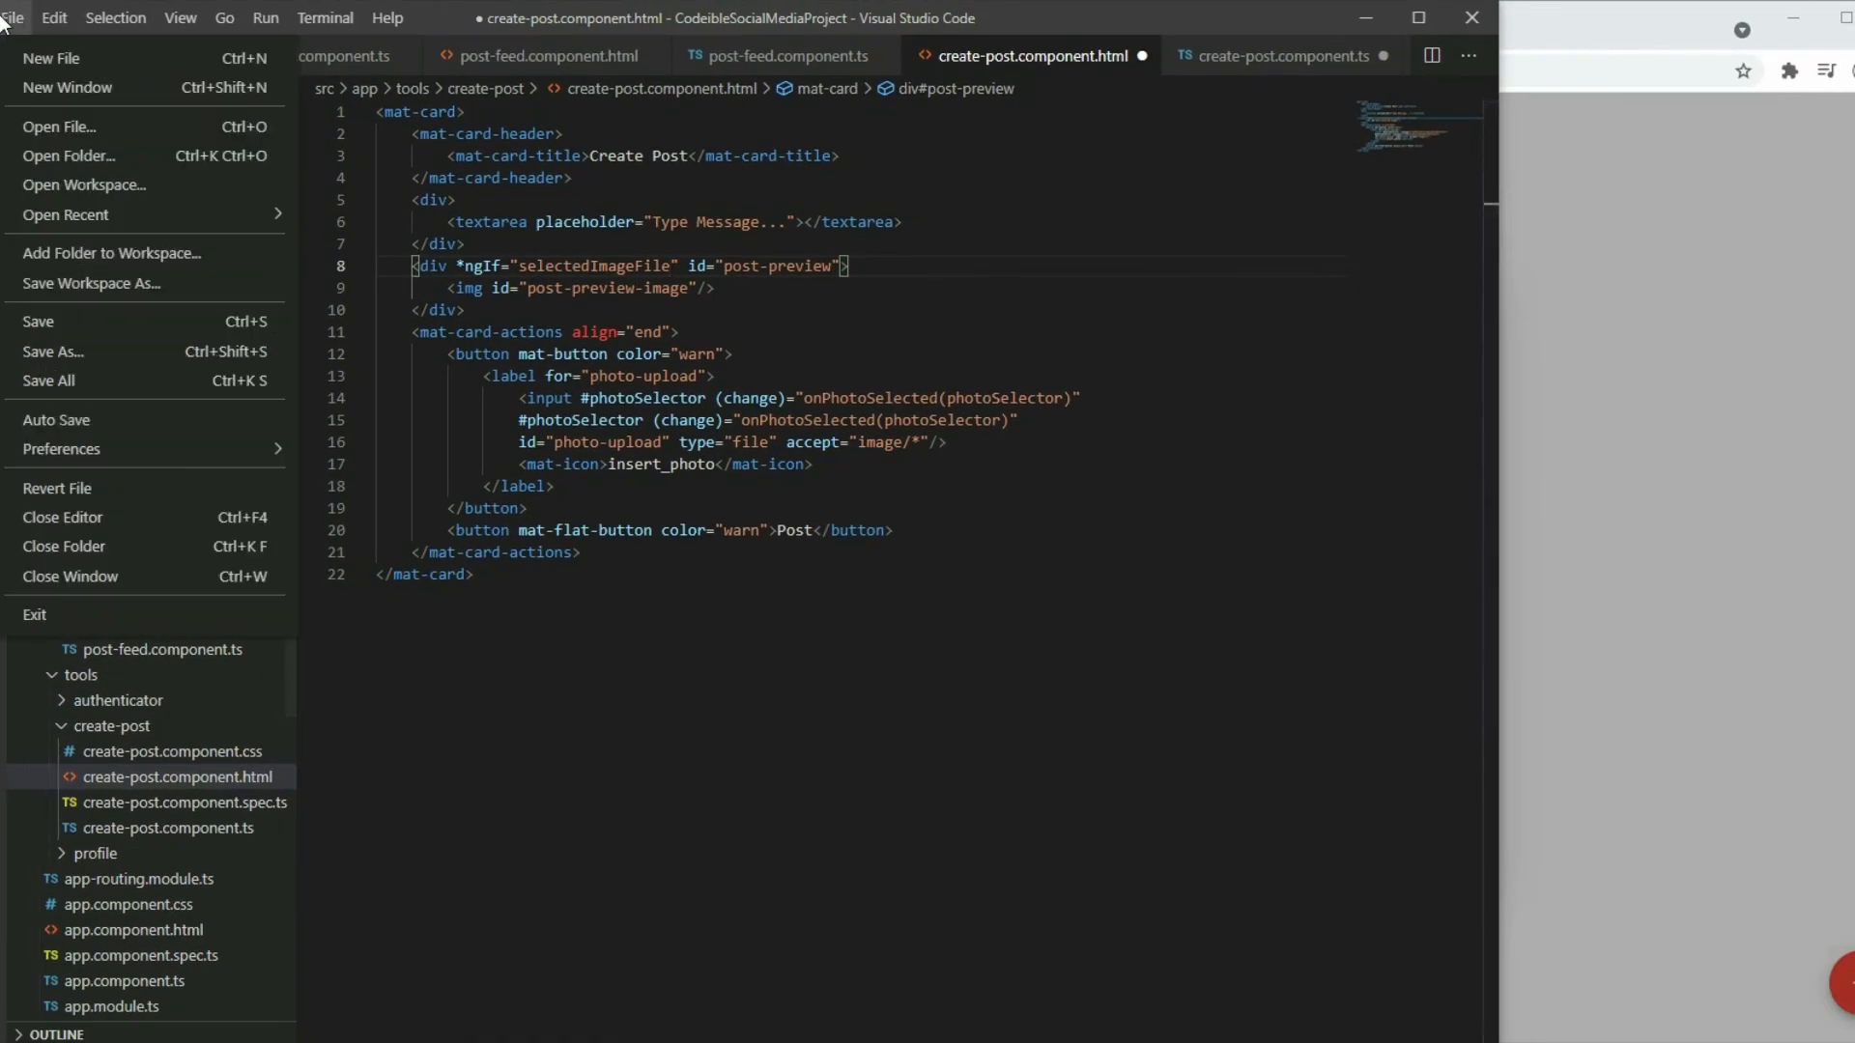
Step: Save the files, launch the Create Post dialog in Chrome and attach an image so its preview shows
key(Escape)
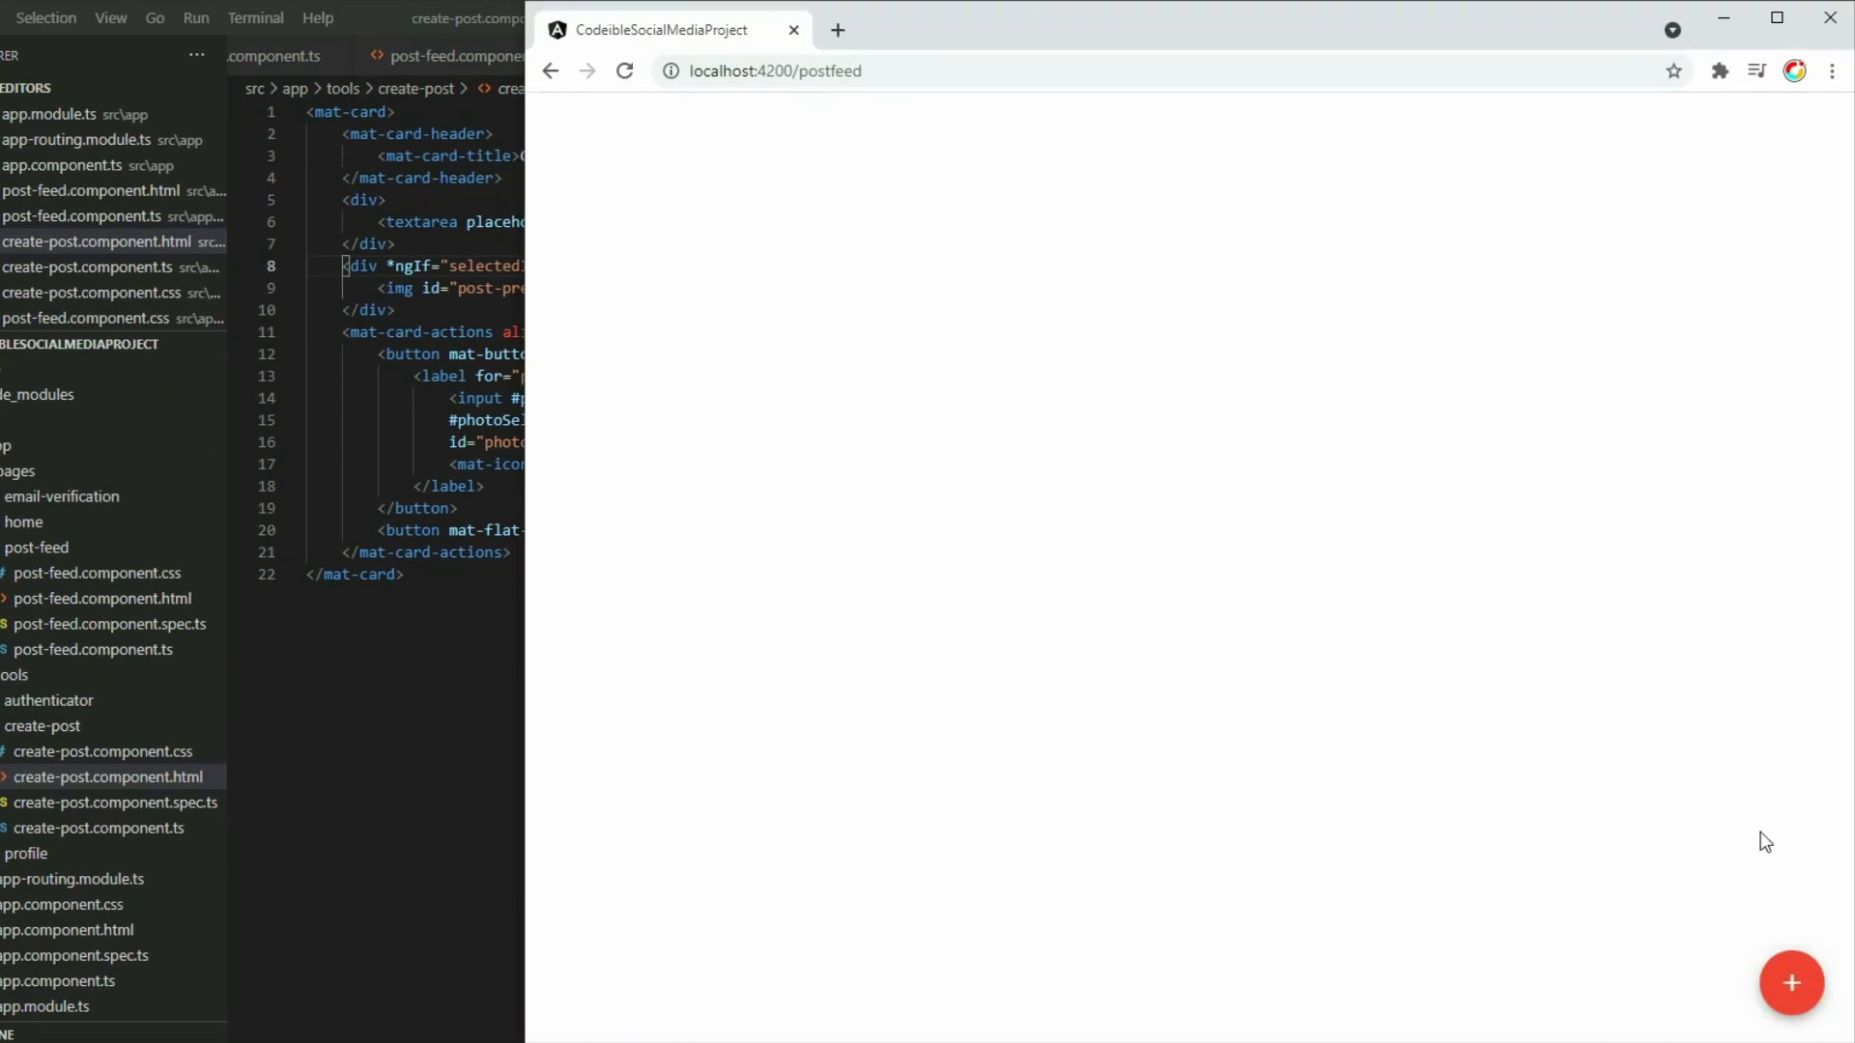
click(1793, 984)
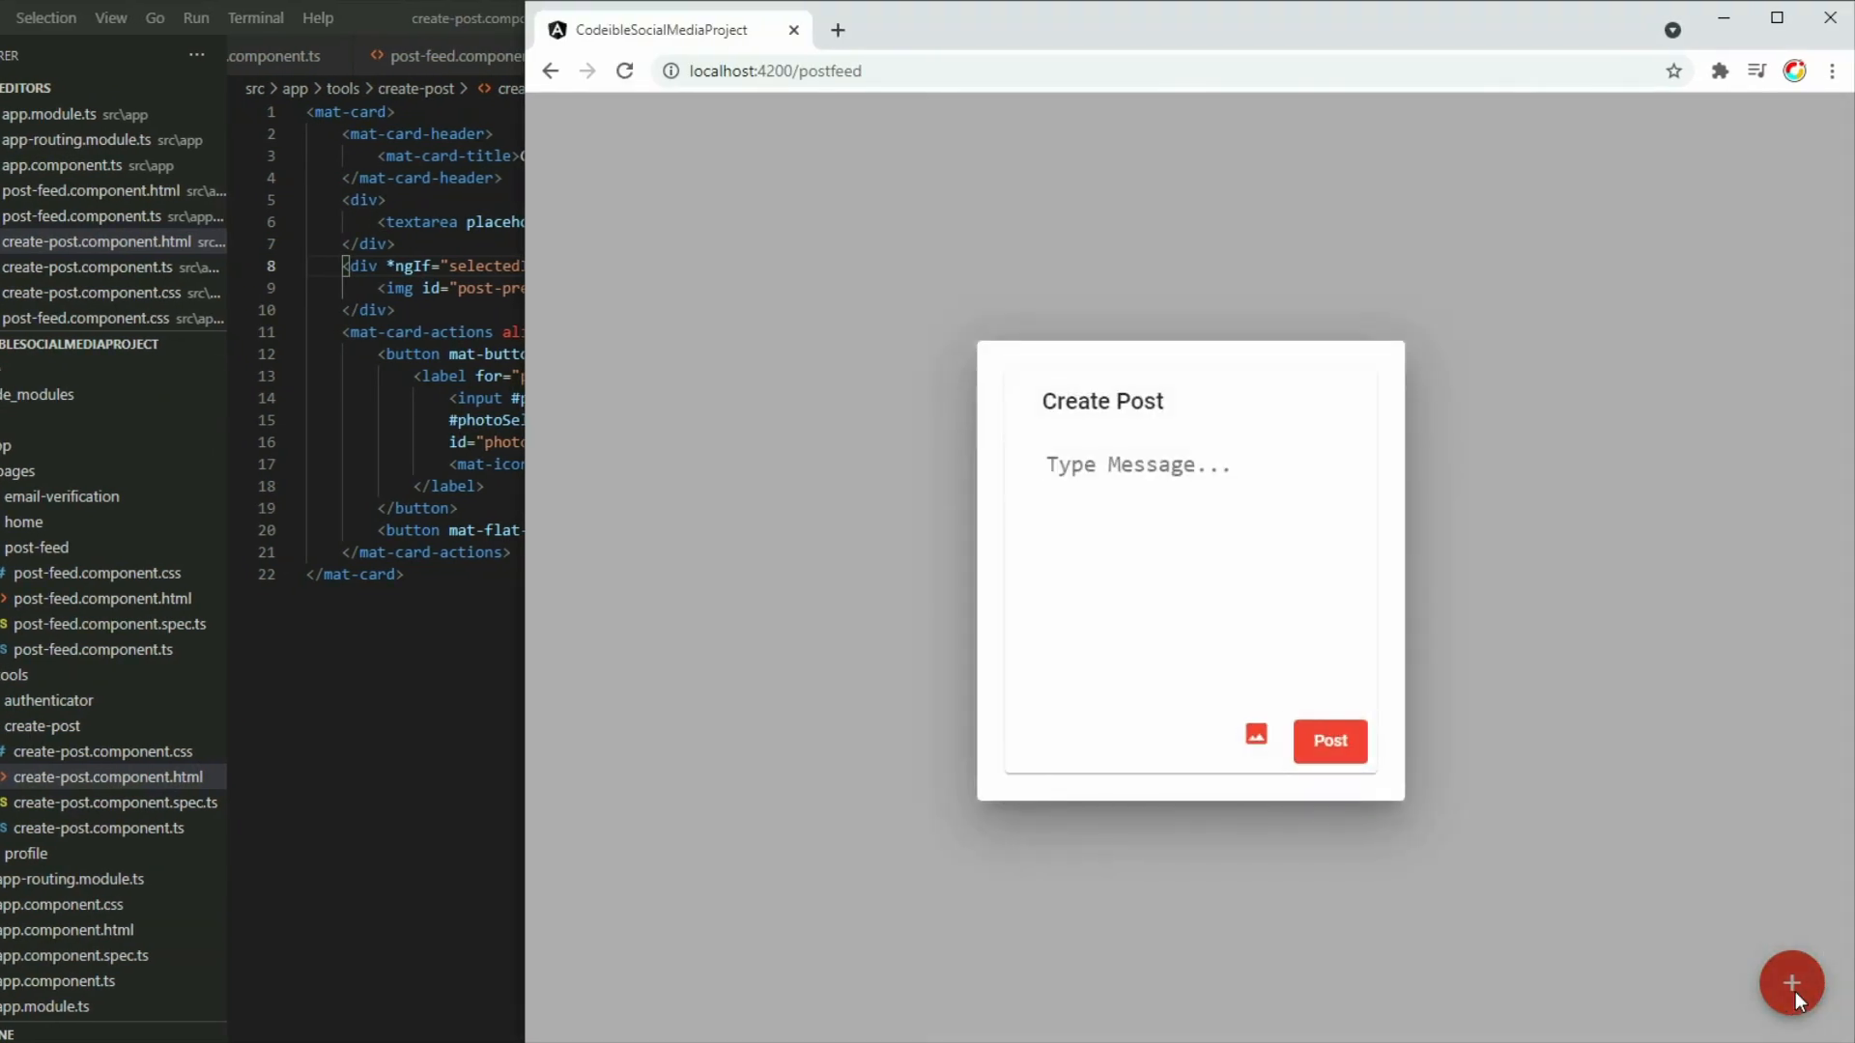
click(1256, 740)
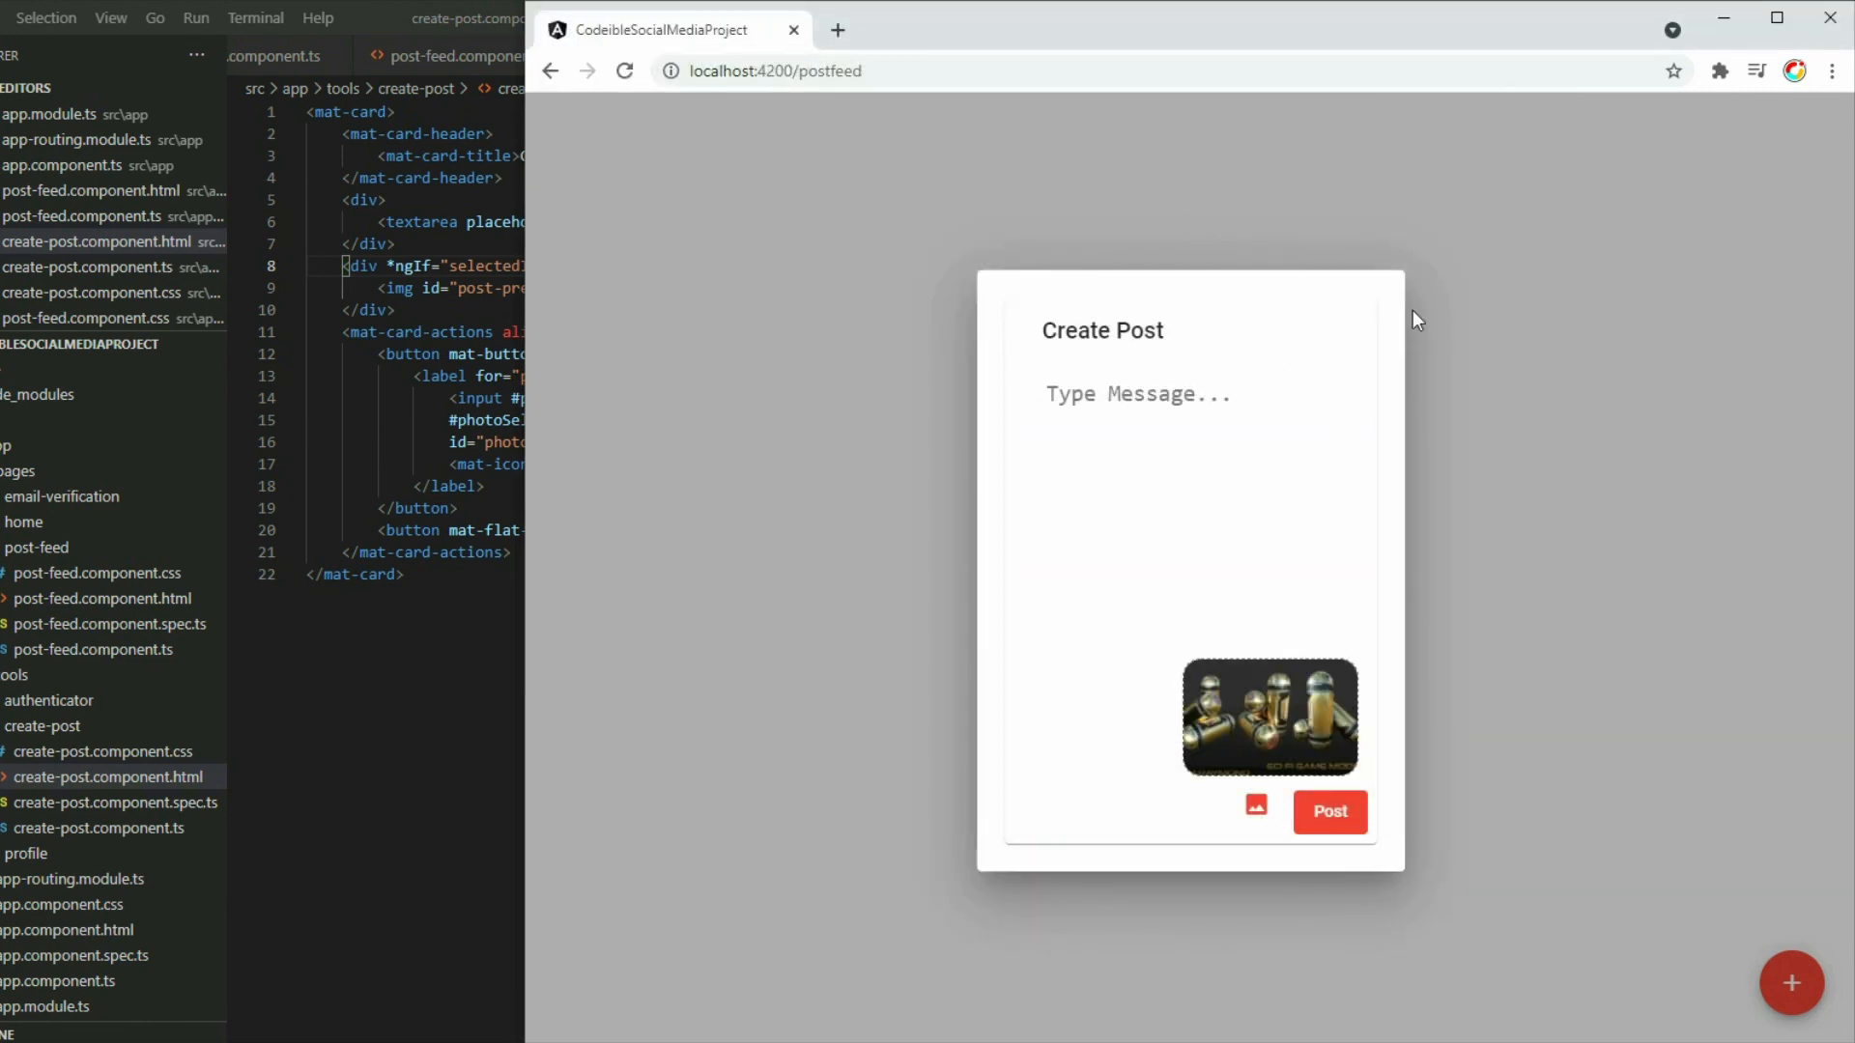
Step: Reopen the image picker and cancel it so the preview disappears
click(1256, 804)
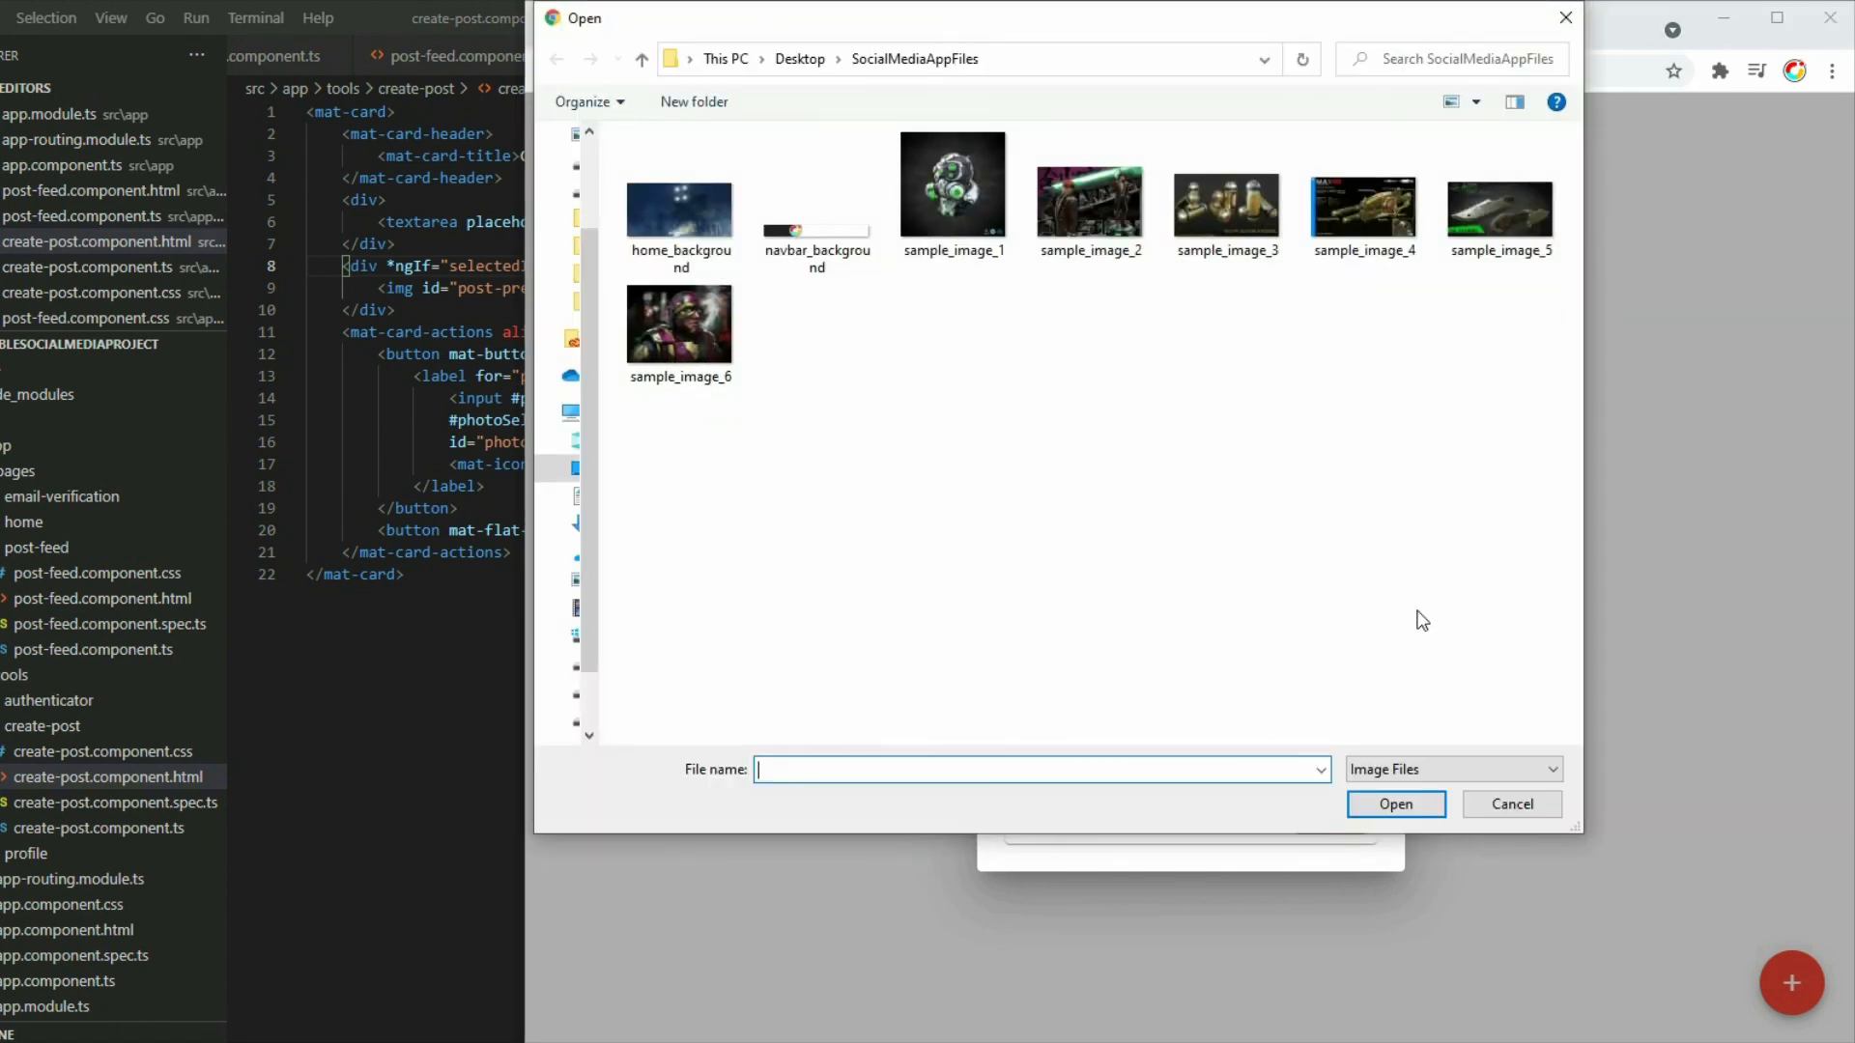
click(1511, 804)
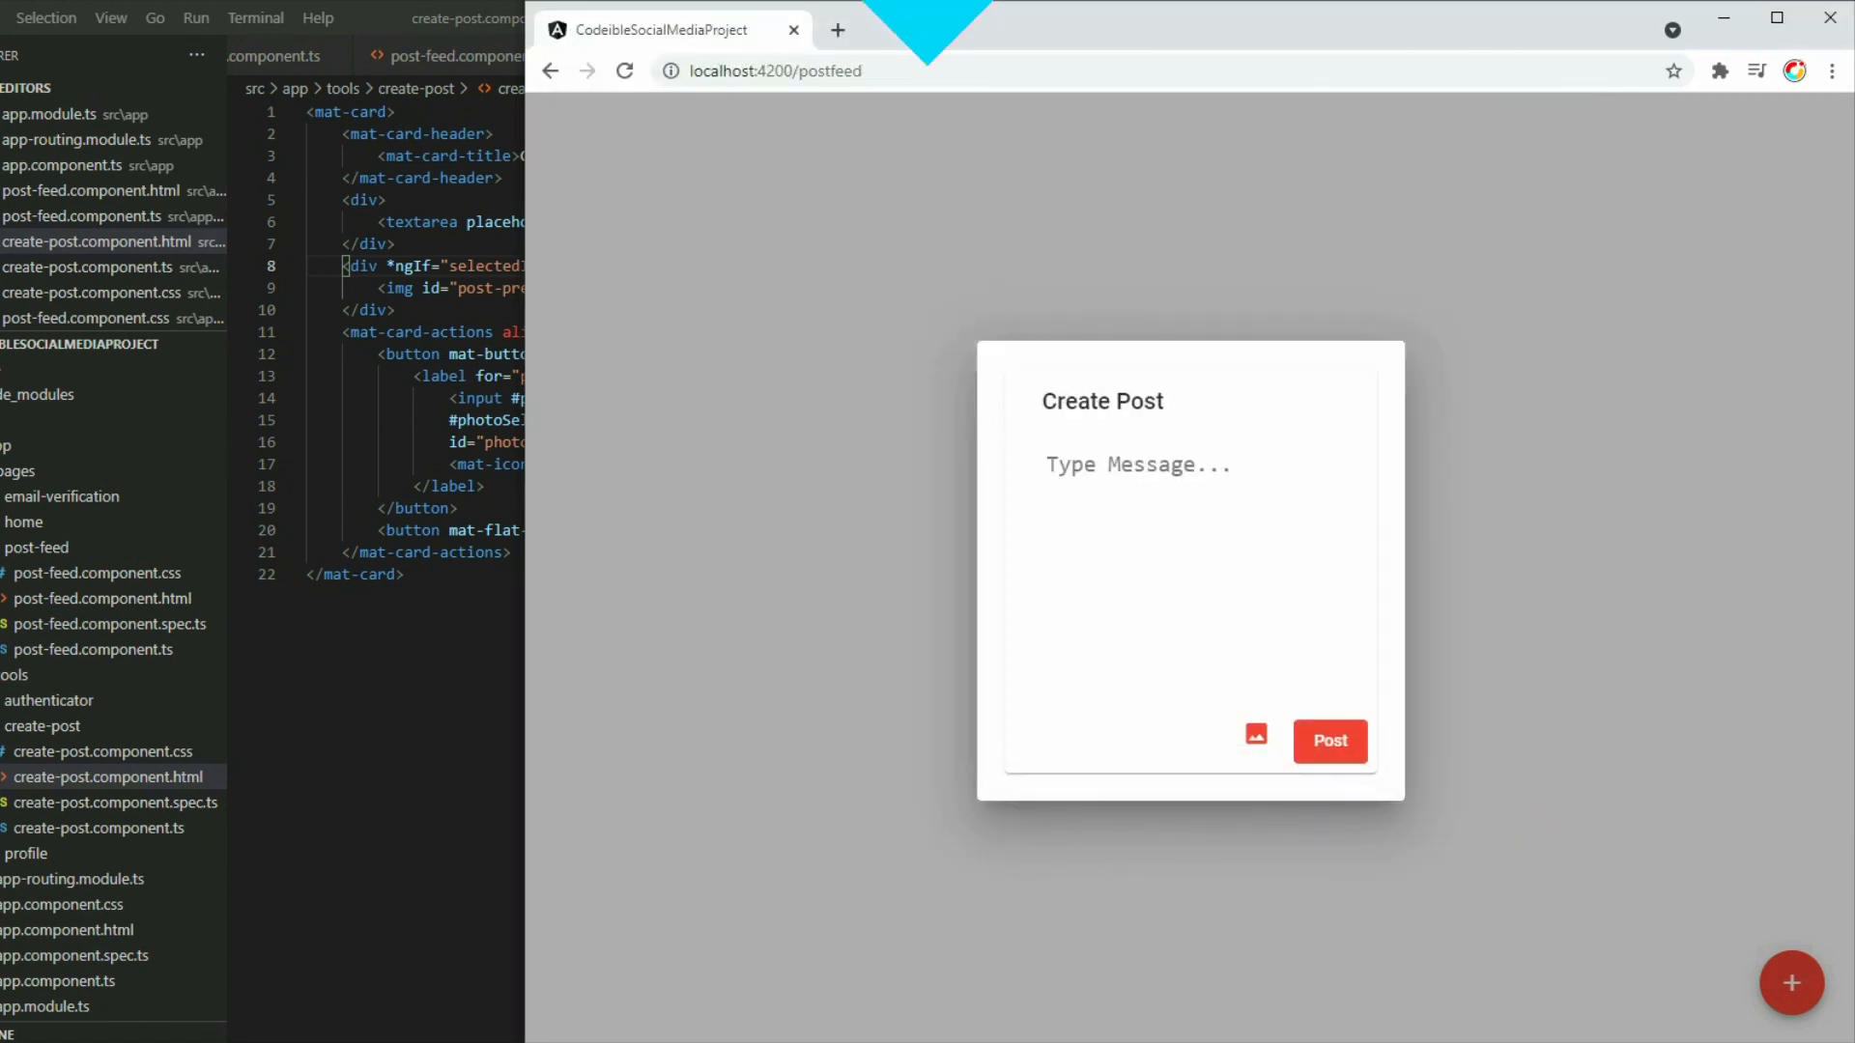